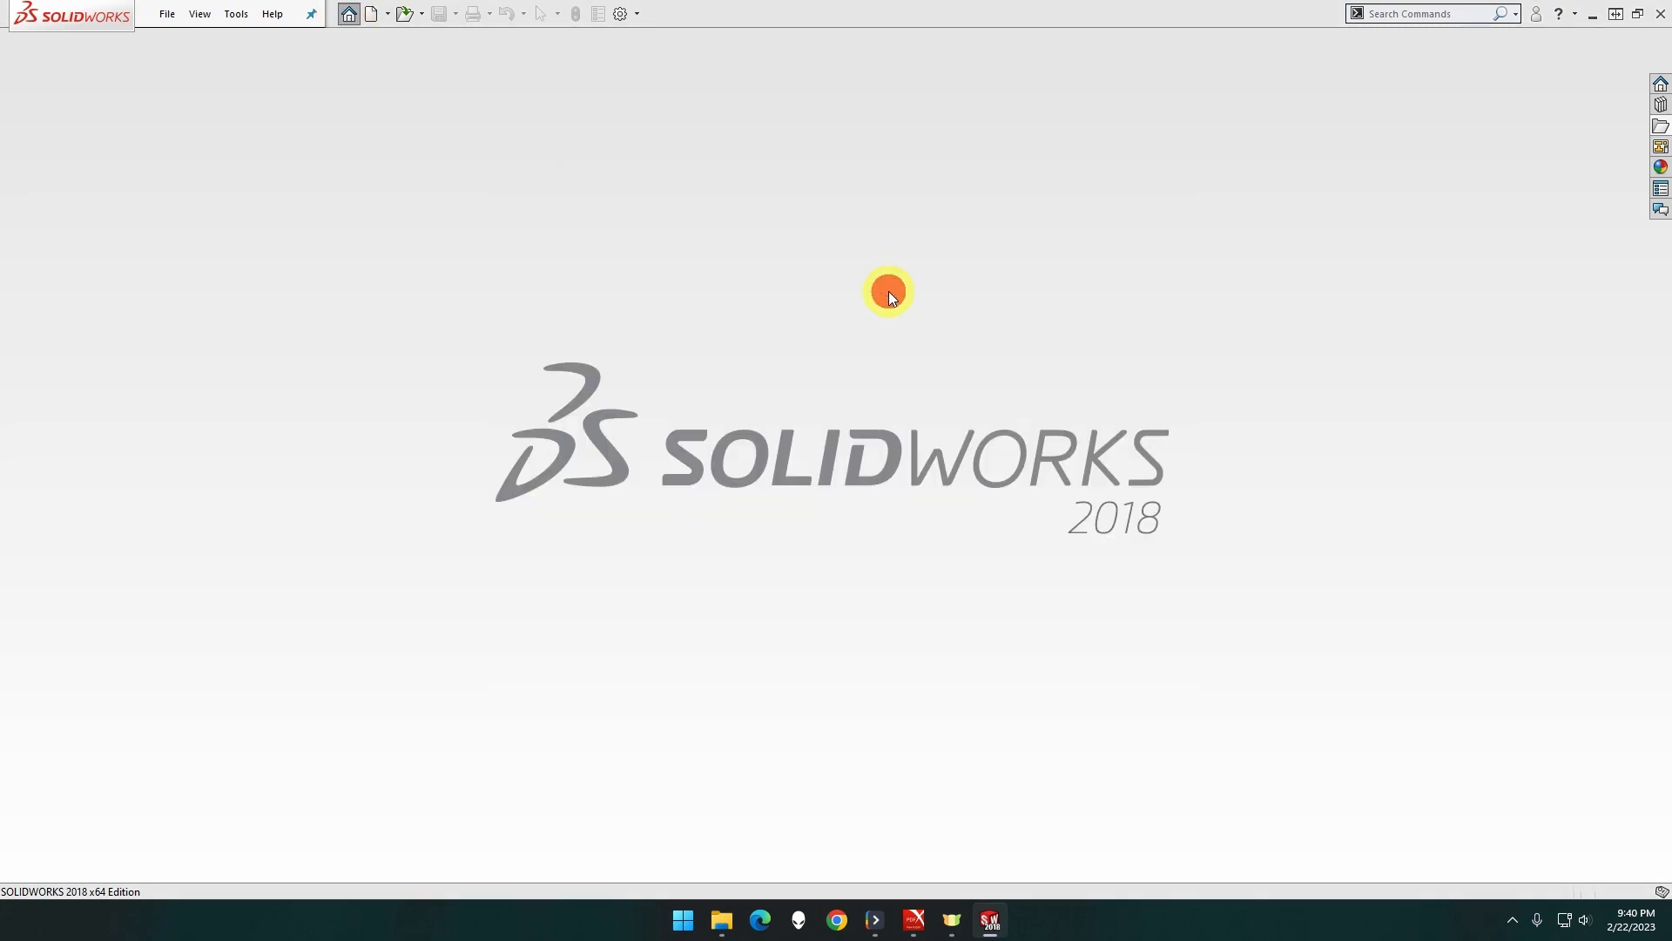
Create a new part from the millimetre Part template for the Boiler Manifold
{"action": "left_click", "coordinate": [371, 13]}
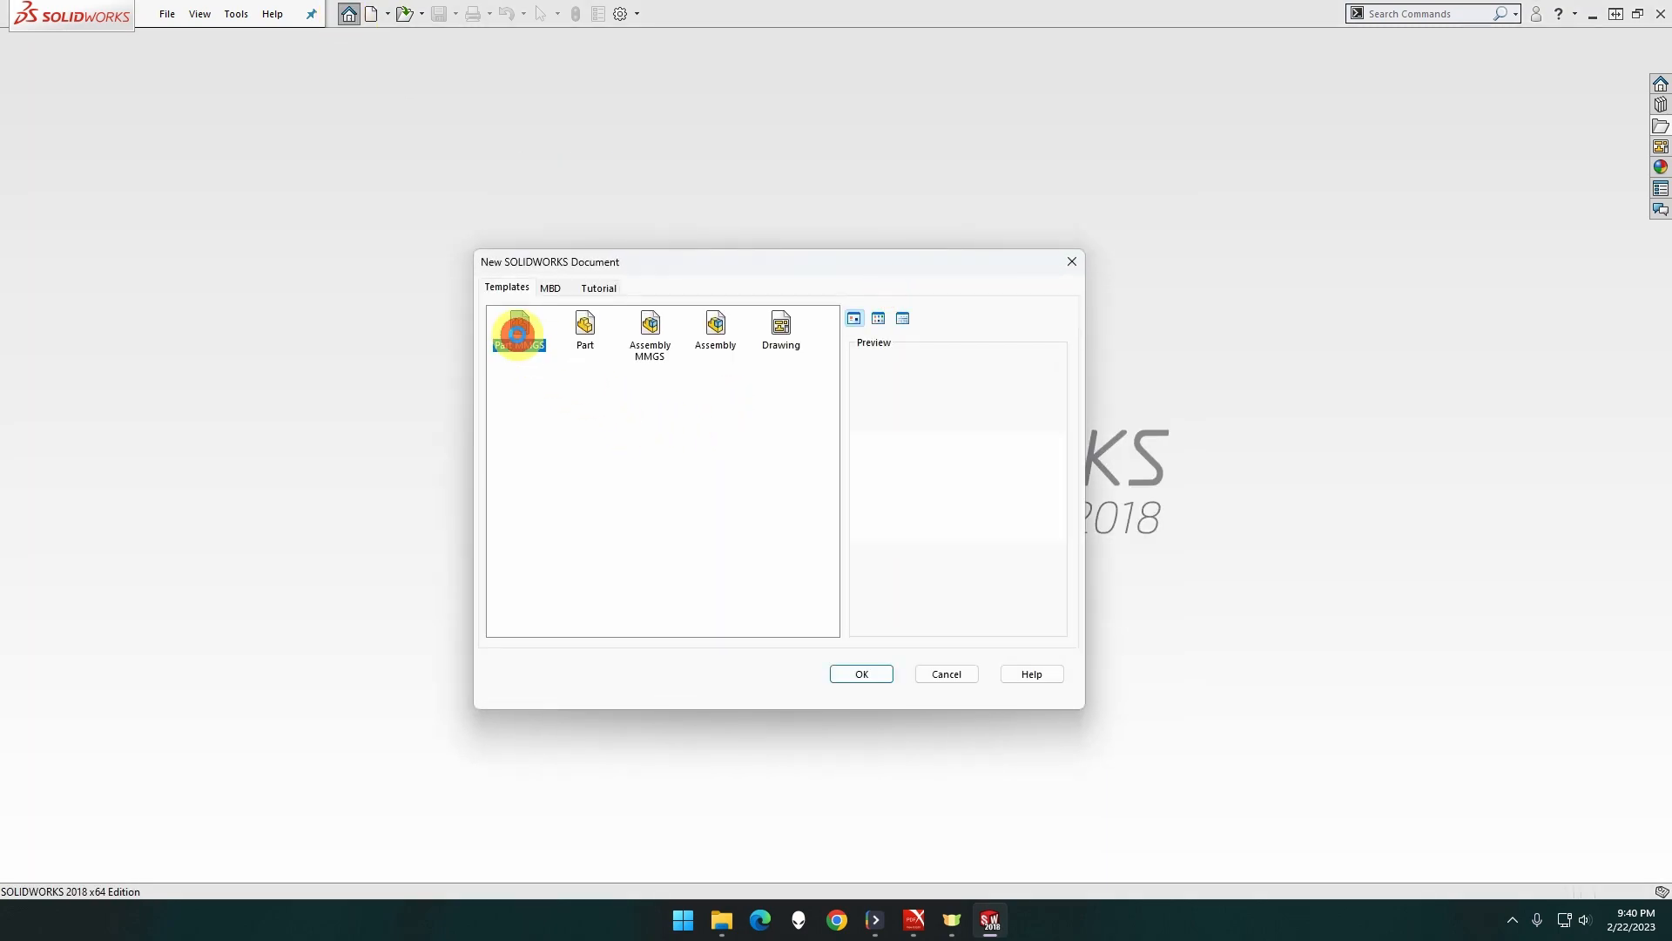
{"action": "left_click", "coordinate": [861, 673]}
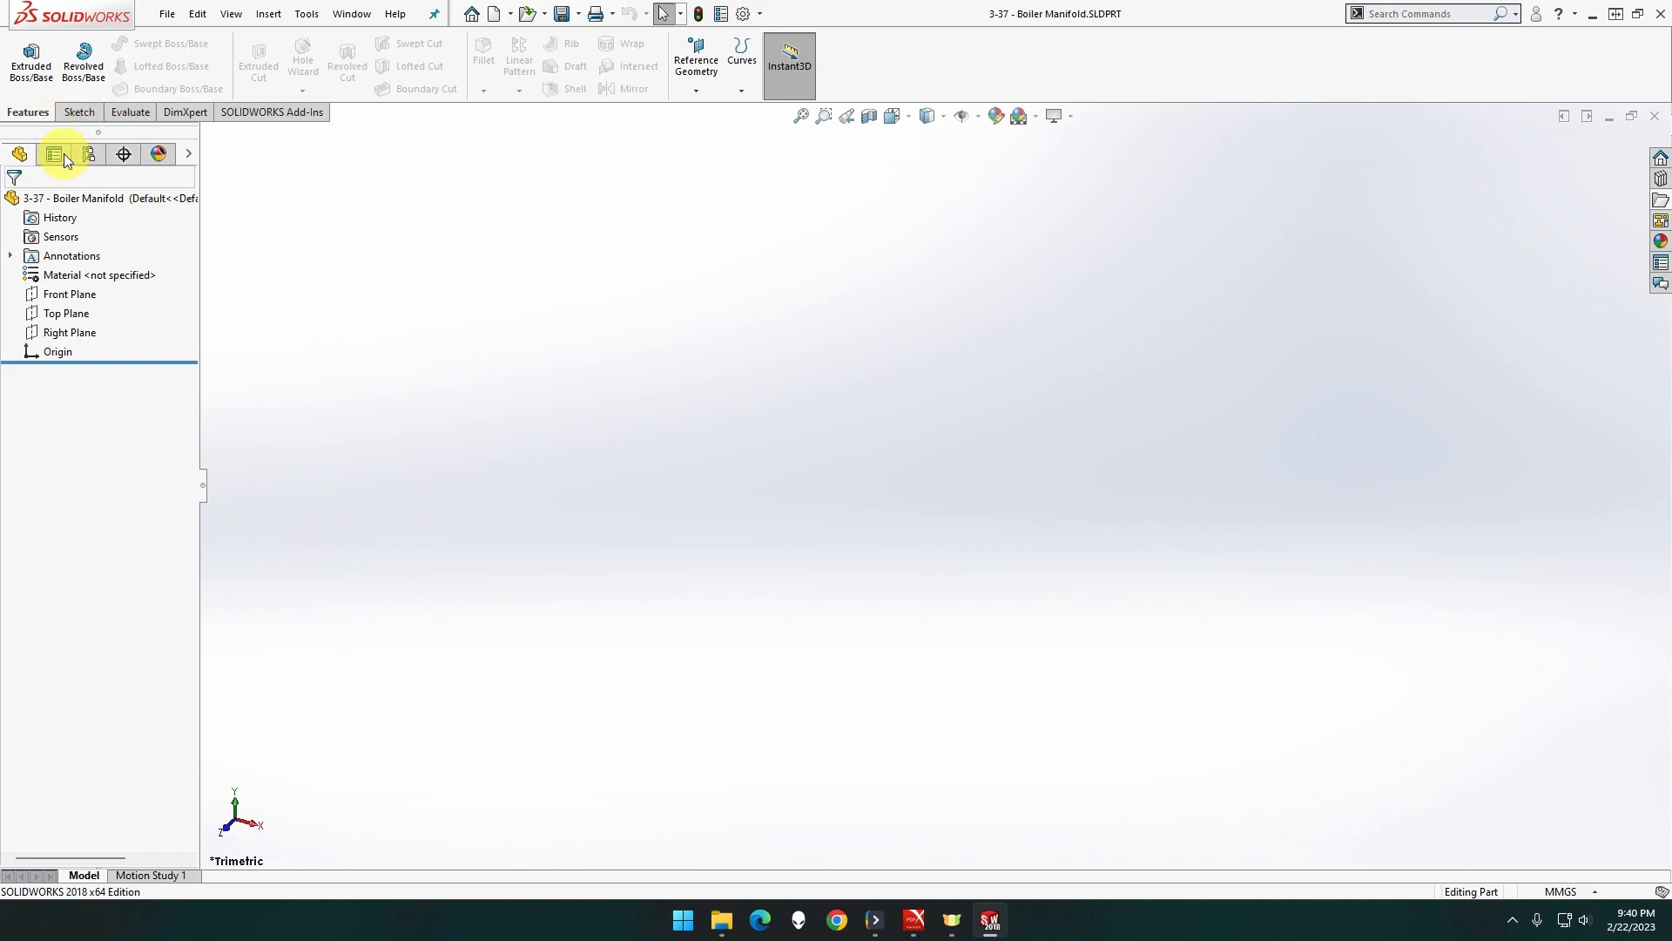
Sketch a centre rectangle on a base plane and dimension it 22 × 22 mm about the origin
{"action": "left_click", "coordinate": [69, 294]}
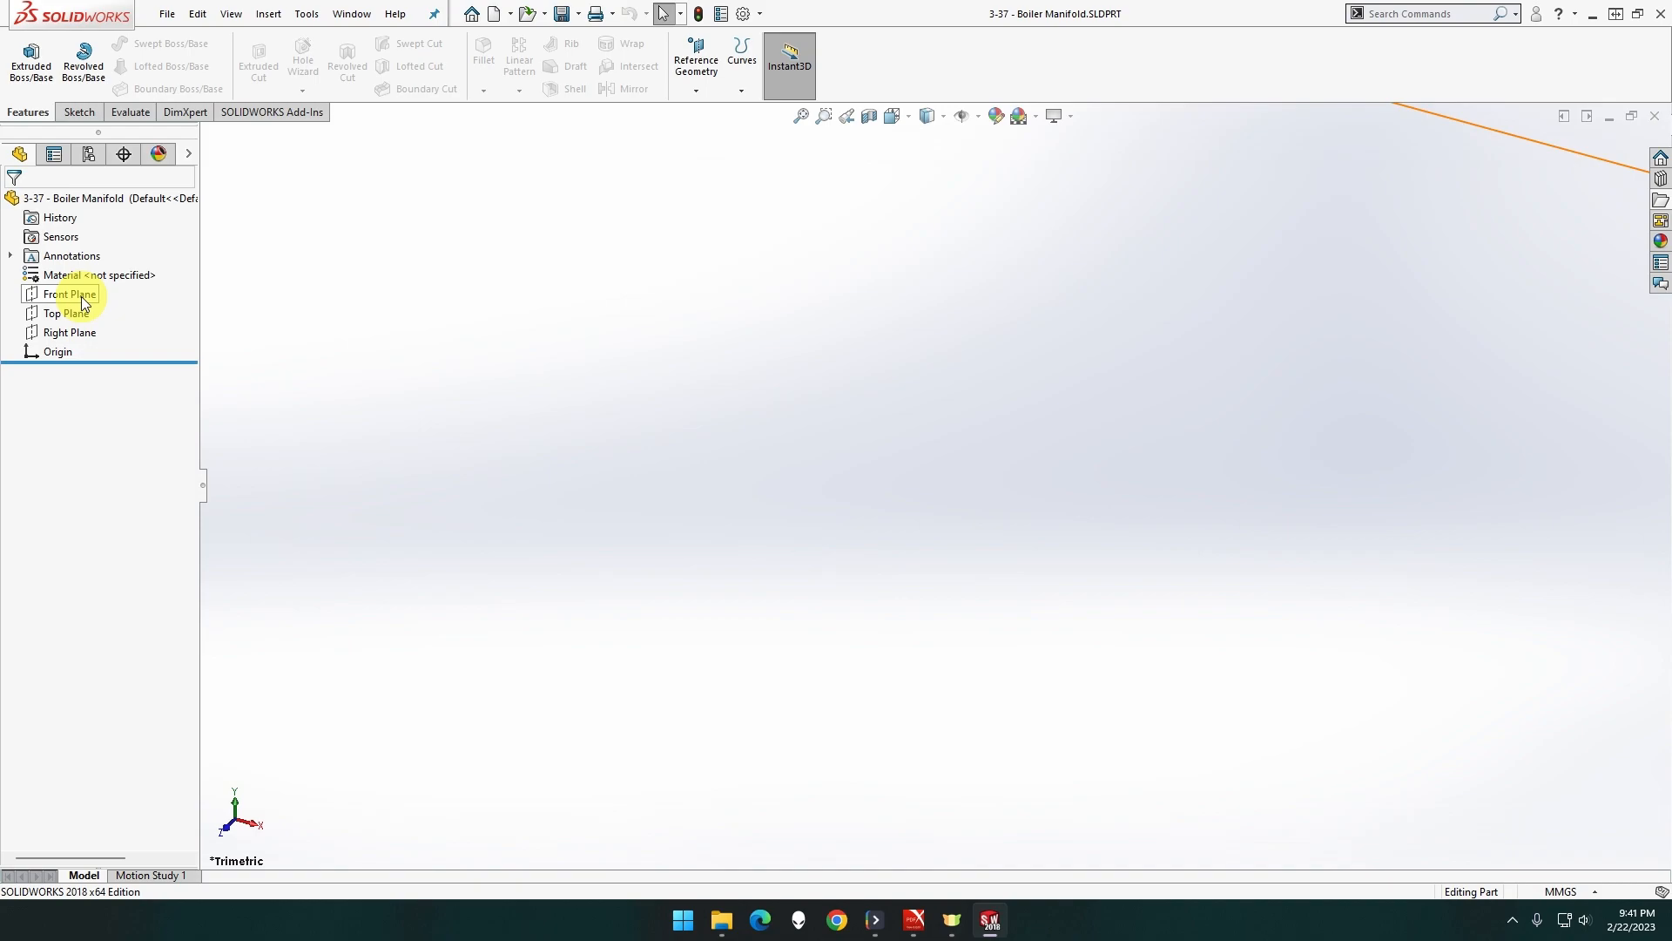
{"action": "left_click", "coordinate": [68, 332]}
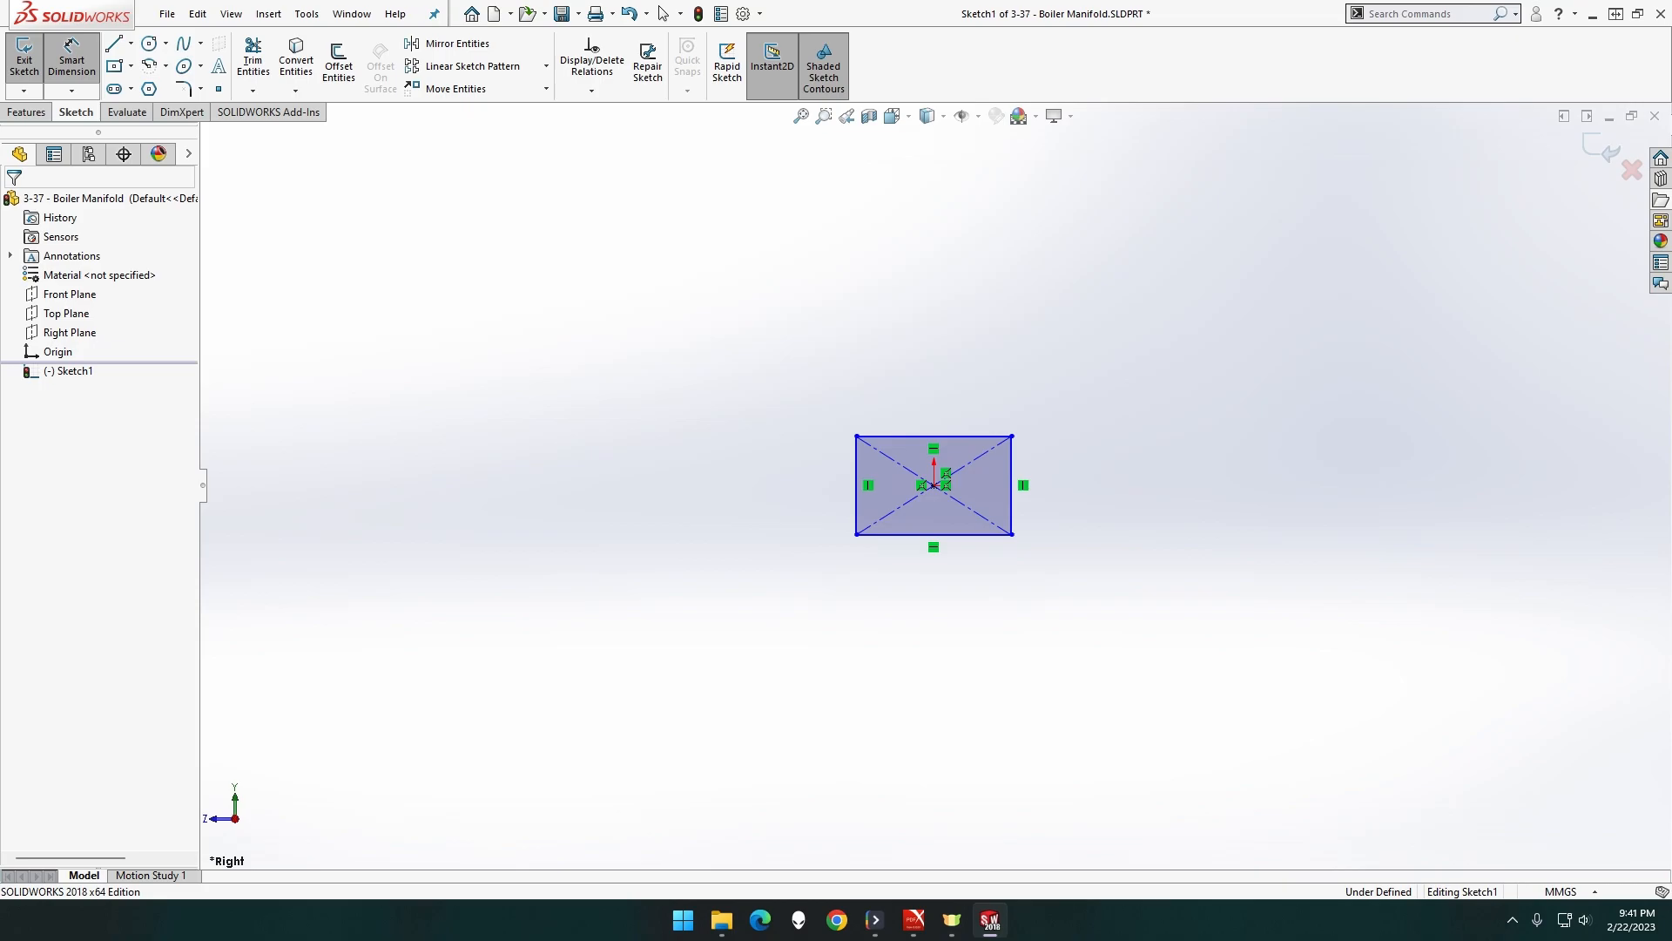
{"action": "mouse_move", "coordinate": [946, 439]}
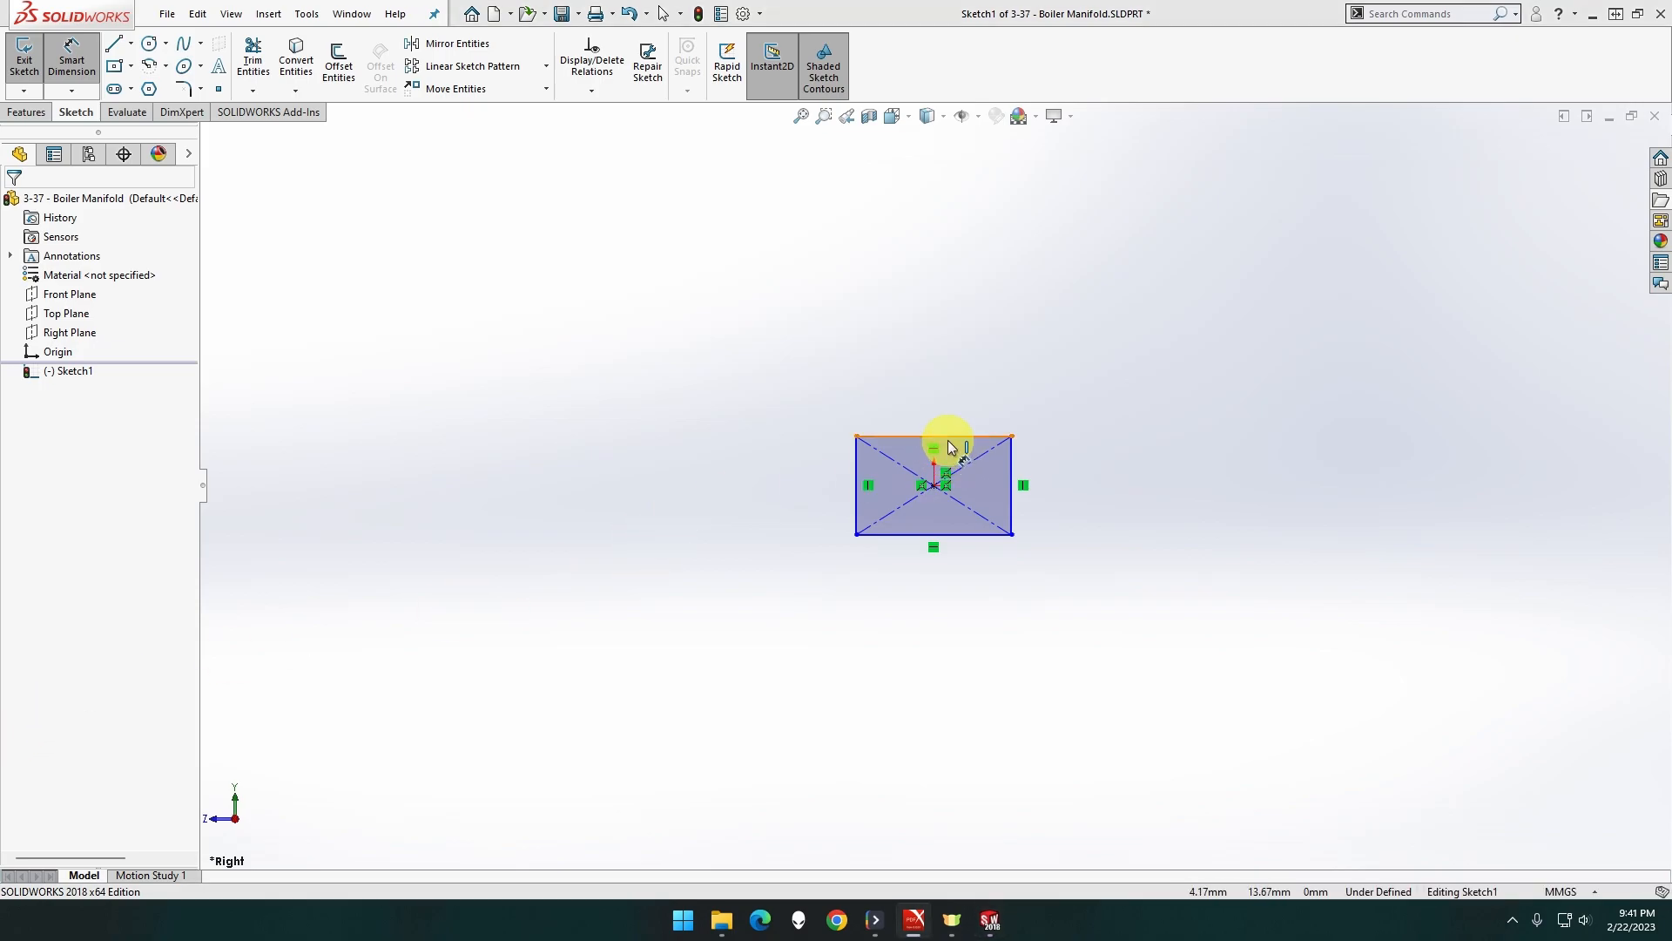
{"action": "left_click", "coordinate": [933, 441]}
{"action": "type", "text": "22"}
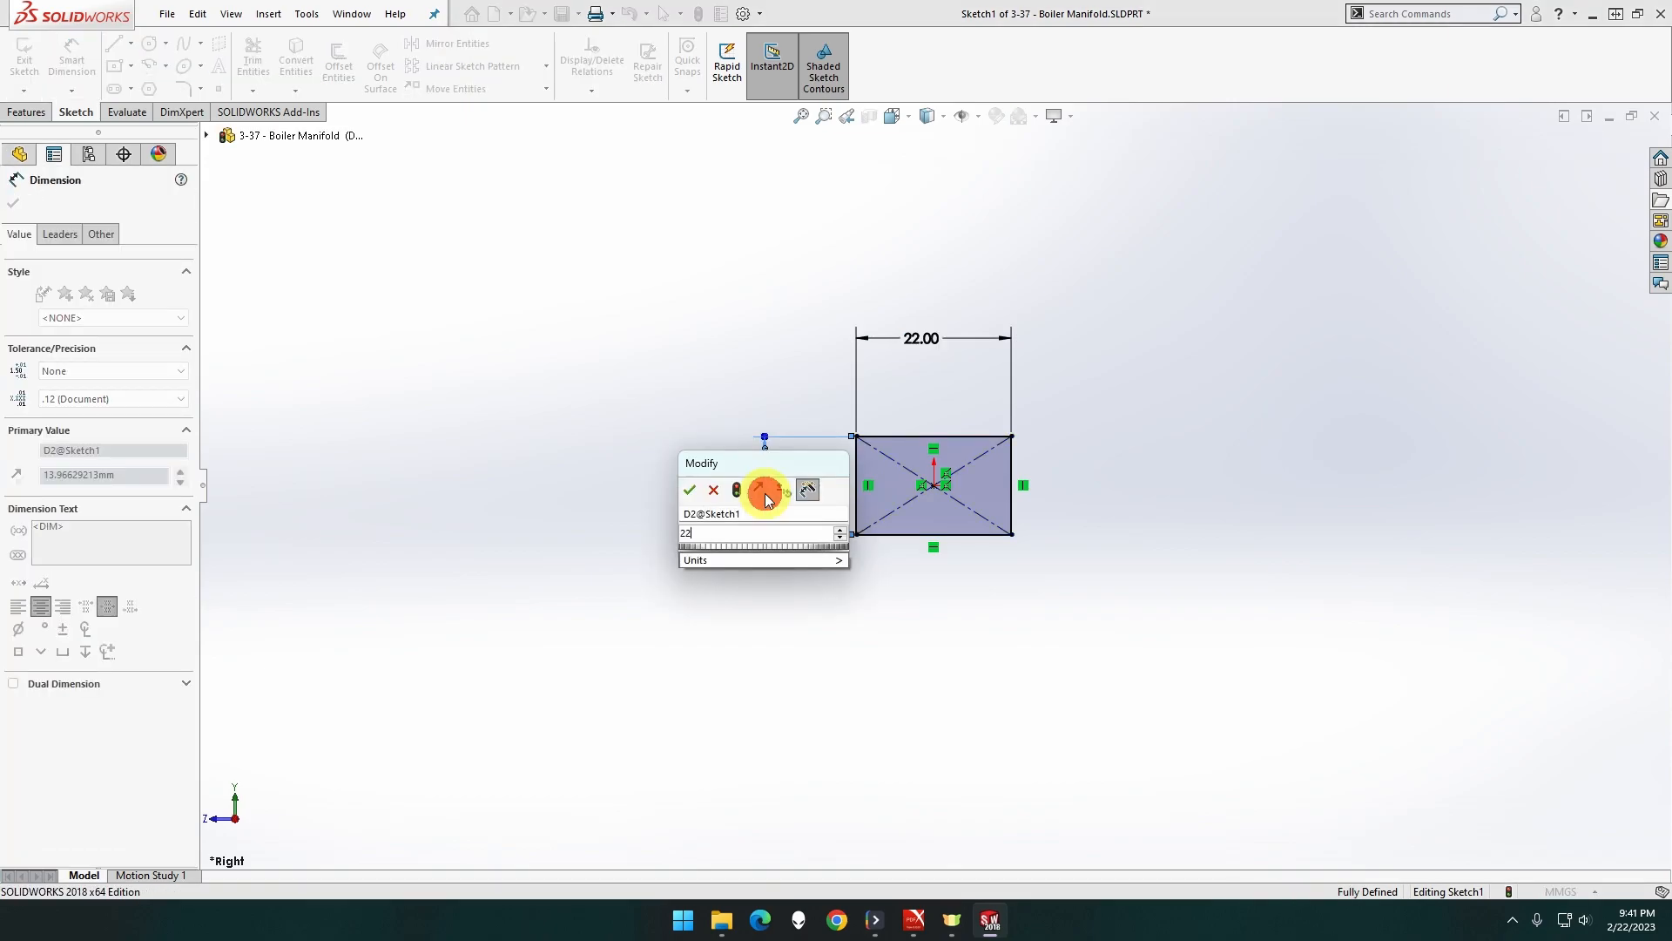
{"action": "left_click", "coordinate": [689, 489]}
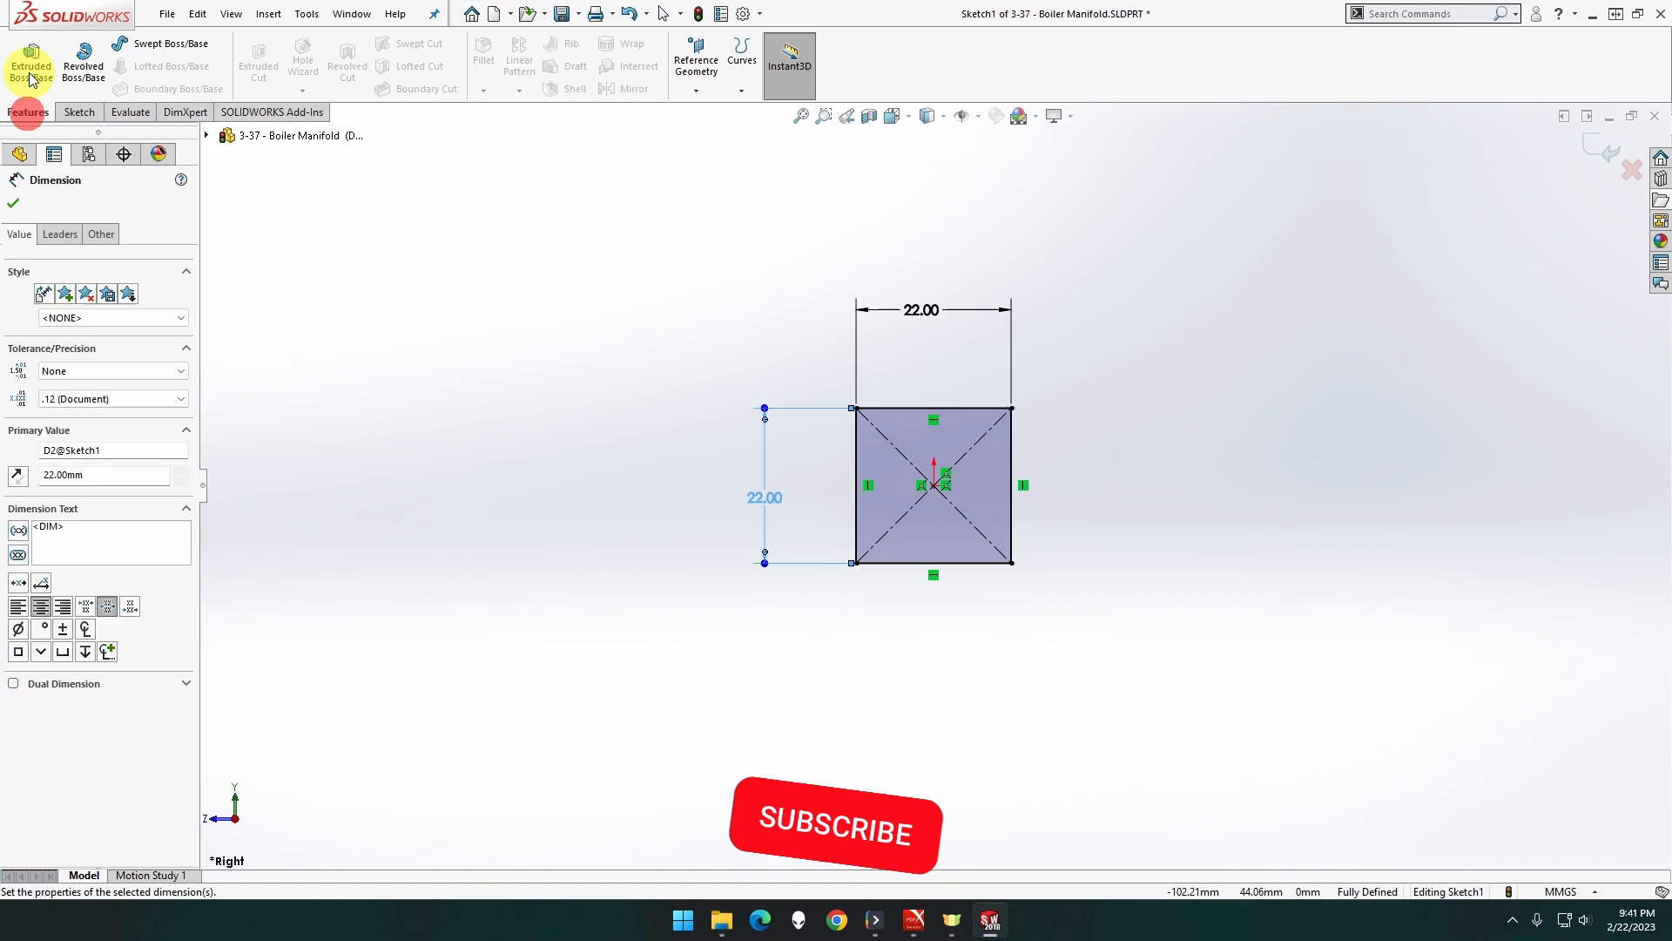
Extrude the square Mid Plane to a 68 mm long solid block
{"action": "left_click", "coordinate": [29, 64]}
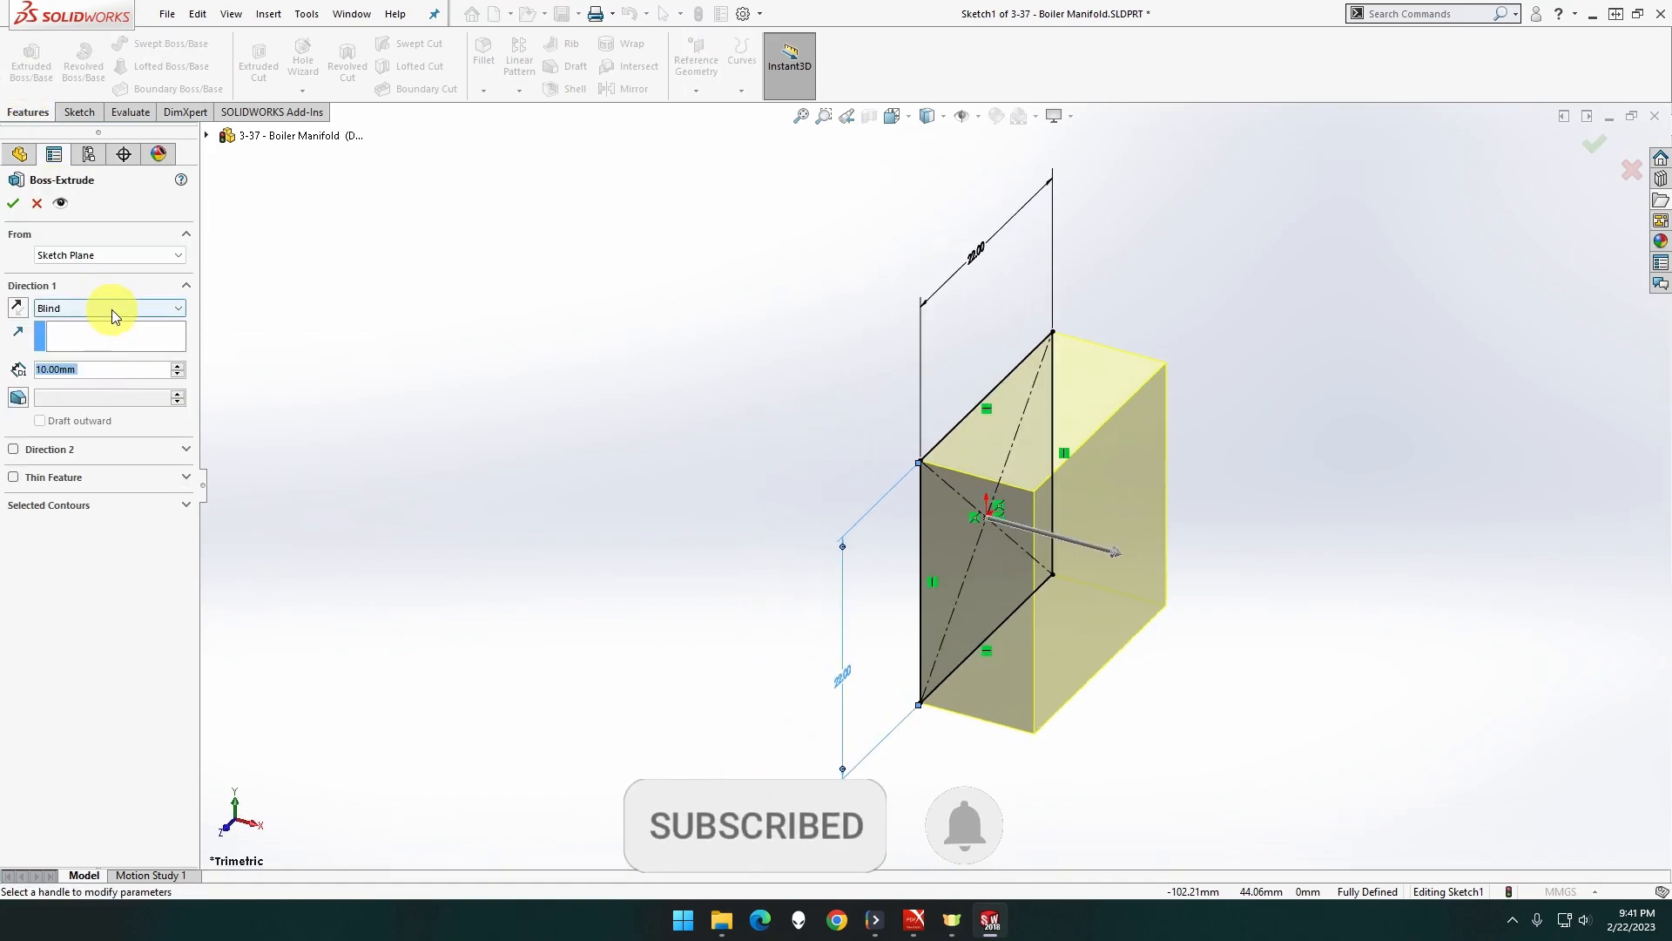
{"action": "left_click", "coordinate": [107, 307]}
{"action": "type", "text": "38"}
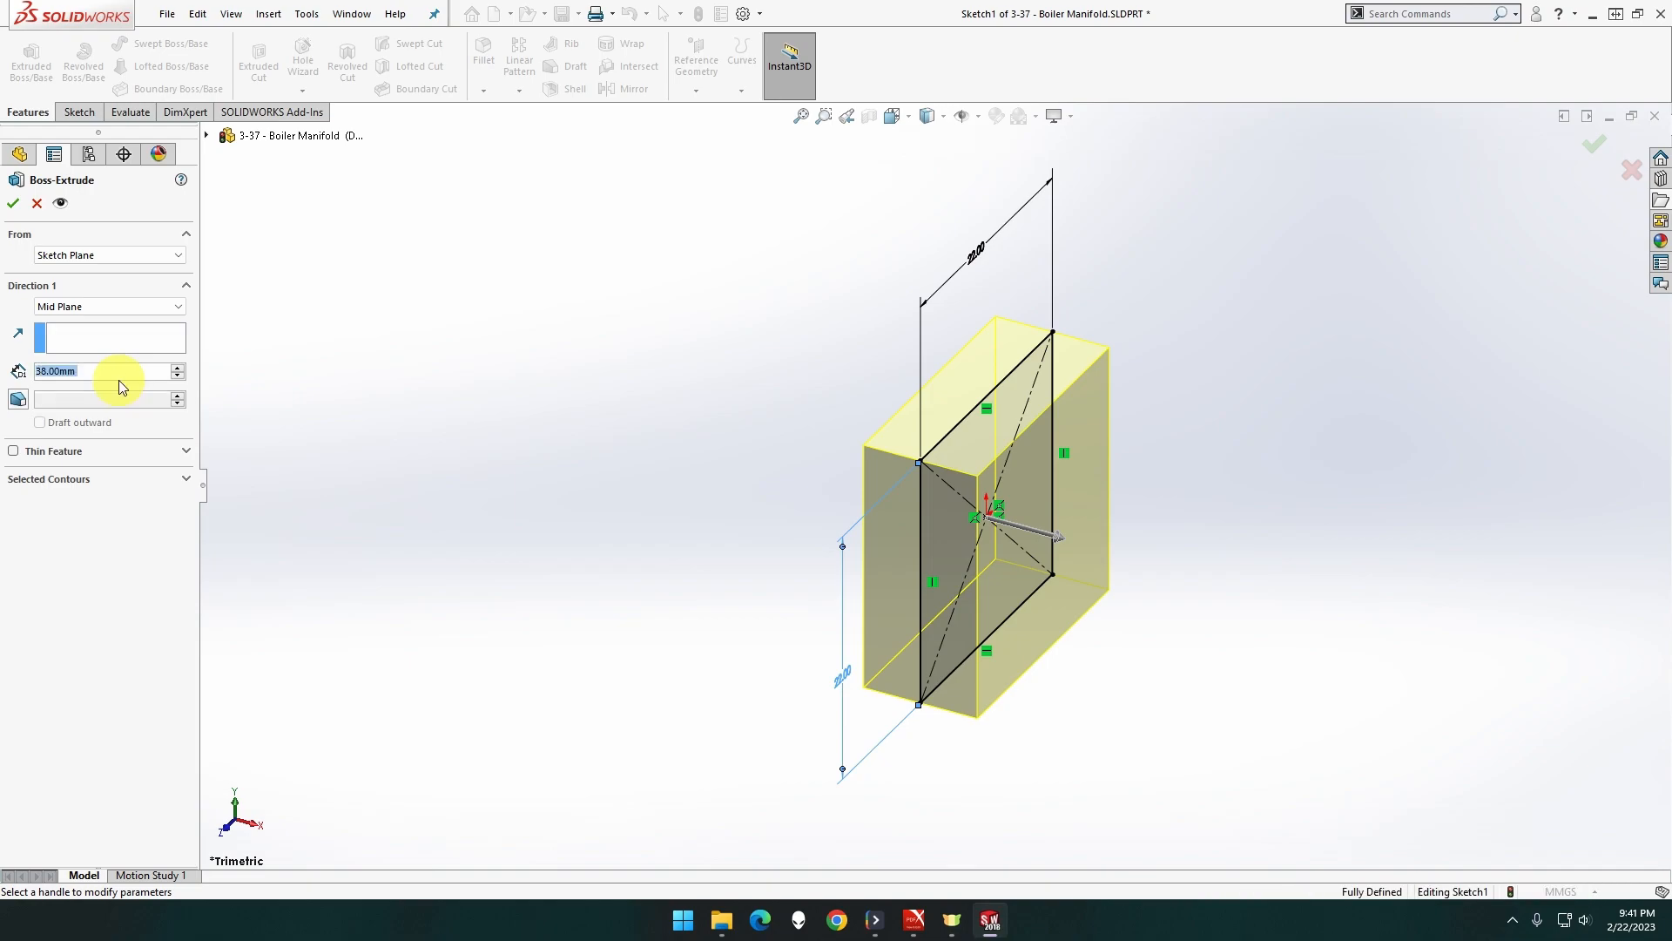
{"action": "left_click_drag", "start_coordinate": [1050, 537], "coordinate": [1216, 579]}
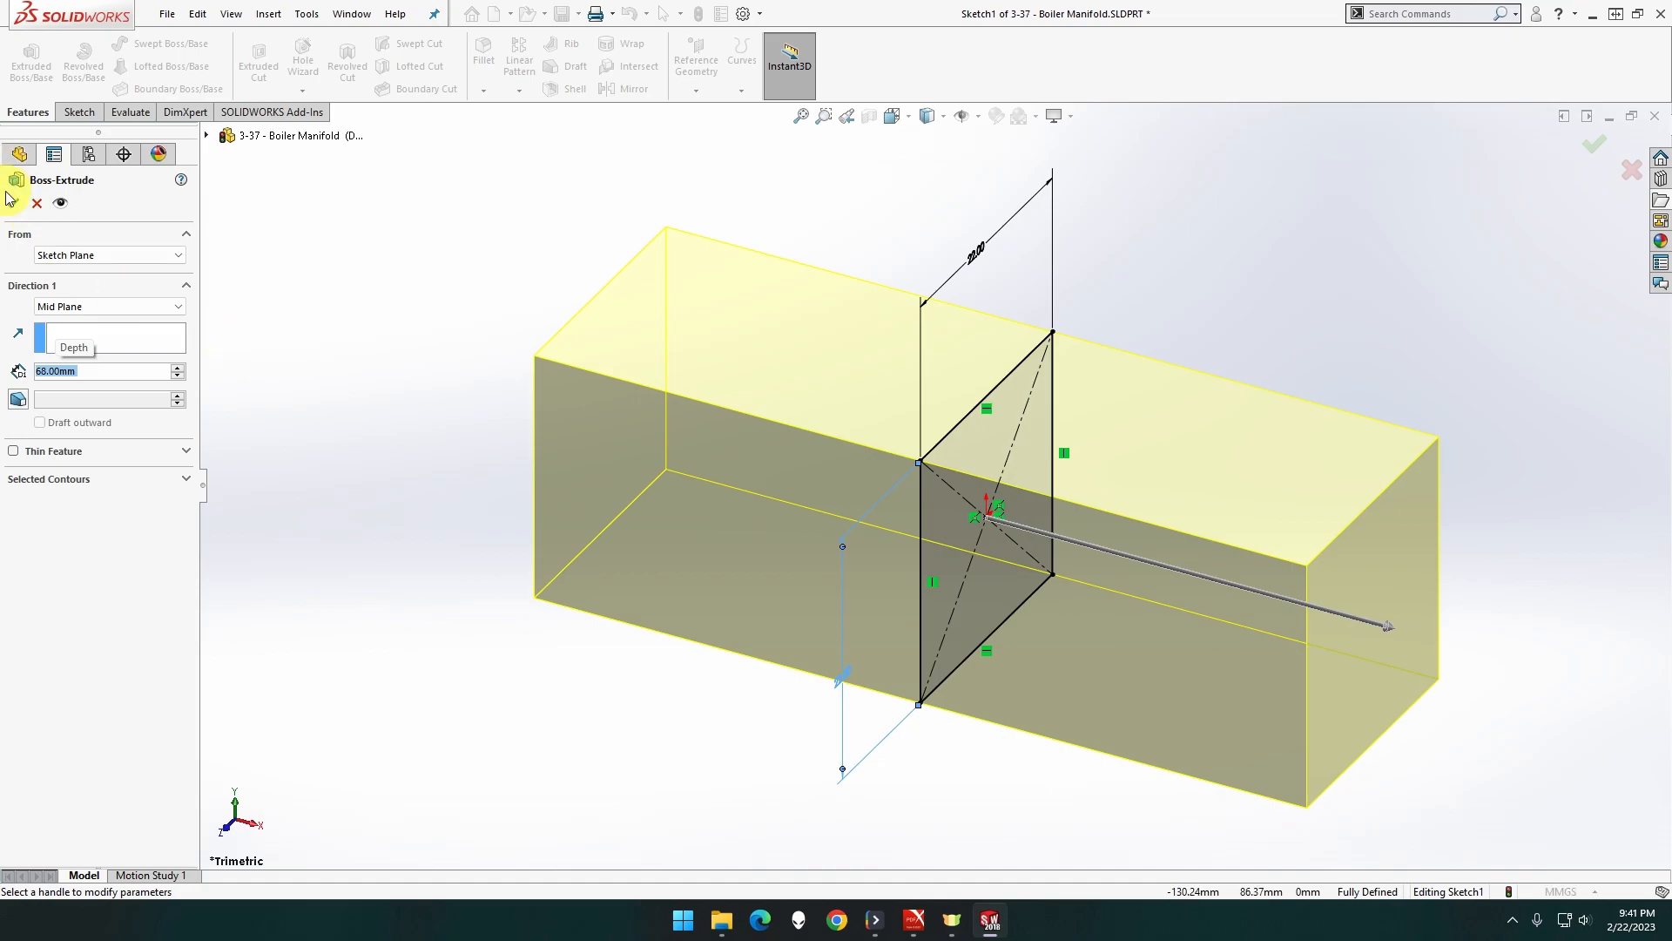
{"action": "left_click", "coordinate": [1593, 146]}
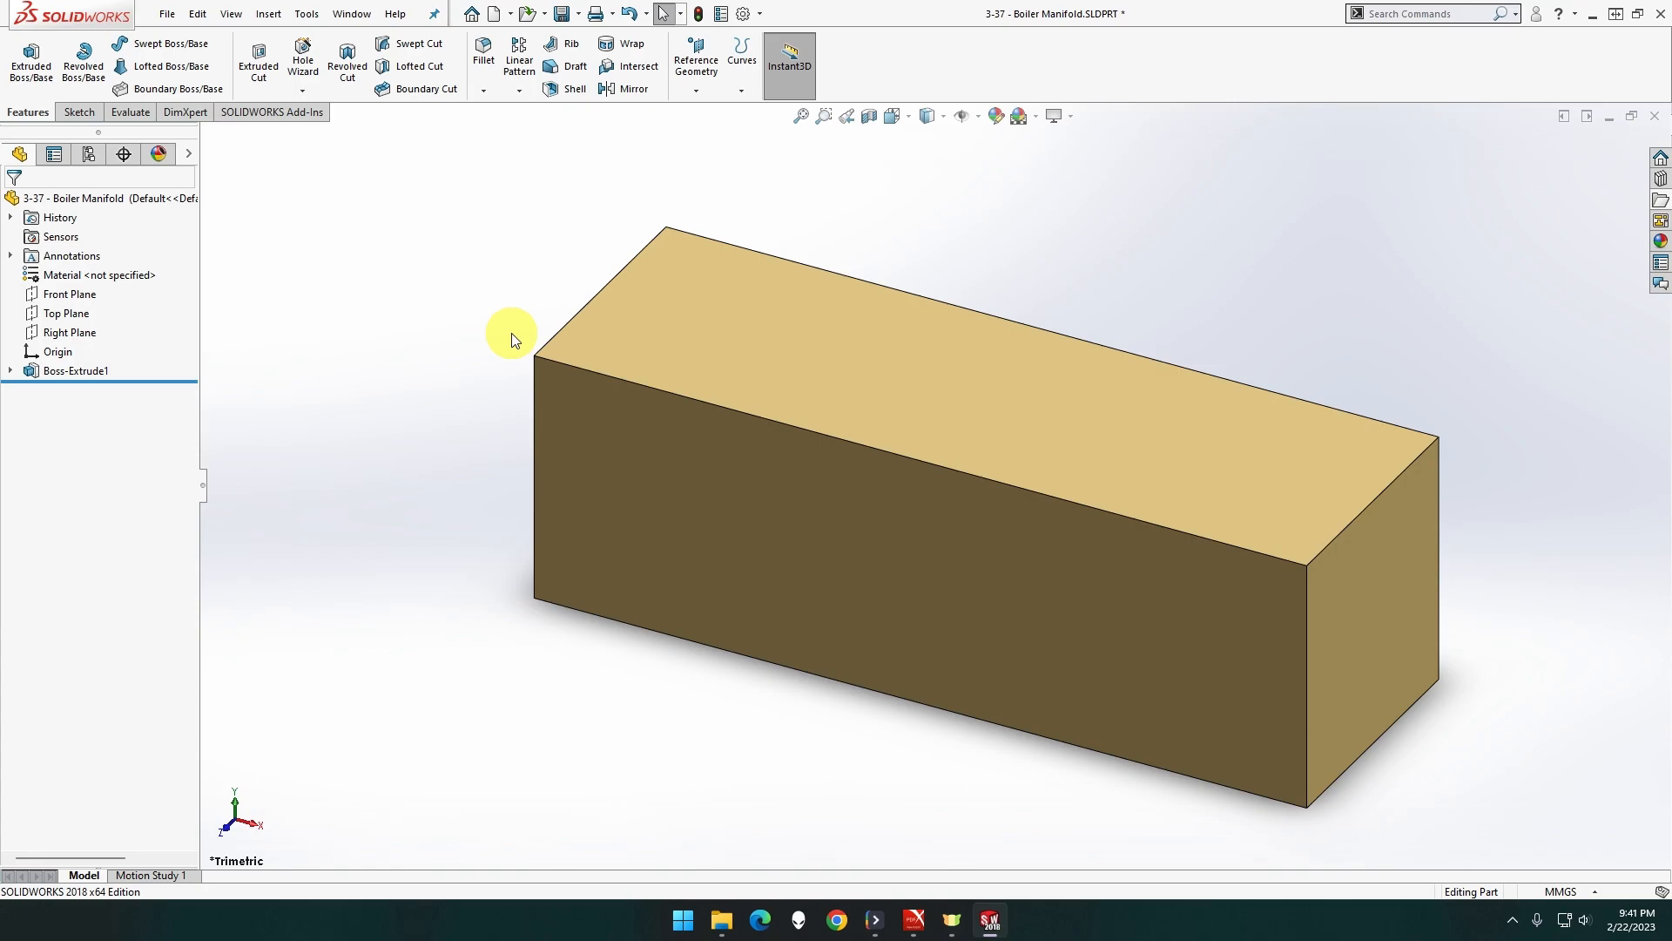
{"action": "mouse_move", "coordinate": [518, 138]}
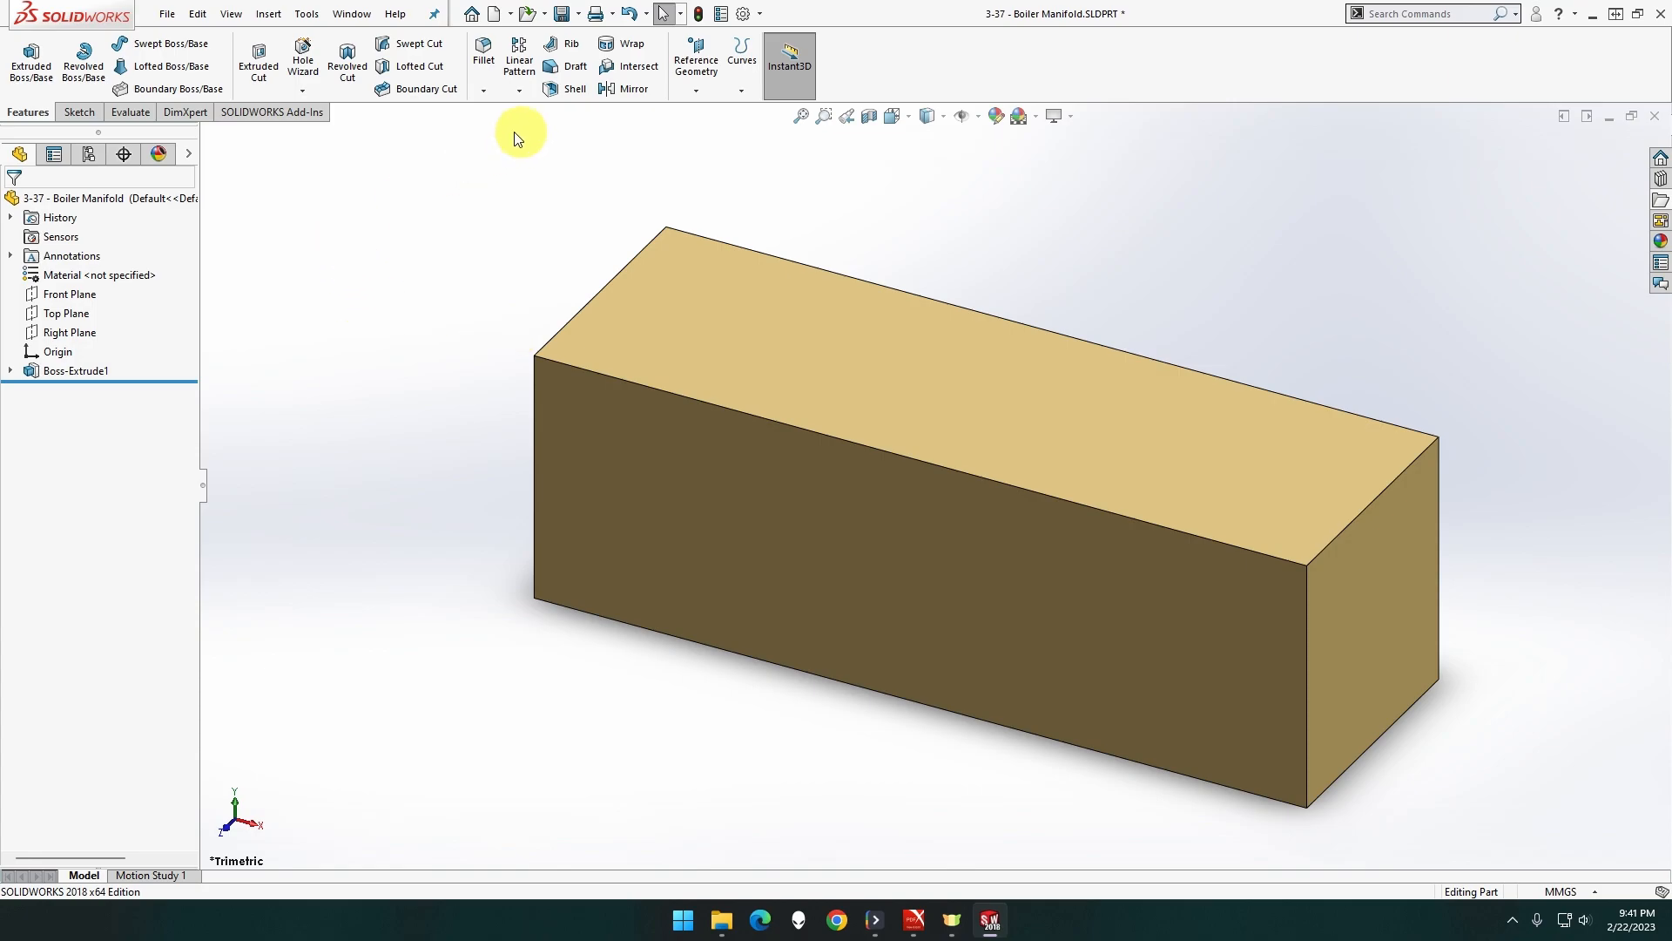
Fillet the block's top, side faces and remaining bottom edge with a 1 mm radius
{"action": "left_click", "coordinate": [497, 89]}
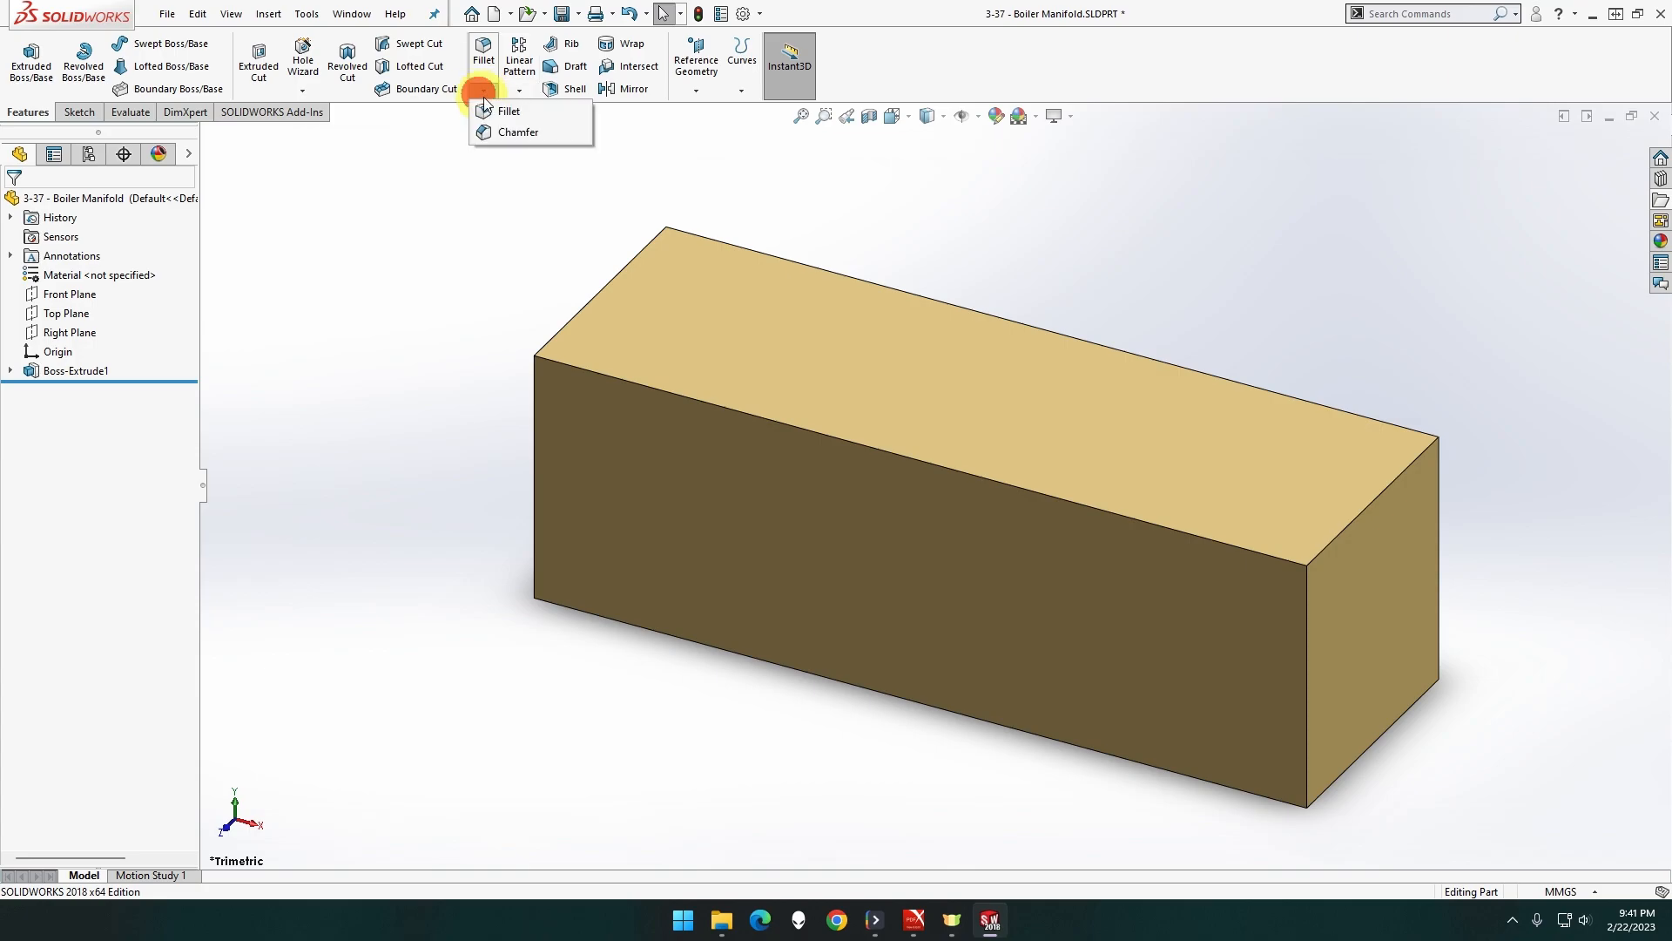
{"action": "left_click", "coordinate": [508, 110]}
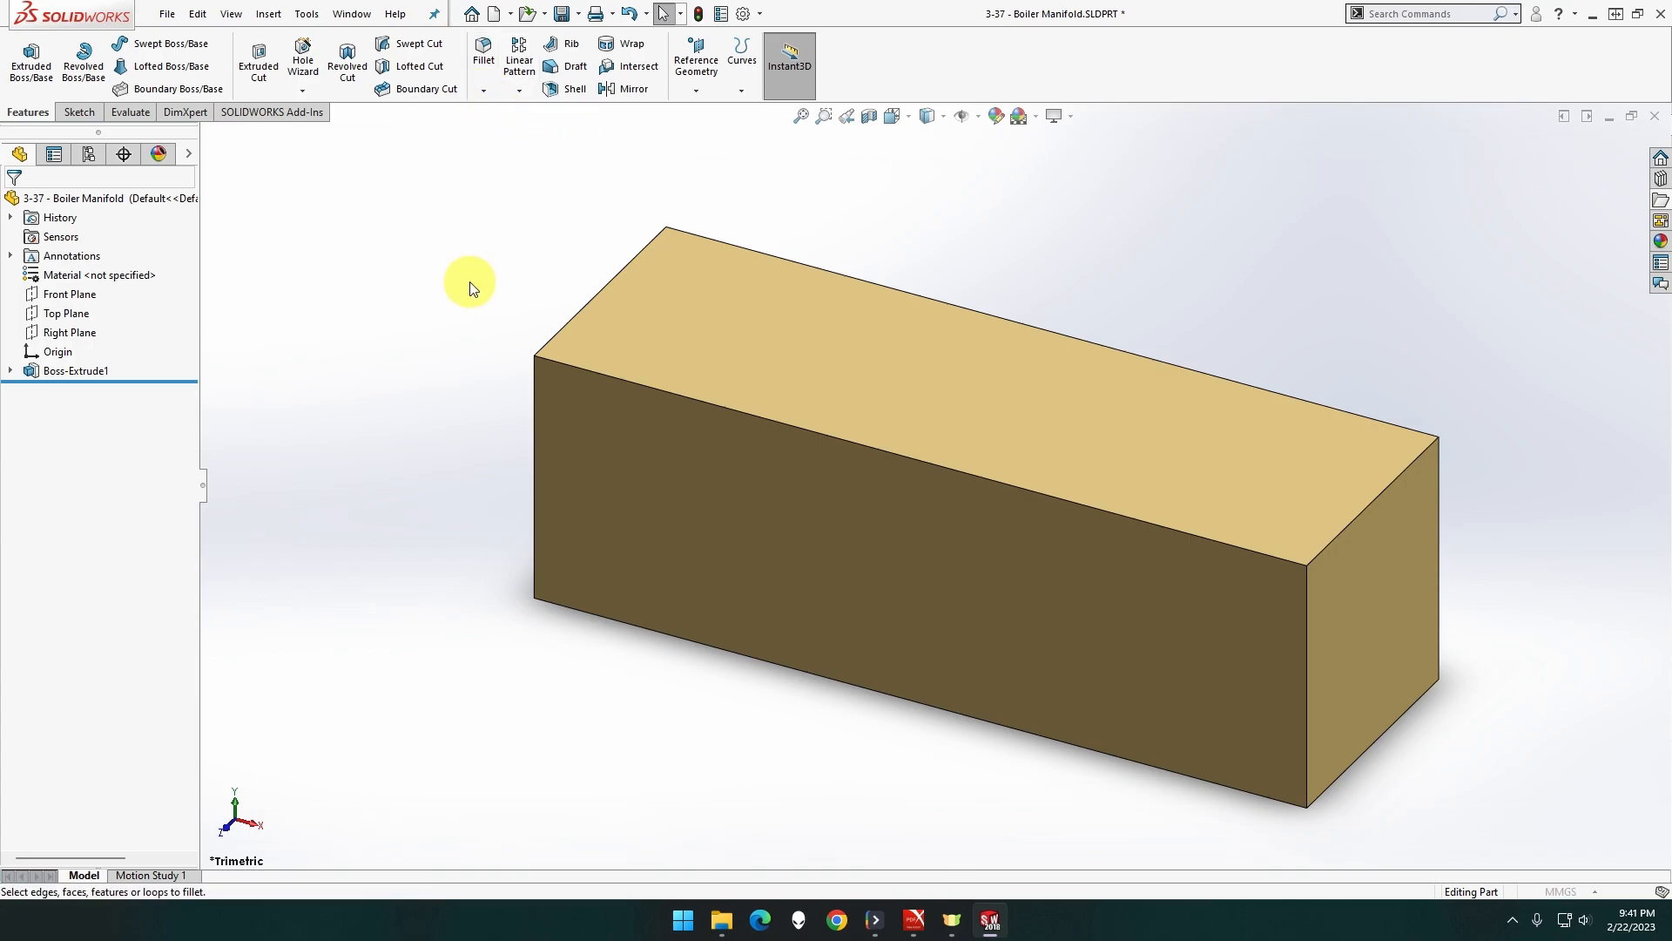
{"action": "left_click", "coordinate": [481, 53]}
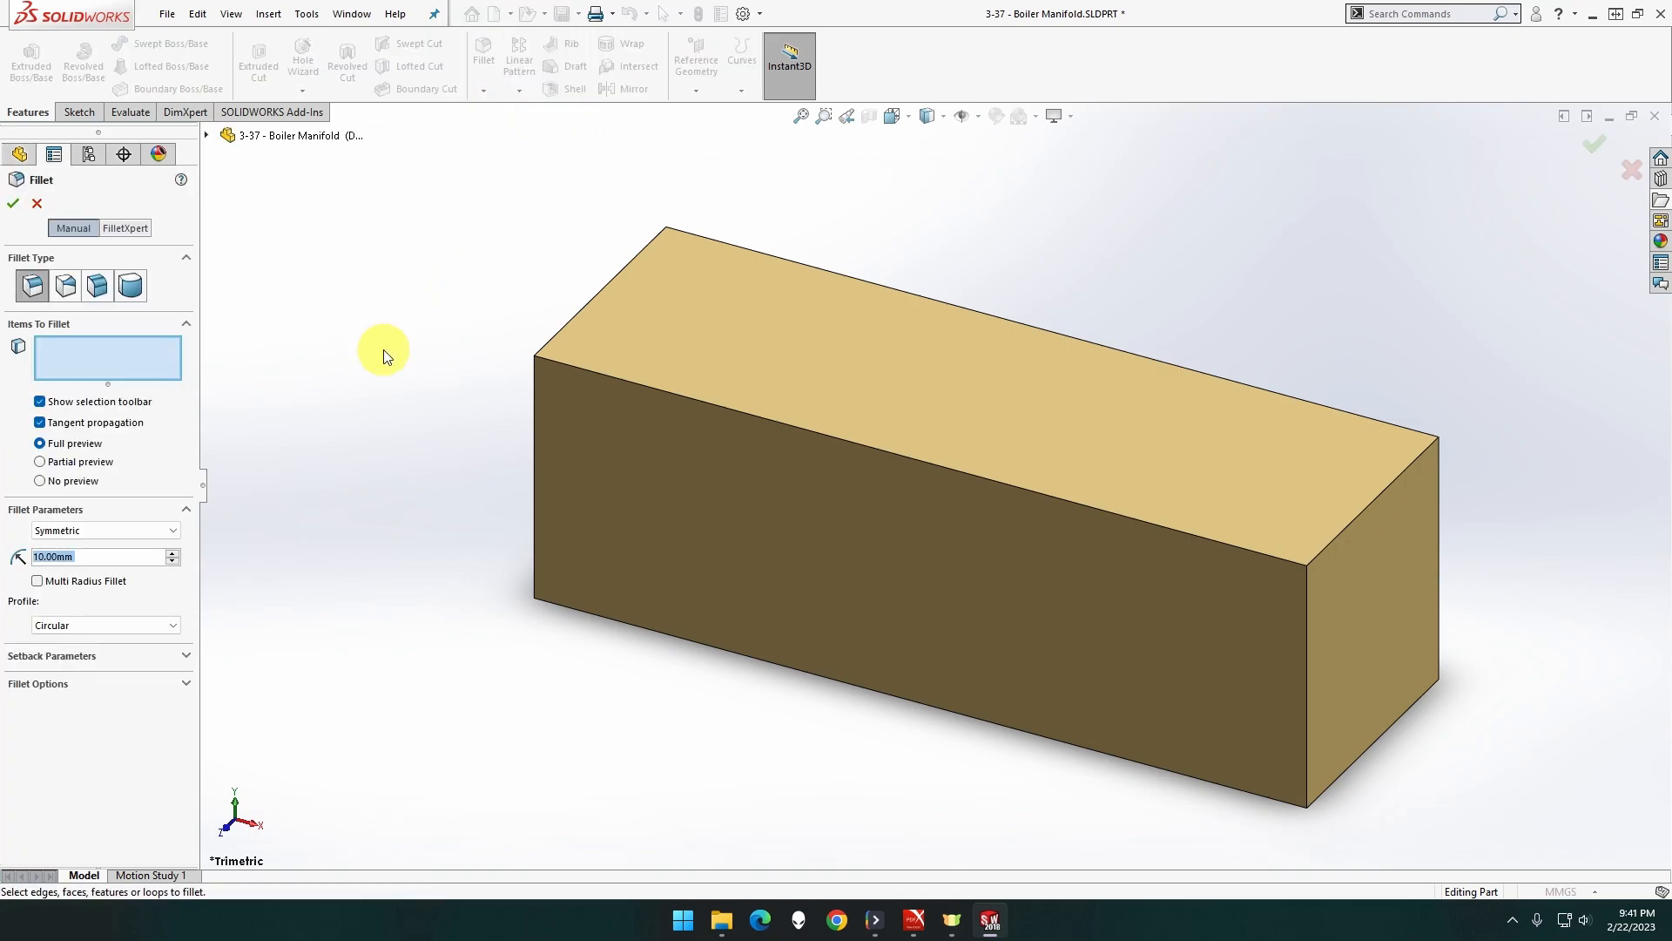
{"action": "left_click", "coordinate": [618, 395]}
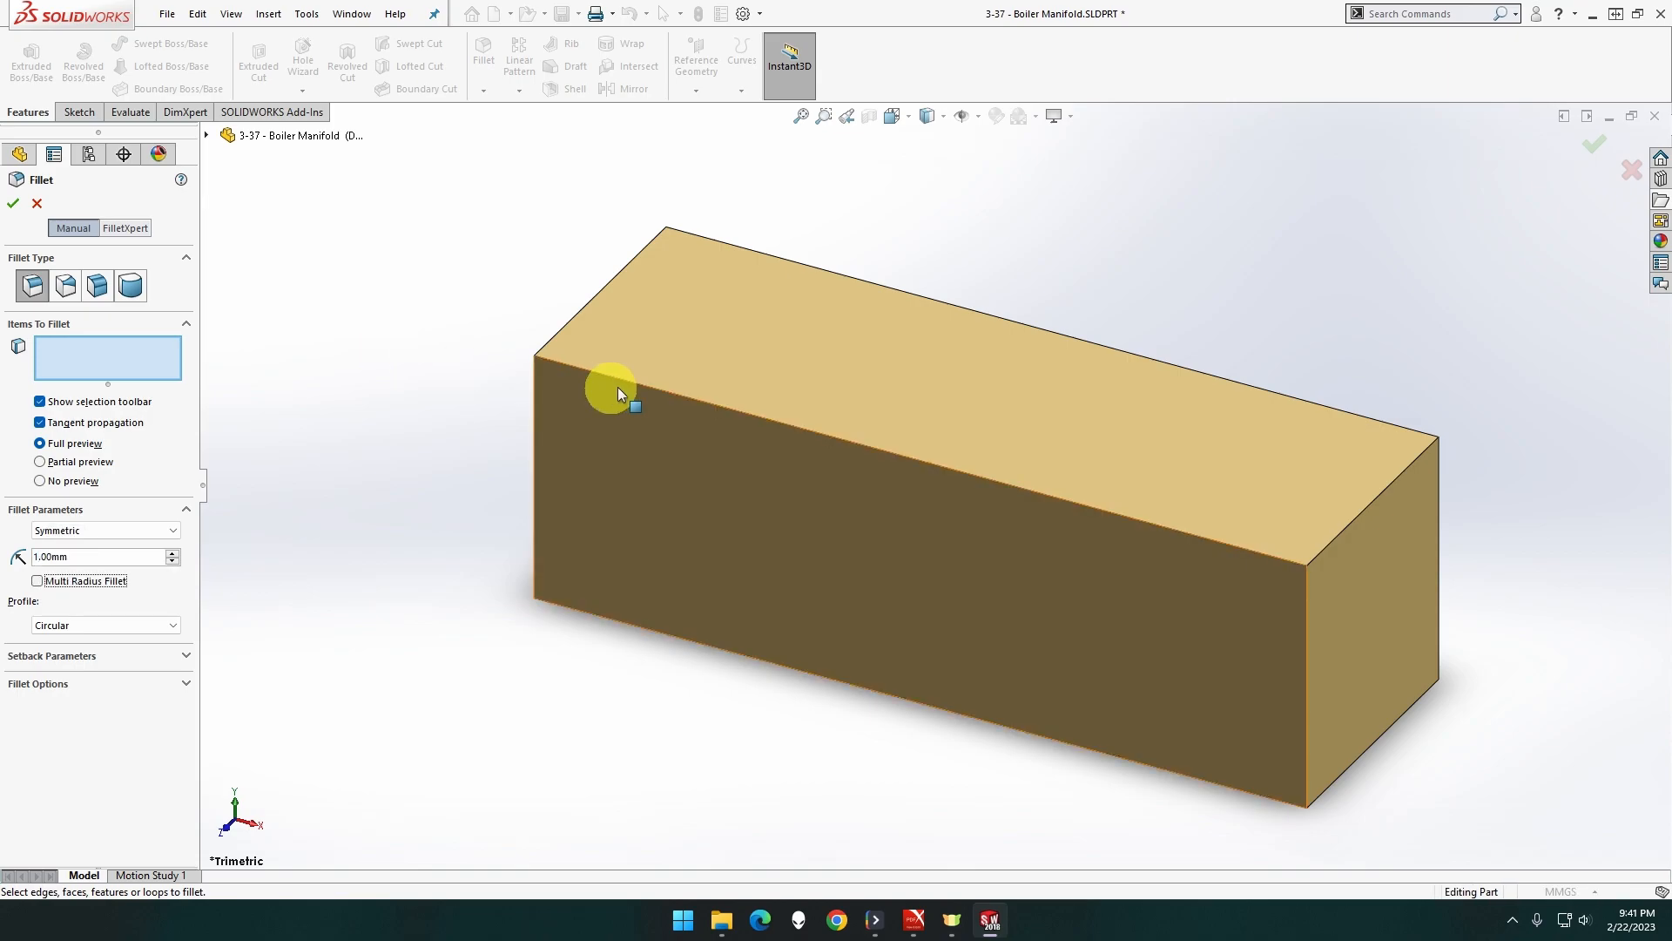
{"action": "left_click", "coordinate": [619, 389]}
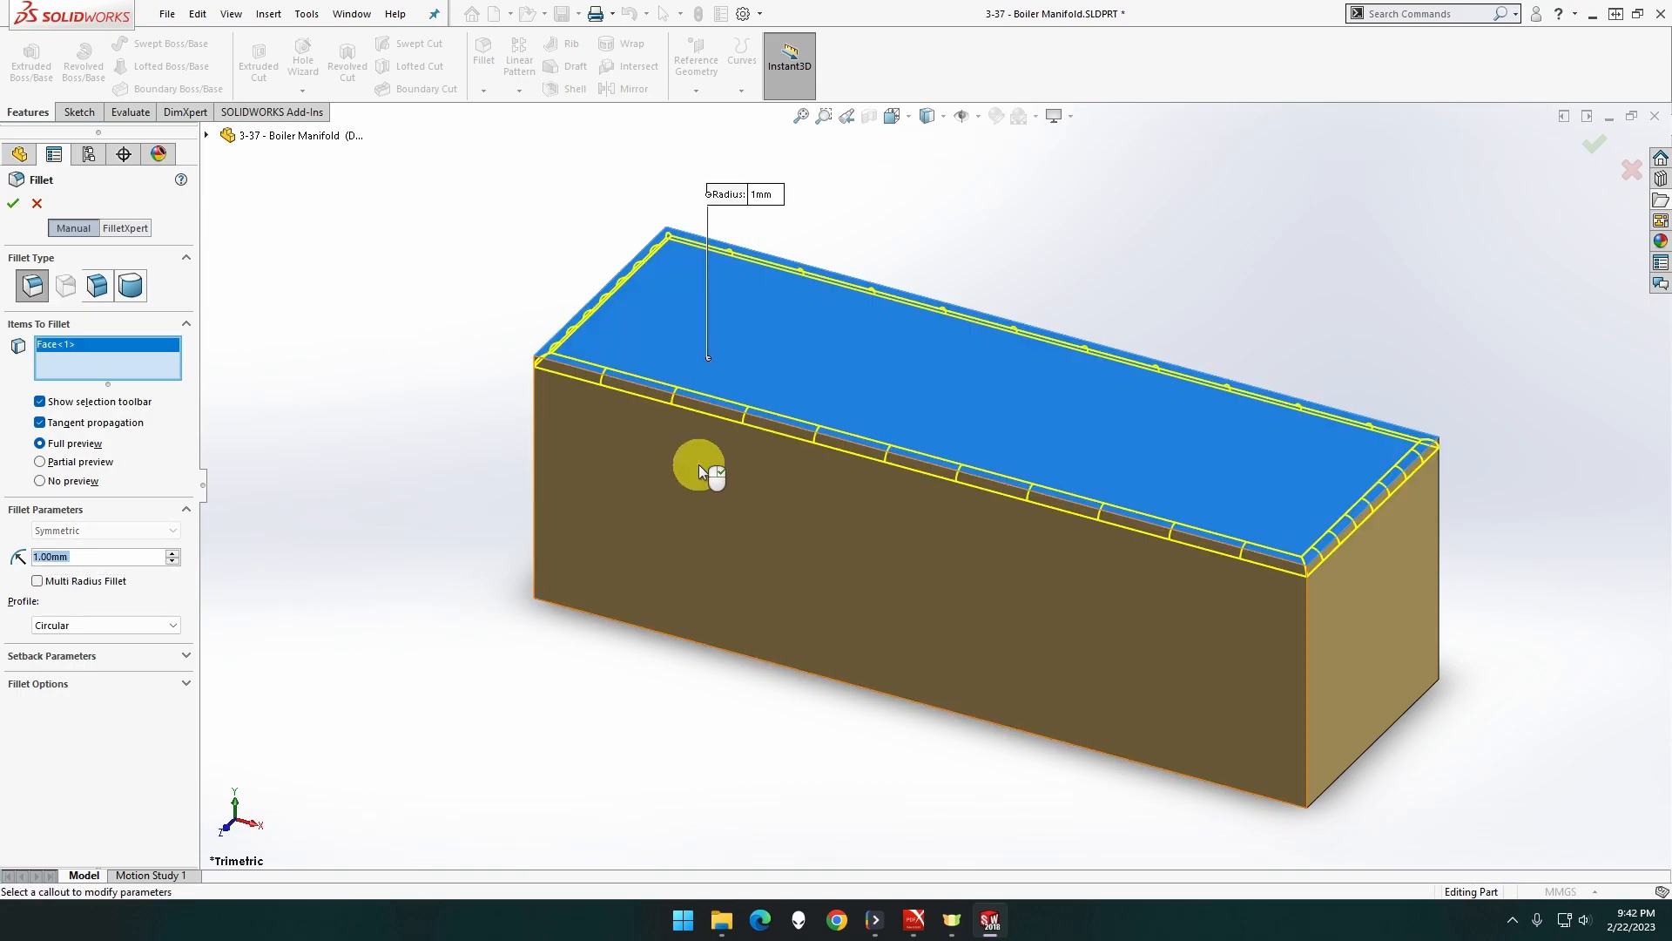
{"action": "left_click", "coordinate": [1363, 618]}
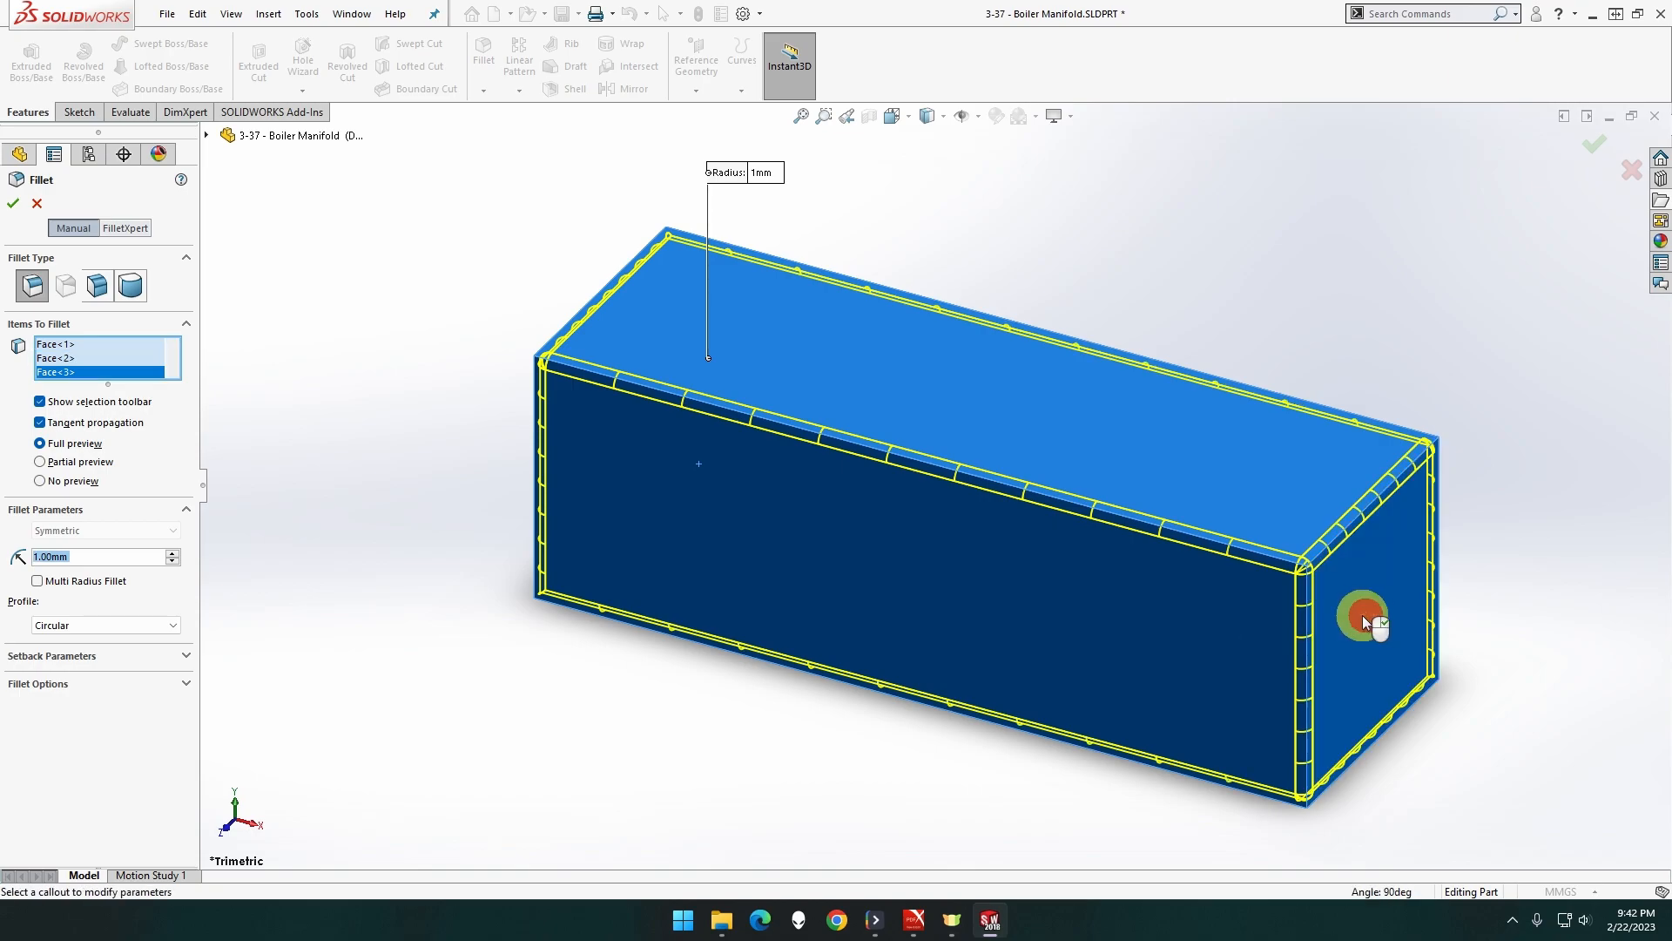
{"action": "left_click_drag", "start_coordinate": [1365, 622], "coordinate": [1416, 498]}
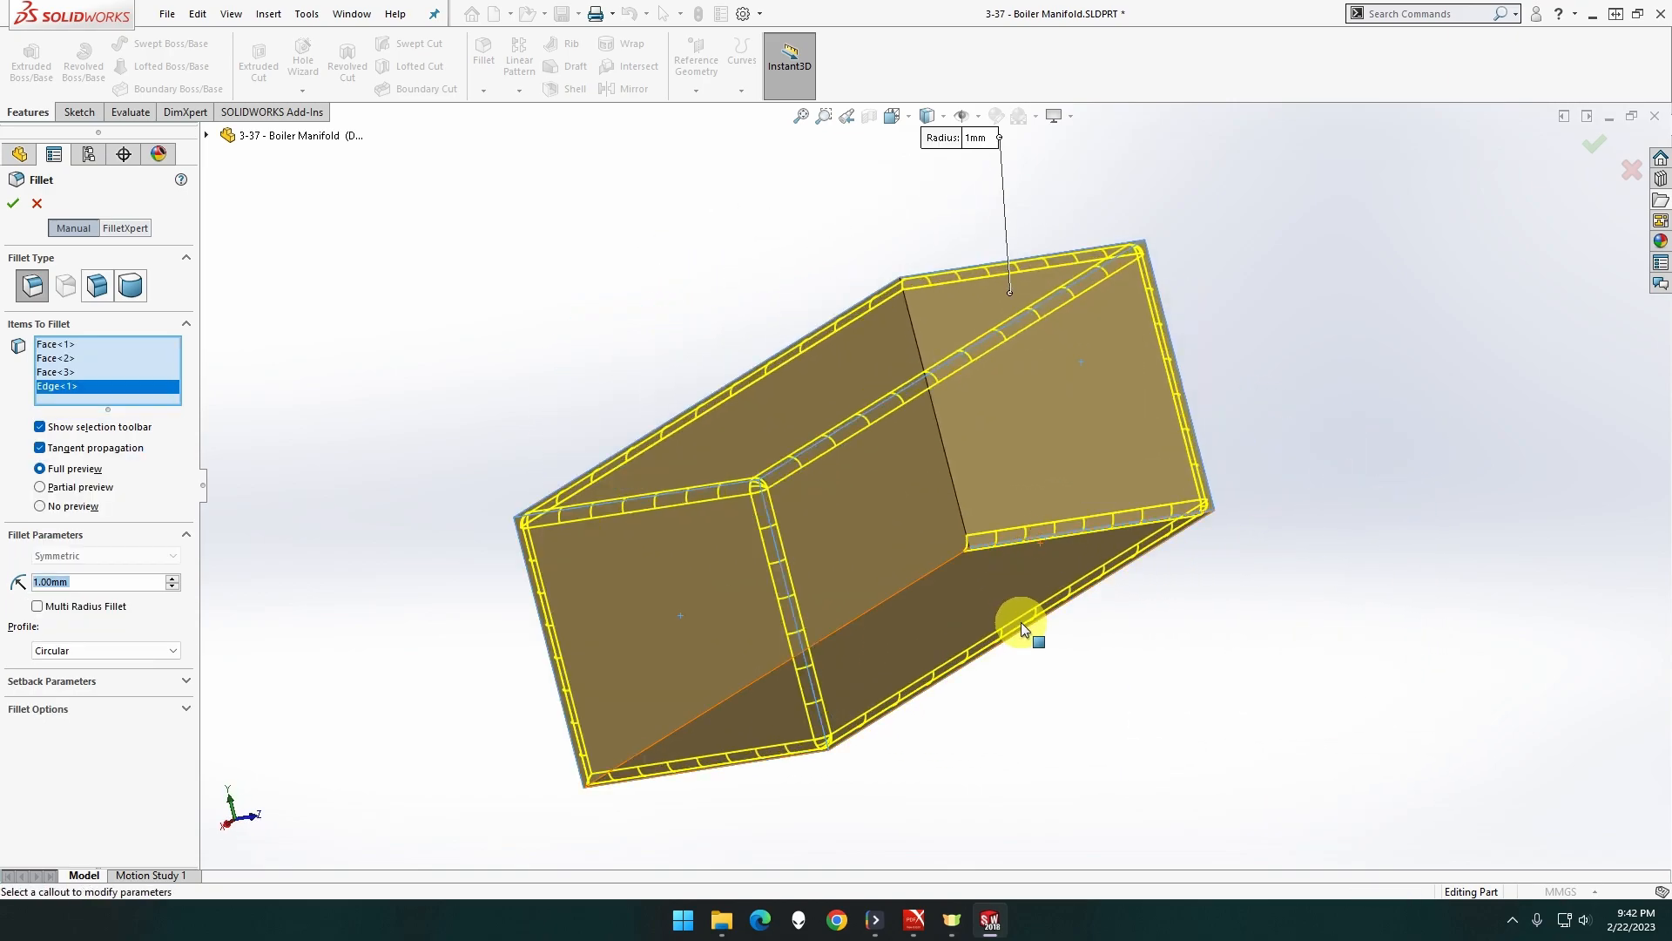
{"action": "left_click", "coordinate": [965, 507]}
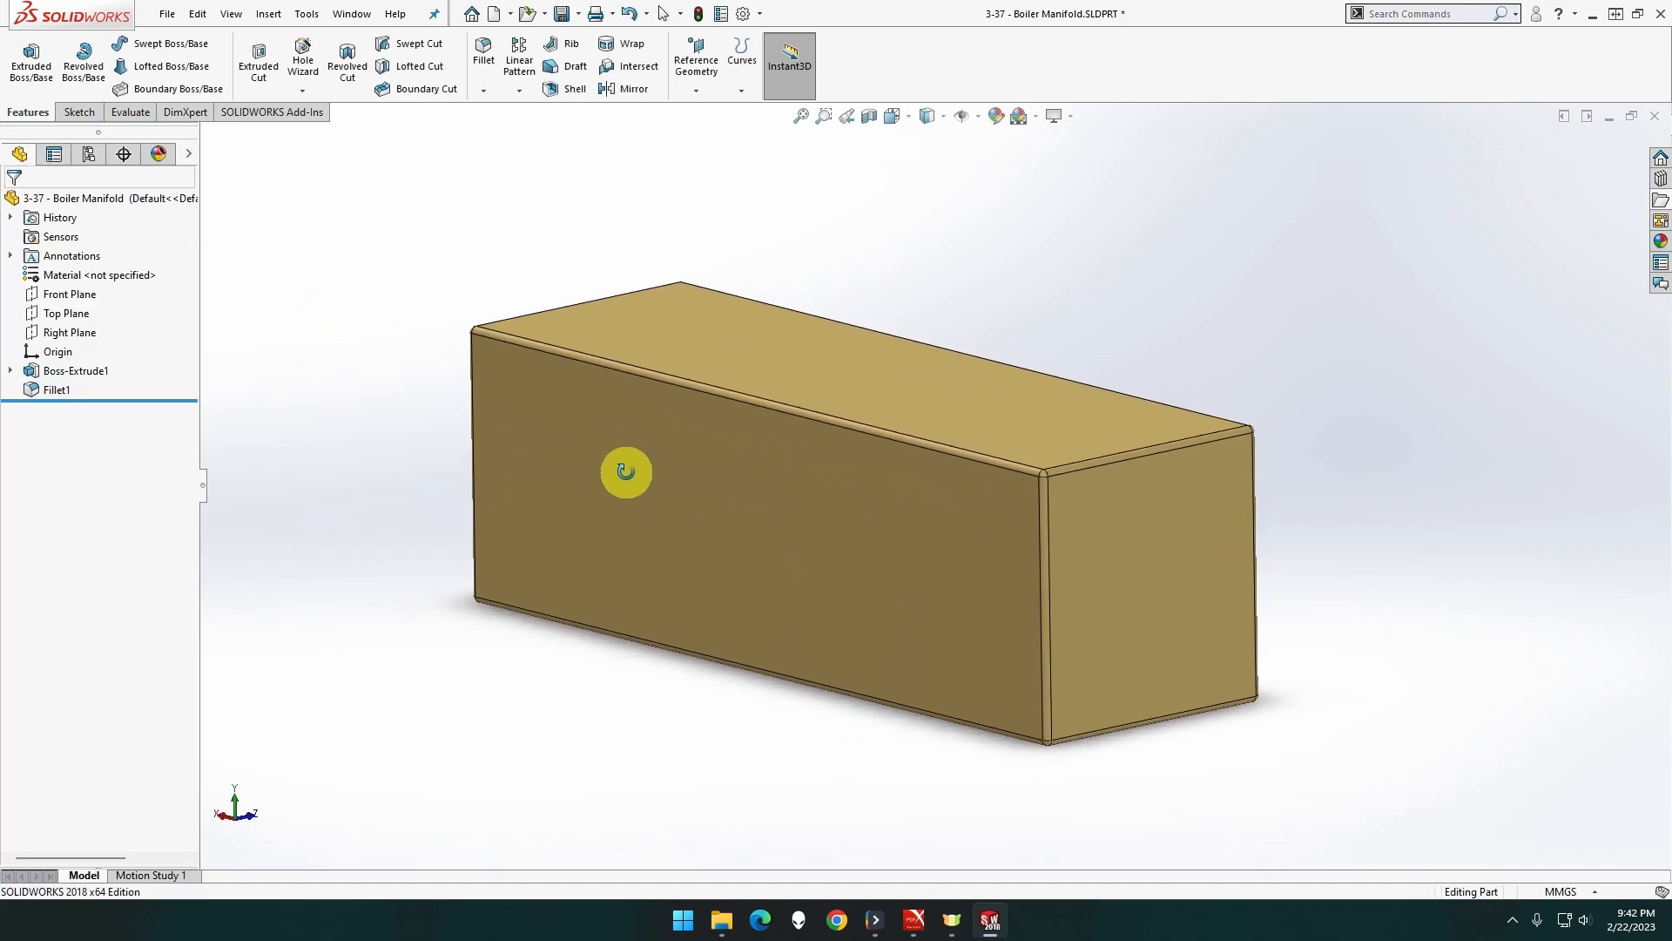
{"action": "left_click_drag", "start_coordinate": [626, 472], "coordinate": [329, 387]}
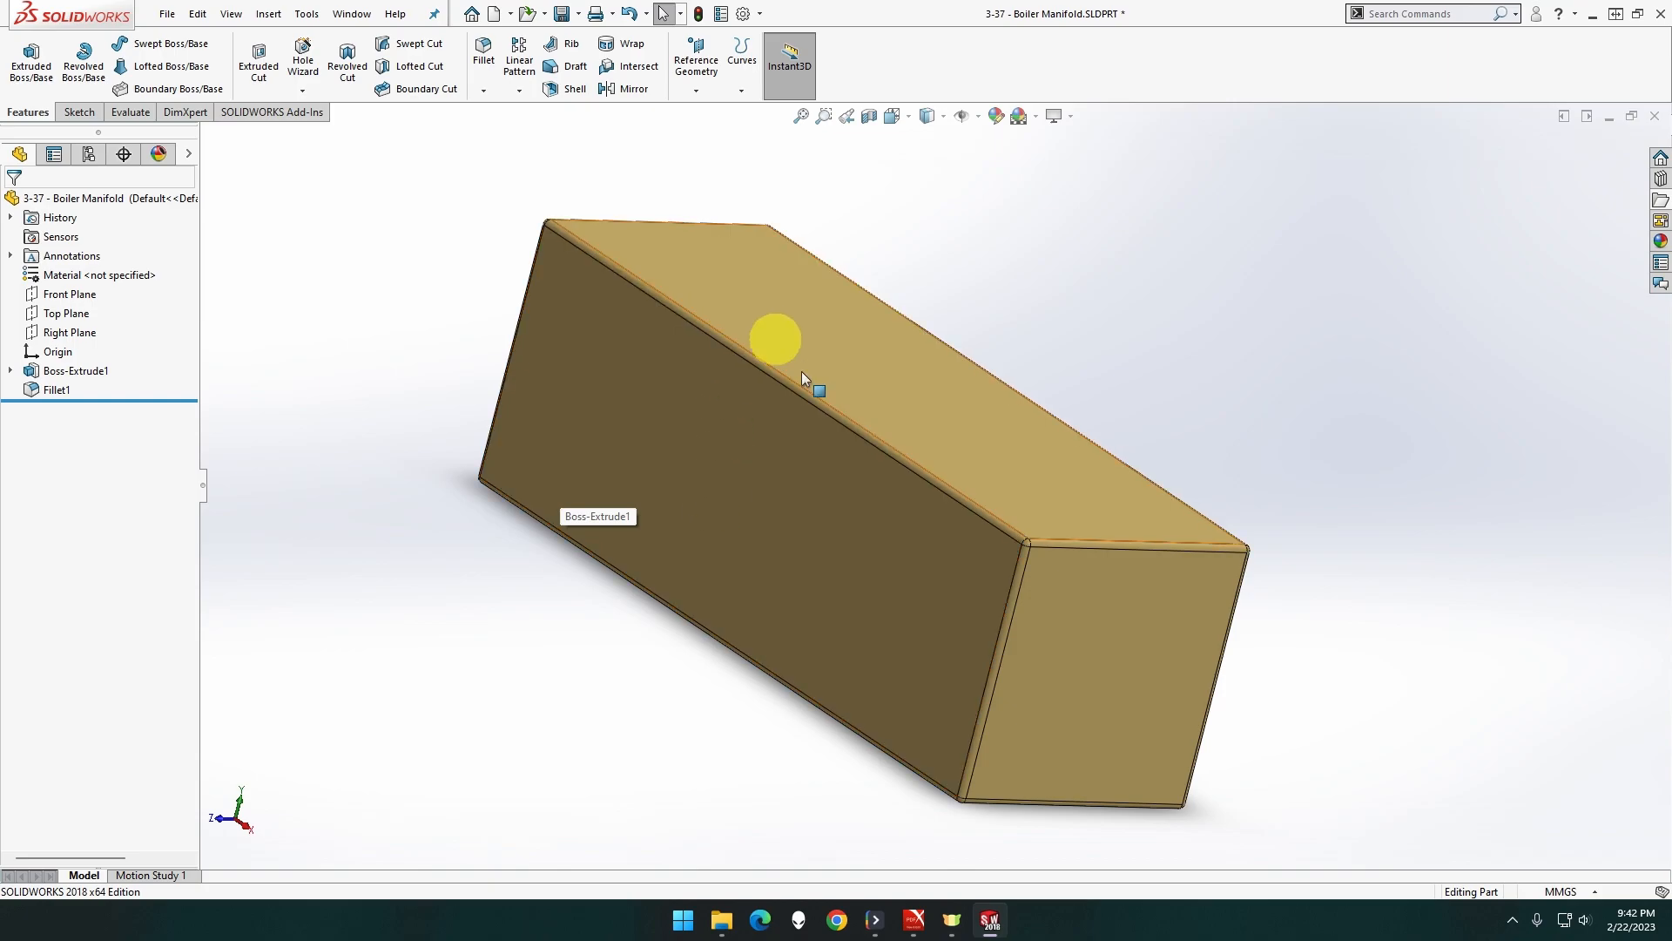
{"action": "mouse_move", "coordinate": [683, 459]}
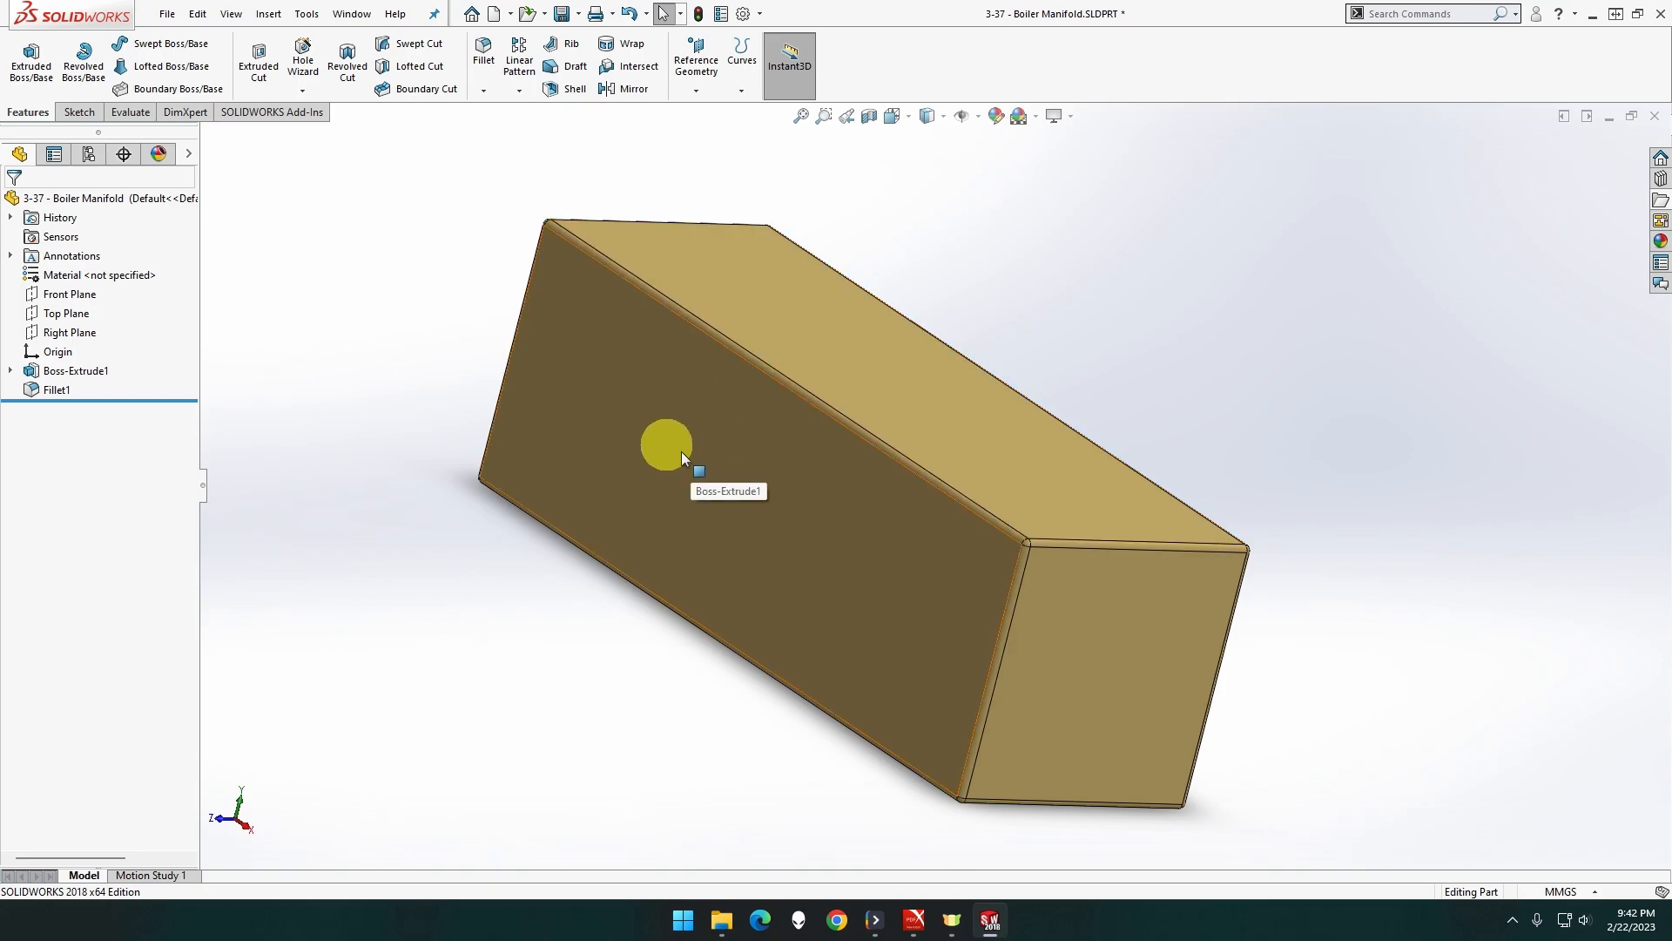
{"action": "mouse_move", "coordinate": [1136, 683]}
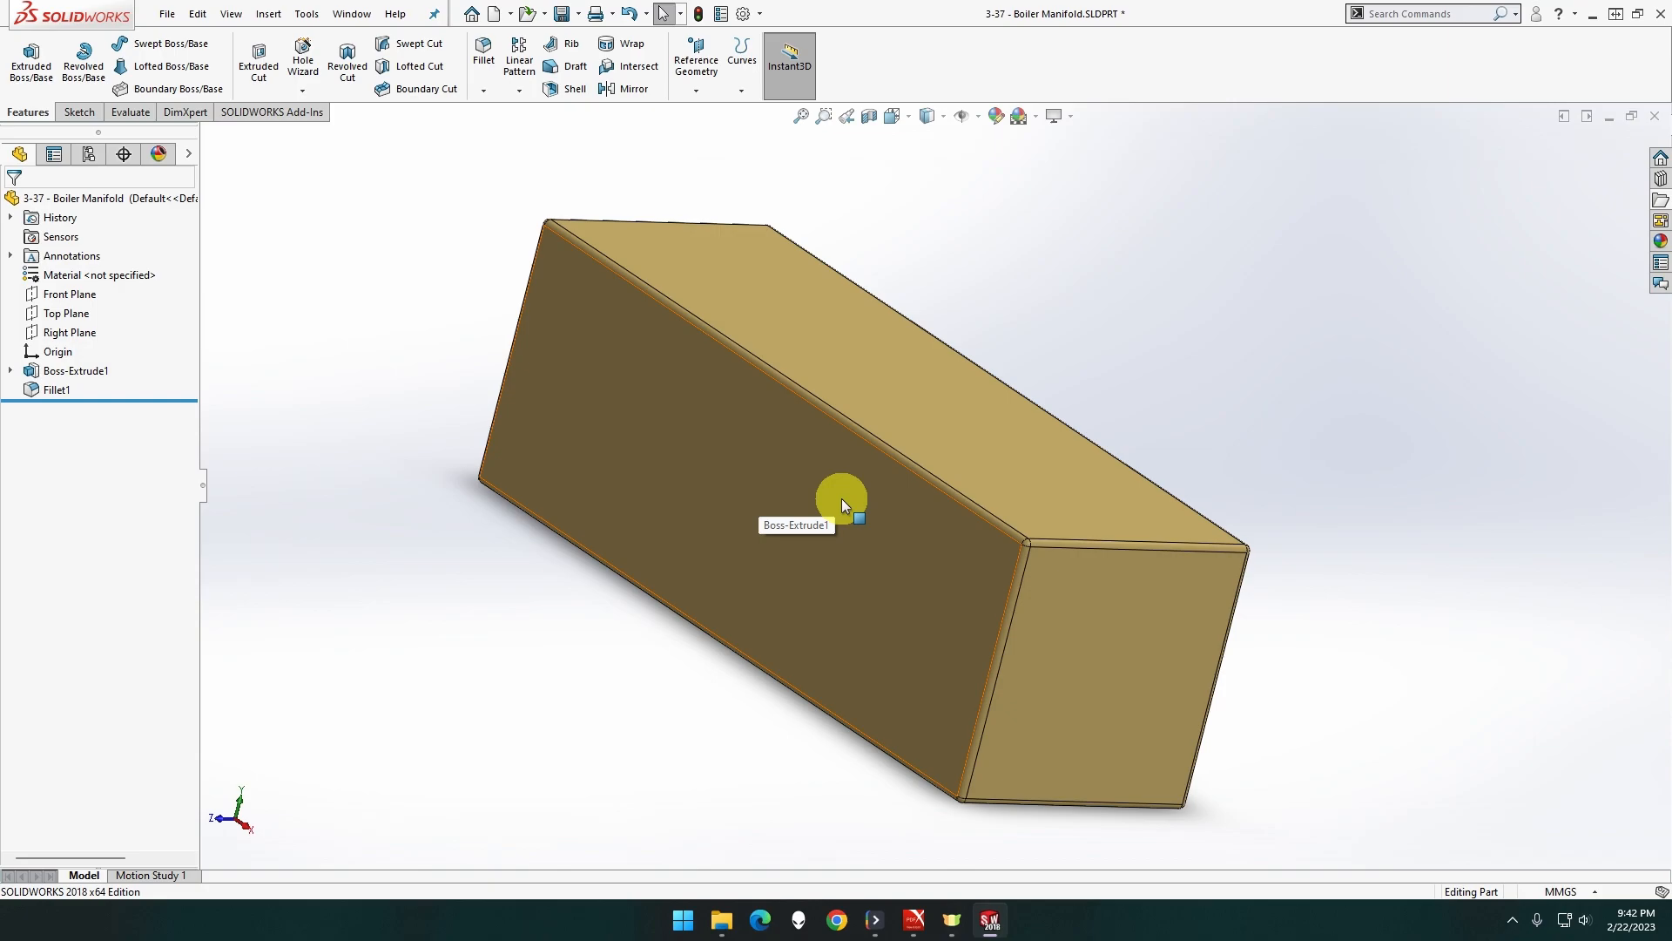
{"action": "mouse_move", "coordinate": [842, 501]}
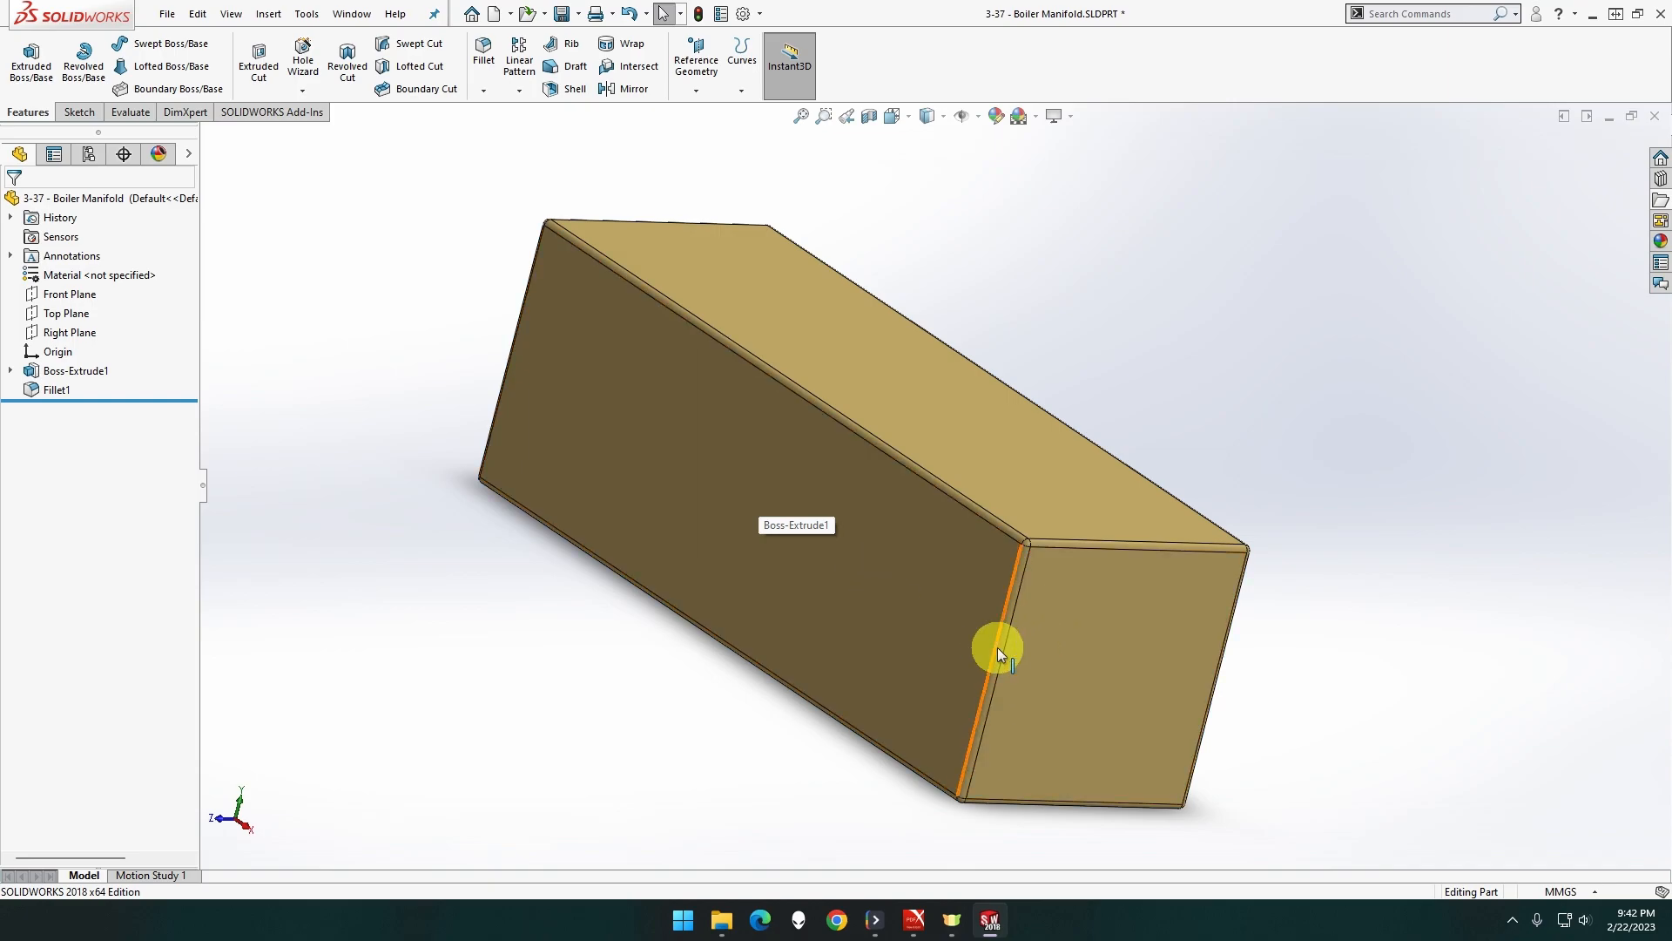
Sketch a circle at the origin on the end face and dimension it Ø10 mm
{"action": "right_click", "coordinate": [1001, 652]}
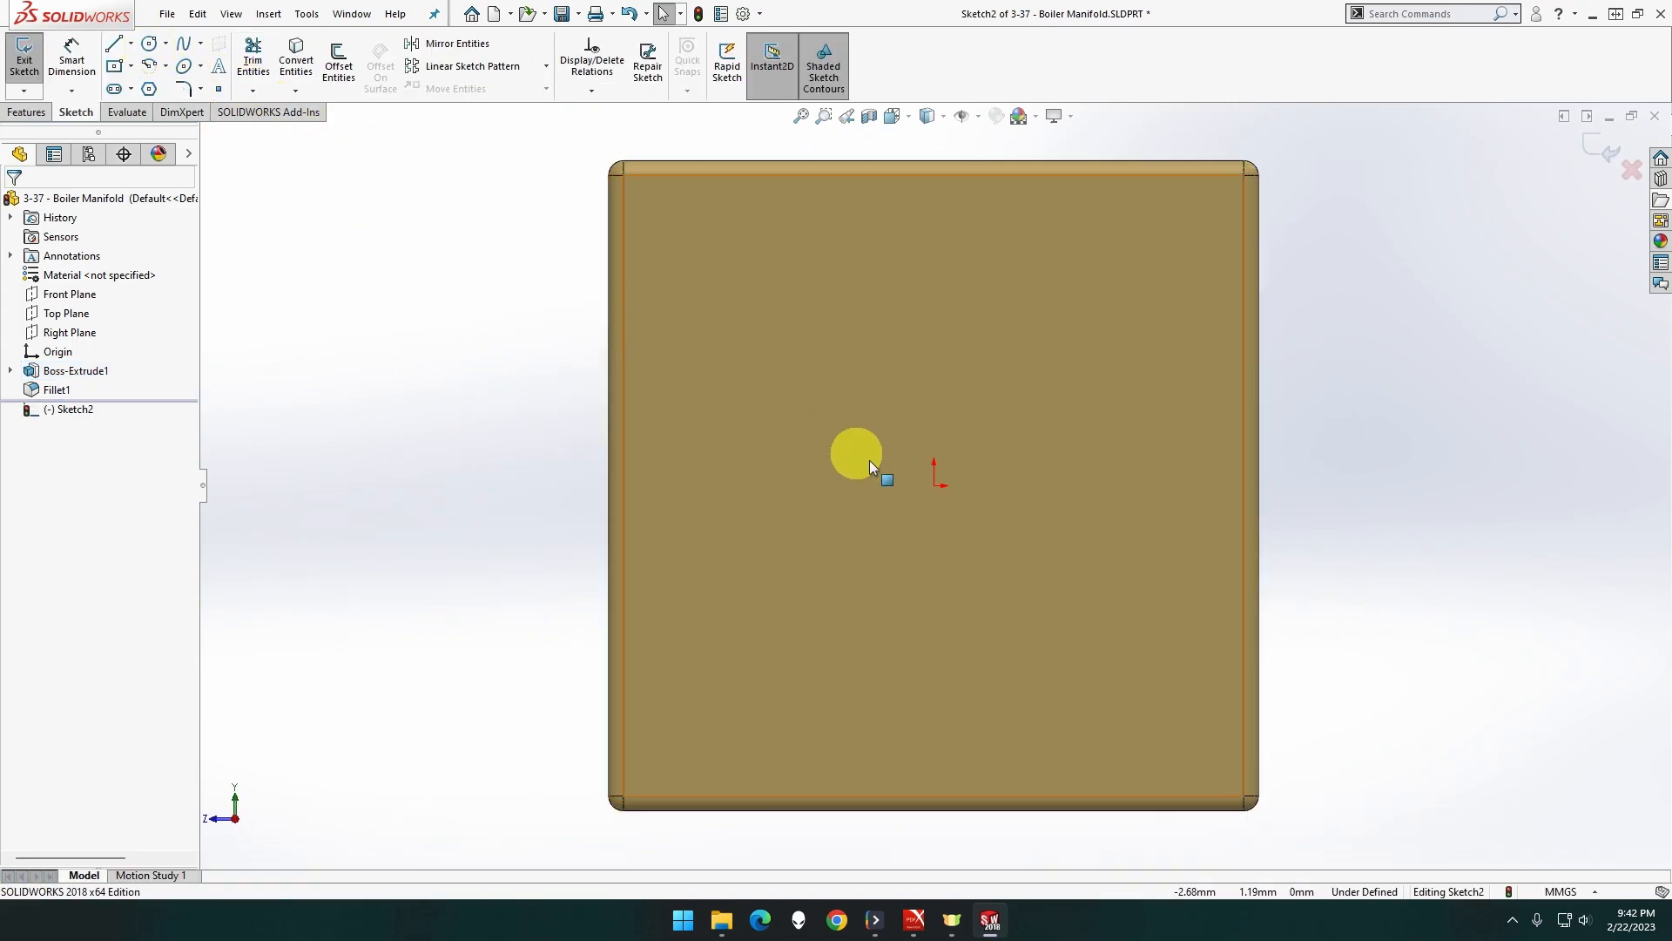
{"action": "left_click_drag", "start_coordinate": [856, 453], "coordinate": [1026, 589]}
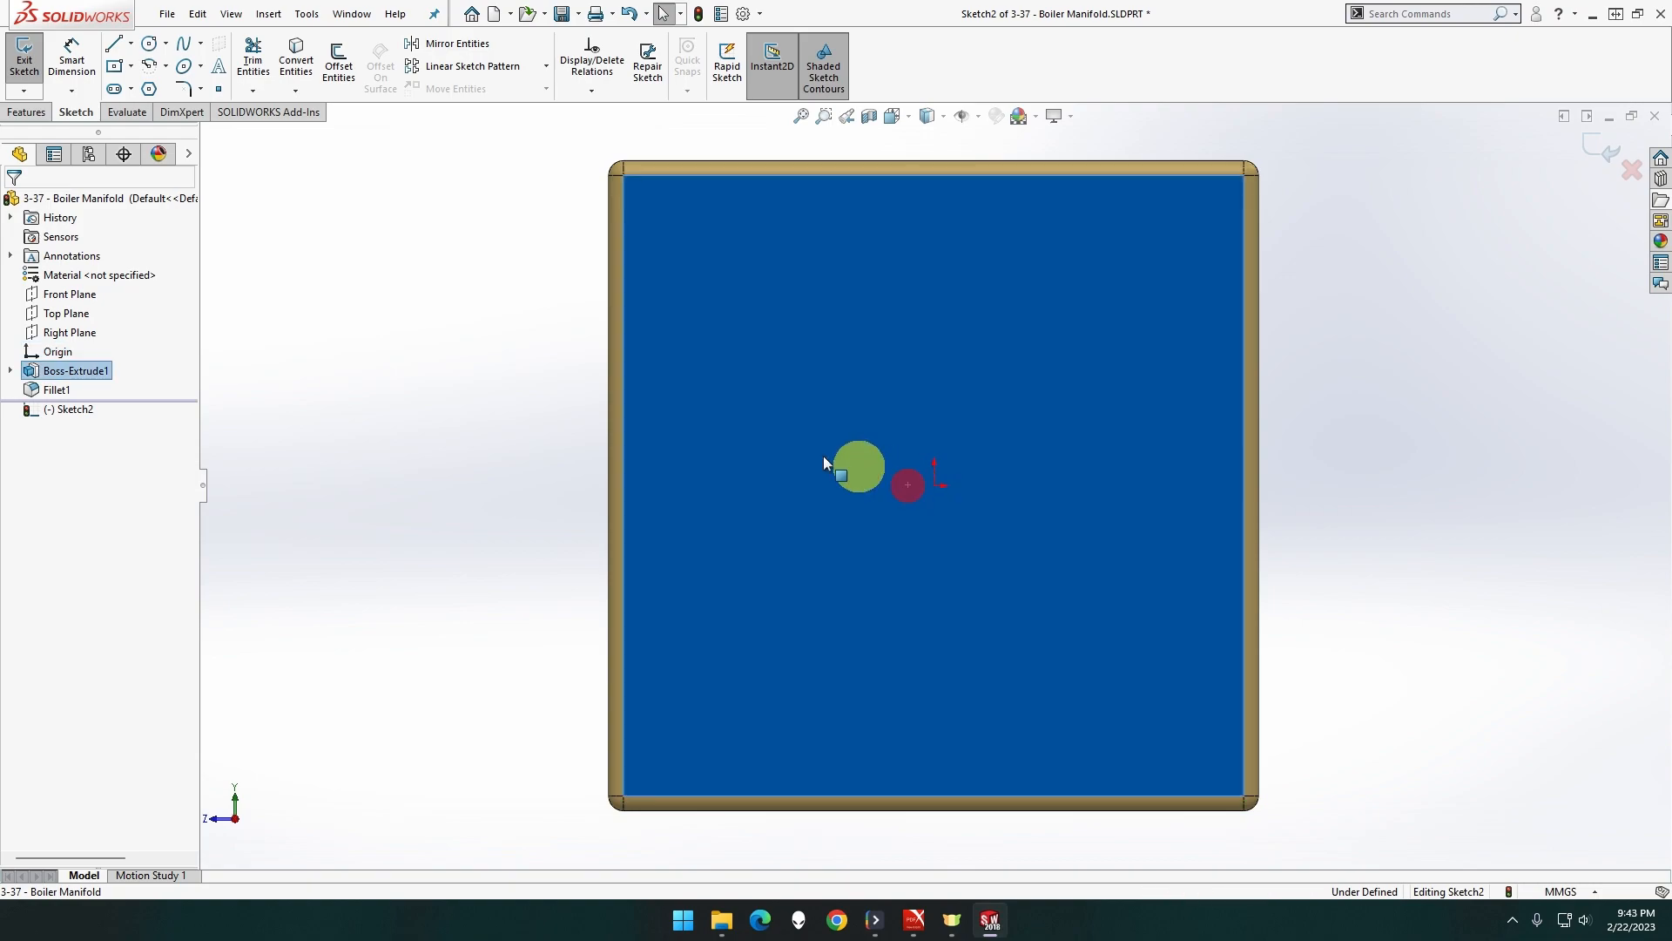
{"action": "left_click", "coordinate": [148, 42]}
{"action": "type", "text": "10"}
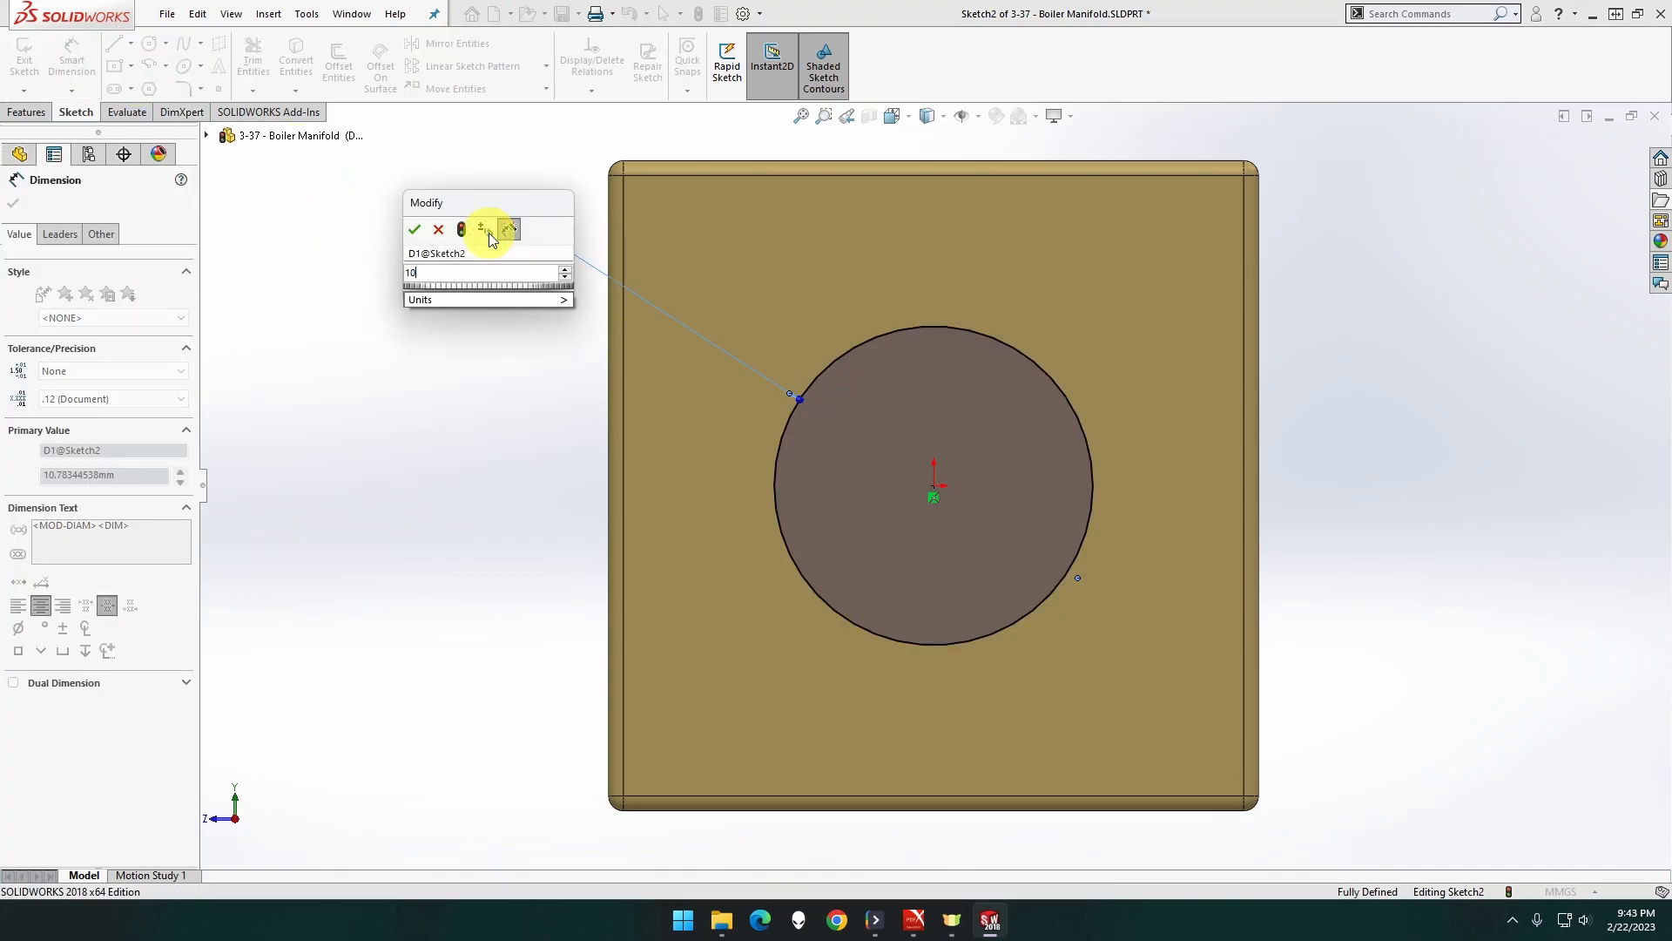
{"action": "left_click", "coordinate": [413, 229]}
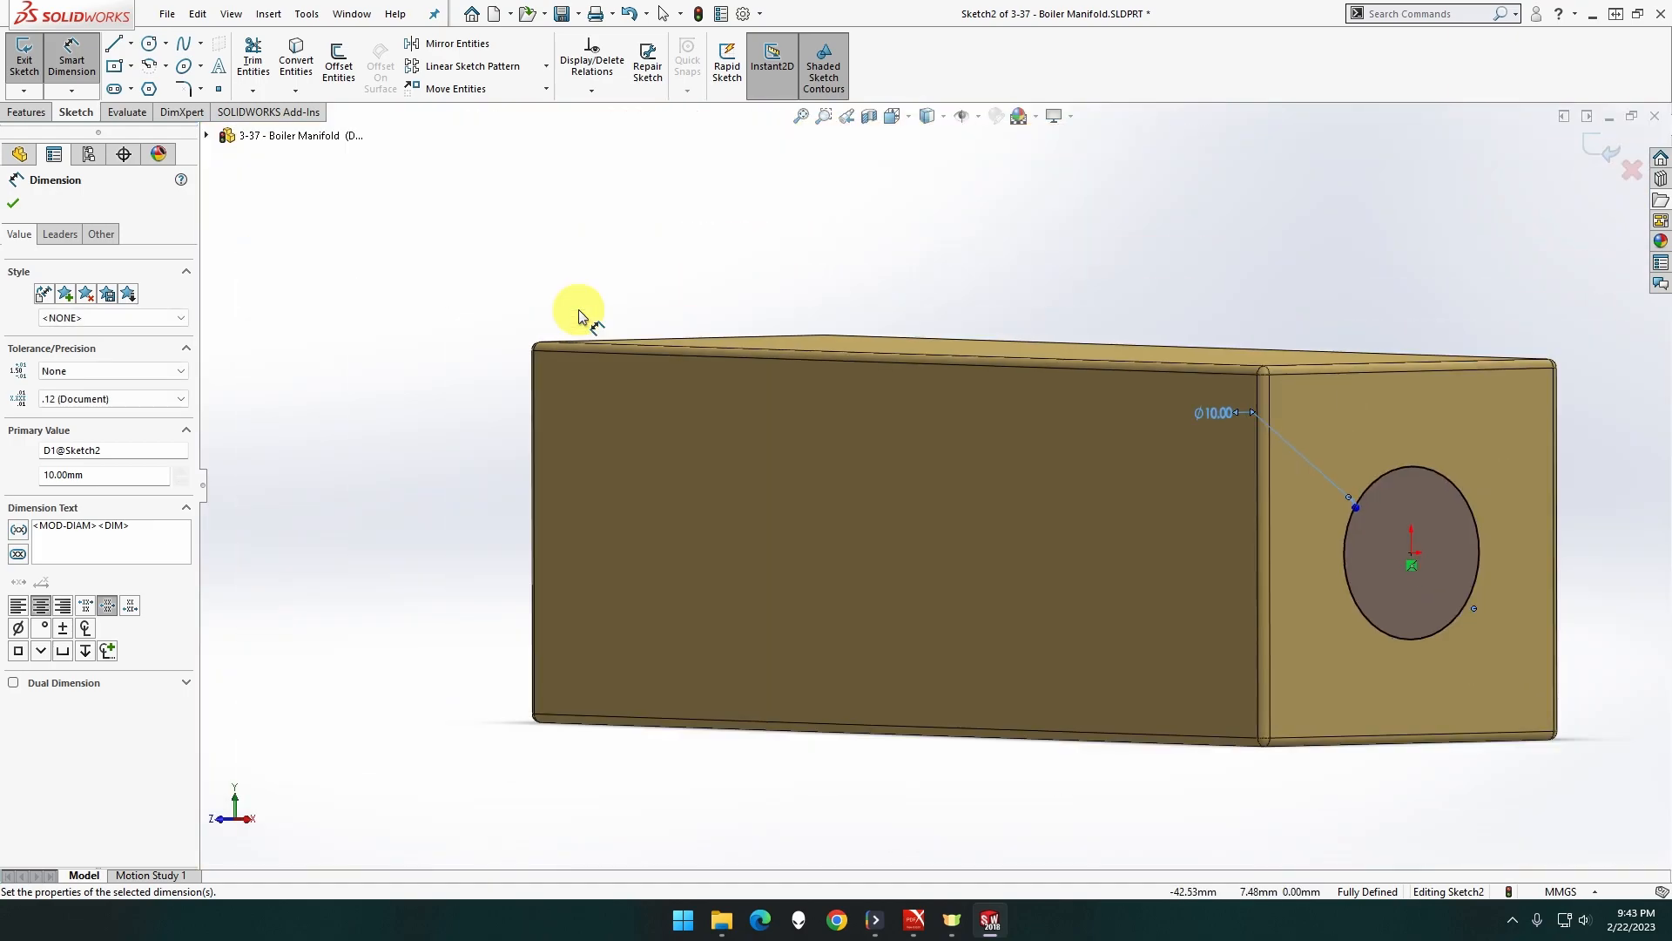
{"action": "left_click", "coordinate": [27, 113]}
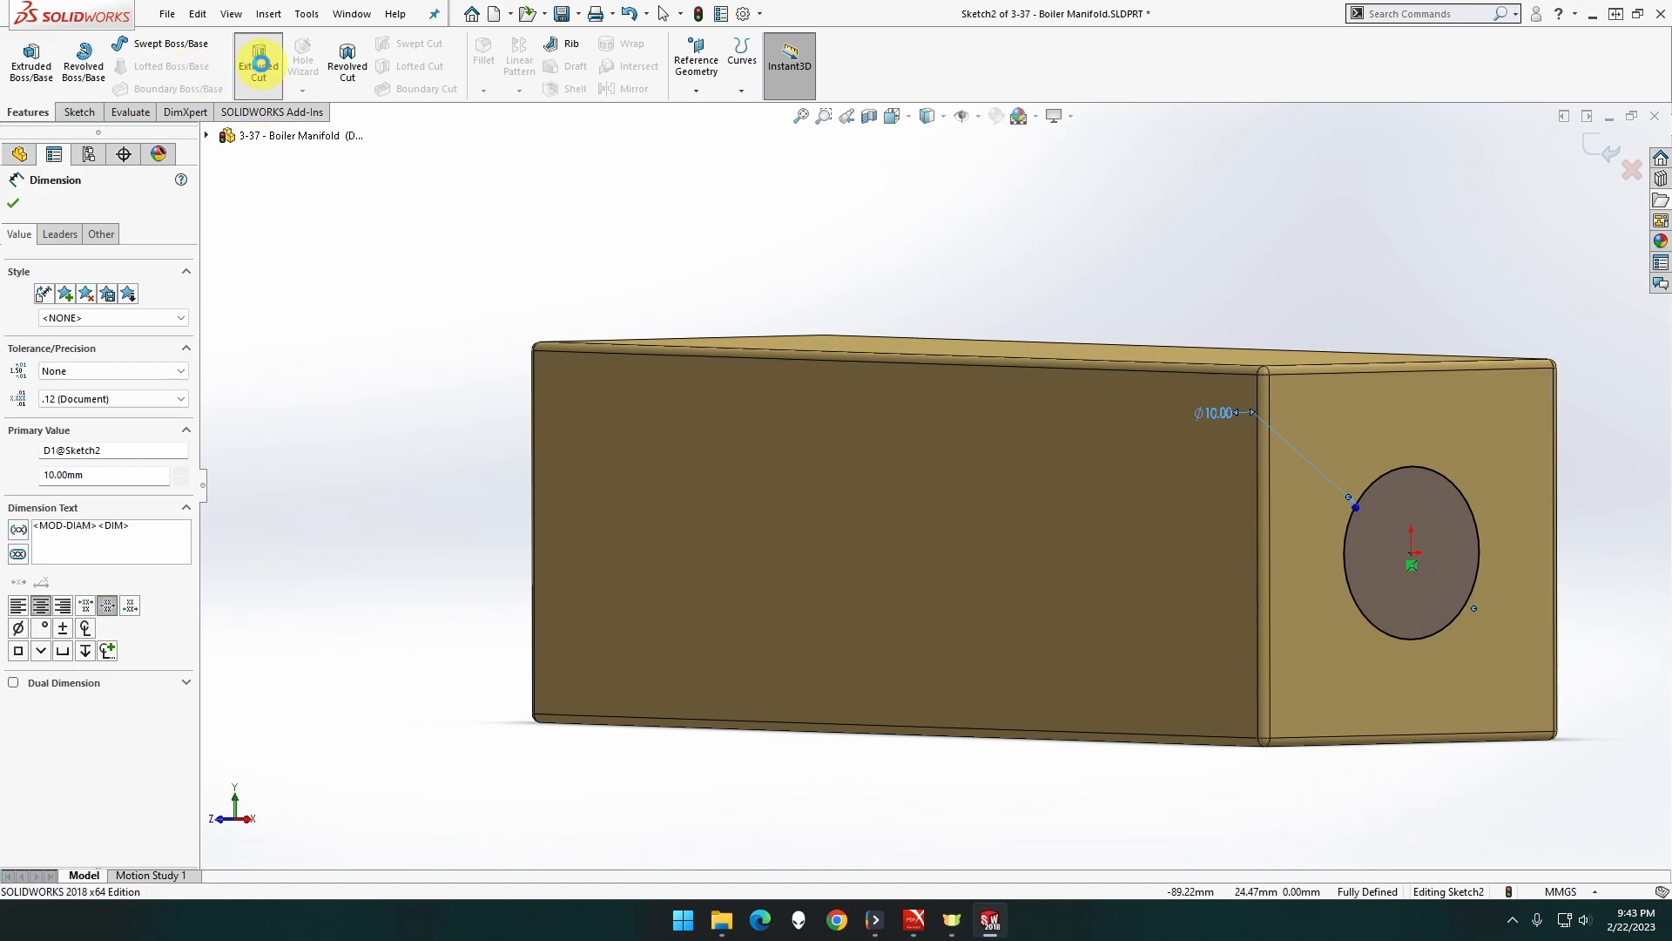
Extrude-cut the end-face circle Blind to a 62 mm deep hole
{"action": "left_click", "coordinate": [256, 62]}
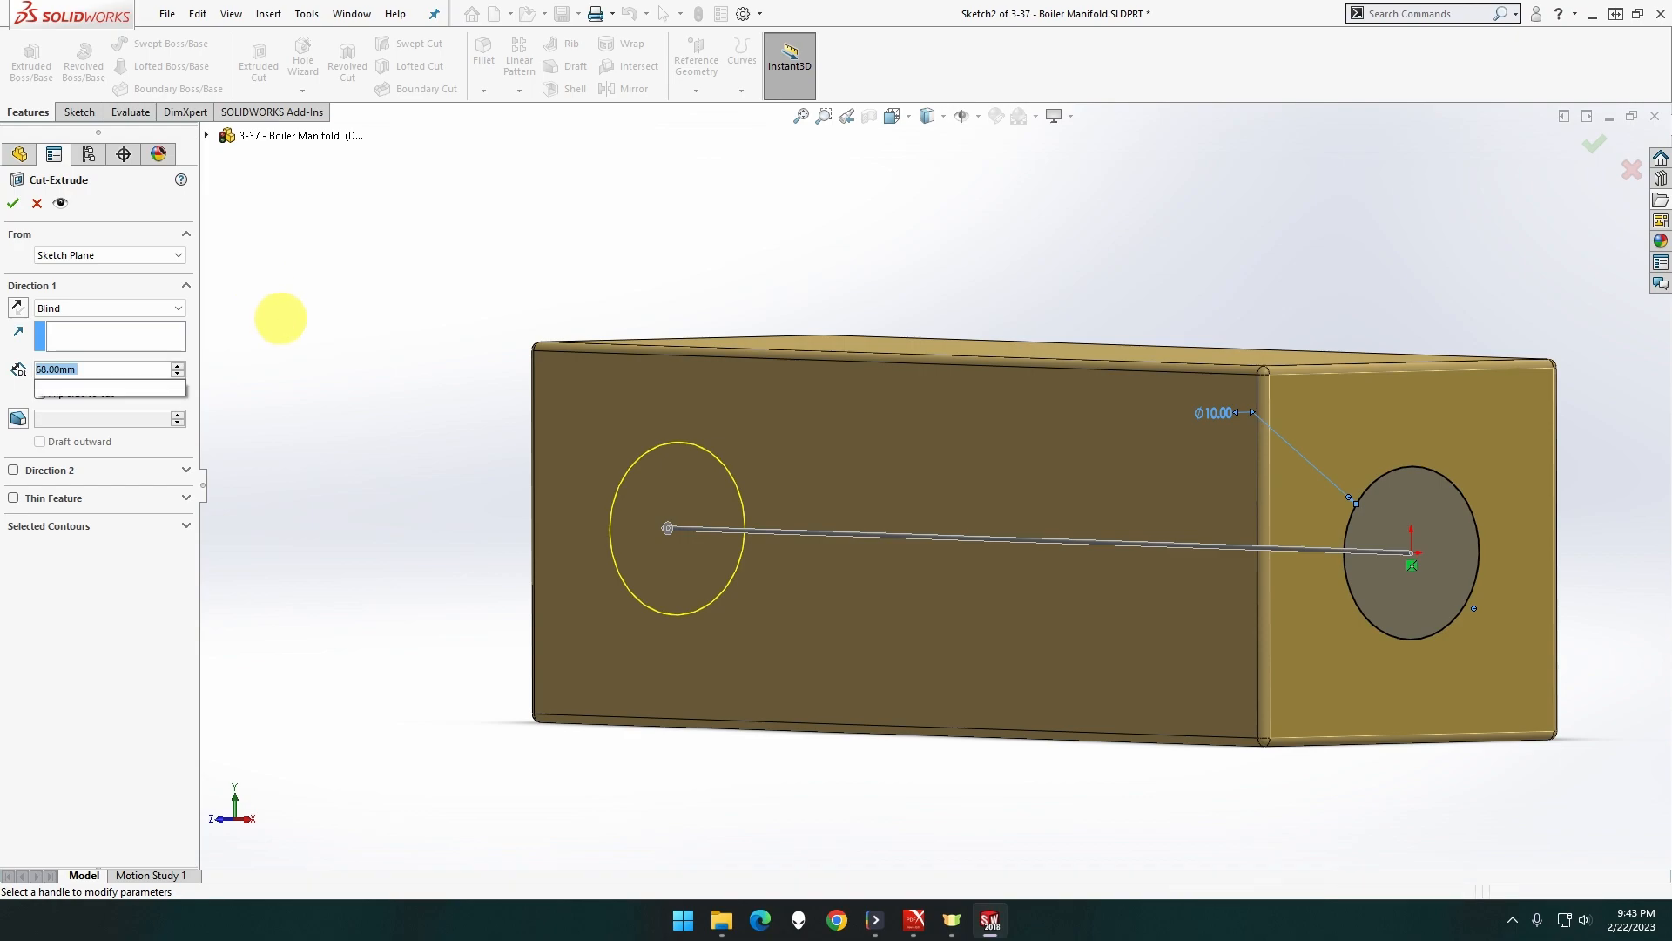
{"action": "type", "text": "34+2"}
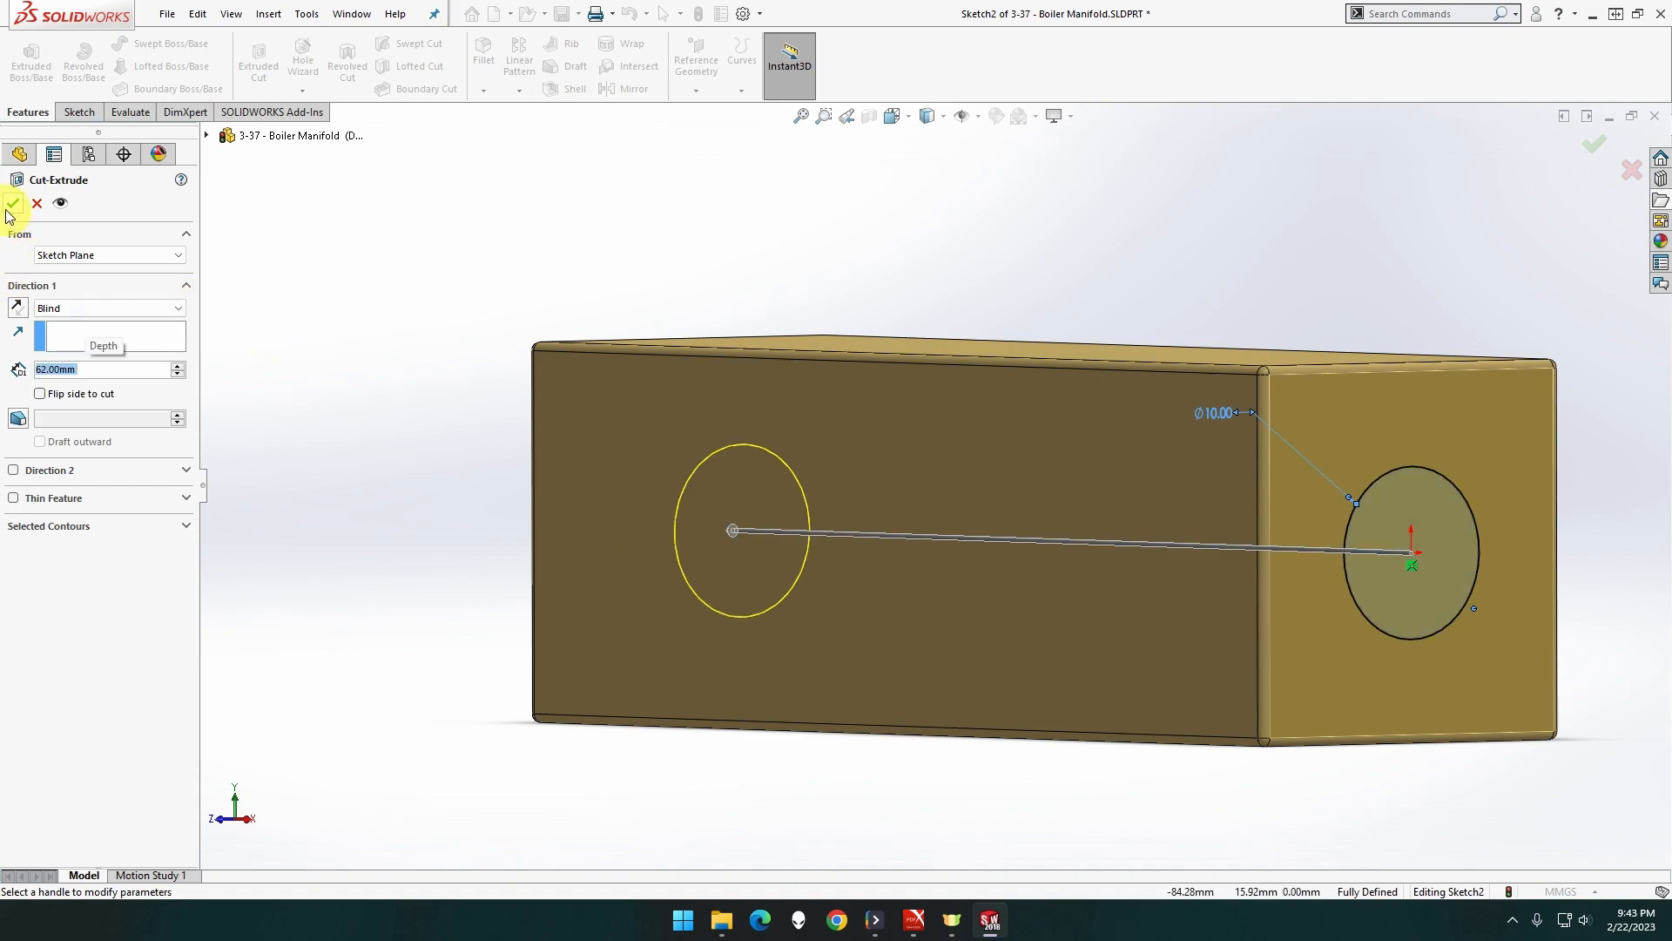
{"action": "left_click", "coordinate": [12, 205]}
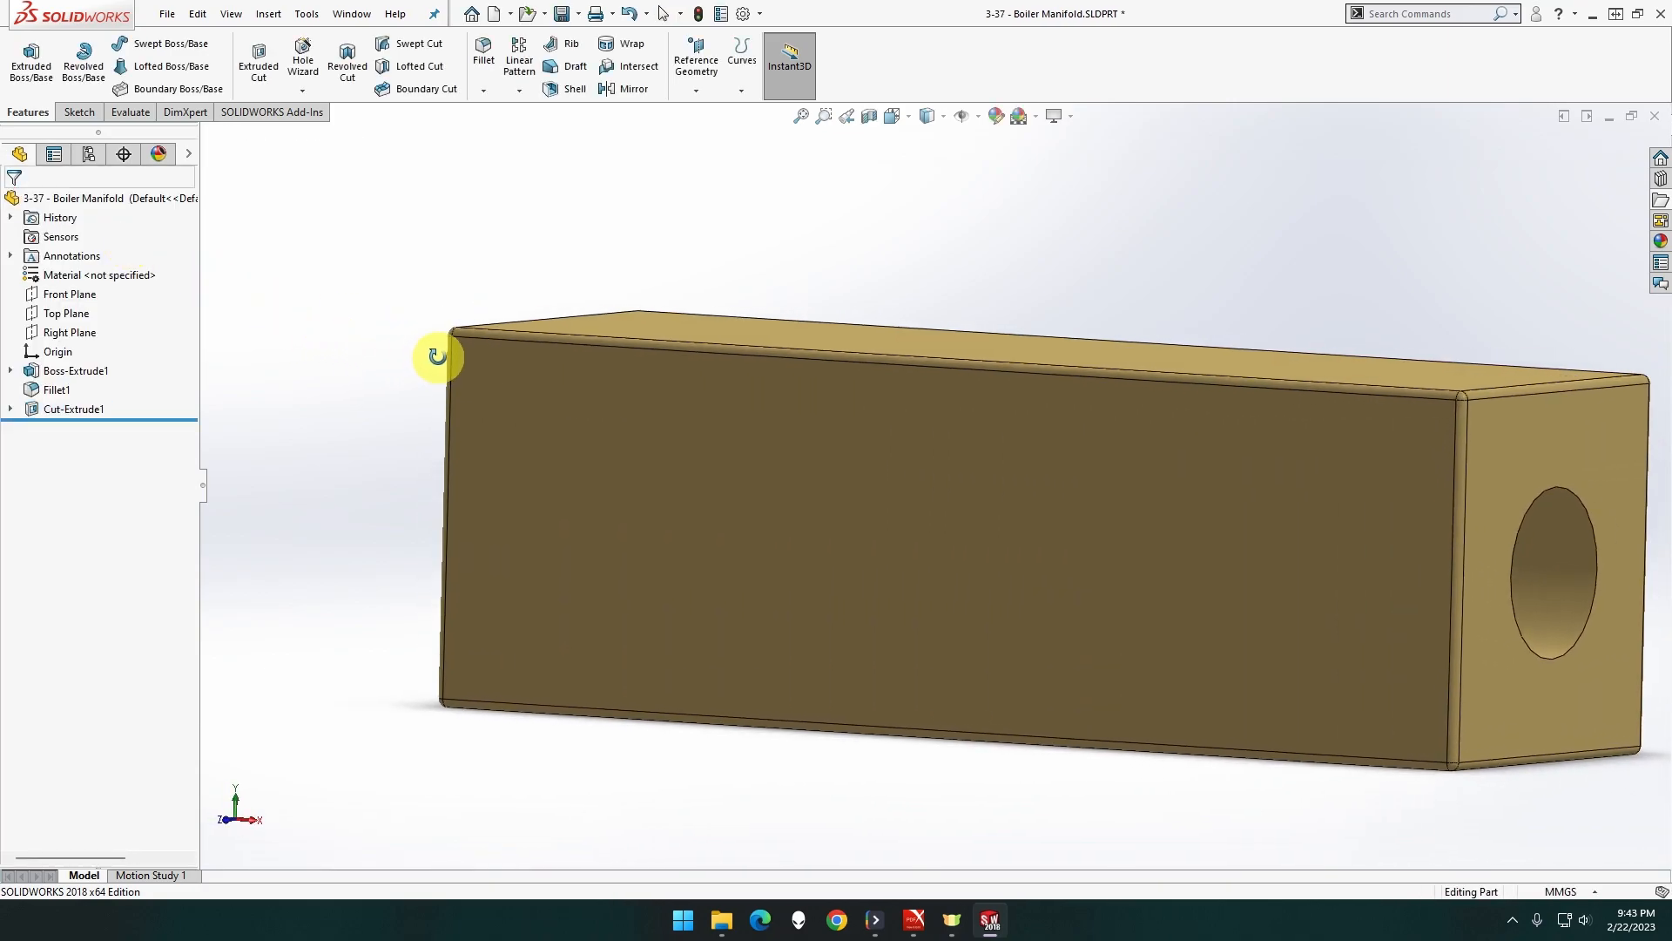
Sketch two circles on the top face and dimension both Ø10 mm
{"action": "right_click", "coordinate": [683, 319]}
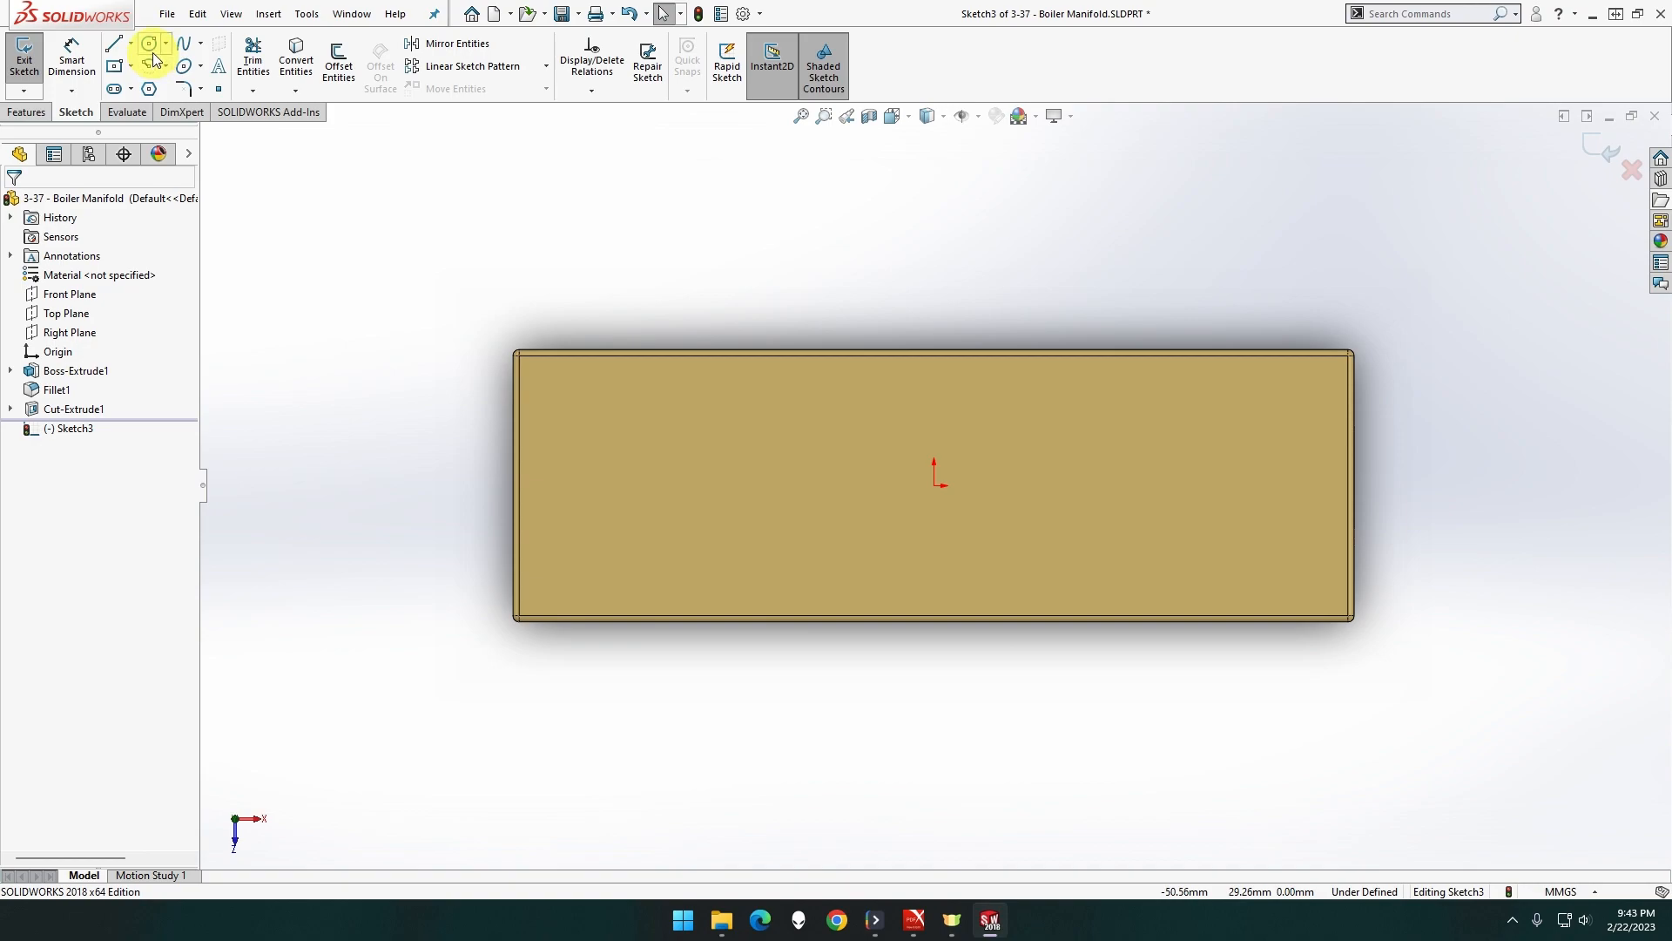
{"action": "left_click", "coordinate": [149, 42]}
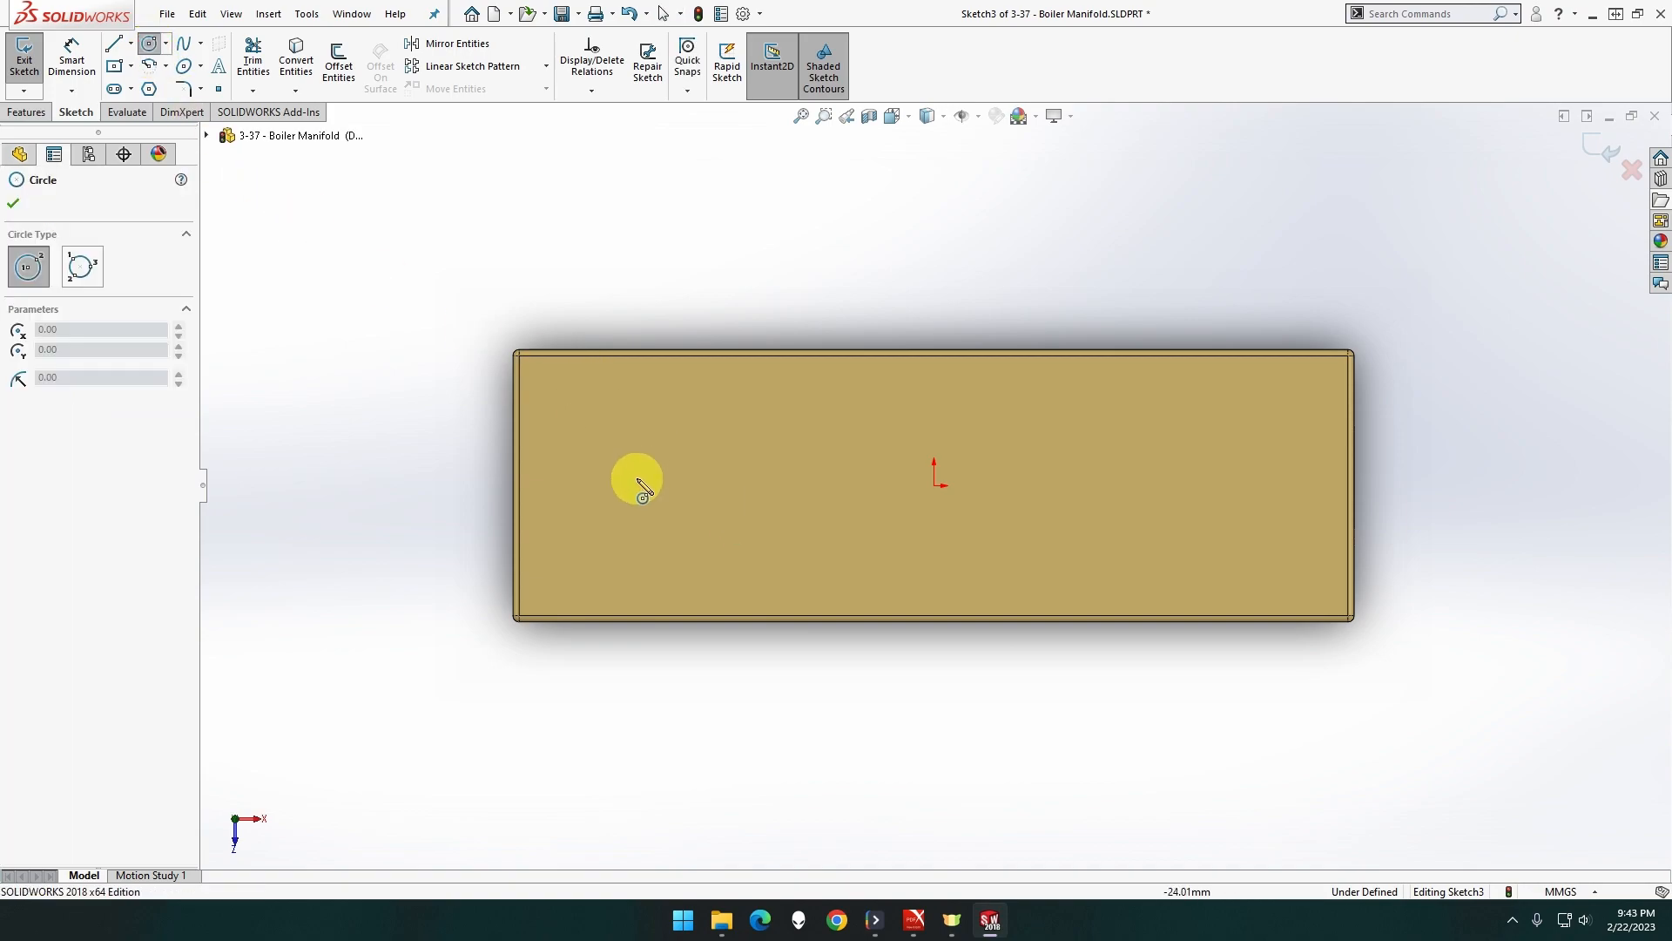
{"action": "left_click_drag", "start_coordinate": [637, 485], "coordinate": [1245, 485]}
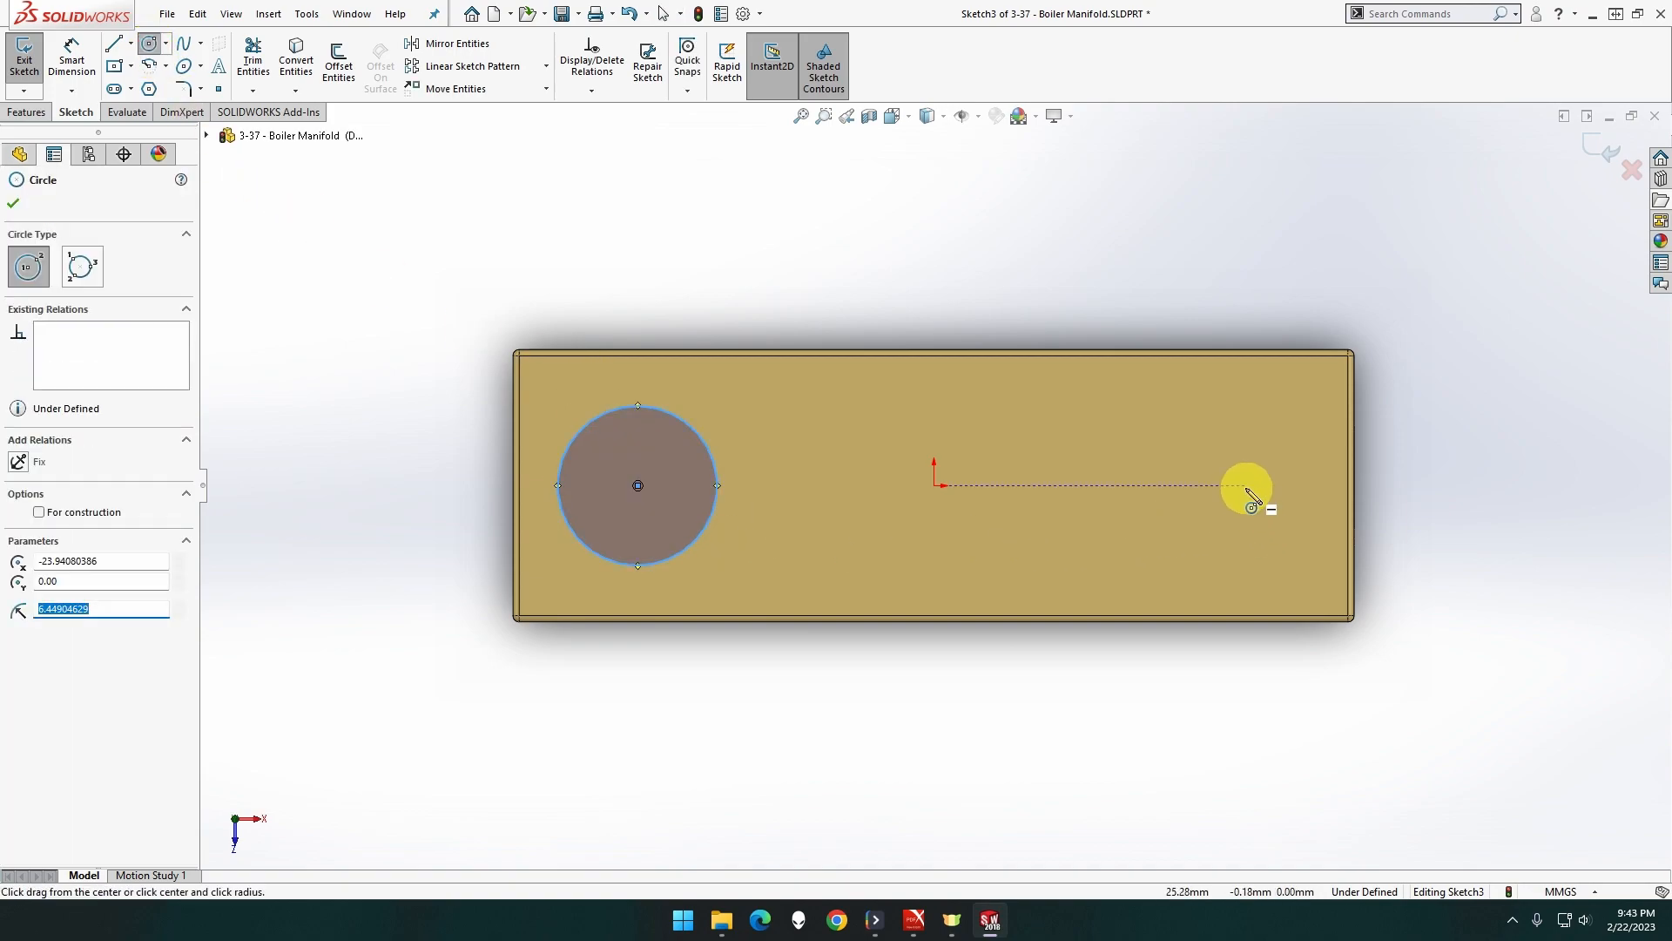
{"action": "left_click", "coordinate": [1246, 485]}
{"action": "type", "text": "10"}
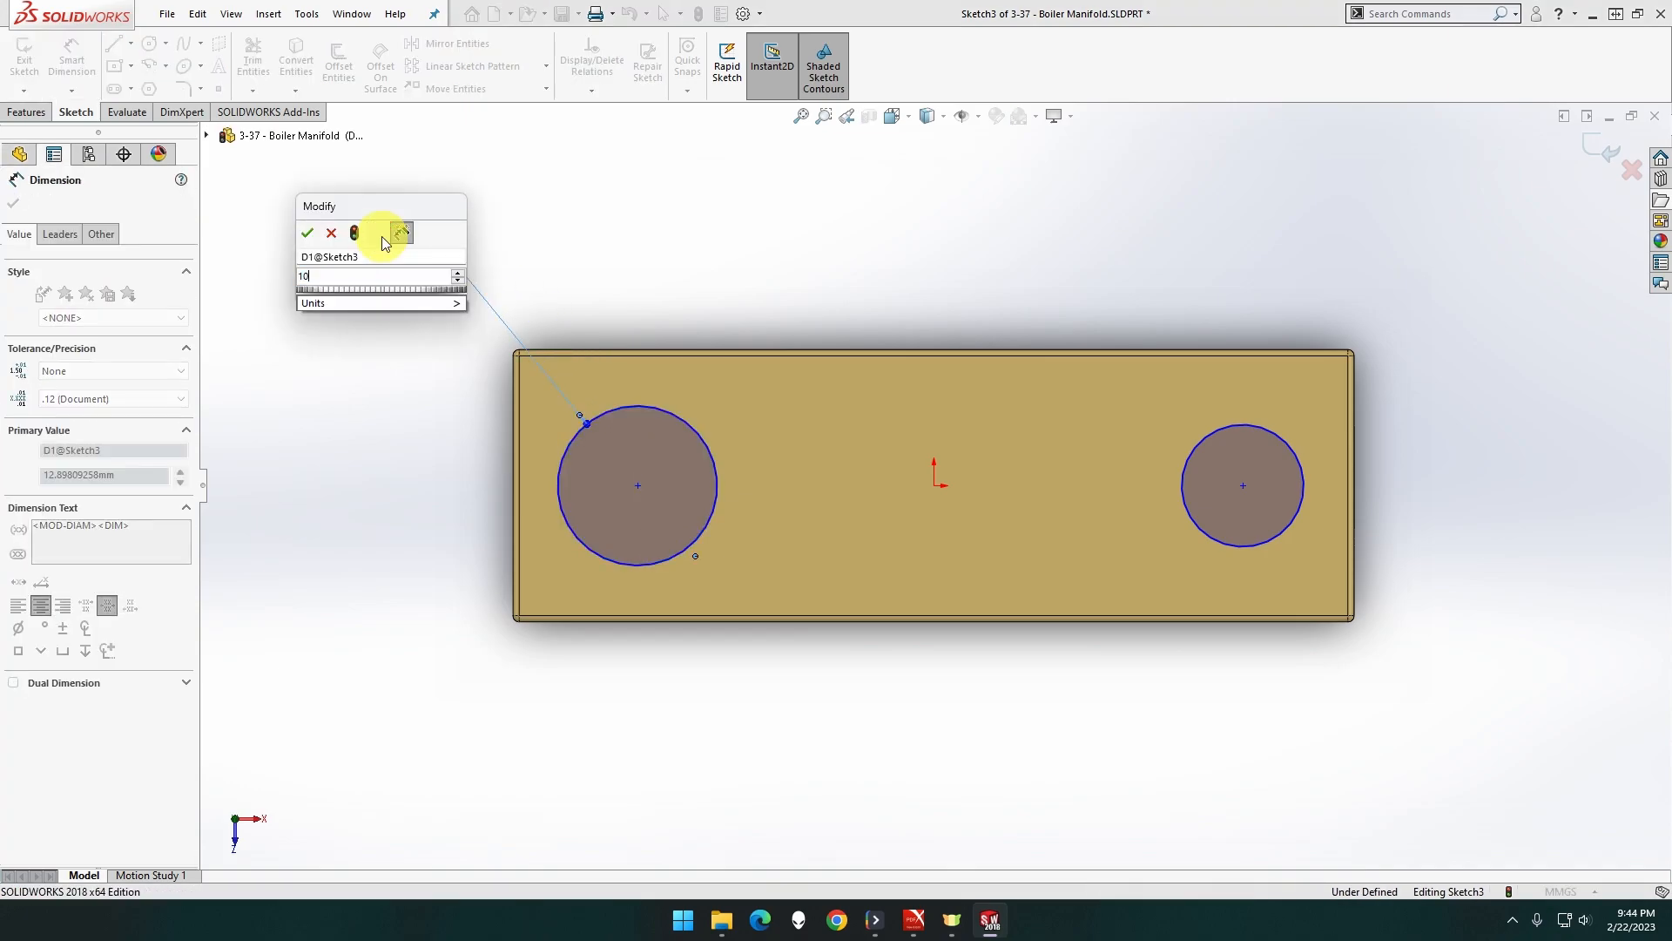
{"action": "left_click", "coordinate": [308, 233]}
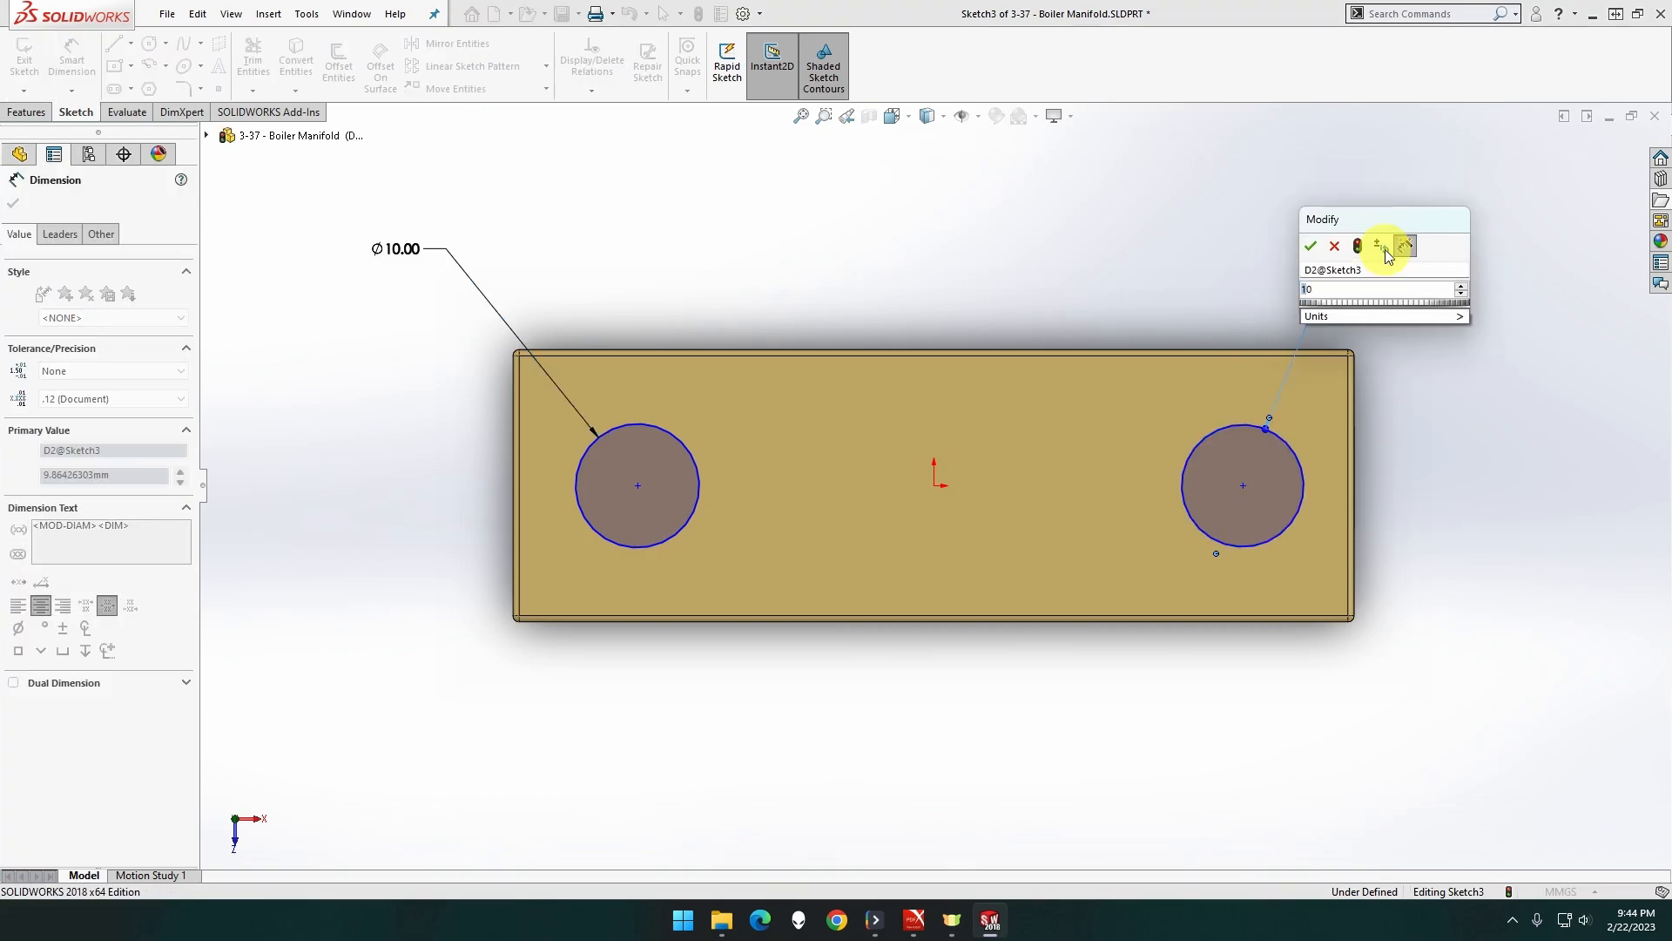
{"action": "left_click", "coordinate": [1311, 247]}
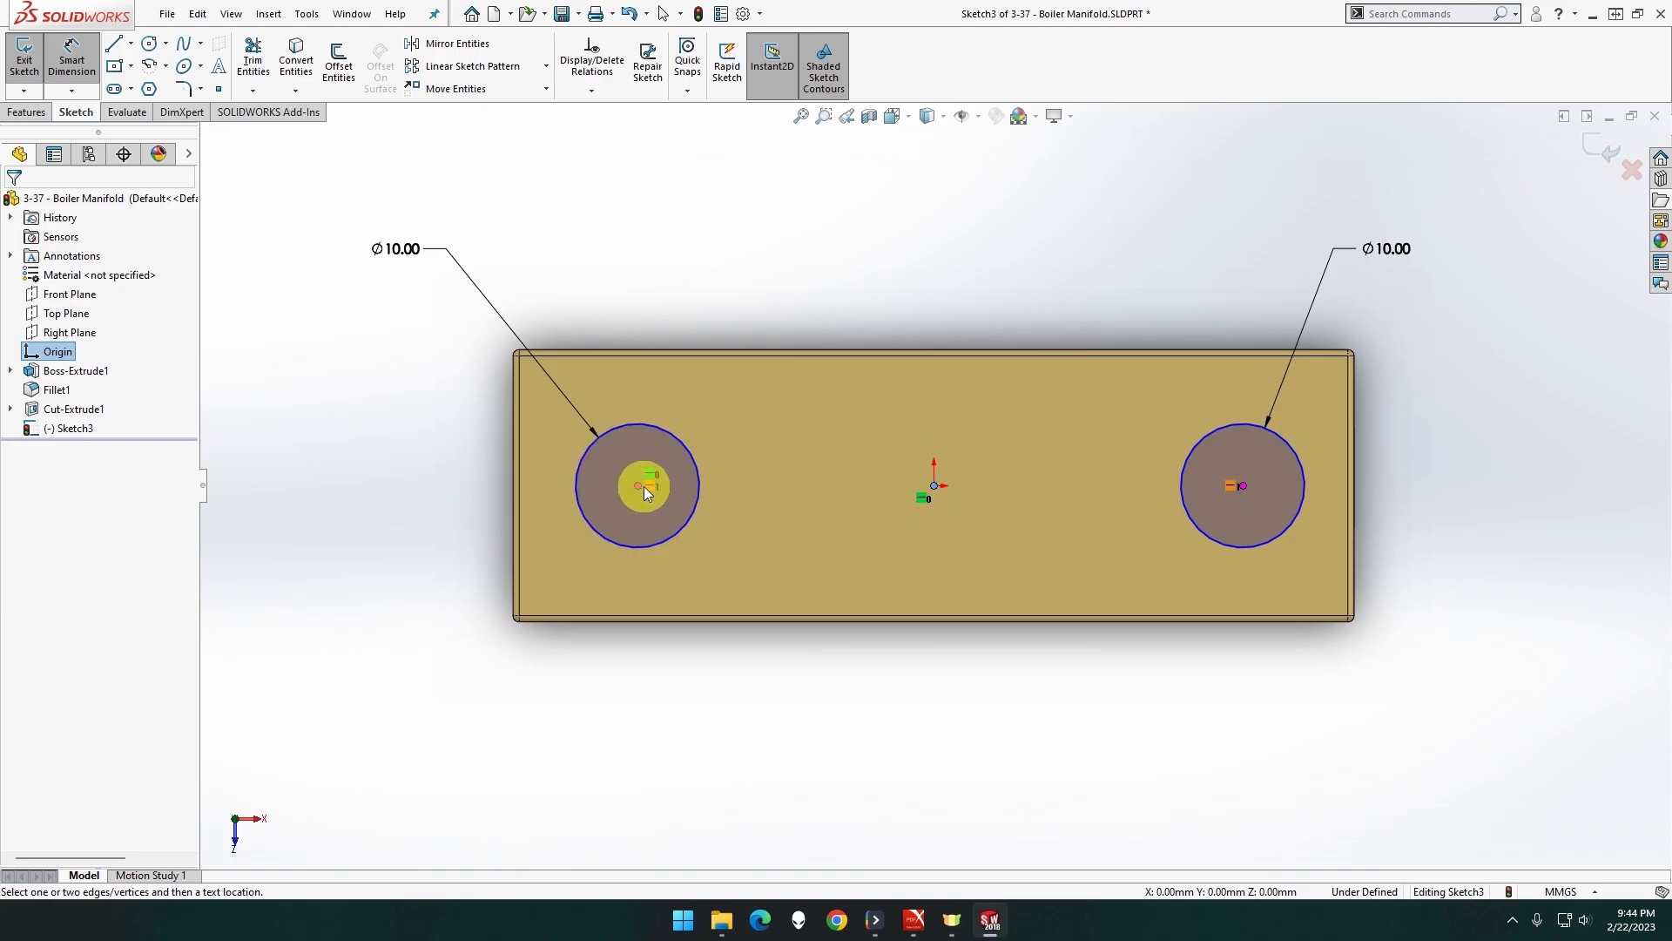
Dimension each circle's centre 23 mm from the origin, fully defining the sketch
{"action": "left_click", "coordinate": [637, 485]}
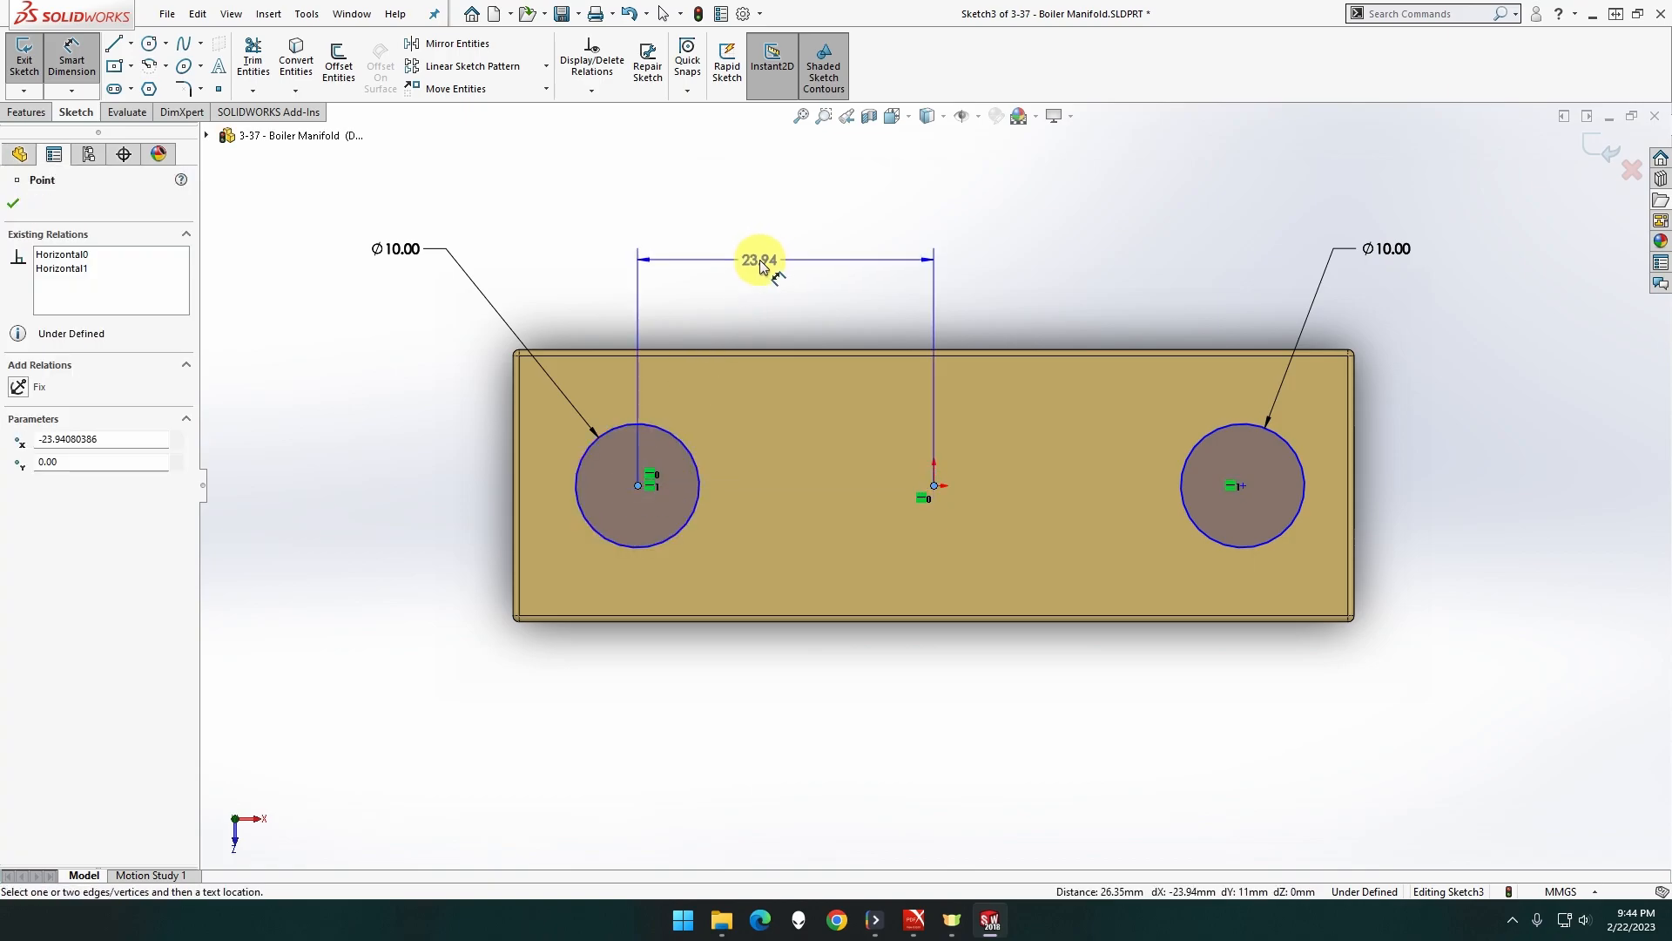
{"action": "left_click", "coordinate": [759, 259]}
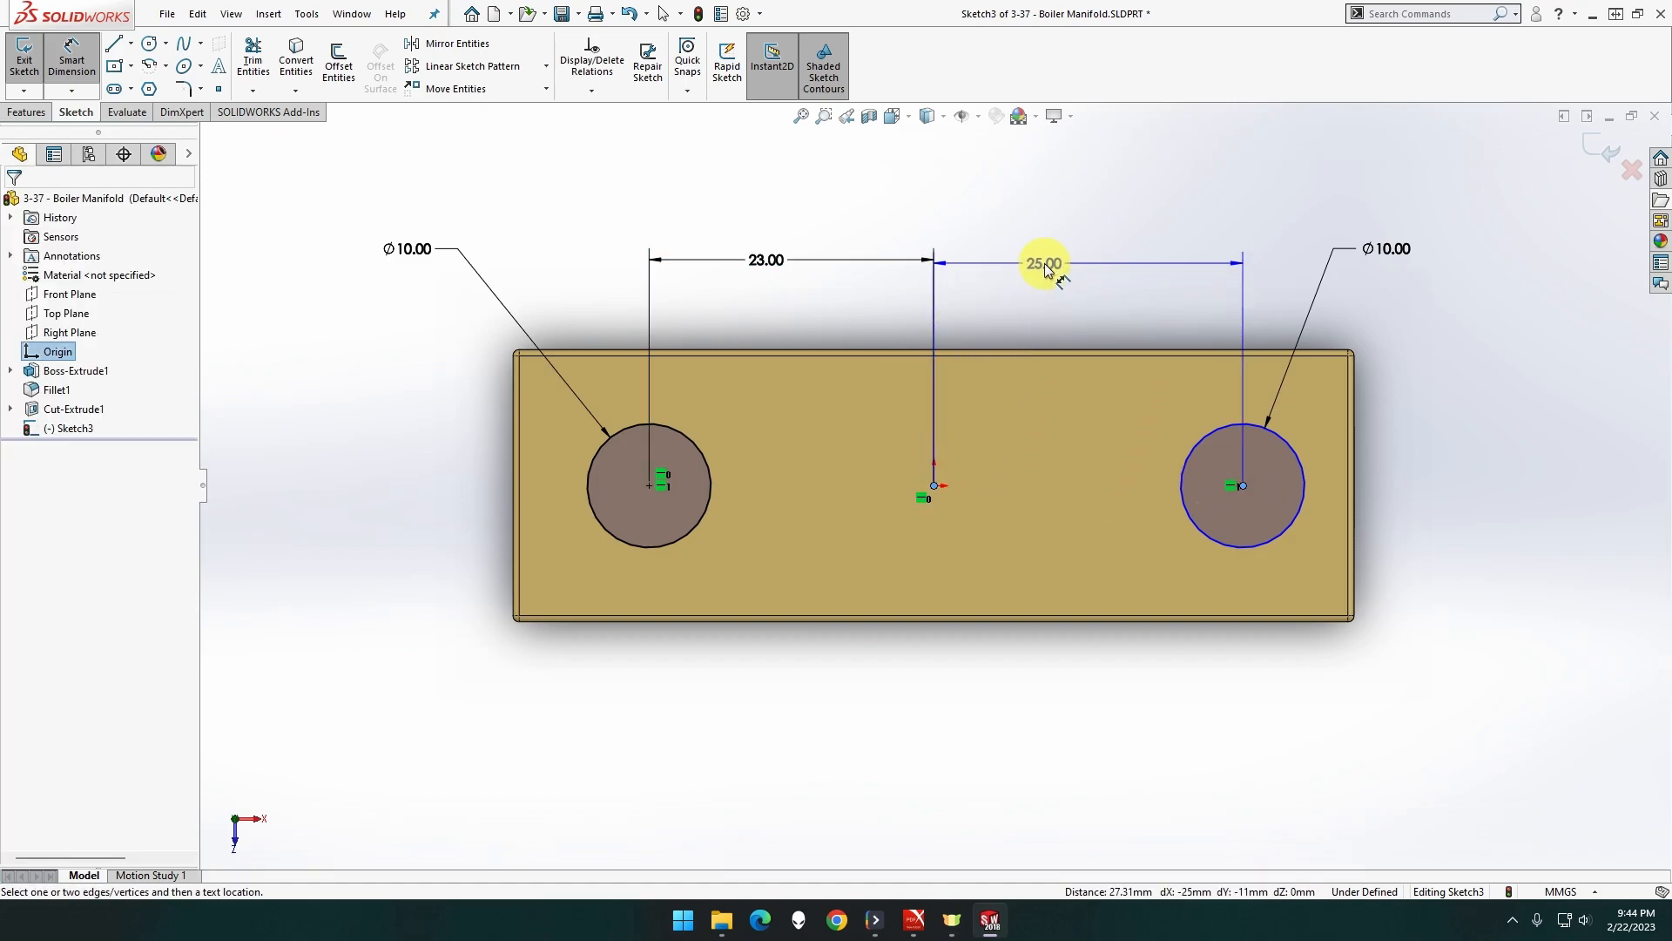
{"action": "left_click", "coordinate": [1044, 263]}
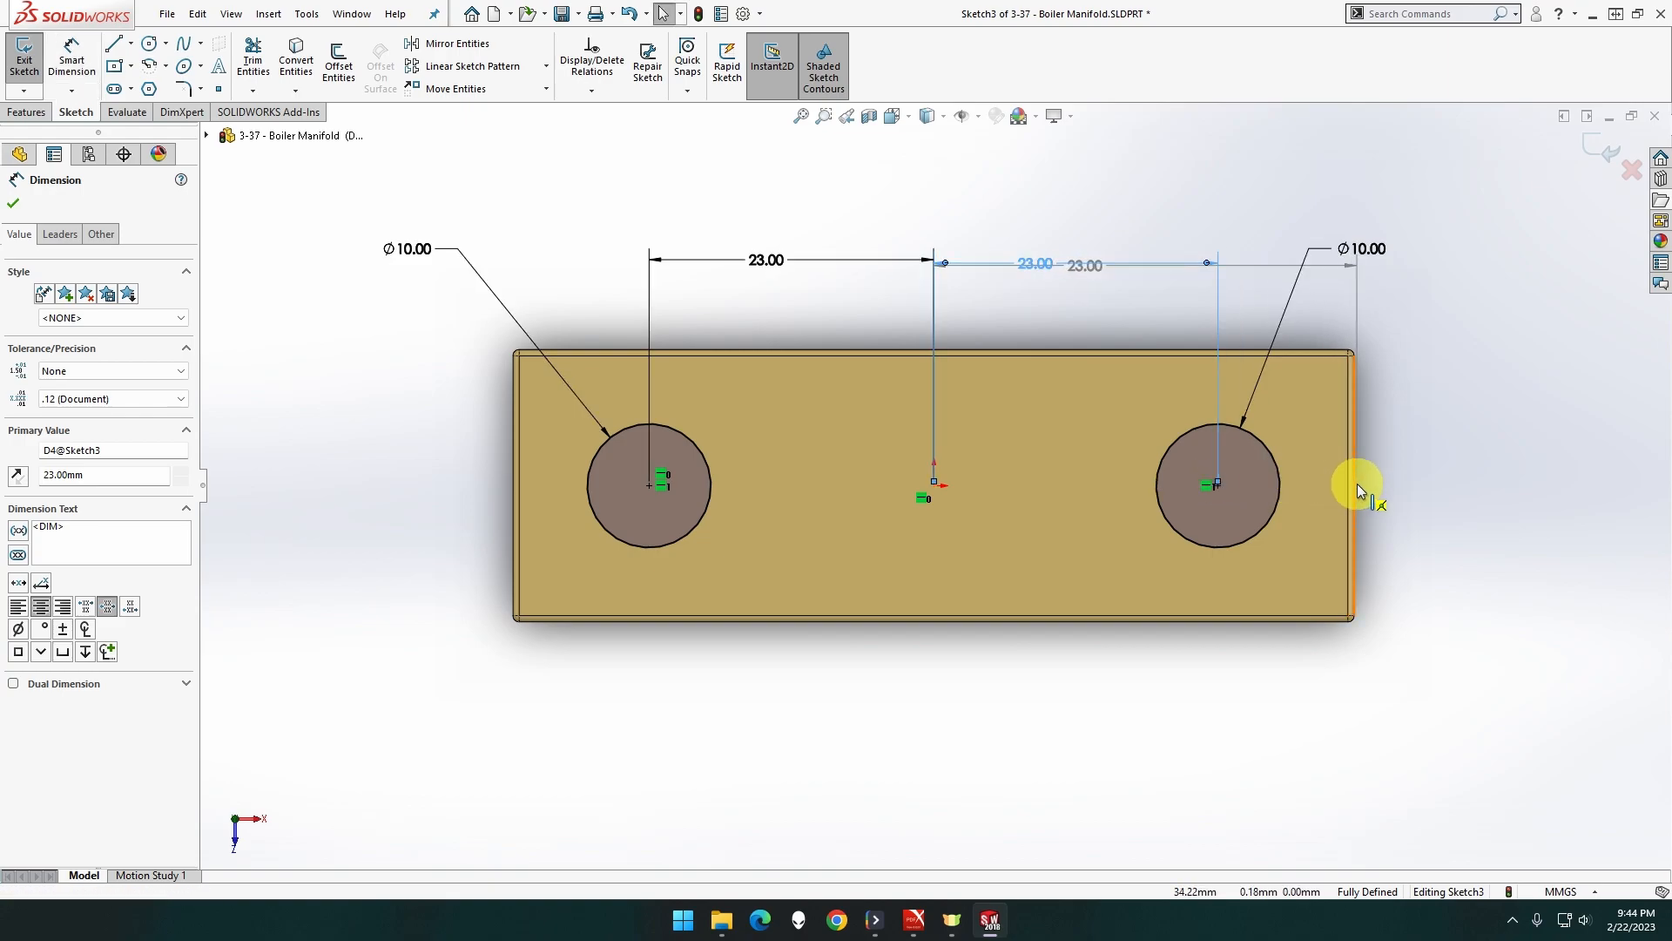
{"action": "left_click", "coordinate": [1217, 485]}
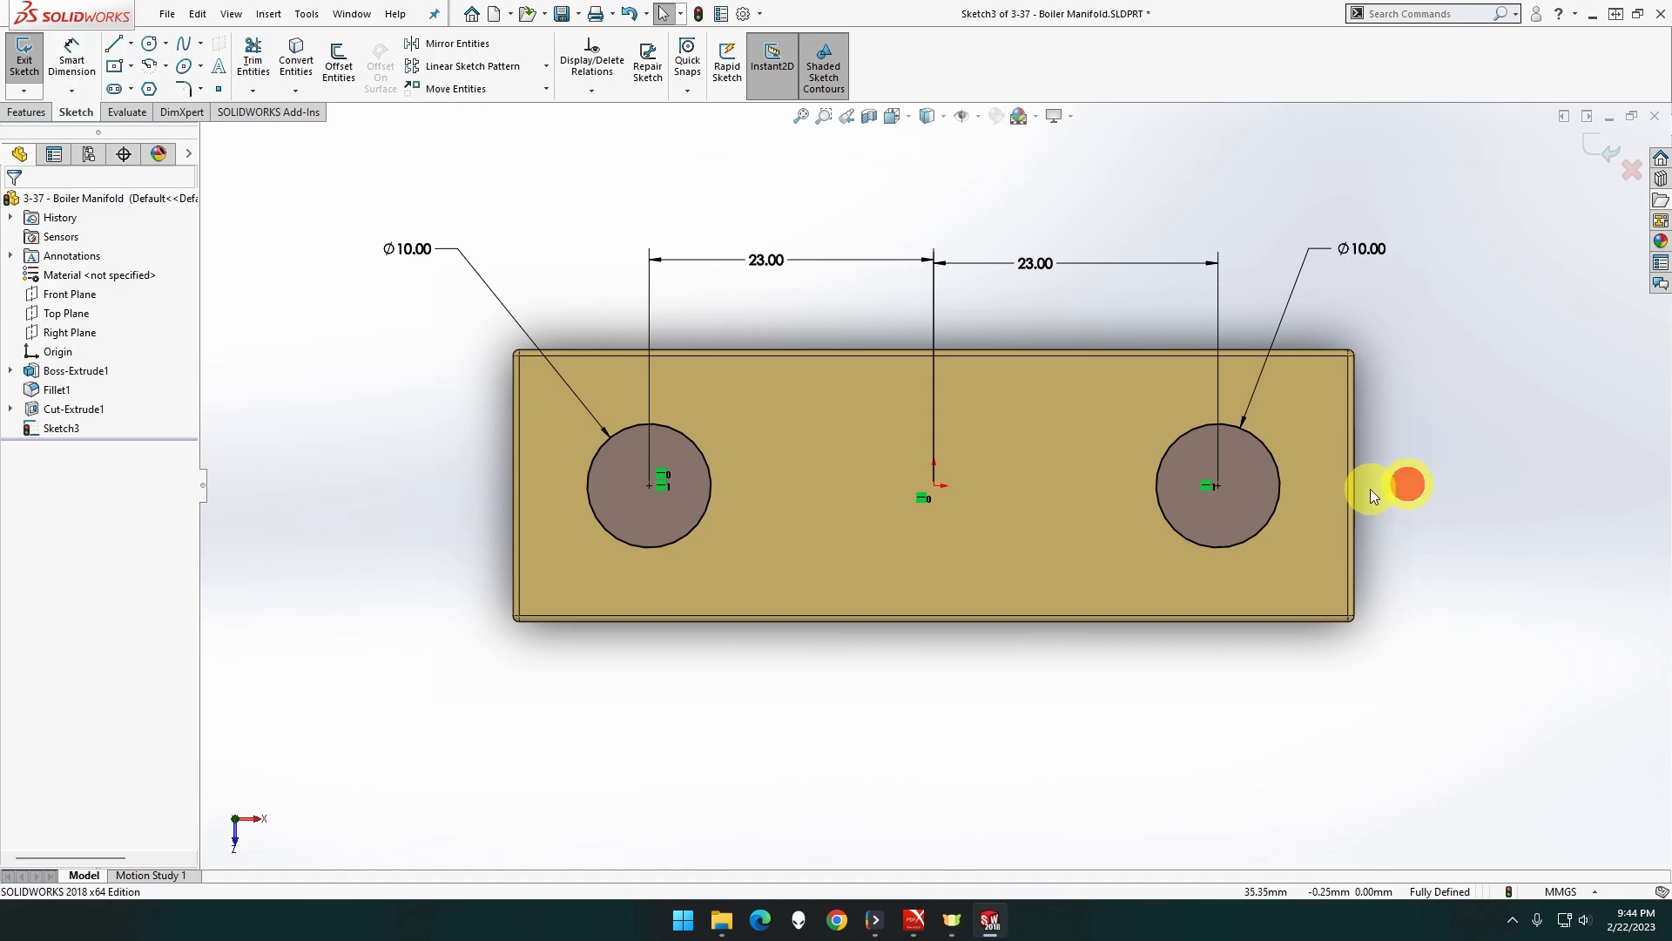
{"action": "mouse_move", "coordinate": [1354, 495]}
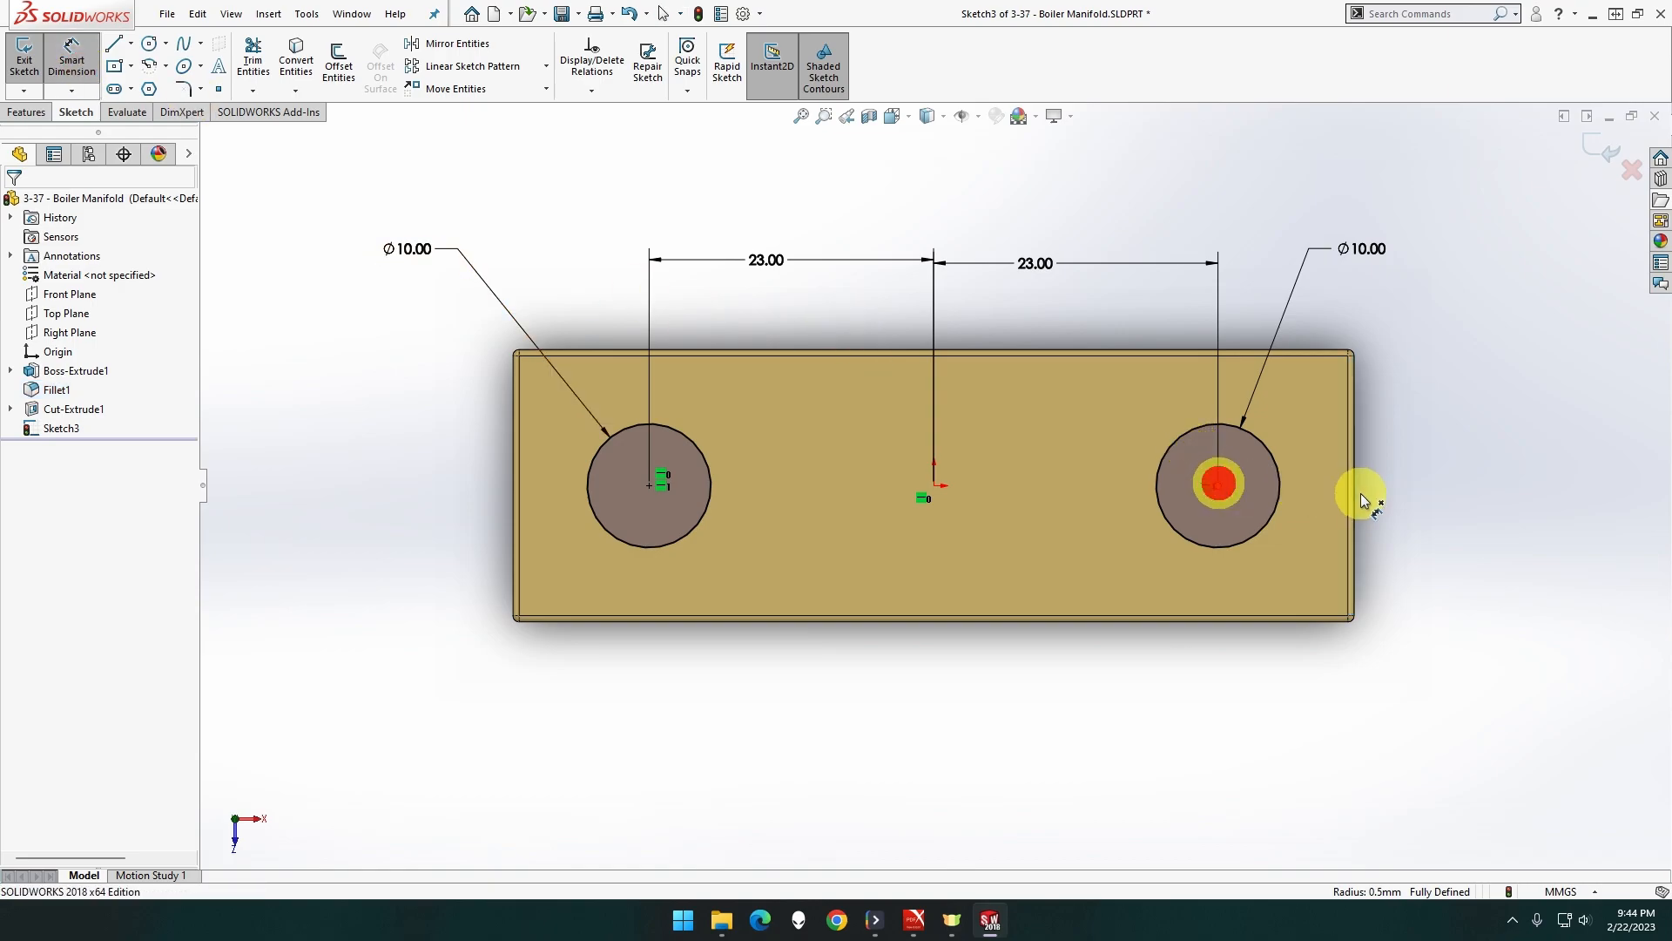
{"action": "left_click", "coordinate": [1217, 485]}
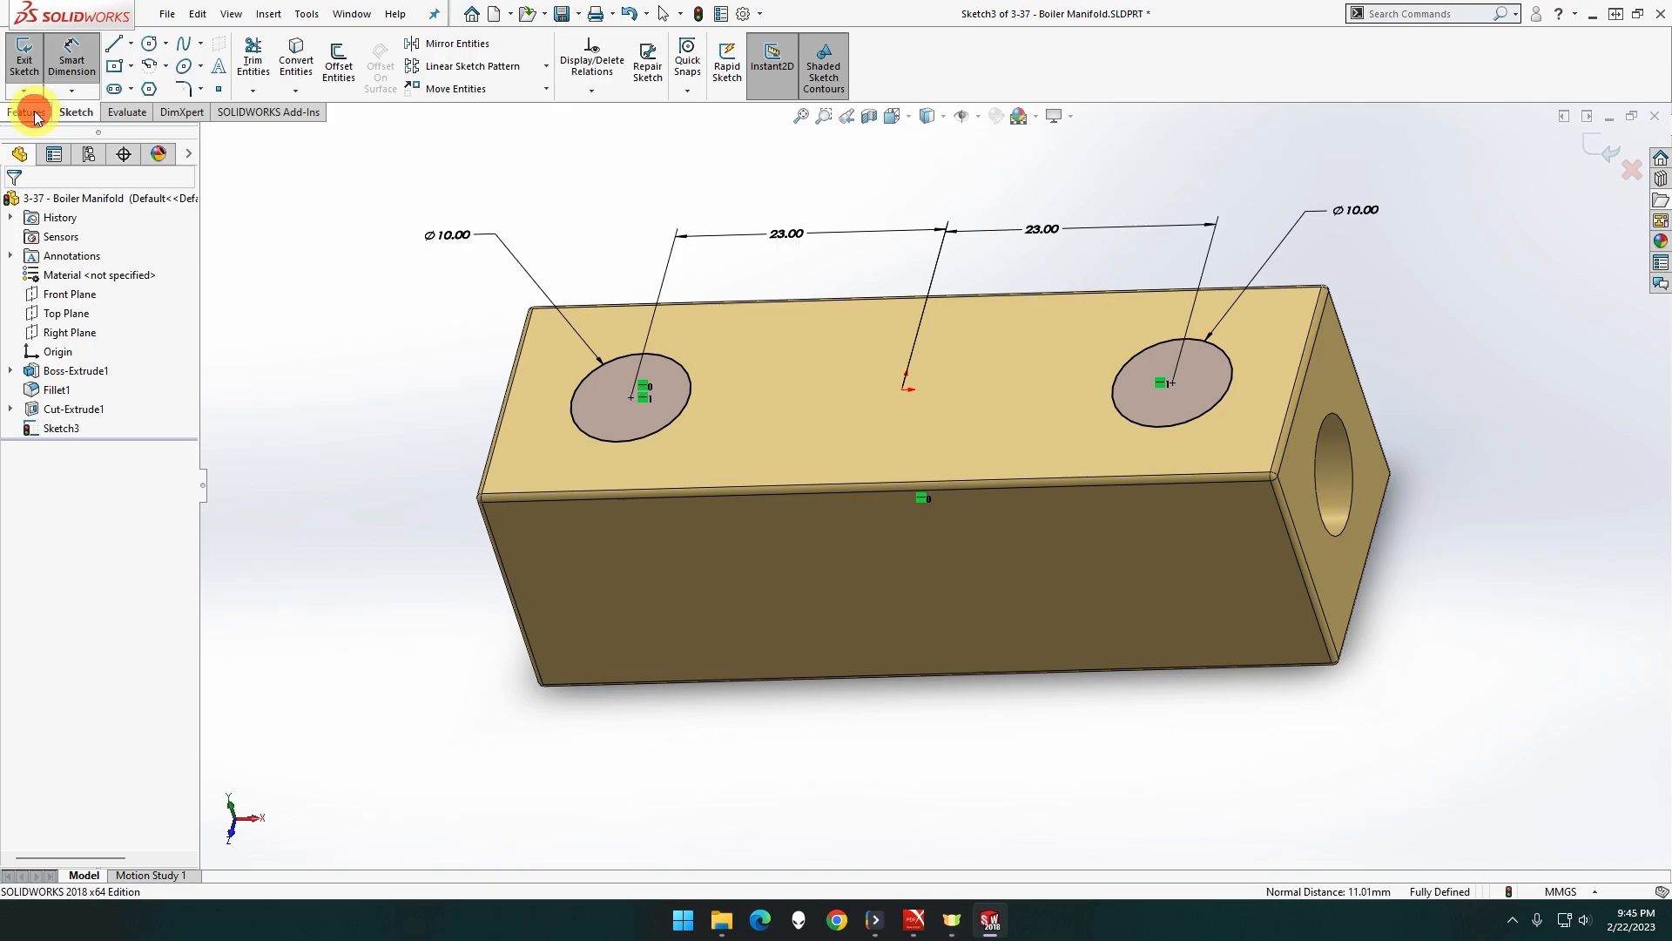
Extrude-cut the two top circles Blind 11 mm deep so they meet the end hole
{"action": "left_click", "coordinate": [26, 113]}
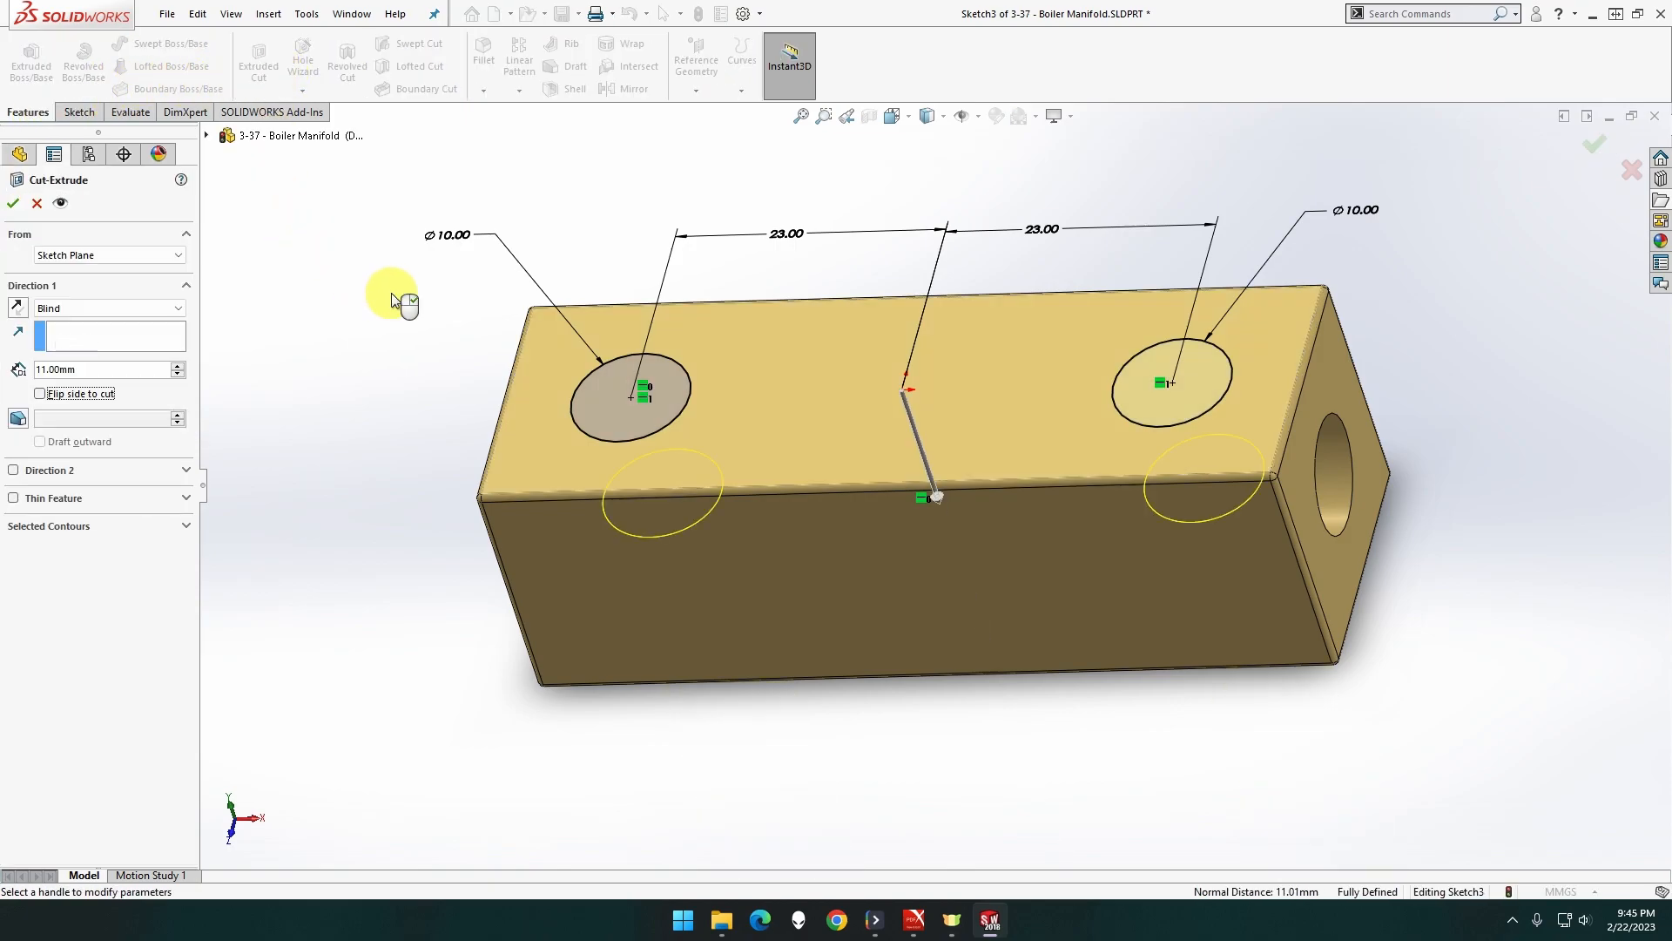
{"action": "mouse_move", "coordinate": [393, 328]}
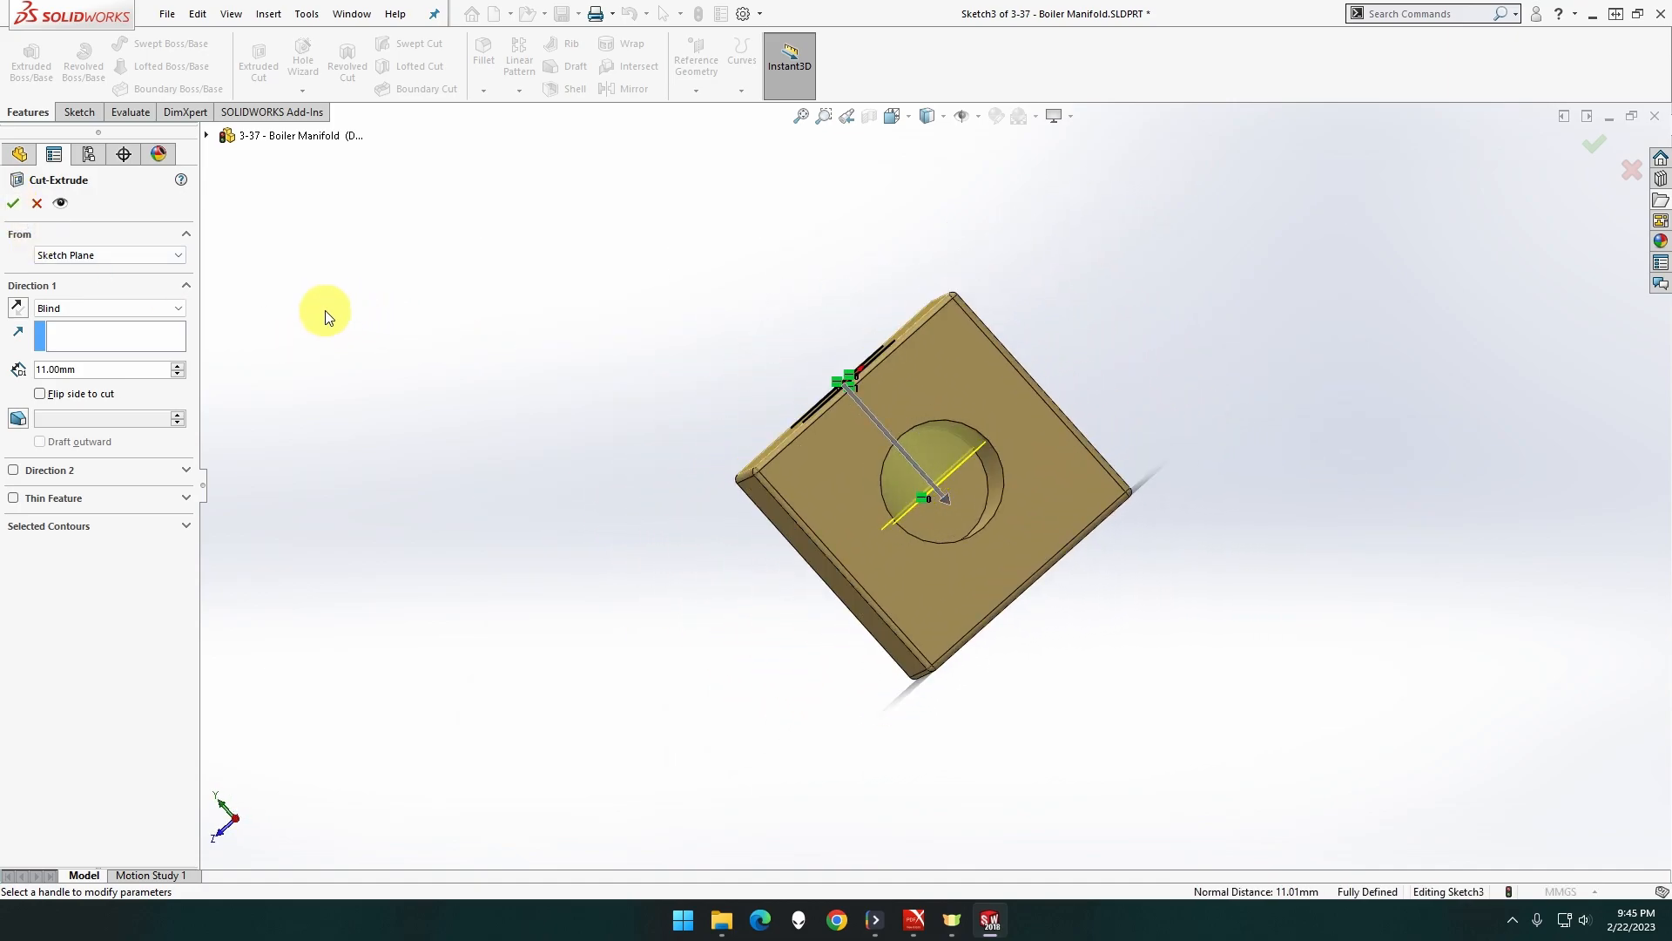
{"action": "left_click", "coordinate": [11, 203]}
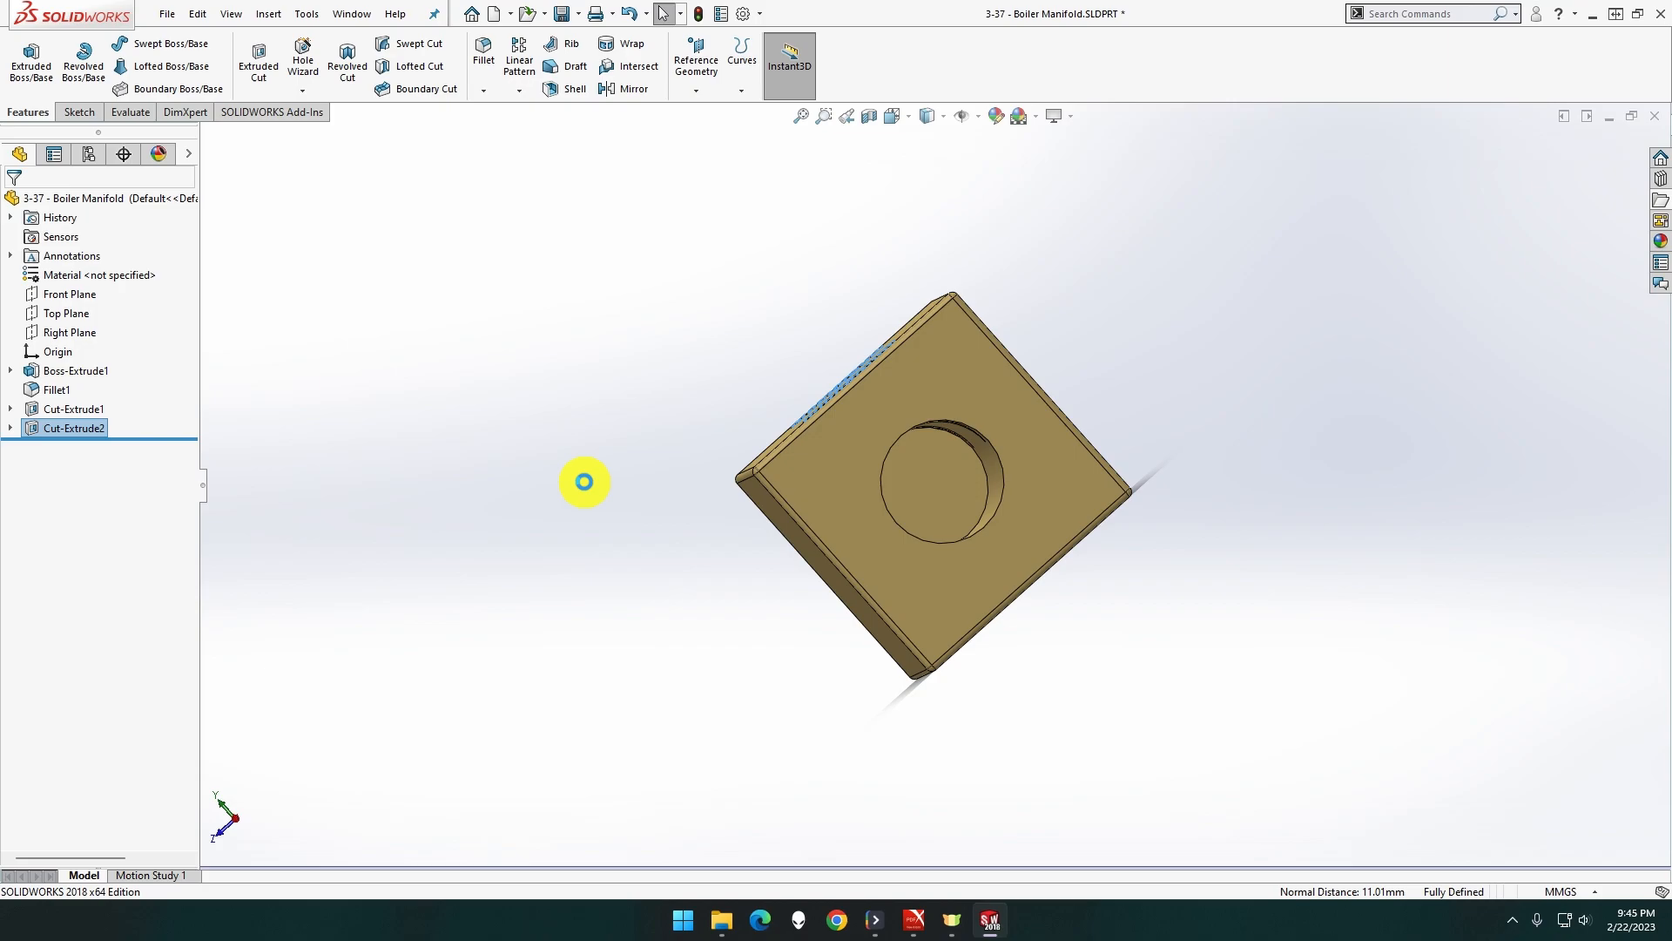
{"action": "left_click_drag", "start_coordinate": [584, 481], "coordinate": [580, 472]}
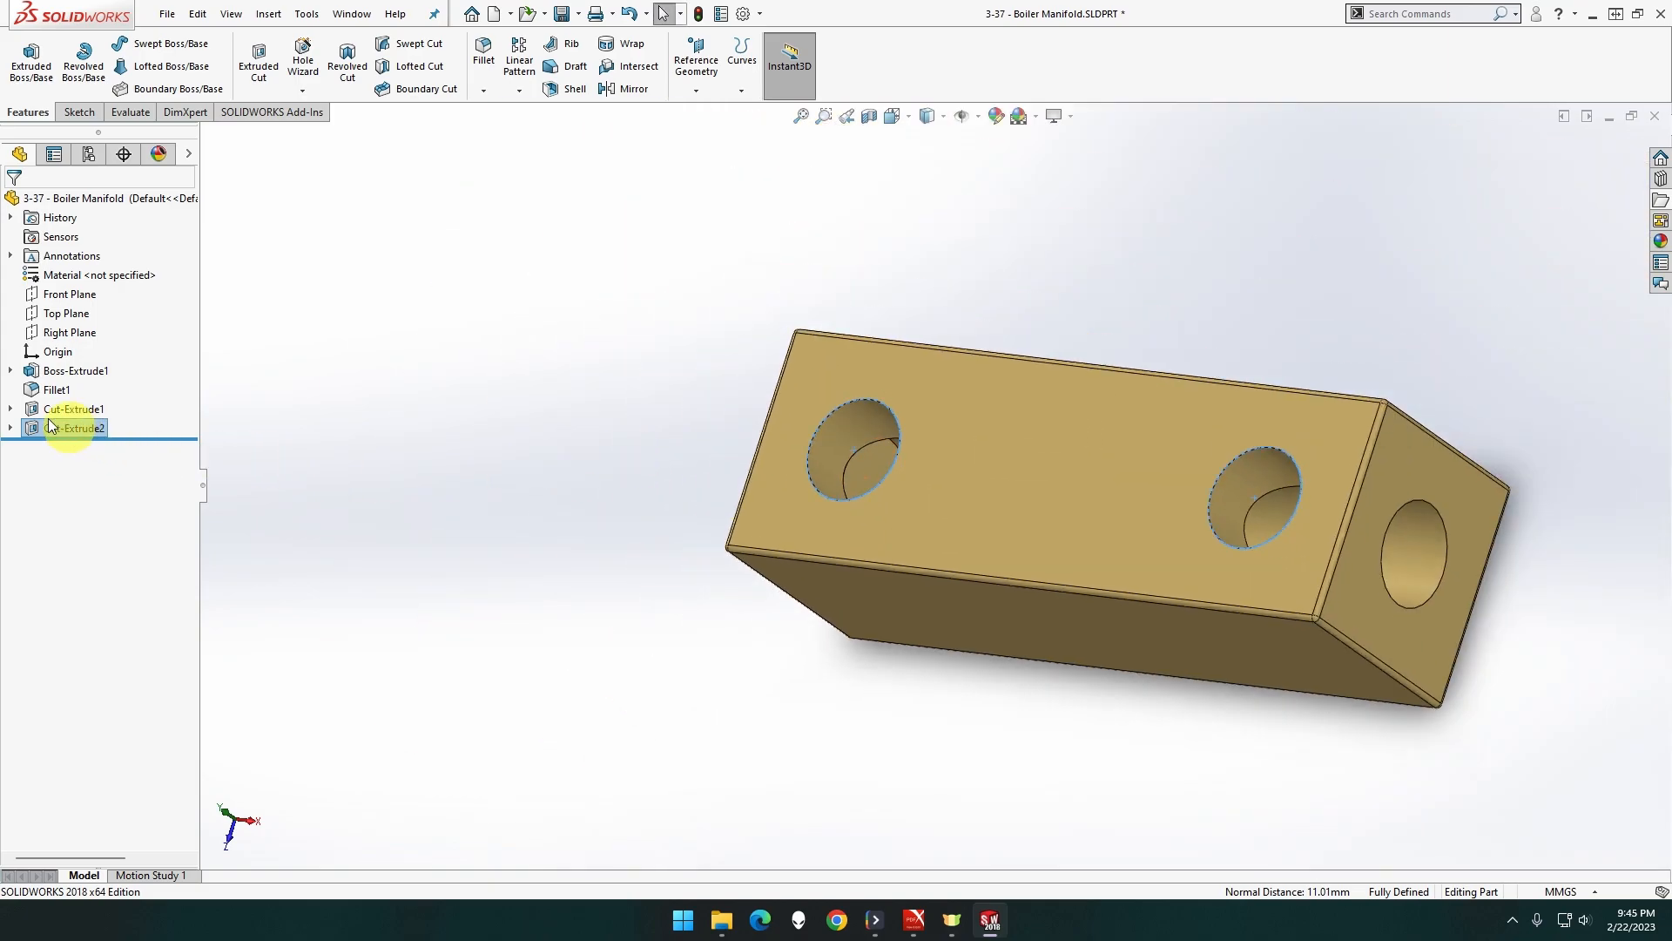
Edit Cut-Extrude1 and try a new Blind depth for the side hole
{"action": "left_click", "coordinate": [74, 408]}
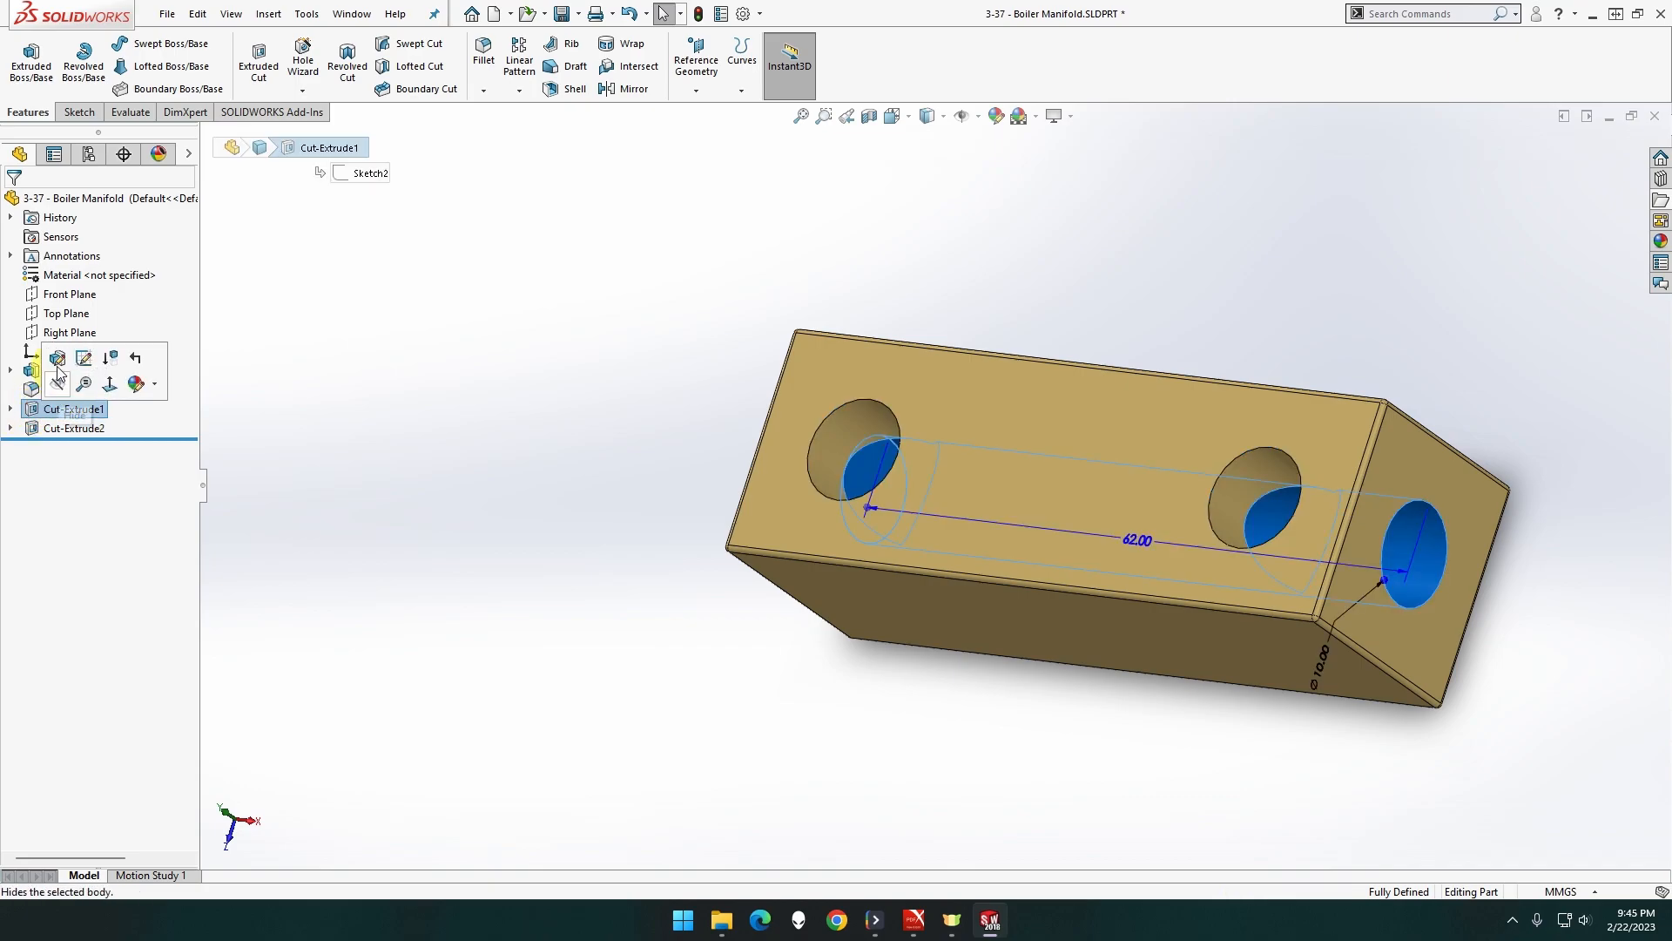
{"action": "double_click", "coordinate": [65, 408]}
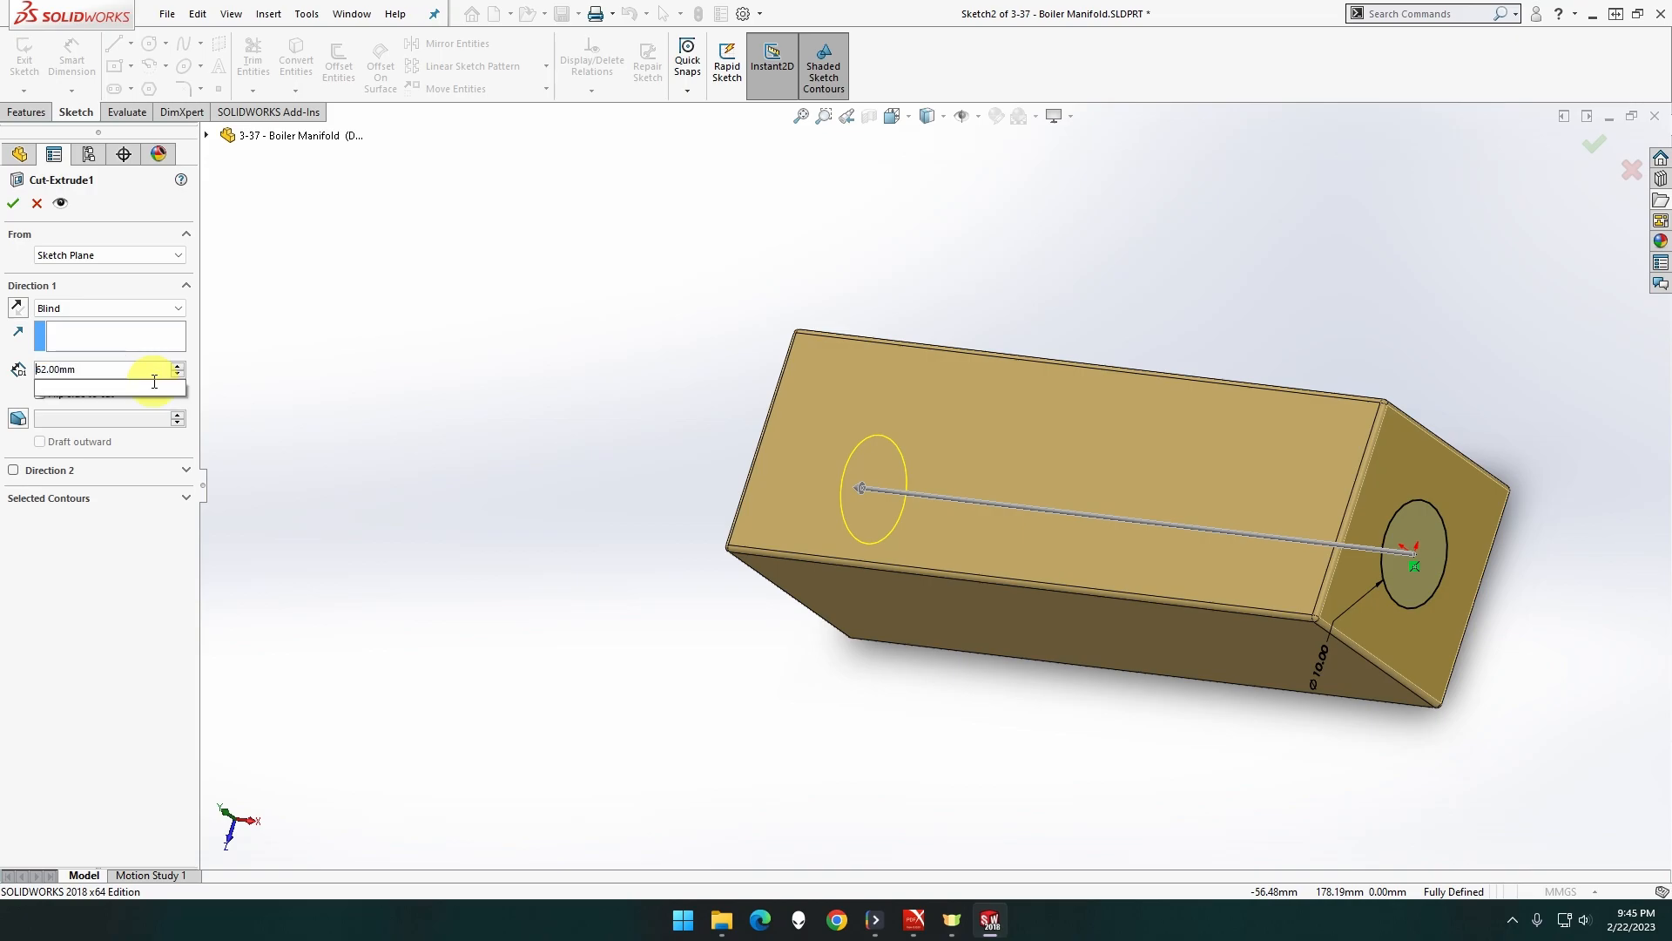
{"action": "type", "text": "61.00mm"}
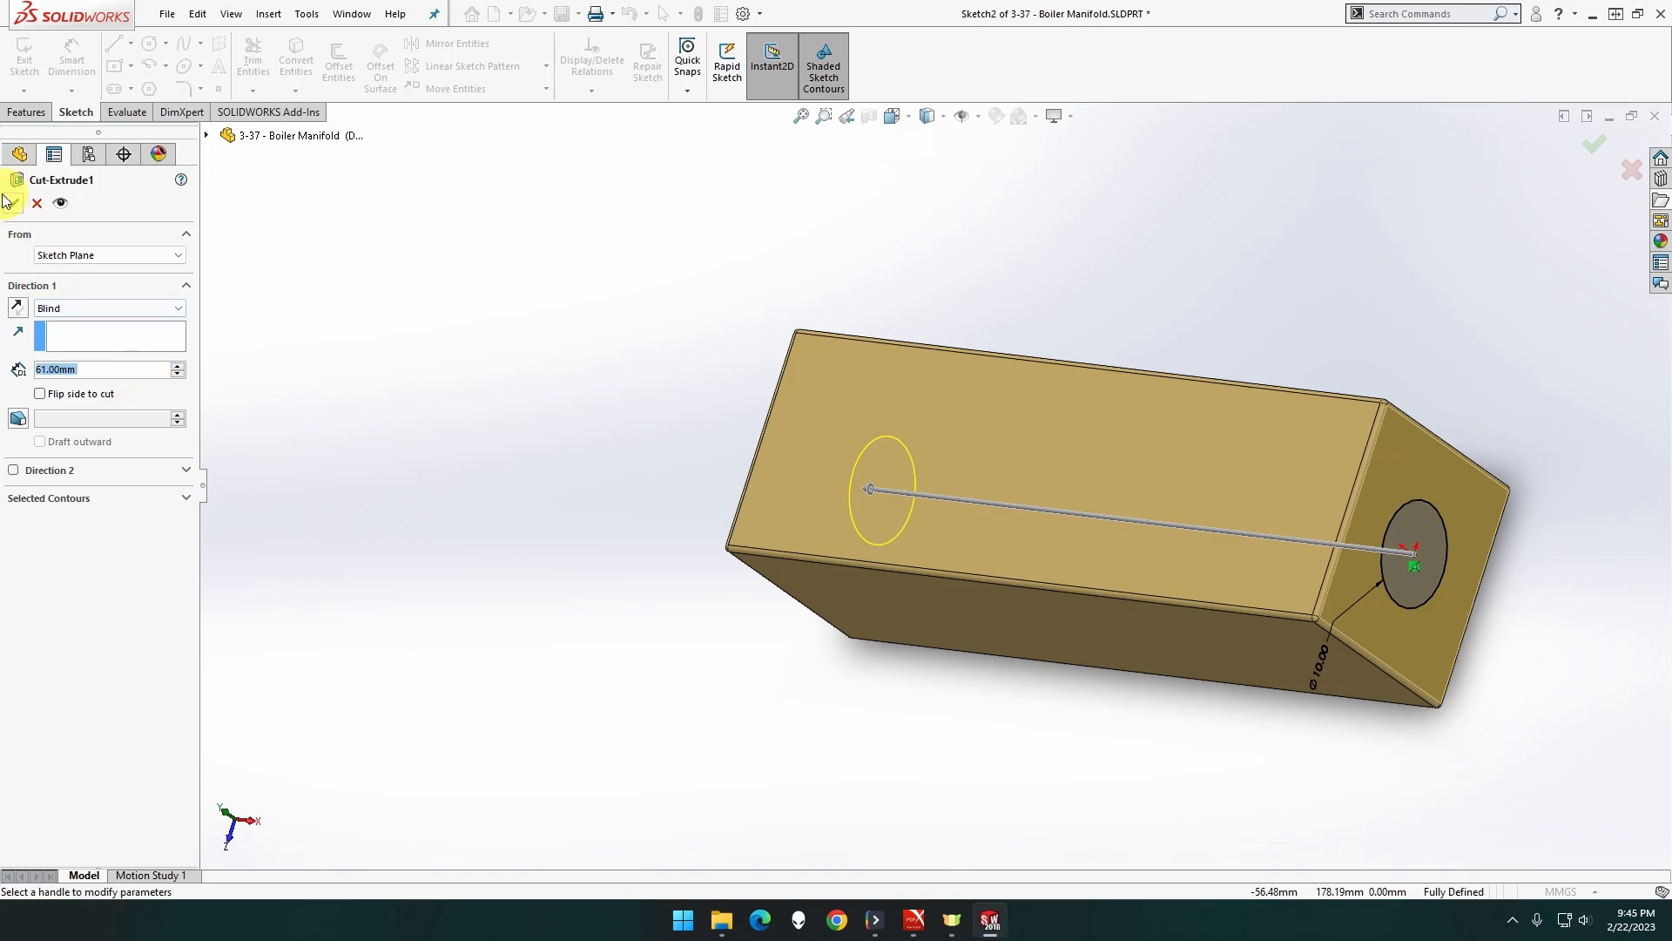
{"action": "left_click", "coordinate": [1593, 144]}
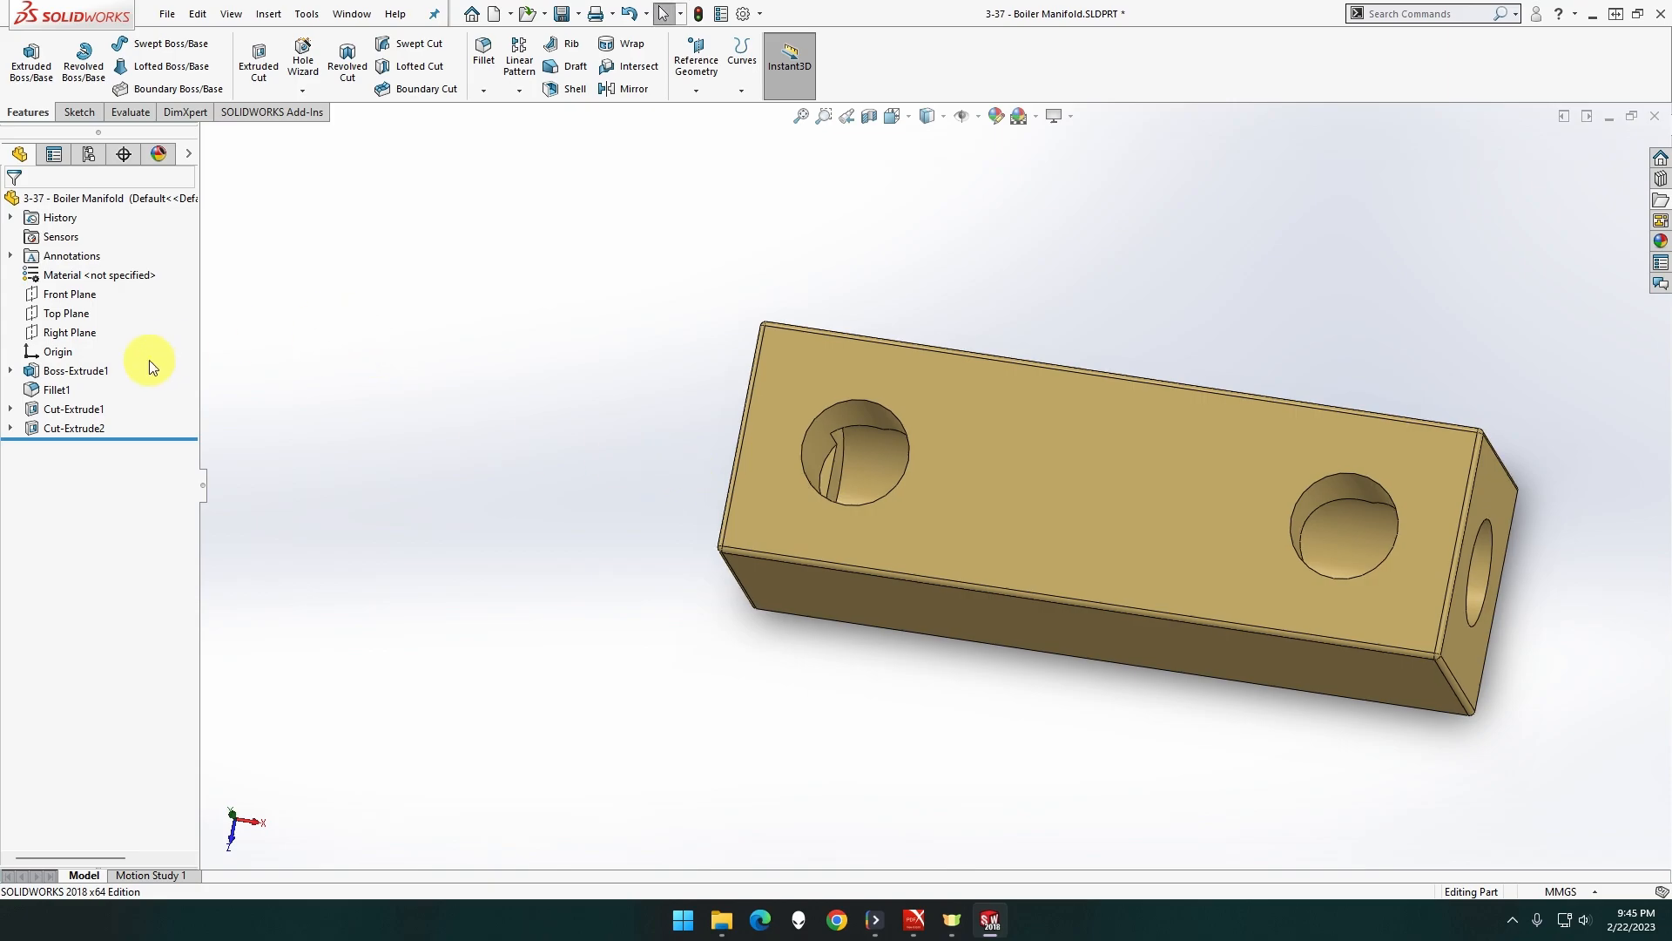
Re-edit Cut-Extrude1 to a 62.5 mm depth so the side hole reaches both top holes
{"action": "left_click", "coordinate": [72, 427]}
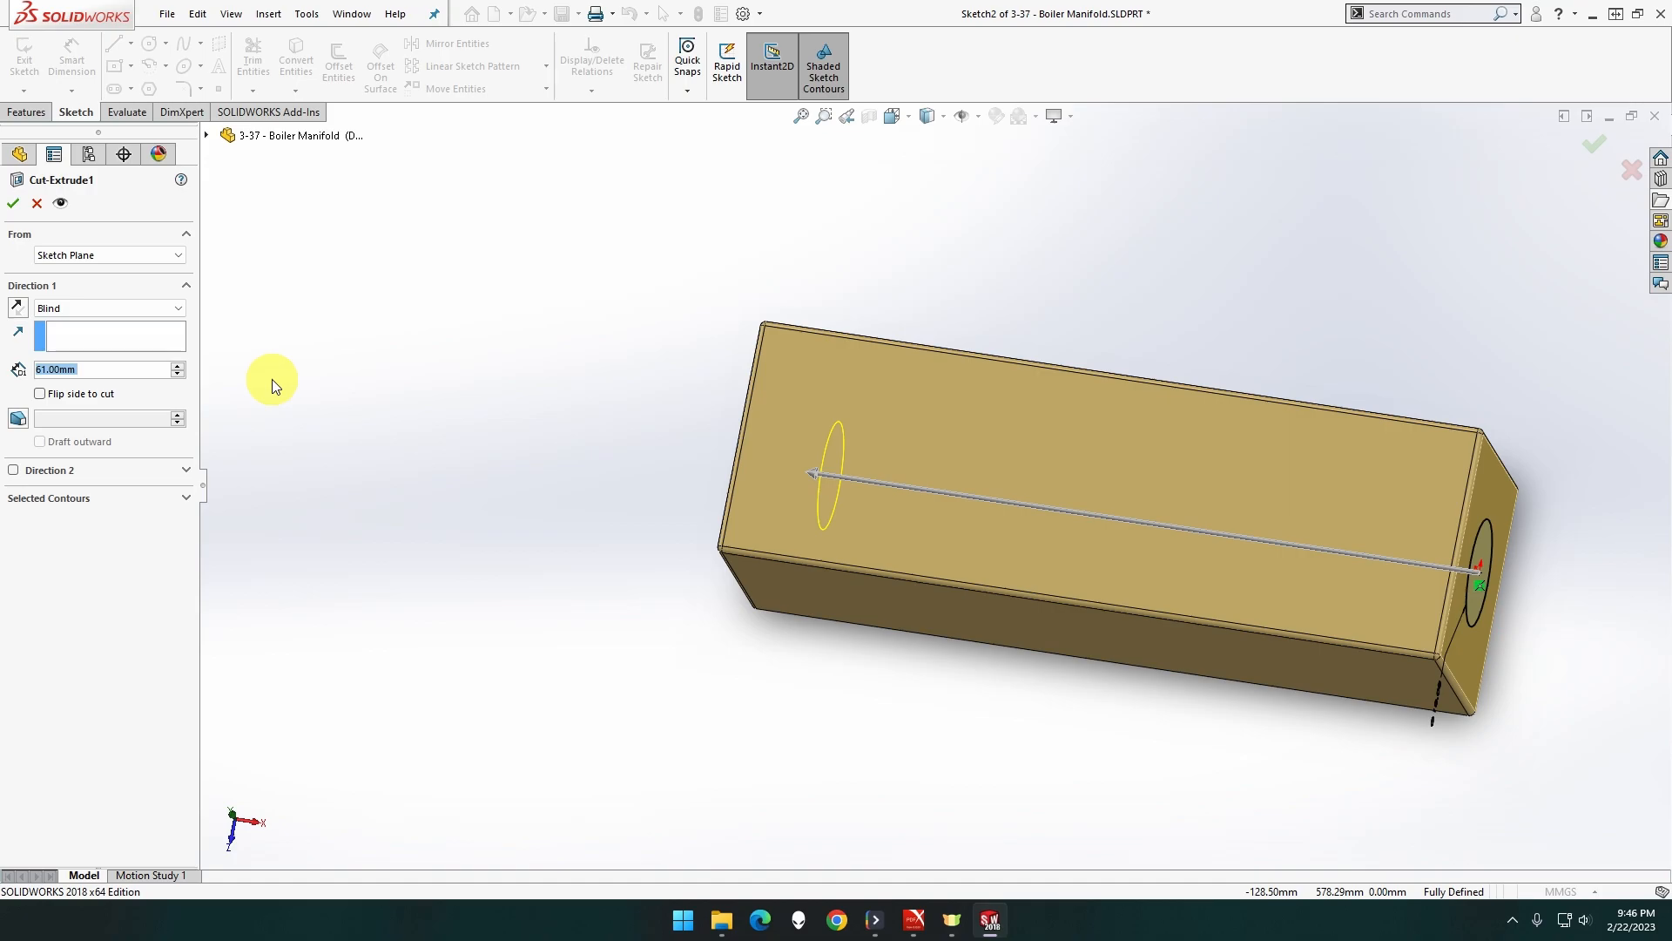
{"action": "type", "text": "34+34"}
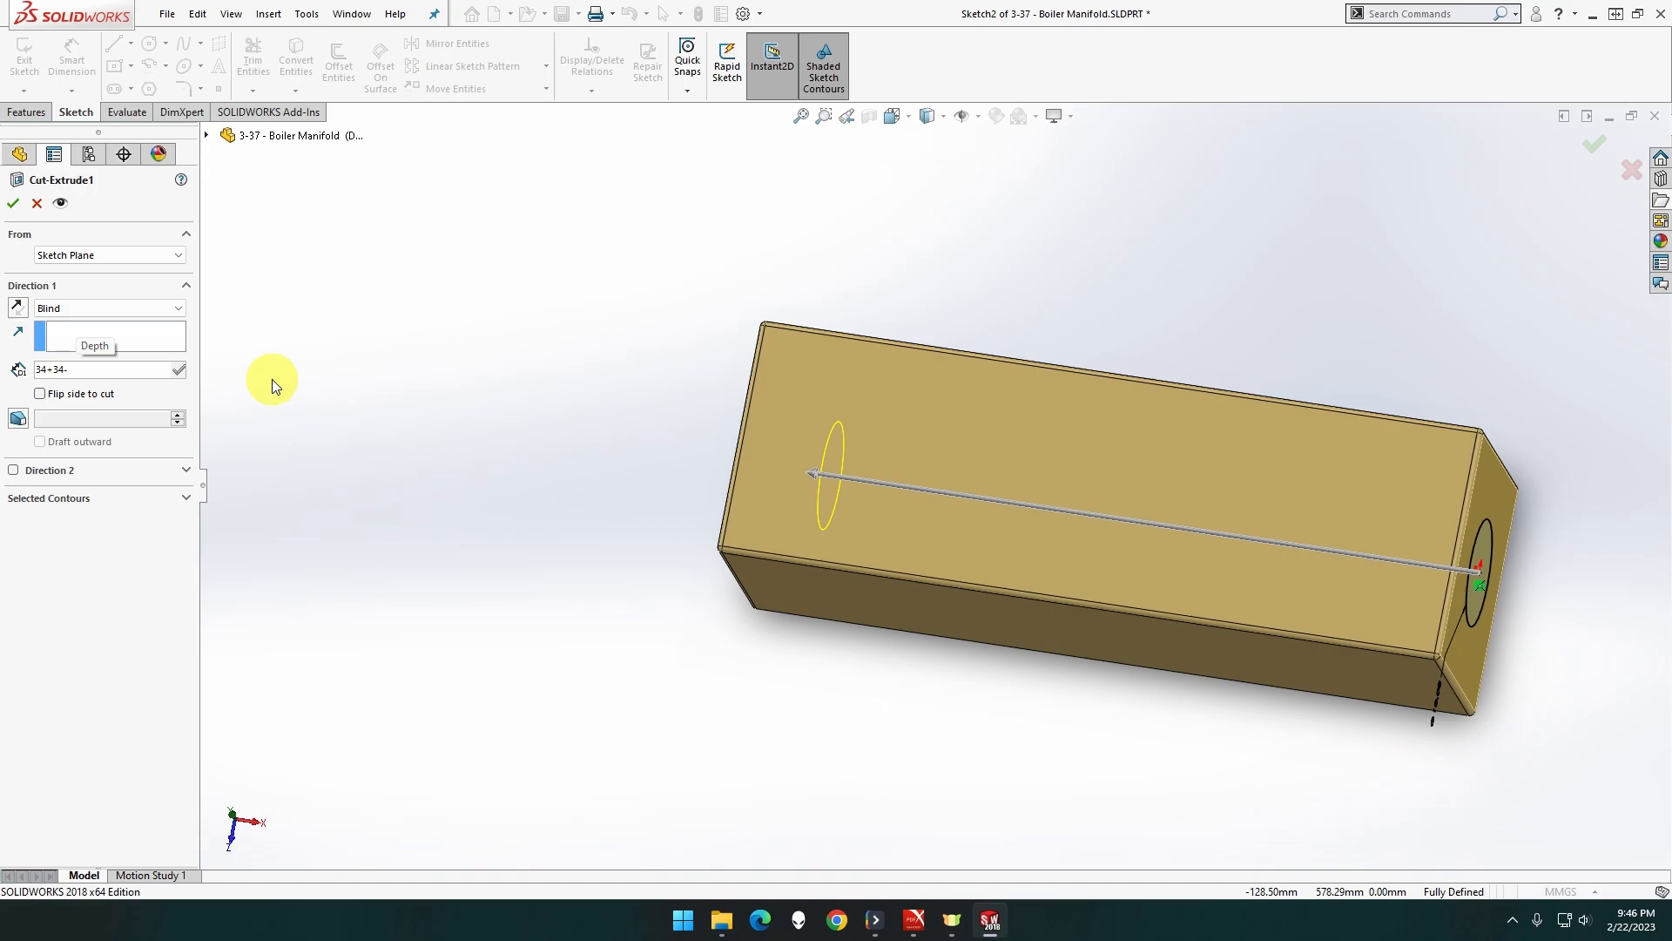
{"action": "type", "text": "-11"}
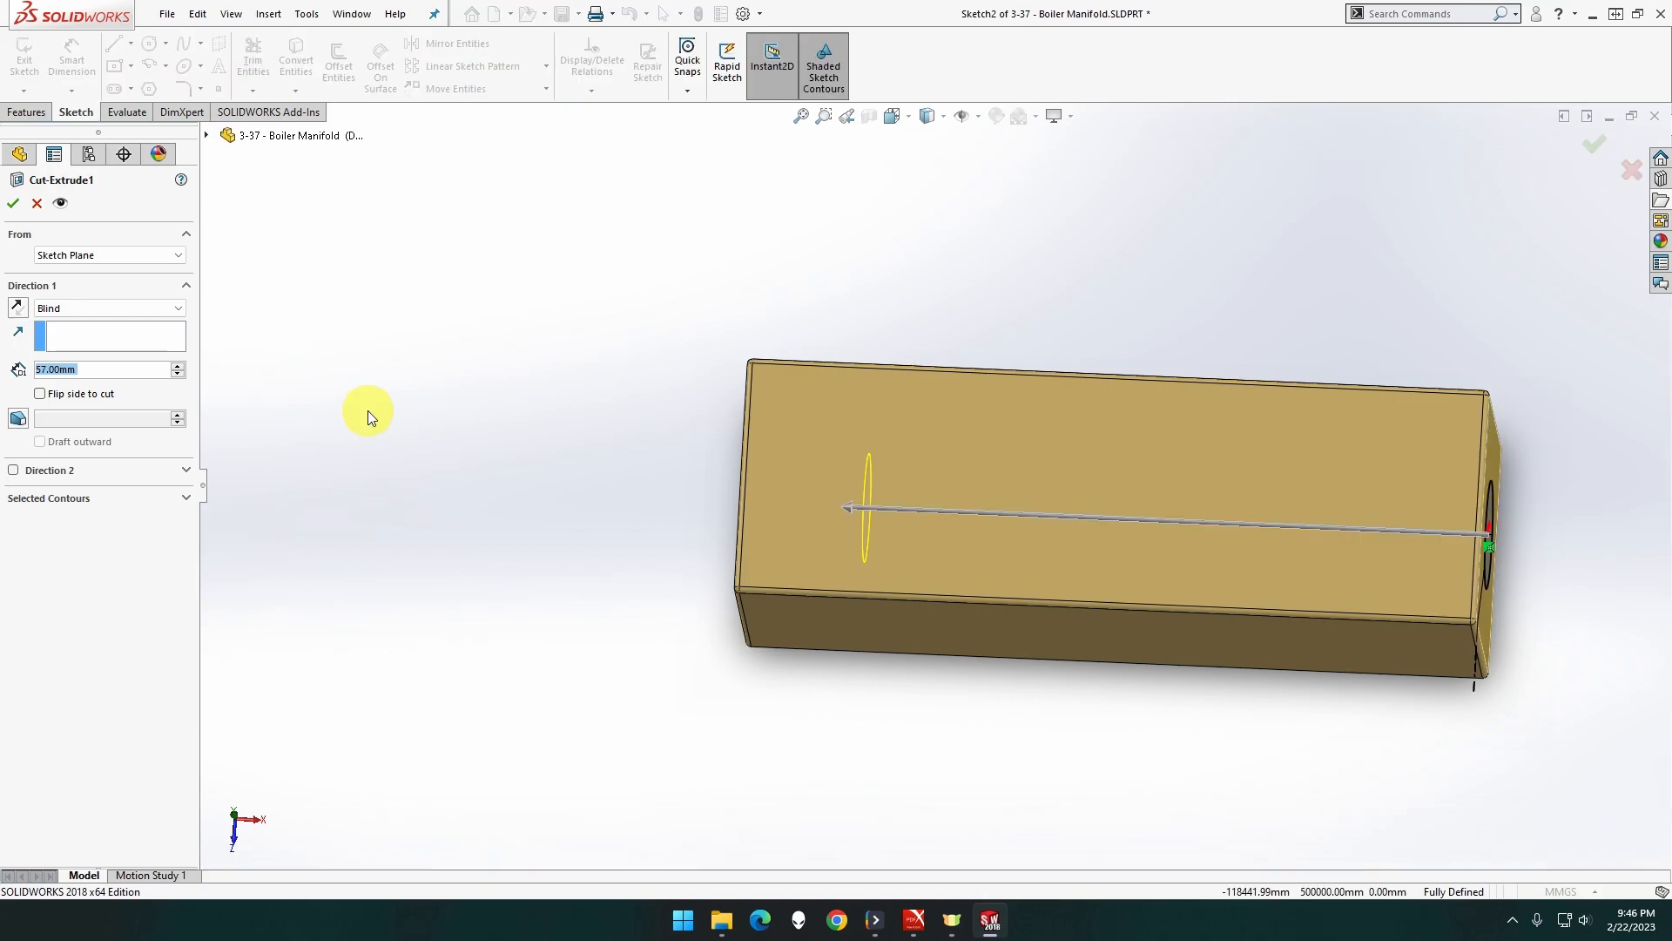
{"action": "type", "text": "34+3"}
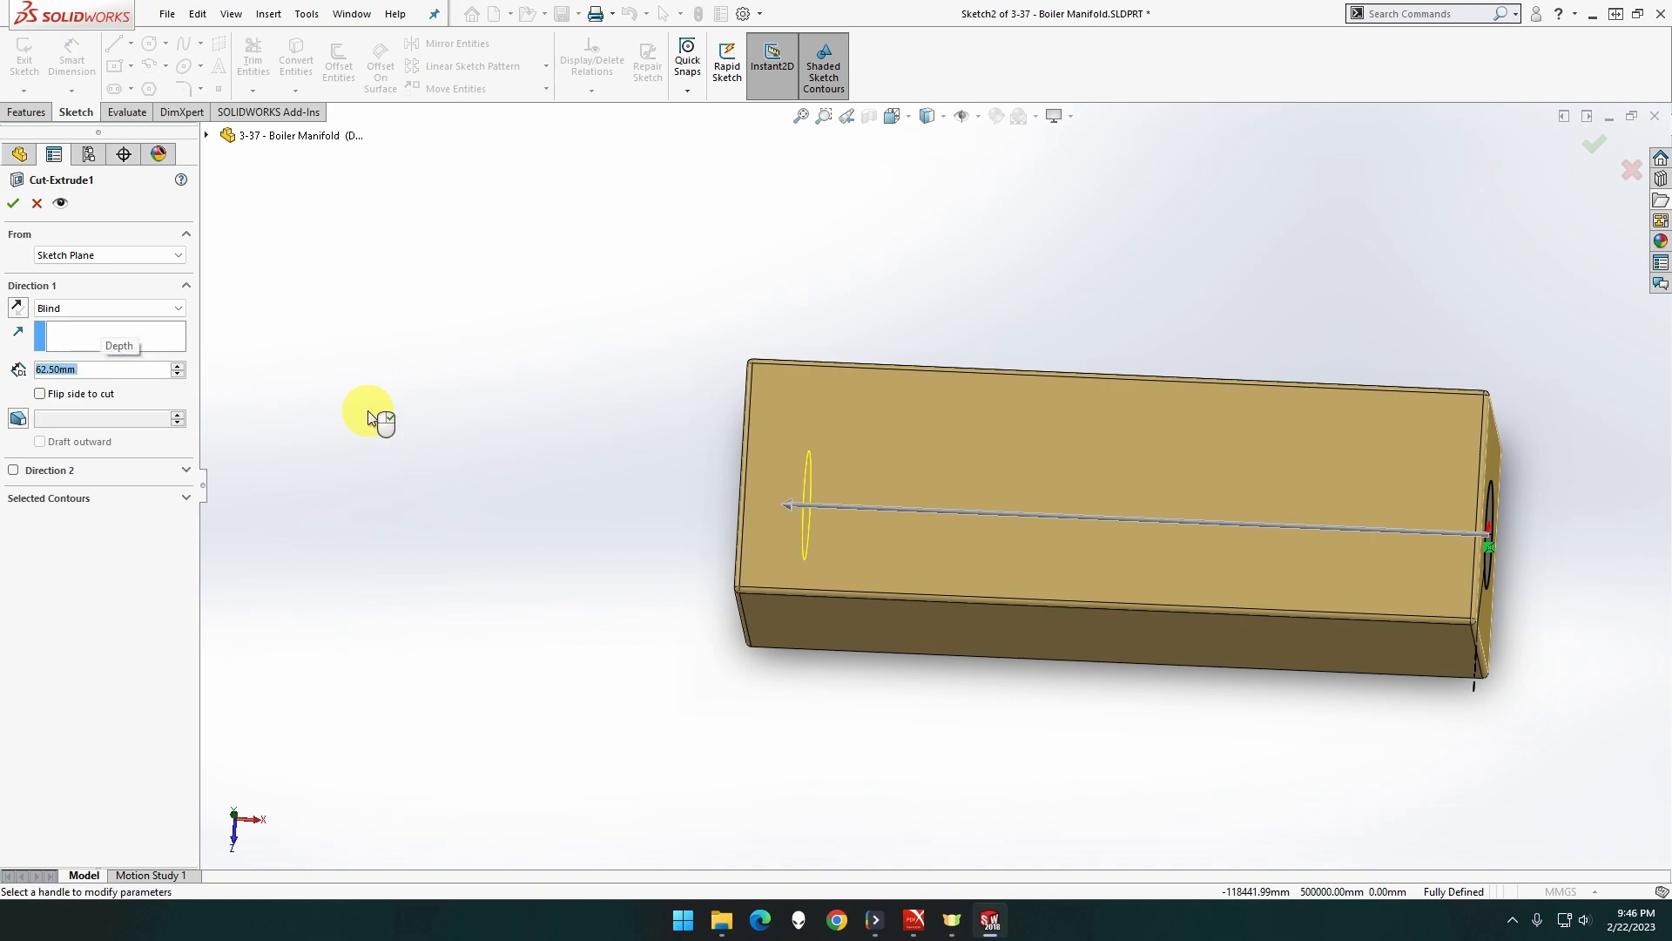
{"action": "left_click", "coordinate": [11, 203]}
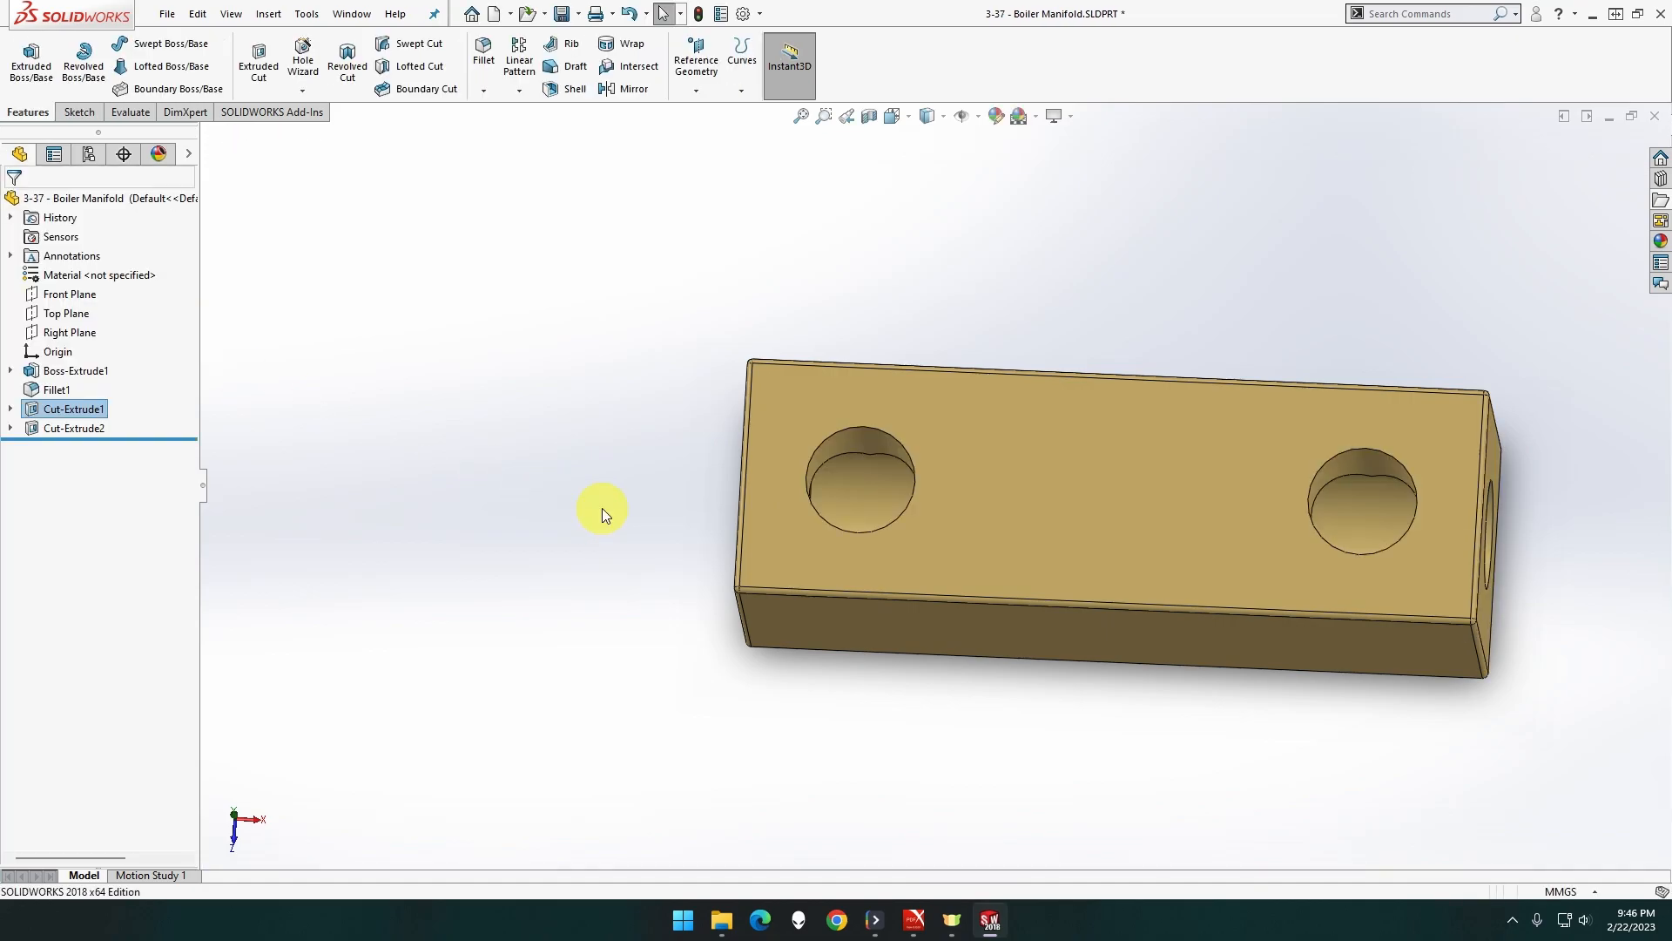
Orbit the block to inspect the holes, then select its long plain side face
{"action": "left_click_drag", "start_coordinate": [603, 512], "coordinate": [523, 453]}
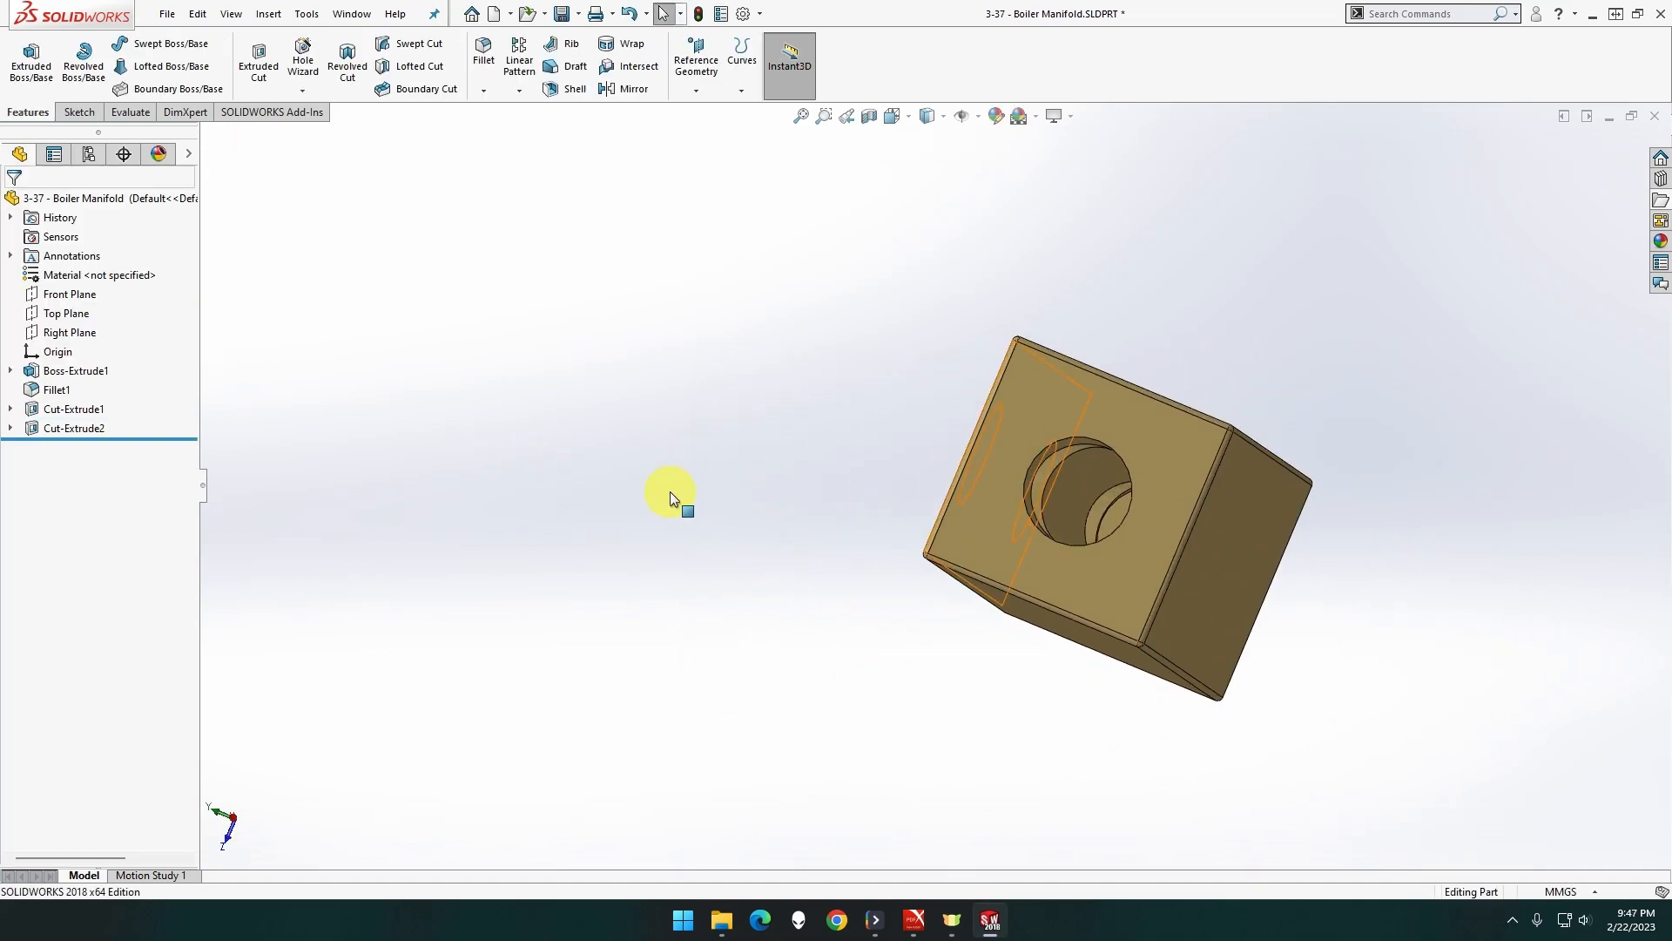
{"action": "left_click_drag", "start_coordinate": [671, 499], "coordinate": [763, 510]}
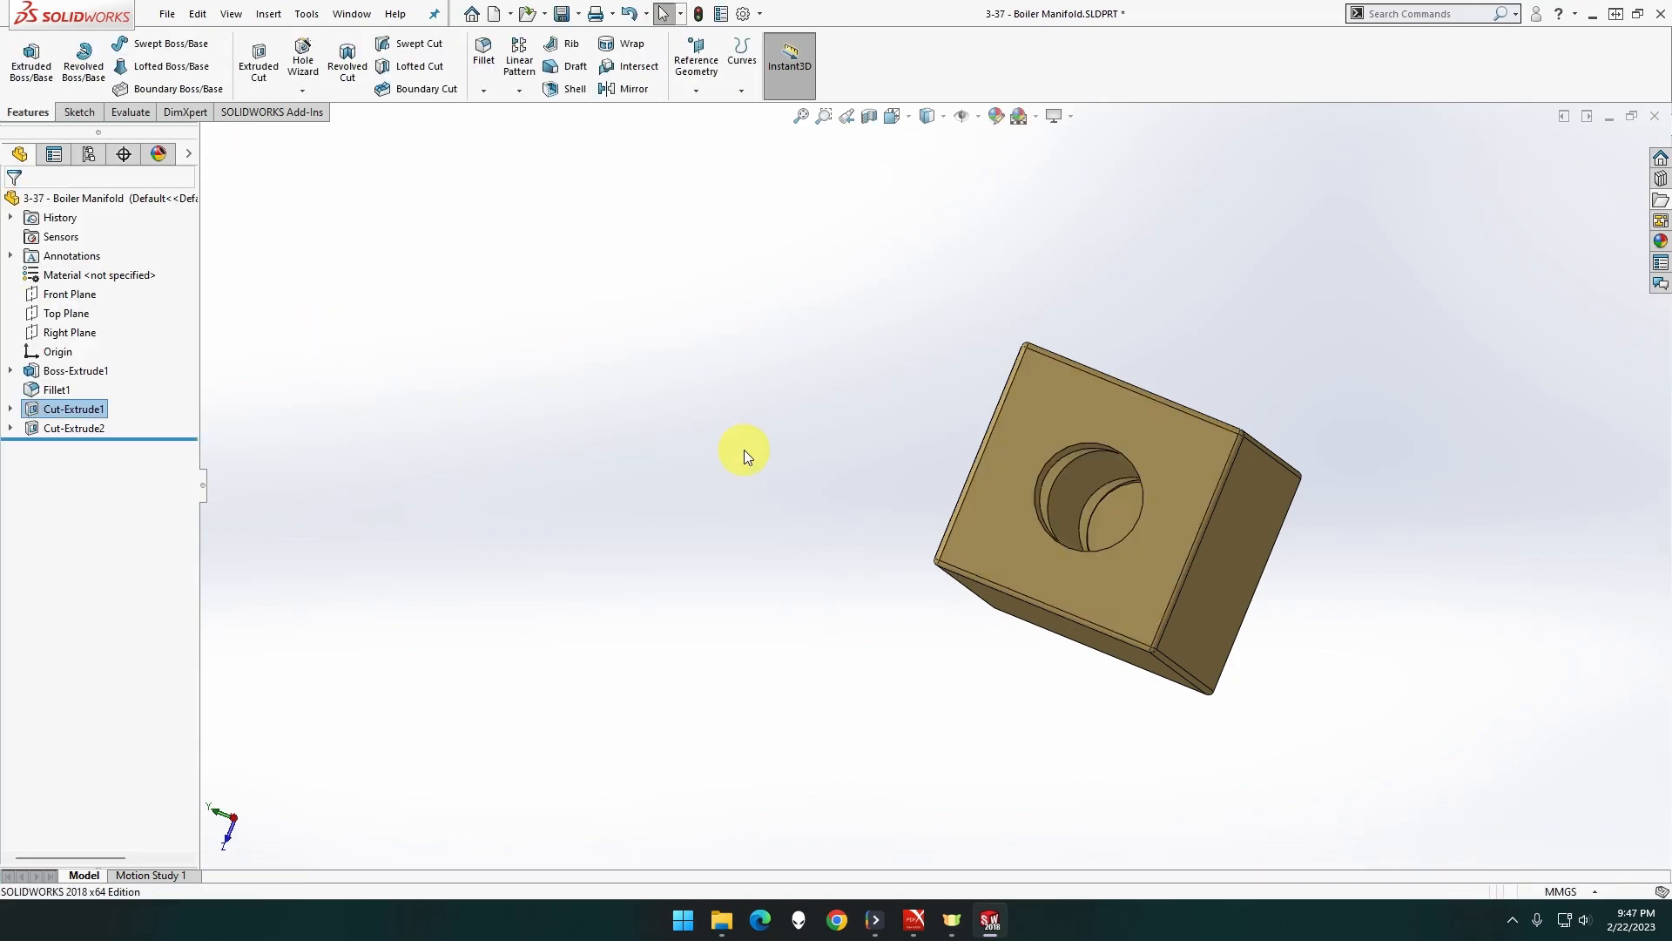
{"action": "left_click_drag", "start_coordinate": [746, 457], "coordinate": [946, 505]}
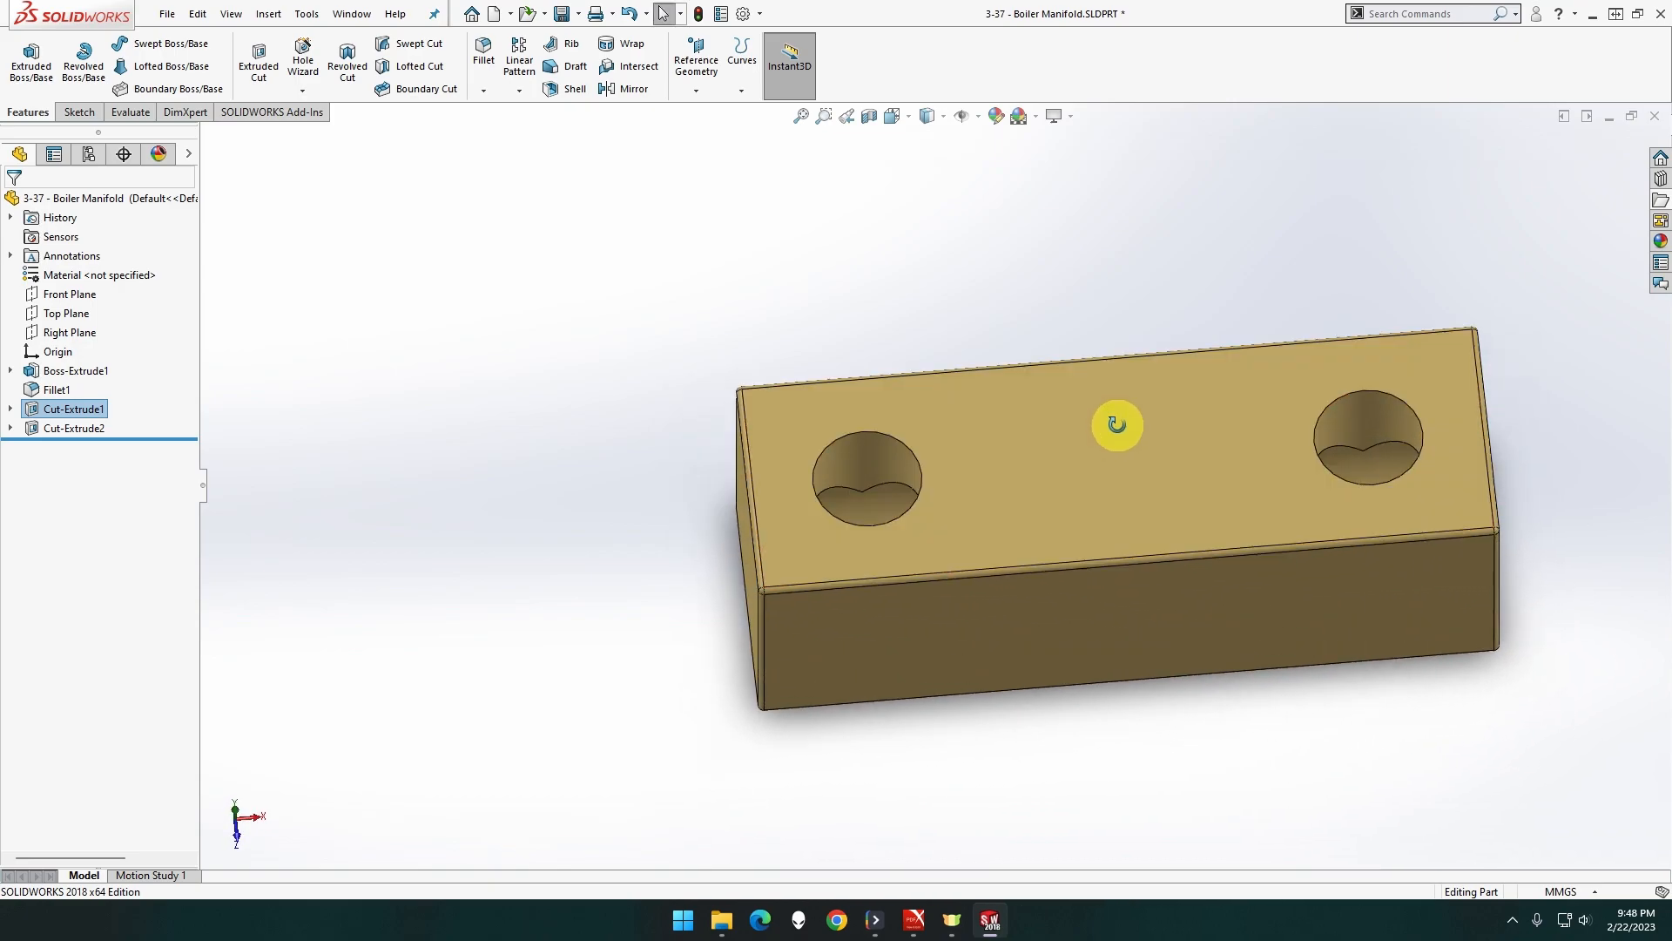
{"action": "left_click_drag", "start_coordinate": [1117, 425], "coordinate": [1106, 471]}
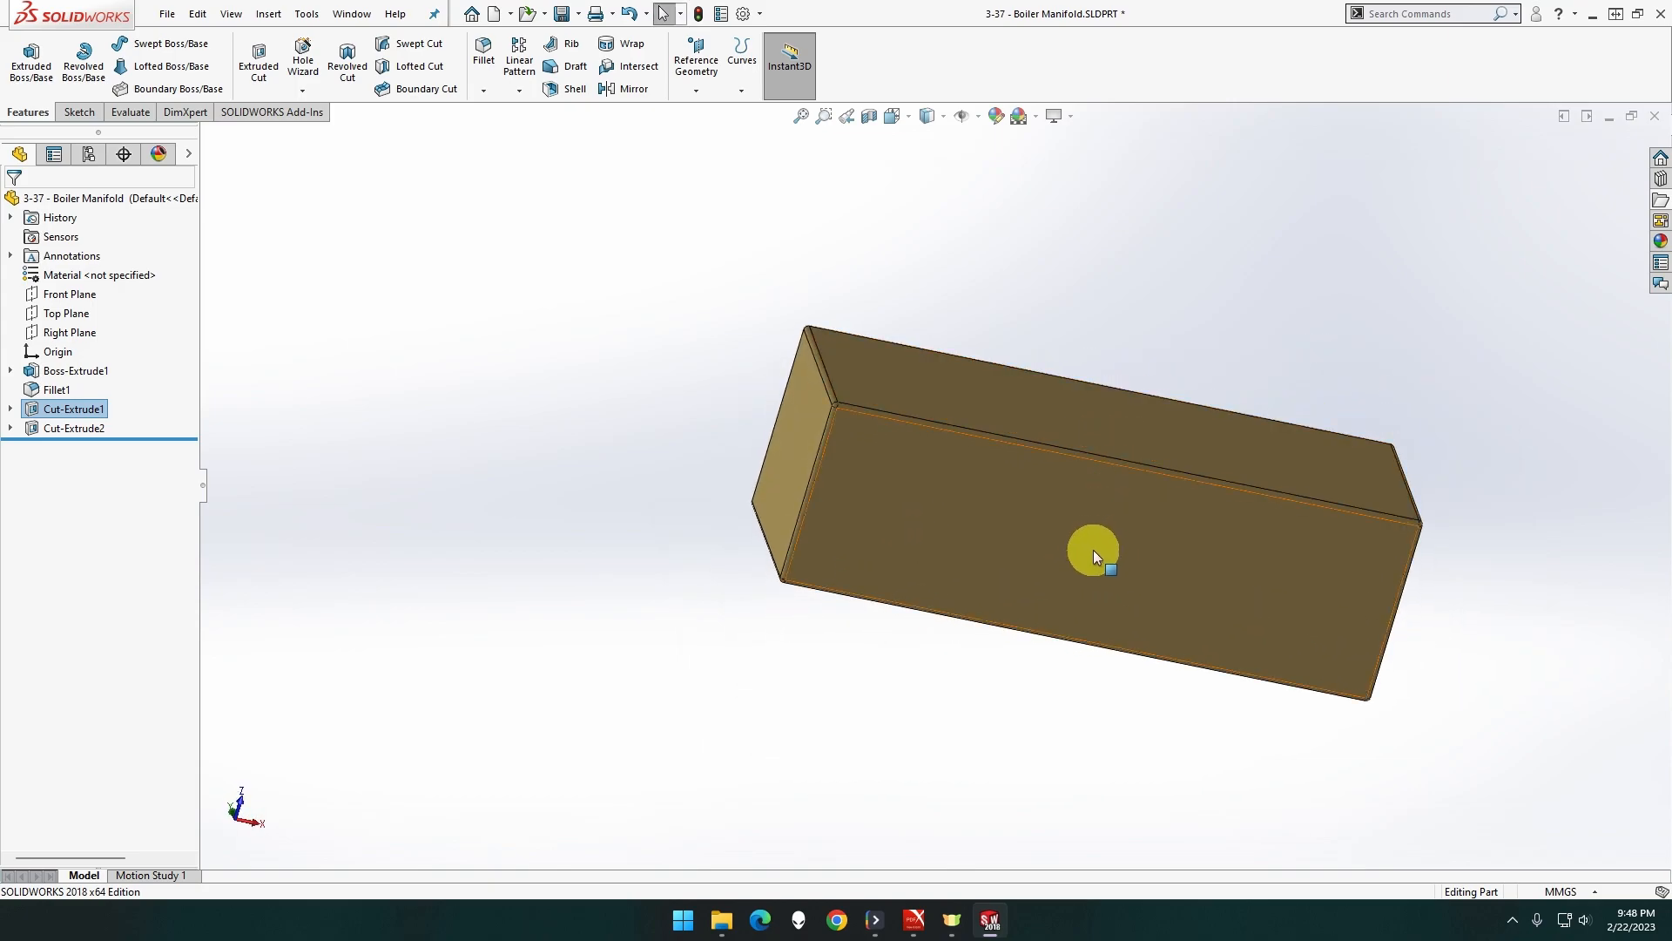
{"action": "left_click", "coordinate": [1086, 563]}
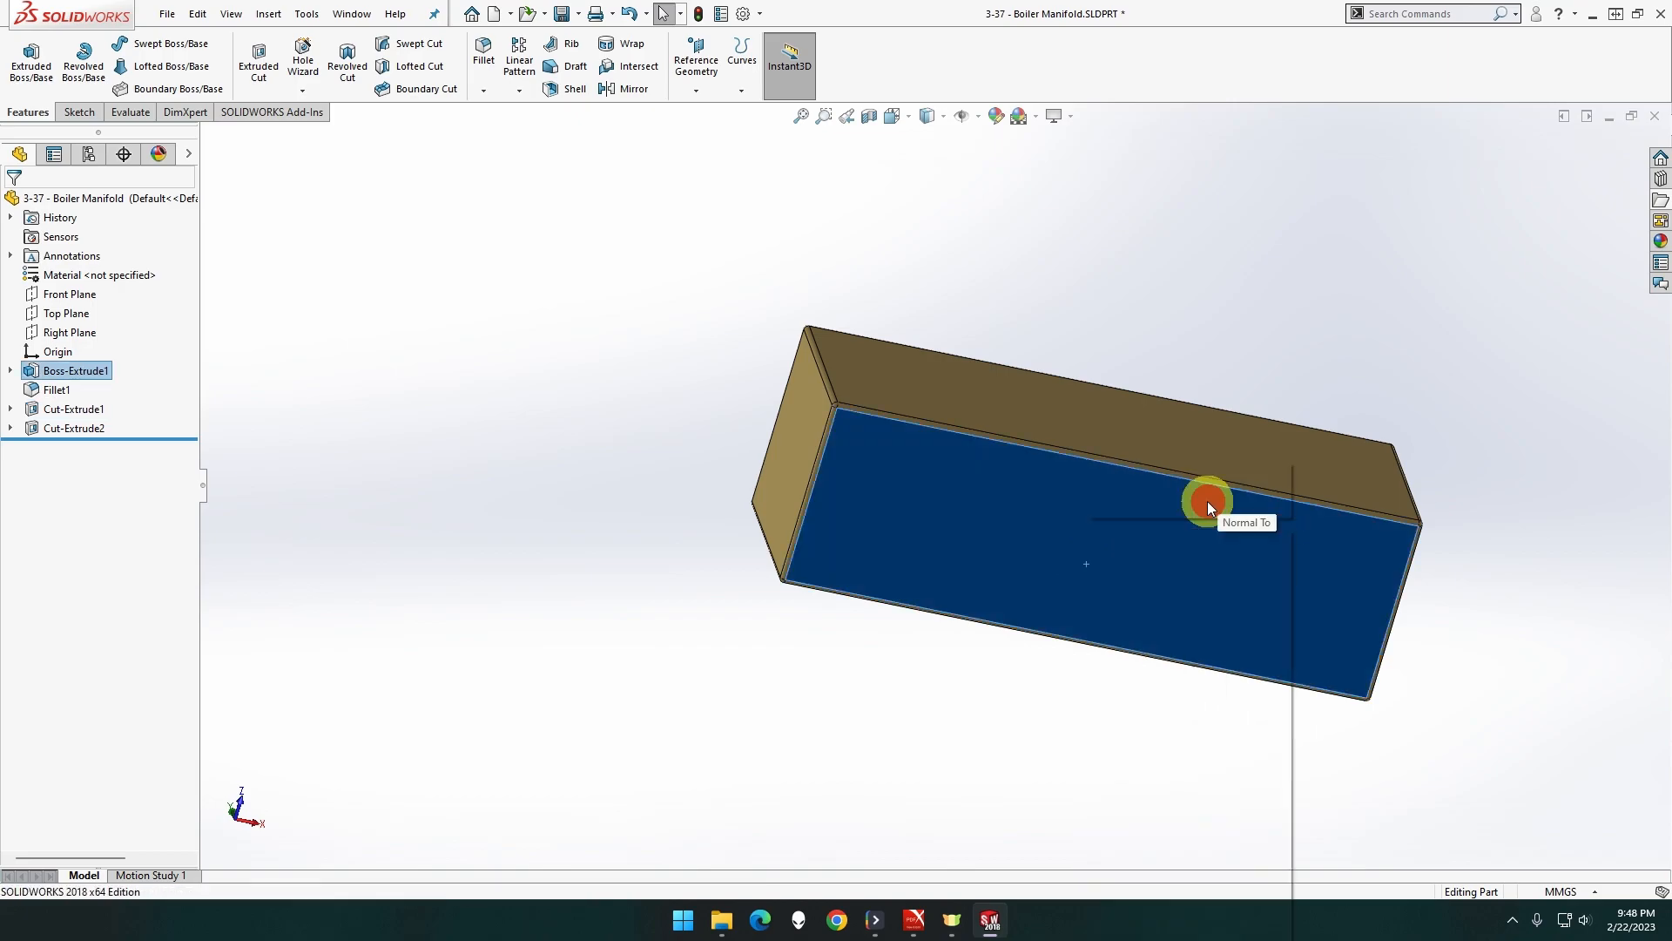
Sketch a circle centred on the origin of the block's side face
{"action": "left_click", "coordinate": [1208, 503]}
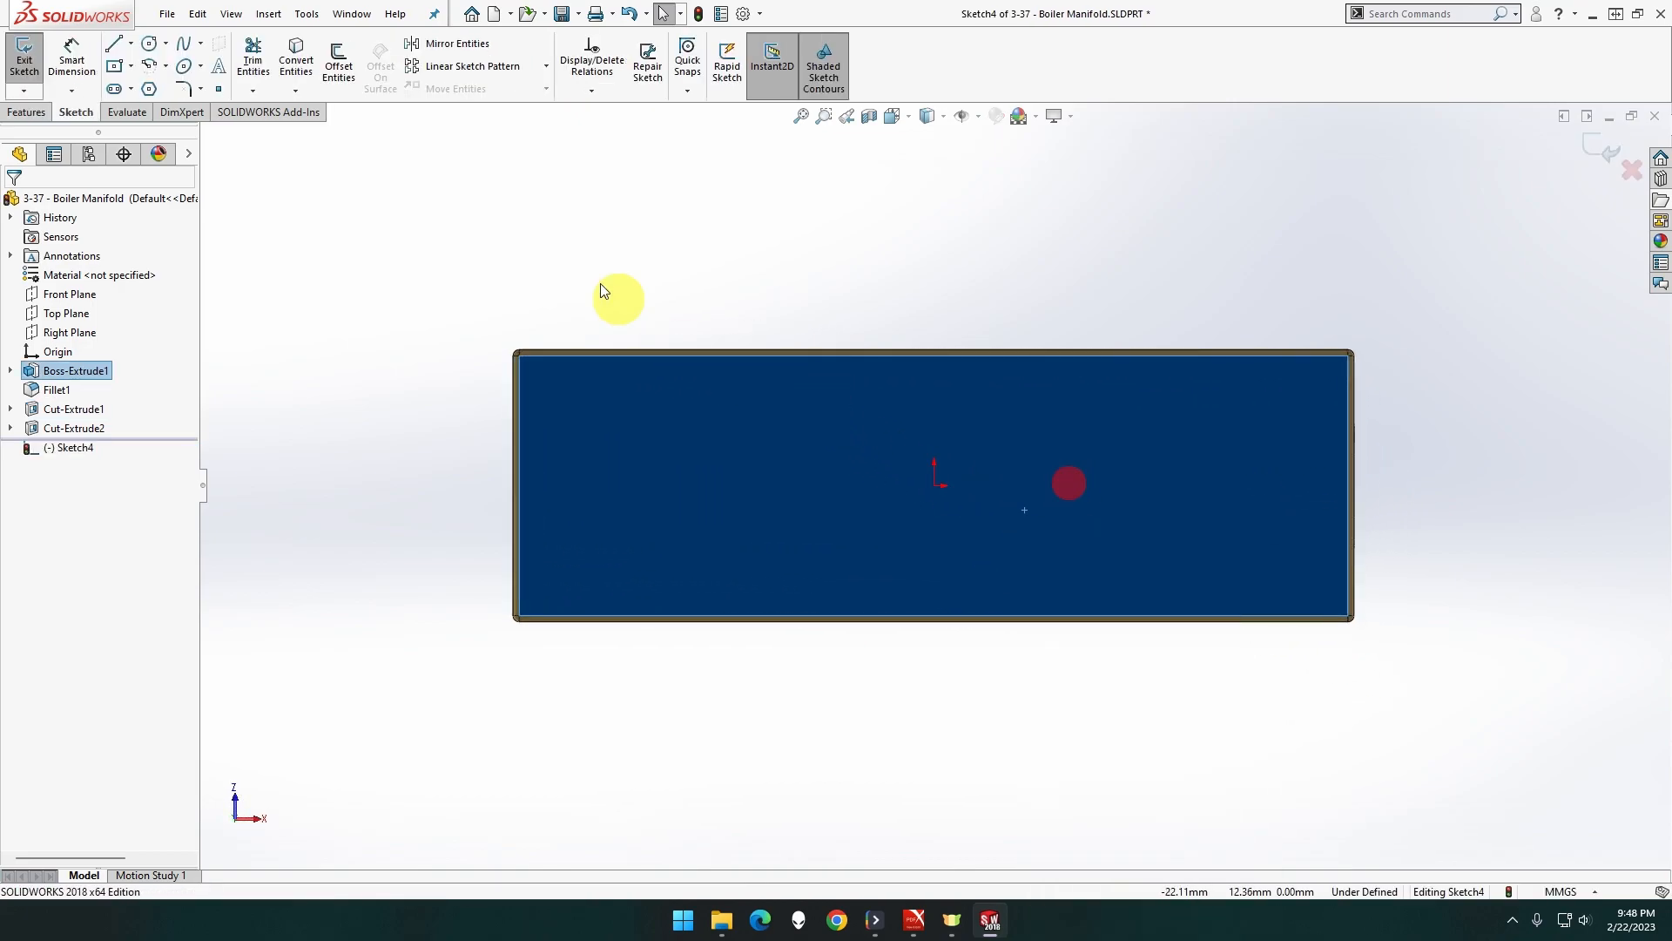
{"action": "left_click", "coordinate": [148, 43]}
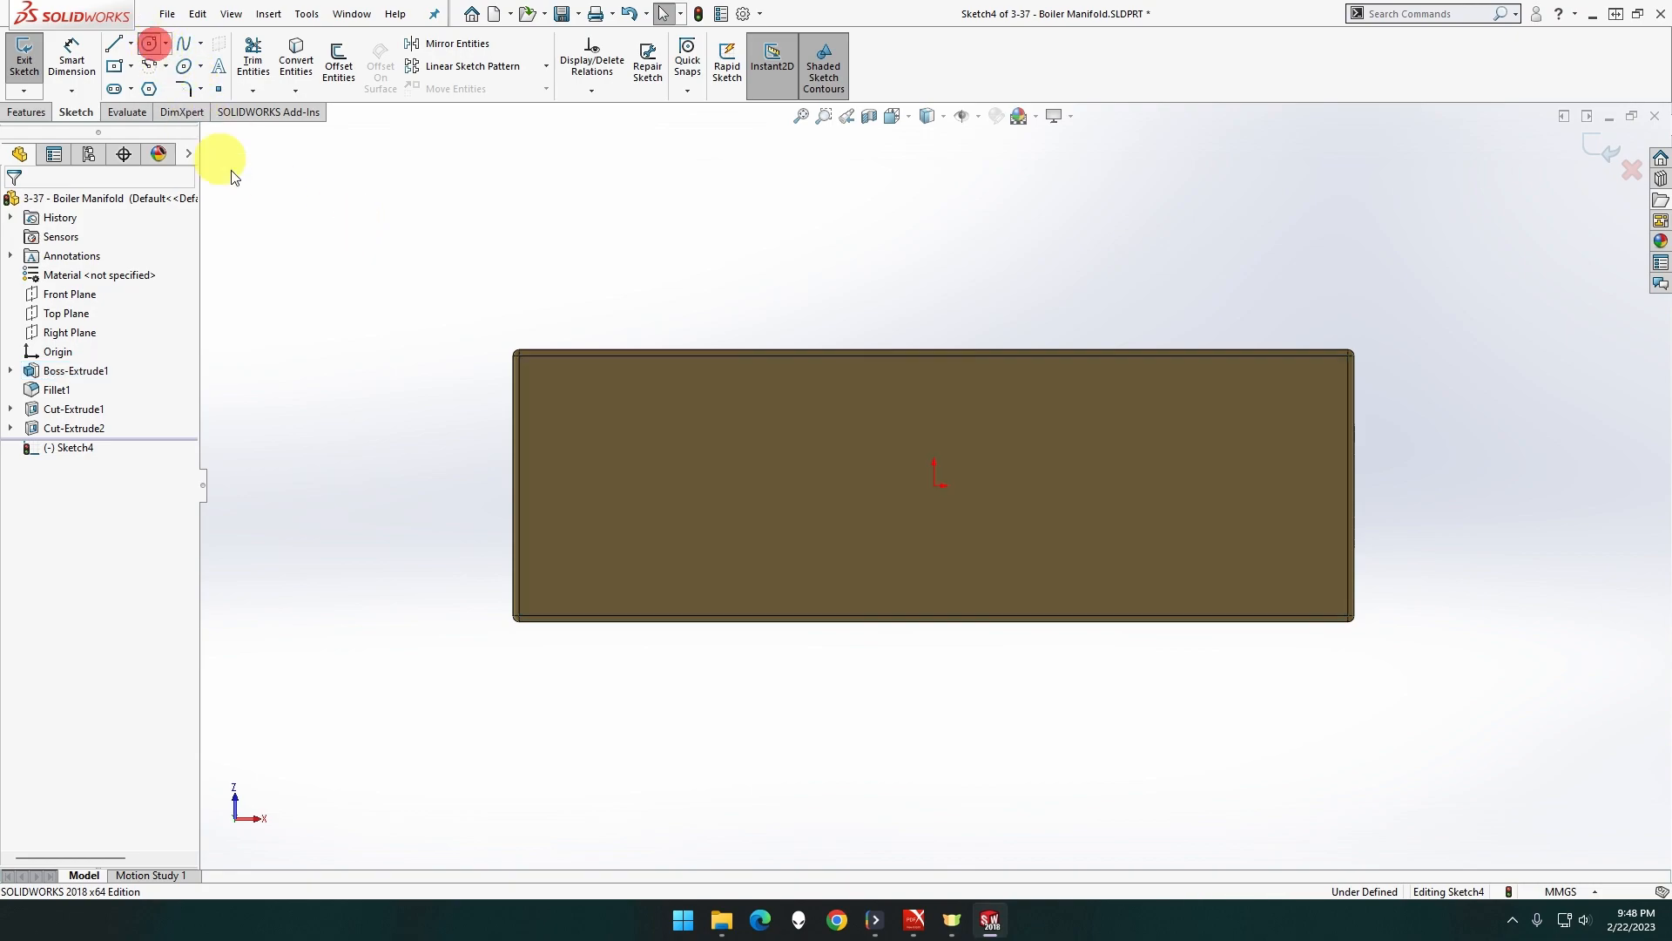
{"action": "left_click", "coordinate": [149, 43]}
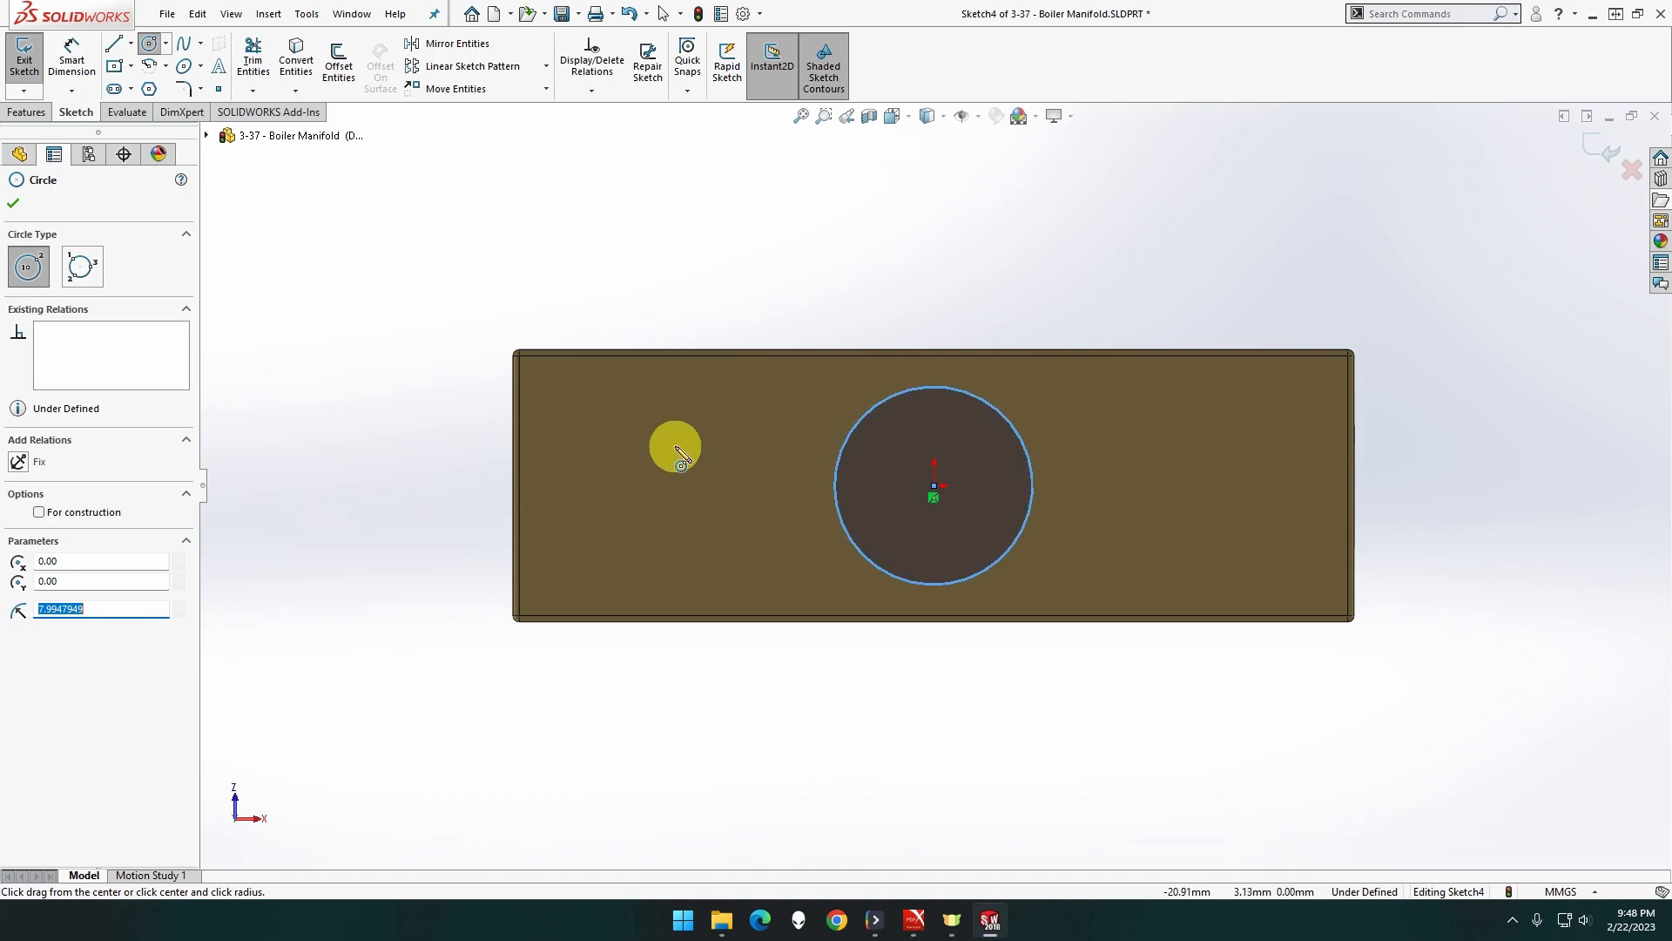
{"action": "left_click", "coordinate": [29, 112]}
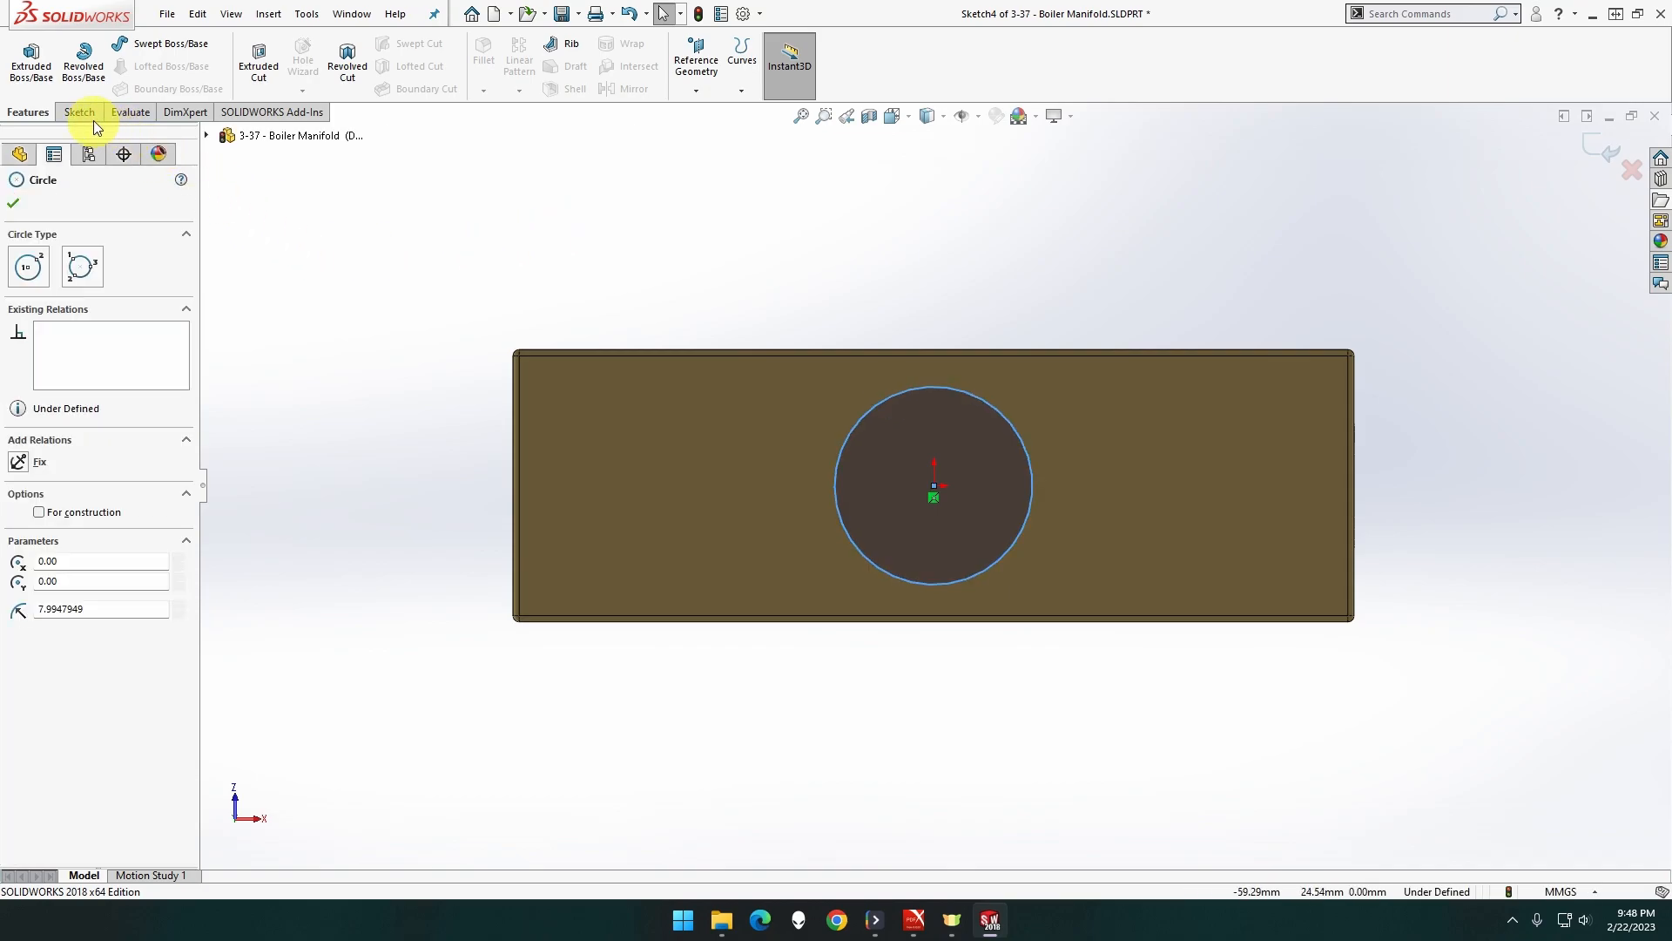
Dimension the circle to 10 mm diameter and start an Extruded Boss from it
{"action": "left_click", "coordinate": [80, 113]}
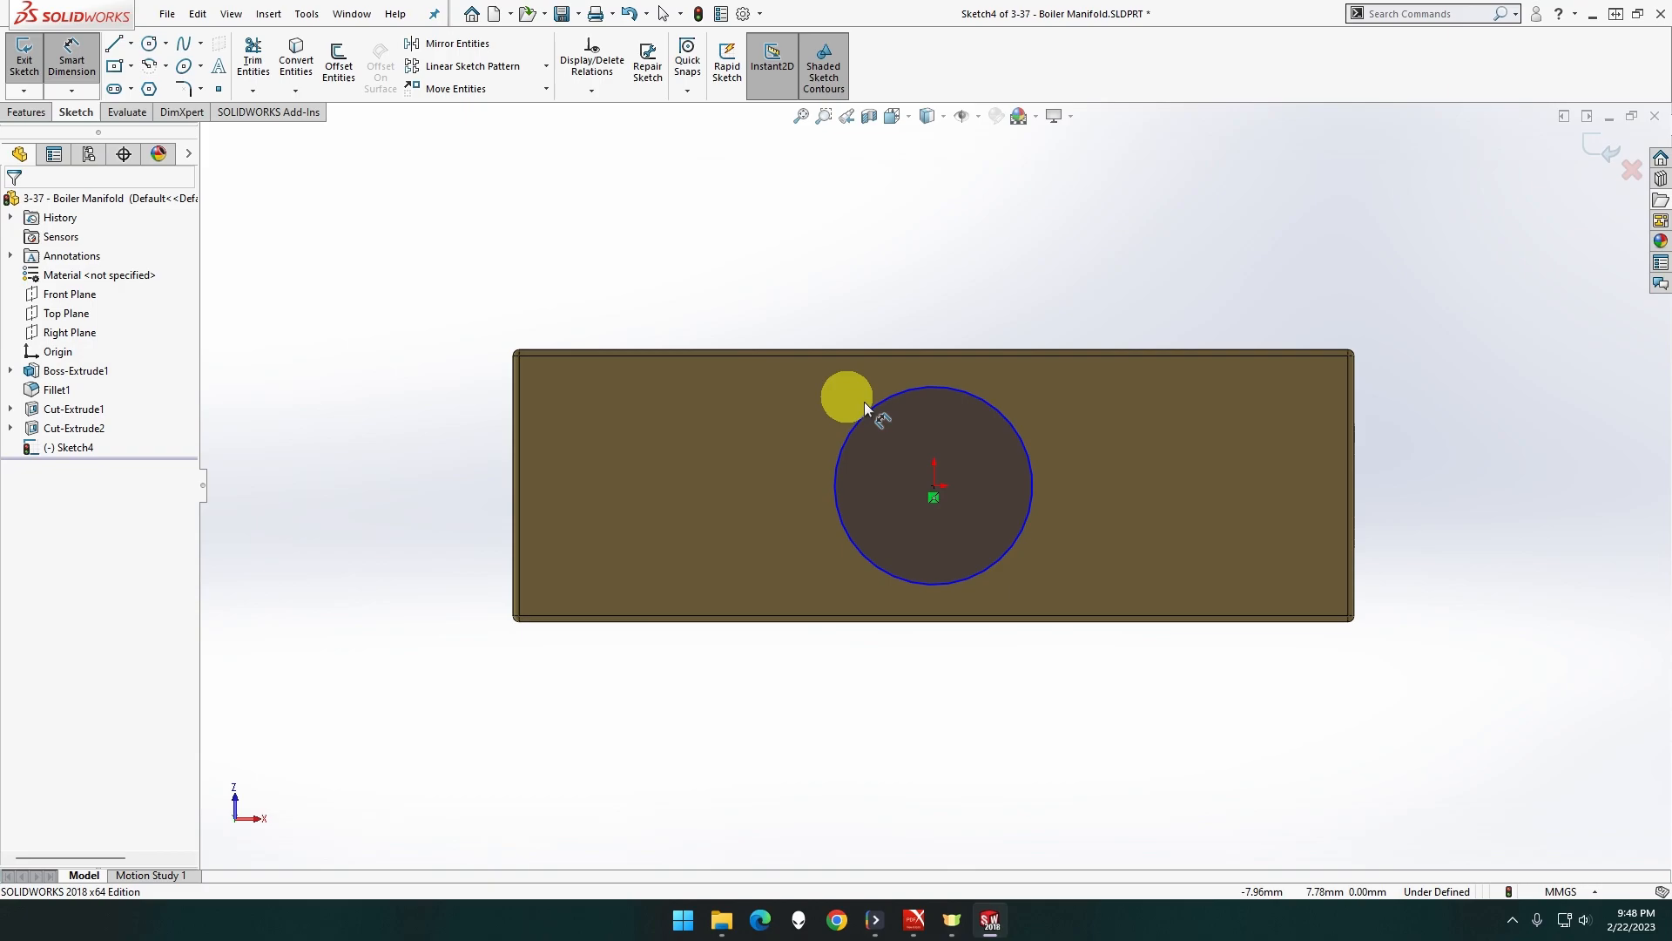
{"action": "left_click_drag", "start_coordinate": [864, 409], "coordinate": [667, 265]}
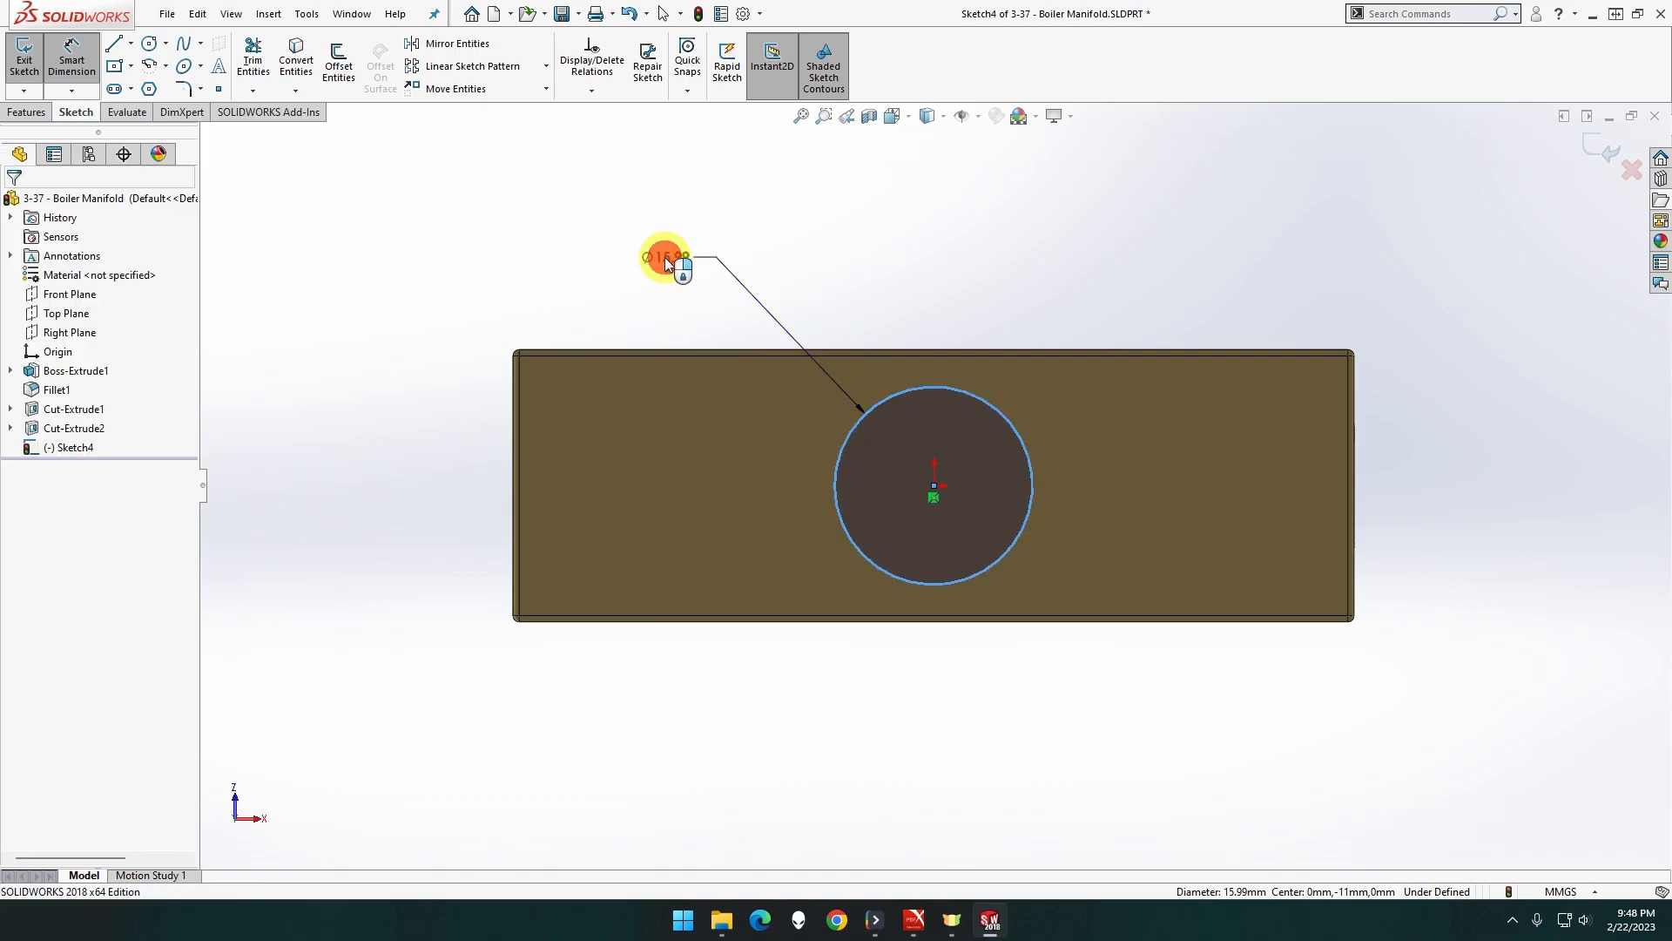
{"action": "left_click", "coordinate": [663, 259]}
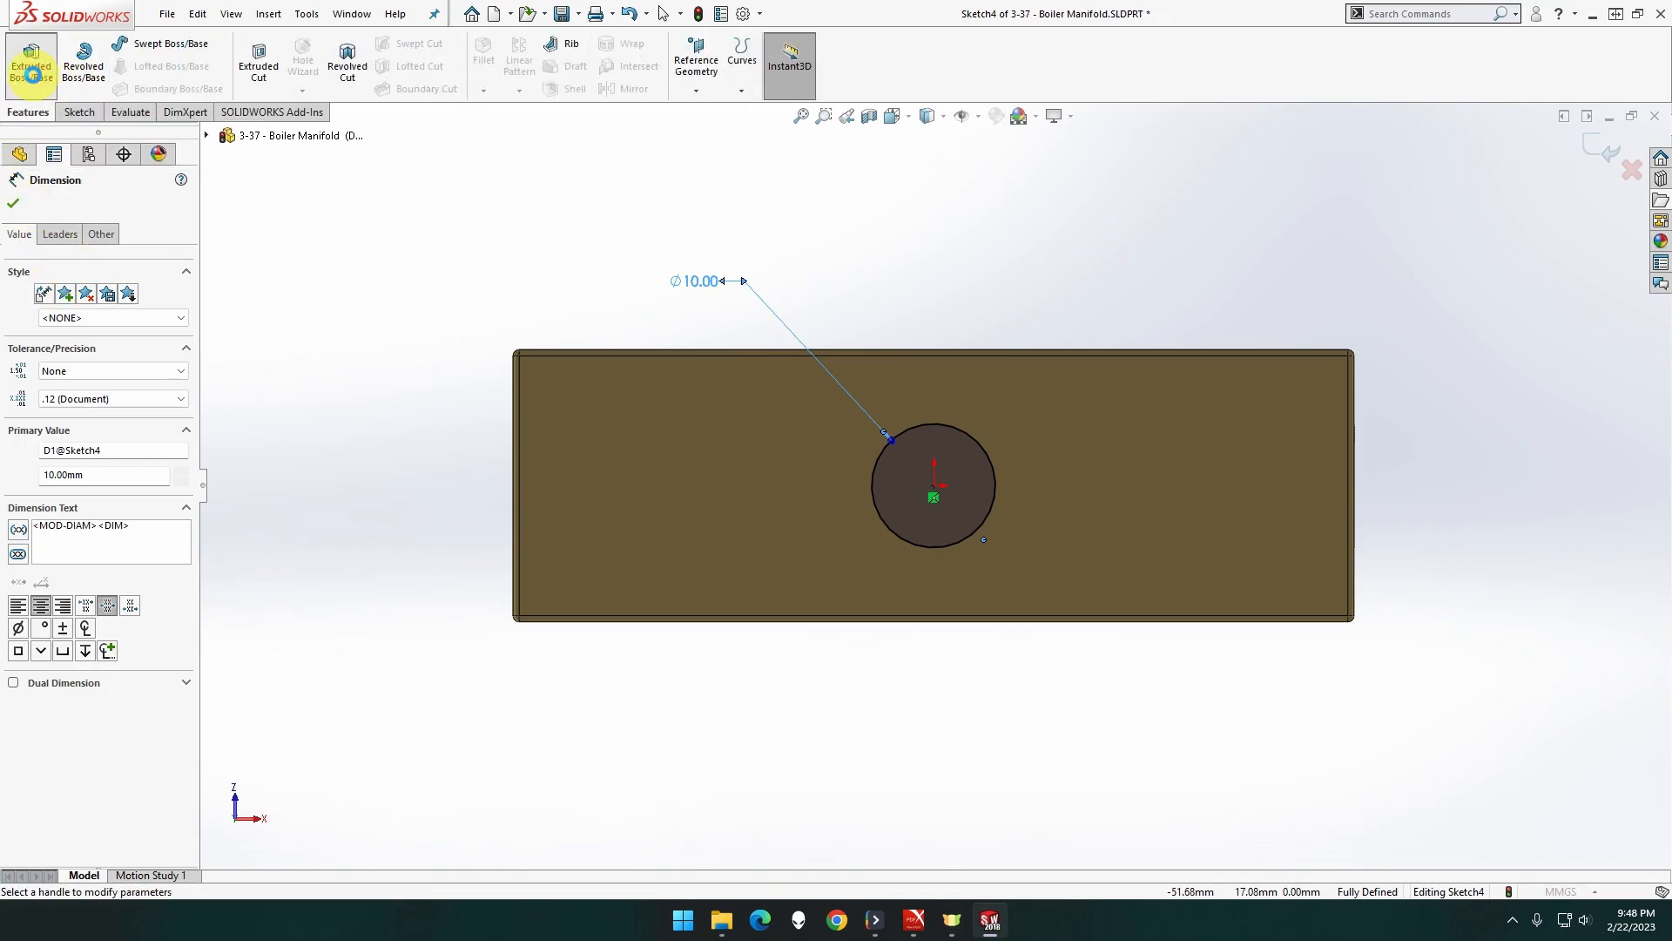
{"action": "left_click", "coordinate": [32, 64]}
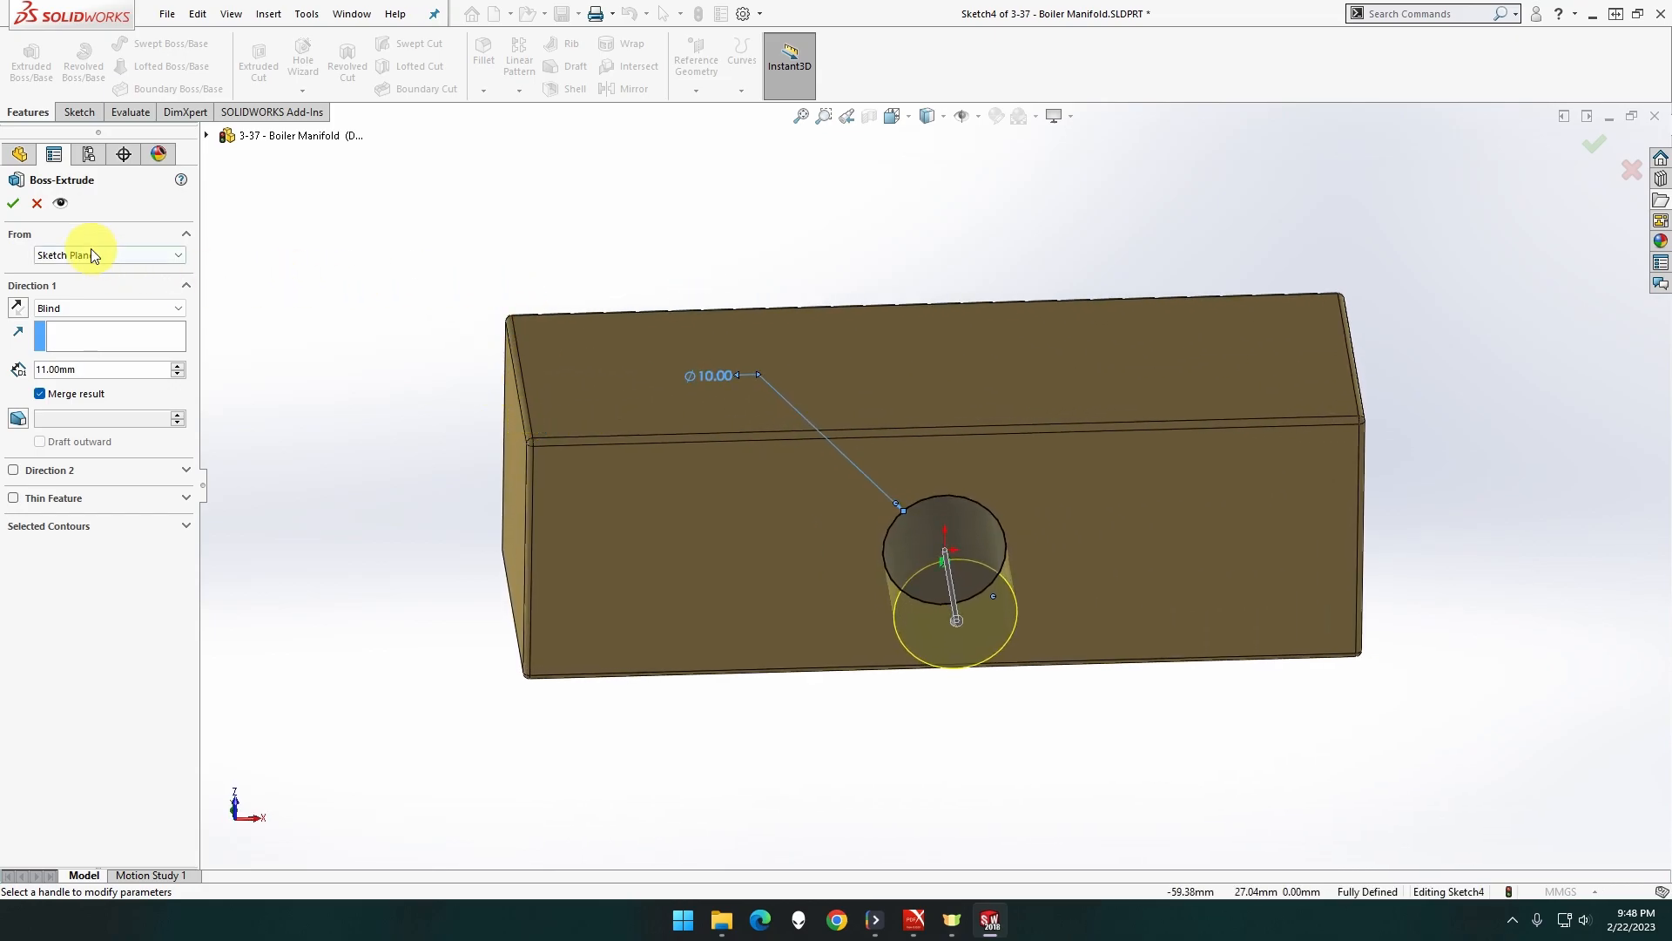
Accept the Blind 11 mm boss extrusion, creating Boss-Extrude2
{"action": "left_click", "coordinate": [13, 203]}
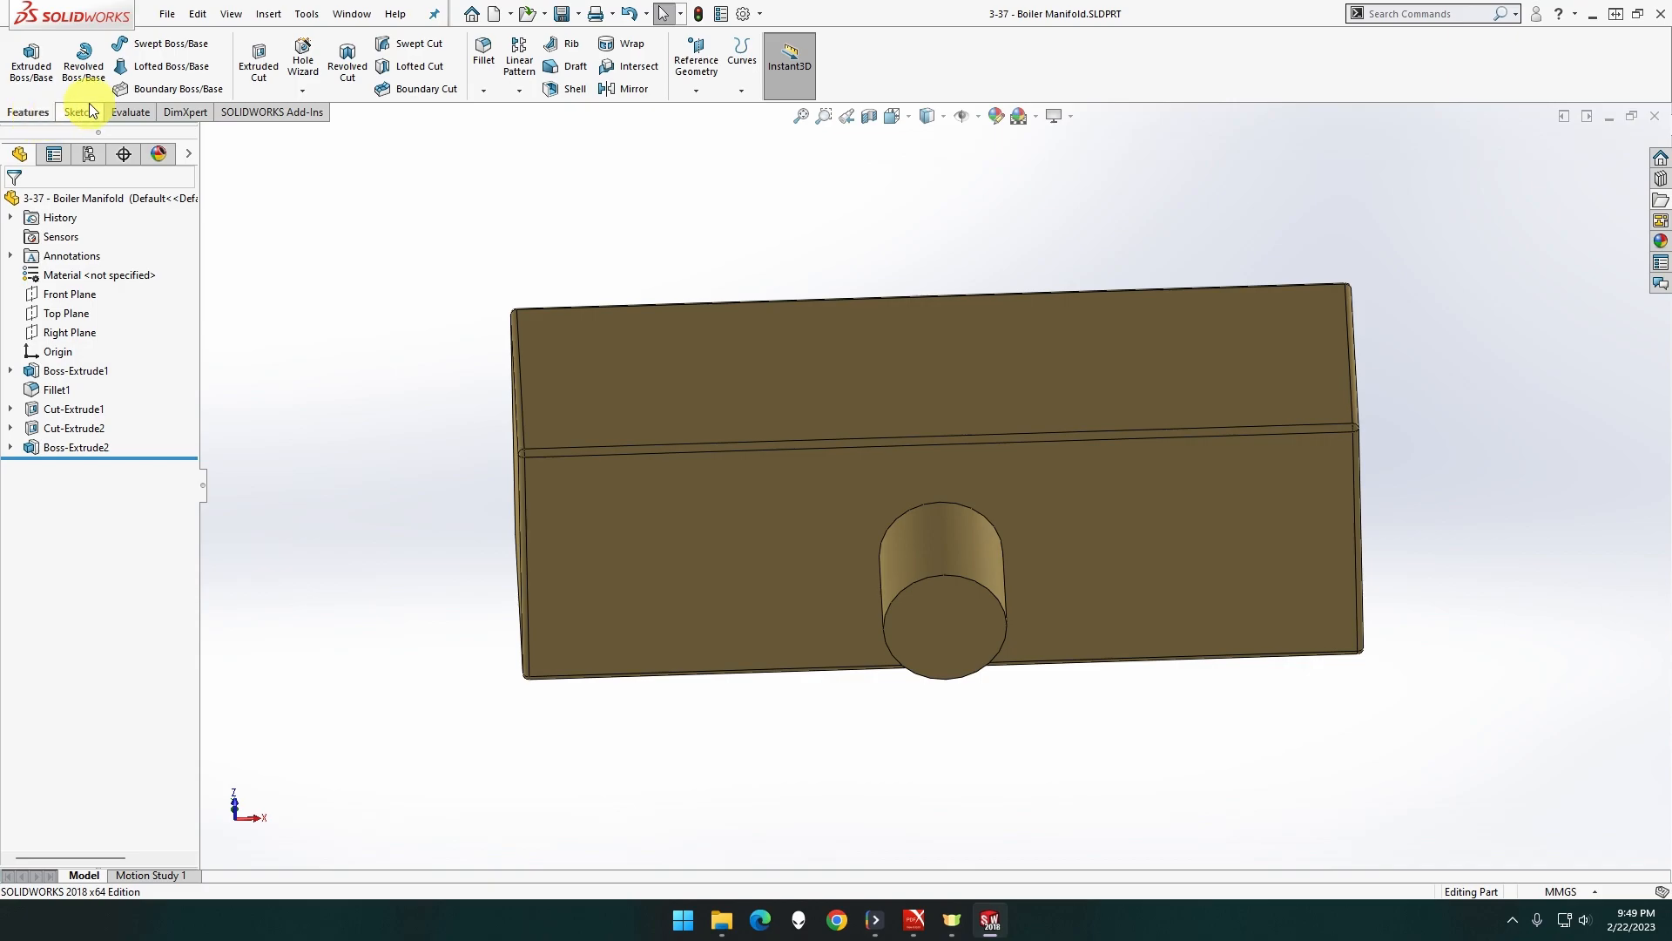
Sketch a 5 mm circle centred on the boss's end face
{"action": "left_click", "coordinate": [960, 635]}
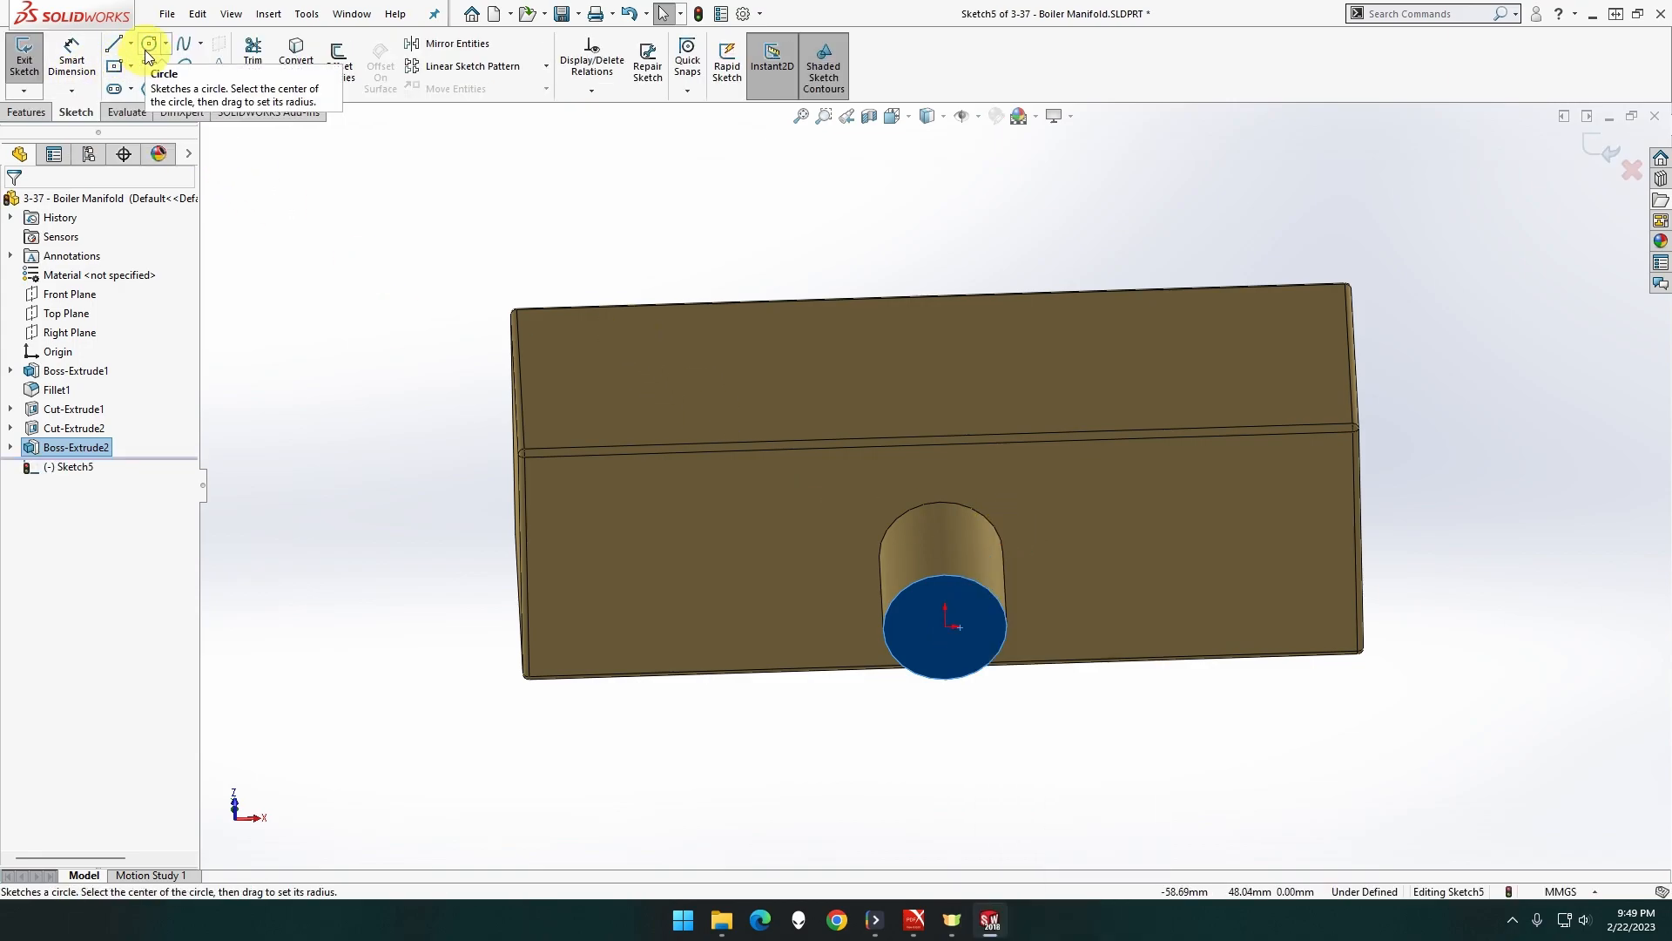
{"action": "mouse_move", "coordinate": [763, 536]}
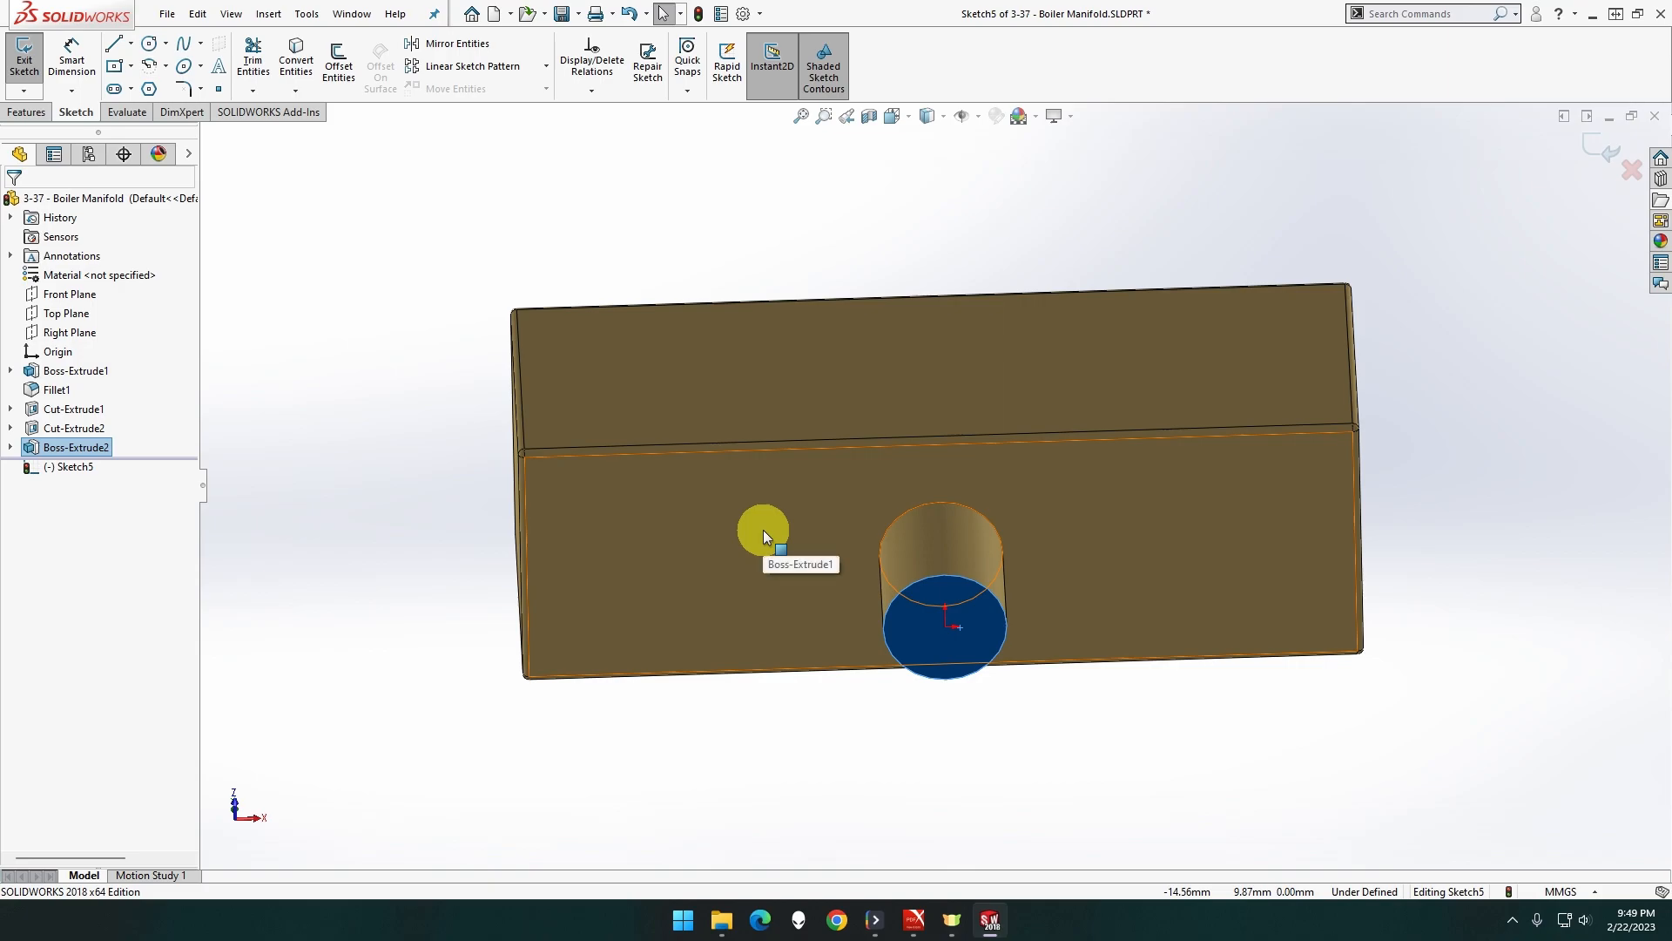
{"action": "mouse_move", "coordinate": [951, 637]}
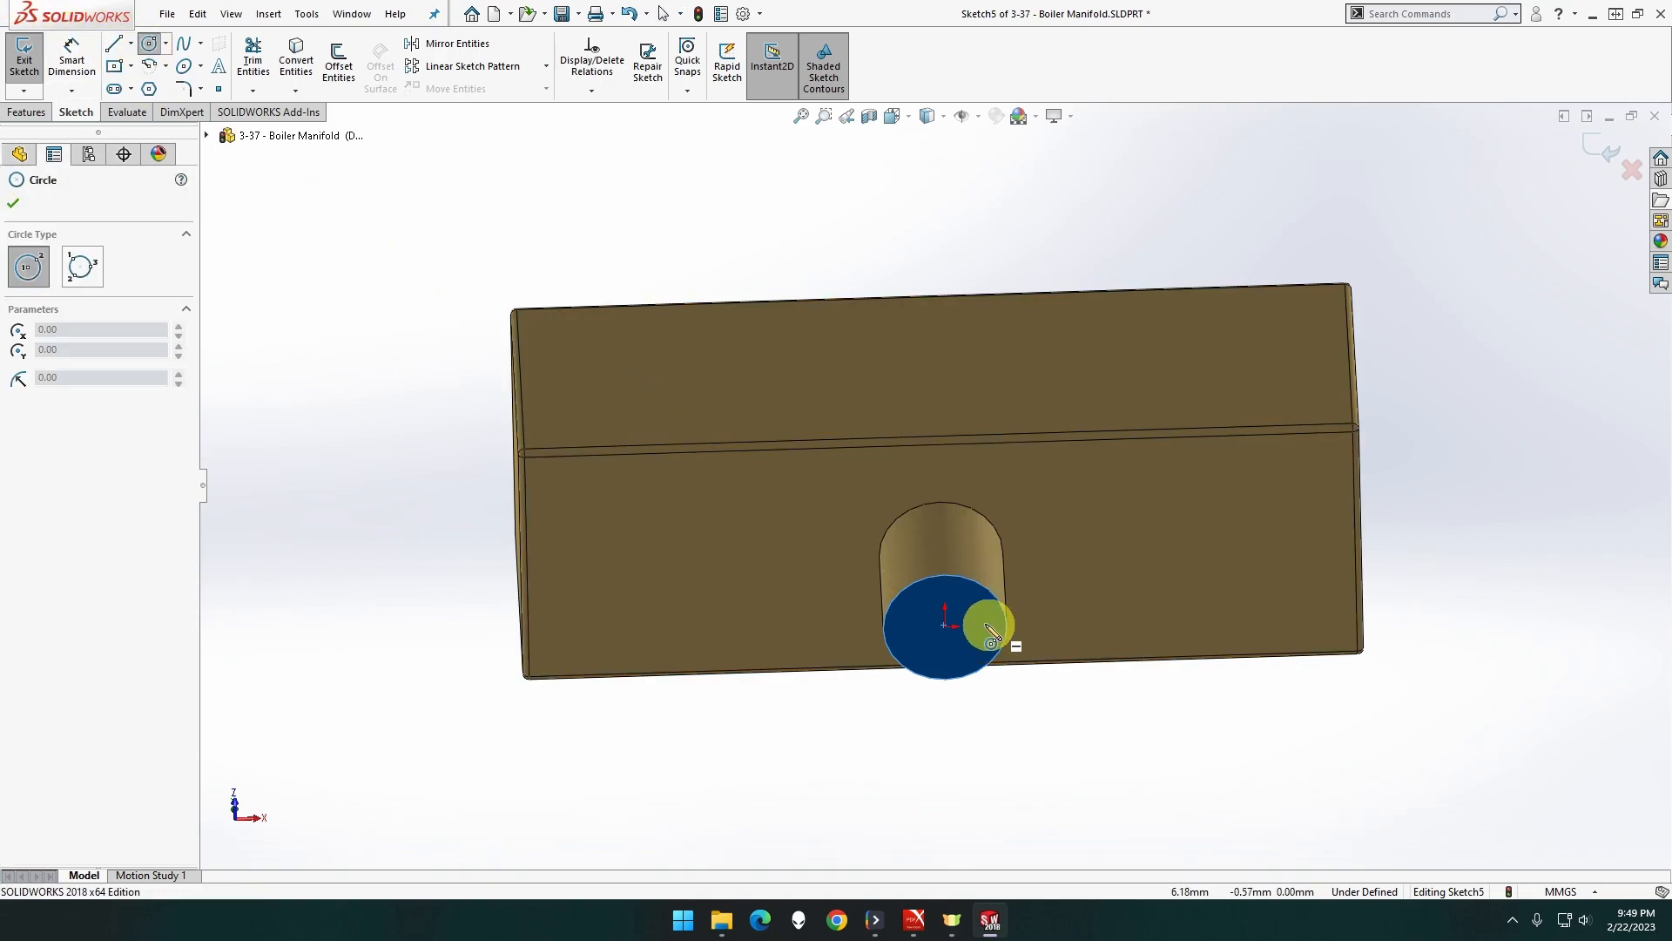
{"action": "left_click", "coordinate": [942, 629]}
{"action": "type", "text": "5"}
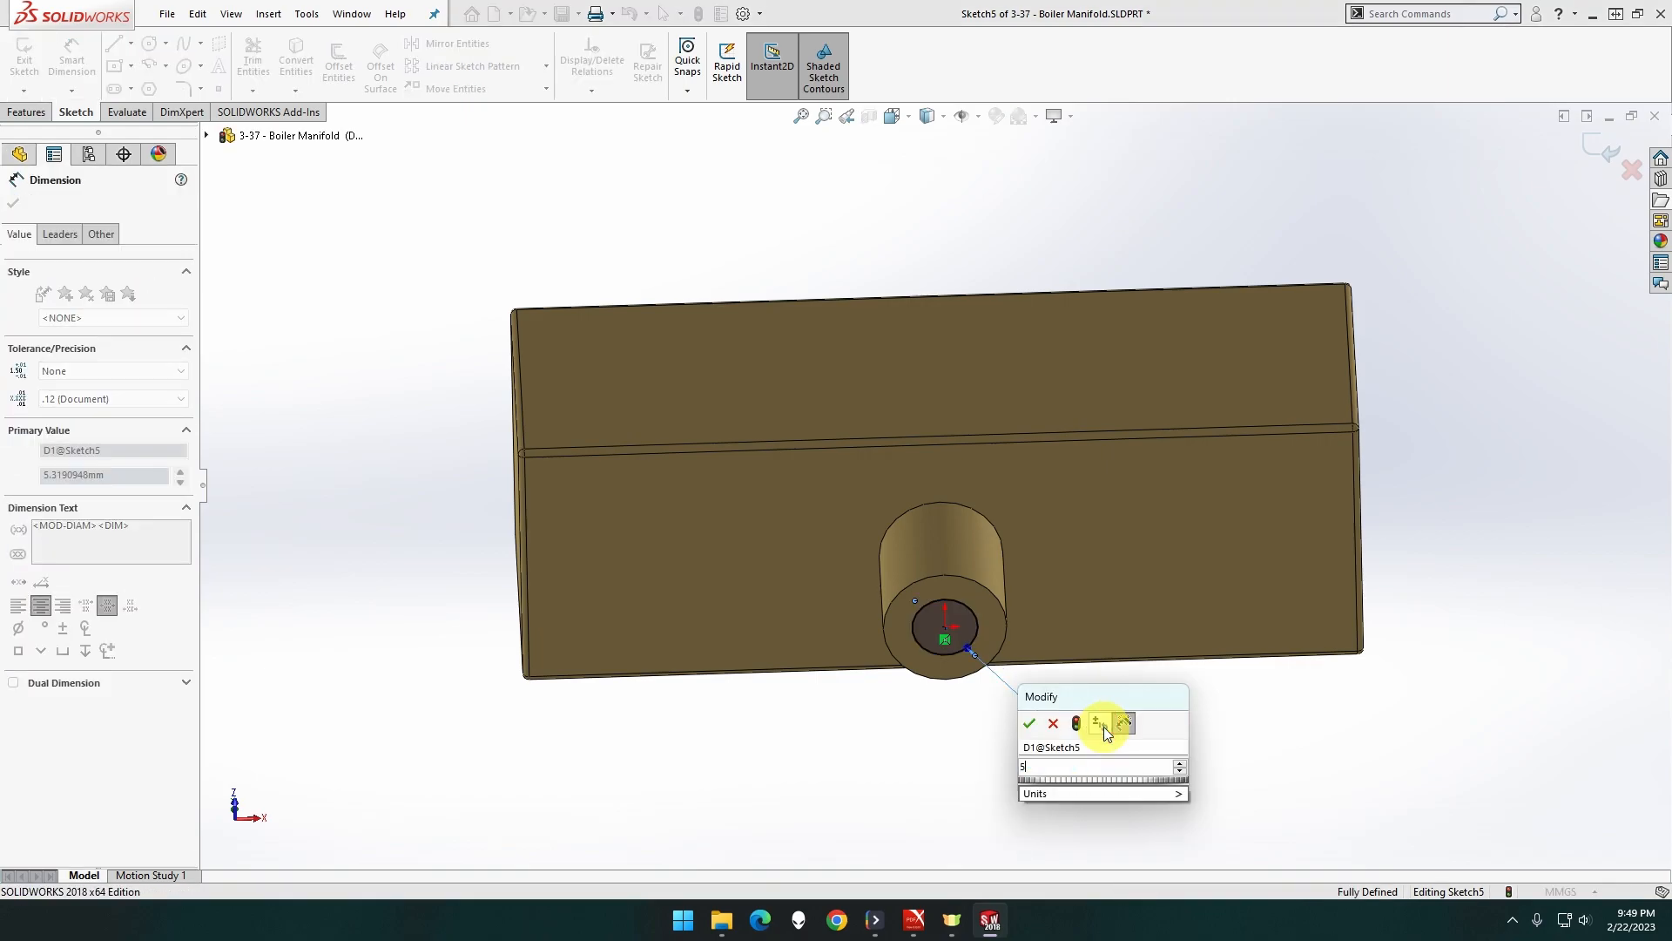
{"action": "left_click", "coordinate": [1030, 723]}
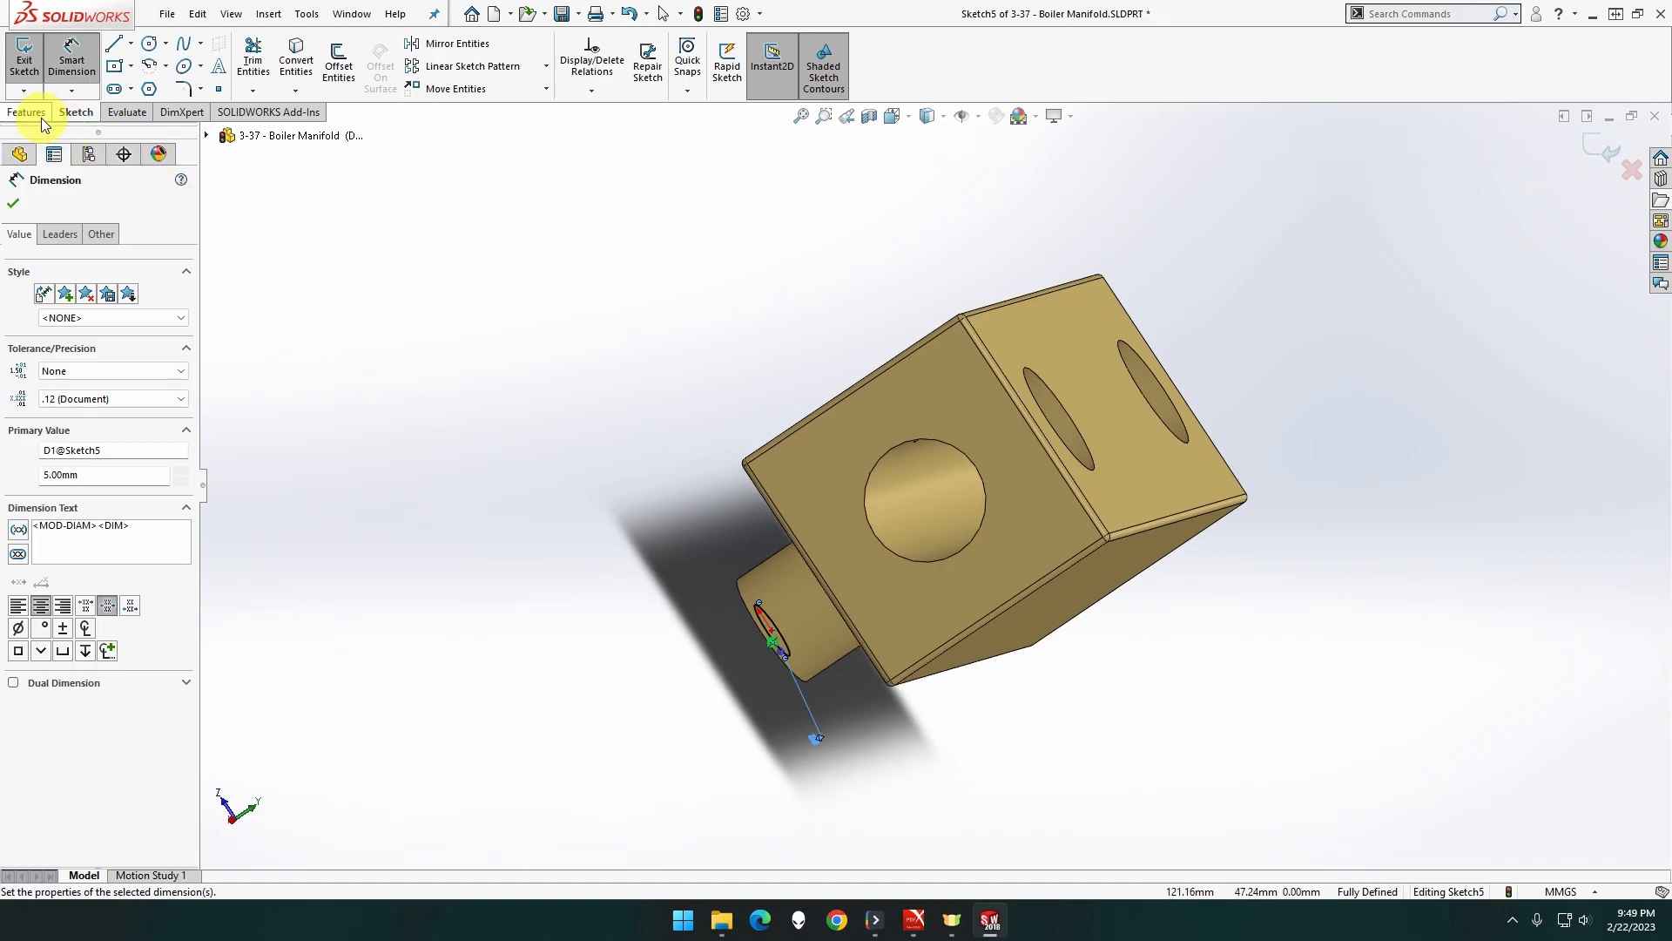
Cut the 5 mm circle Through All as a bore through the boss
{"action": "left_click", "coordinate": [26, 112]}
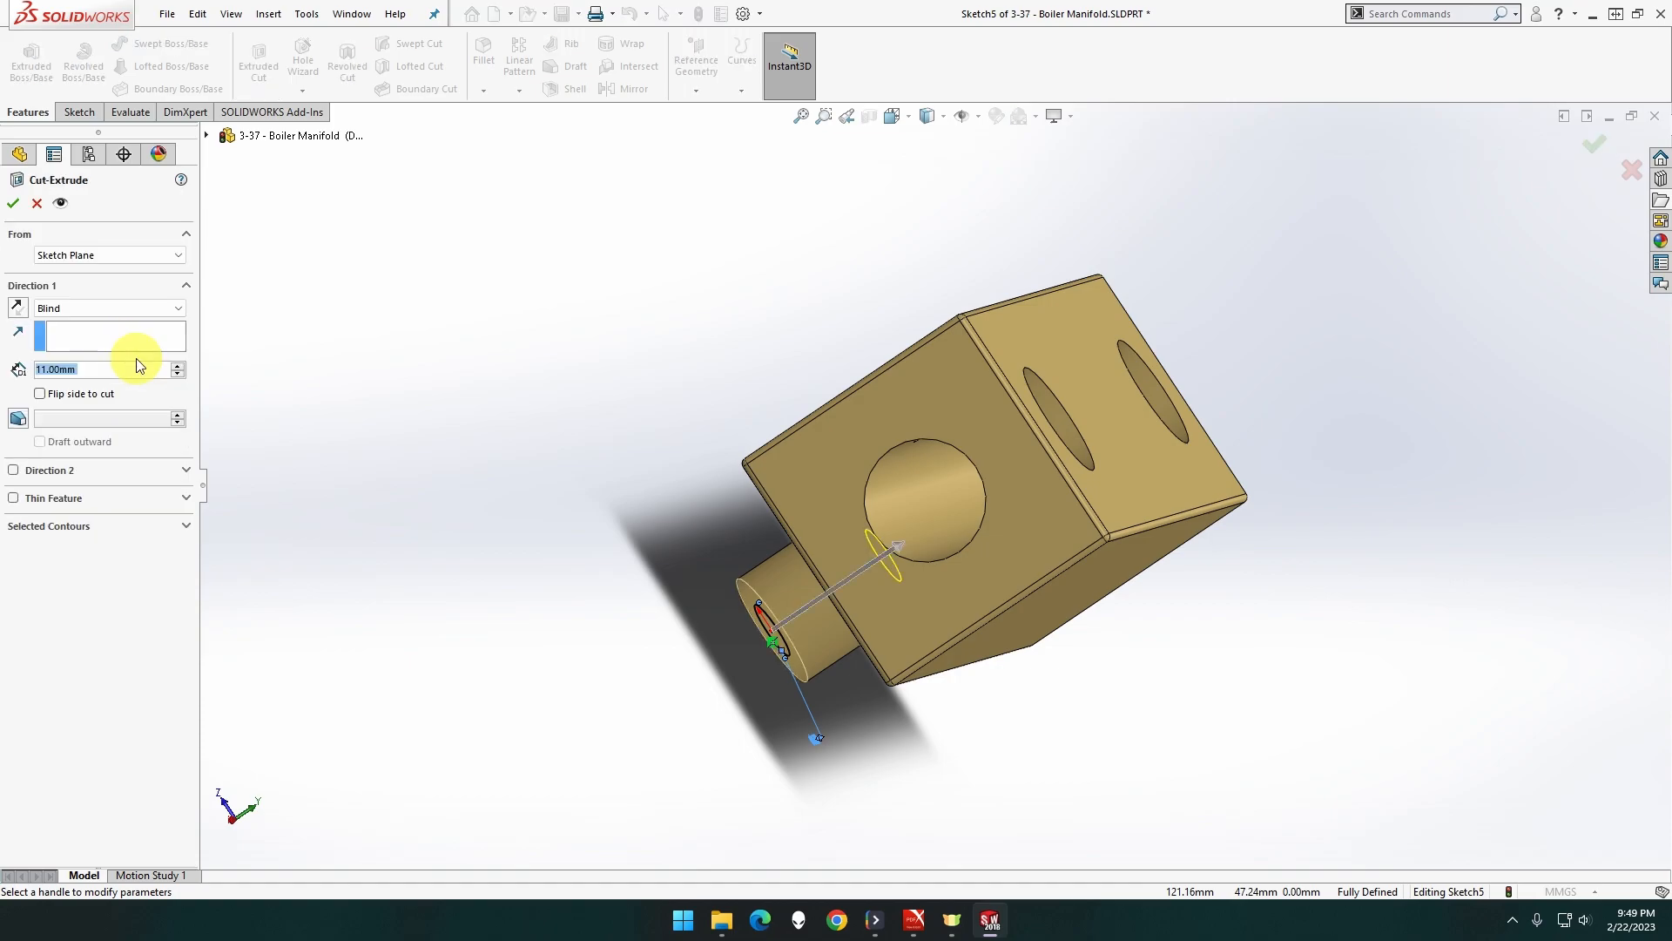
{"action": "left_click", "coordinate": [106, 307]}
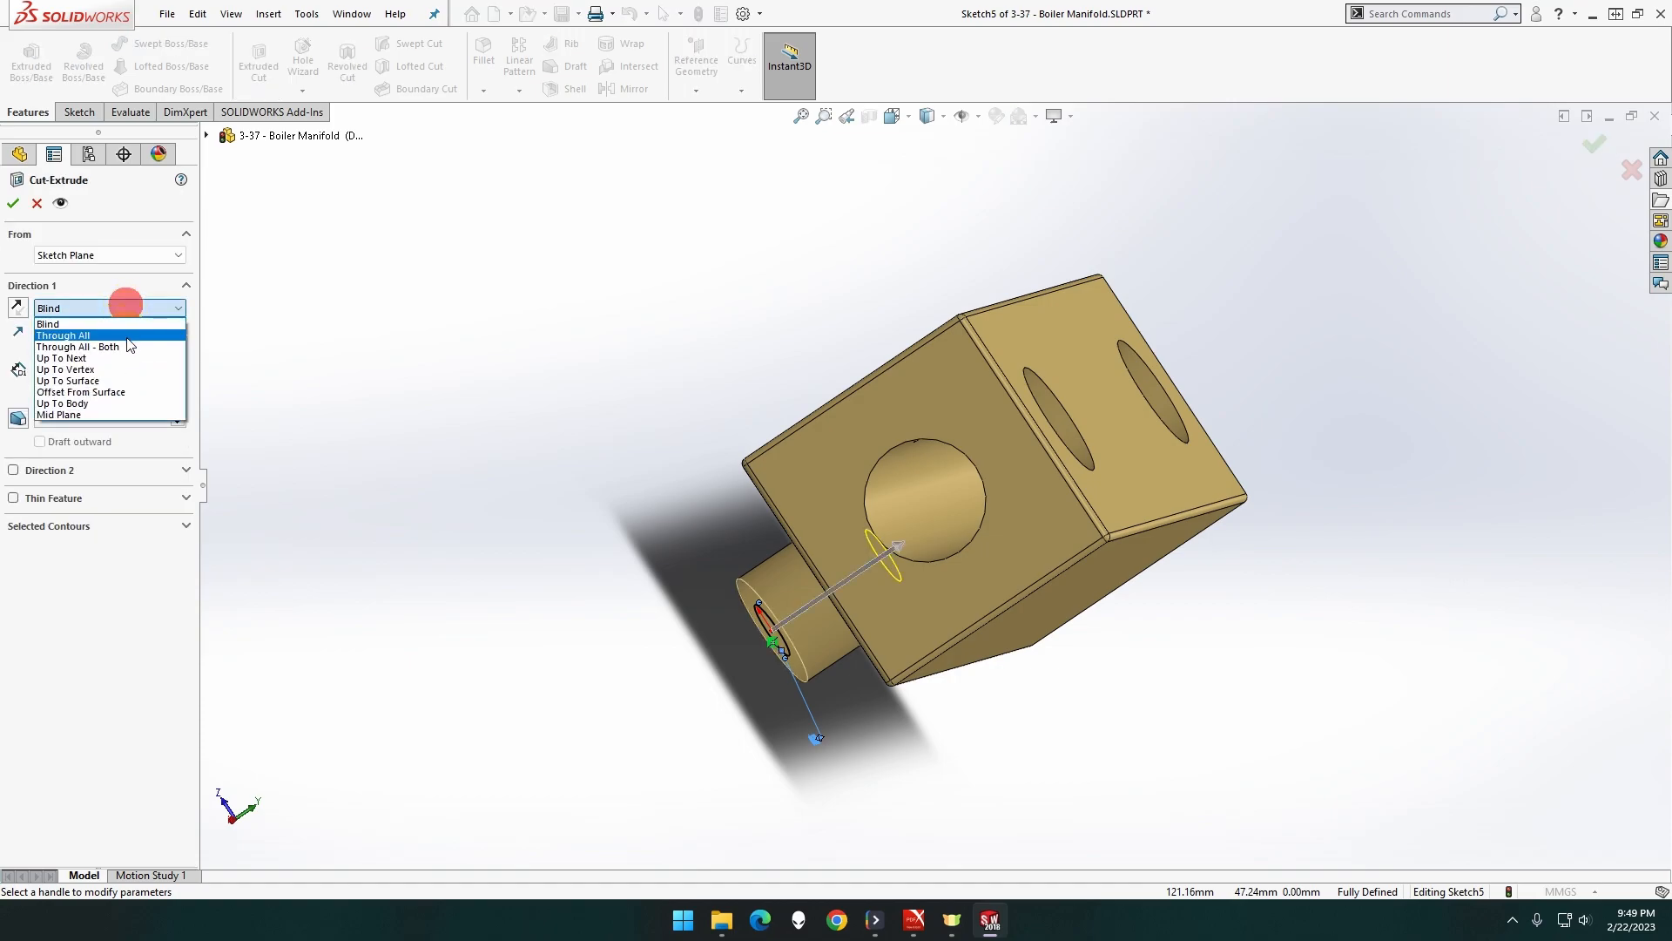
{"action": "left_click", "coordinate": [61, 358]}
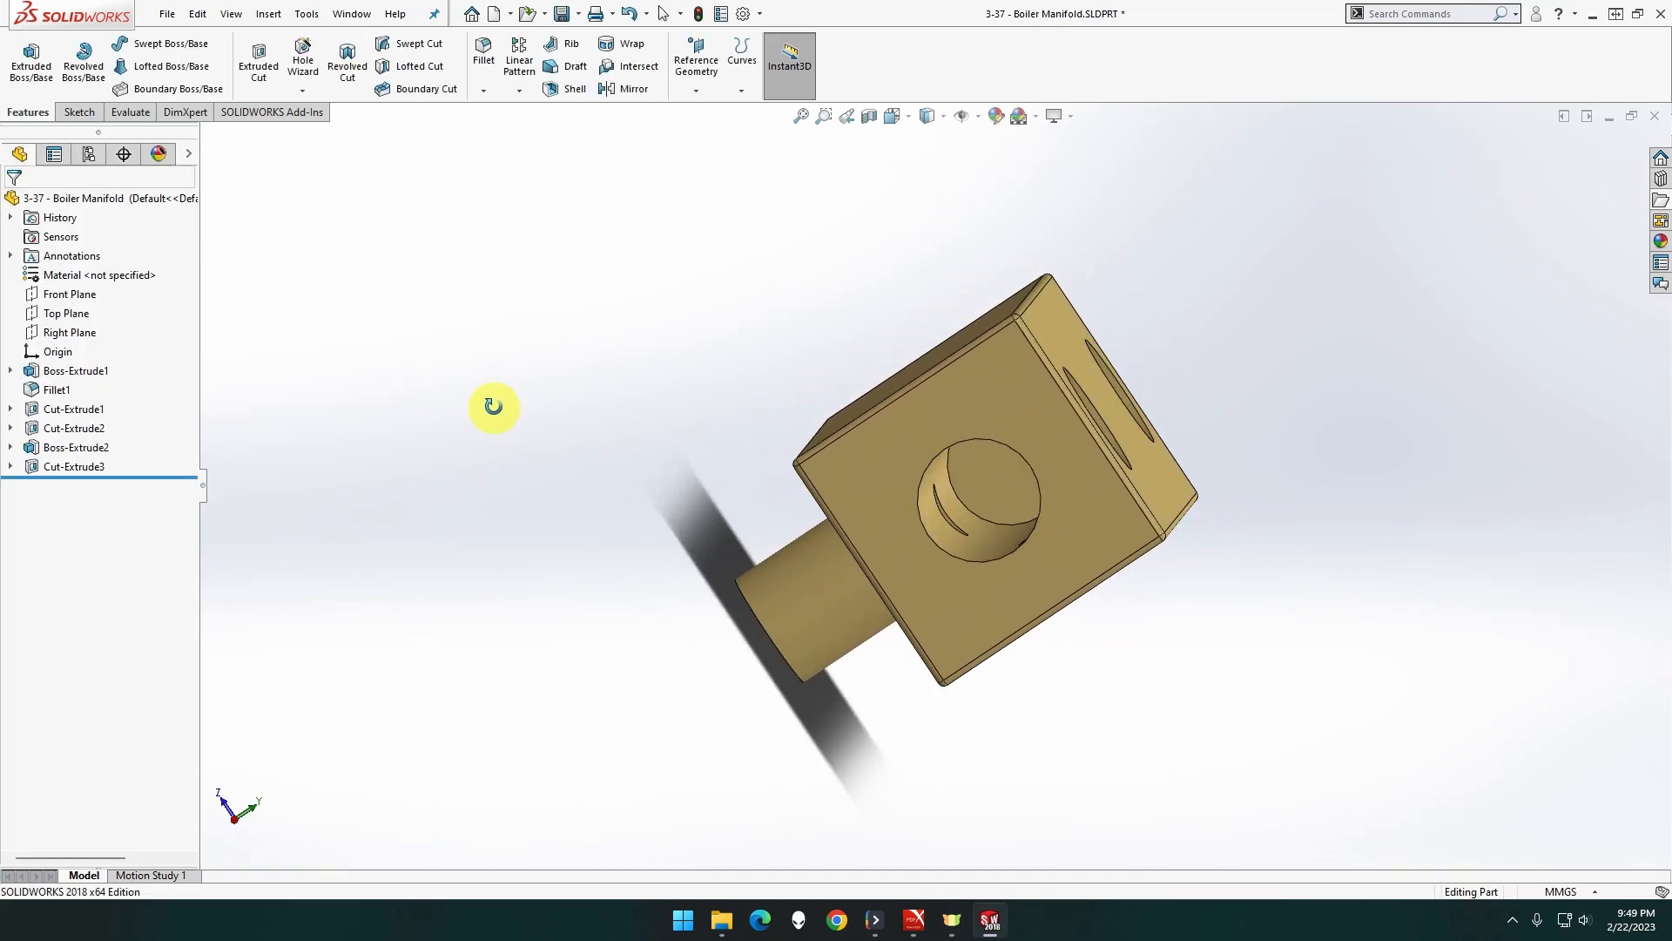
Orbit the part to inspect the bored boss and reach the long top face
{"action": "left_click_drag", "start_coordinate": [494, 407], "coordinate": [356, 381]}
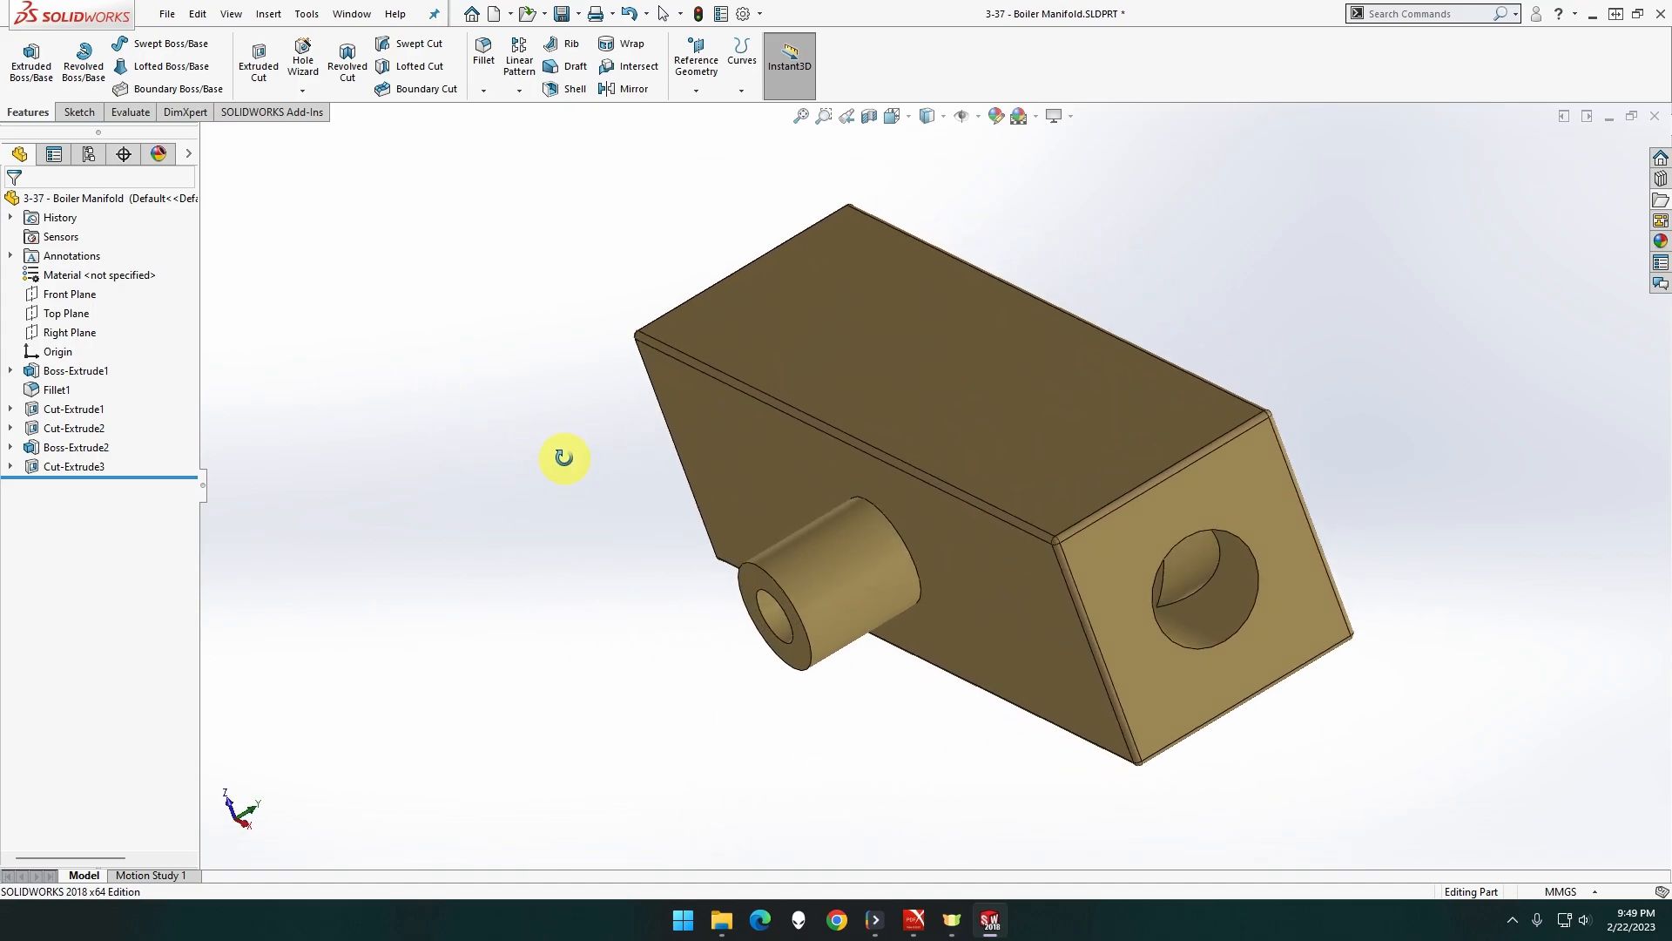
{"action": "left_click_drag", "start_coordinate": [564, 457], "coordinate": [542, 544]}
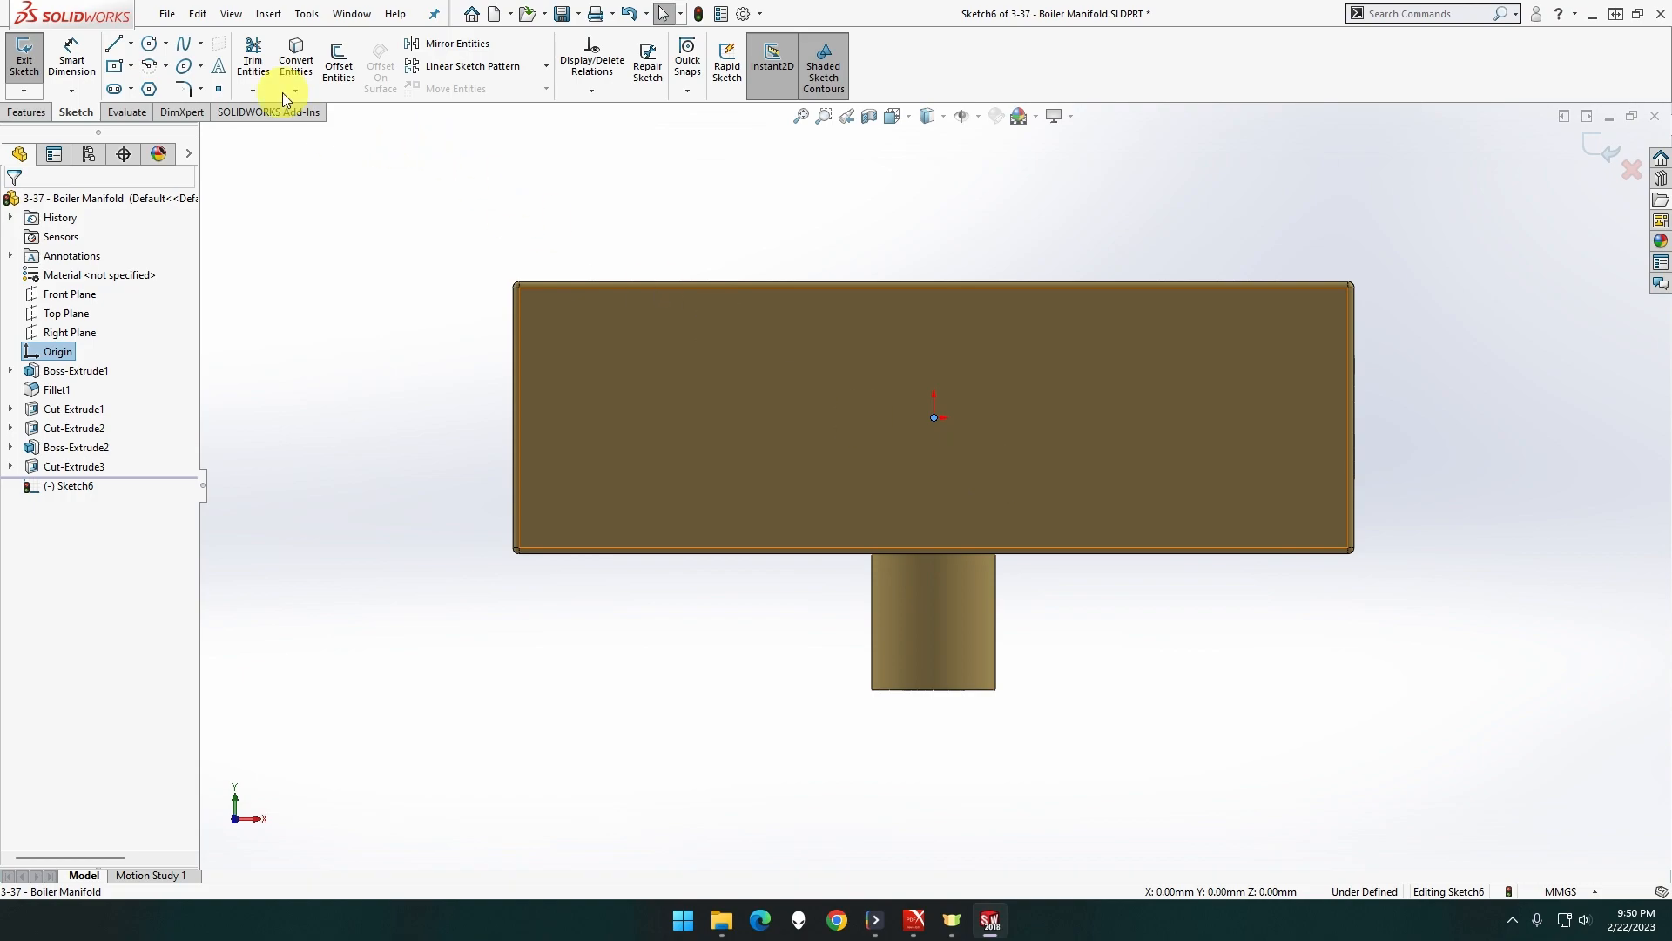
Sketch a circle on the origin of the front face and dimension it 16 mm
{"action": "left_click", "coordinate": [147, 42]}
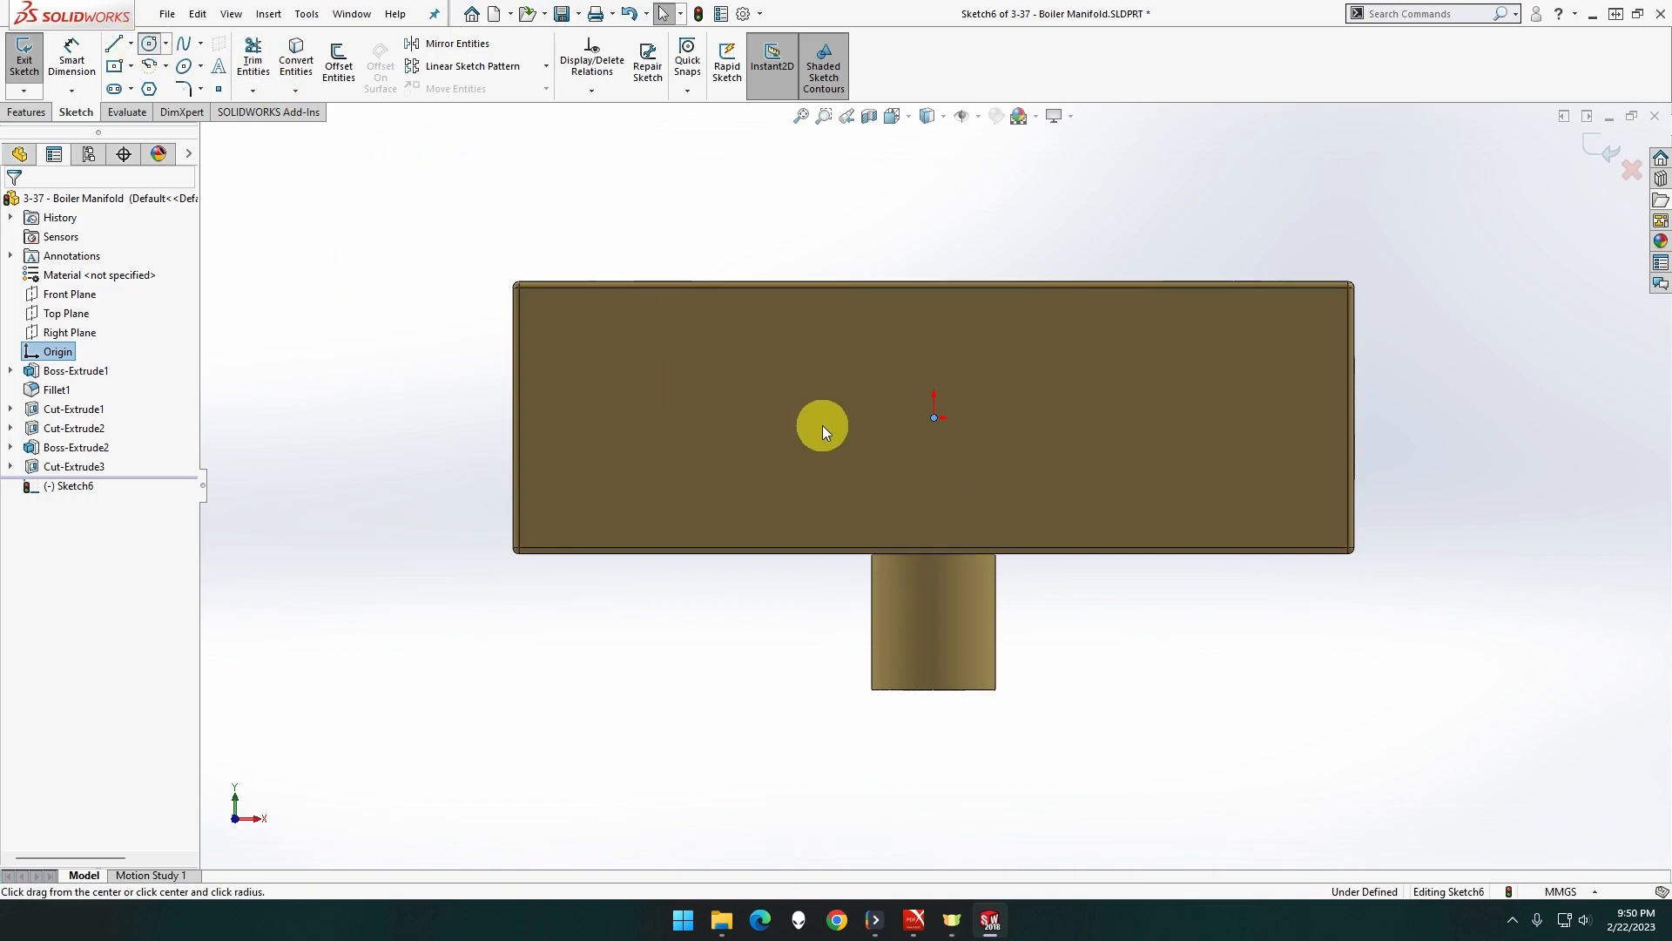
{"action": "left_click", "coordinate": [936, 417]}
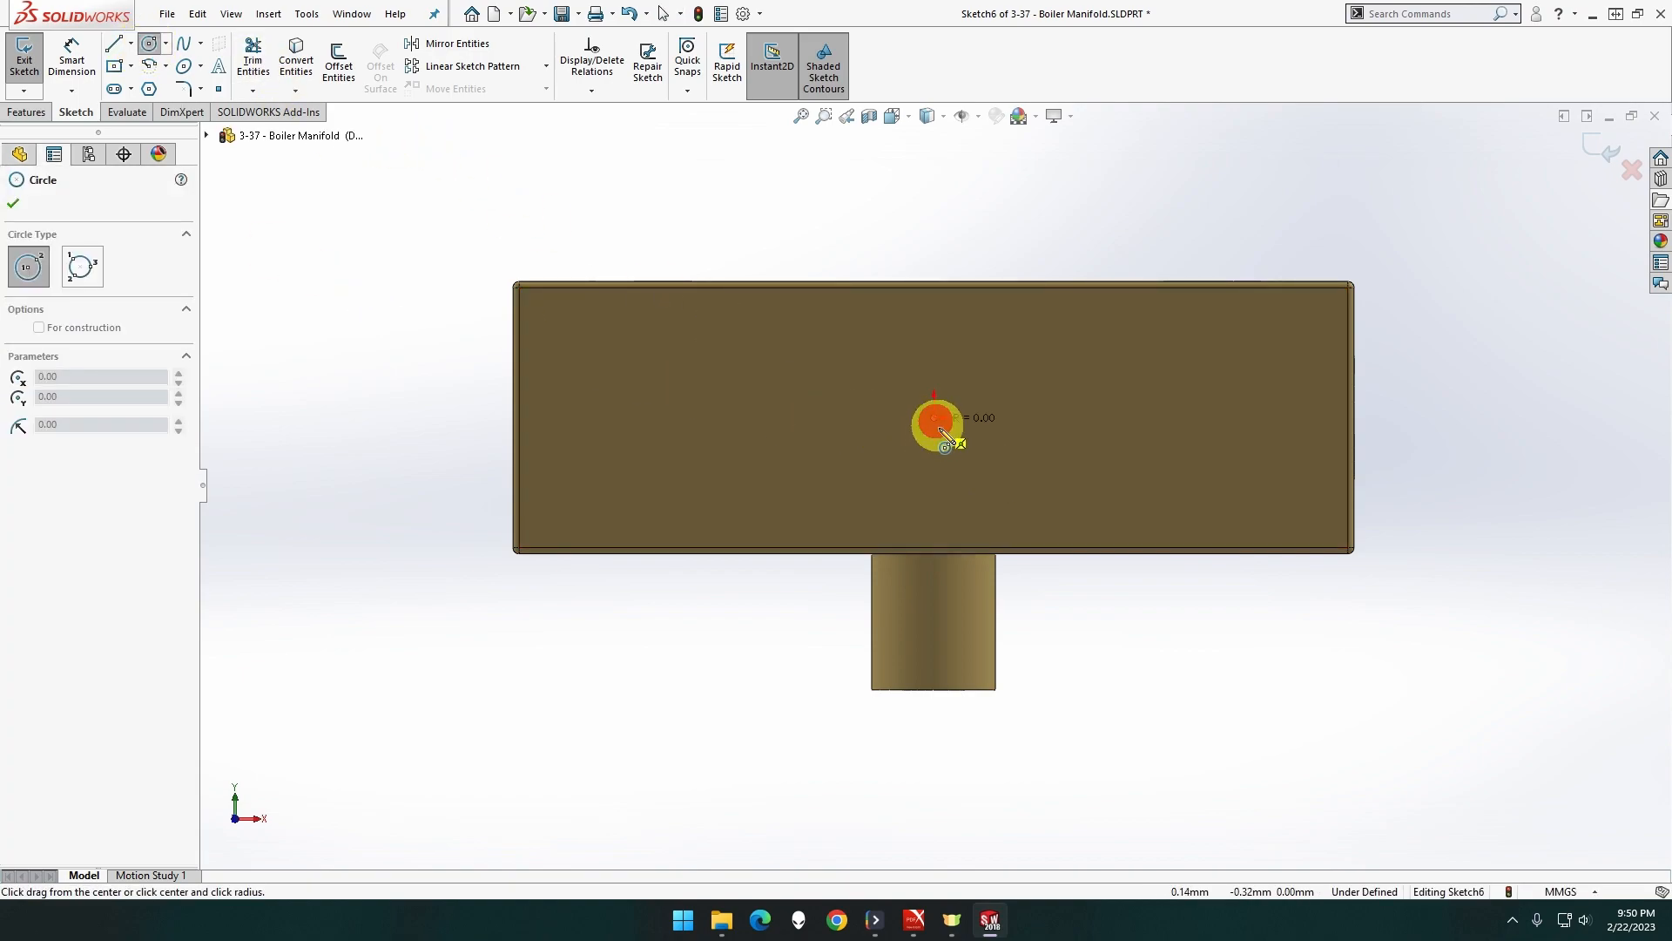
{"action": "left_click_drag", "start_coordinate": [933, 417], "coordinate": [827, 432]}
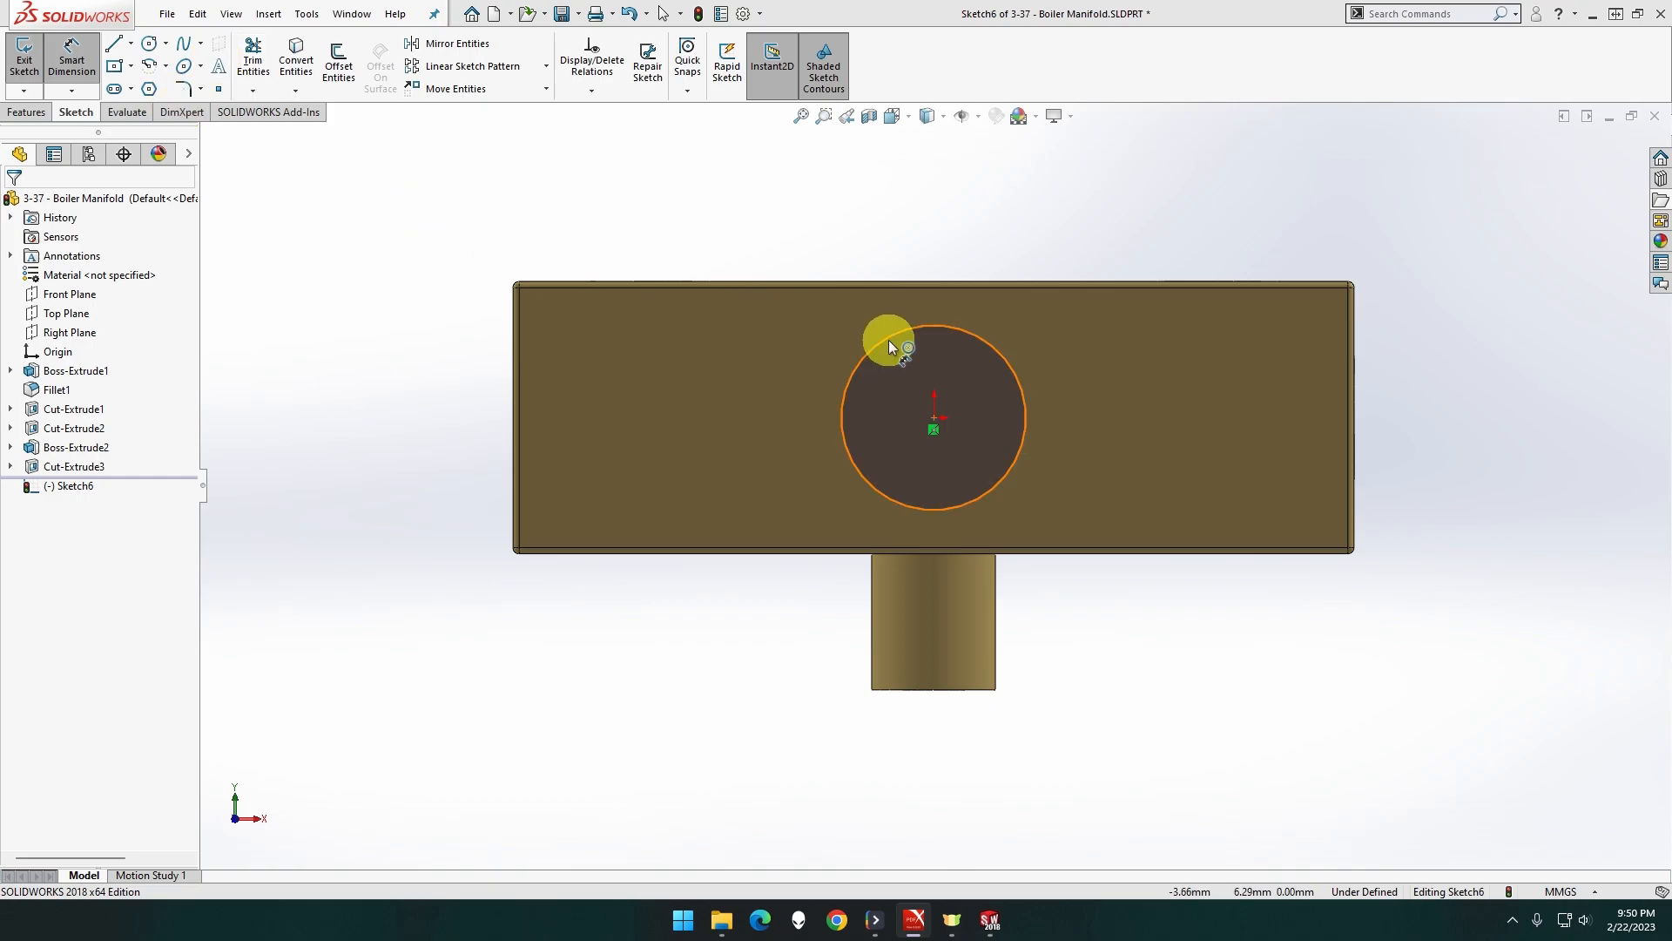
{"action": "left_click", "coordinate": [890, 339]}
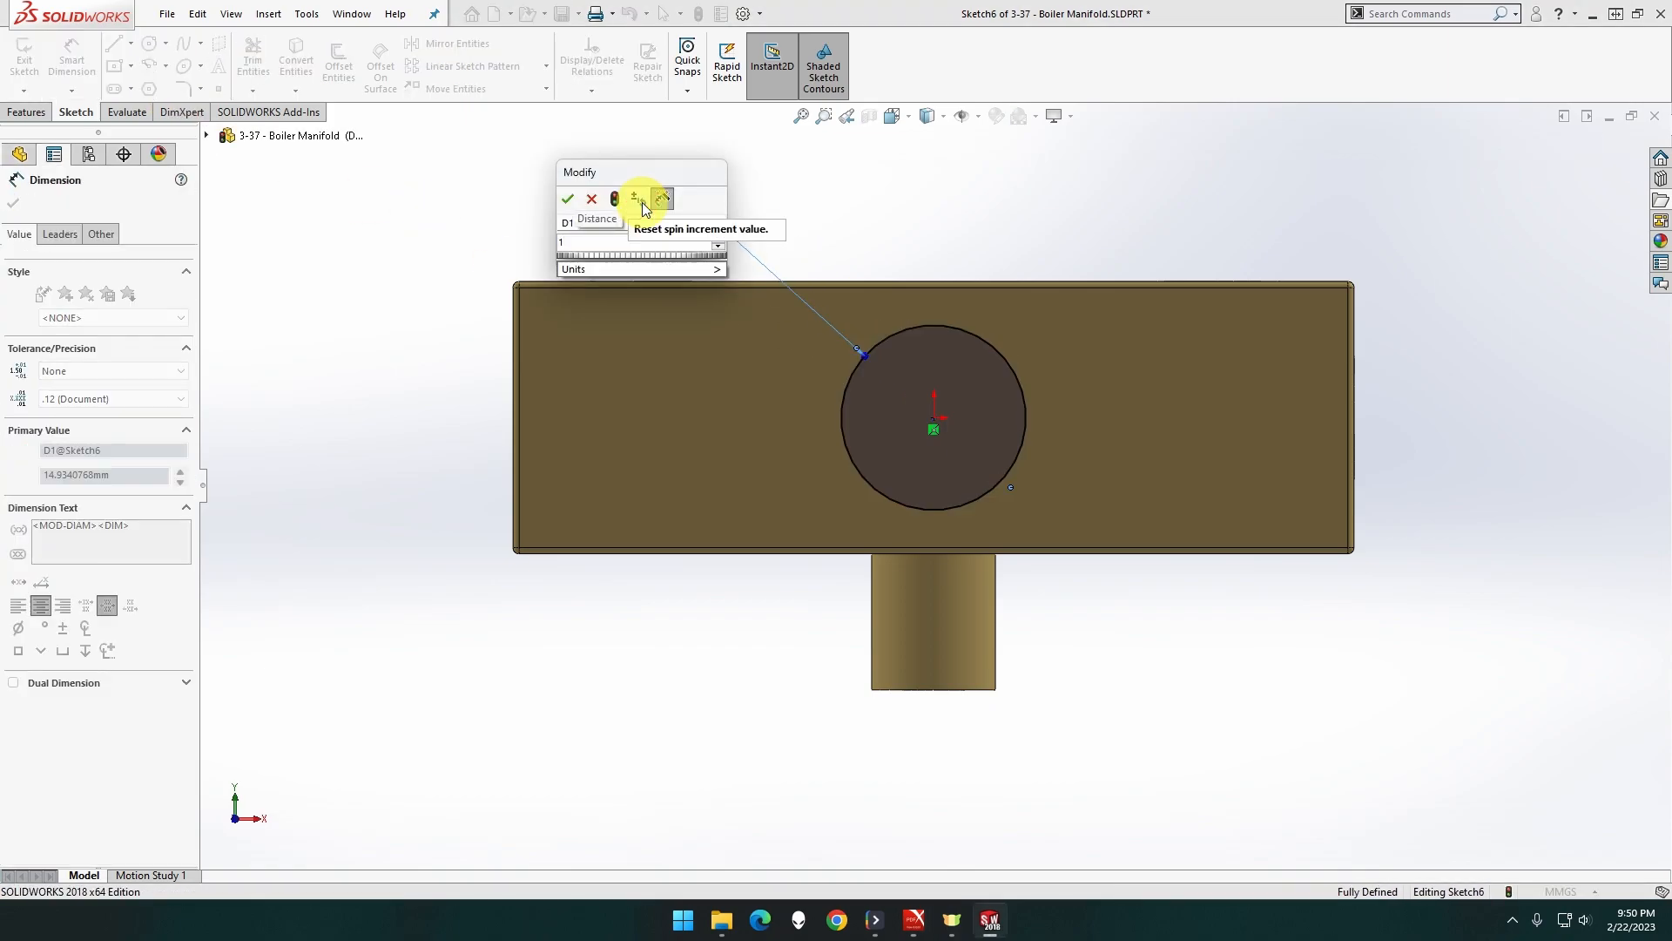
{"action": "type", "text": "16.00mm"}
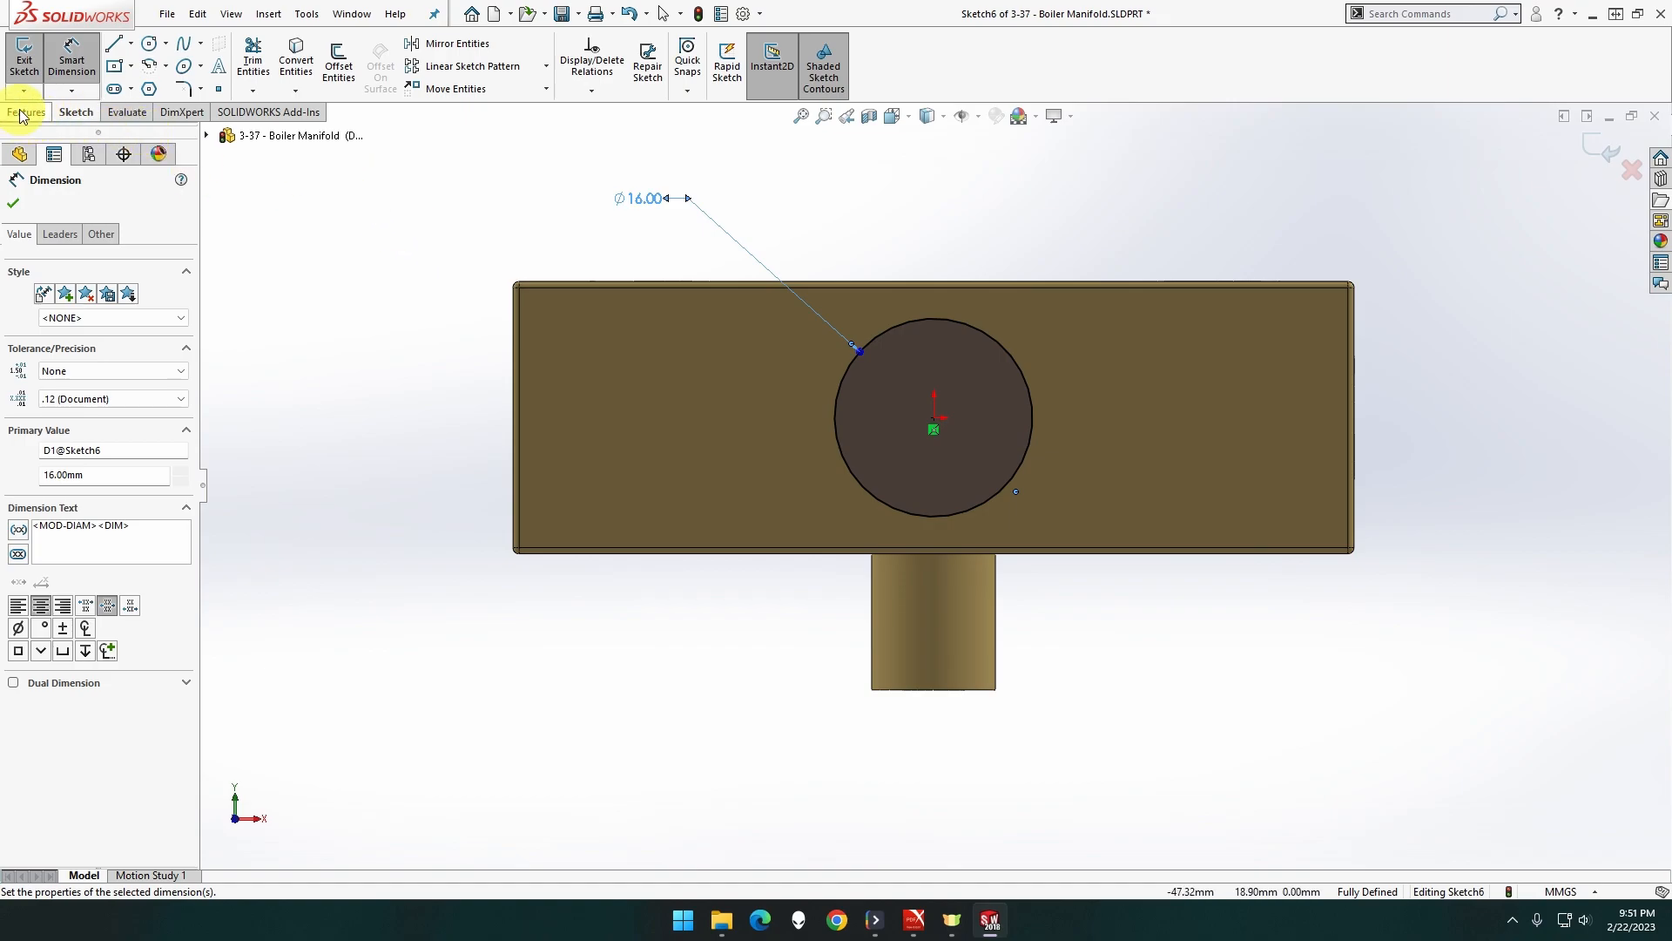
Cut the 16 mm circle as a 16 mm-deep blind hole, Cut-Extrude4
{"action": "left_click", "coordinate": [27, 112]}
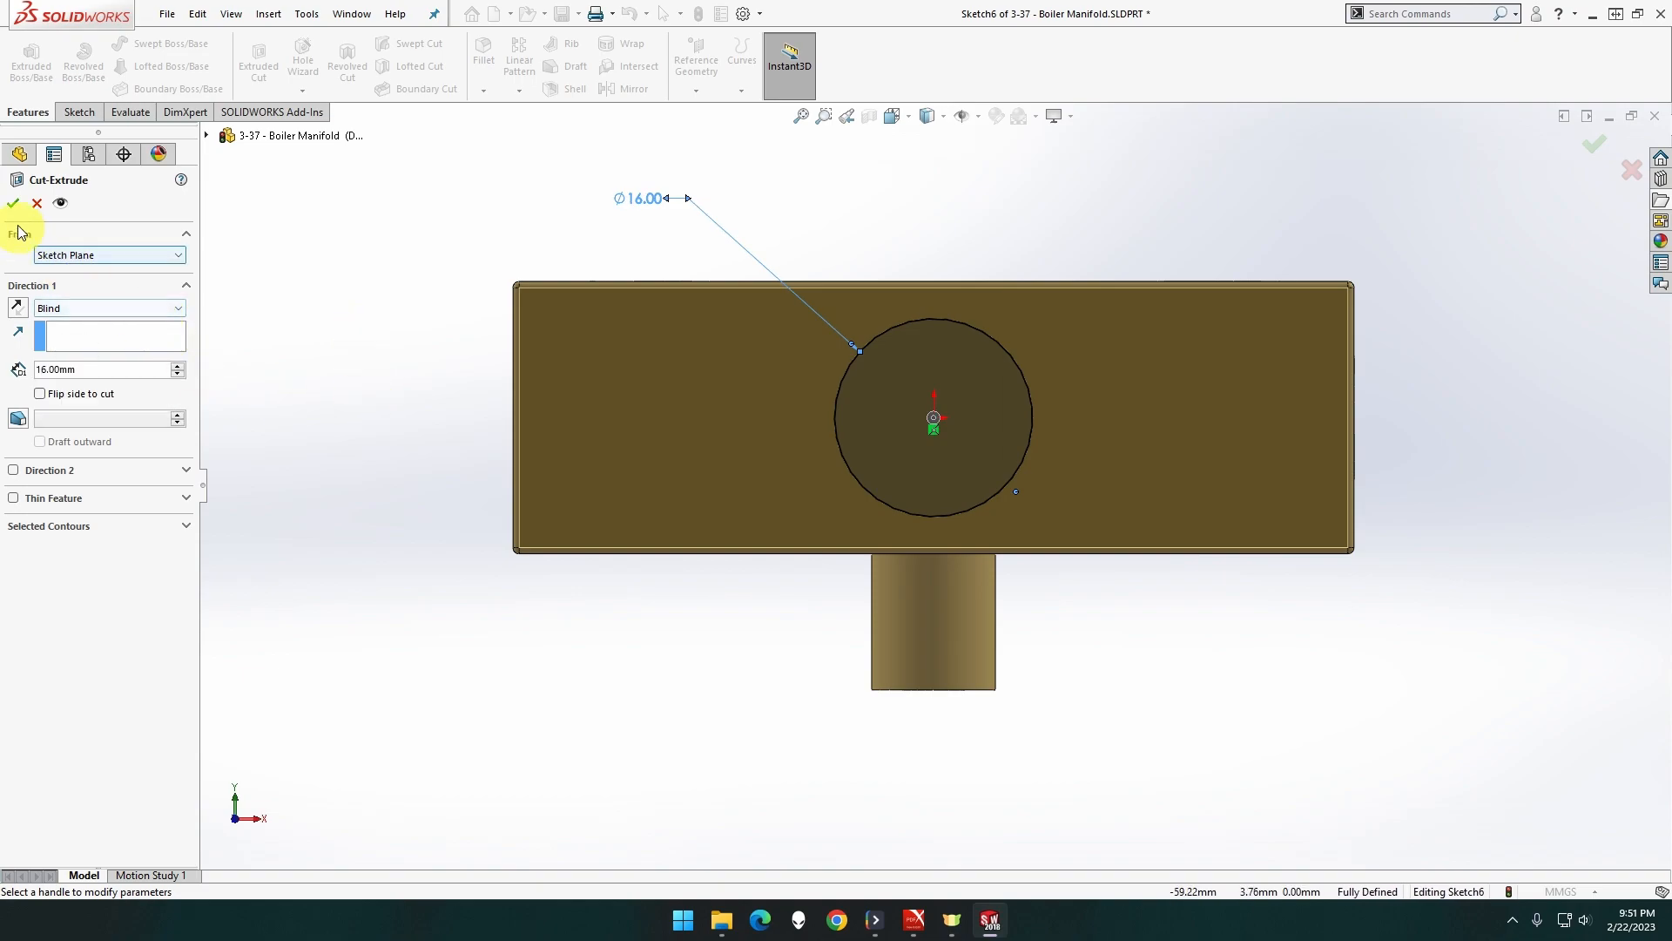
{"action": "left_click", "coordinate": [14, 203]}
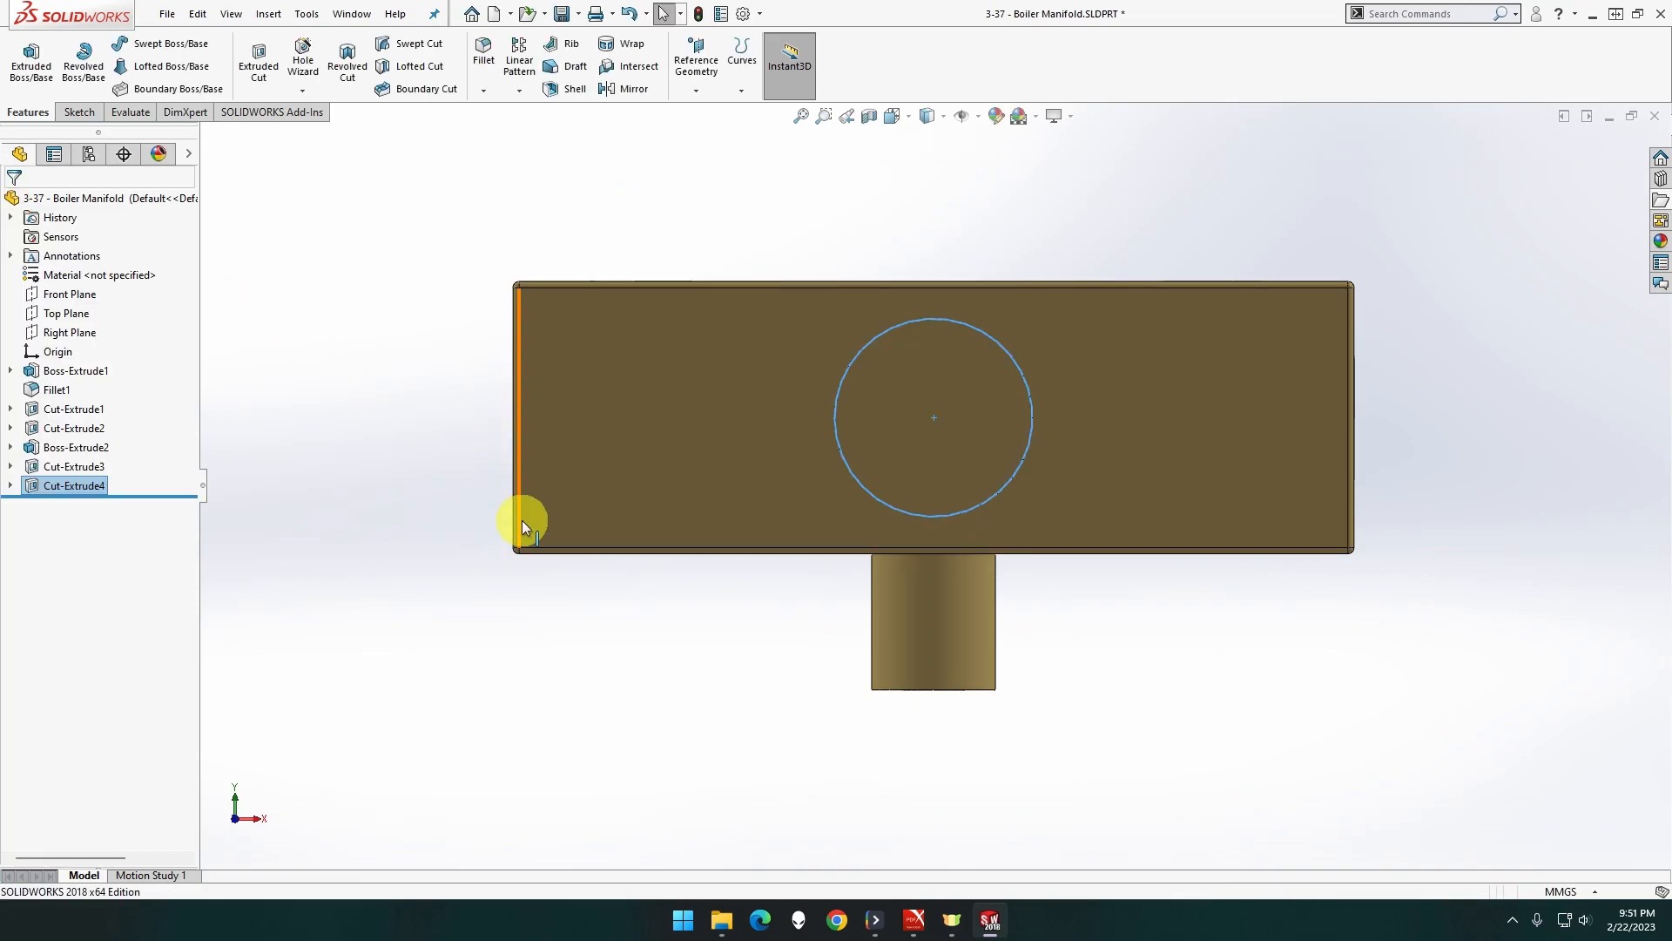
{"action": "left_click_drag", "start_coordinate": [522, 528], "coordinate": [581, 563]}
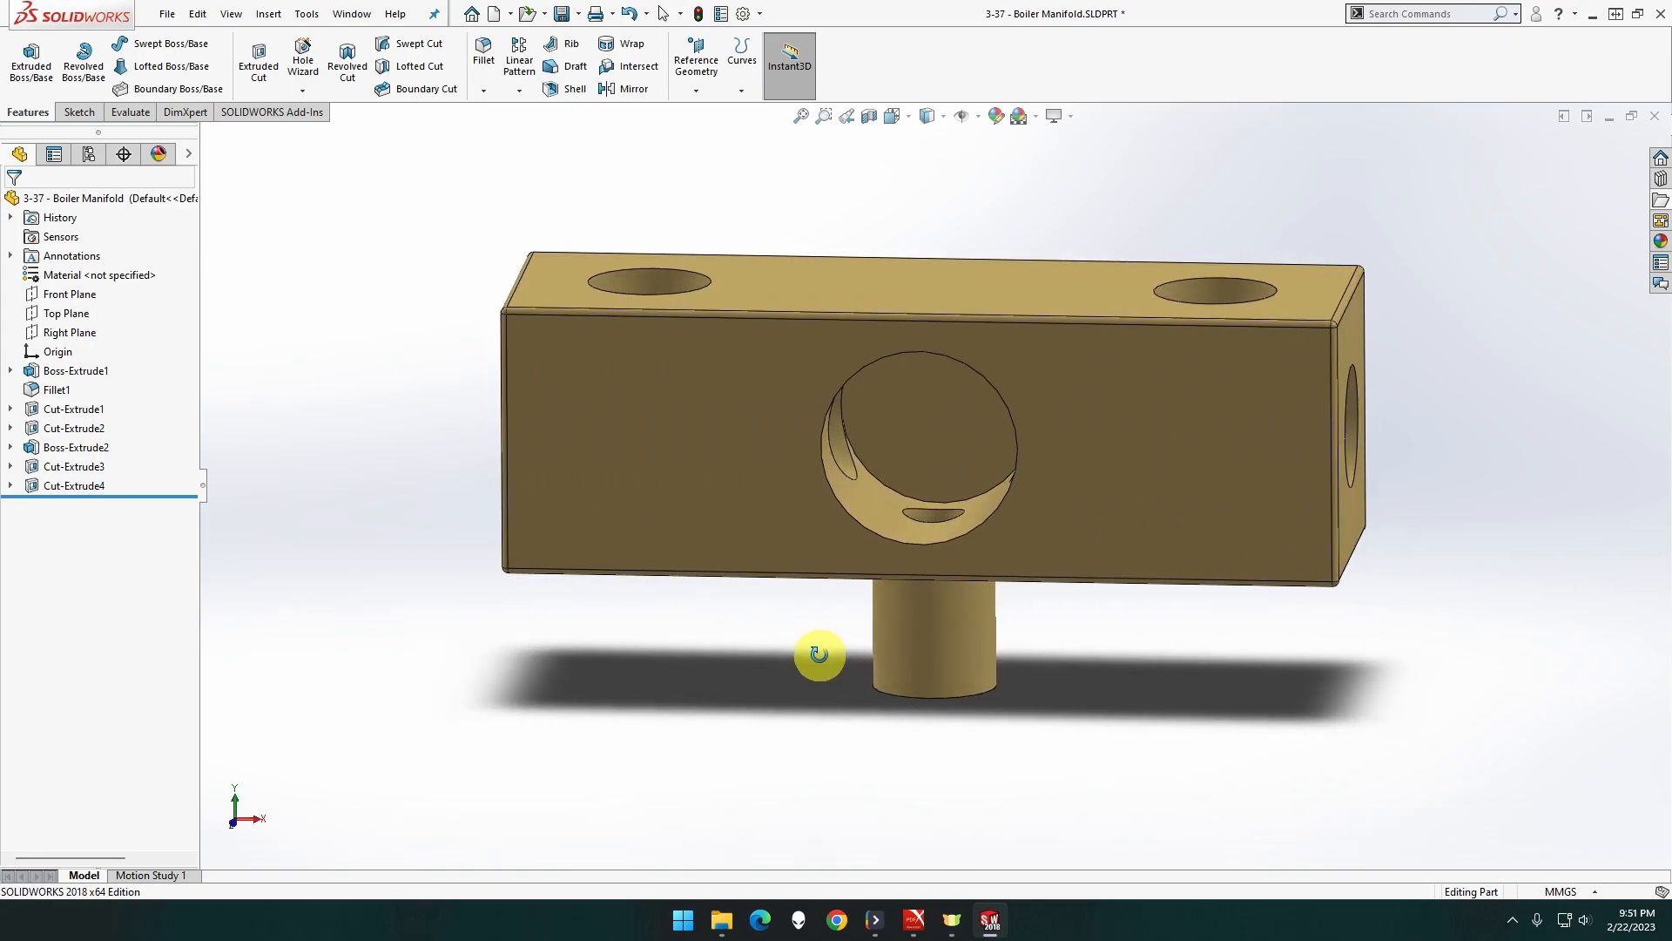
{"action": "left_click_drag", "start_coordinate": [821, 656], "coordinate": [763, 602]}
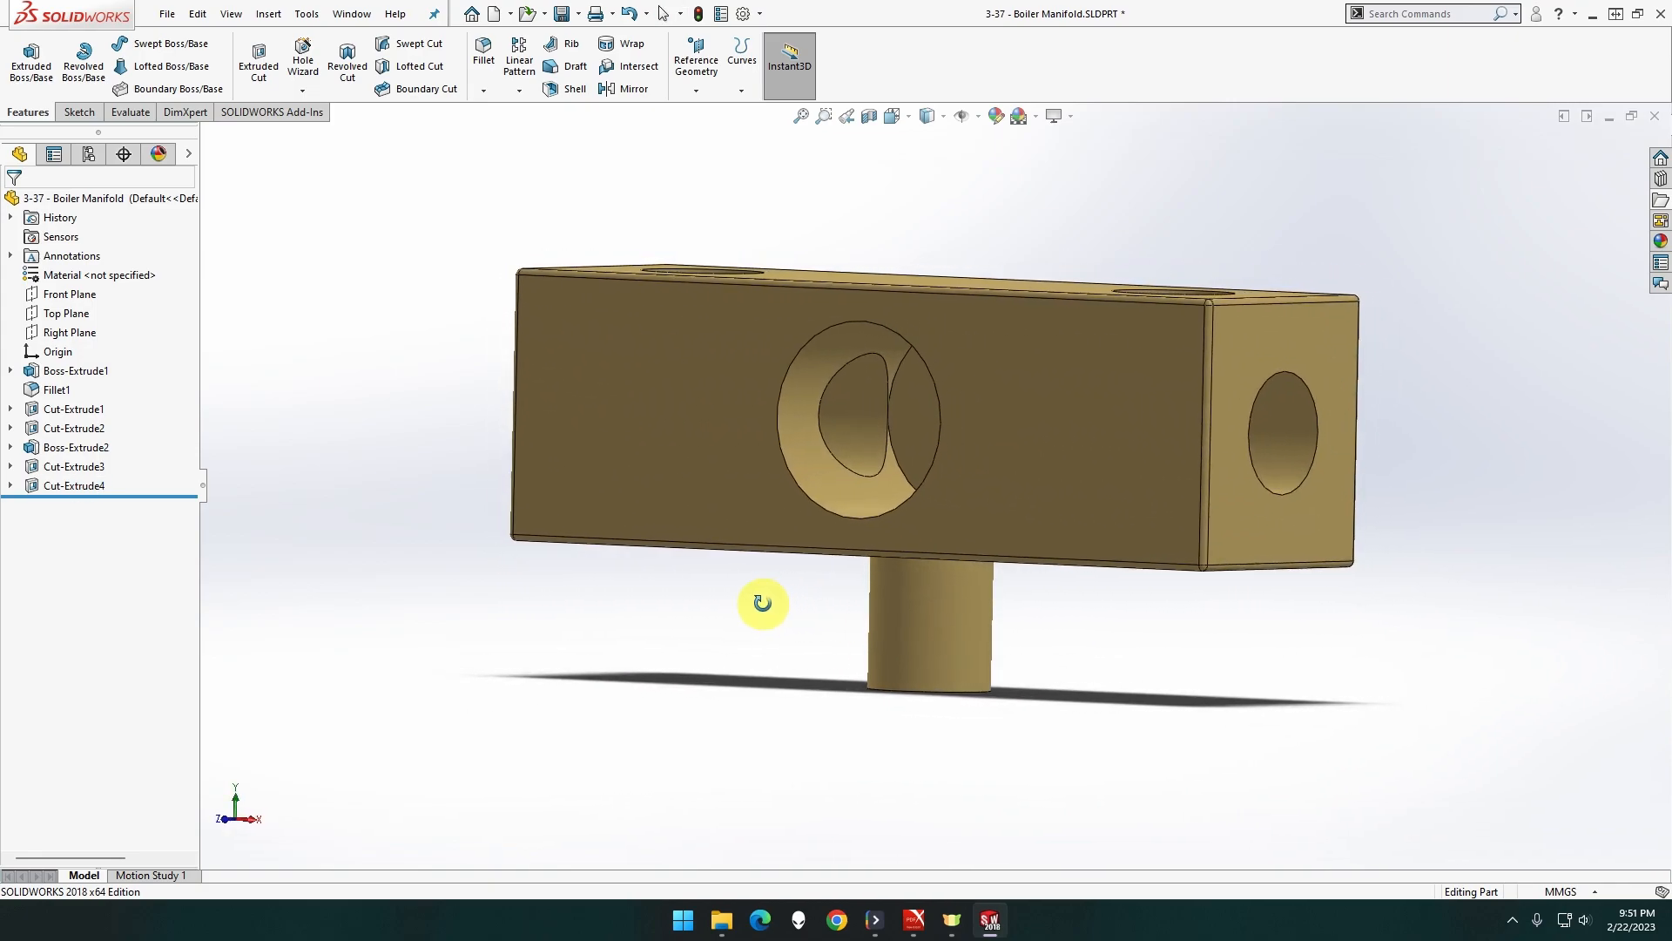
{"action": "left_click_drag", "start_coordinate": [763, 603], "coordinate": [808, 622]}
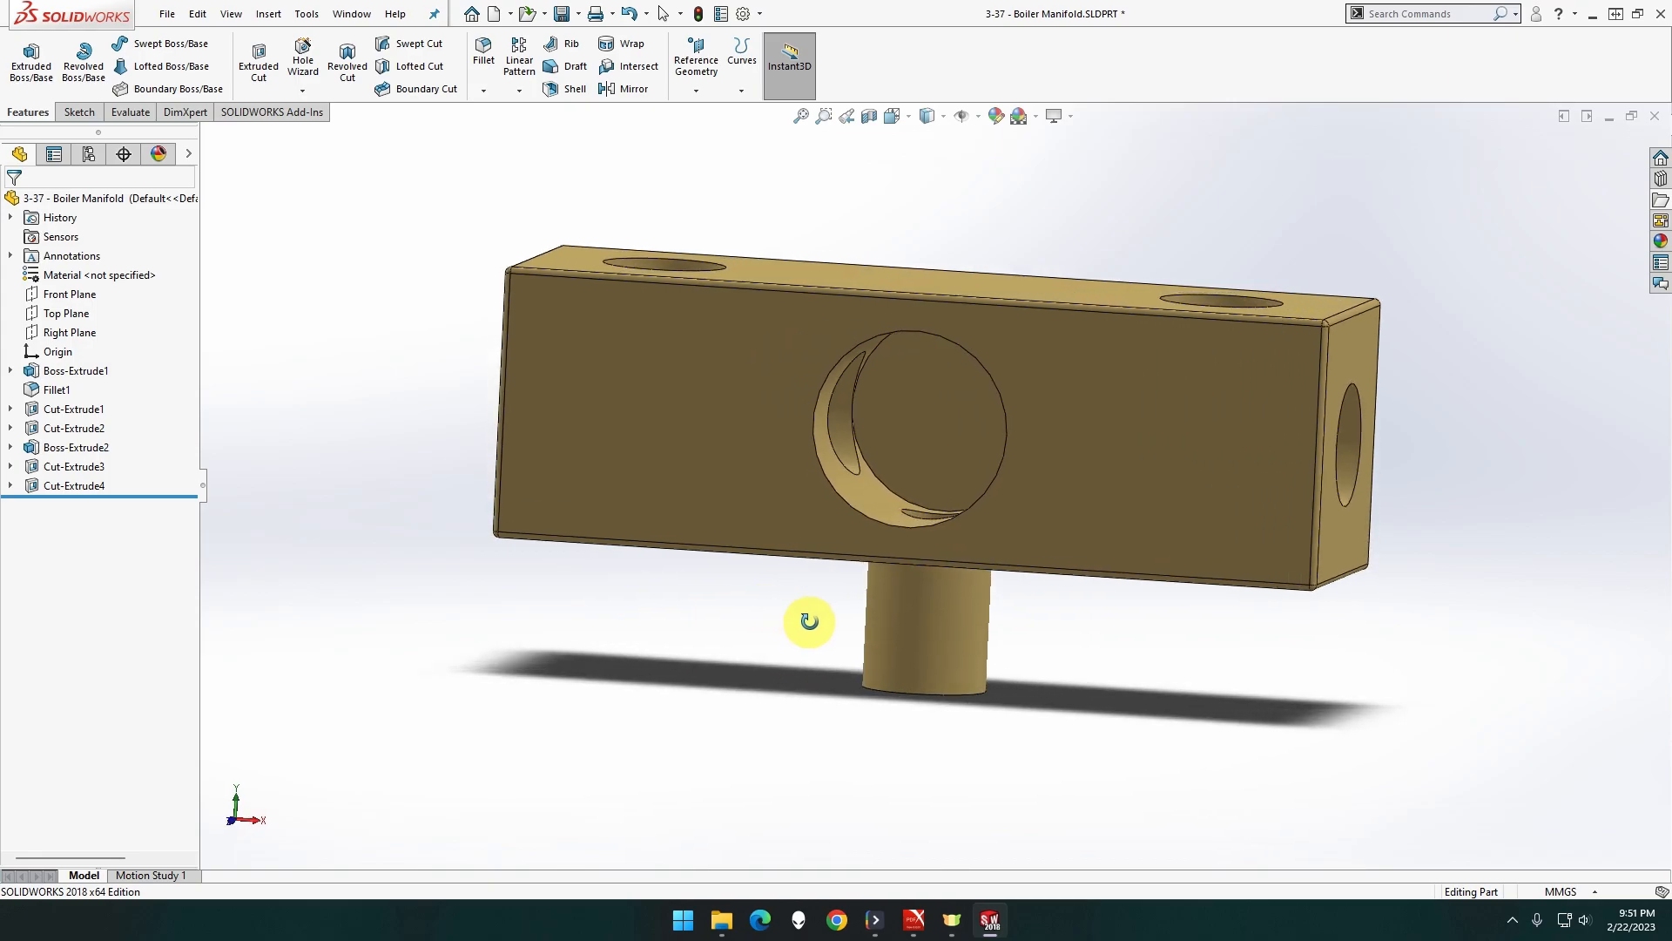
{"action": "left_click_drag", "start_coordinate": [808, 622], "coordinate": [776, 626]}
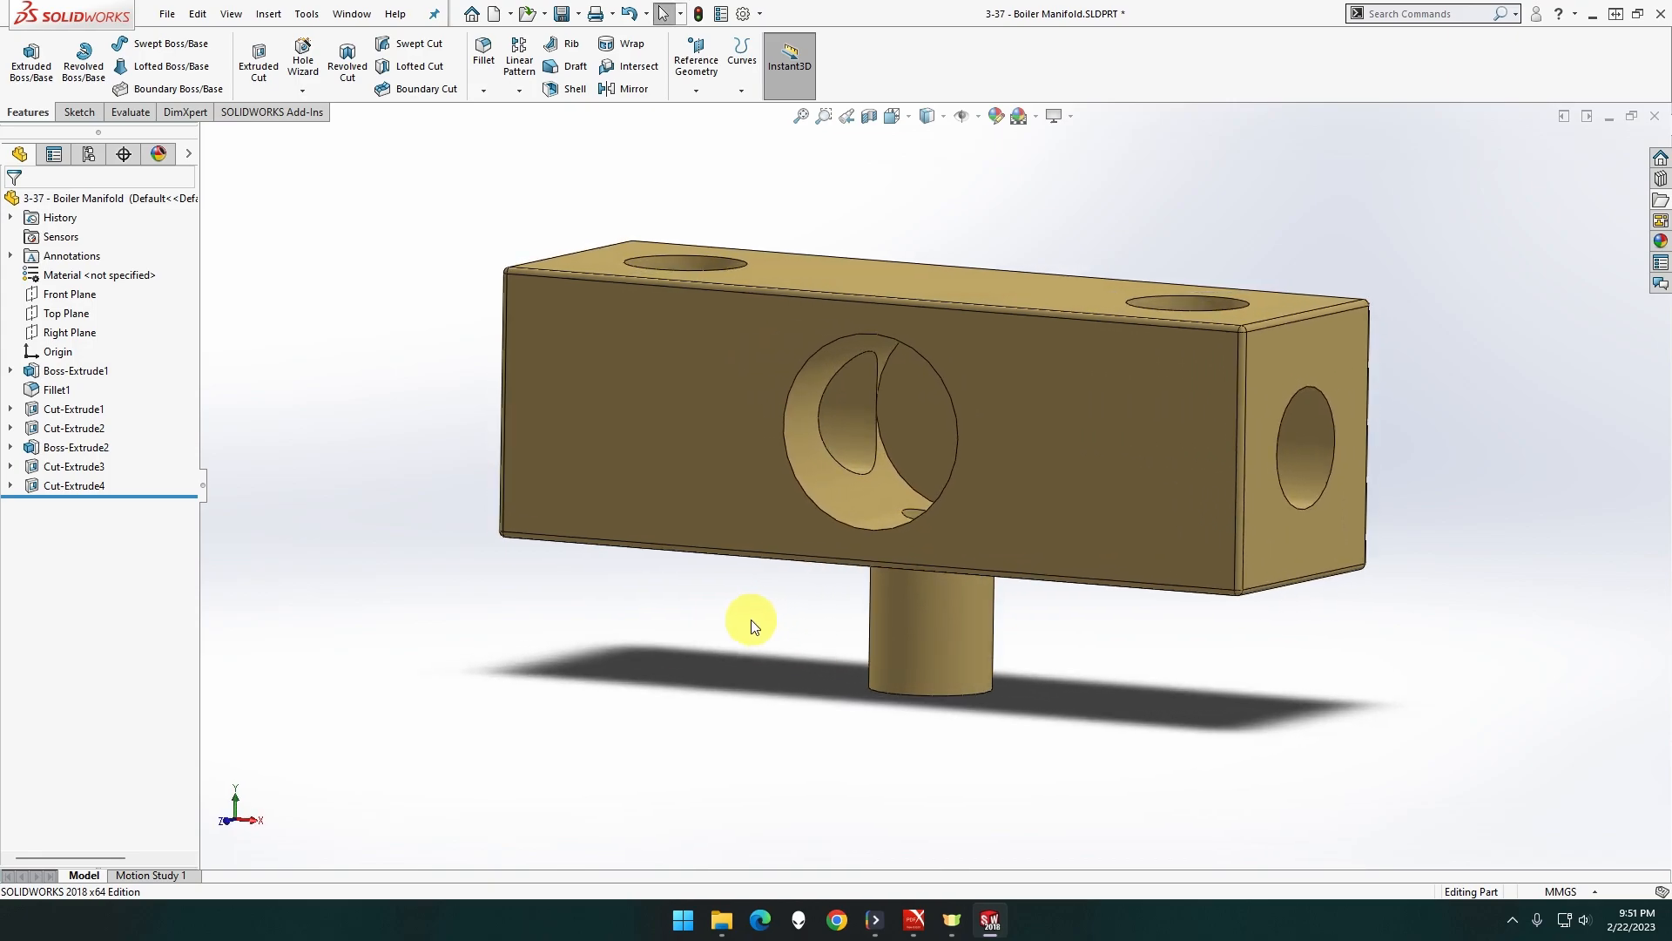
{"action": "mouse_move", "coordinate": [379, 391]}
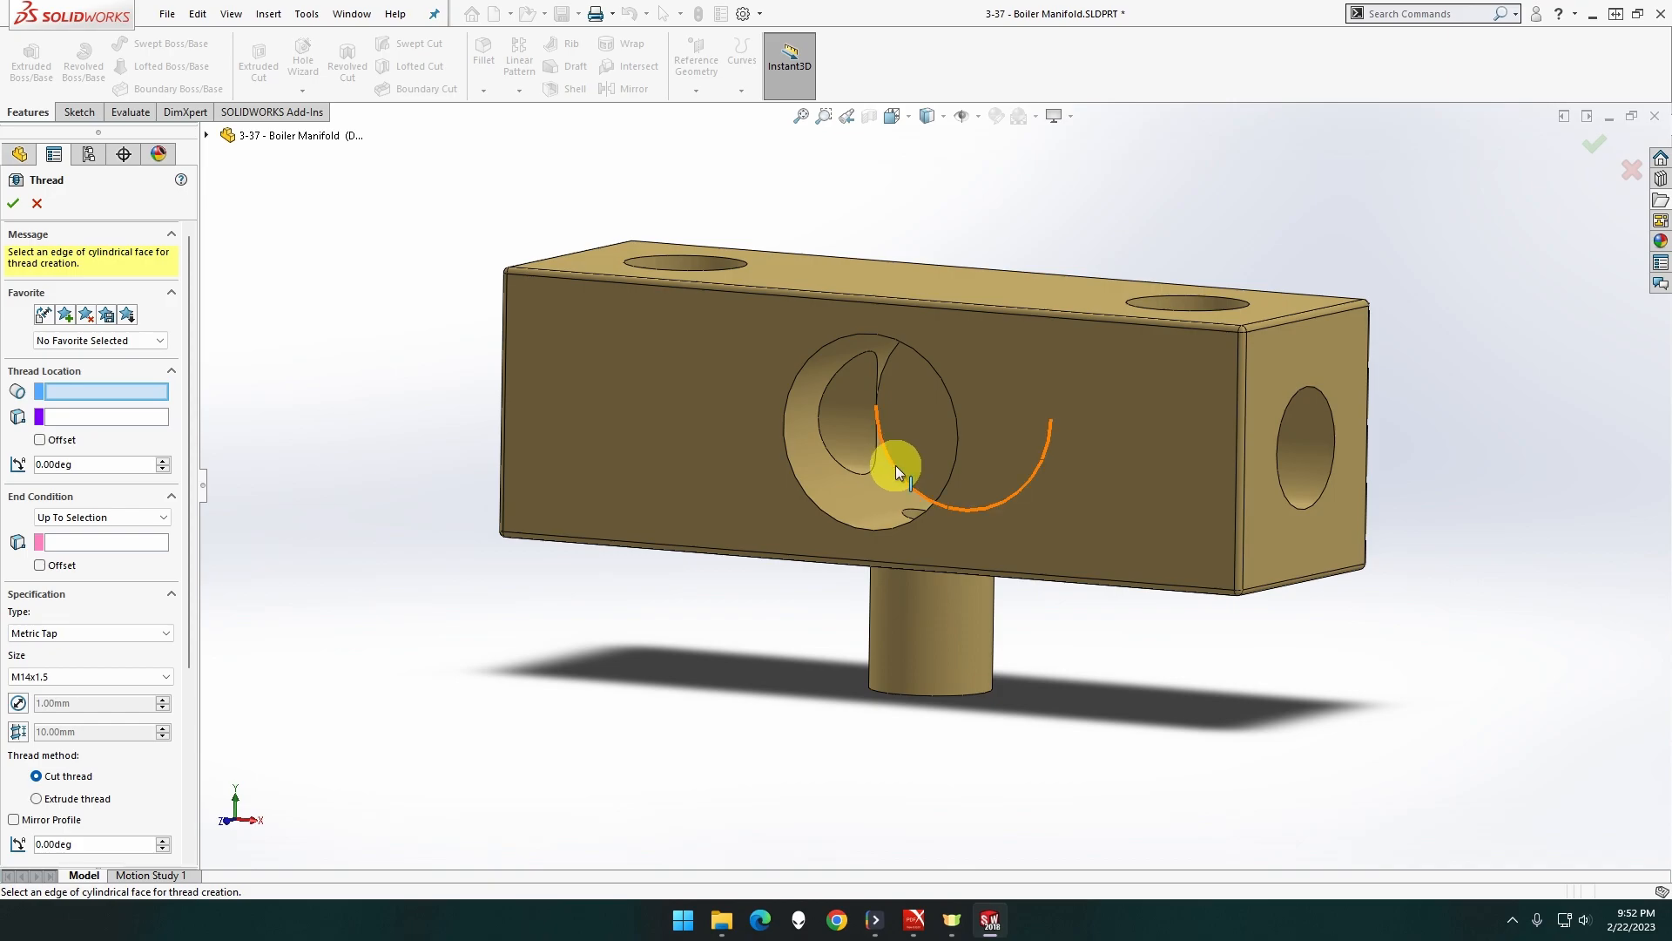
Thread the front hole from its start edge to its far edge, trimmed at both faces, as Thread1
{"action": "left_click", "coordinate": [899, 474]}
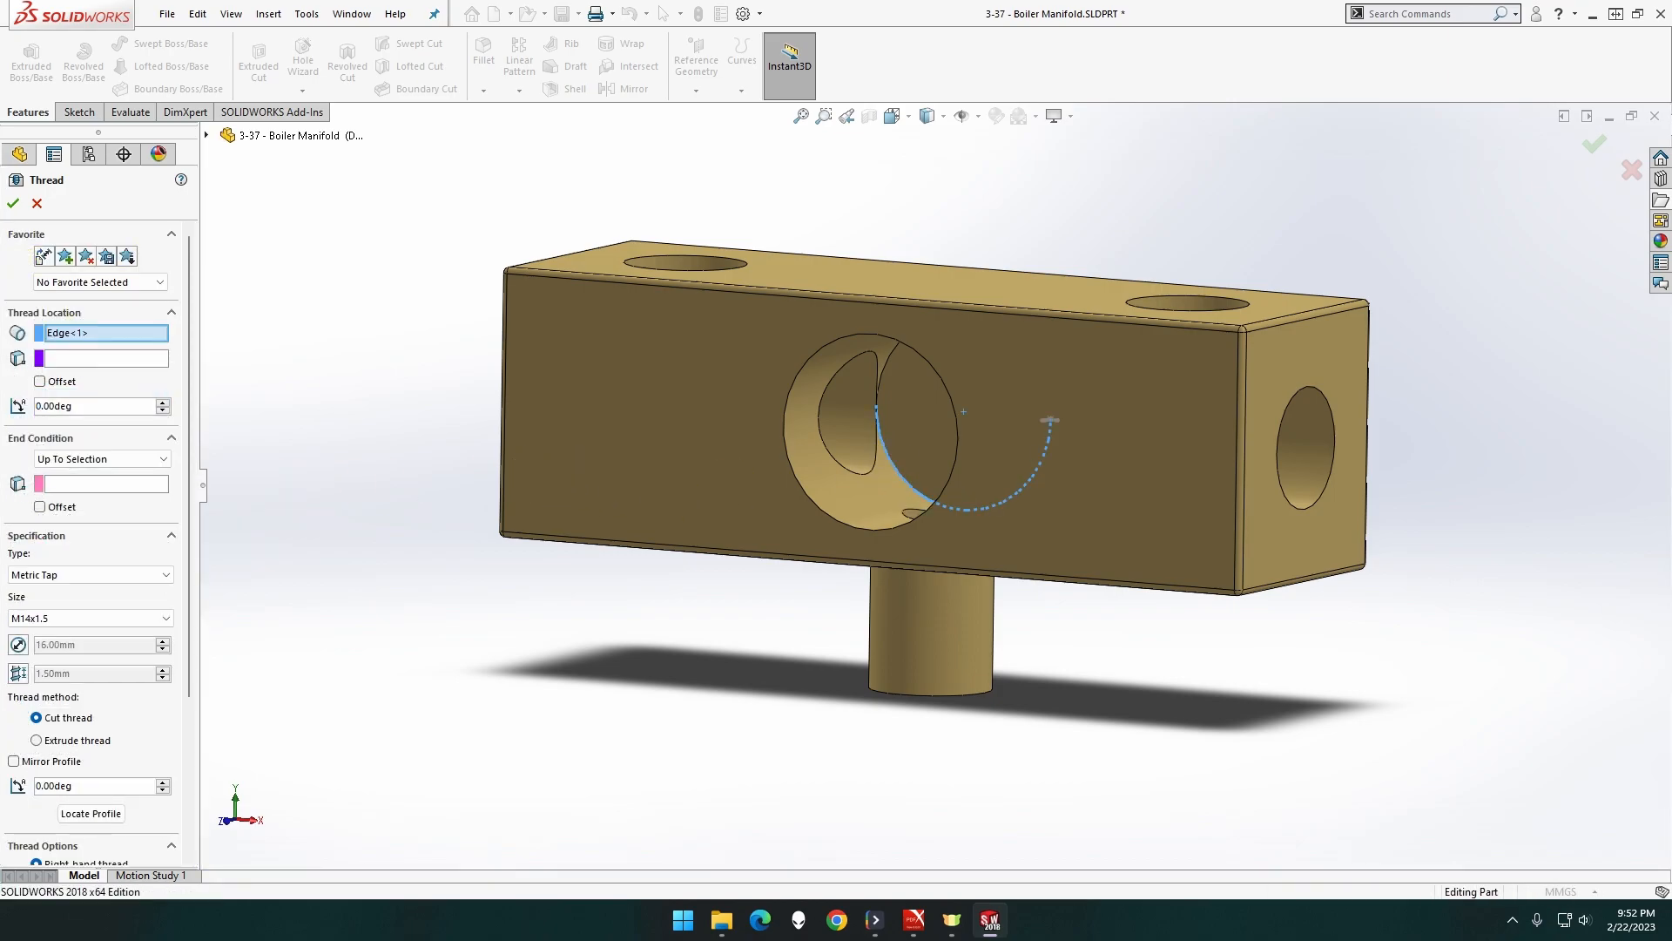
{"action": "mouse_move", "coordinate": [363, 518]}
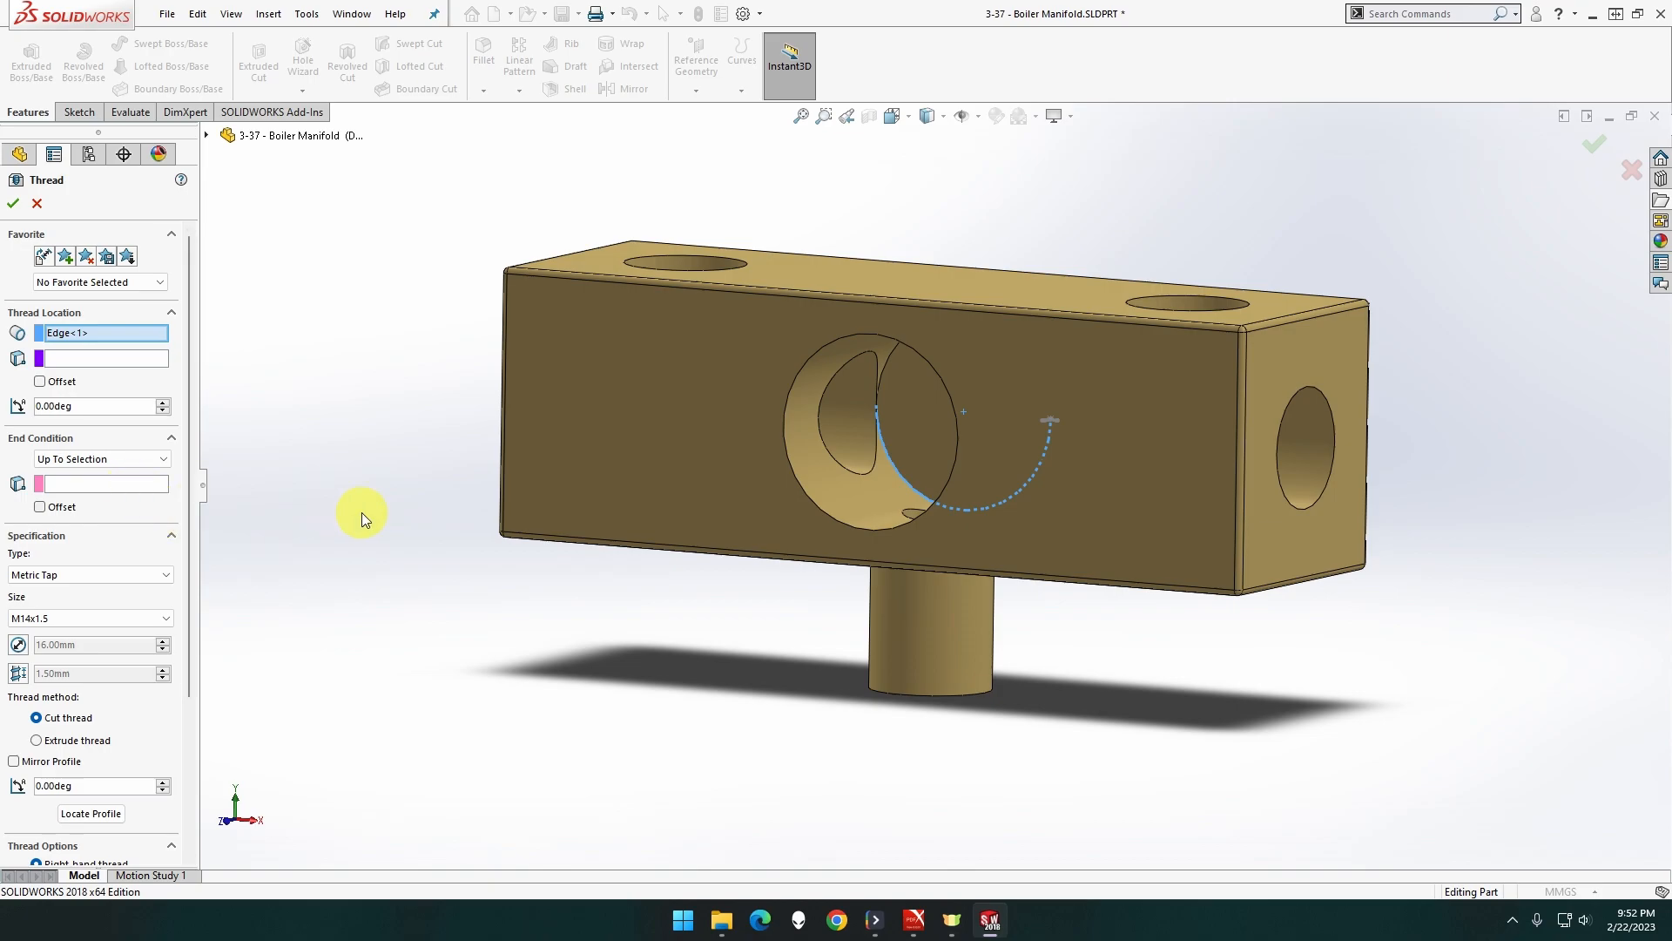
{"action": "mouse_move", "coordinate": [366, 497]}
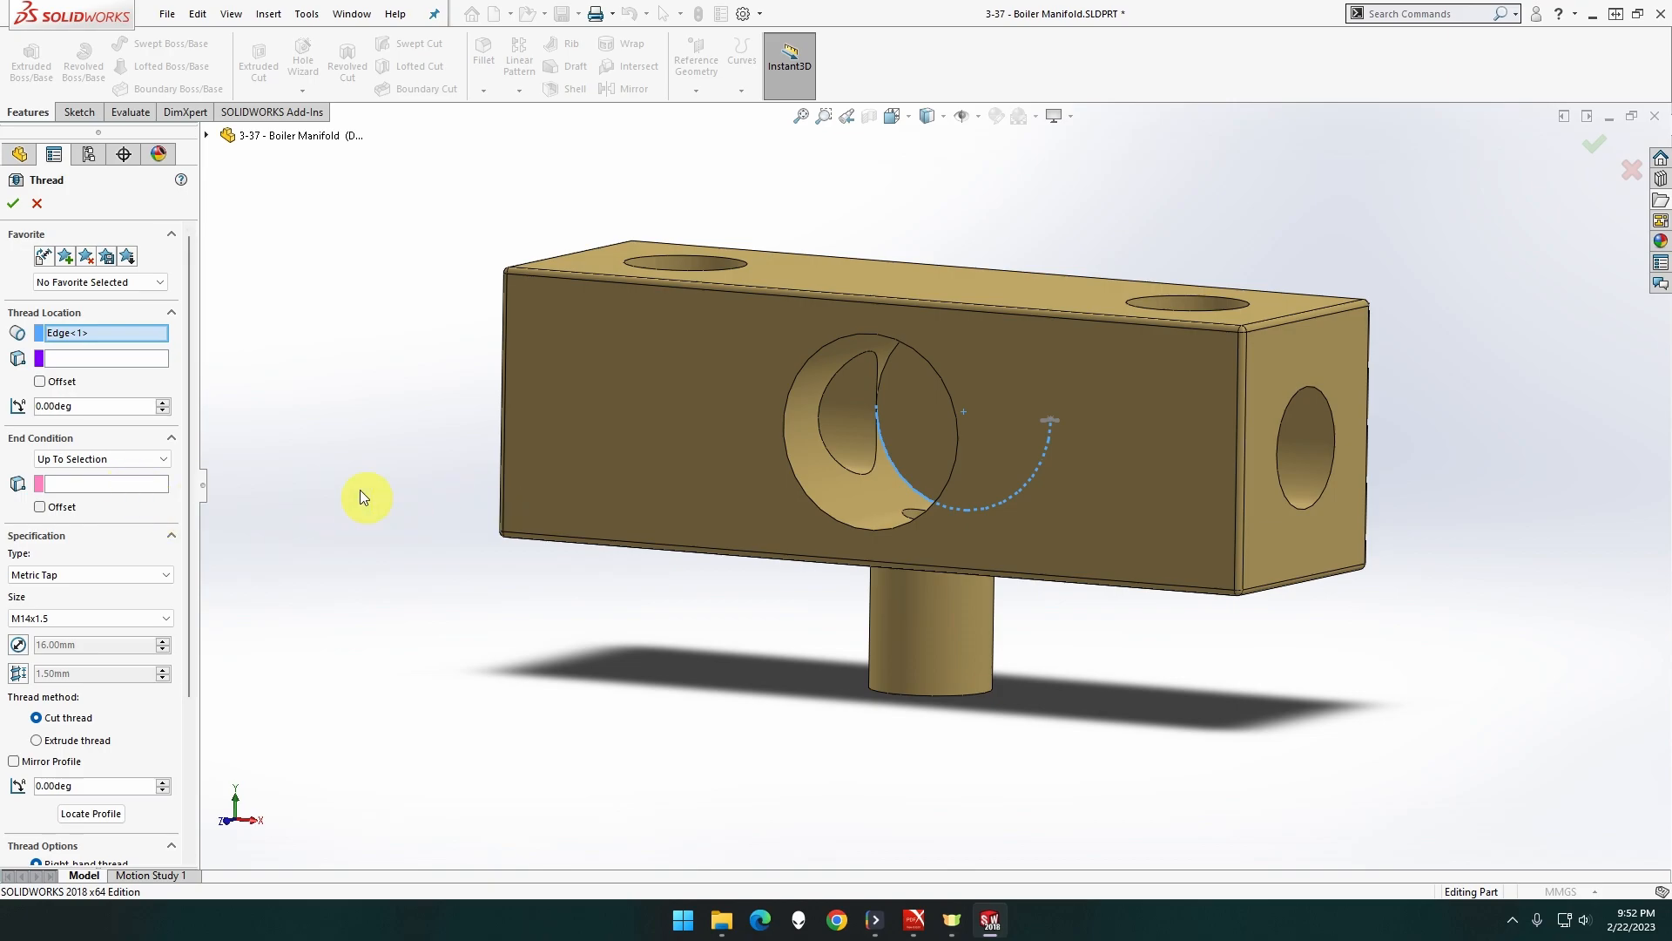
{"action": "left_click", "coordinate": [566, 538]}
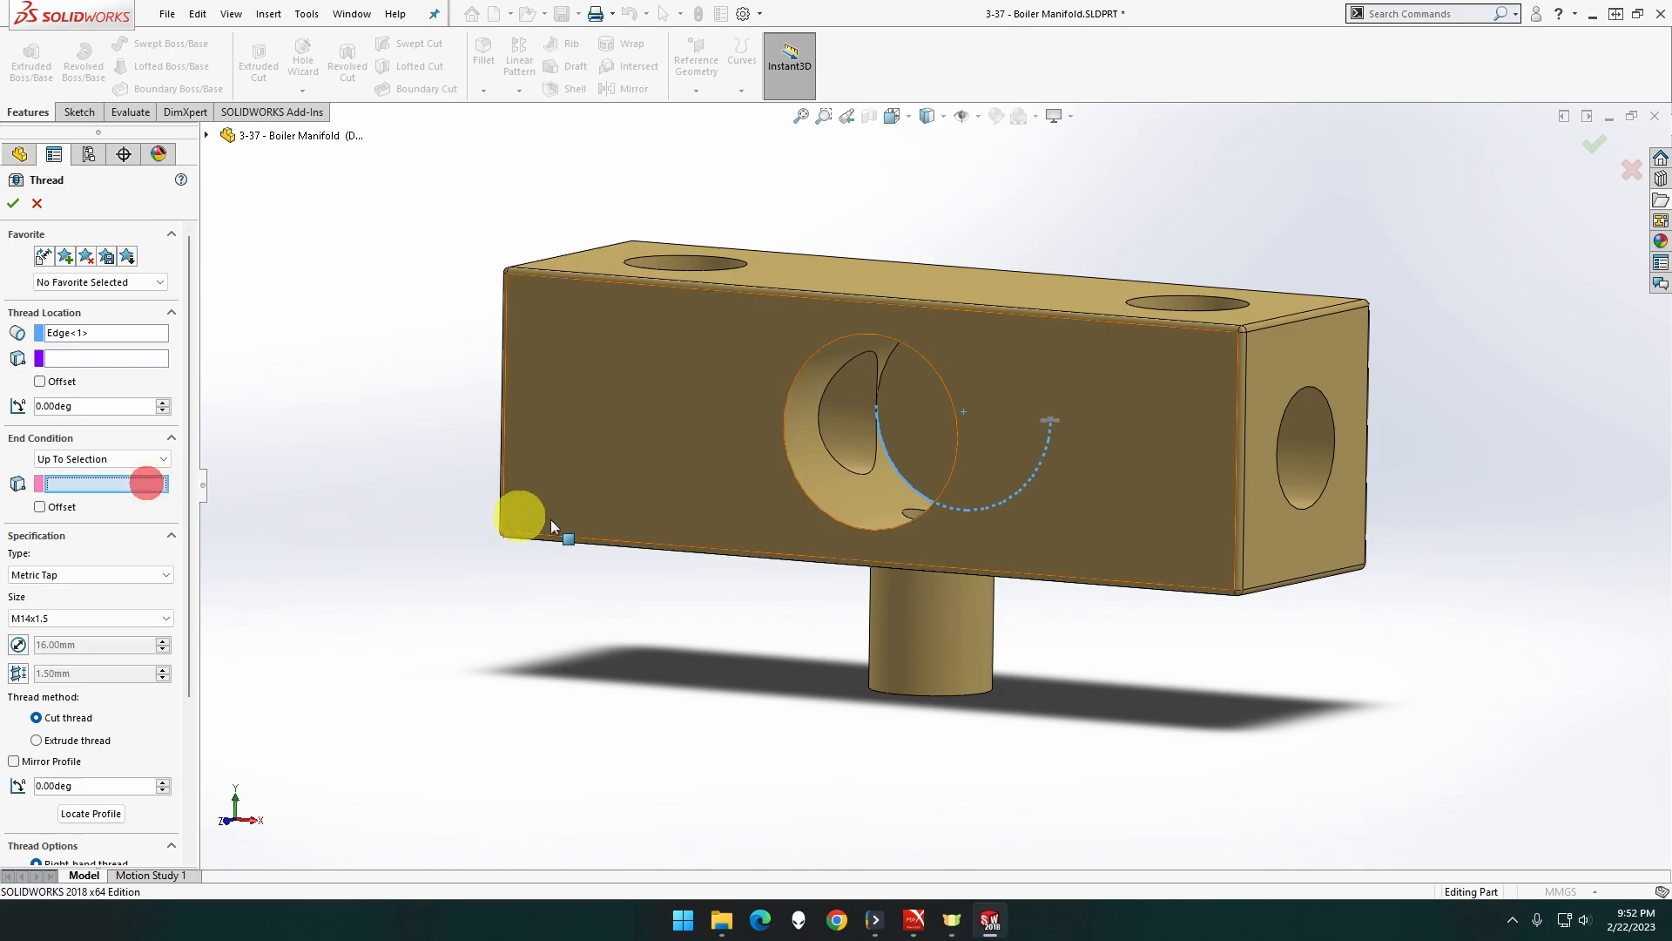
{"action": "left_click", "coordinate": [818, 508]}
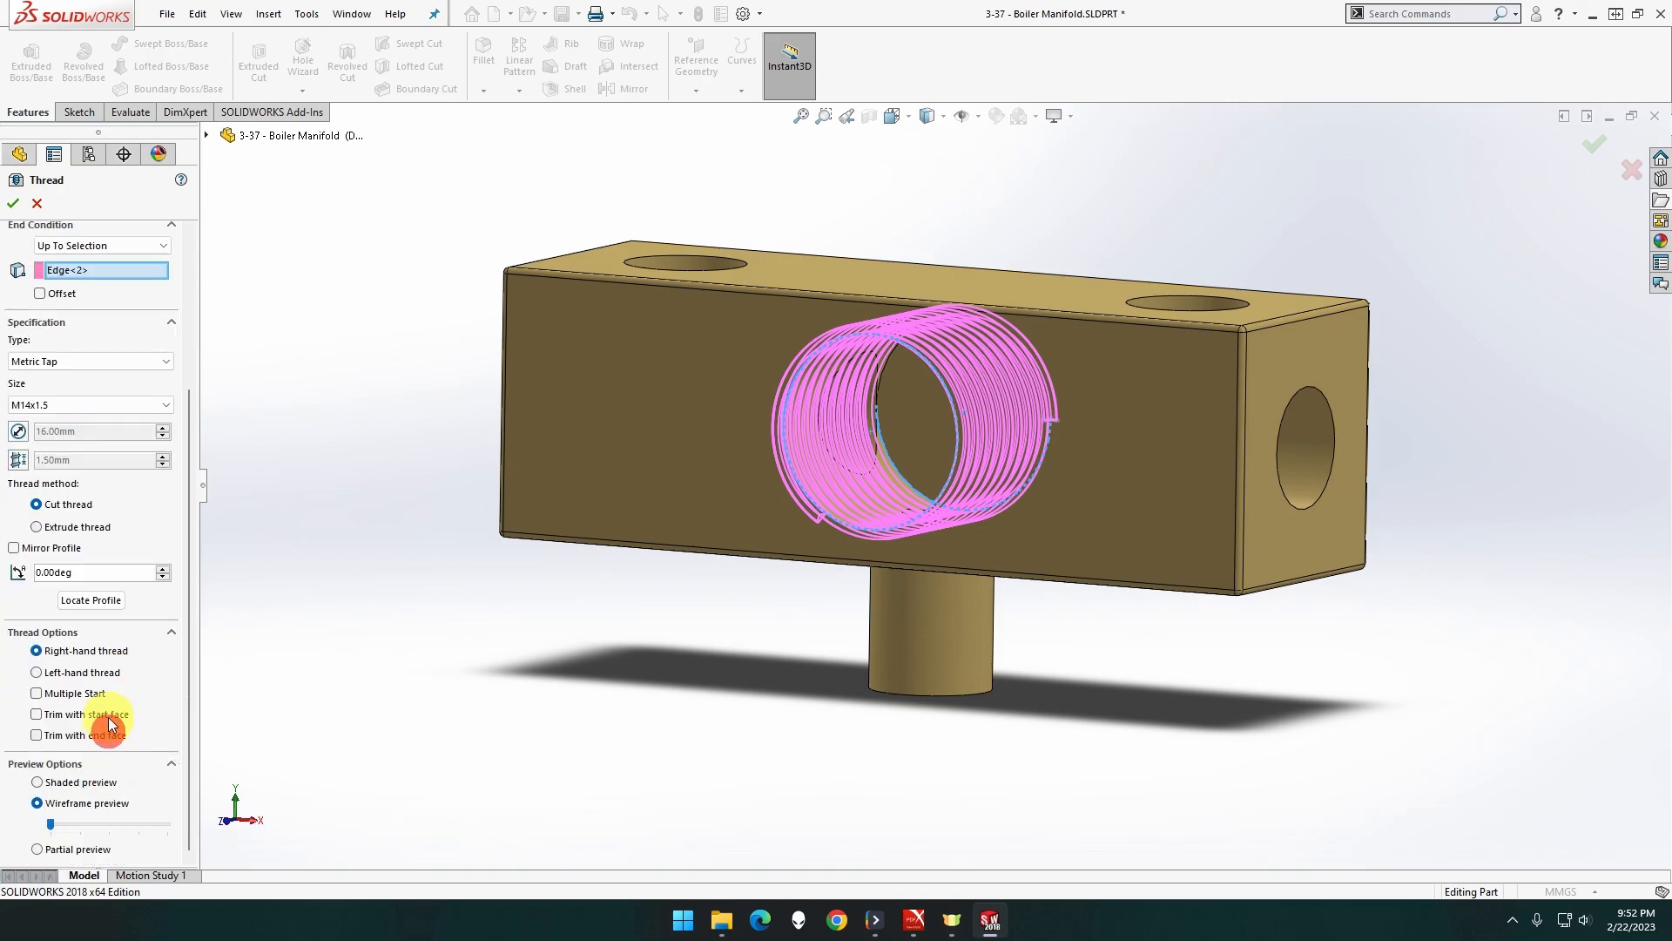
{"action": "left_click", "coordinate": [38, 713]}
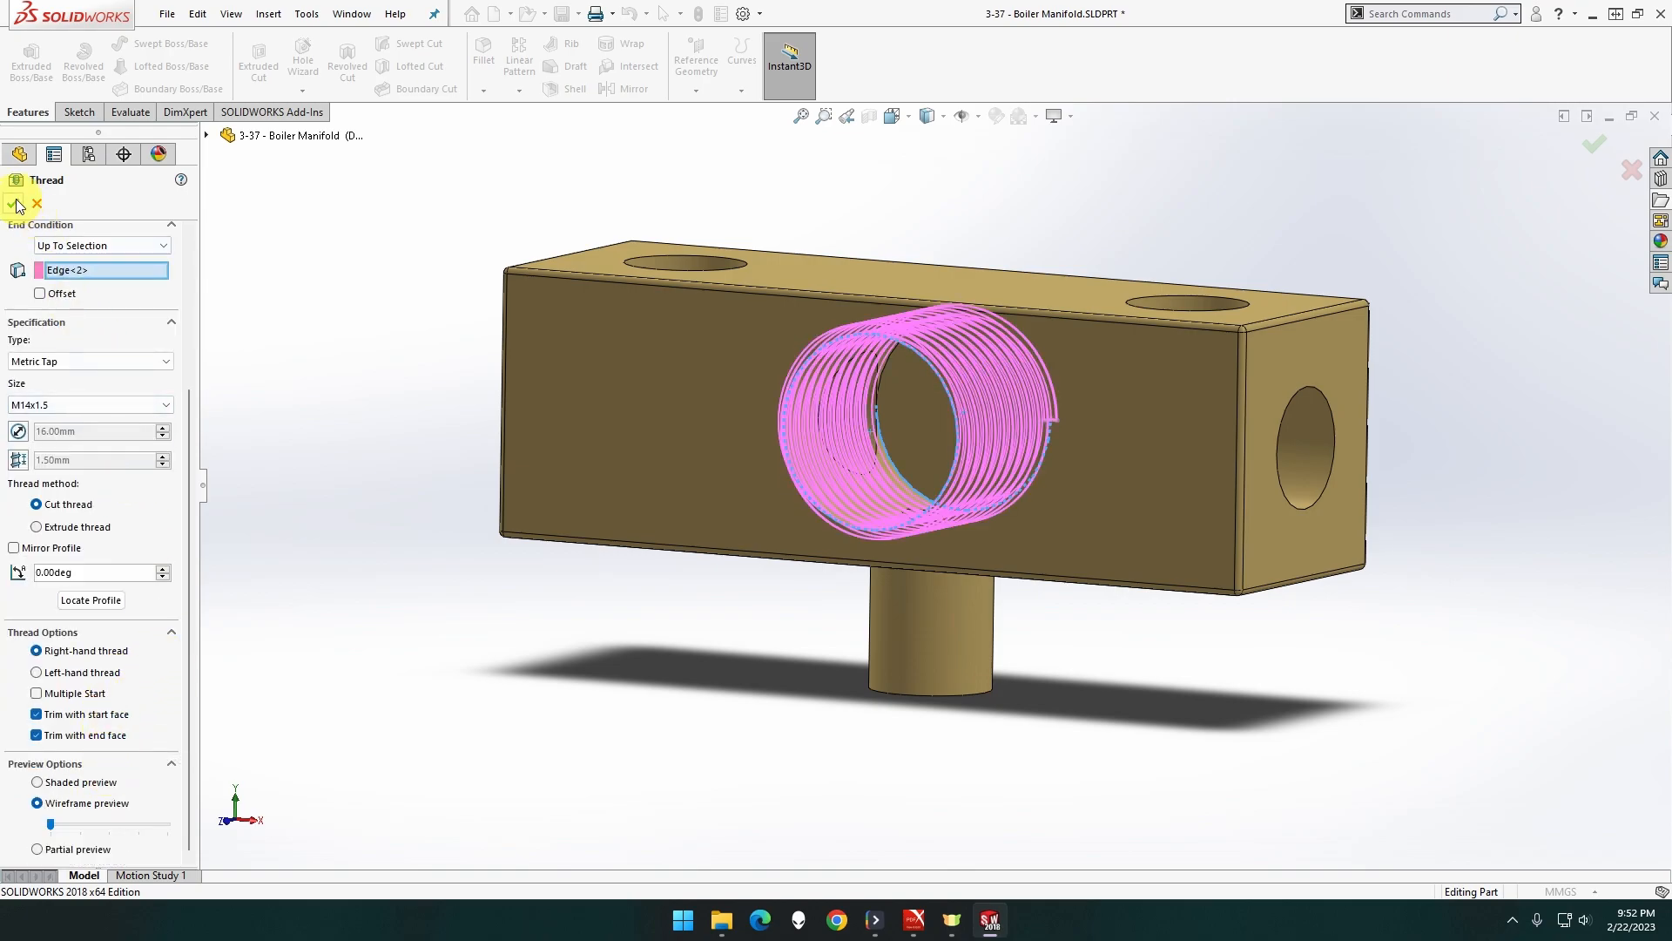
{"action": "left_click", "coordinate": [19, 204]}
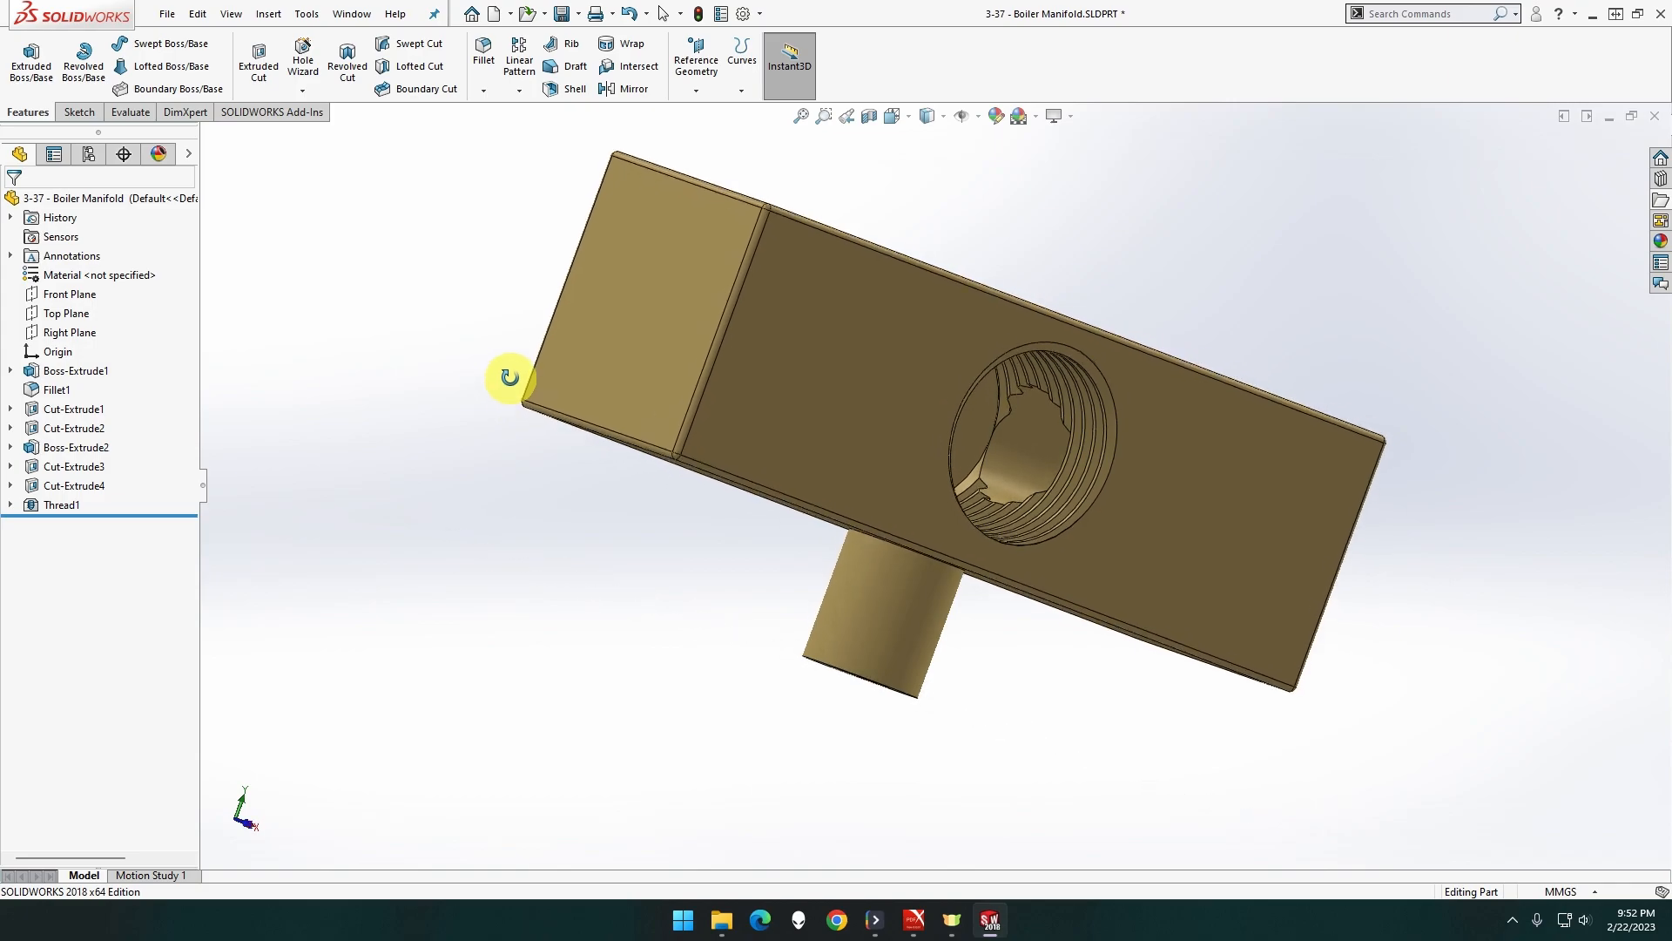
Inspect the threaded hole from several angles and reopen Thread1 for editing
{"action": "left_click_drag", "start_coordinate": [509, 377], "coordinate": [380, 307]}
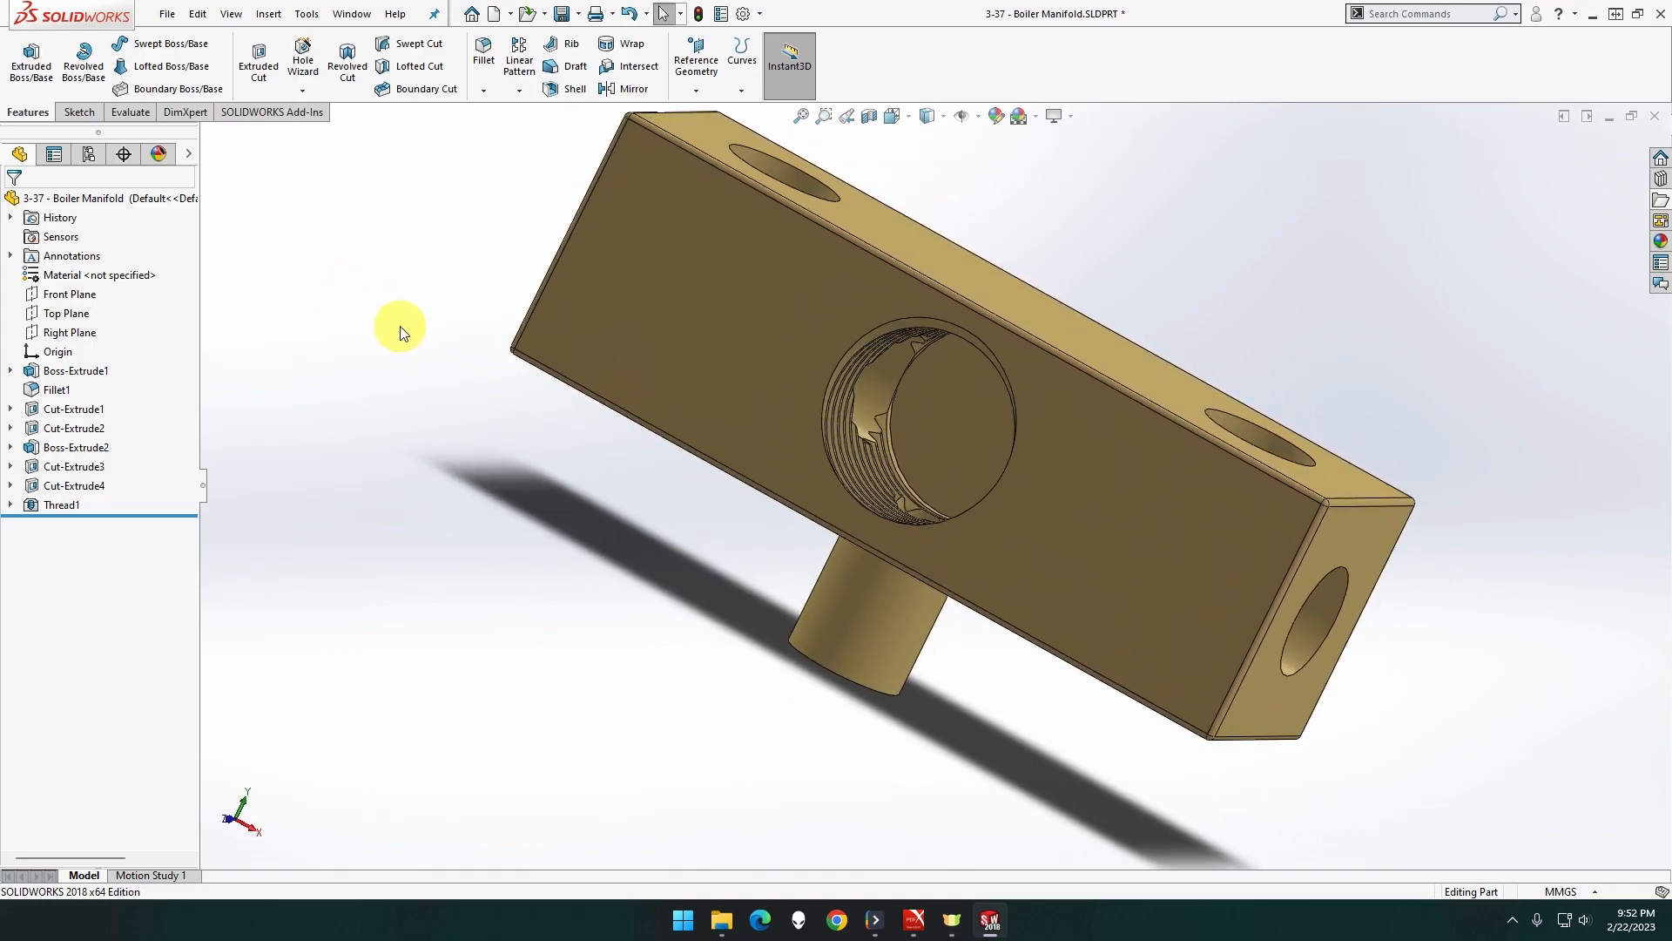
{"action": "mouse_move", "coordinate": [819, 171]}
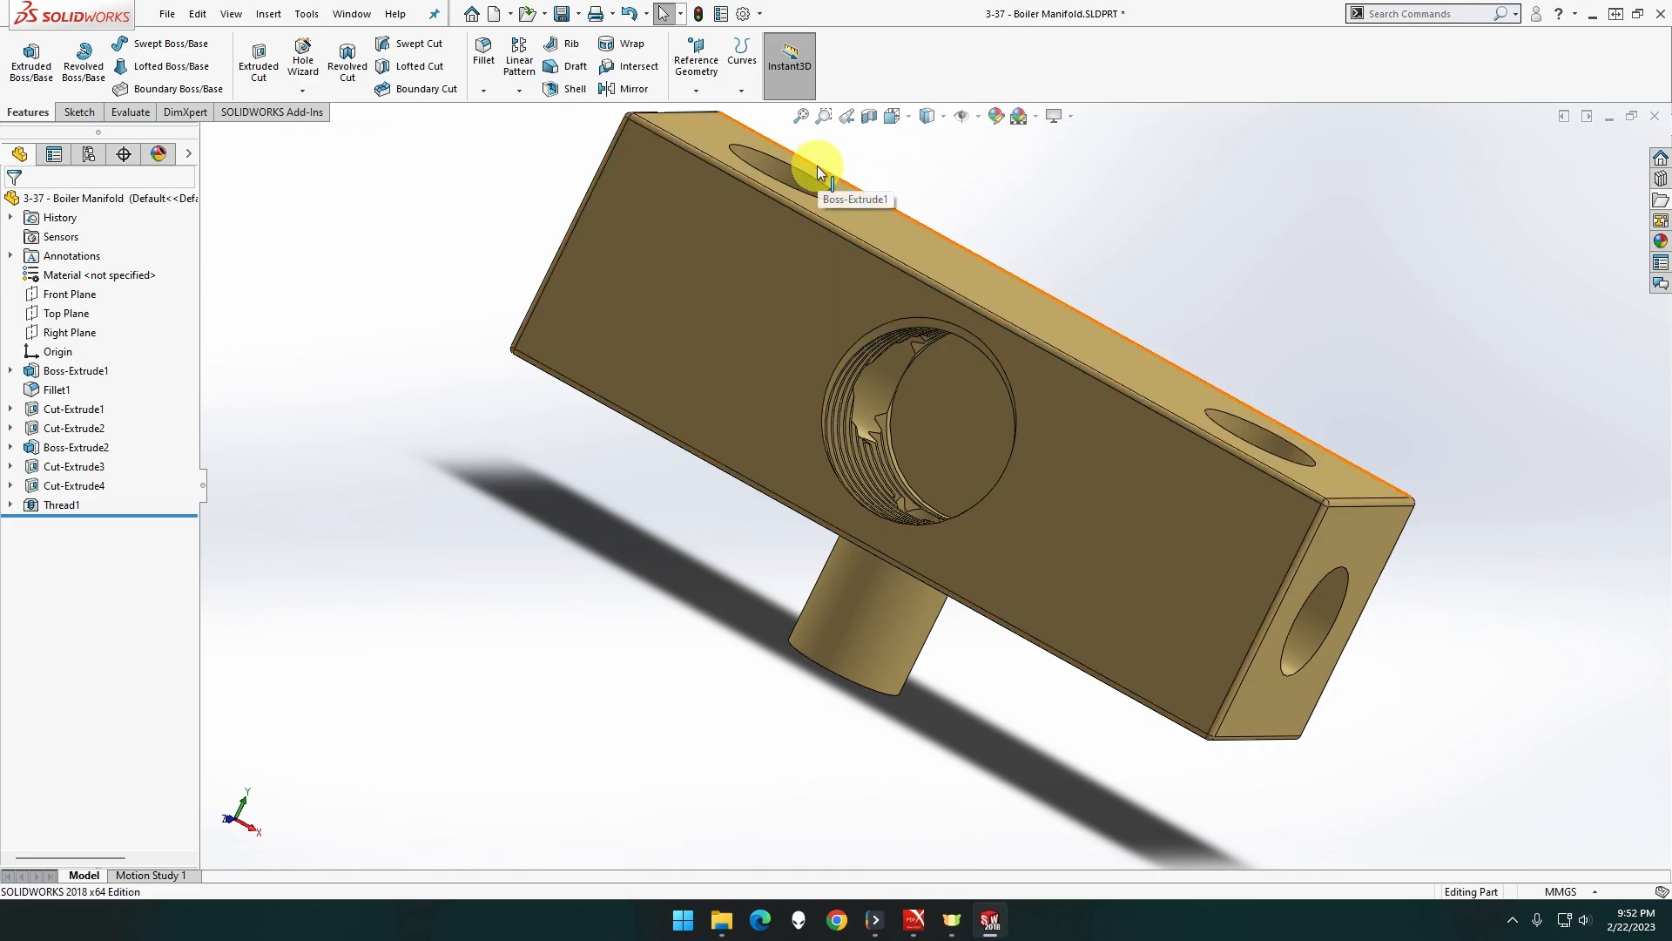
{"action": "mouse_move", "coordinate": [627, 607]}
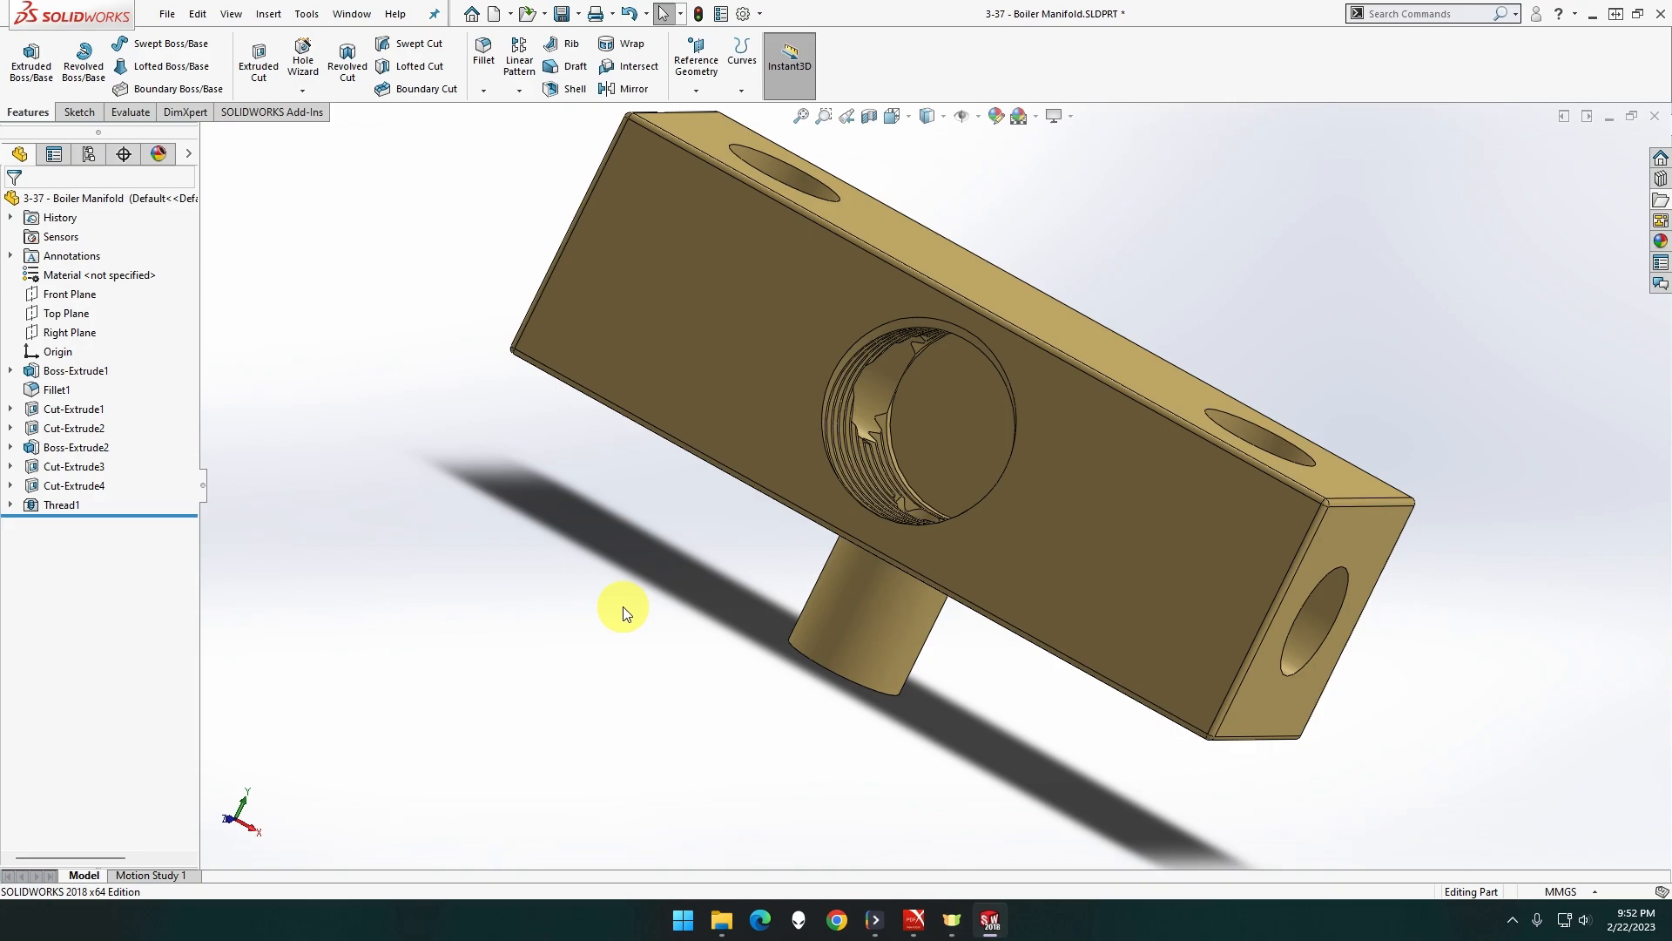
{"action": "mouse_move", "coordinate": [776, 669]}
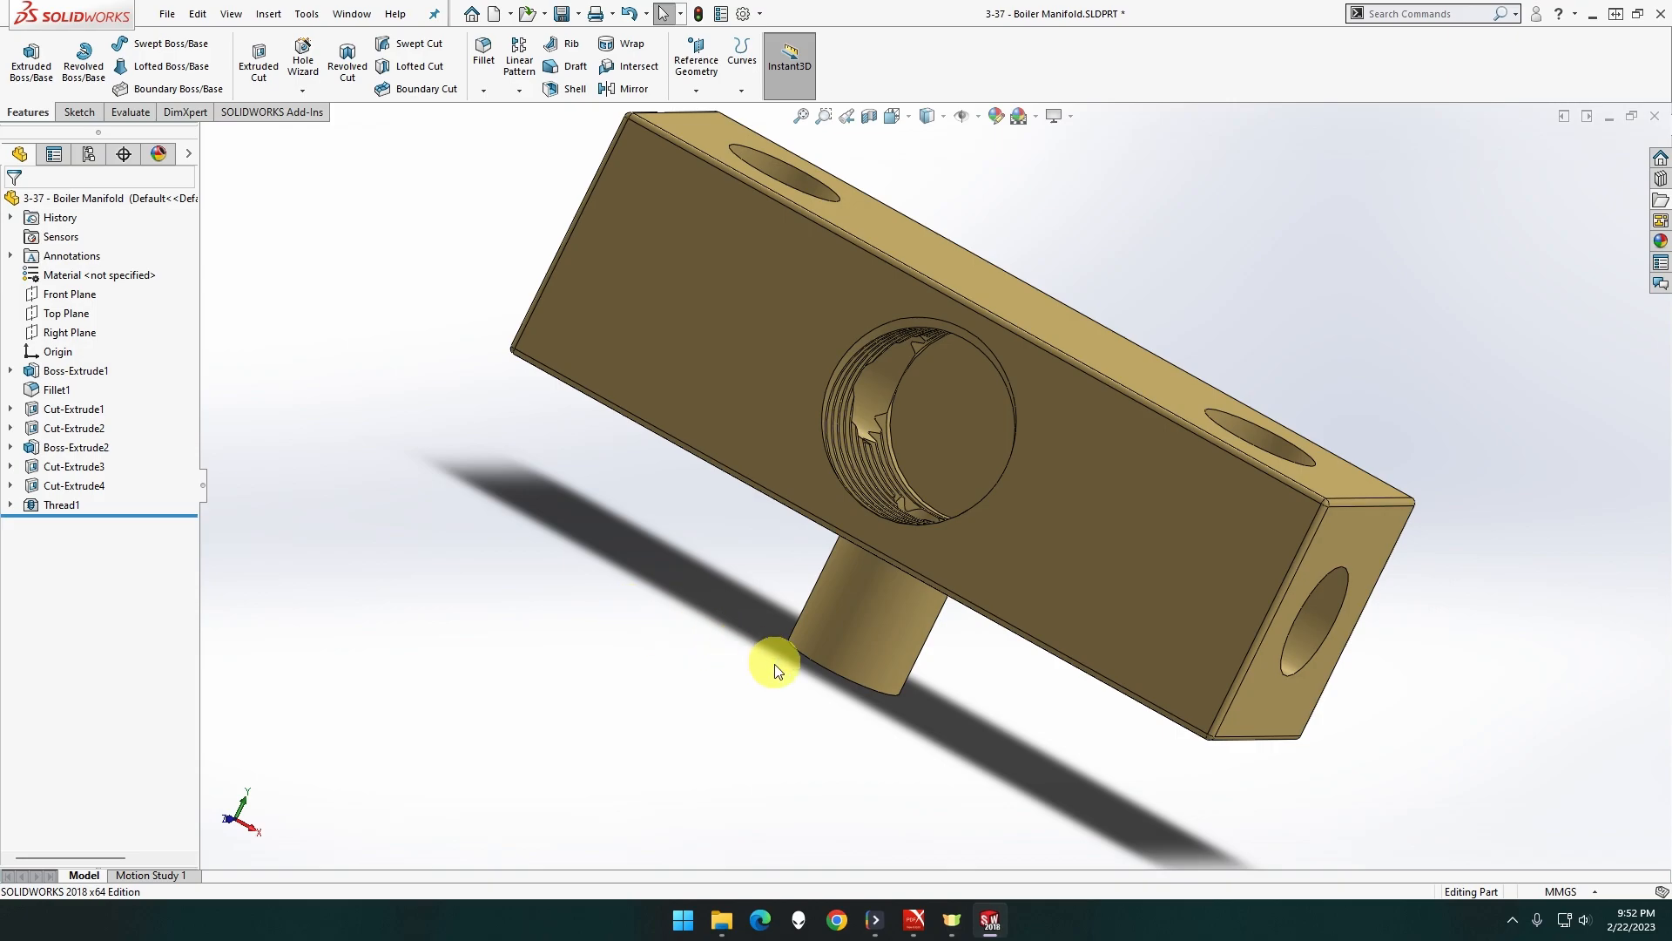
{"action": "left_click_drag", "start_coordinate": [777, 670], "coordinate": [912, 522]}
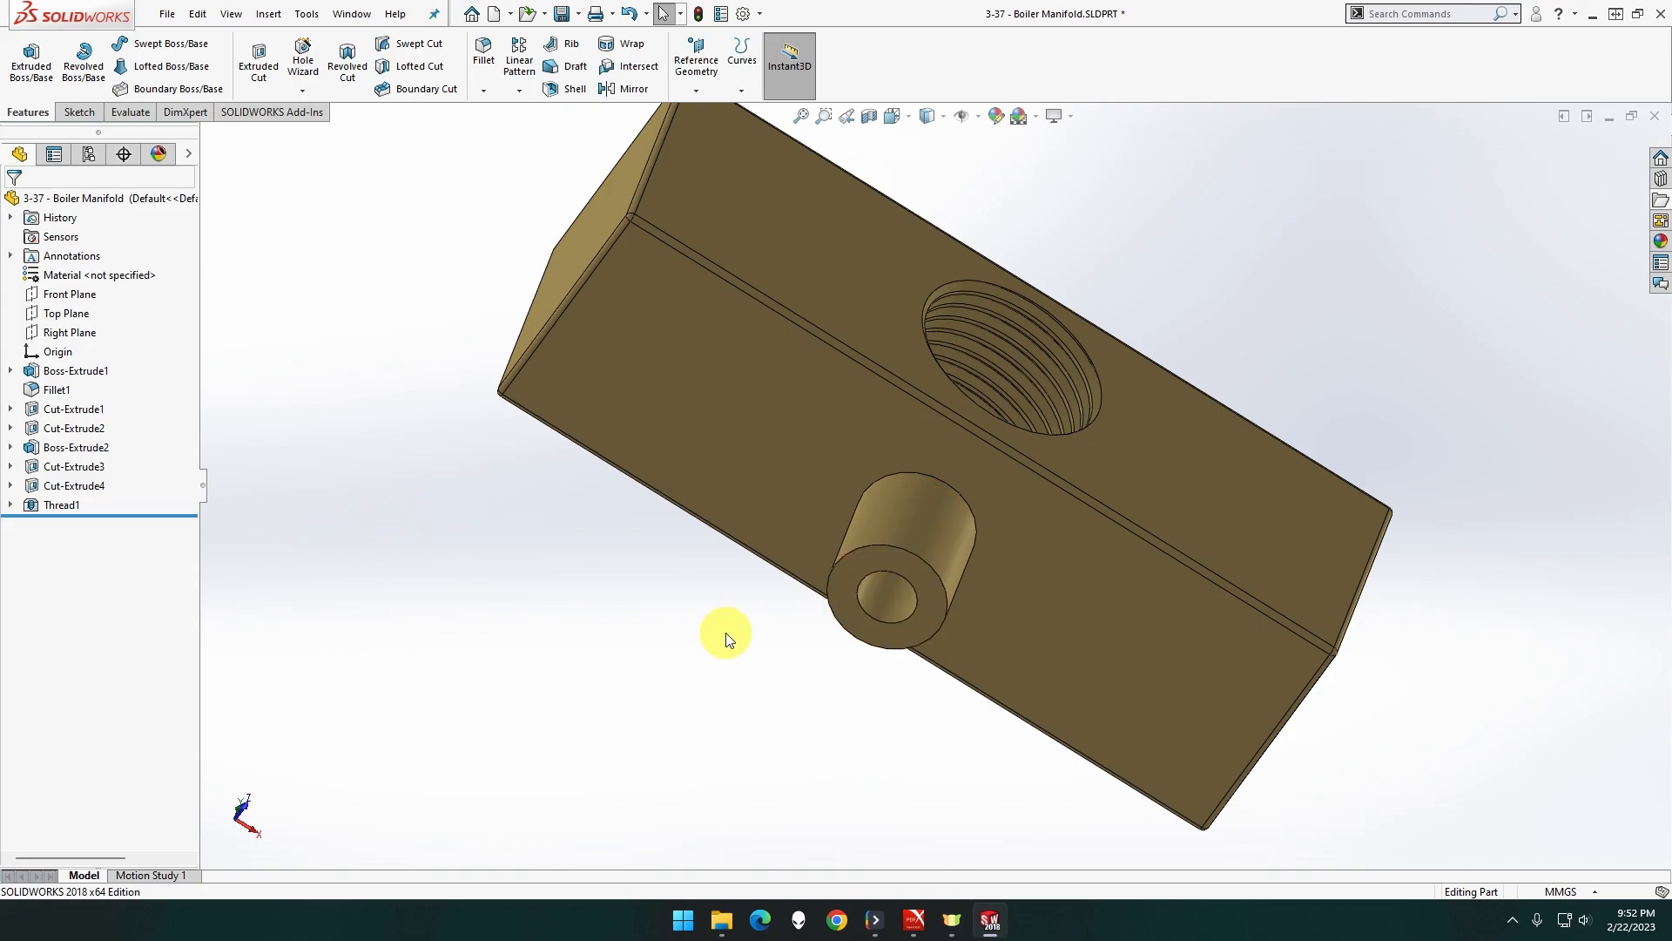
{"action": "left_click", "coordinate": [60, 504]}
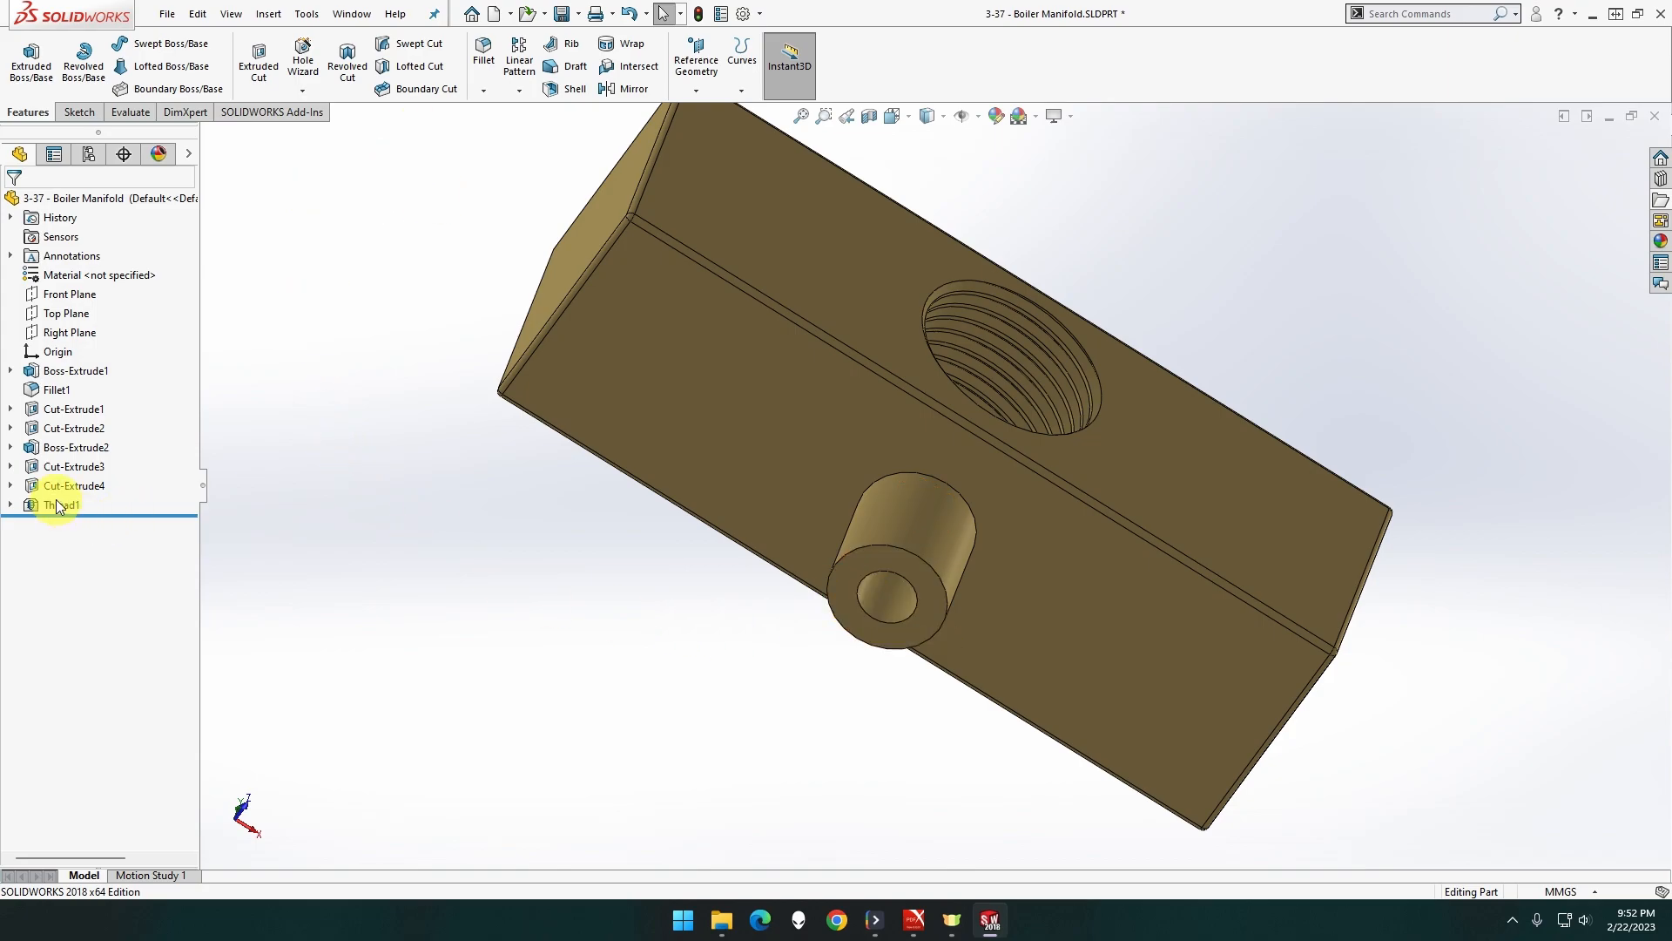
{"action": "left_click", "coordinate": [61, 505]}
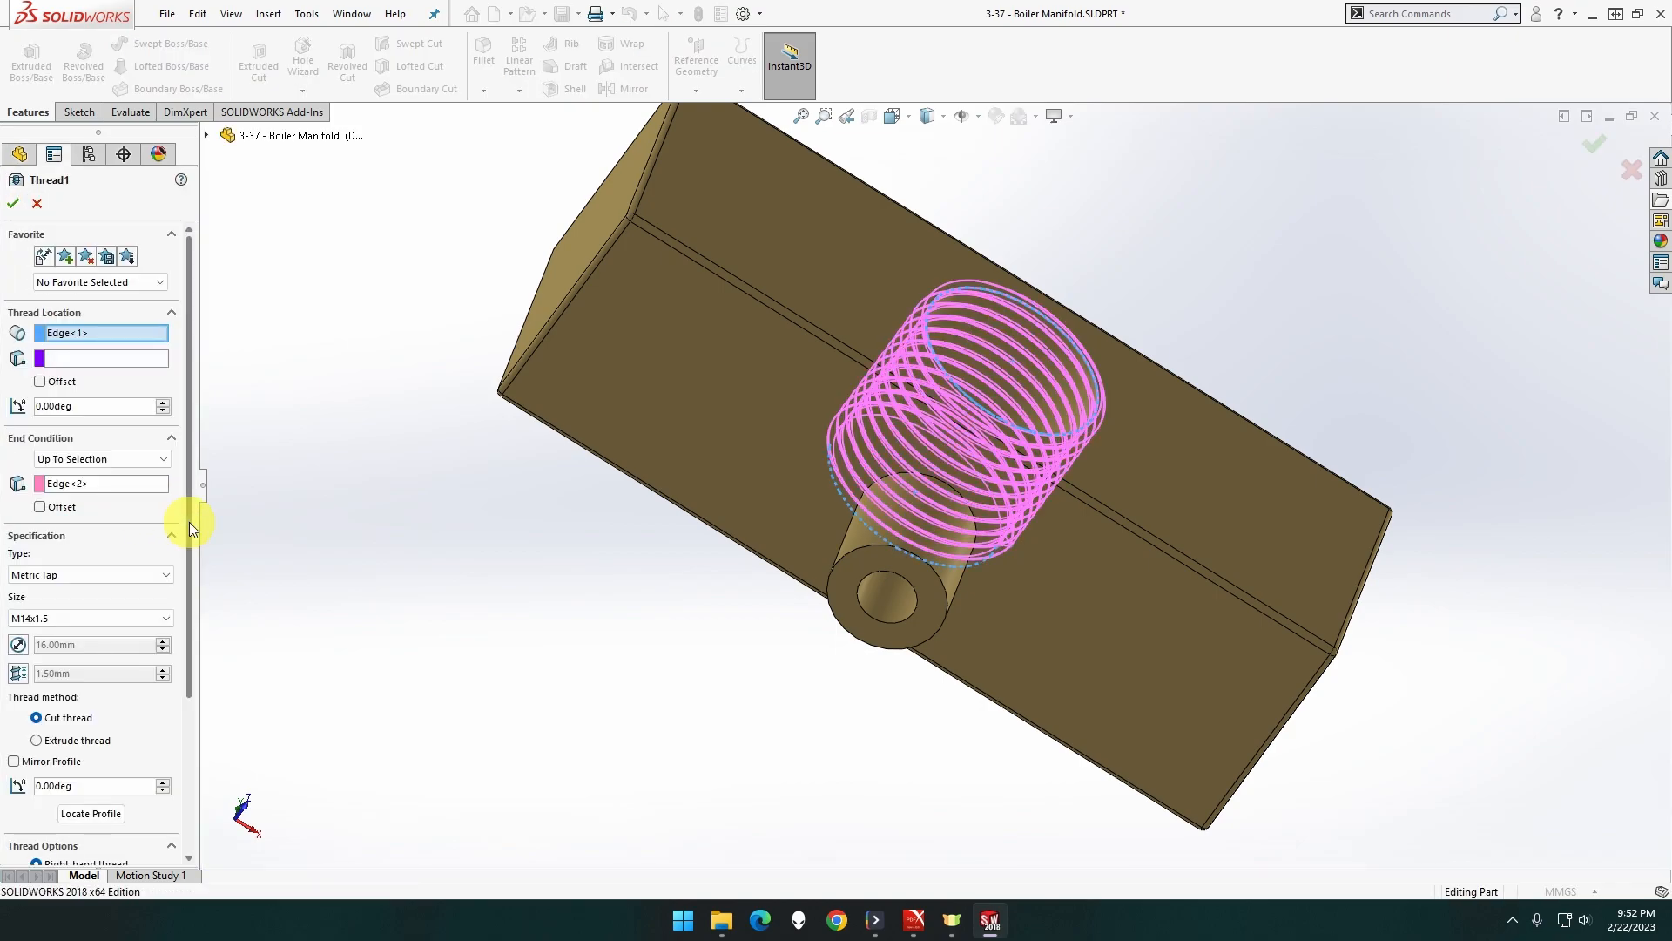
Change Thread1 to M16x1.5, then rebuild and save the part
{"action": "left_click", "coordinate": [91, 618]}
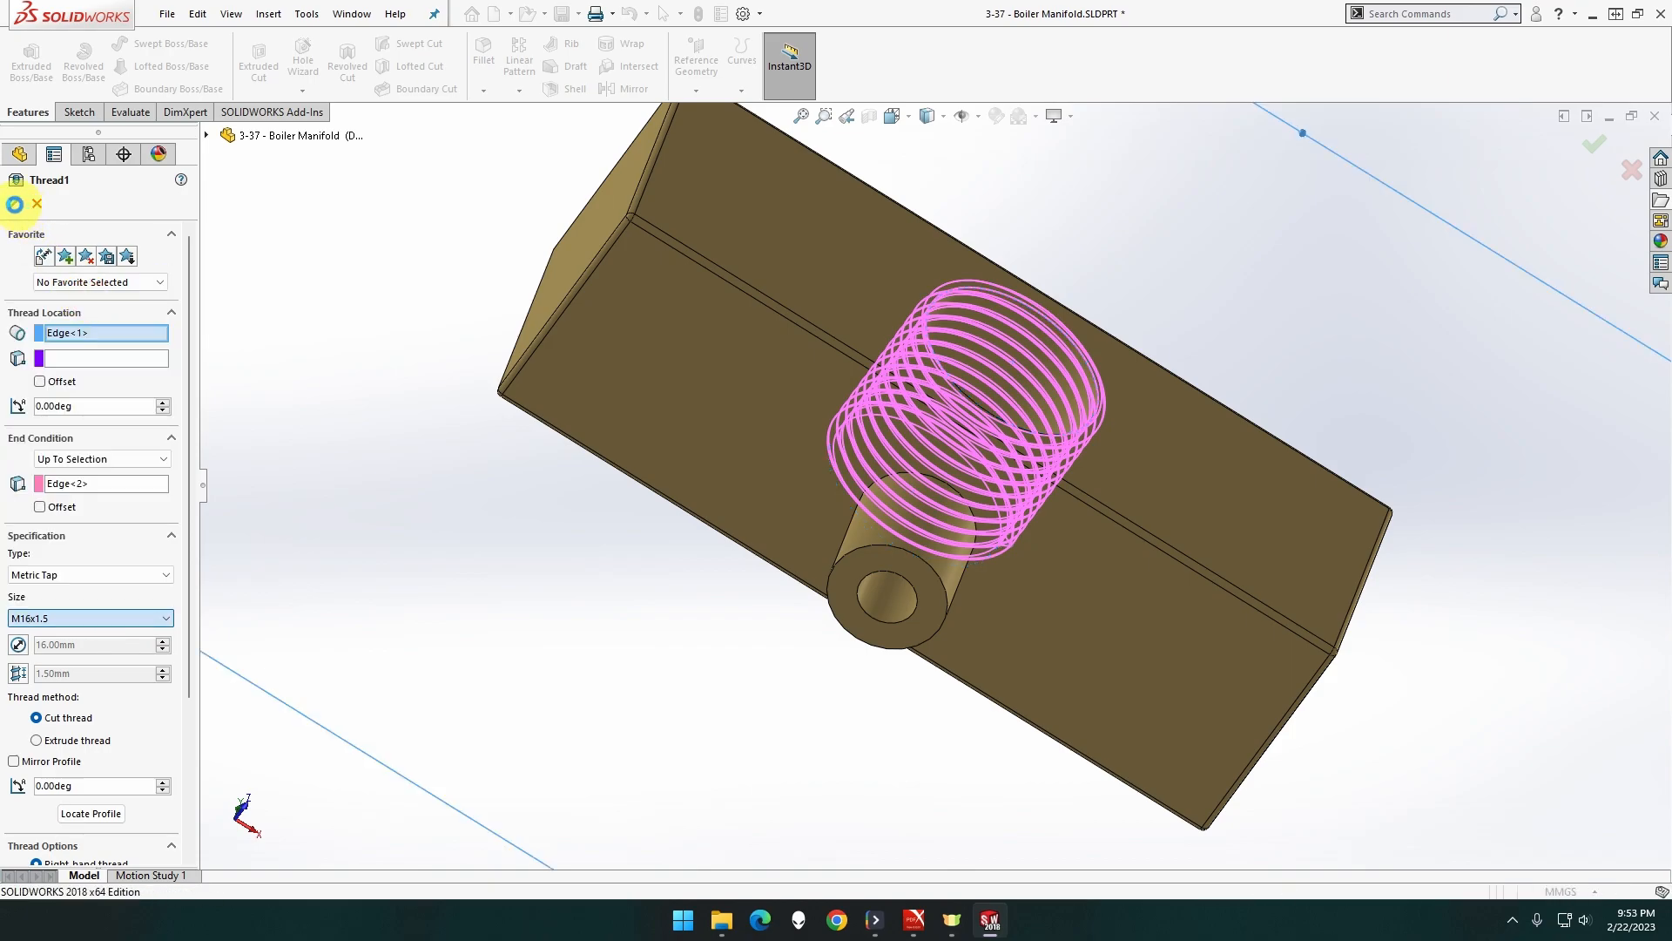
{"action": "left_click", "coordinate": [14, 204]}
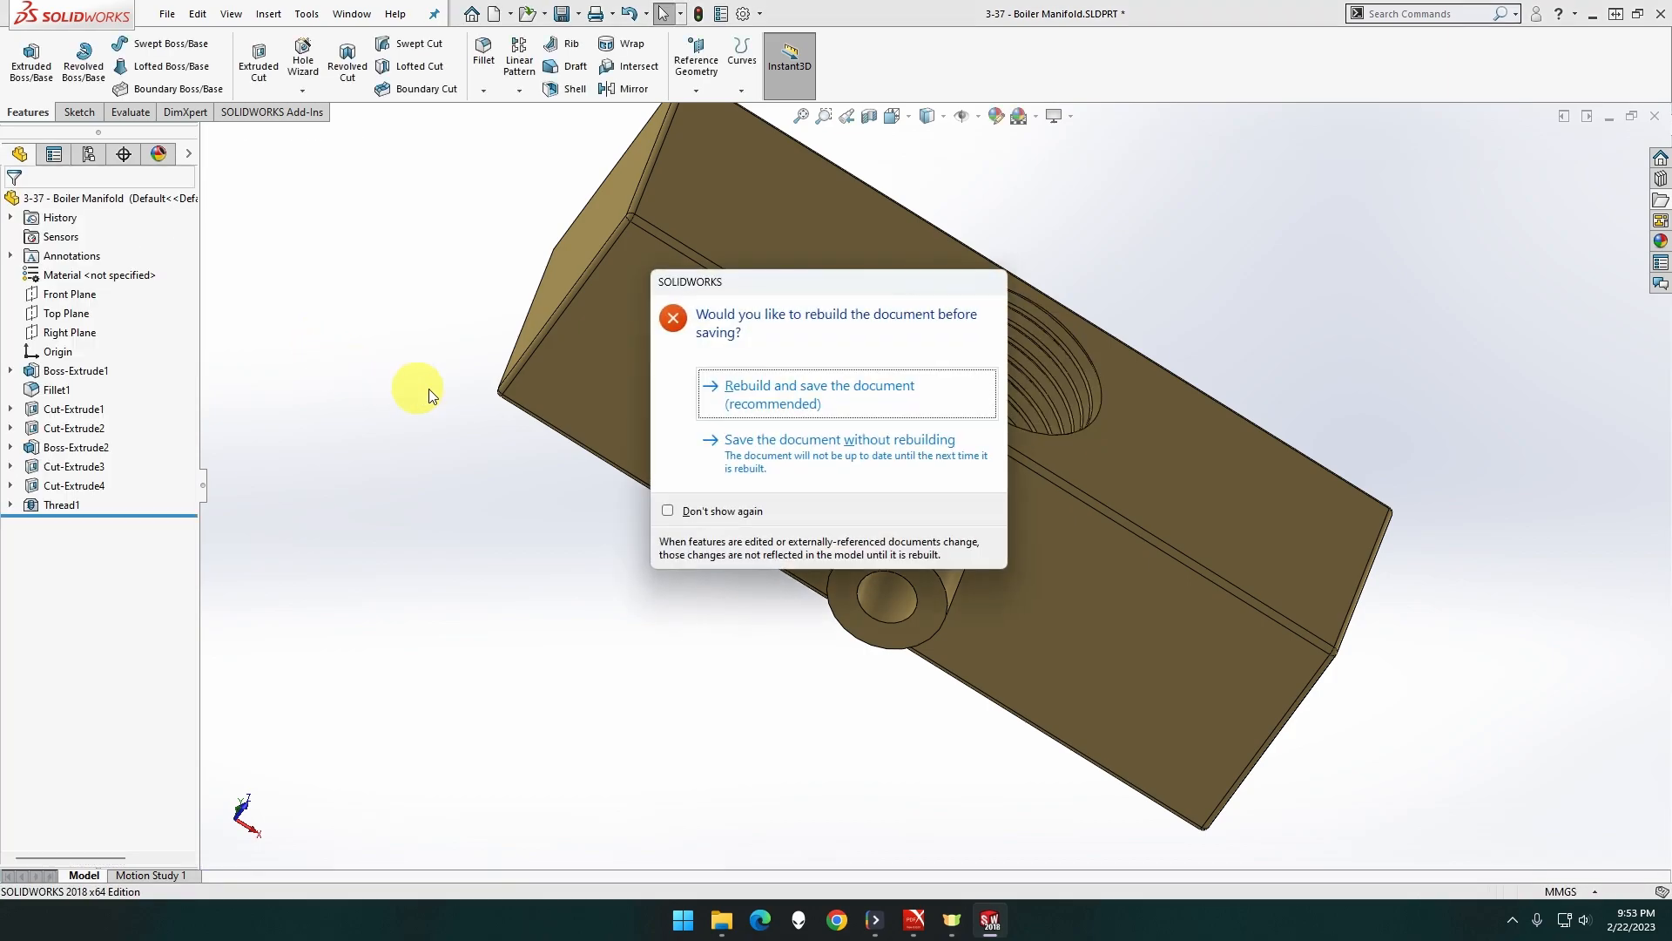
{"action": "left_click", "coordinate": [819, 393]}
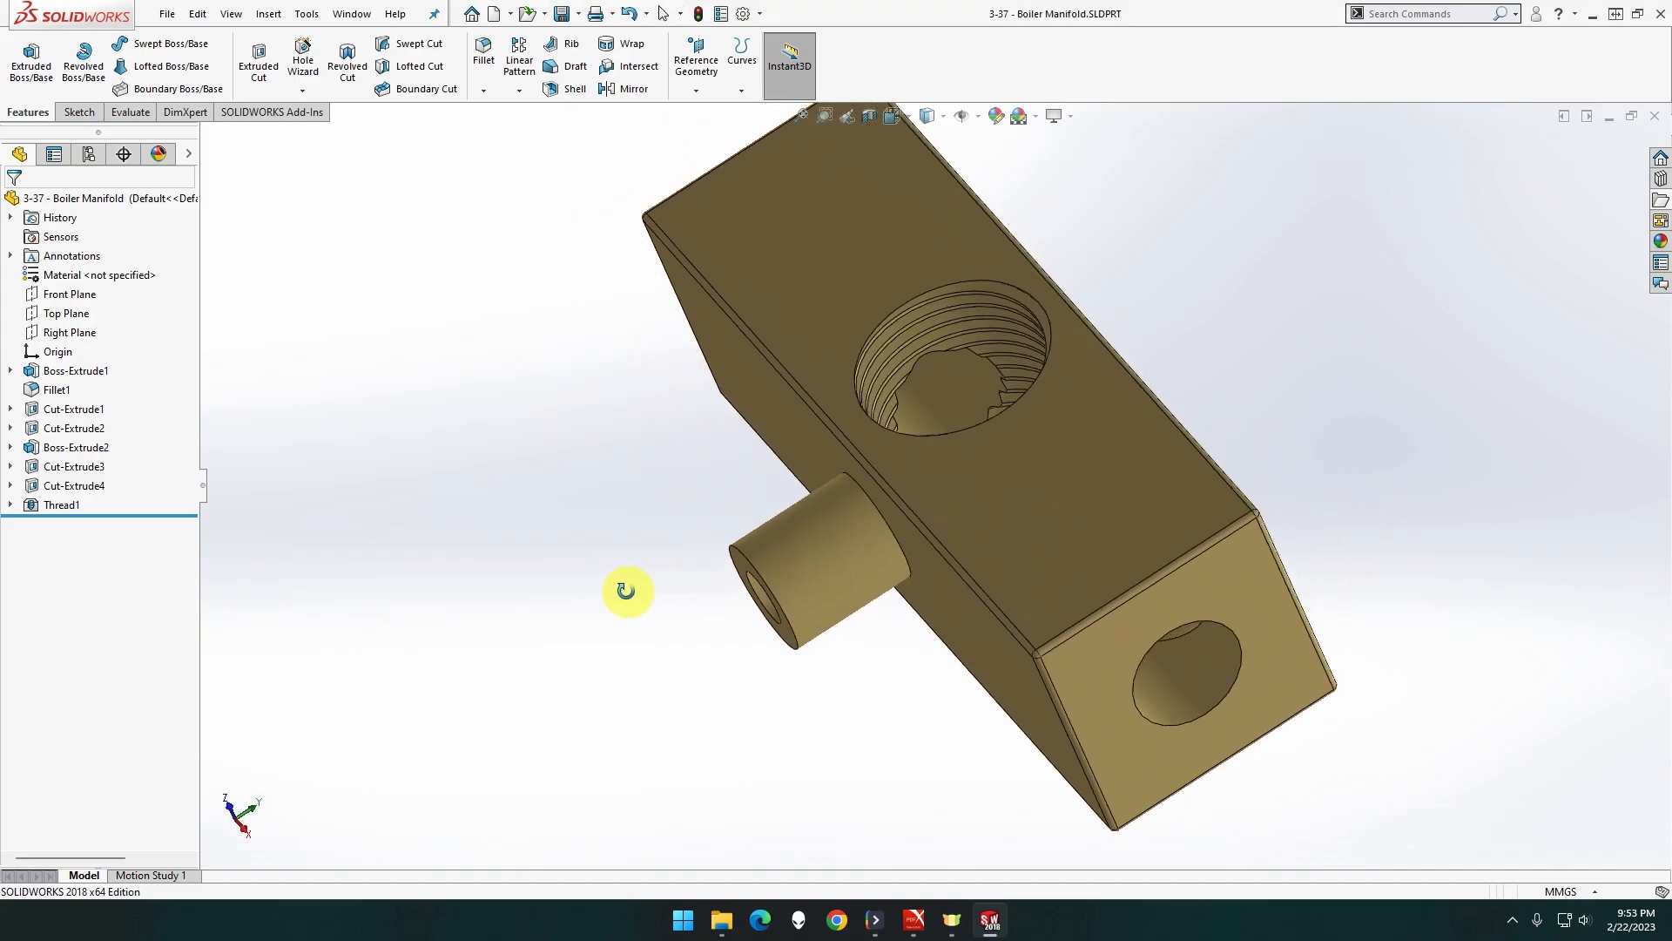
Add an extruded M10x1.5 external thread along the side tube, trimmed at both faces, as Thread2
{"action": "left_click_drag", "start_coordinate": [627, 591], "coordinate": [323, 142]}
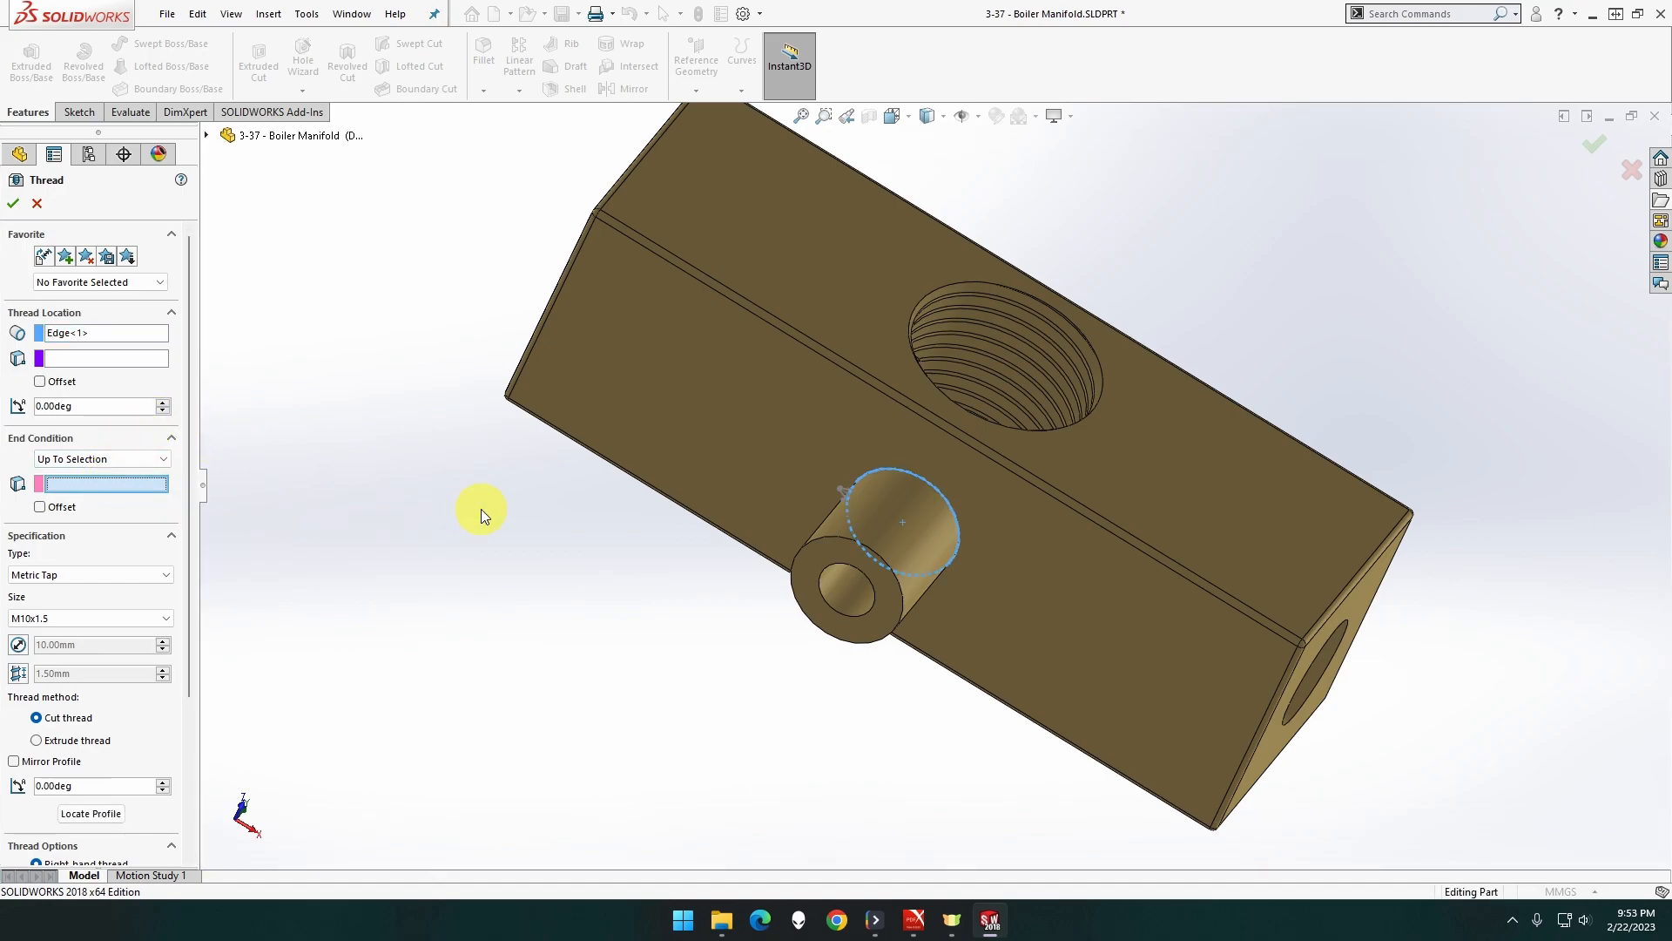
{"action": "left_click", "coordinate": [901, 523]}
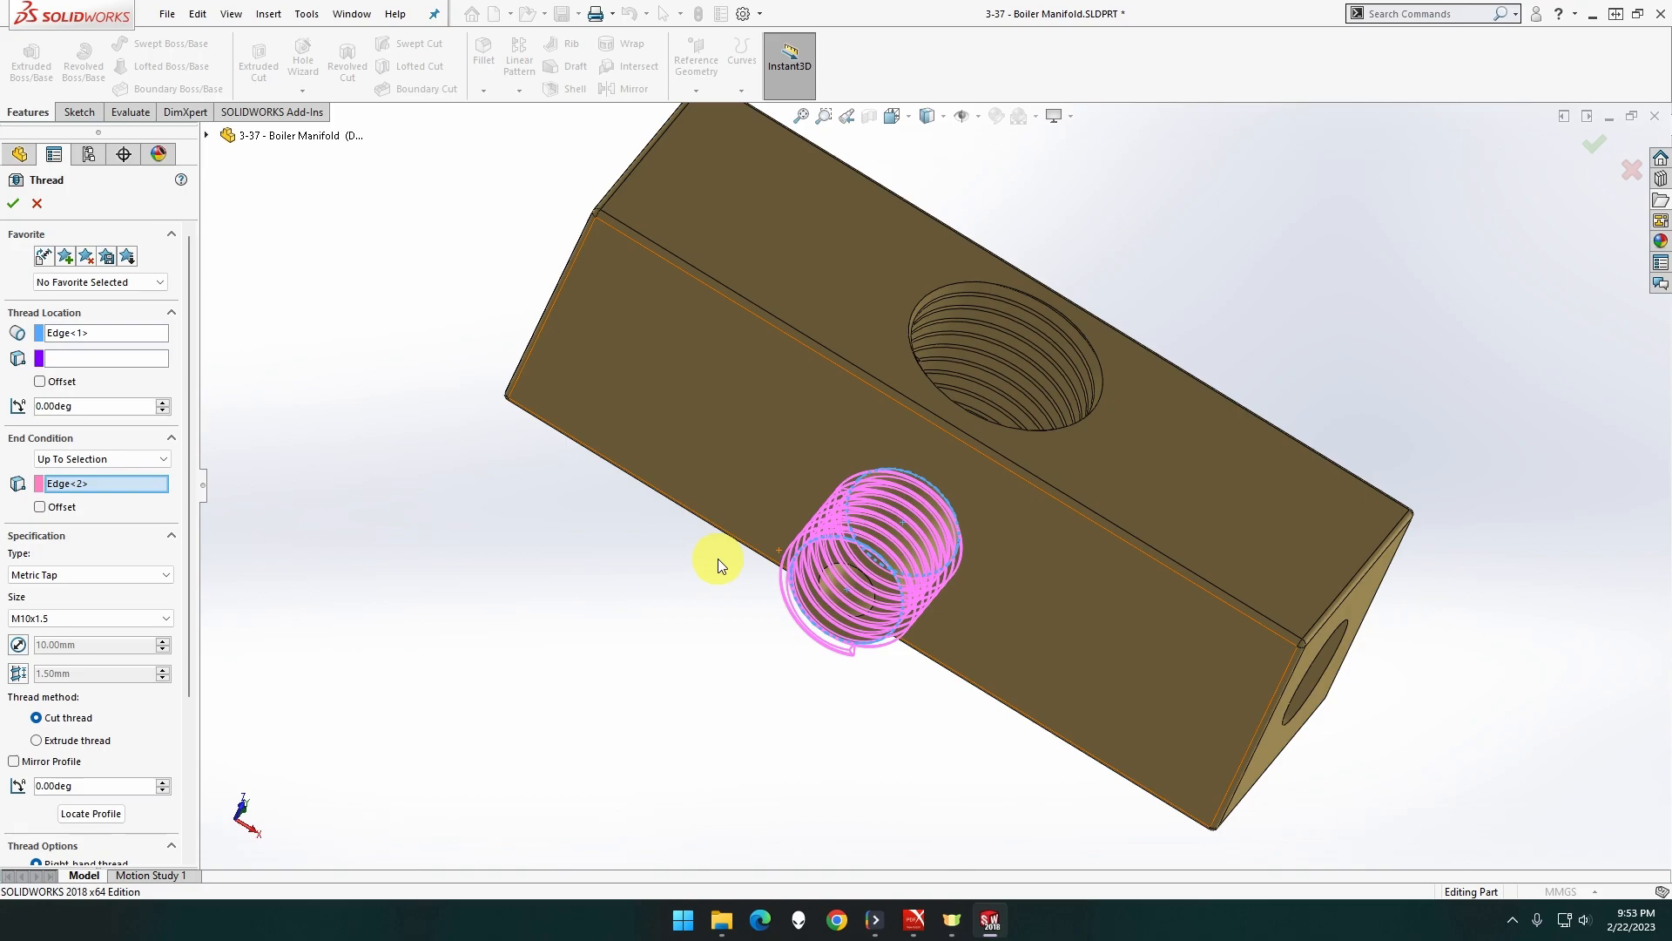
{"action": "mouse_move", "coordinate": [533, 585]}
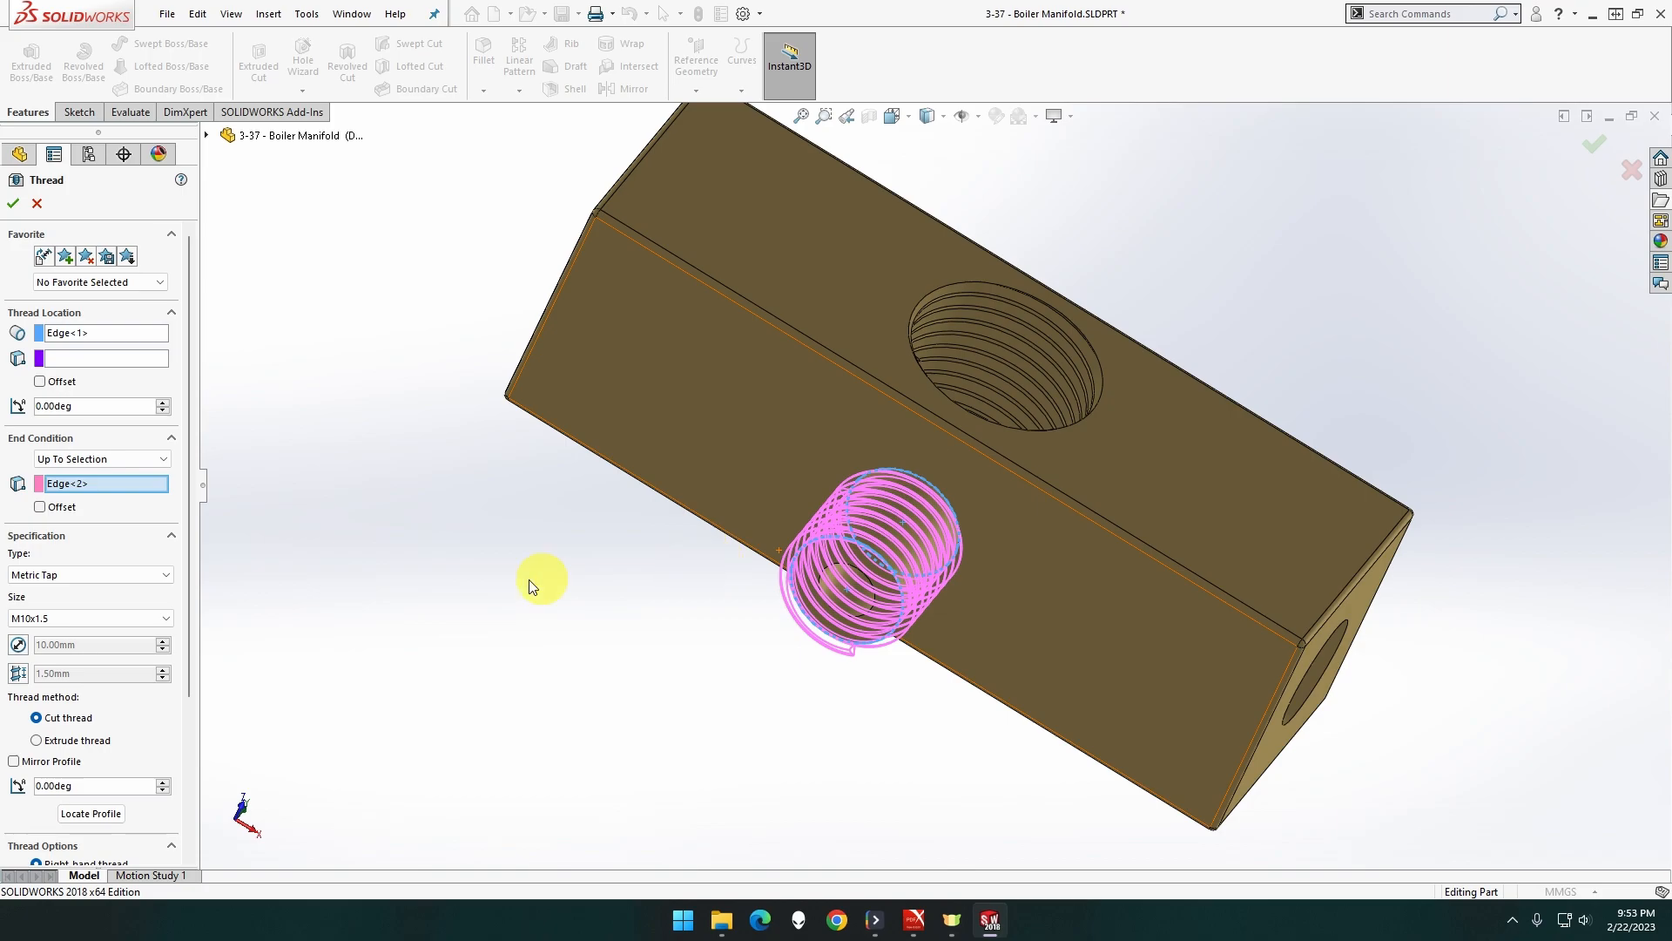
{"action": "mouse_move", "coordinate": [120, 713]}
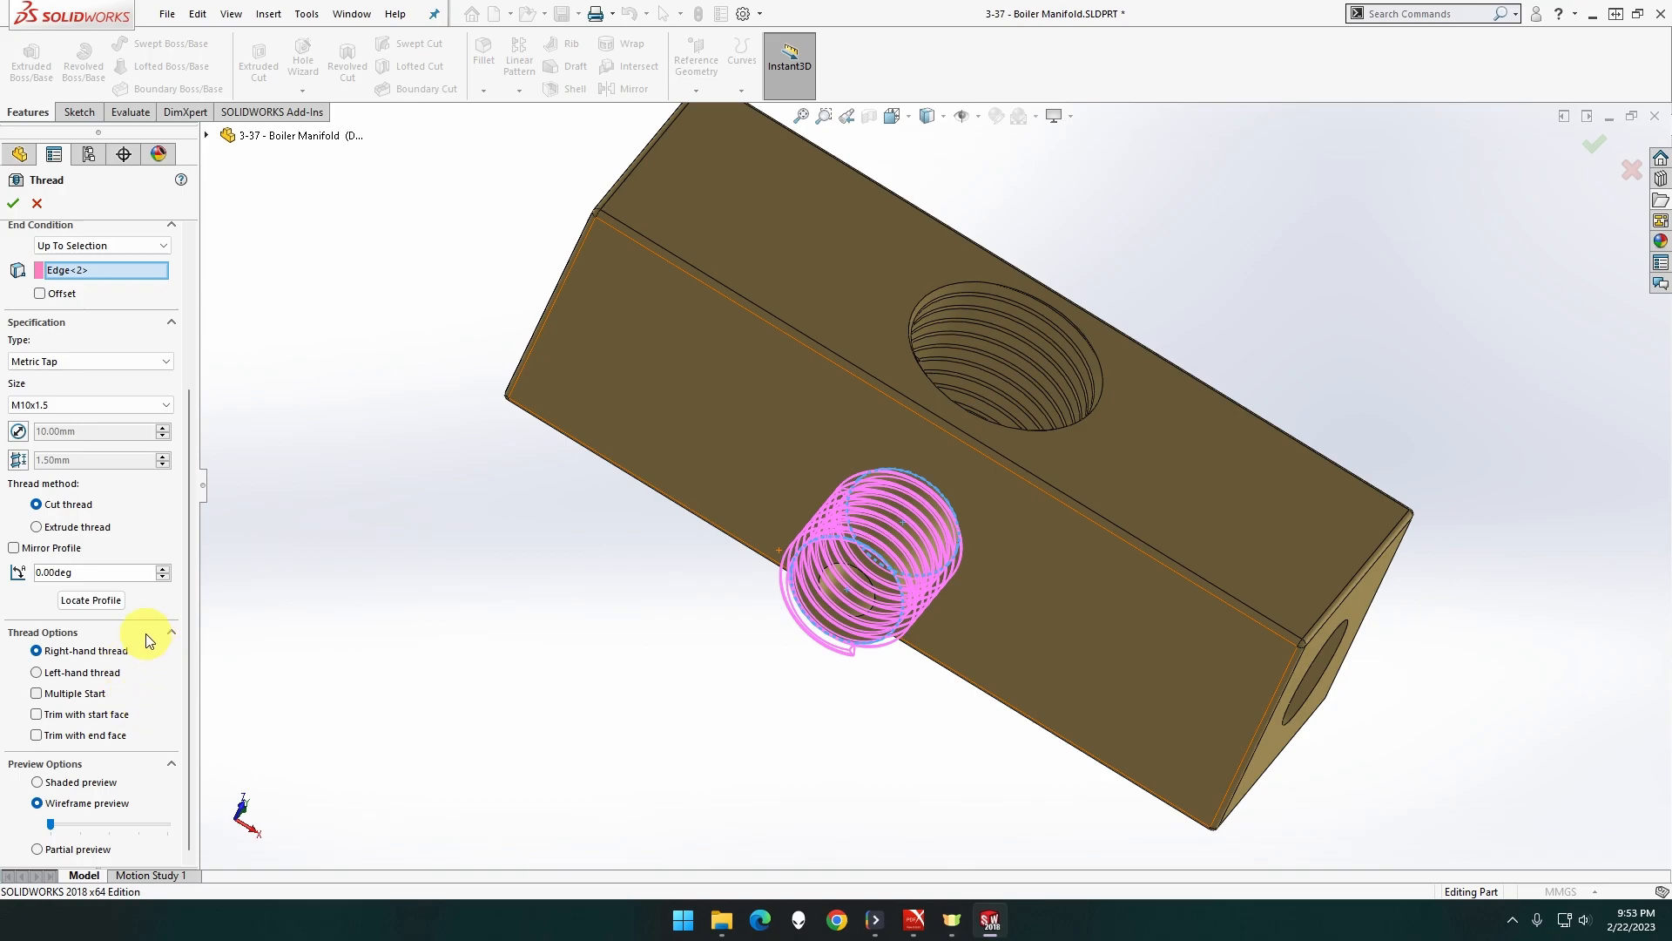
{"action": "left_click", "coordinate": [37, 527]}
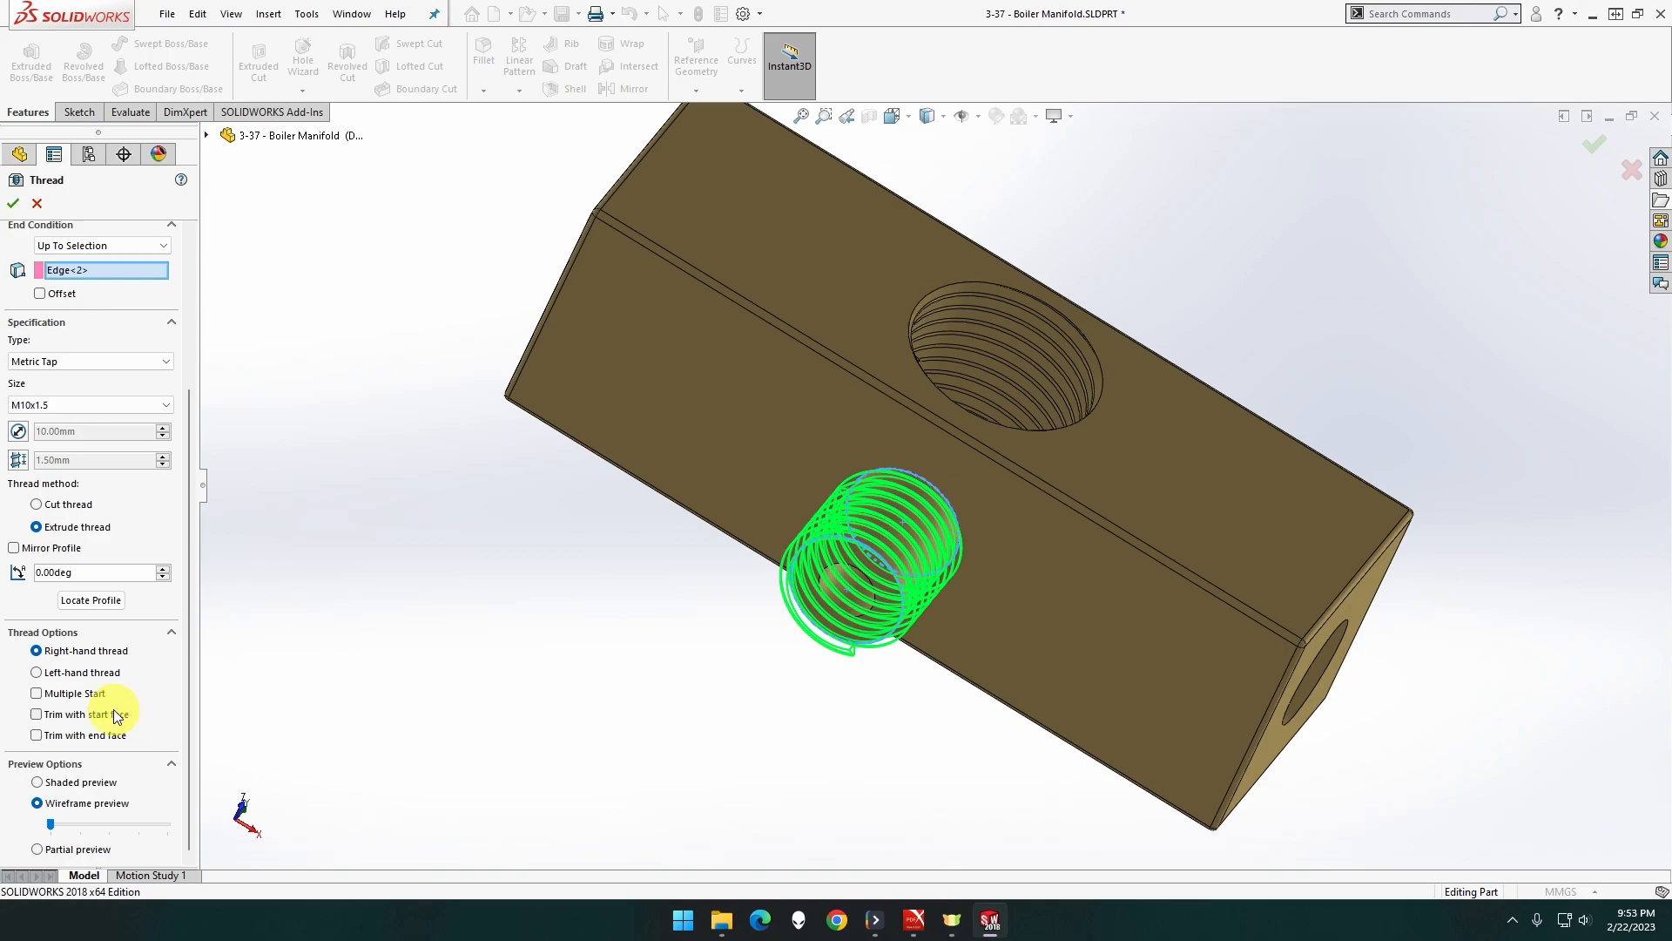
{"action": "left_click", "coordinate": [37, 713]}
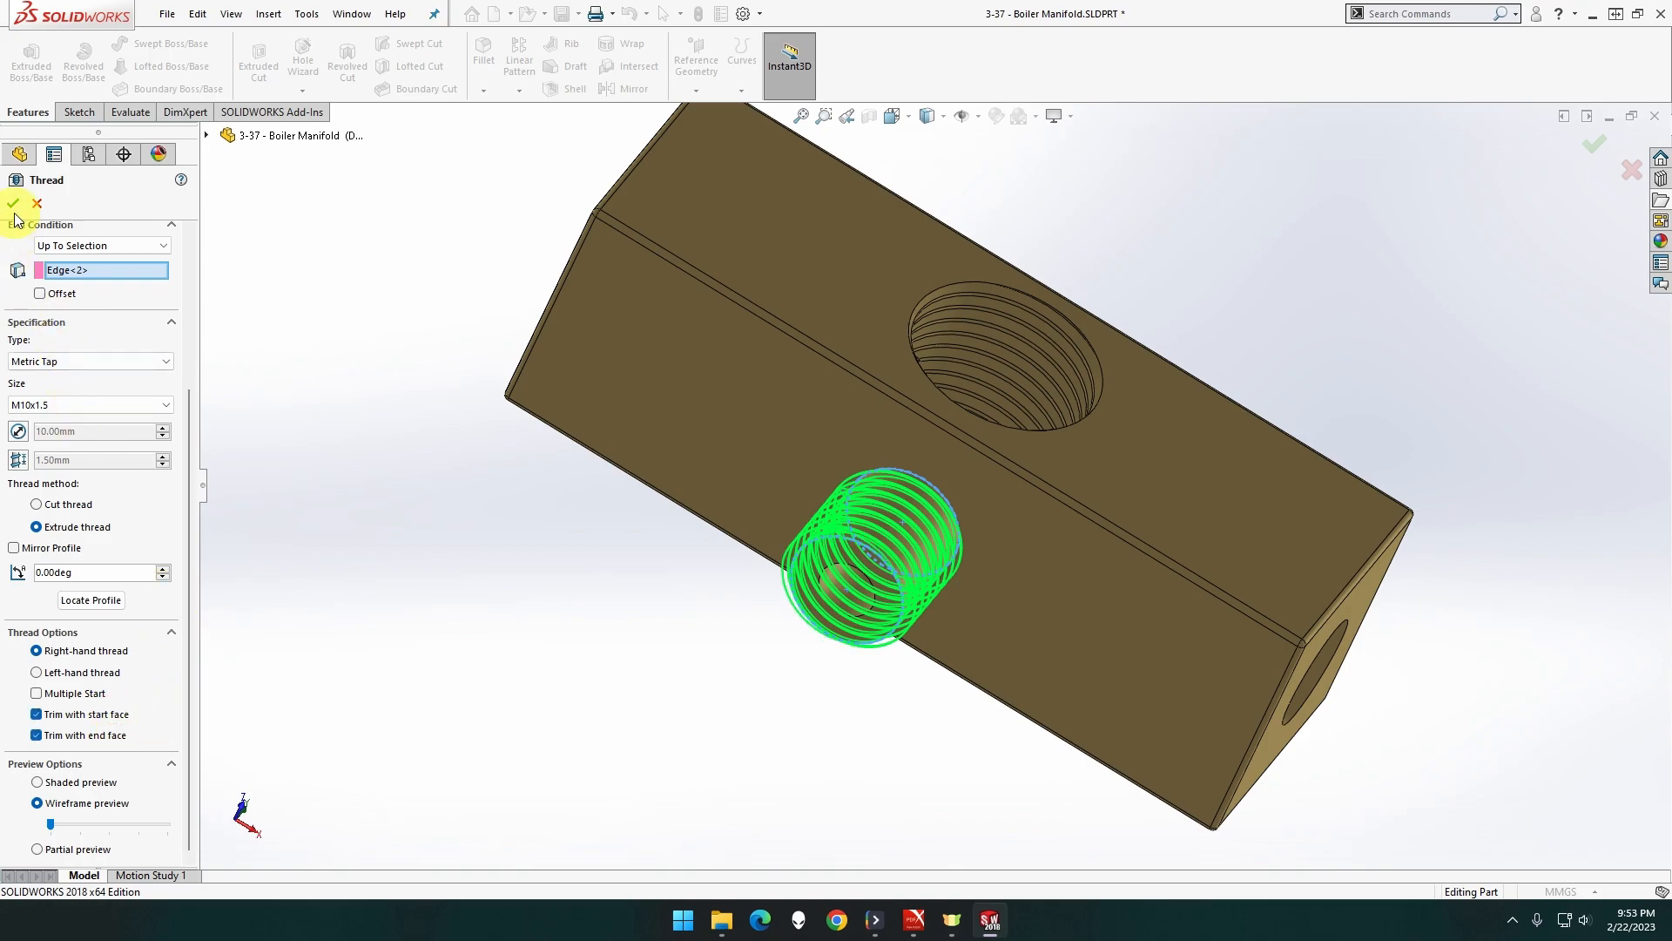
{"action": "left_click", "coordinate": [11, 204]}
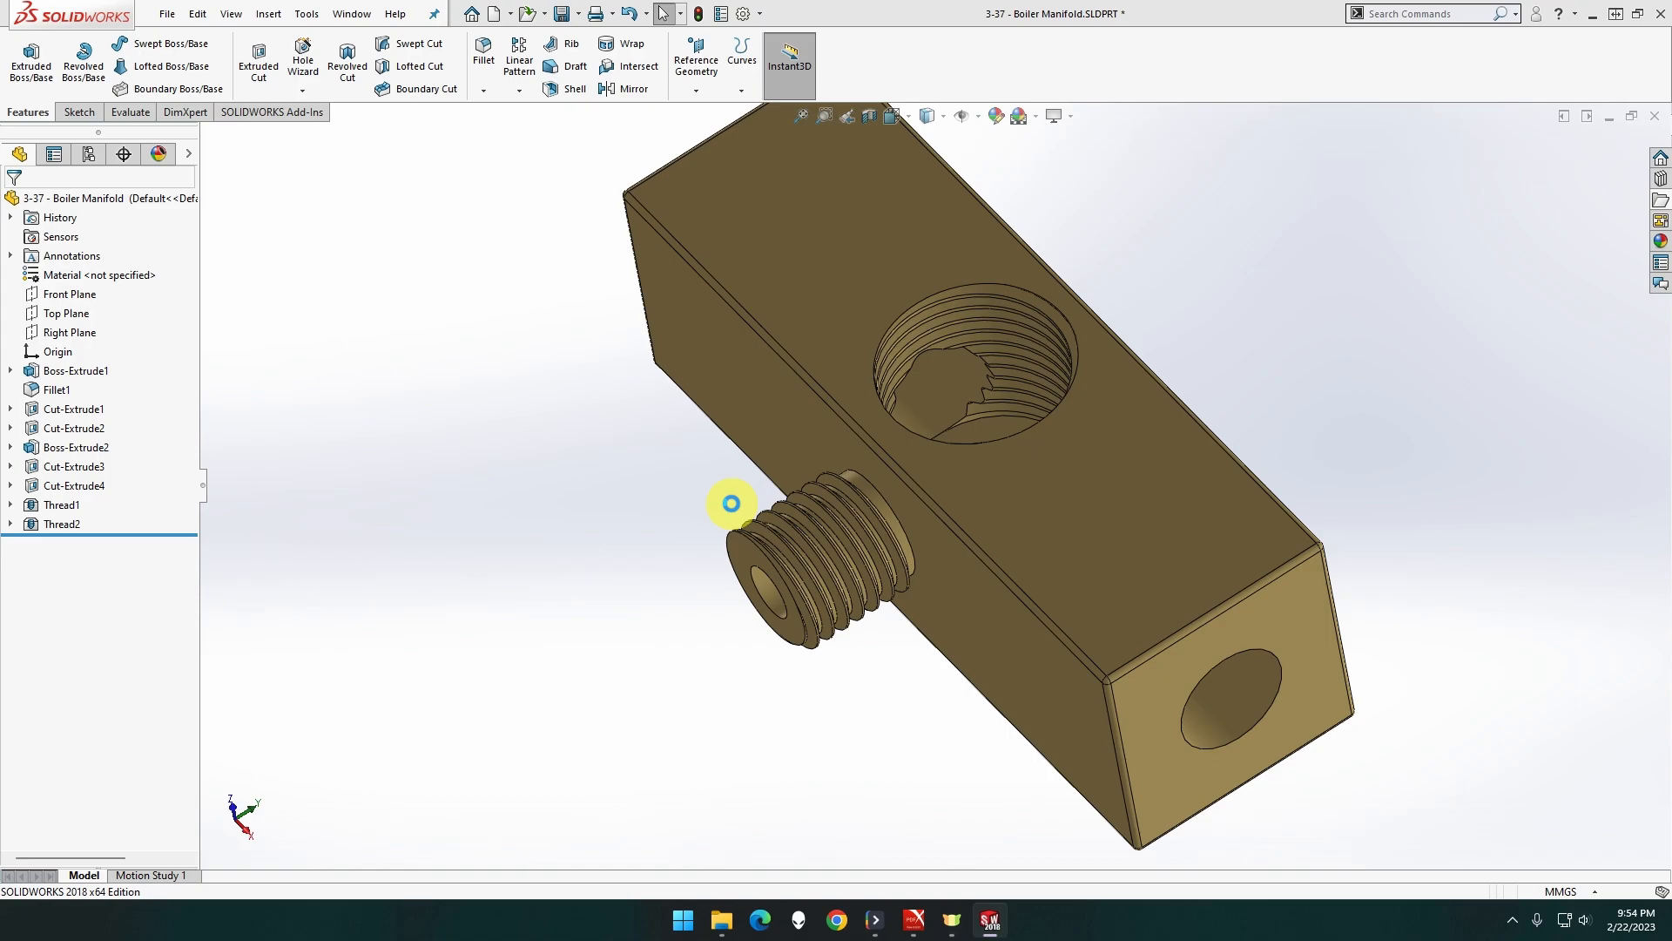
Face the tube's end and start a Chamfer feature from the Fillet dropdown
{"action": "left_click_drag", "start_coordinate": [731, 502], "coordinate": [826, 456]}
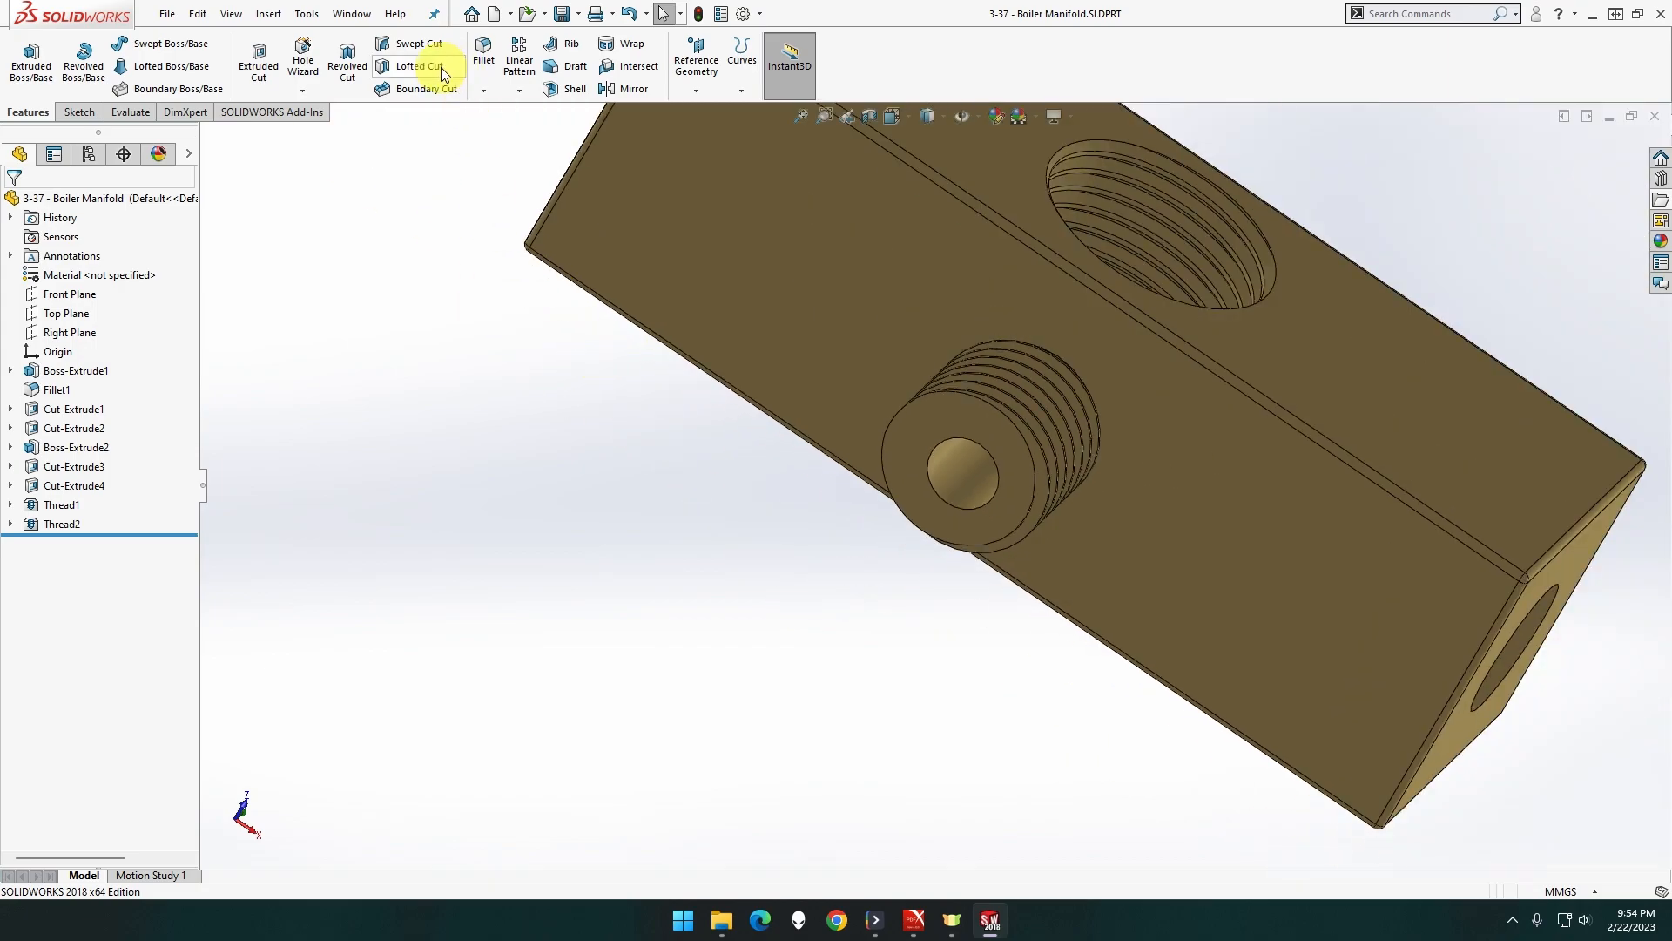
{"action": "left_click", "coordinate": [496, 89]}
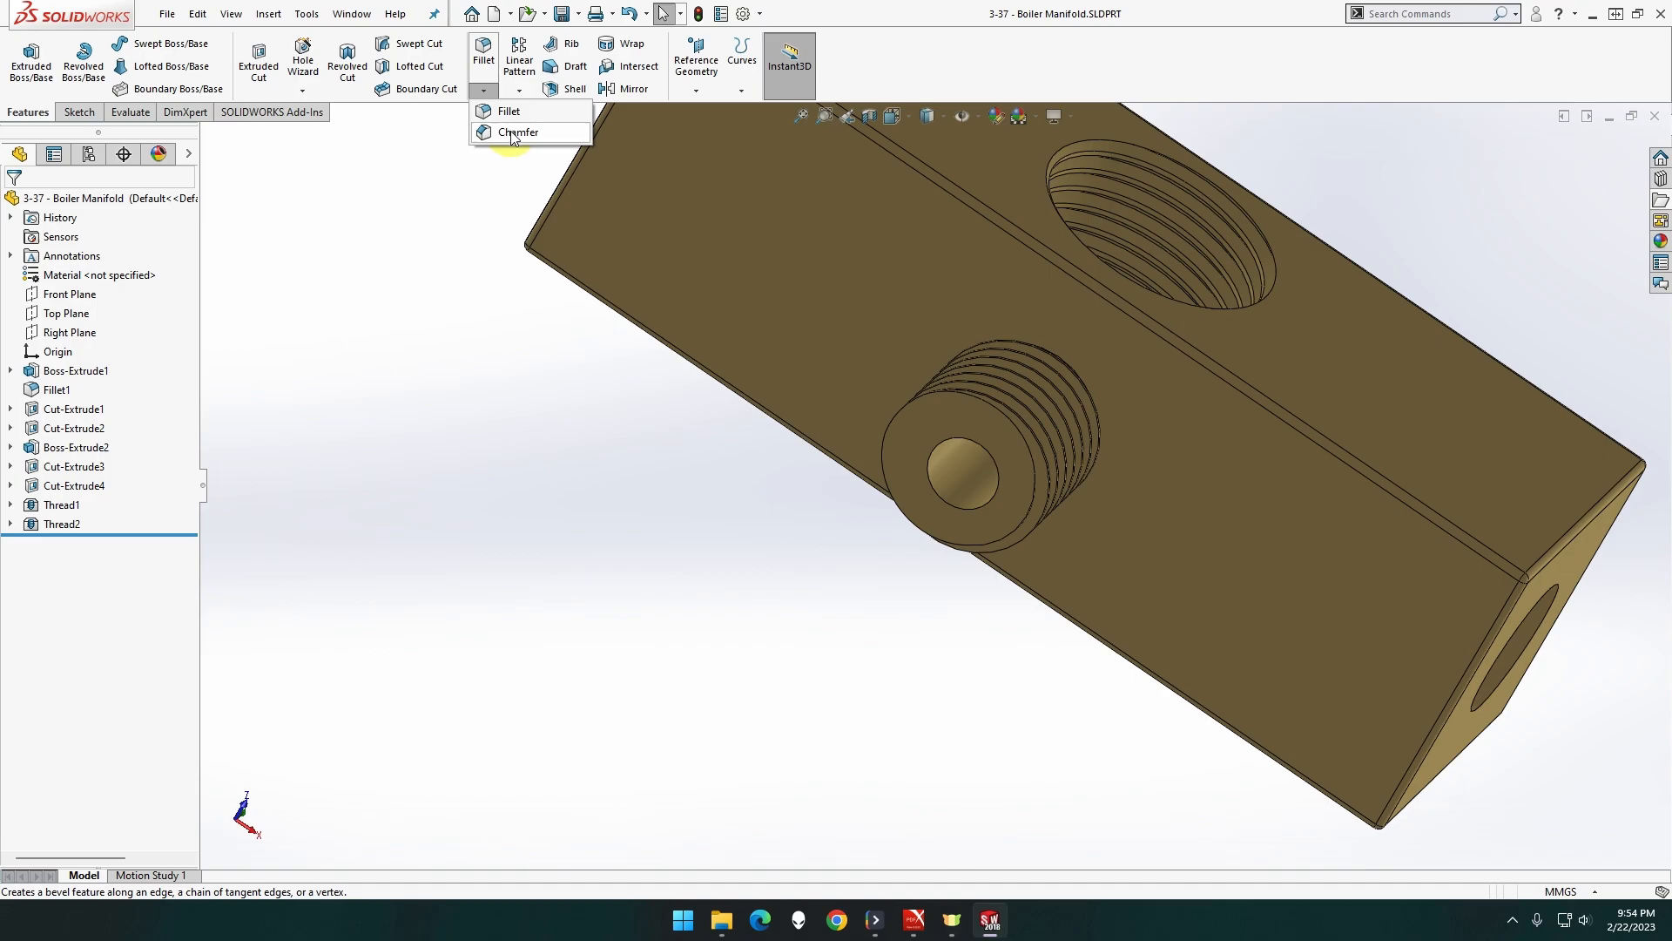
{"action": "left_click", "coordinate": [518, 133]}
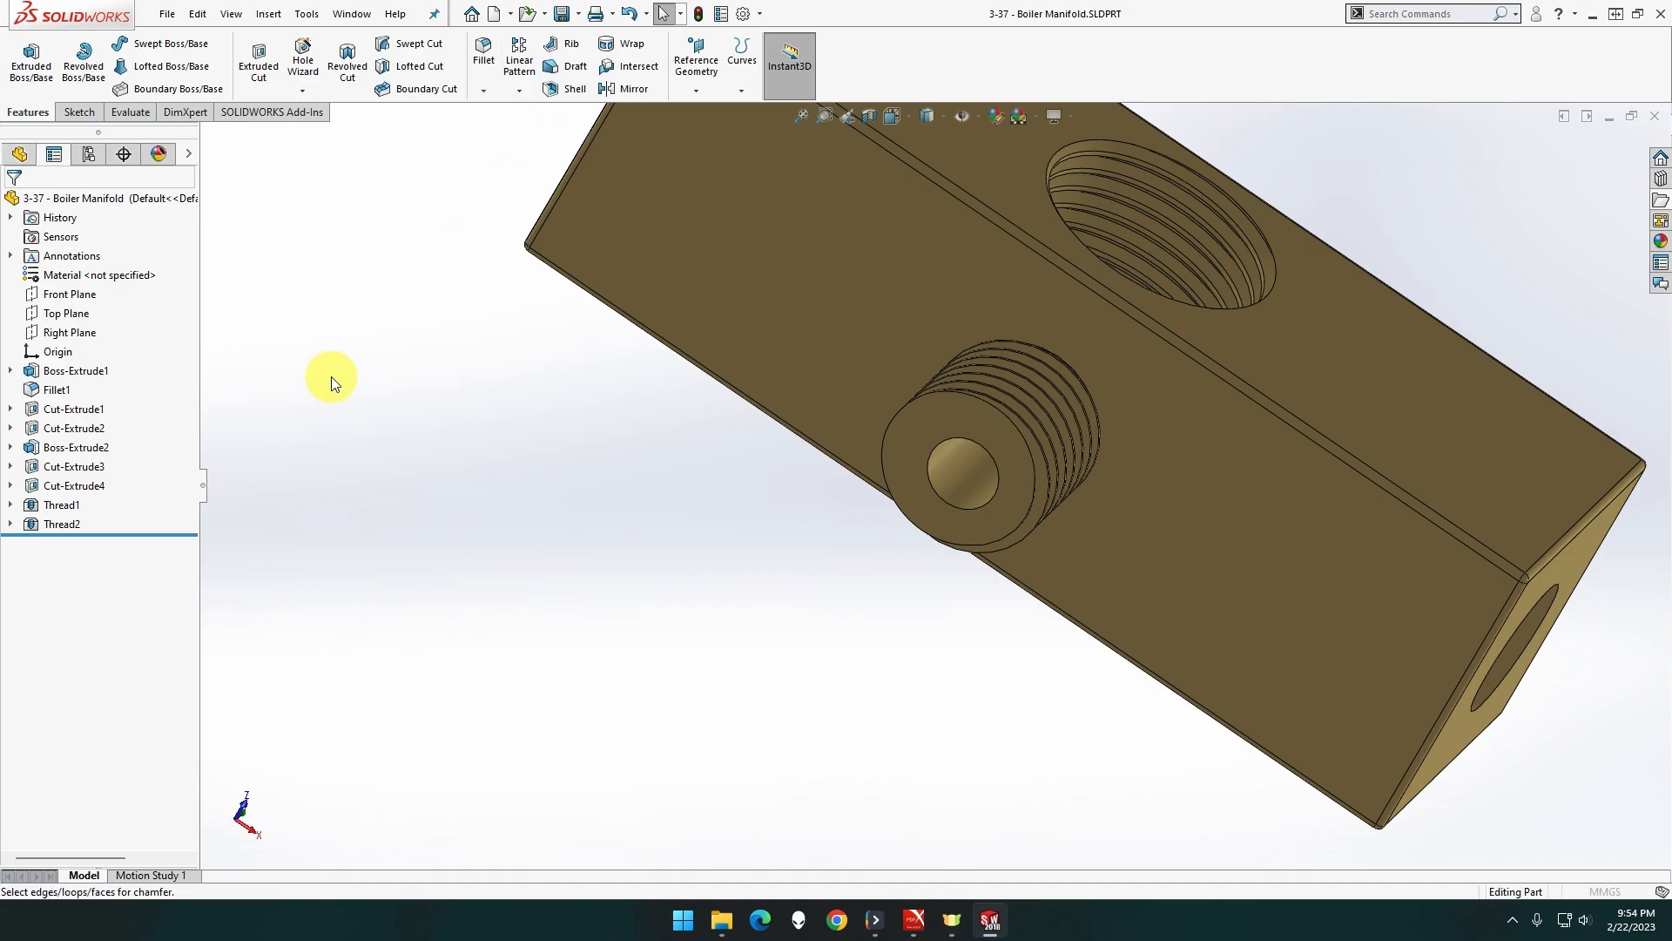
Chamfer the threaded tube's end edge at 2 mm × 45° as Chamfer1
{"action": "left_click", "coordinate": [494, 82]}
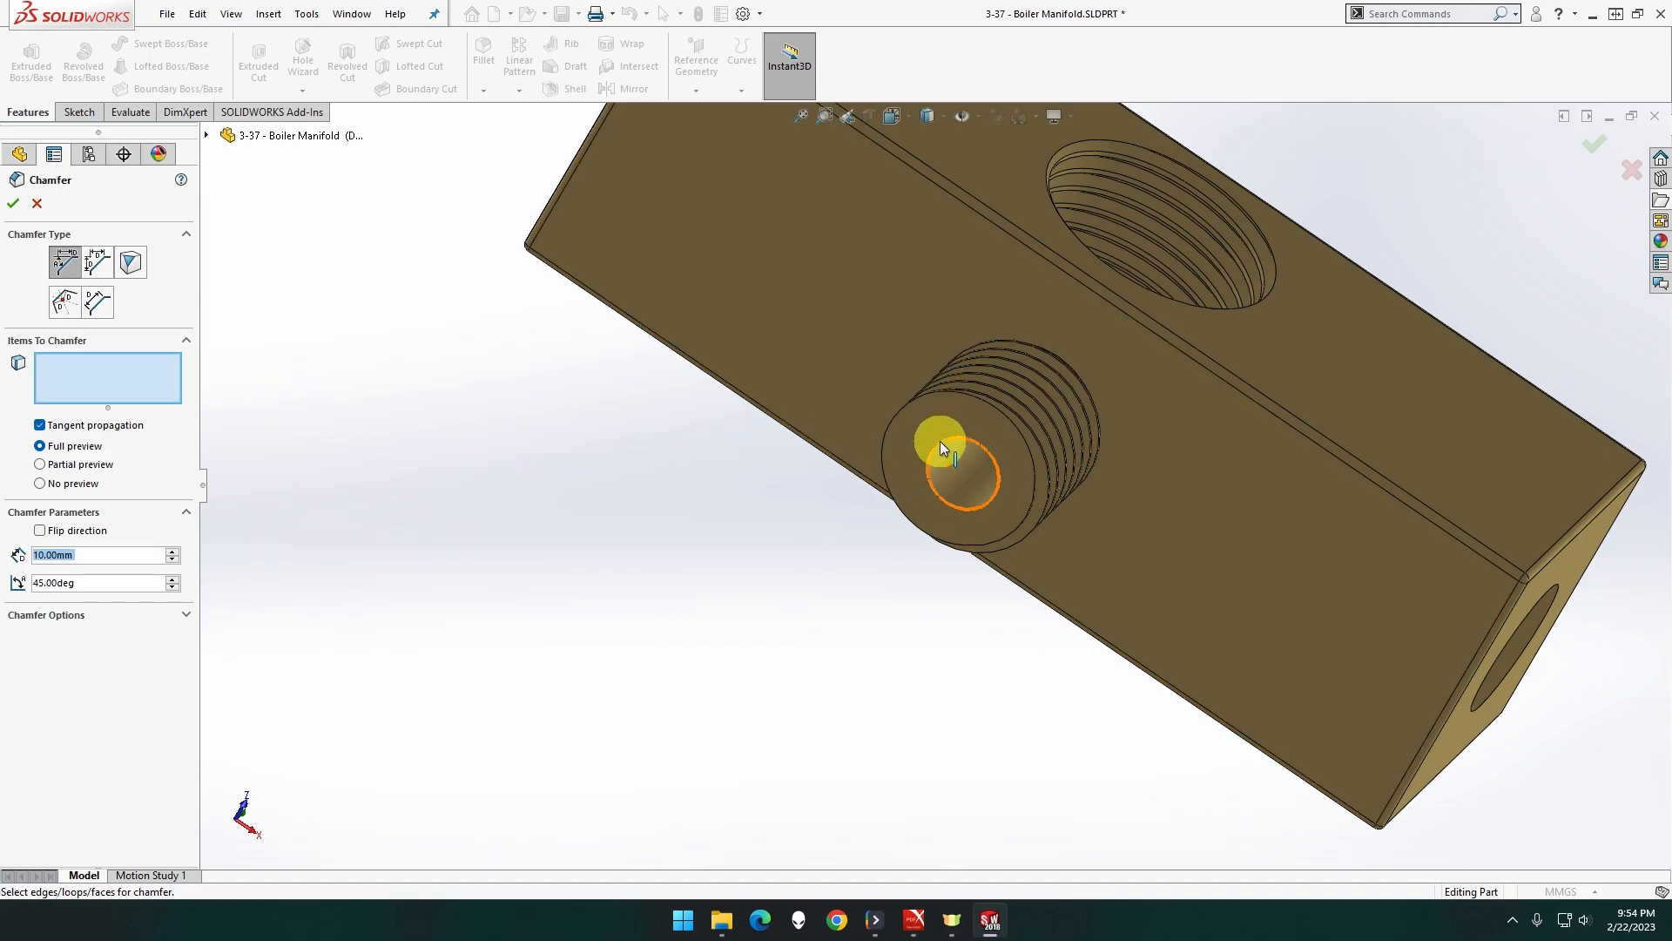
{"action": "left_click", "coordinate": [965, 475]}
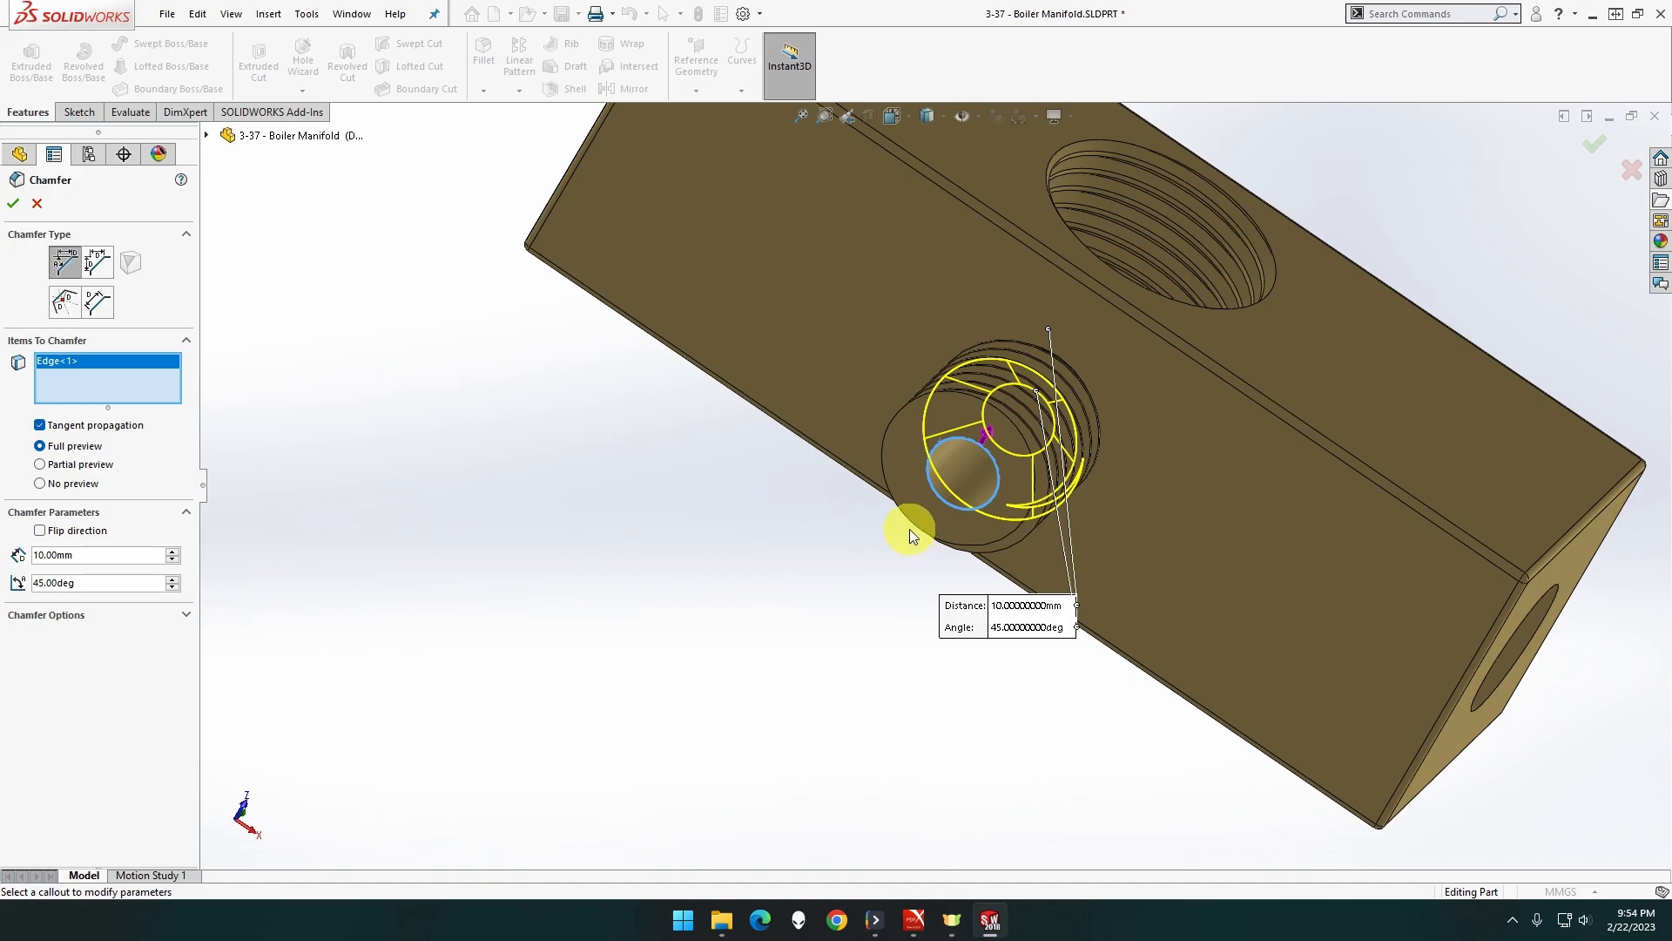
{"action": "left_click", "coordinate": [95, 555]}
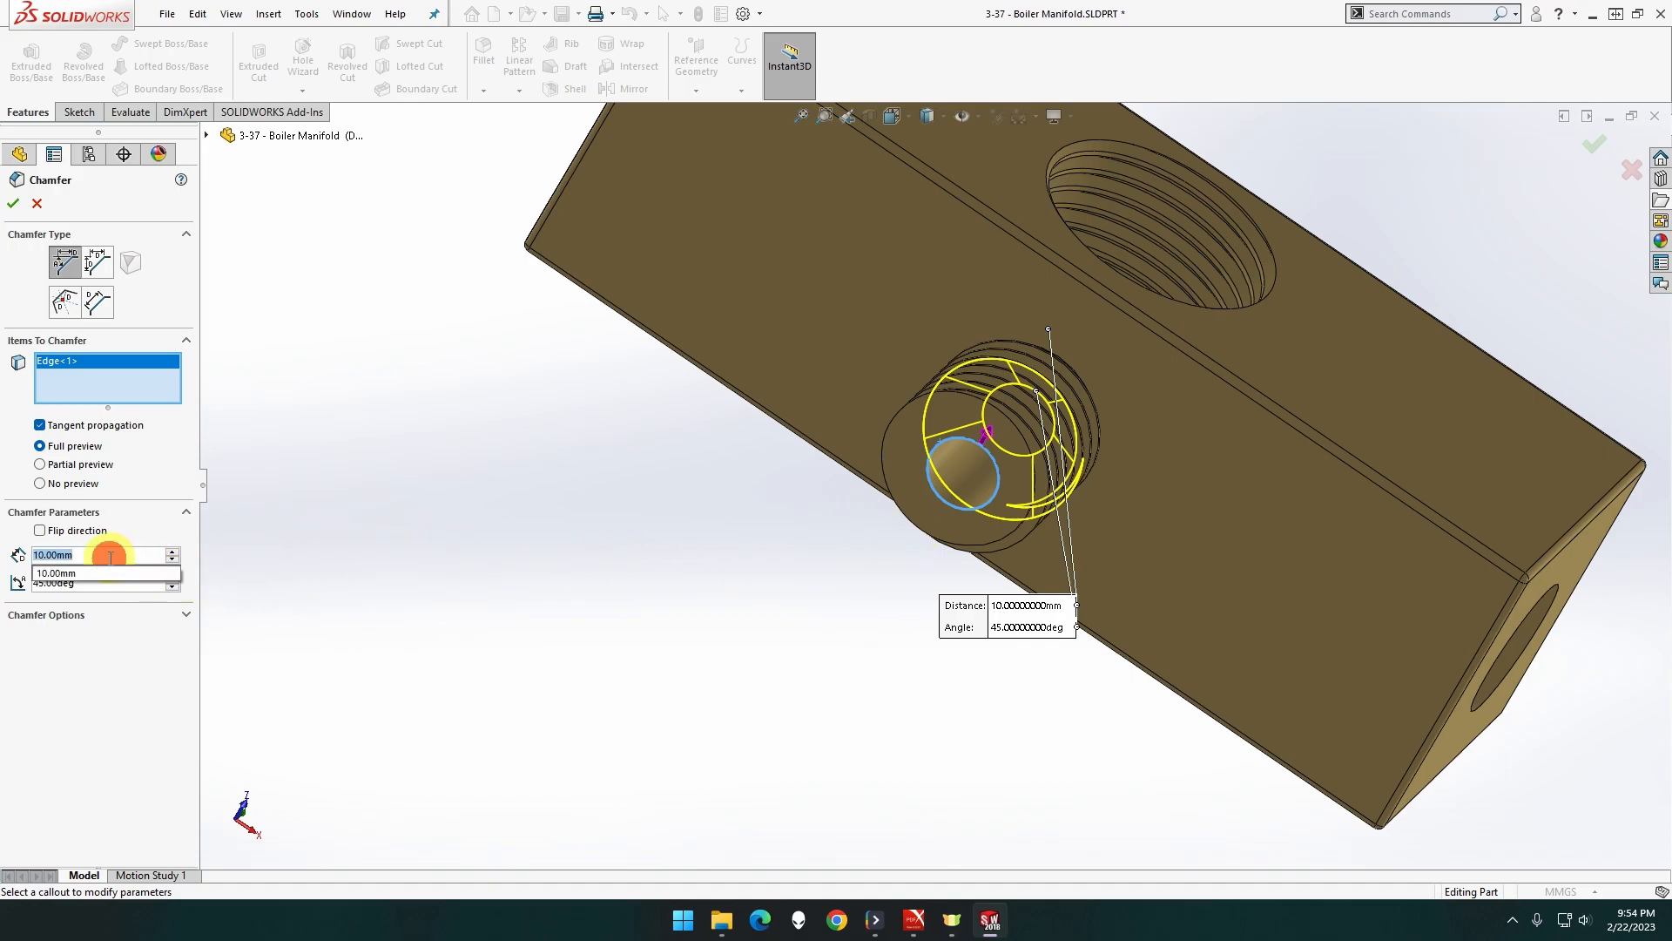
{"action": "type", "text": "1.00mm"}
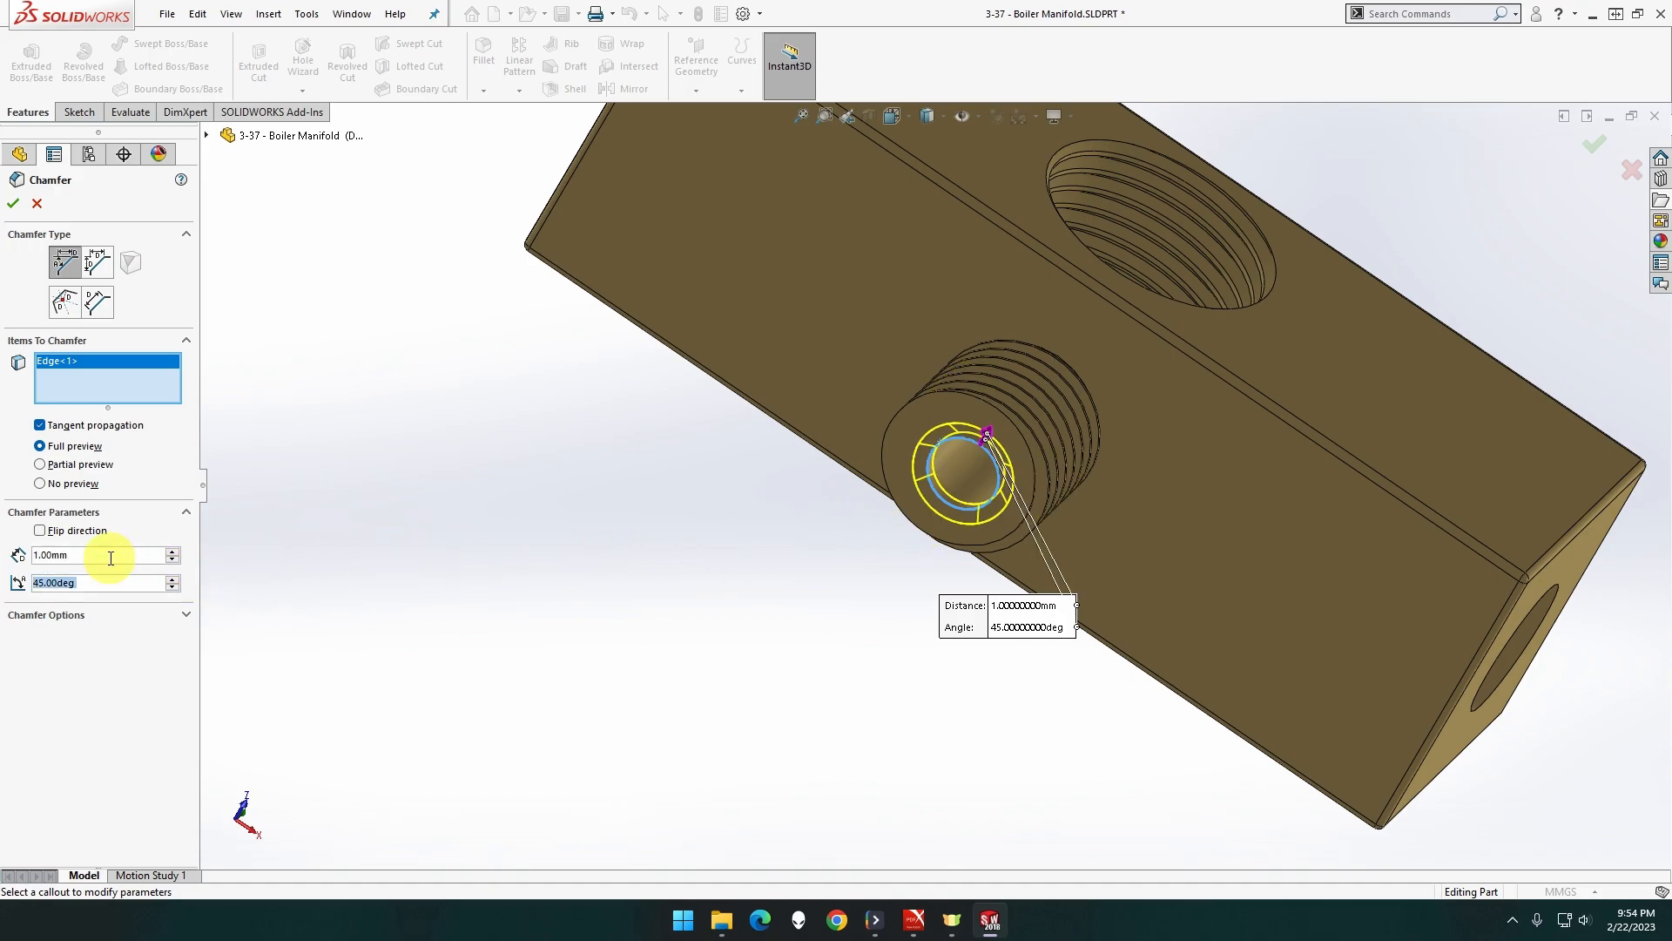
{"action": "type", "text": "2"}
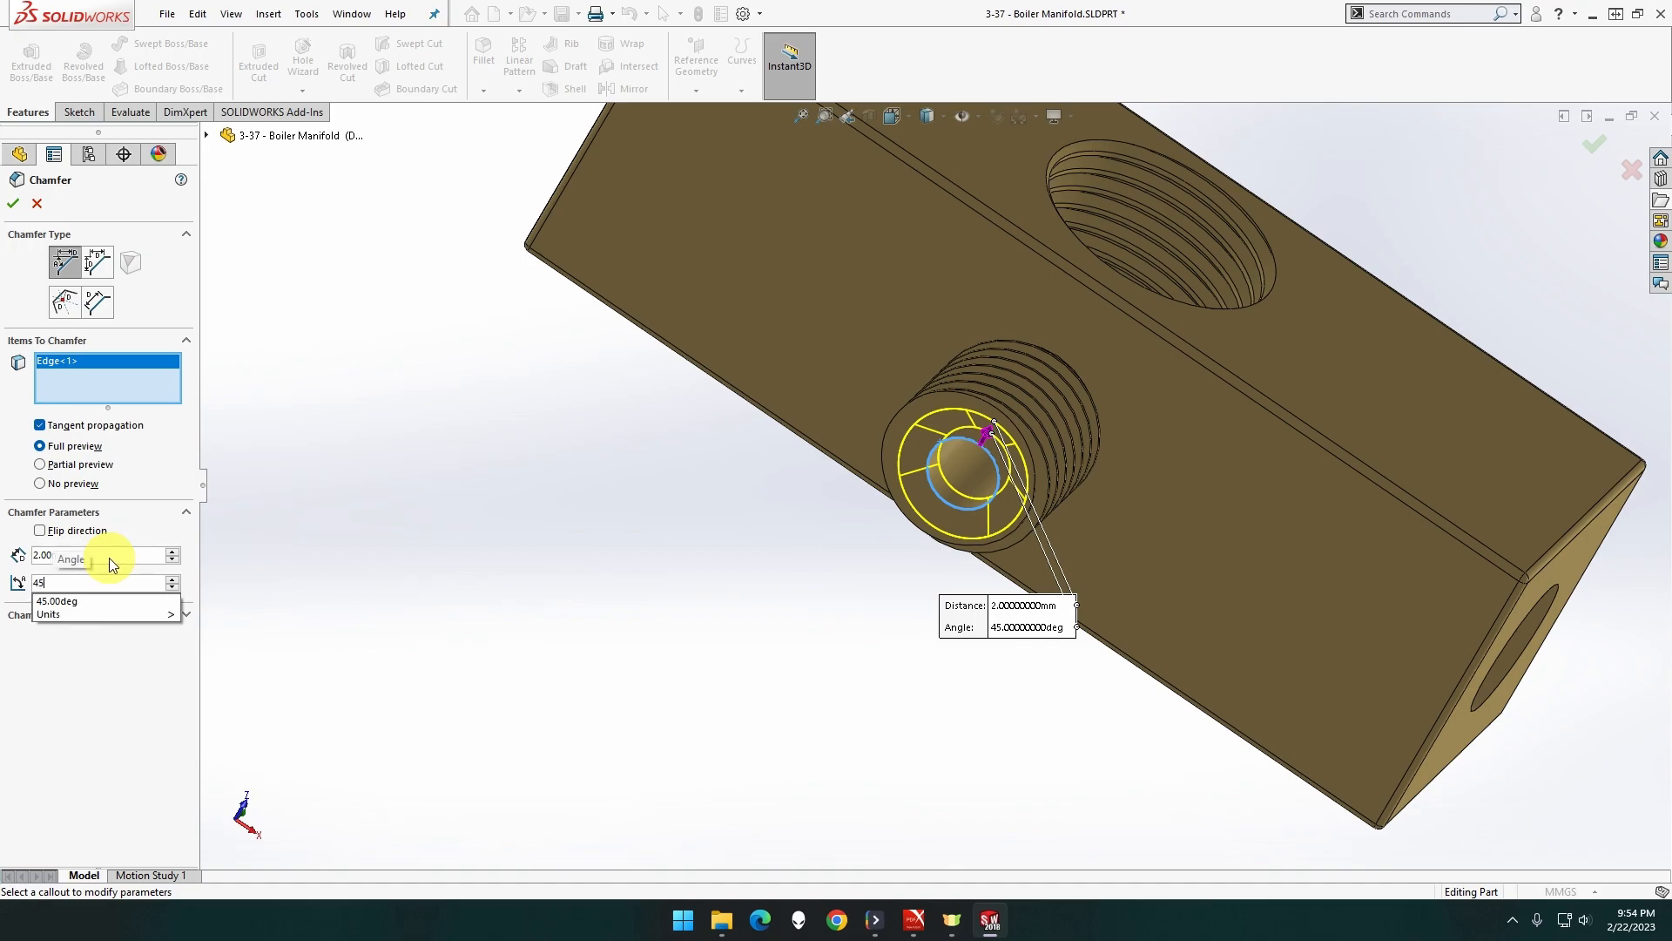
{"action": "type", "text": "1.5"}
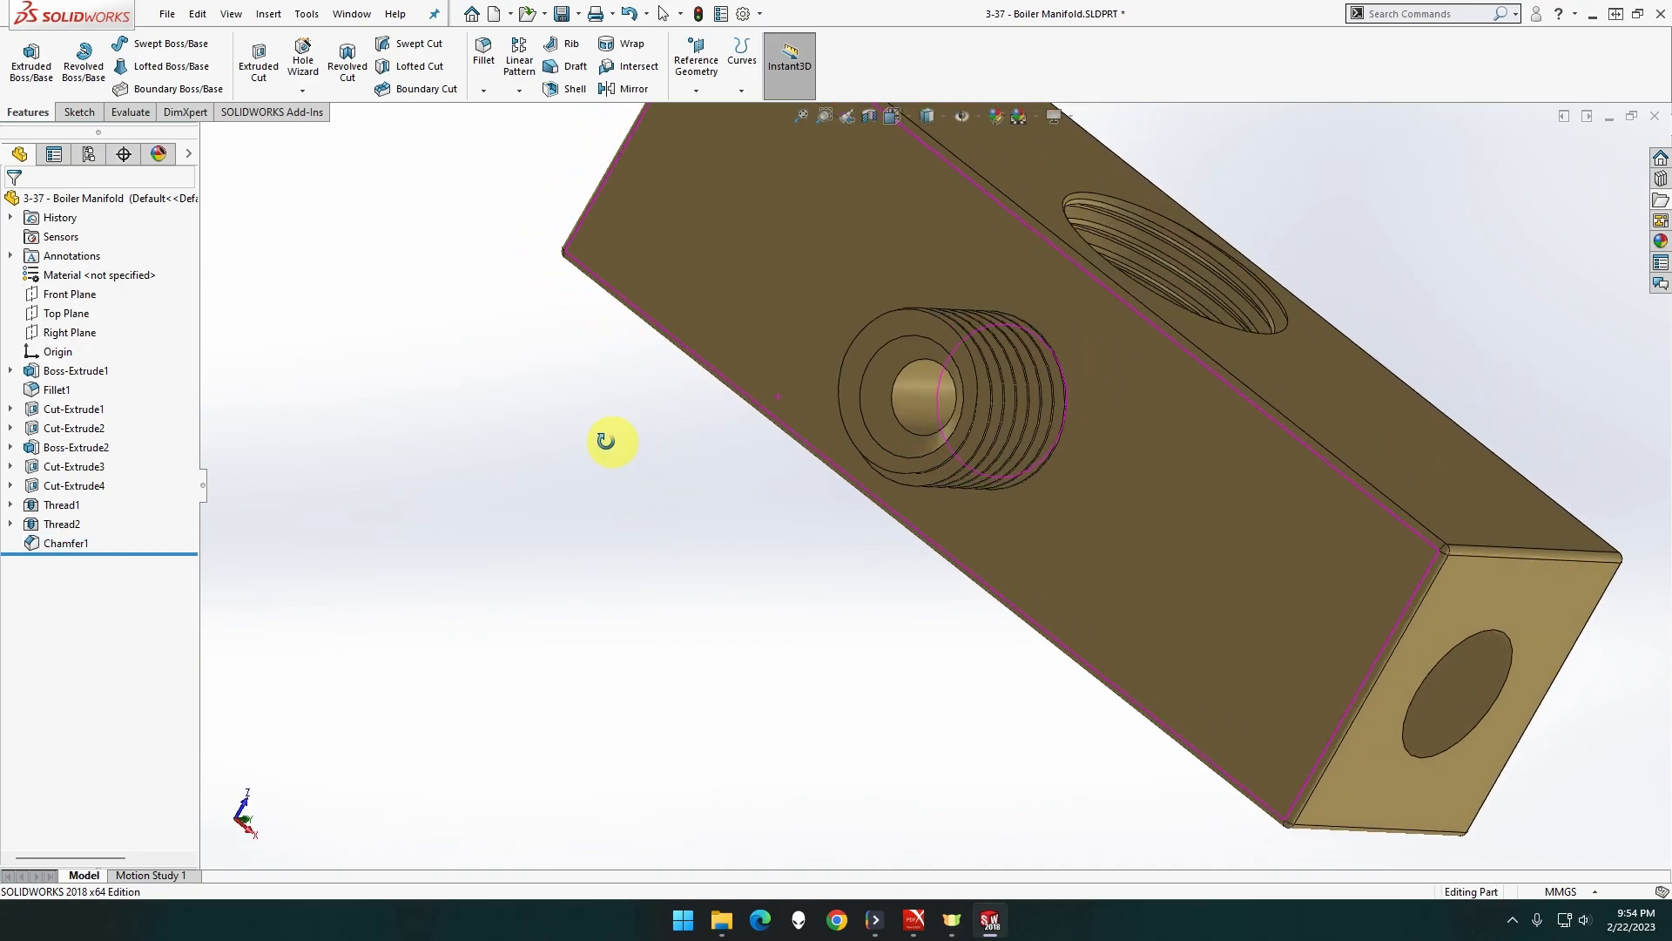
{"action": "left_click_drag", "start_coordinate": [611, 440], "coordinate": [515, 466]}
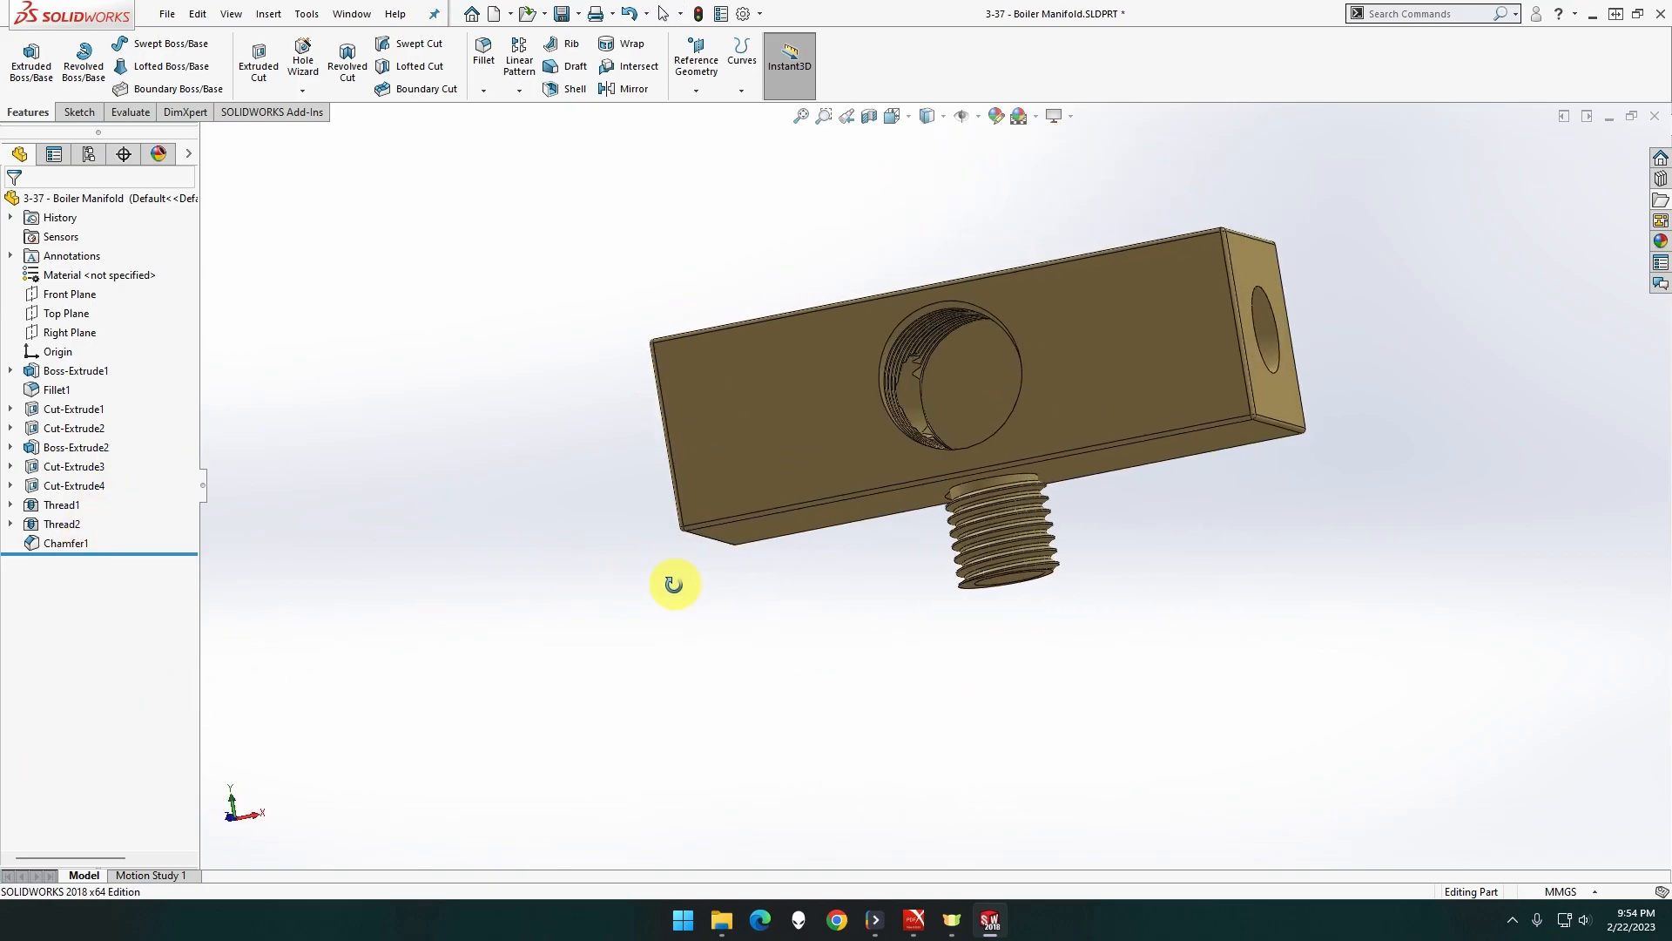
{"action": "left_click_drag", "start_coordinate": [674, 584], "coordinate": [746, 704]}
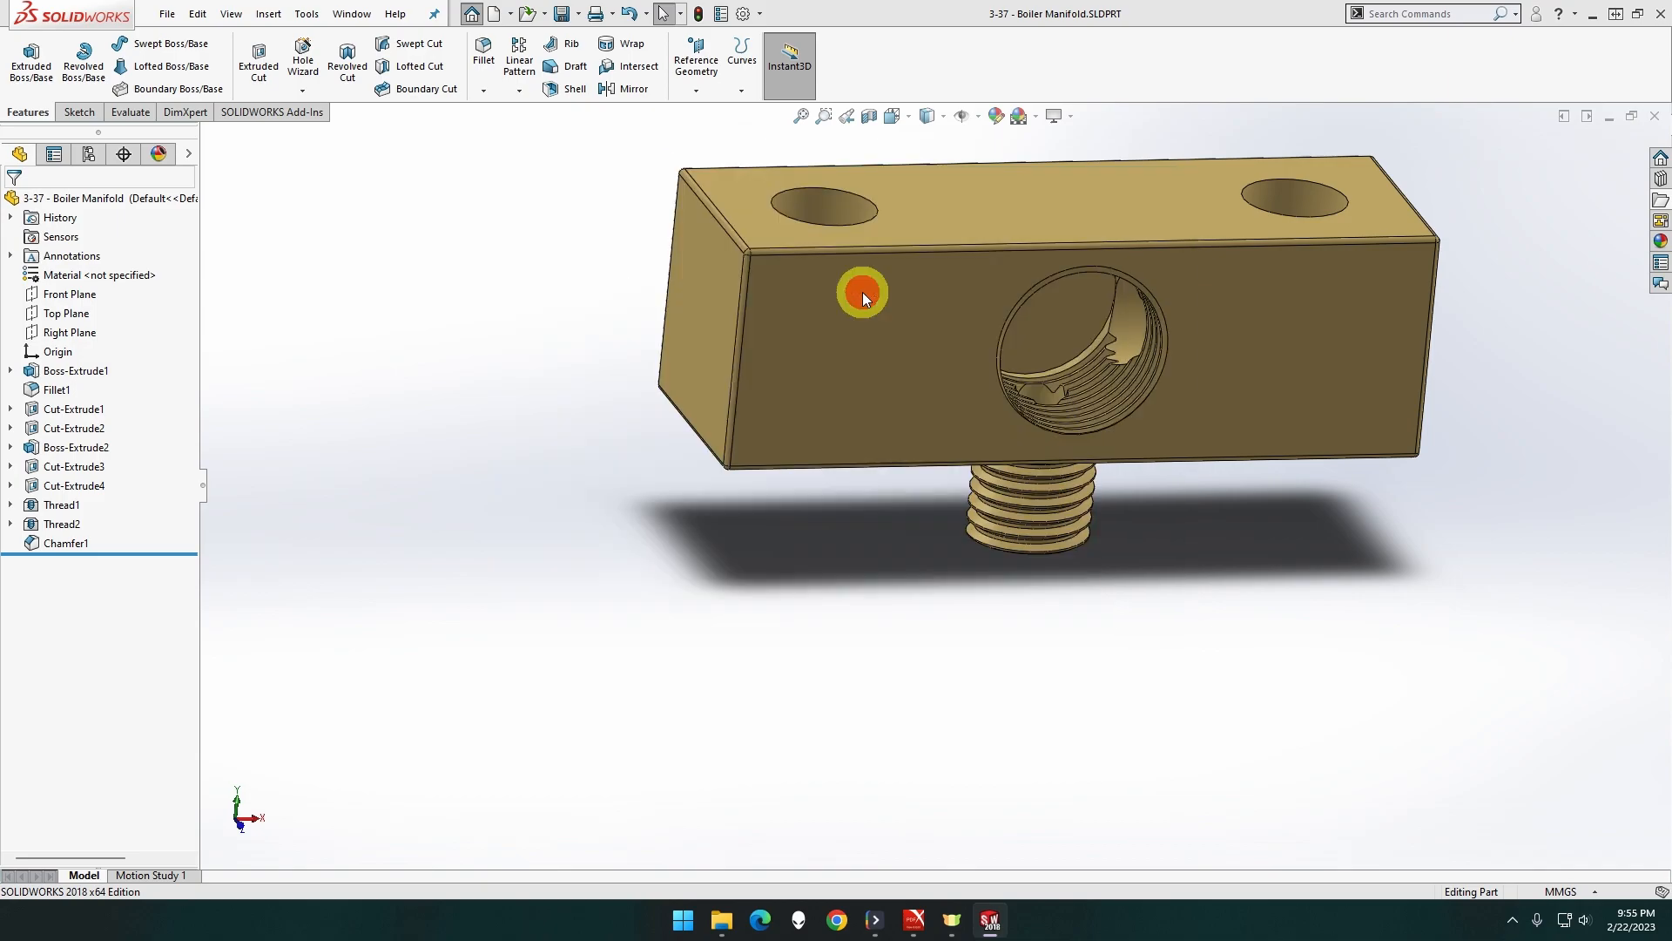
Start a new part from the metric MMGS template and begin naming it
{"action": "left_click", "coordinate": [494, 14]}
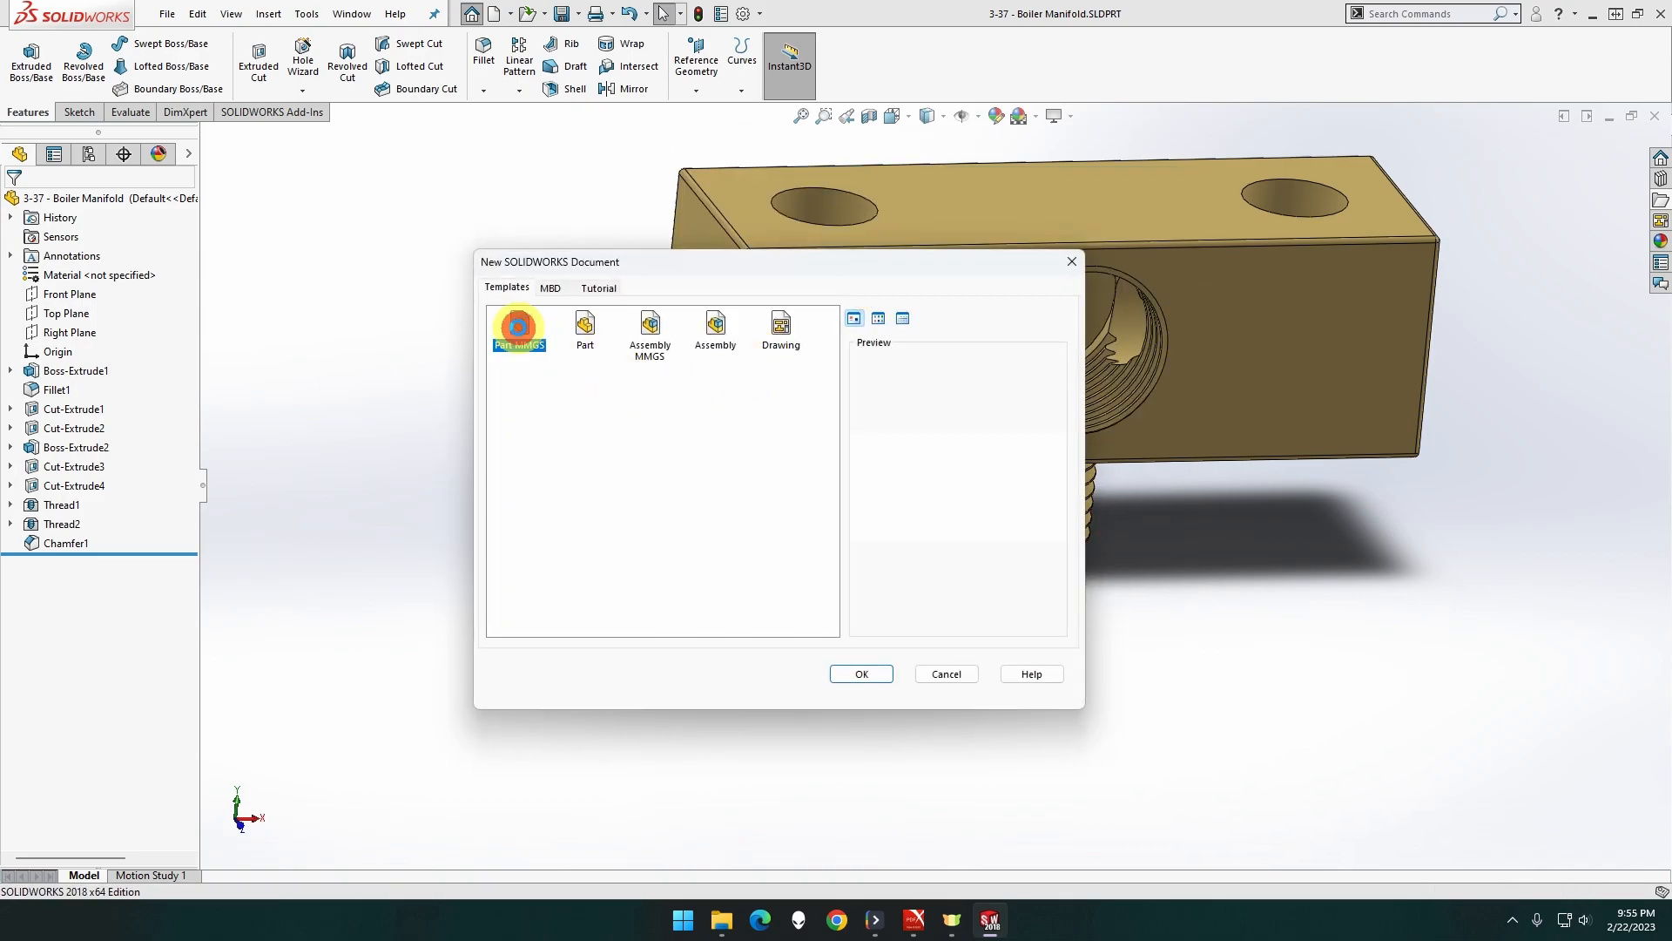
{"action": "left_click", "coordinate": [860, 673]}
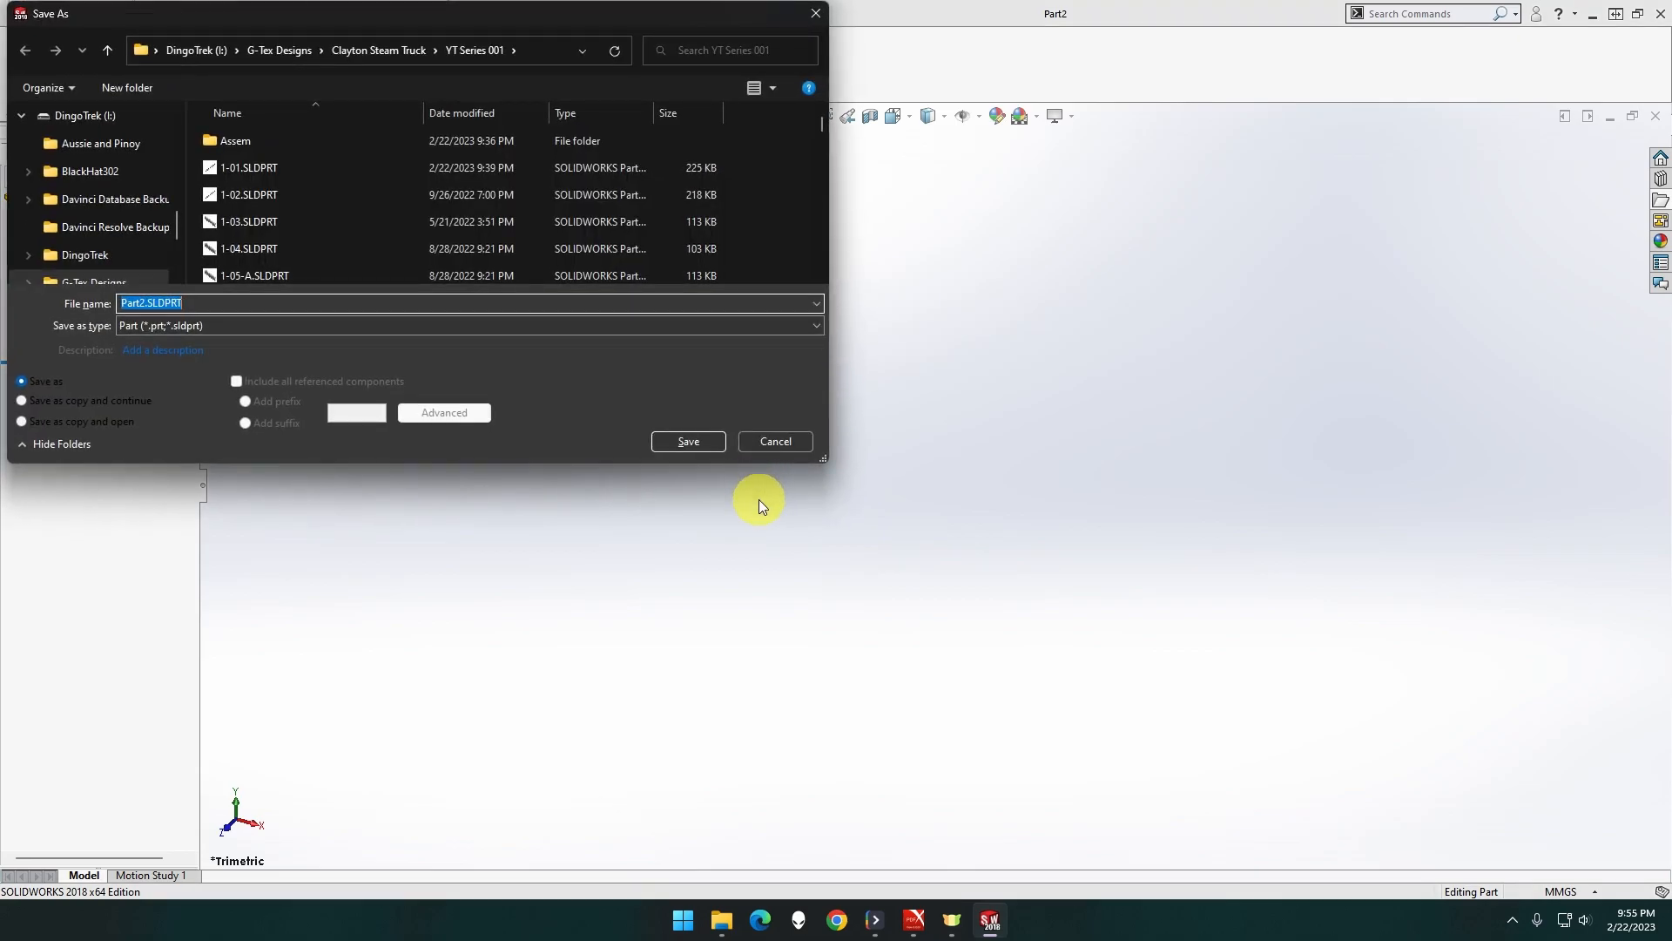
{"action": "type", "text": "2-2"}
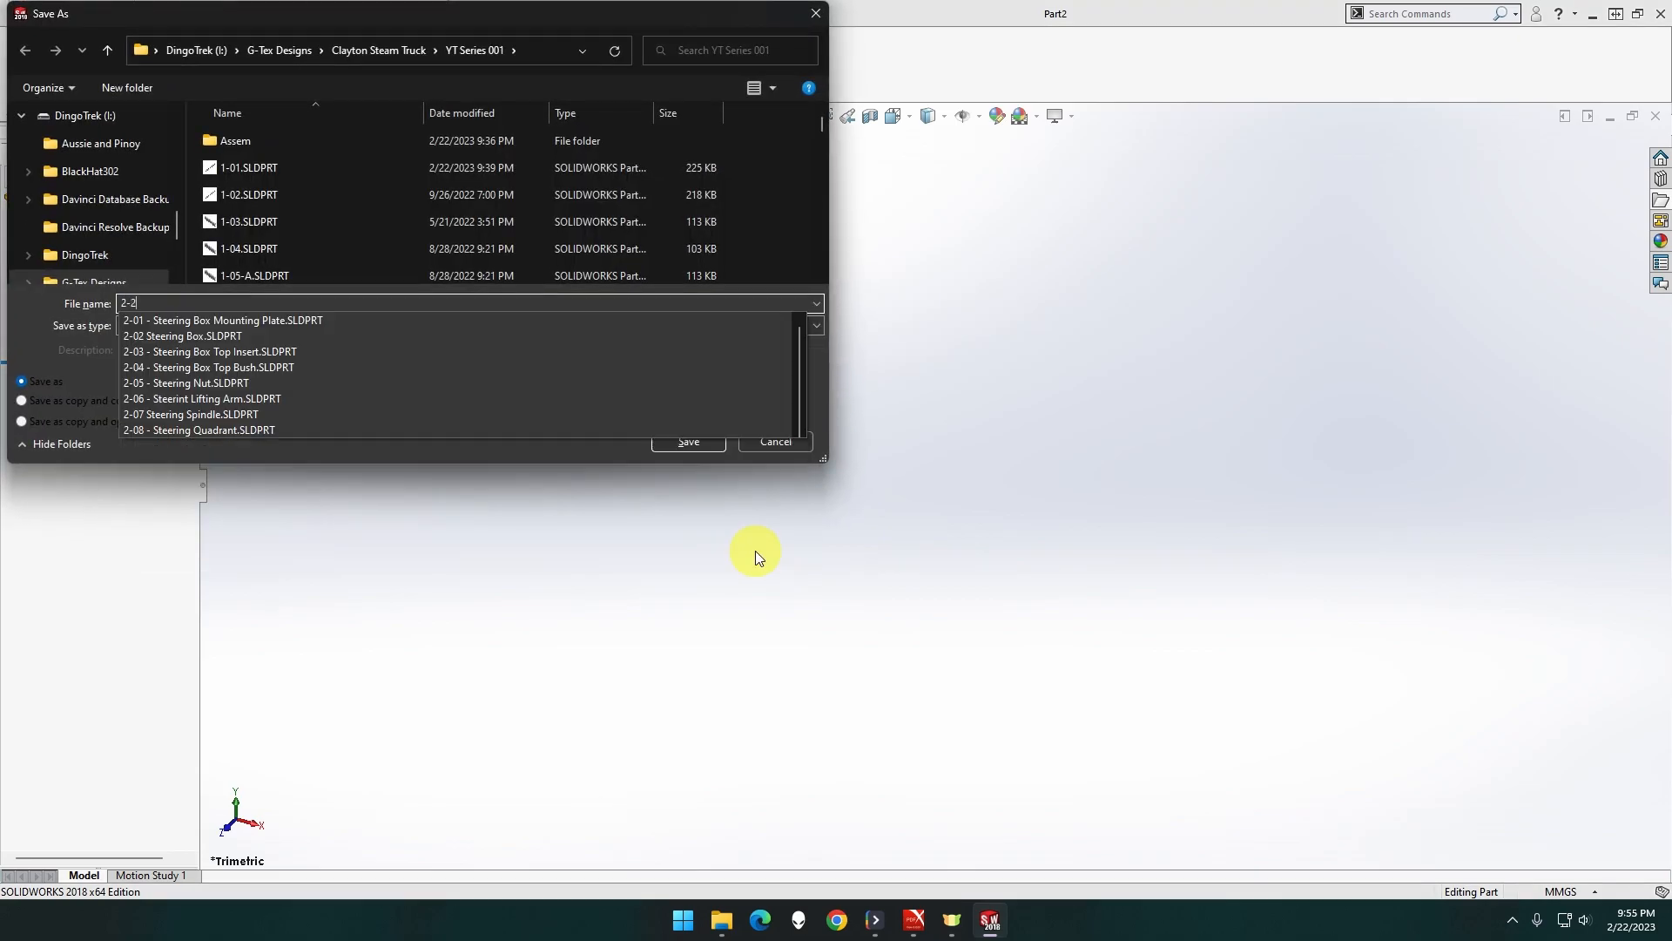
{"action": "key", "text": "BackSpace"}
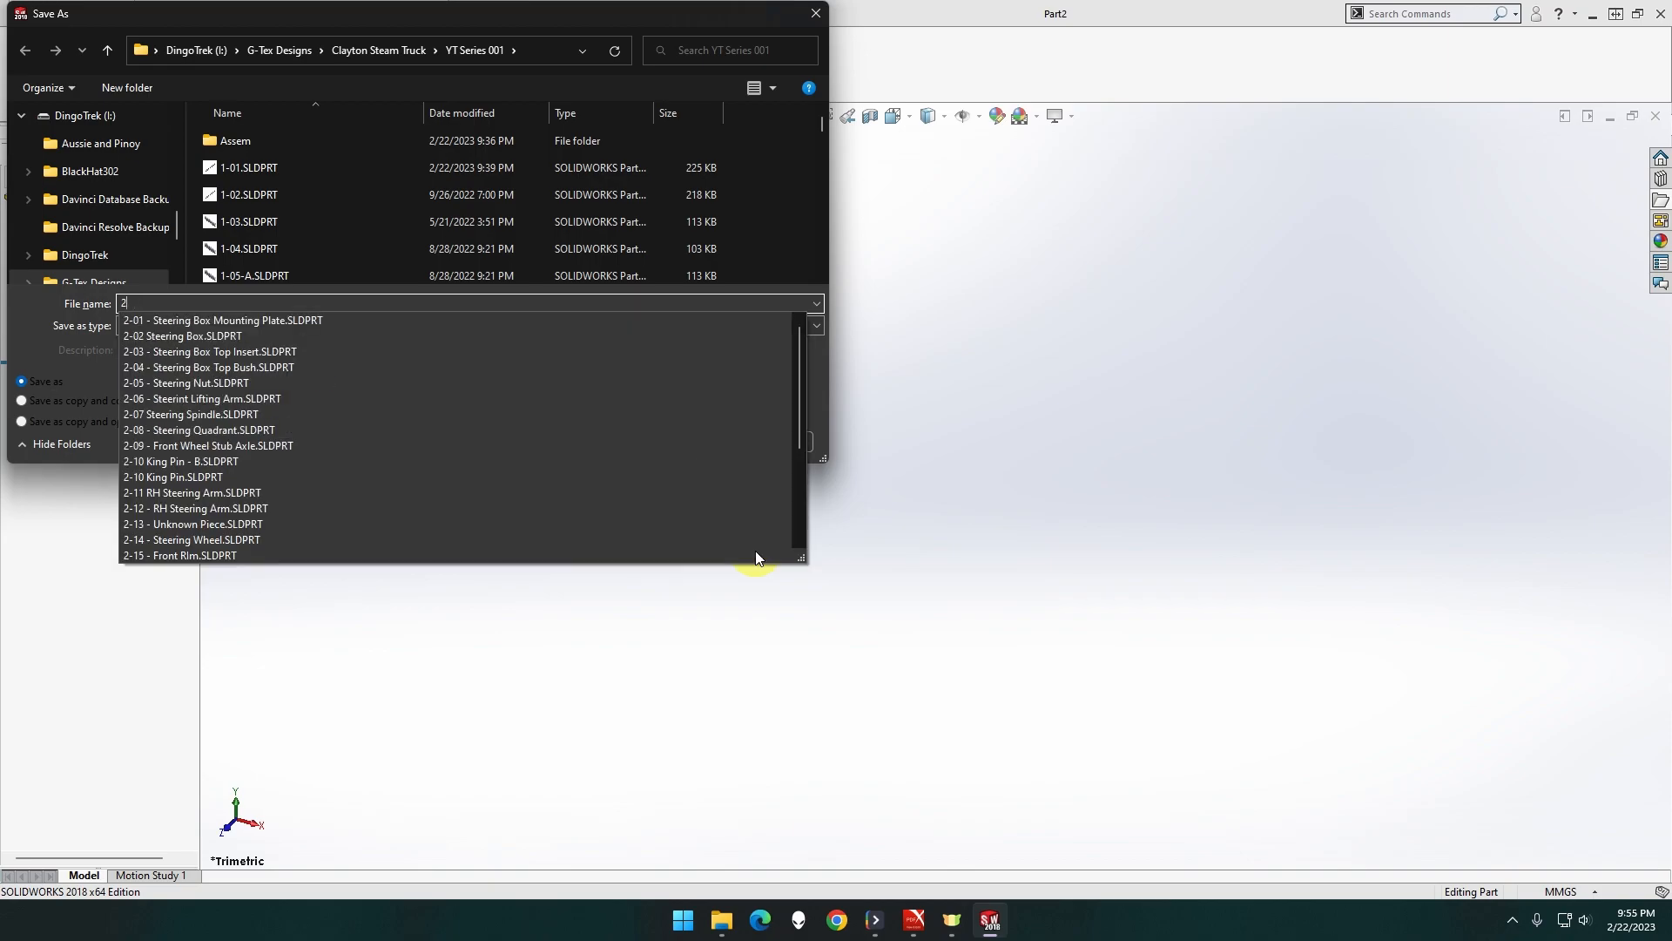
Save the new part as '3-37 - Boiler Manifold - B'
{"action": "type", "text": "3-37"}
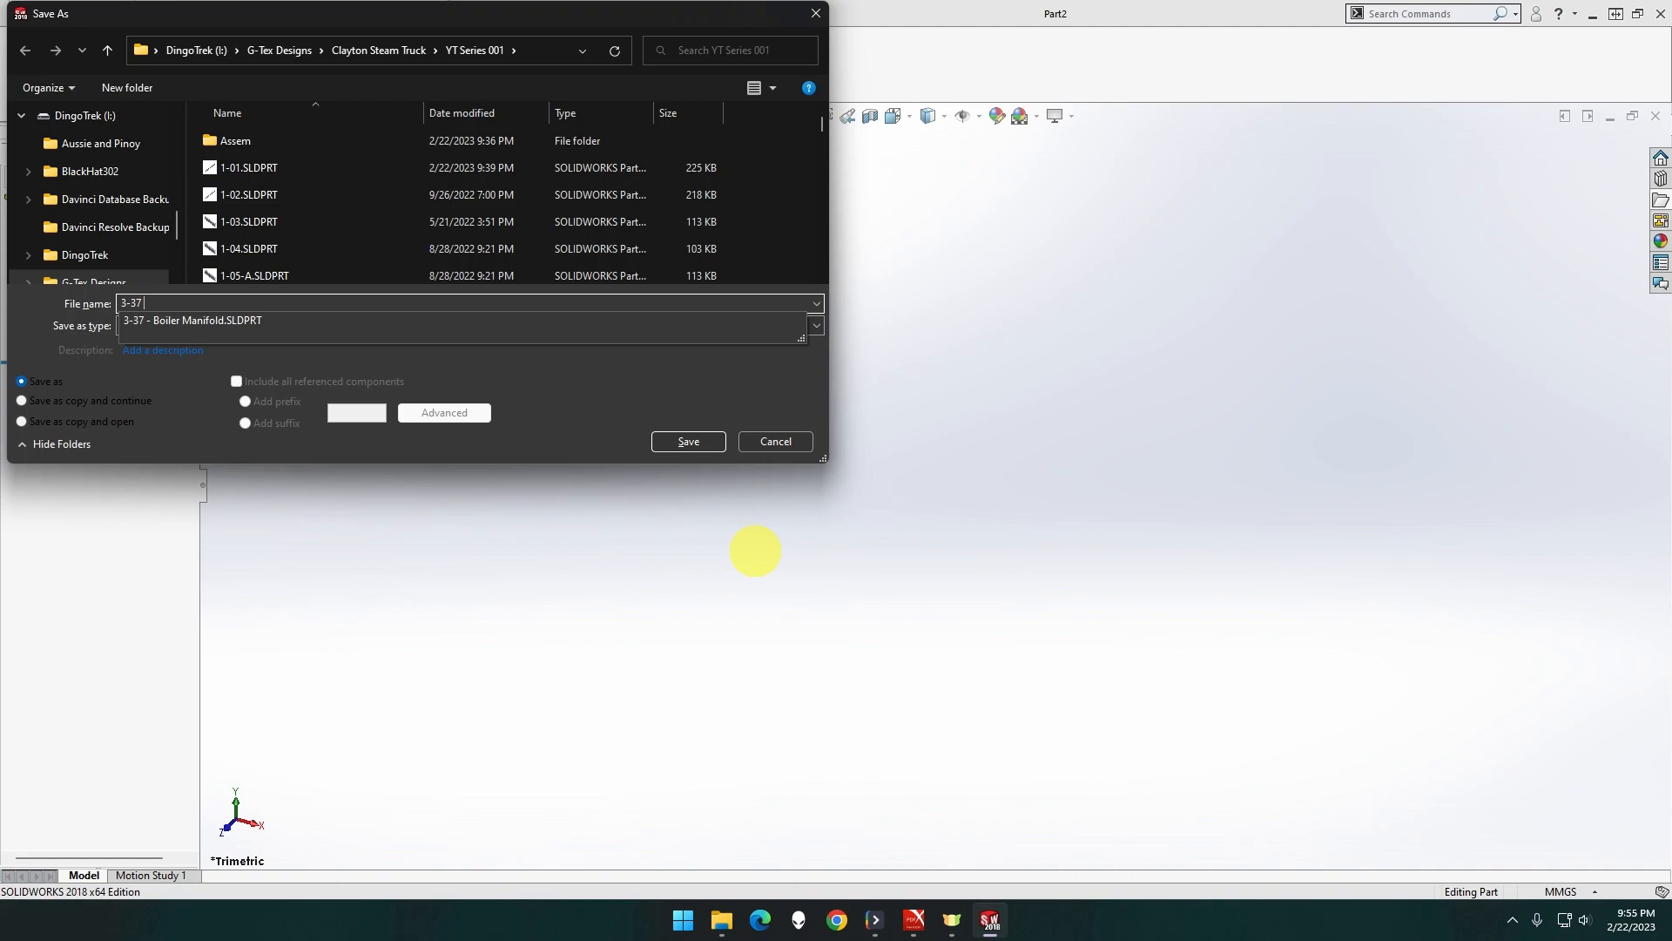
{"action": "type", "text": "- bO"}
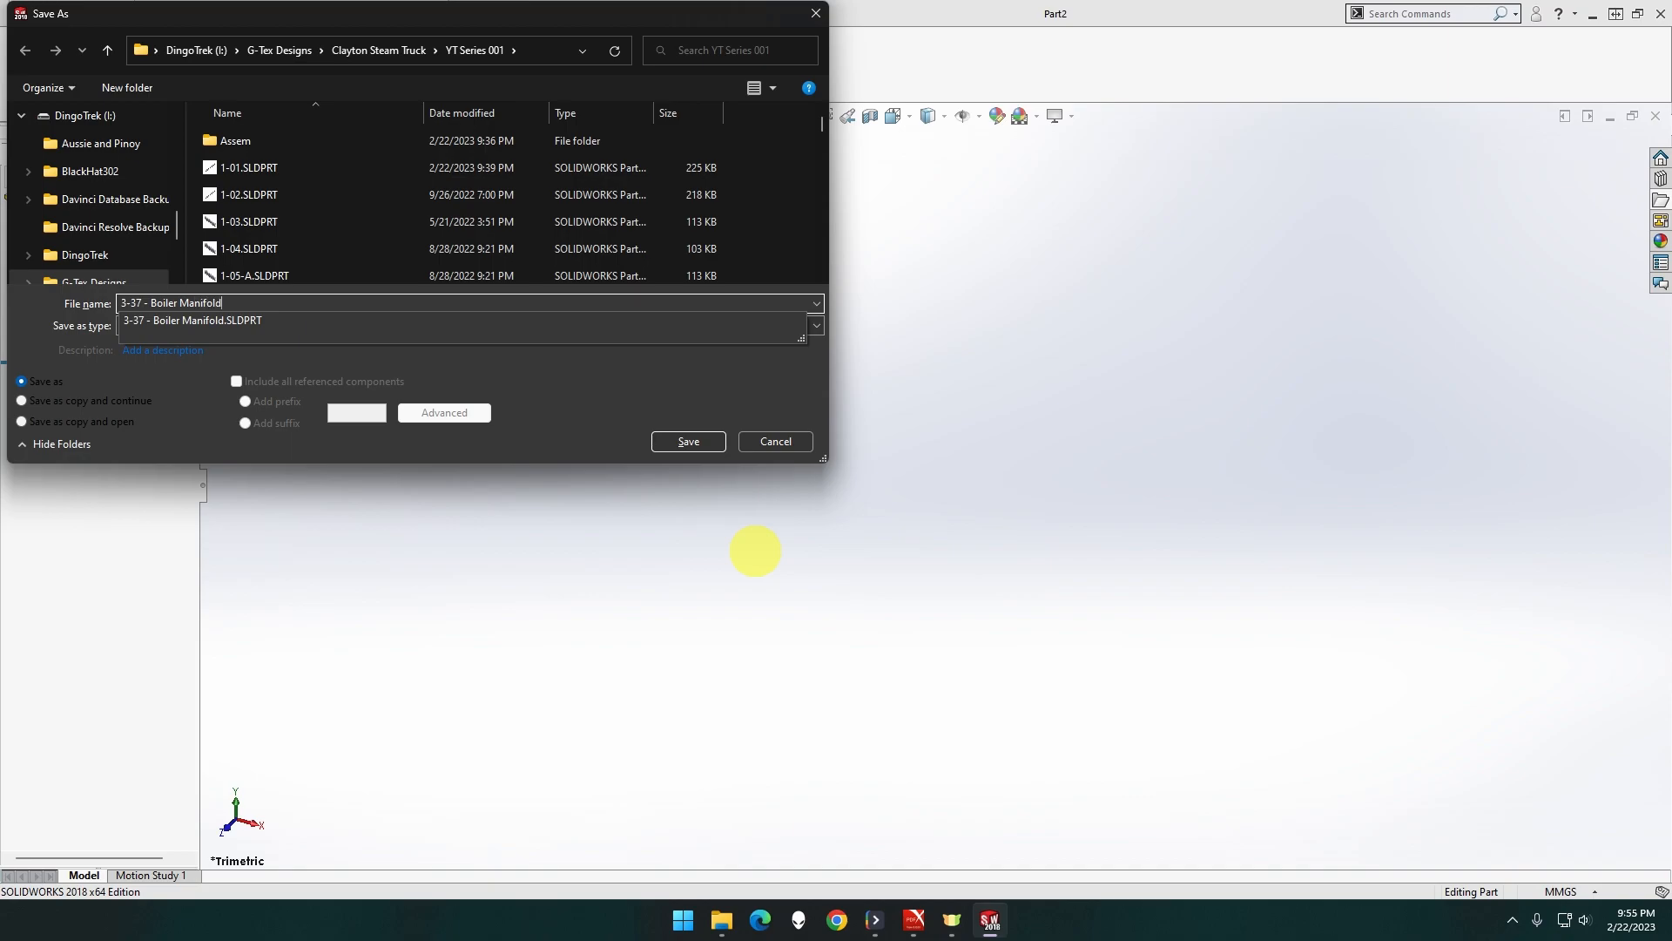
{"action": "type", "text": "- B"}
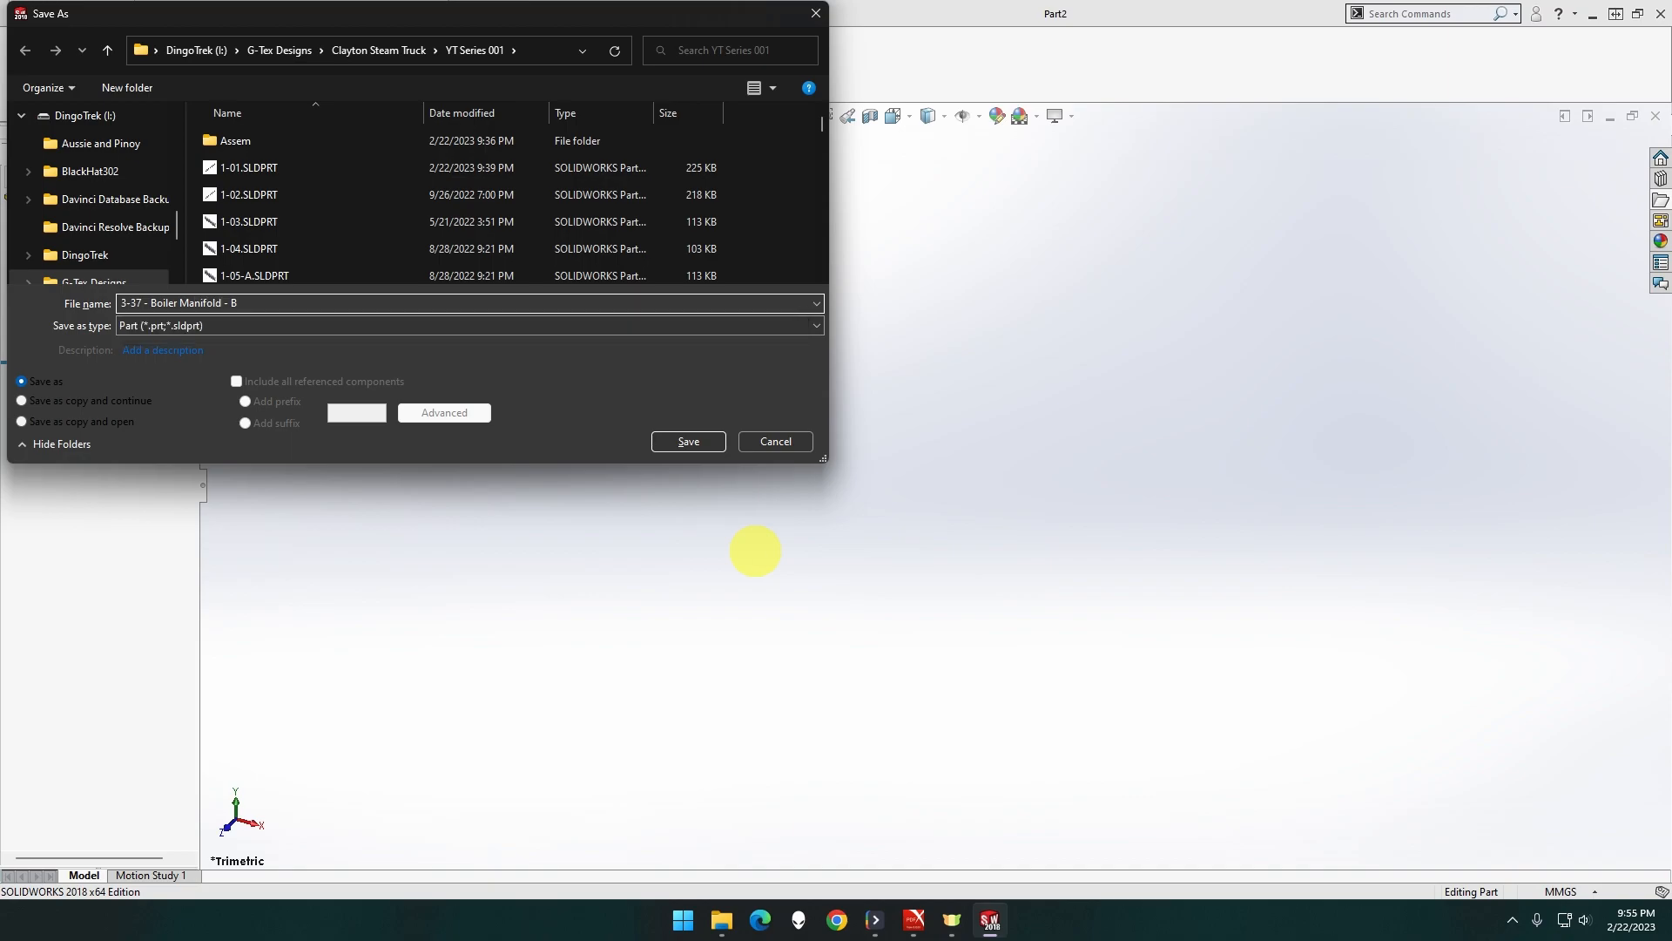
{"action": "left_click", "coordinate": [687, 441]}
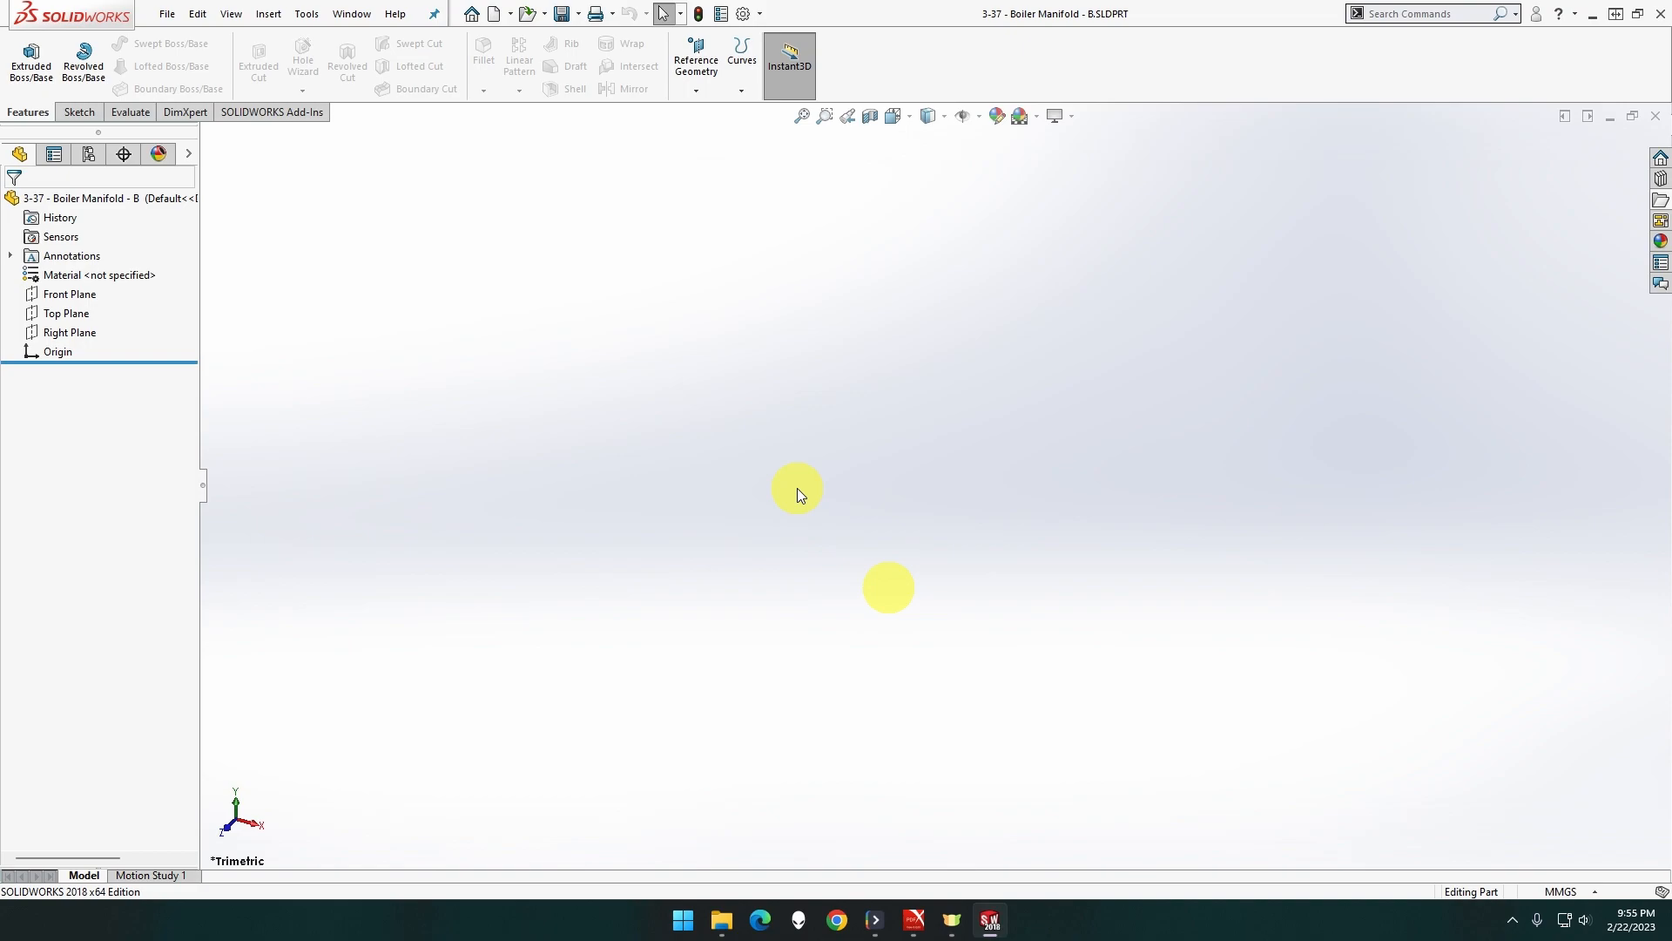
{"action": "mouse_move", "coordinate": [732, 493]}
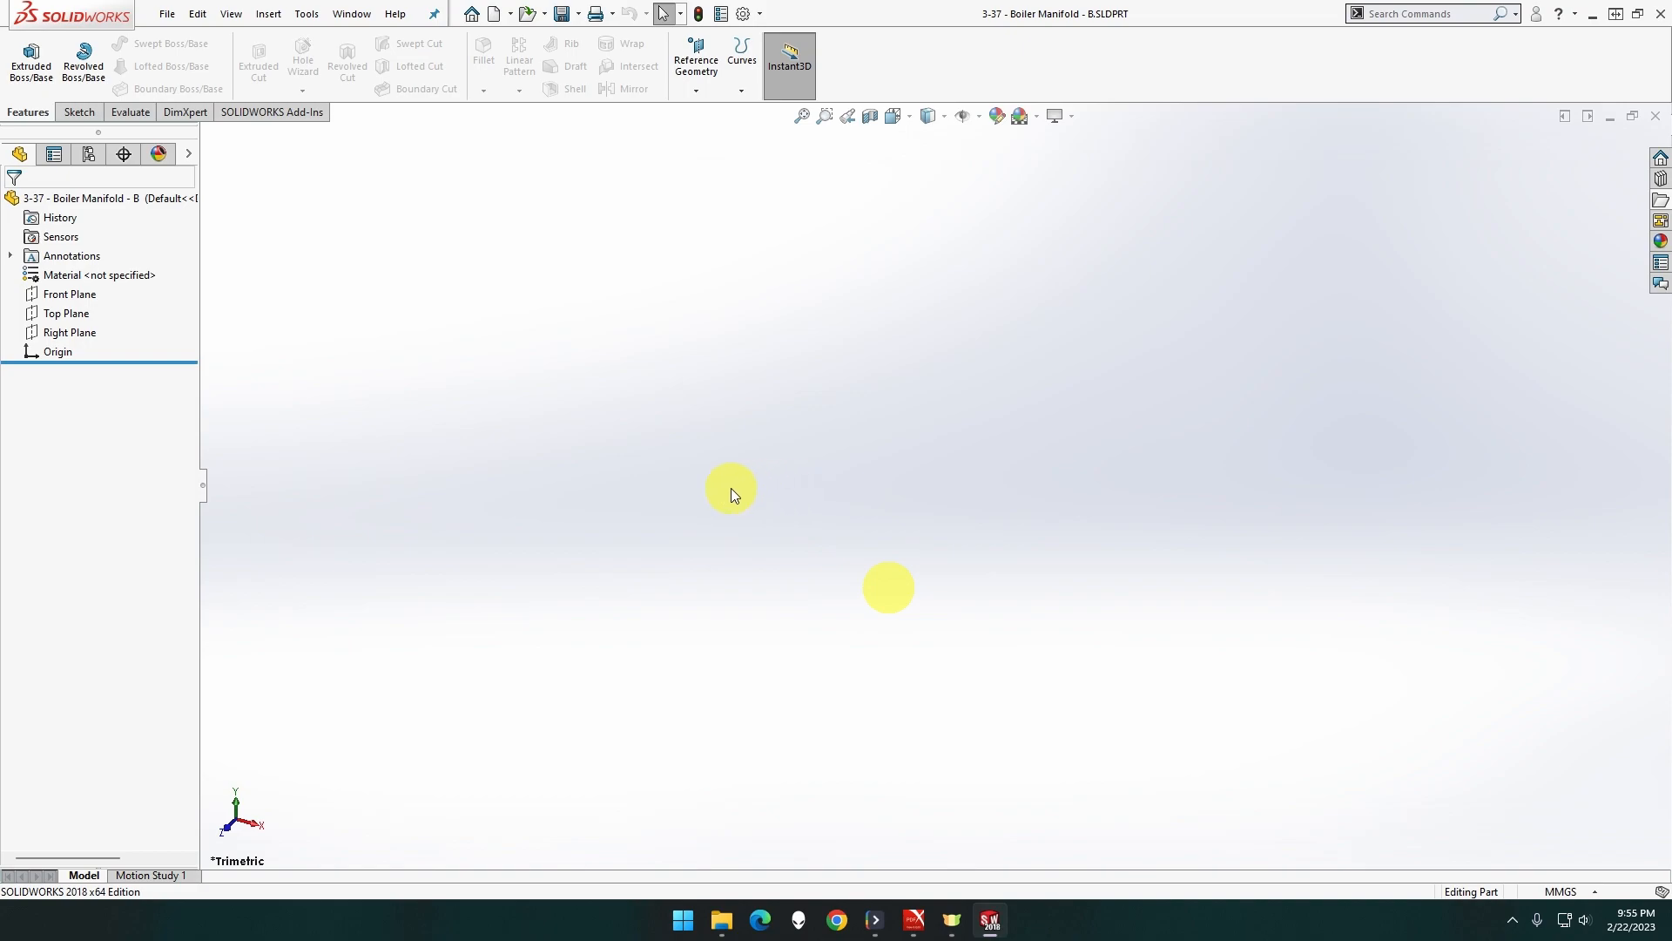
{"action": "mouse_move", "coordinate": [573, 480]}
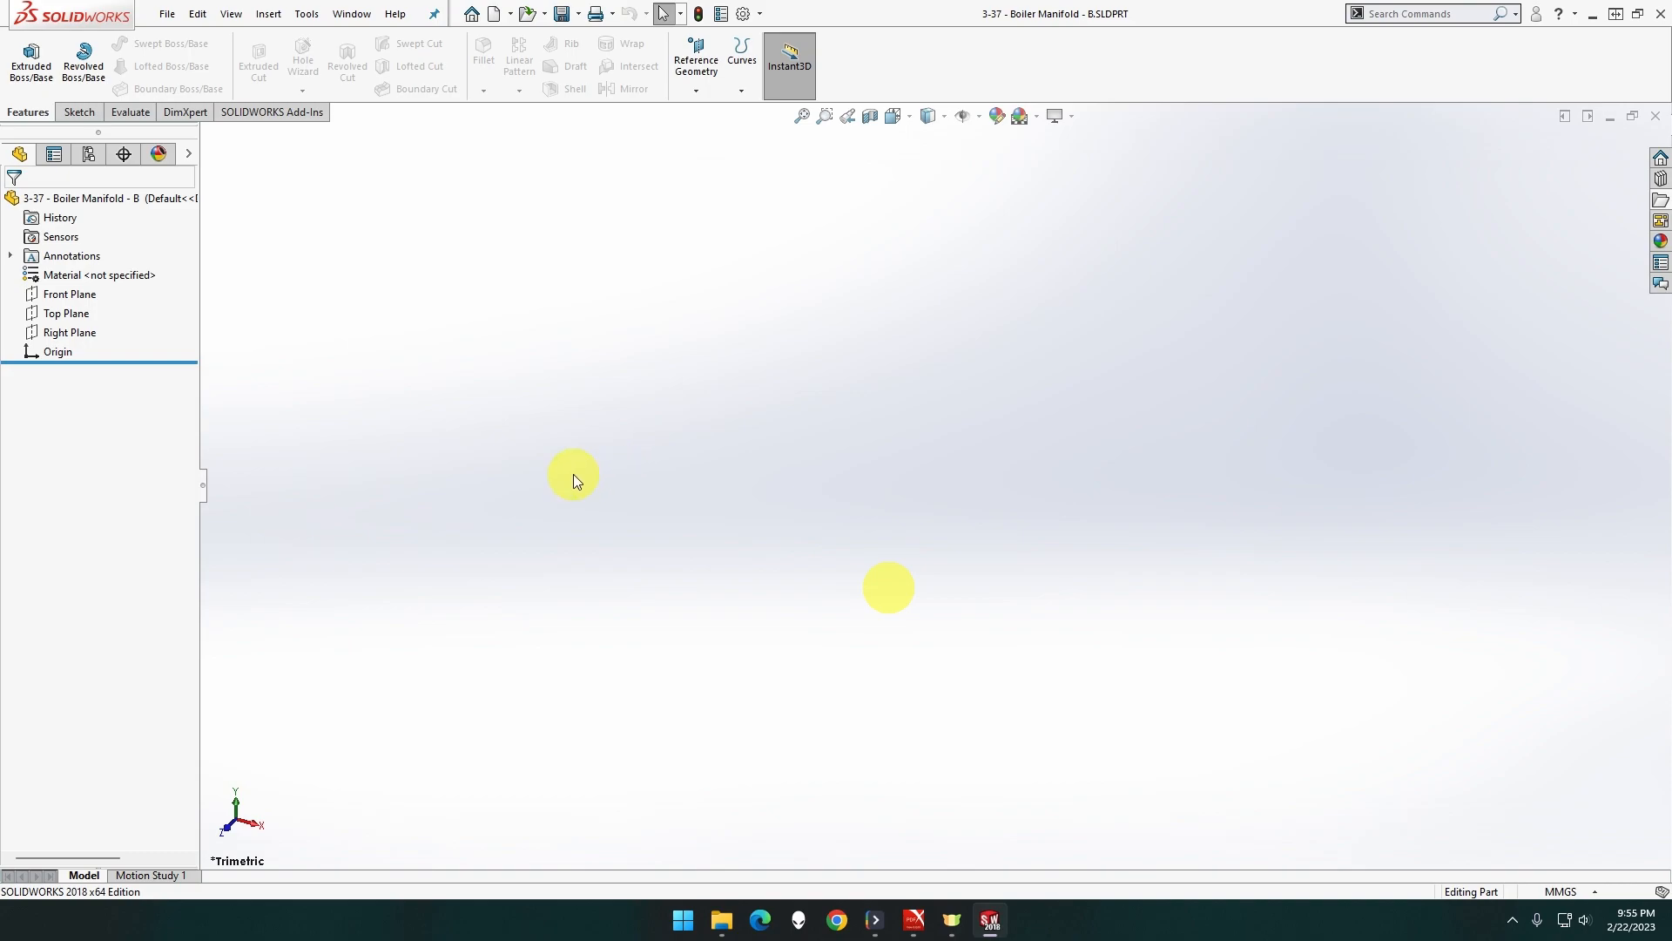
Sketch a hexagon on the Front Plane dimensioned by its 19 mm inscribed circle
{"action": "left_click", "coordinate": [68, 313]}
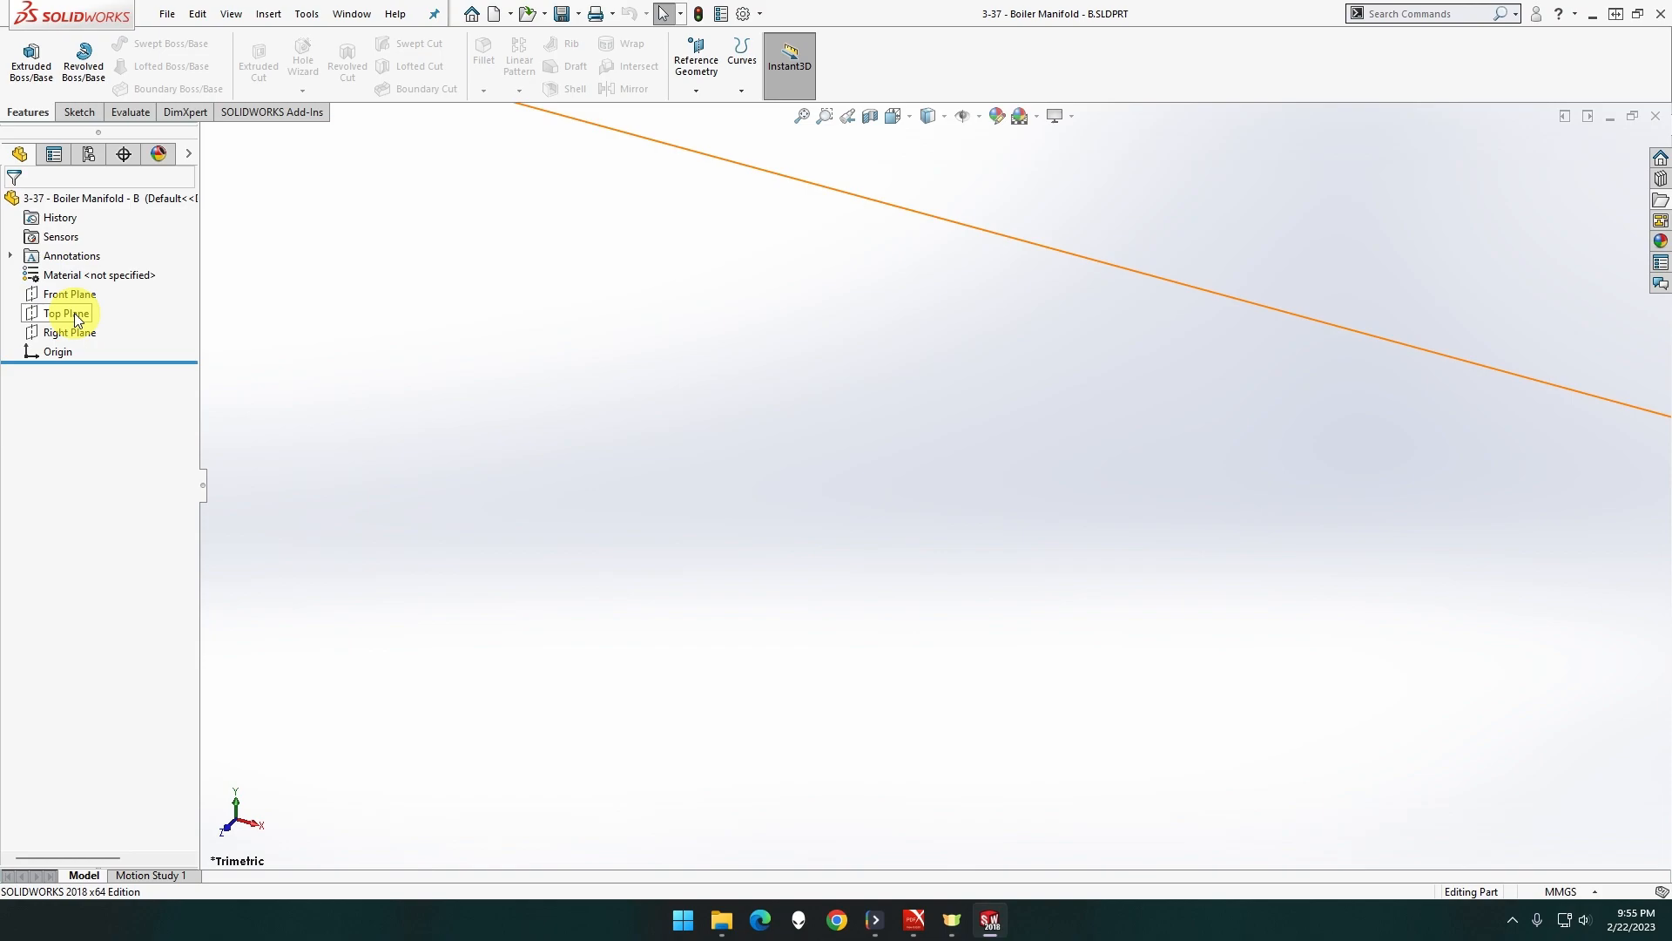
{"action": "left_click", "coordinate": [70, 294]}
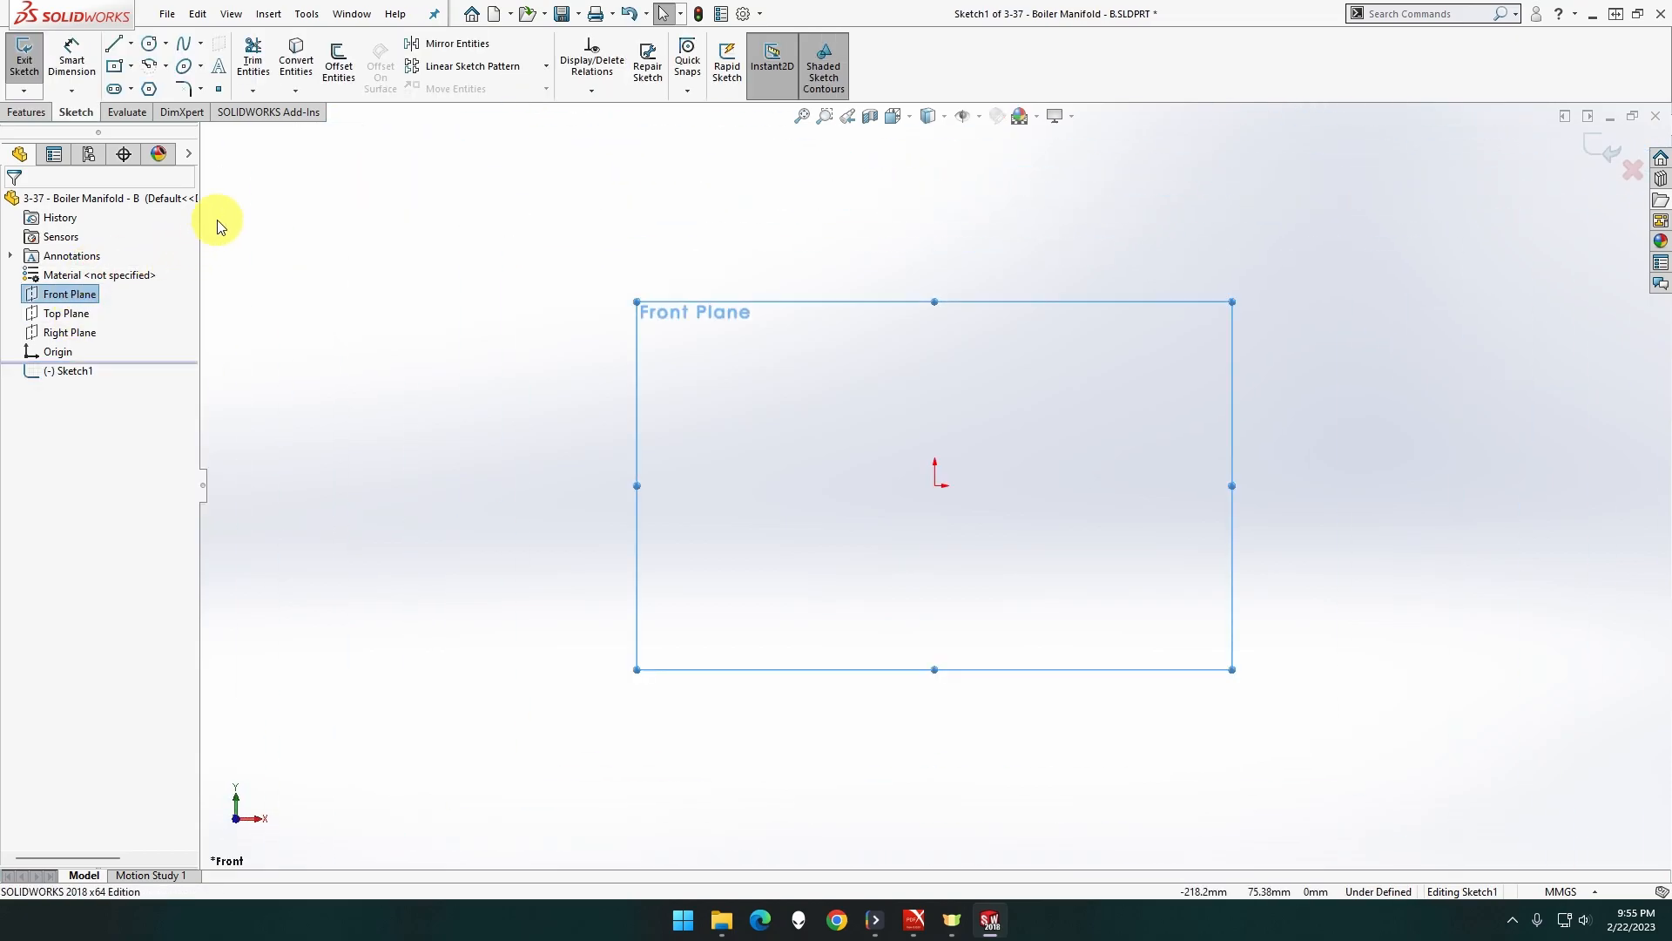
{"action": "left_click", "coordinate": [149, 89]}
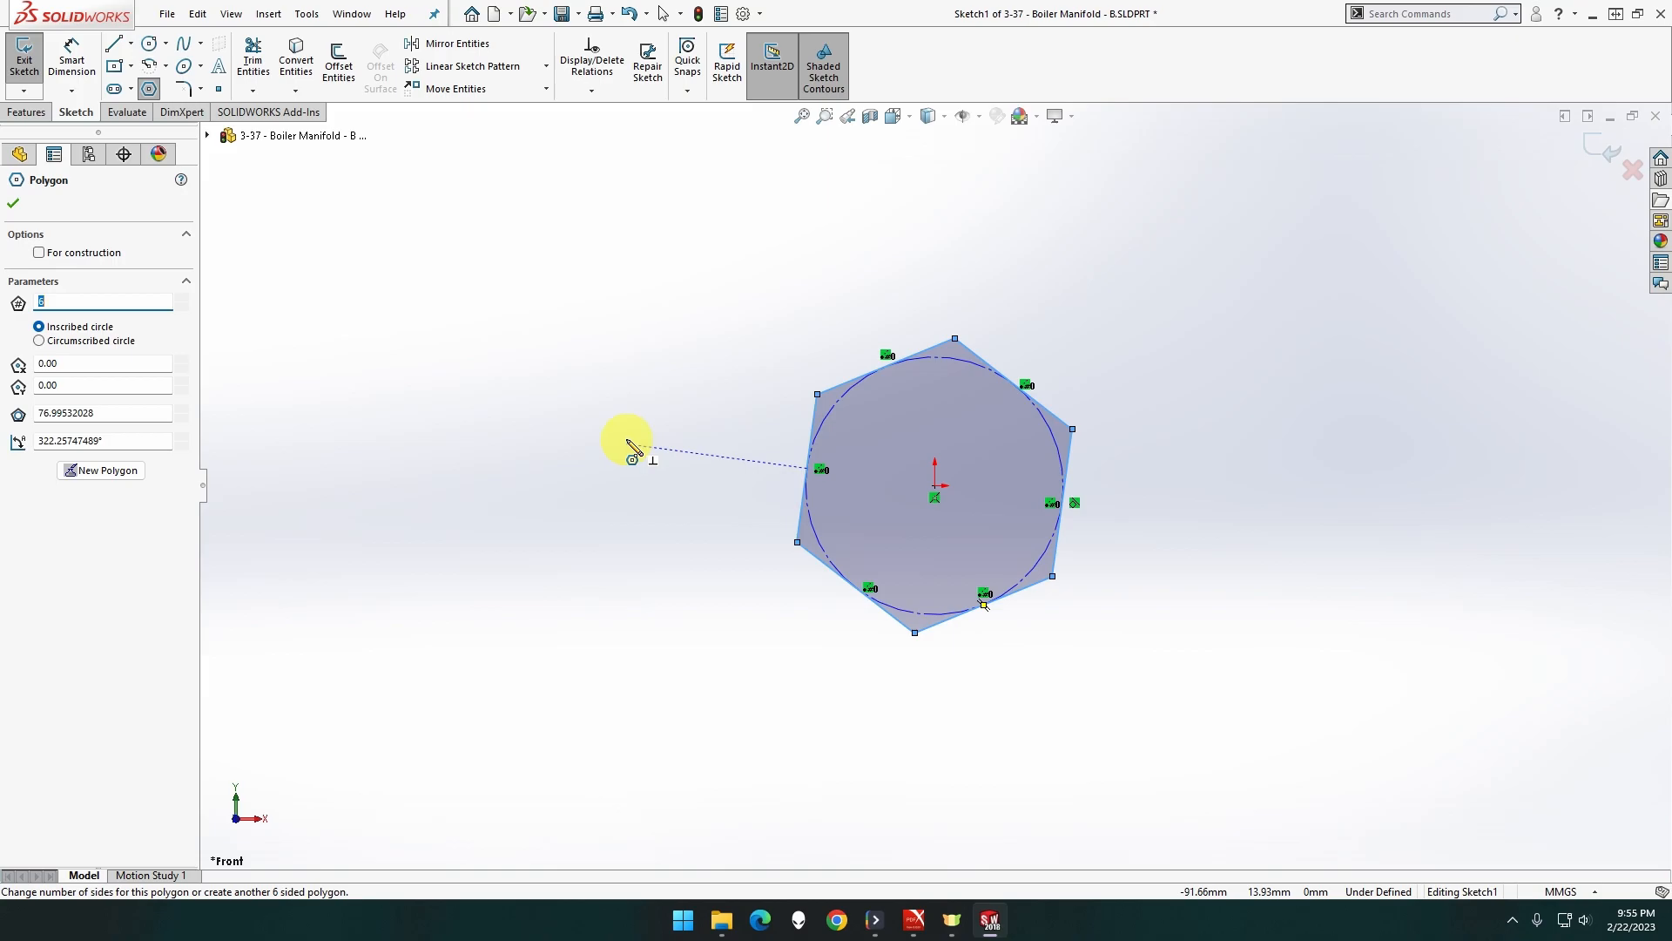
{"action": "left_click", "coordinate": [13, 203]}
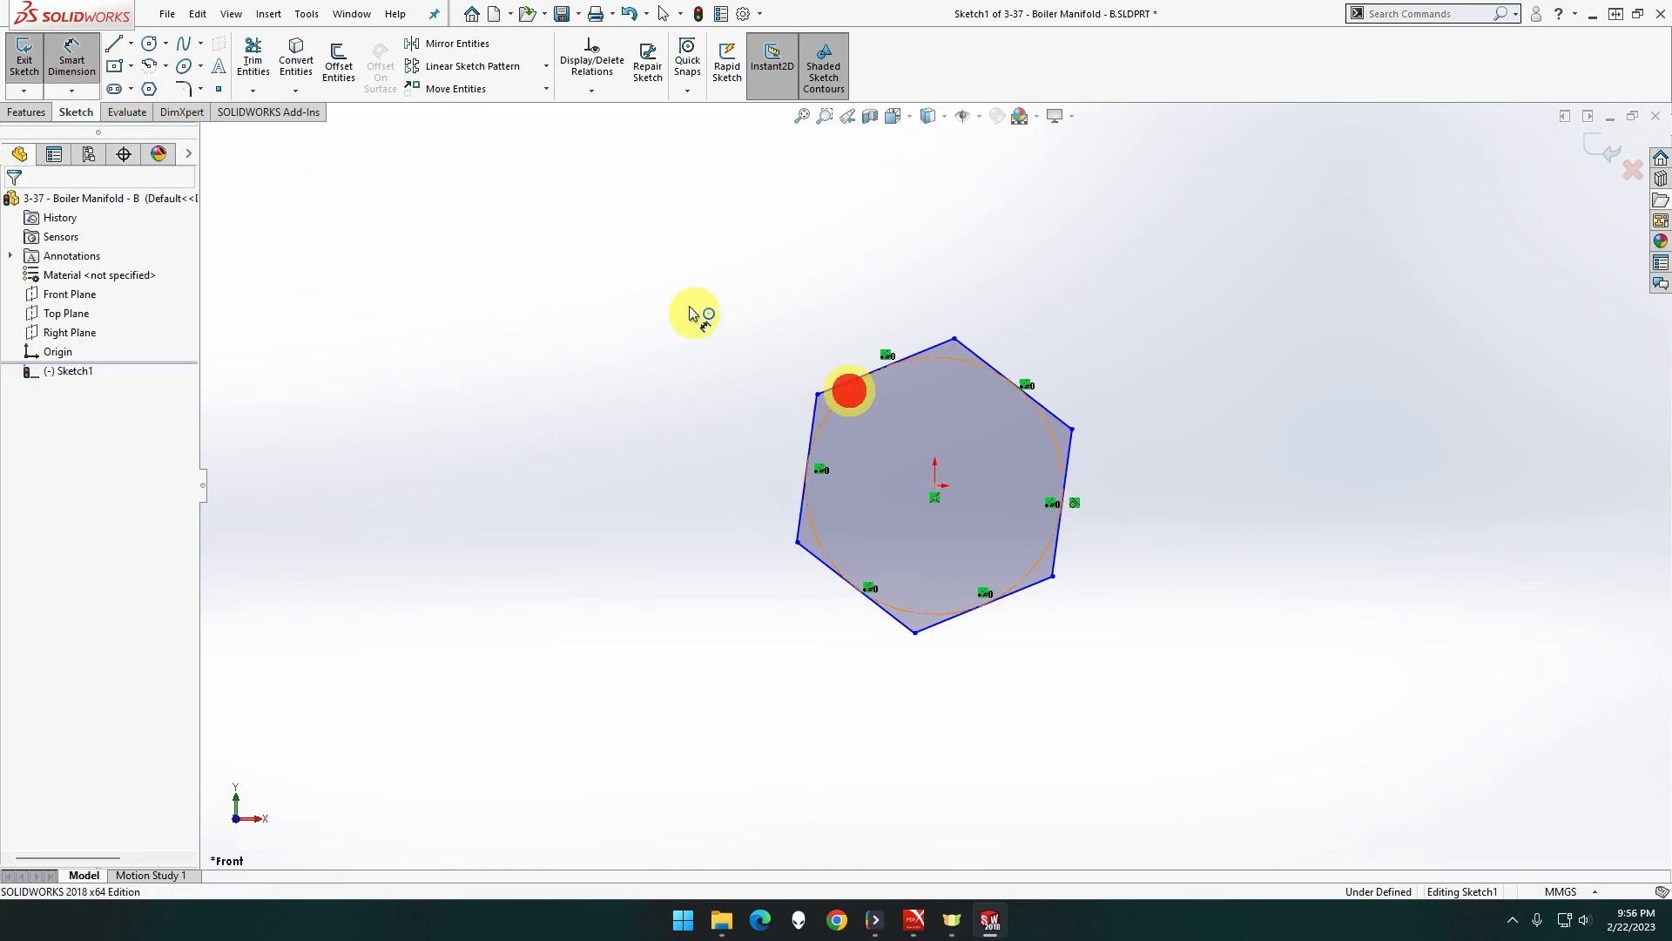
{"action": "left_click", "coordinate": [848, 389]}
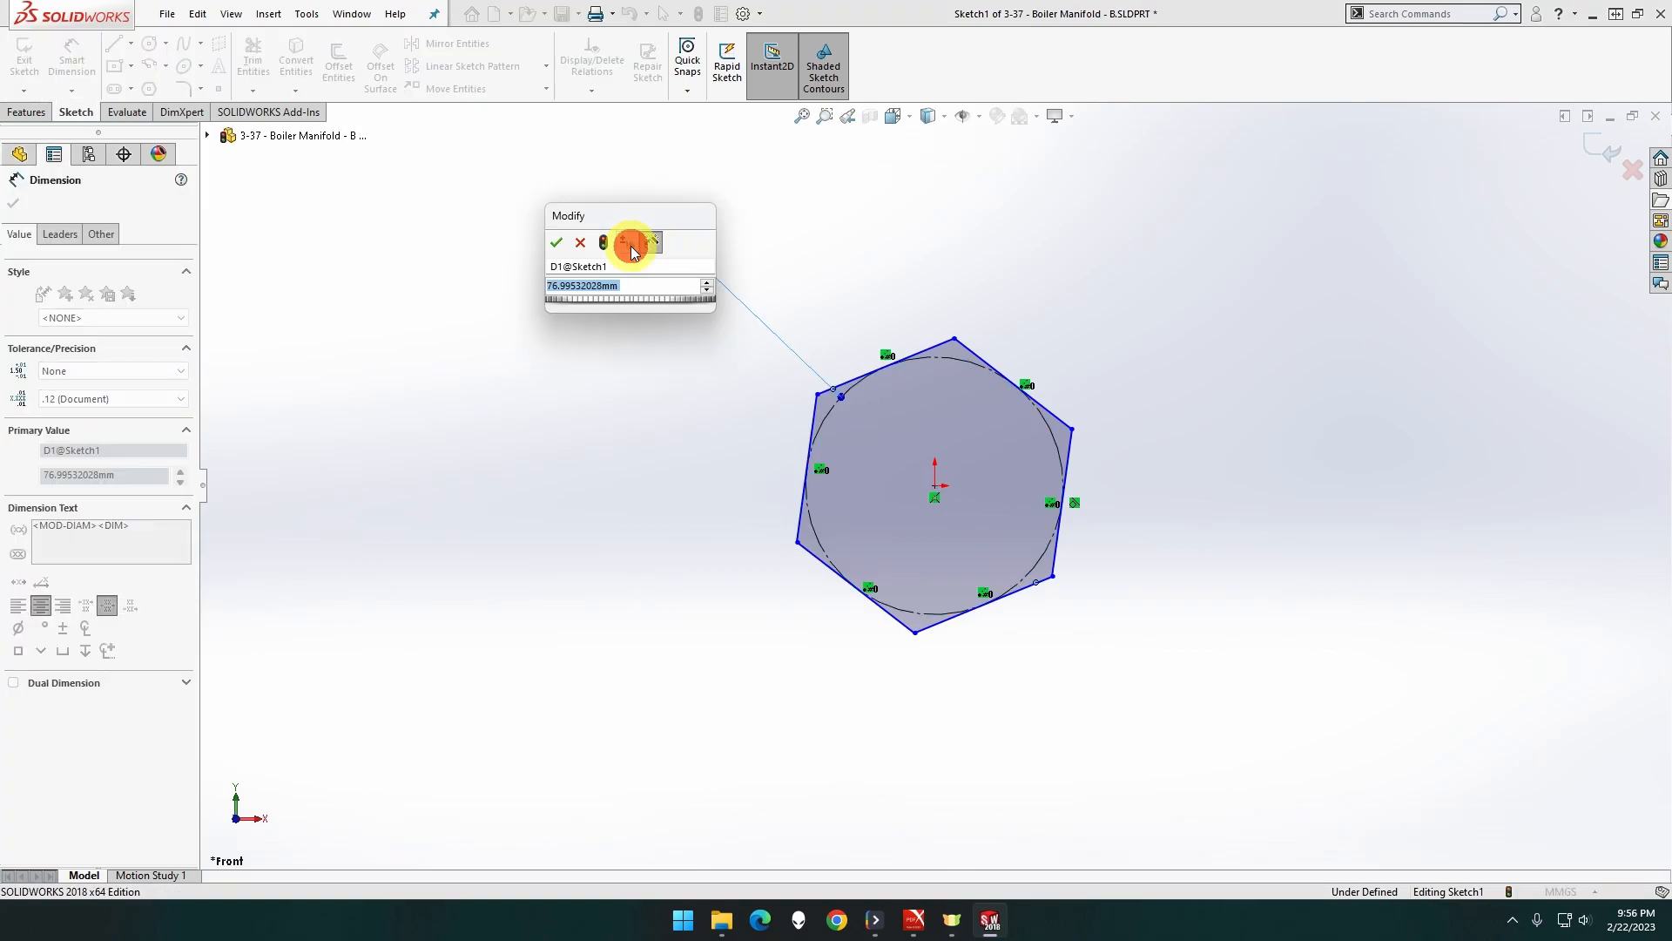
{"action": "left_click", "coordinate": [556, 242]}
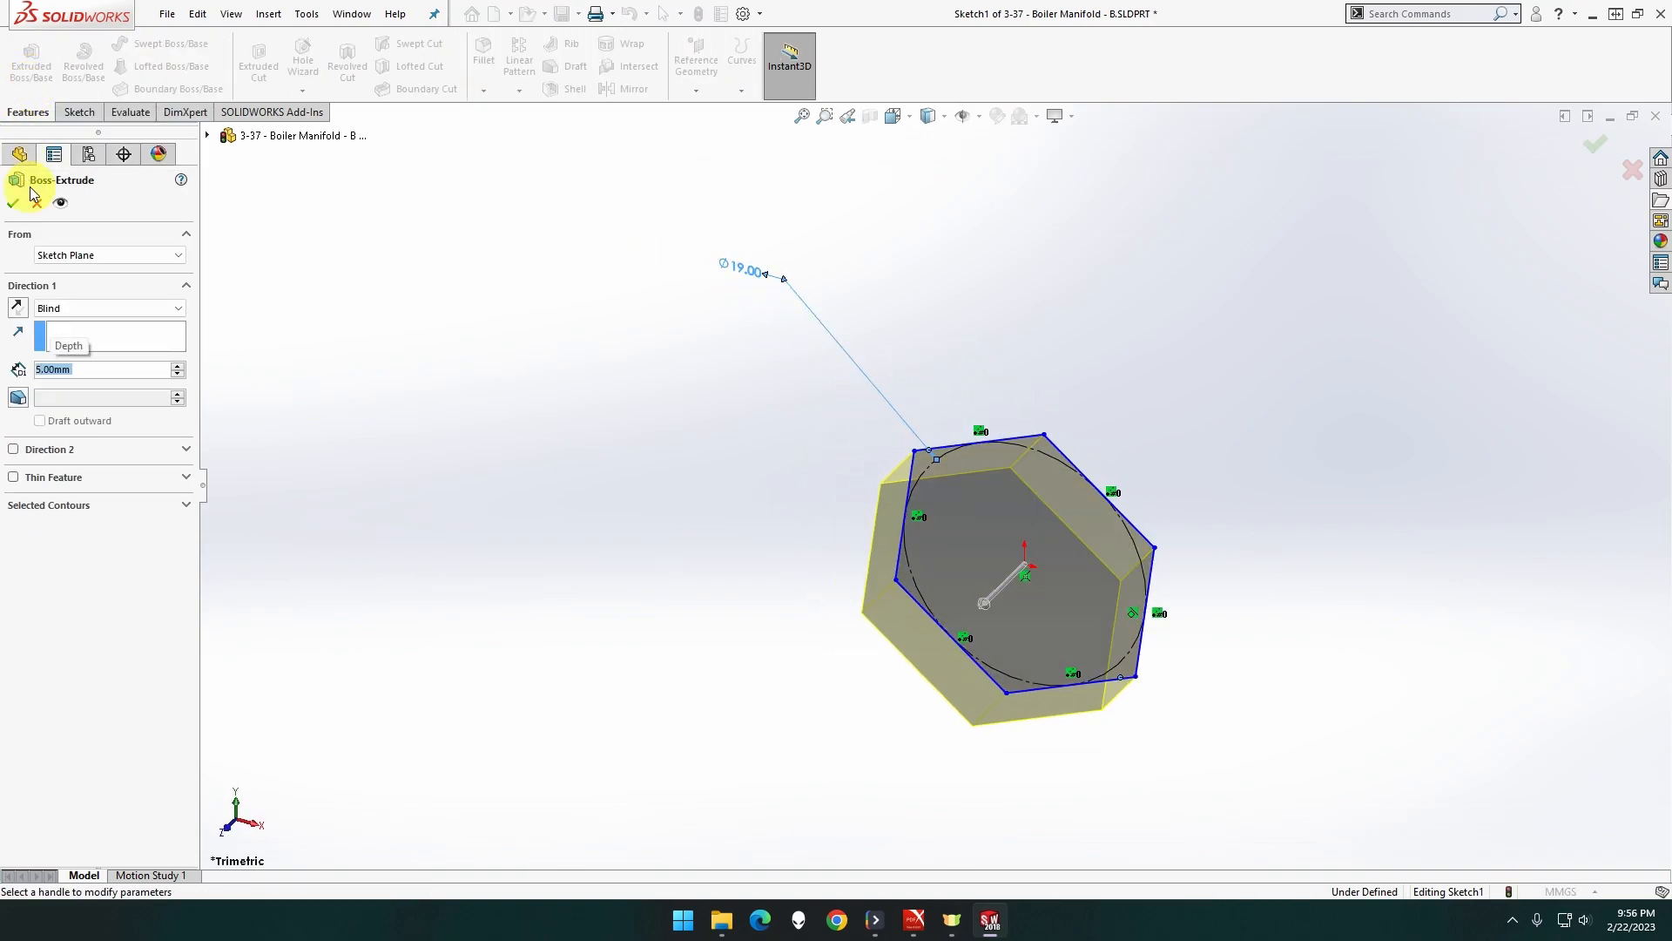
Extrude the hexagon into a solid prism as Boss-Extrude1
{"action": "left_click", "coordinate": [1595, 144]}
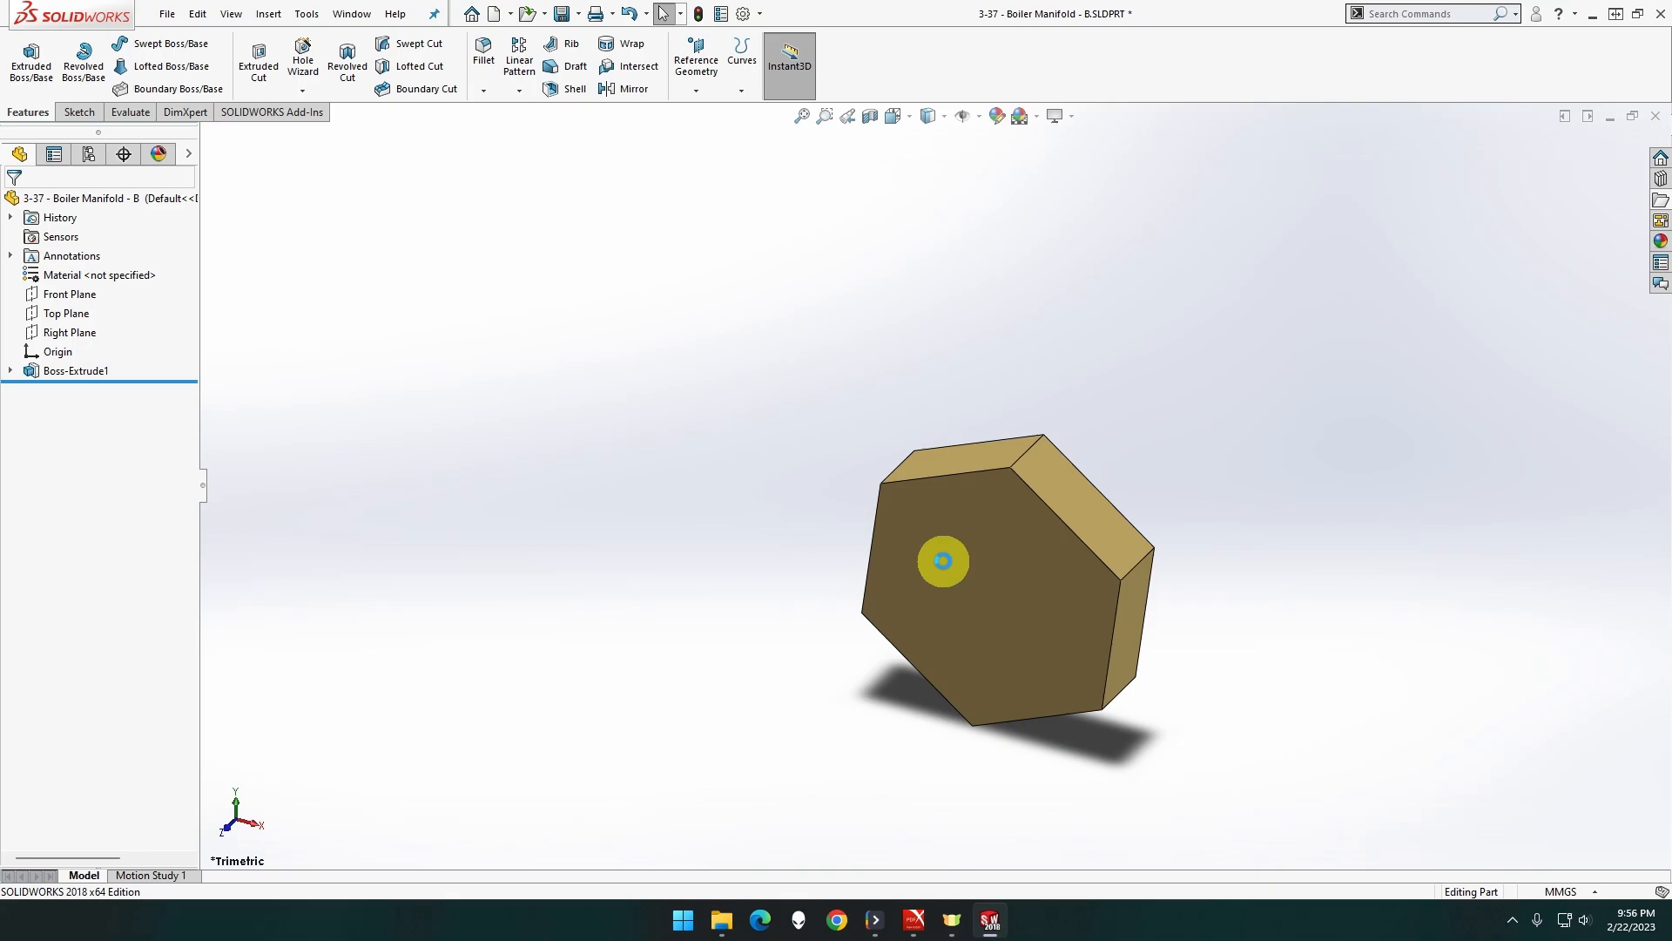
Sketch a 16 mm diameter circle centred on the nut's front face
{"action": "right_click", "coordinate": [942, 561]}
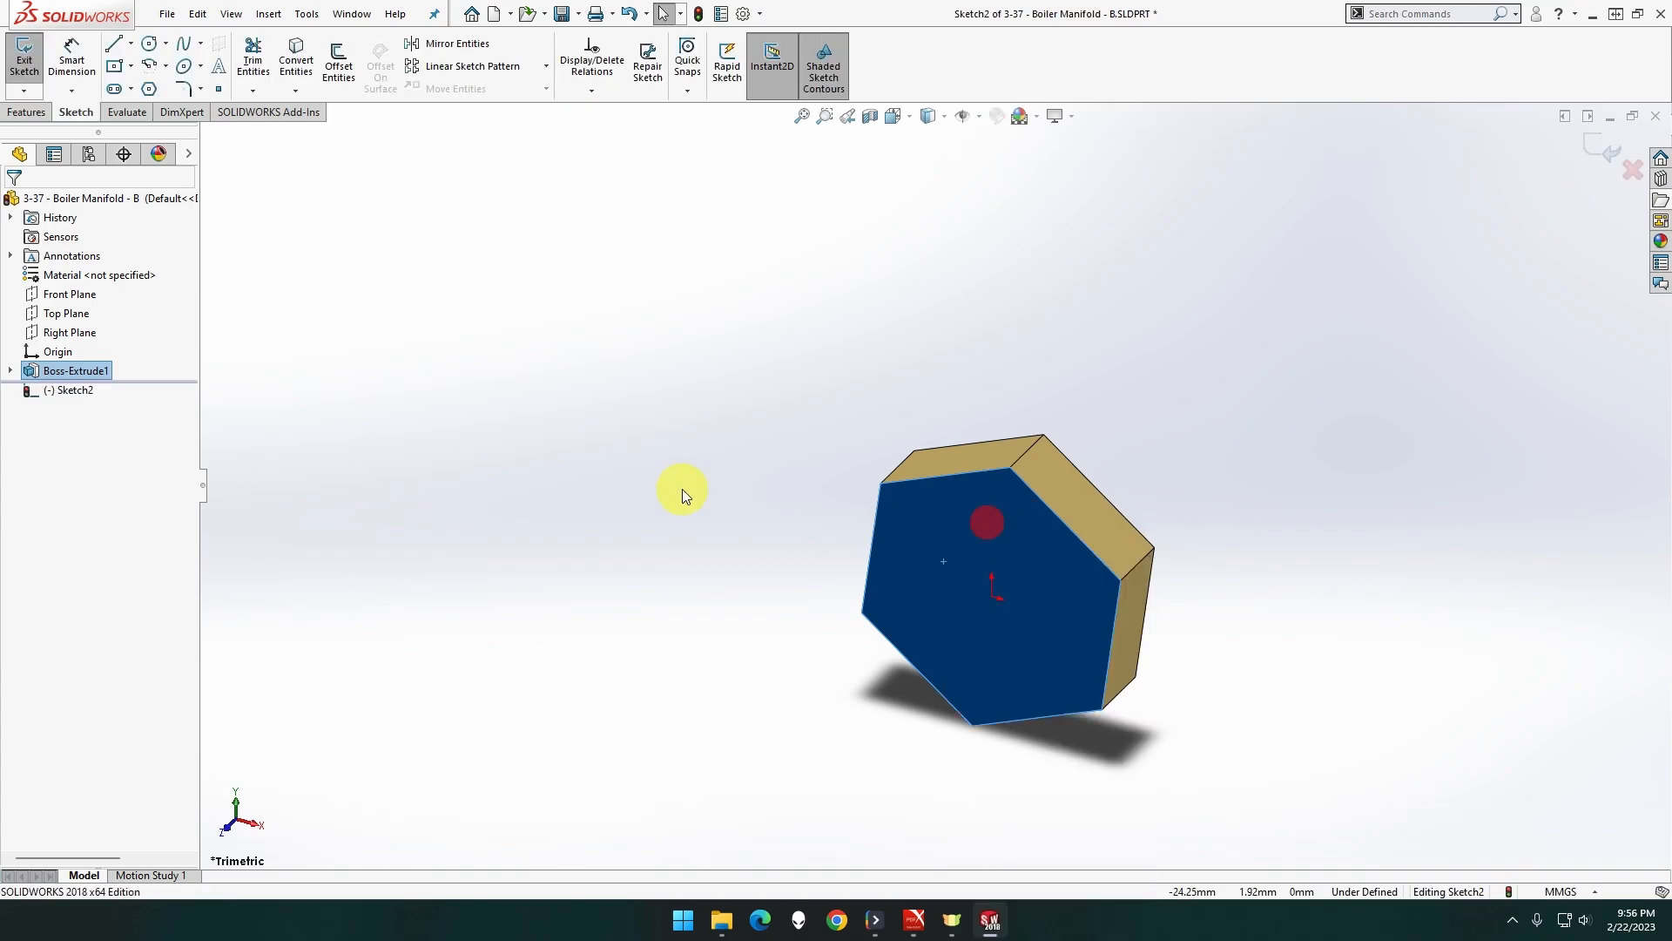
{"action": "mouse_move", "coordinate": [362, 227]}
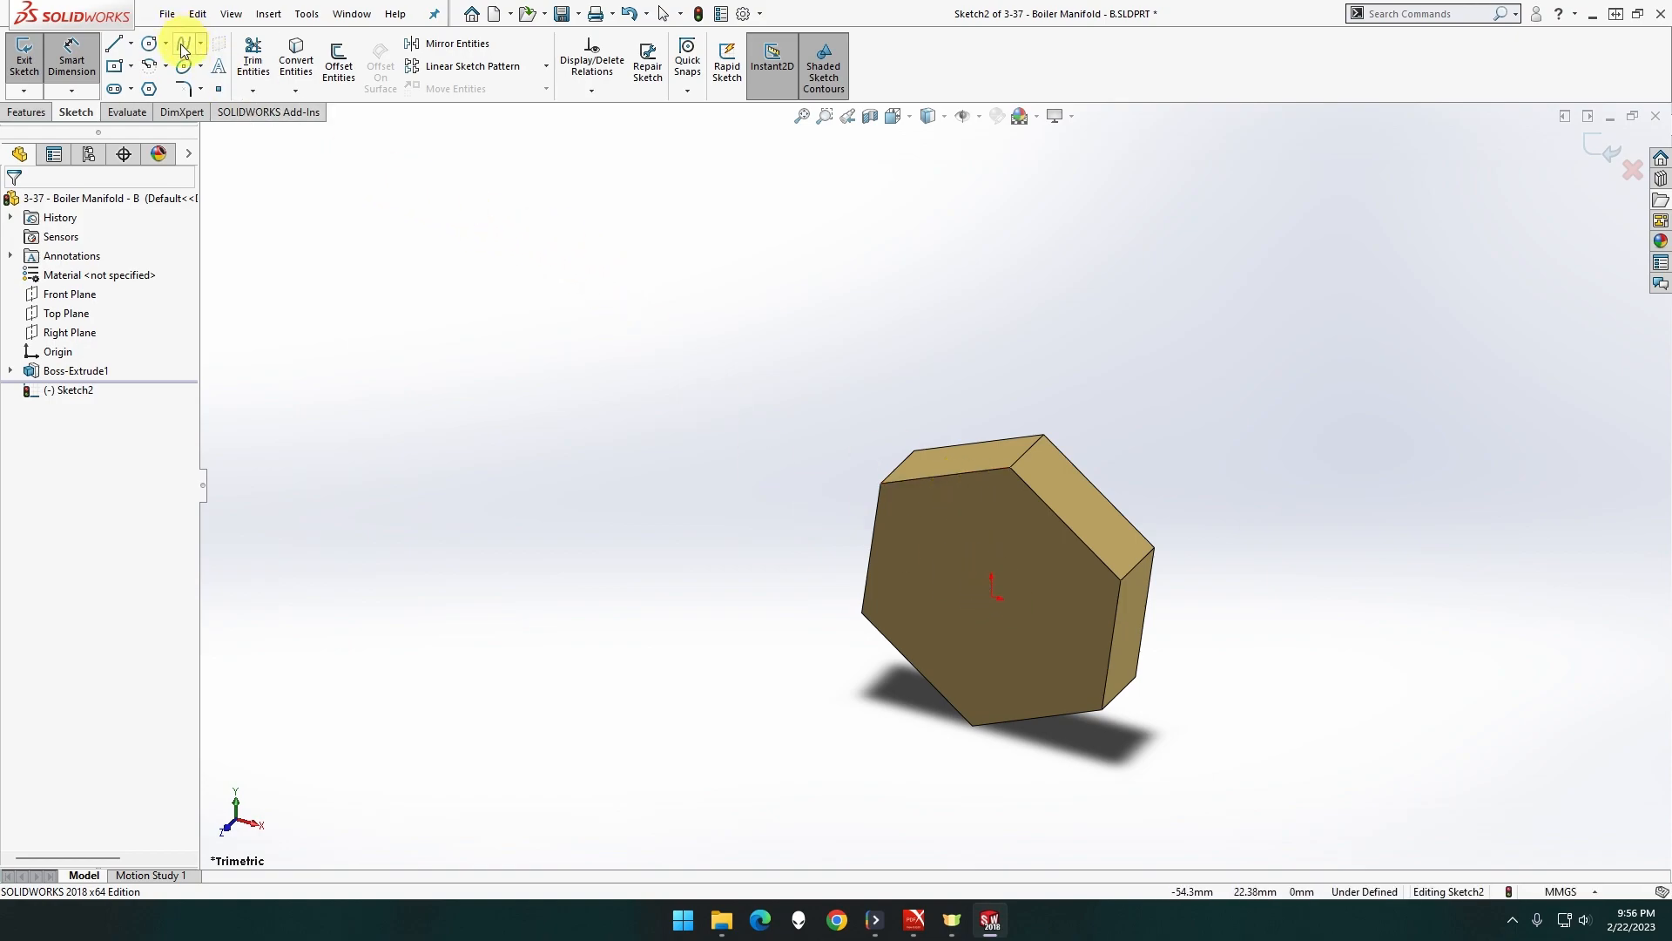
{"action": "left_click", "coordinate": [149, 42]}
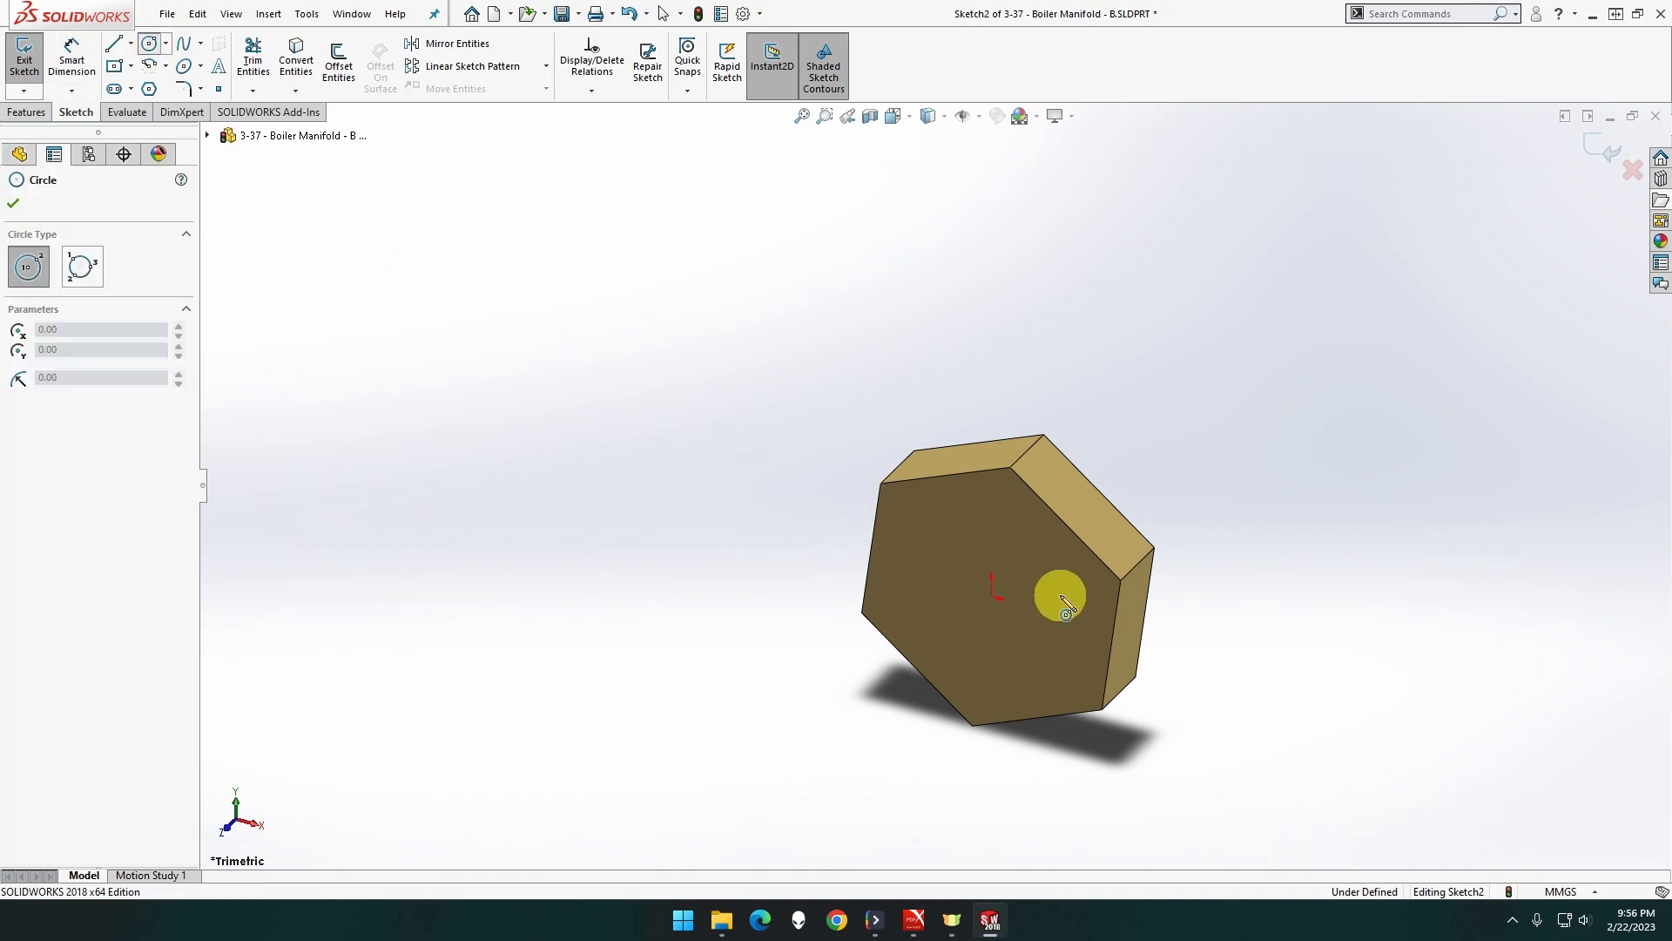
{"action": "left_click_drag", "start_coordinate": [1059, 600], "coordinate": [1051, 652]}
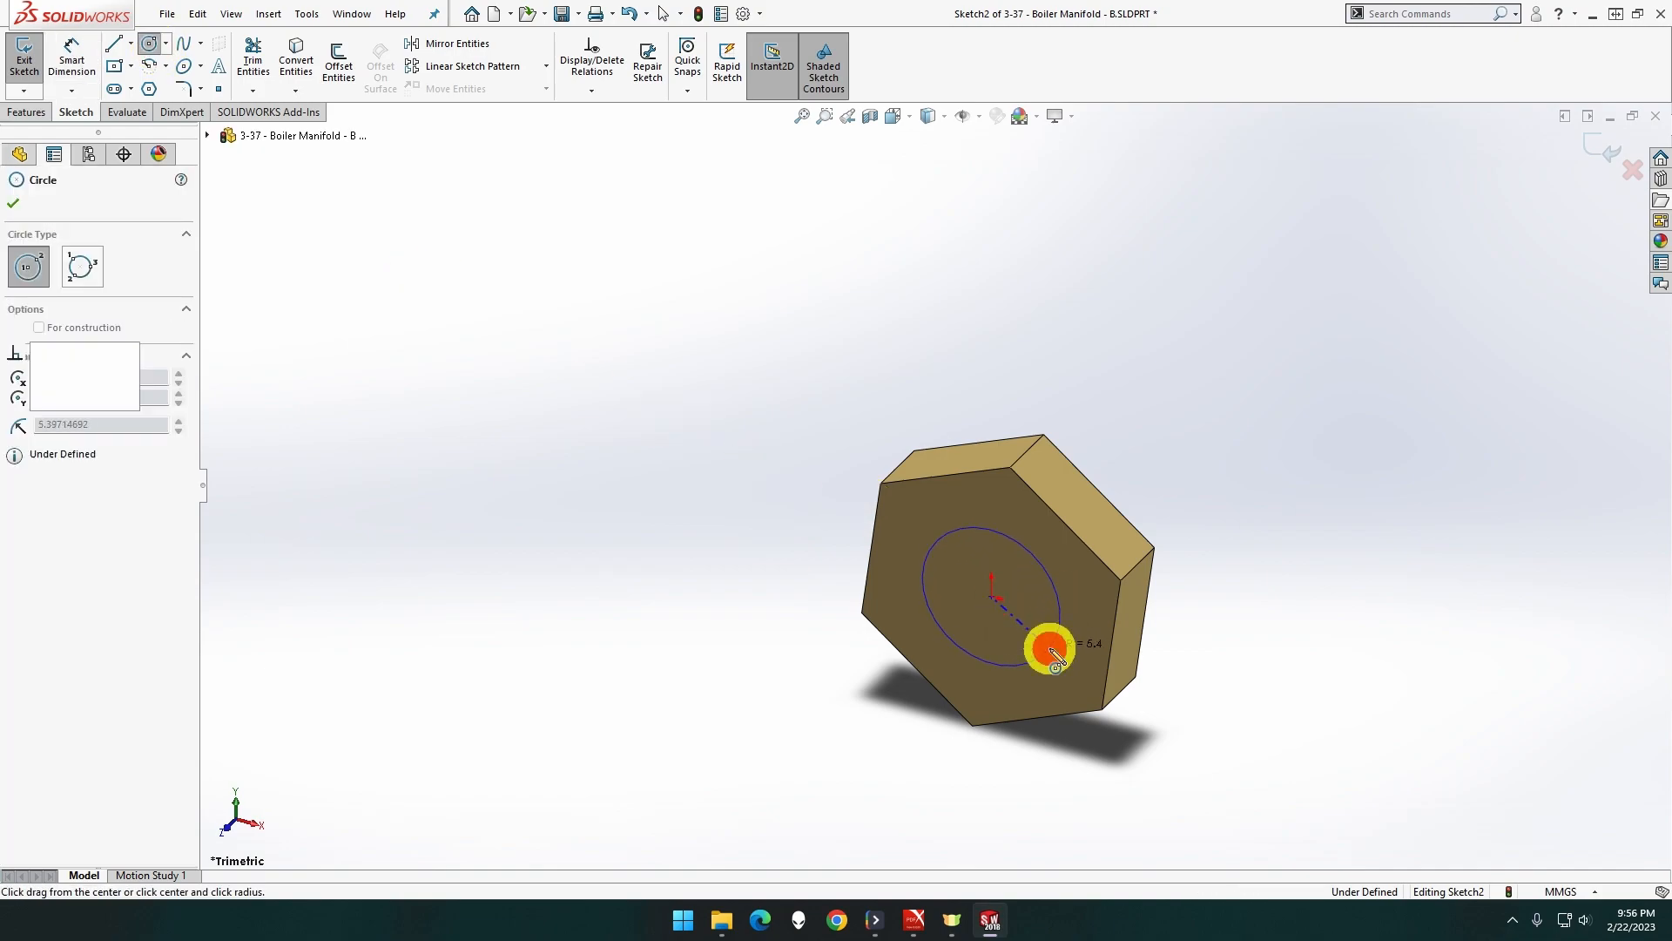
{"action": "left_click", "coordinate": [1051, 650]}
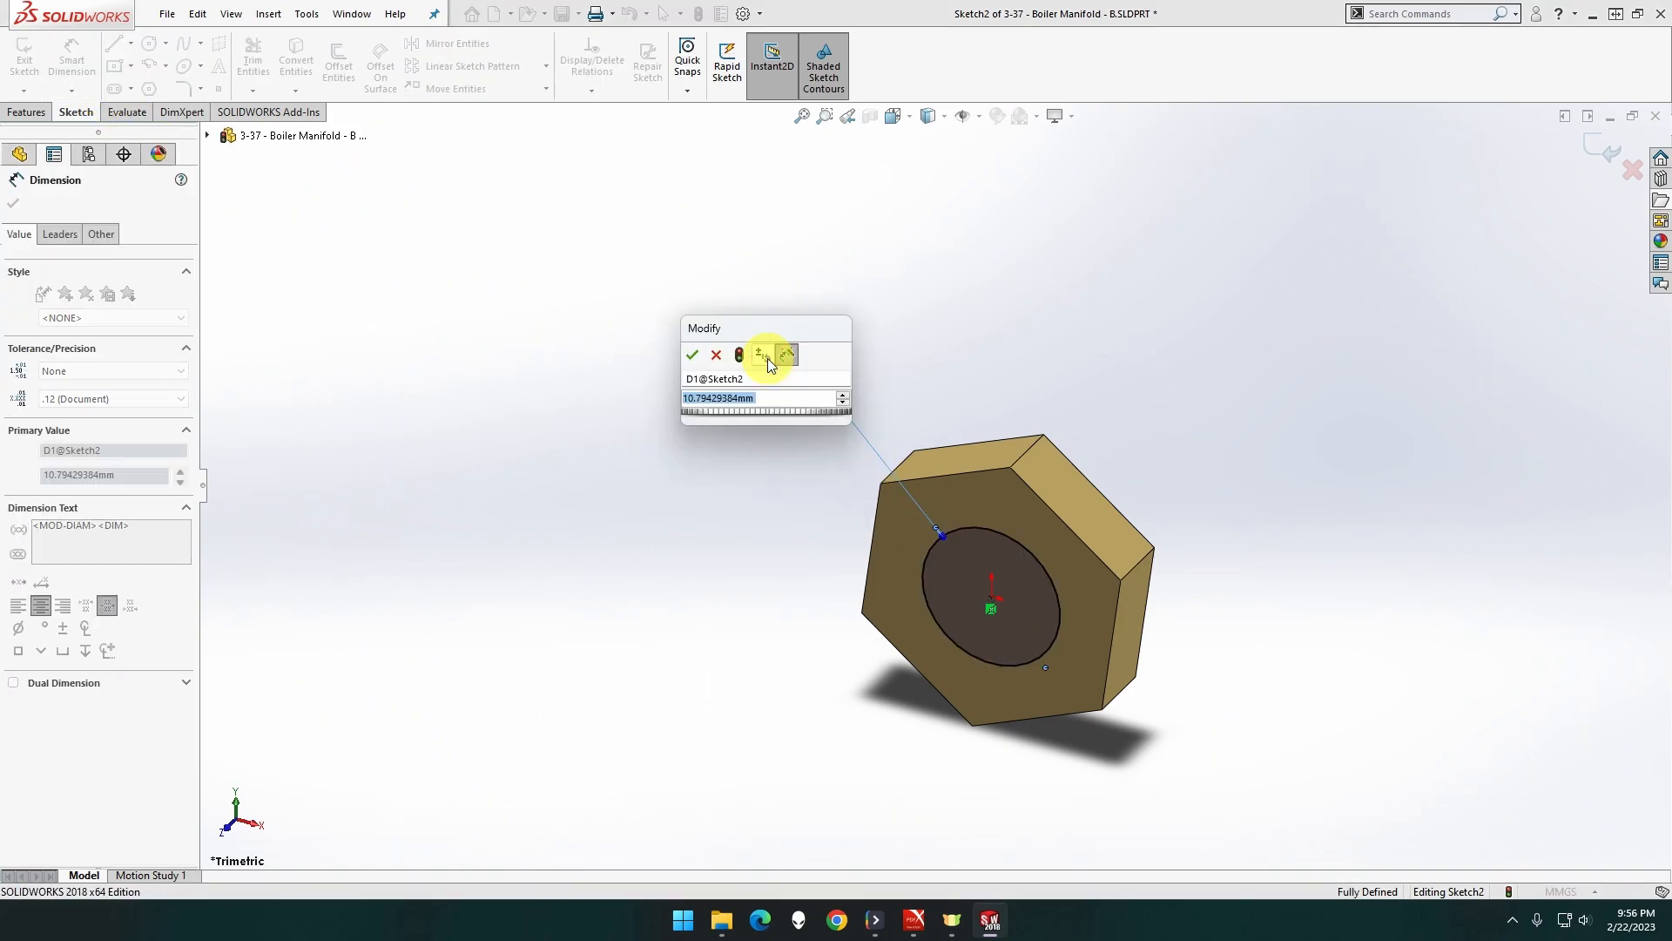
{"action": "type", "text": "16"}
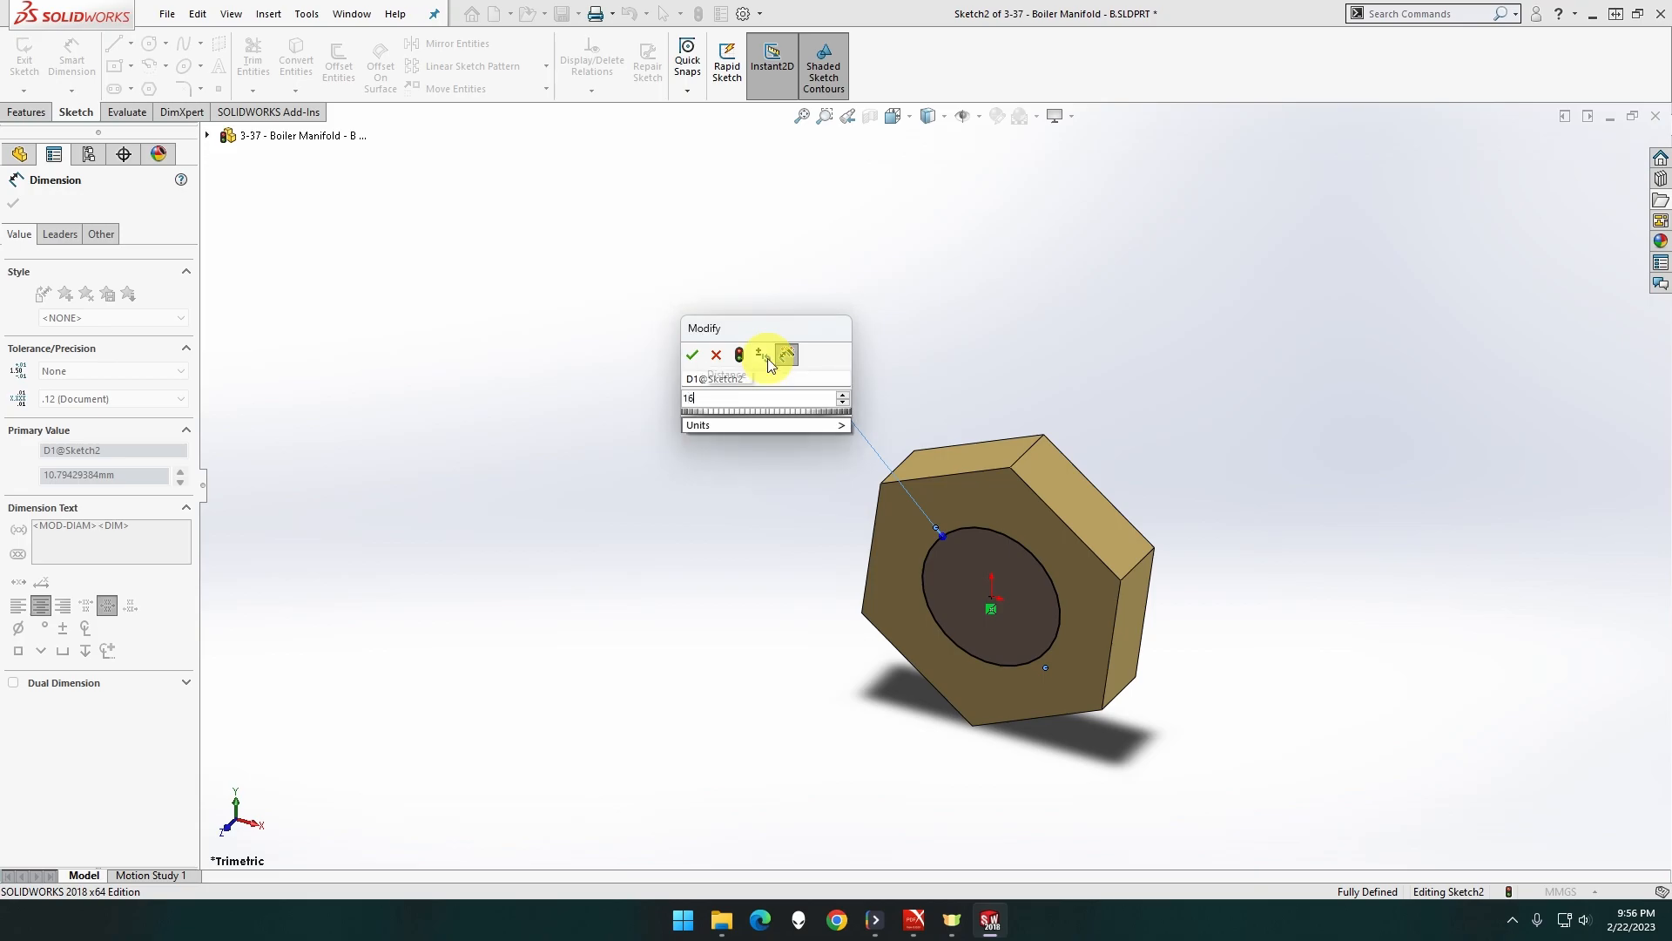
{"action": "left_click", "coordinate": [691, 354]}
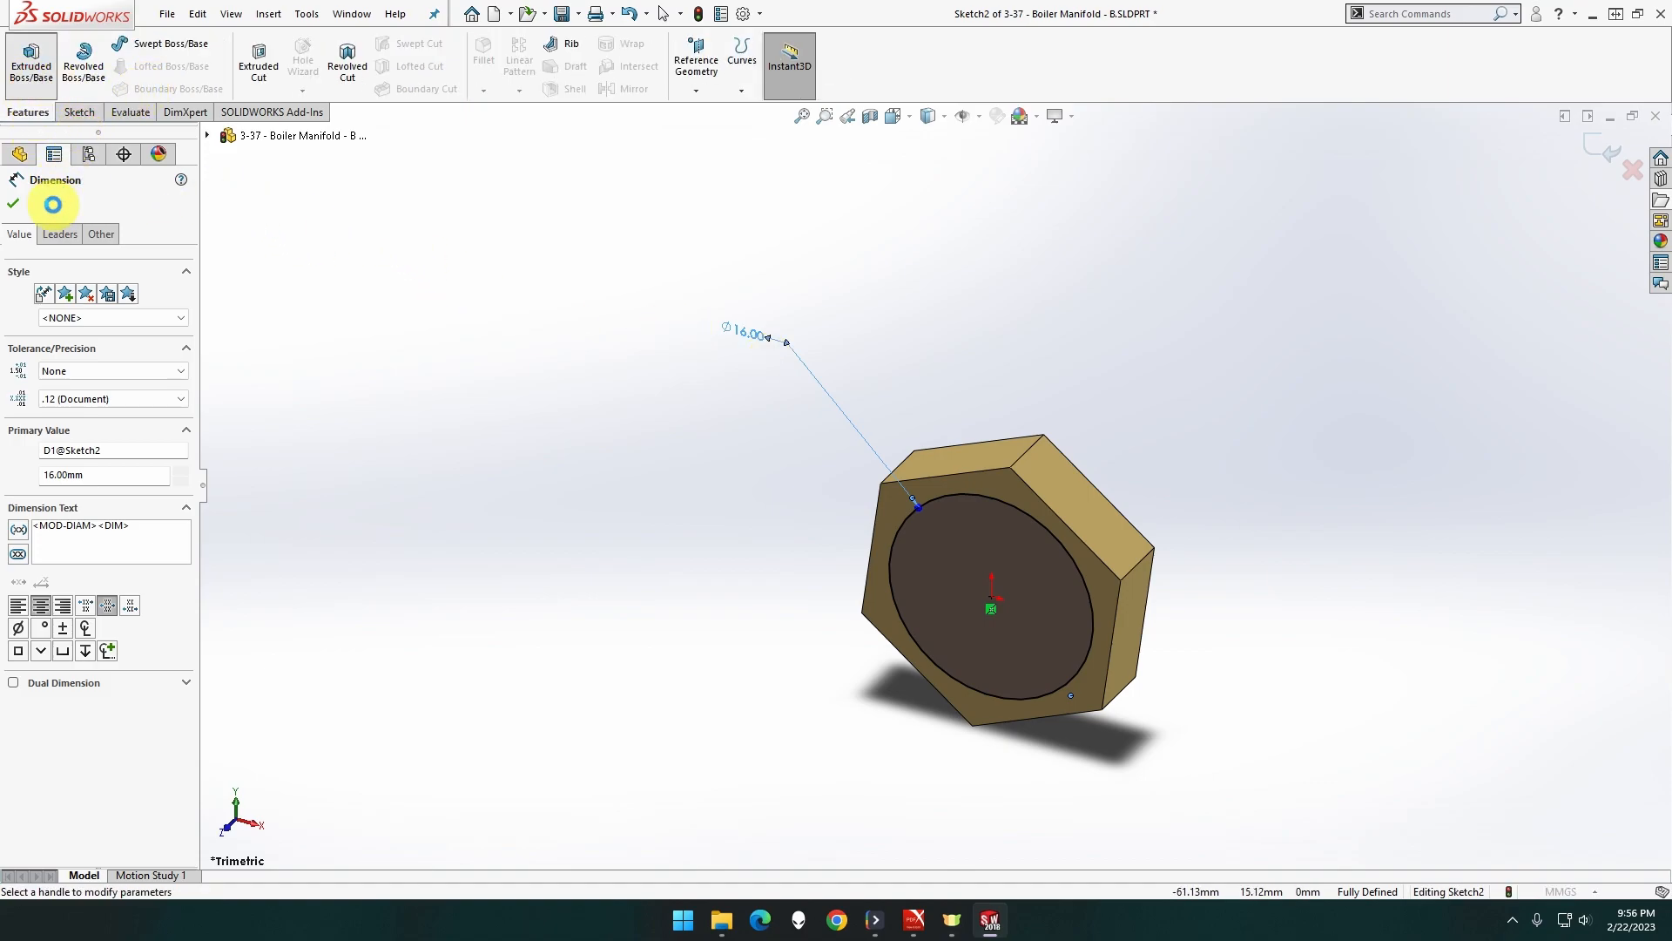
Cut the 16 mm circle through the nut as Cut-Extrude1, making it a hex ring
{"action": "left_click", "coordinate": [30, 59]}
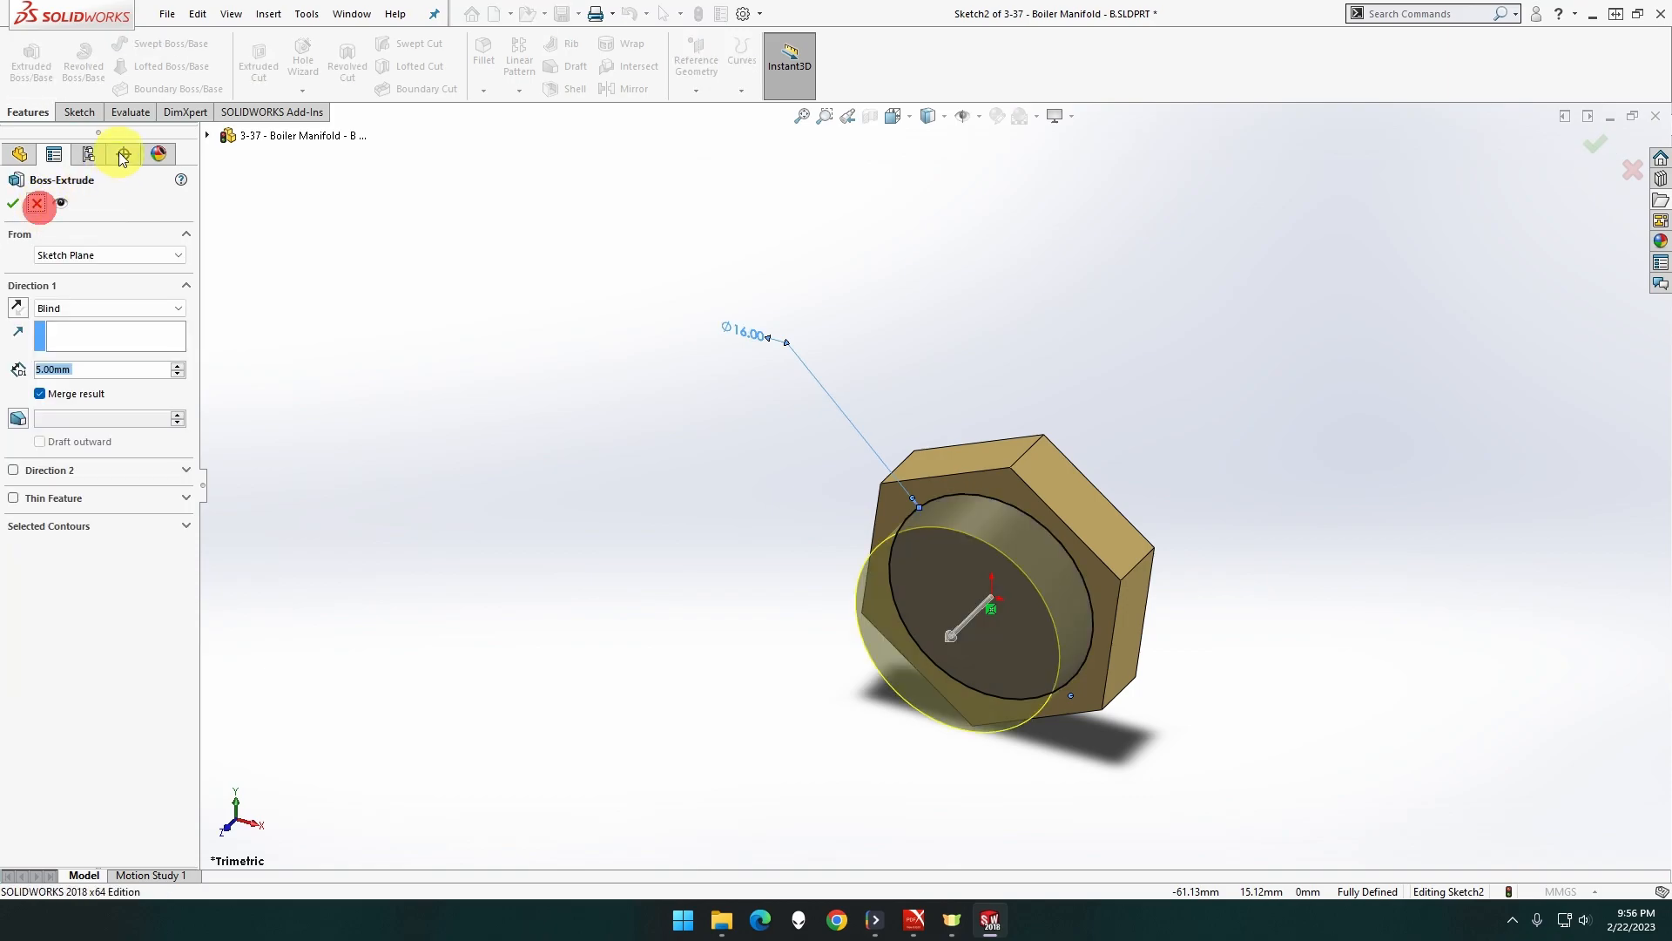
{"action": "left_click", "coordinate": [11, 204]}
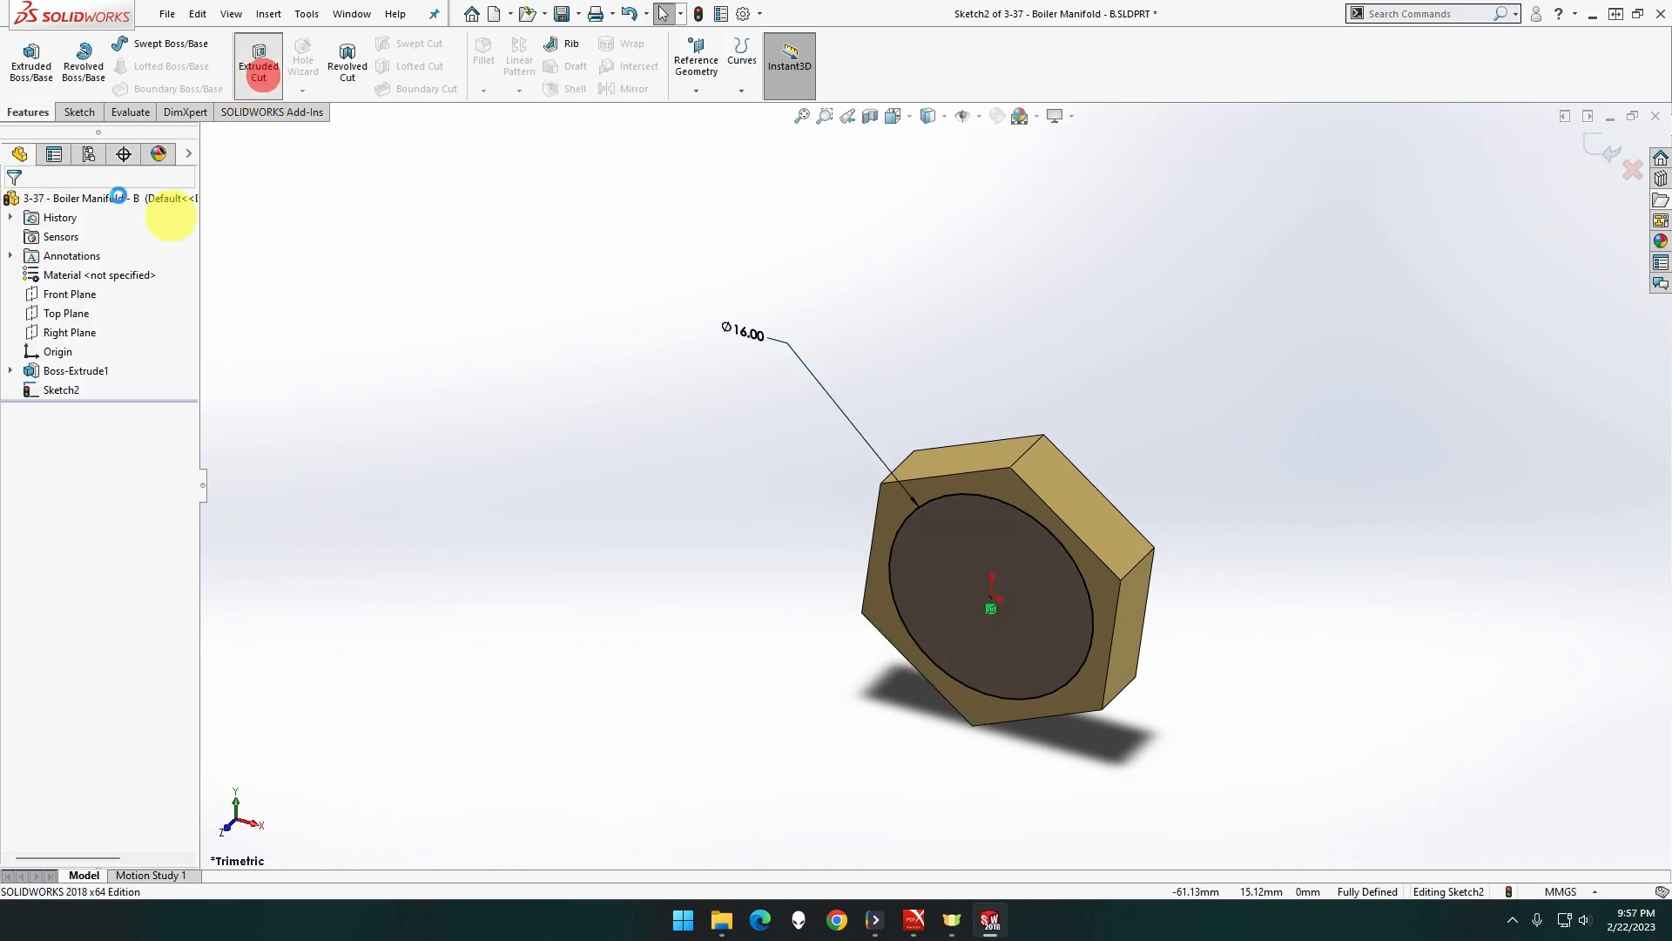
{"action": "left_click", "coordinate": [257, 61]}
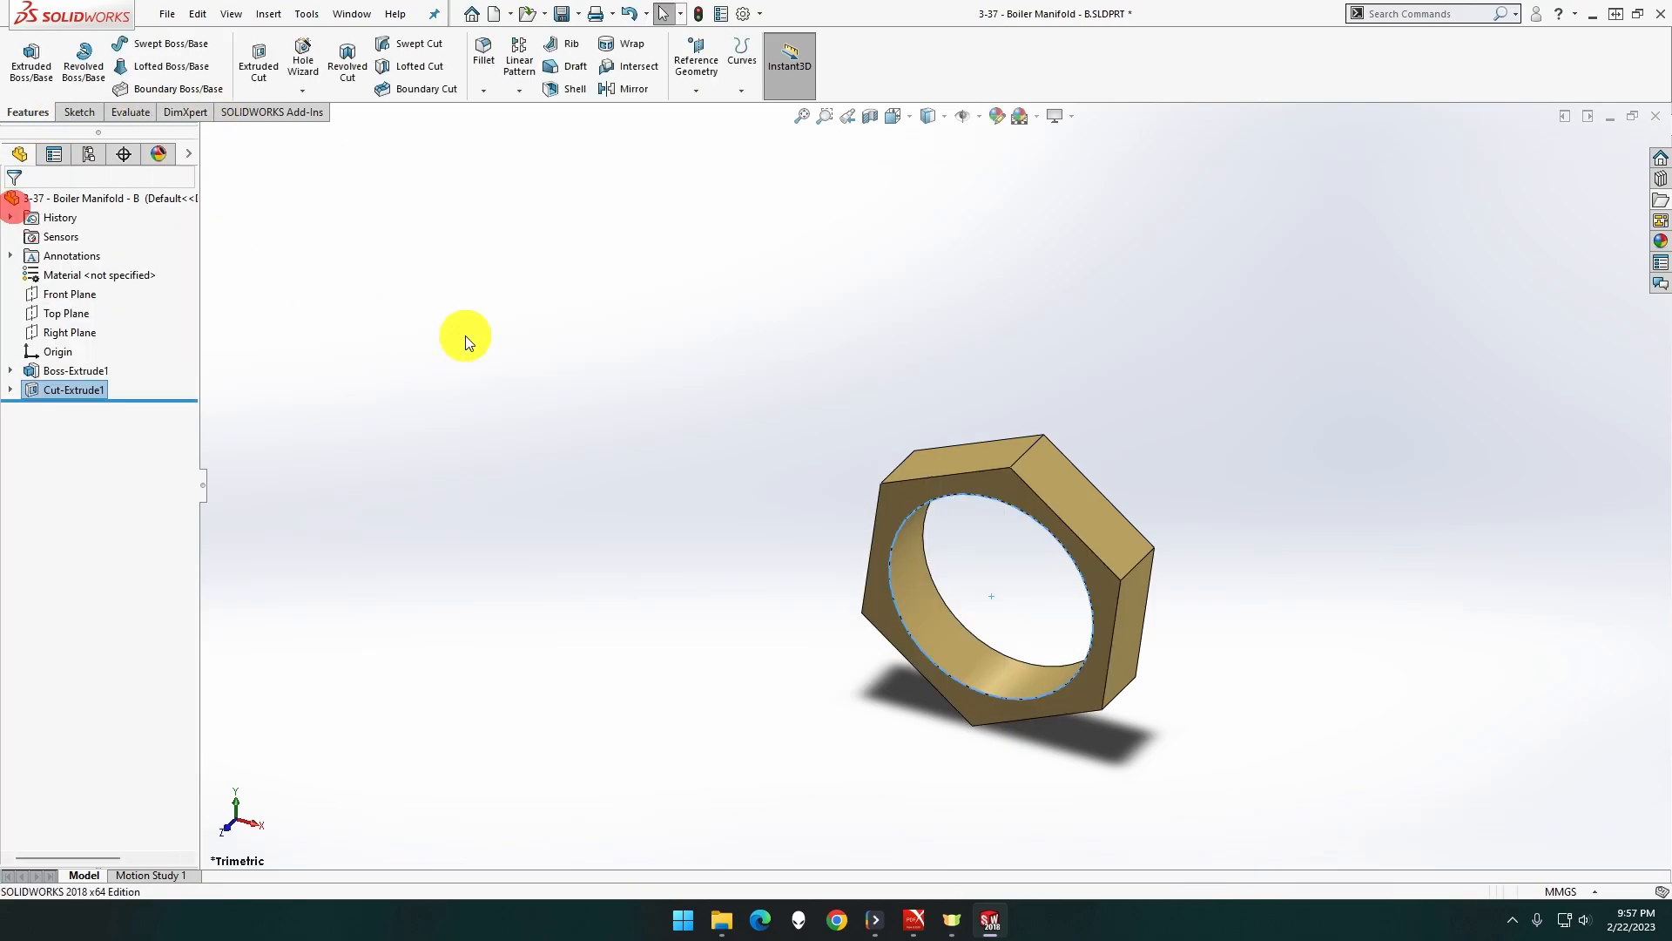
{"action": "mouse_move", "coordinate": [621, 443]}
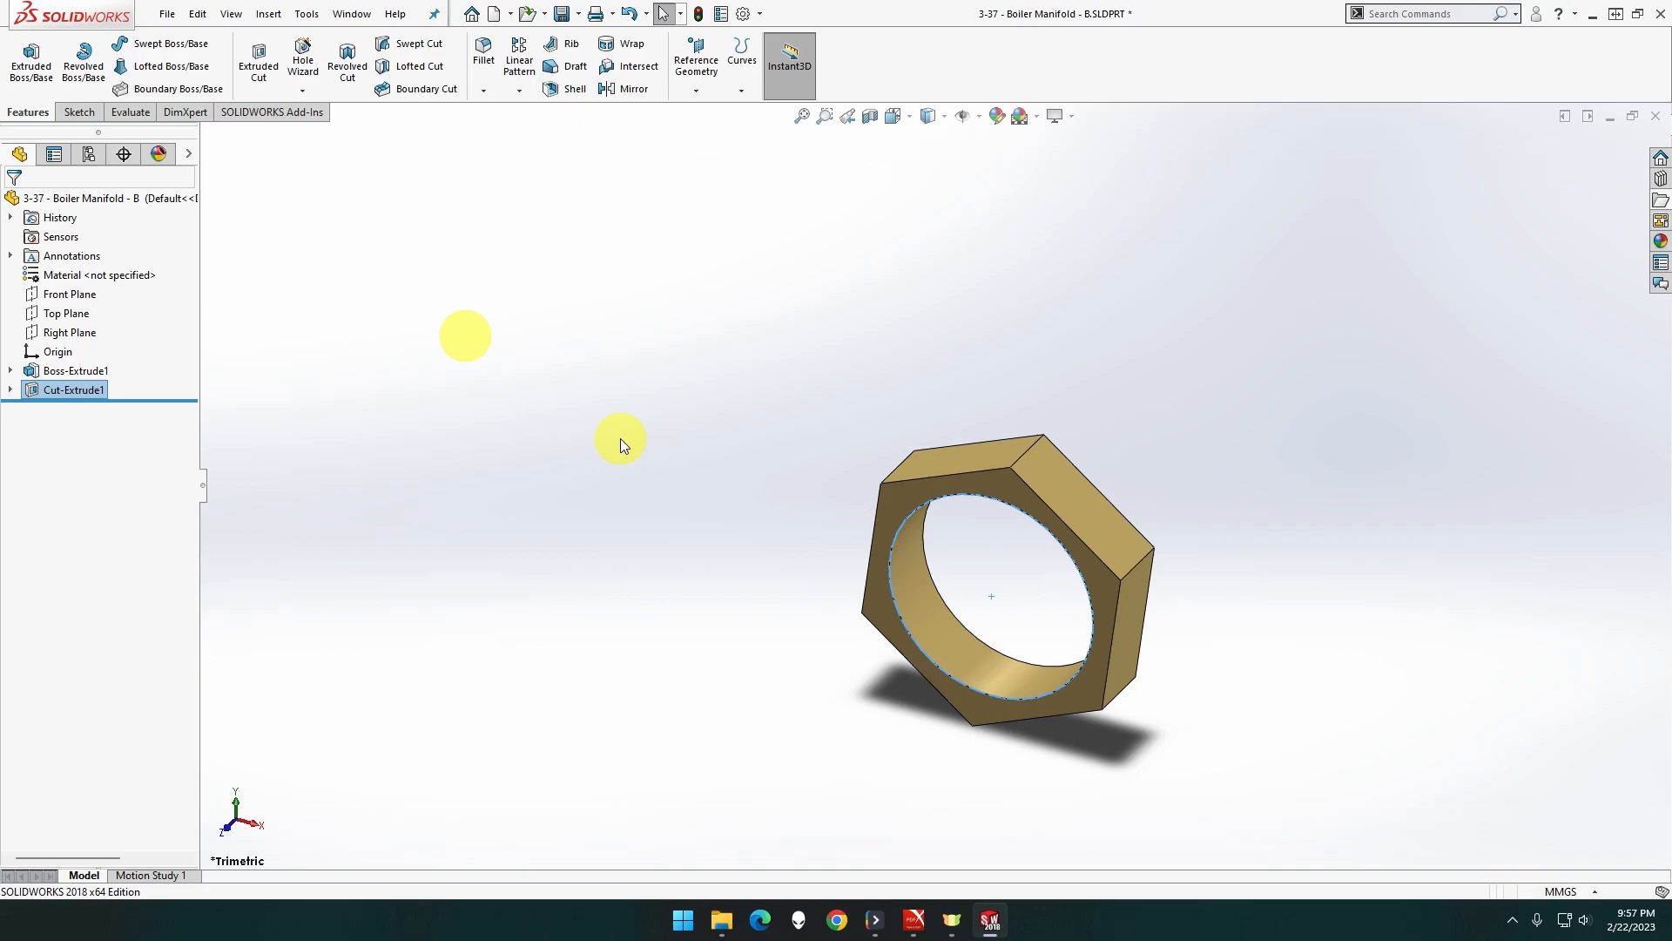
{"action": "mouse_move", "coordinate": [281, 247]}
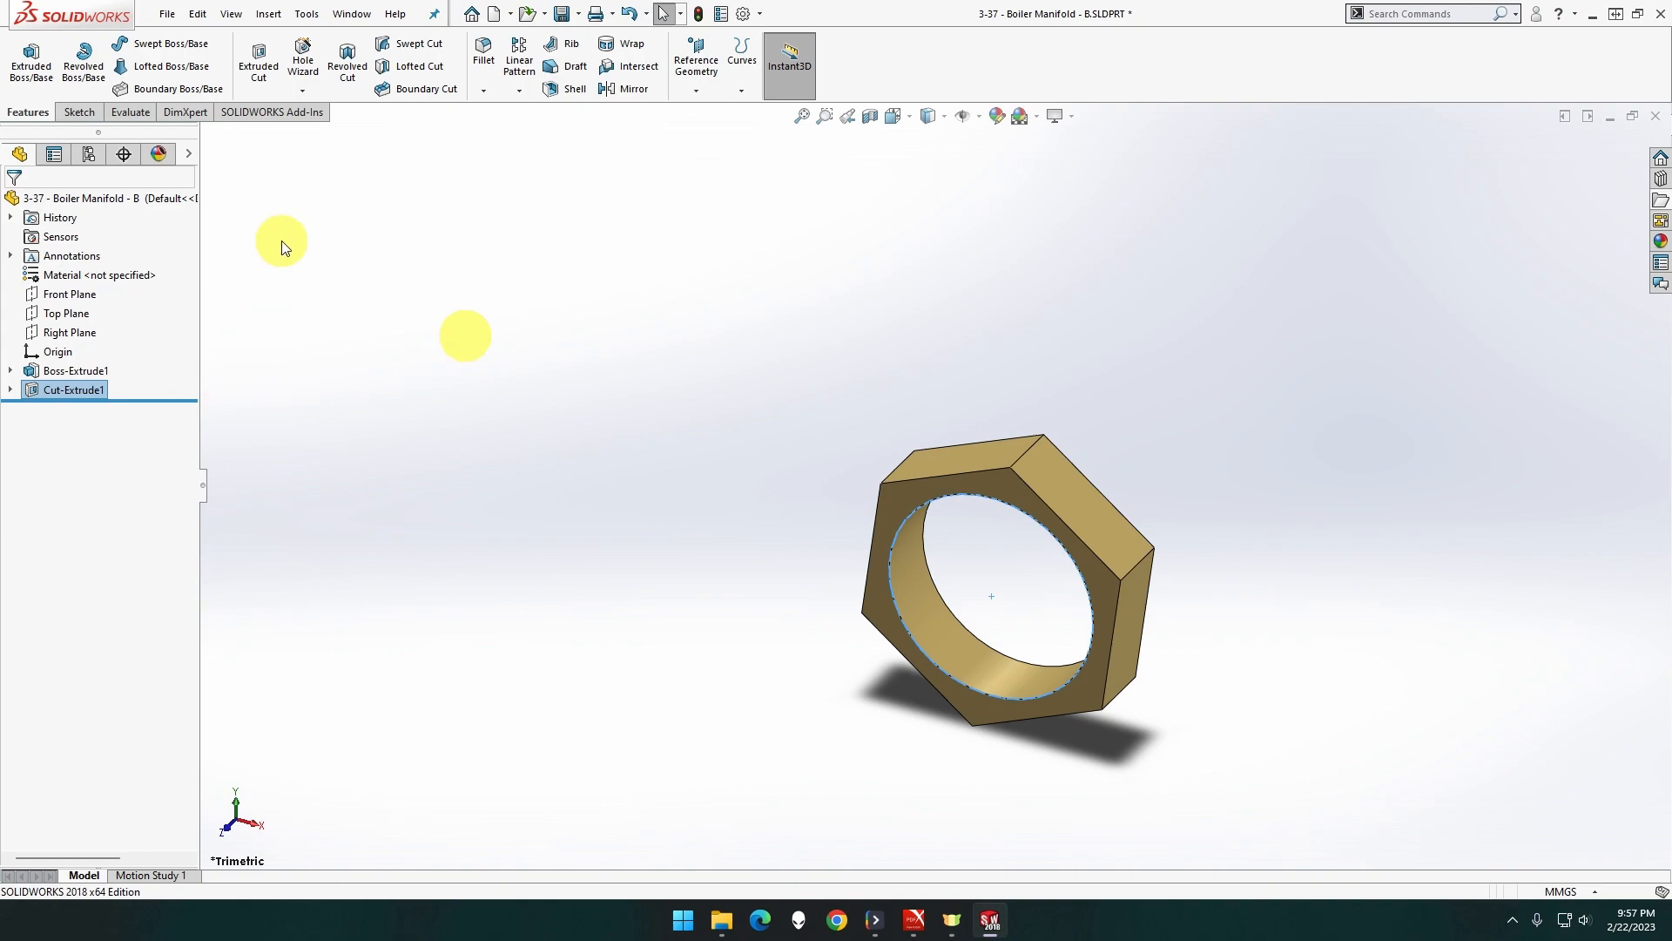
Add an M16x1.5 thread running between the hole's front and far edges
{"action": "left_click", "coordinate": [303, 70]}
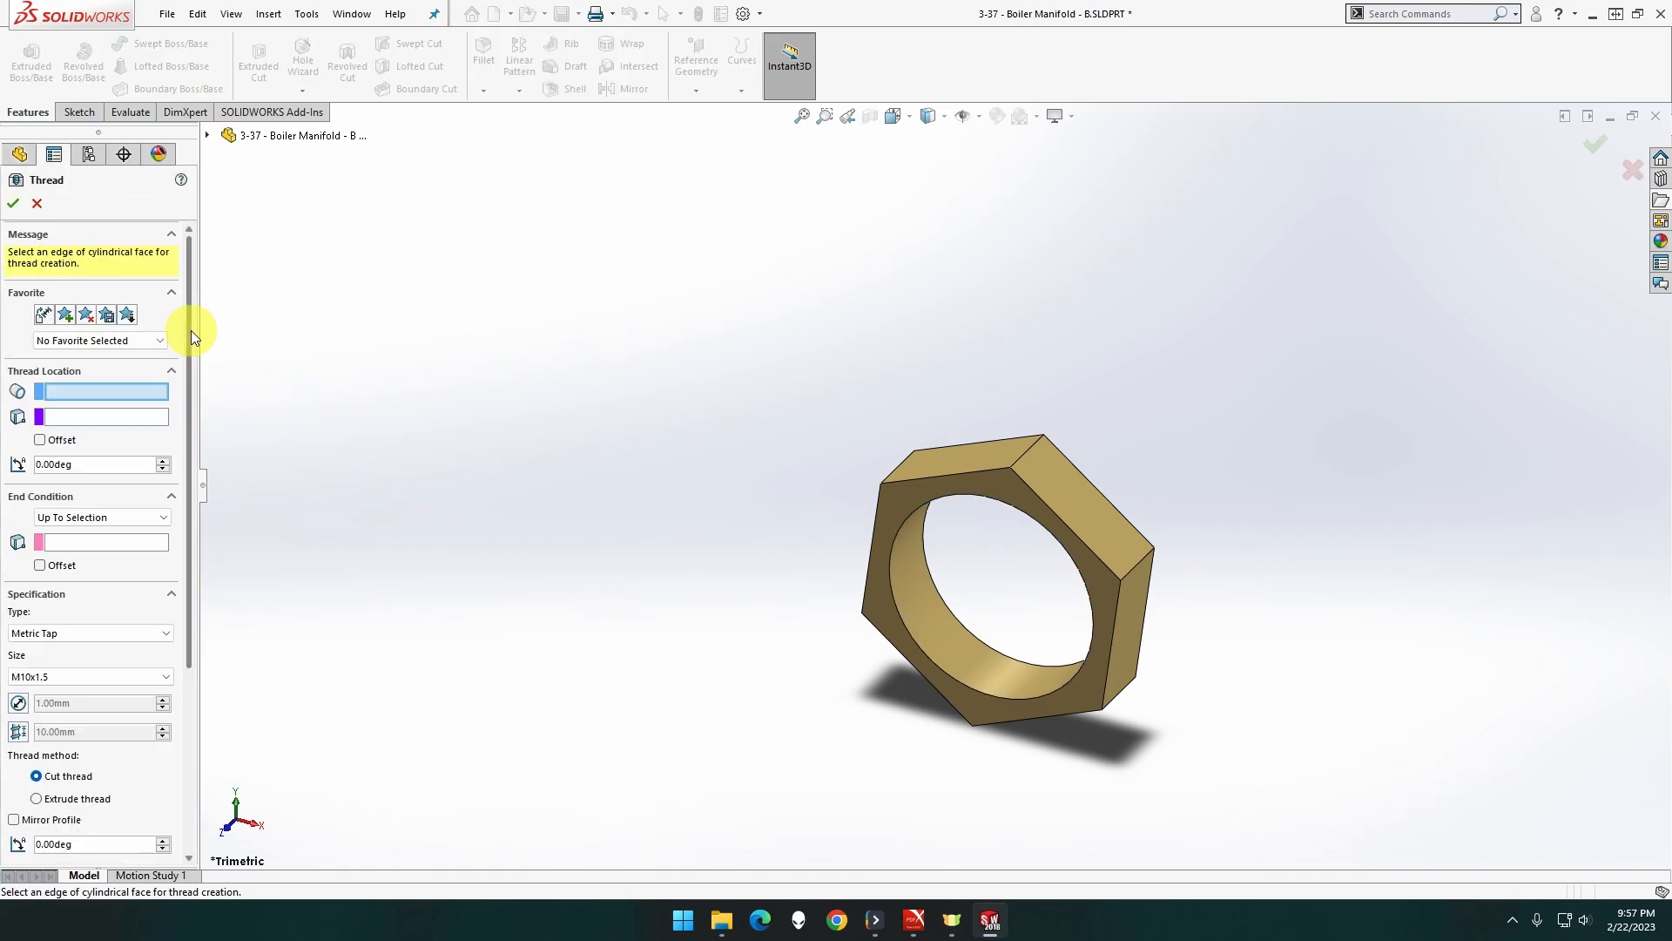
{"action": "mouse_move", "coordinate": [123, 557]}
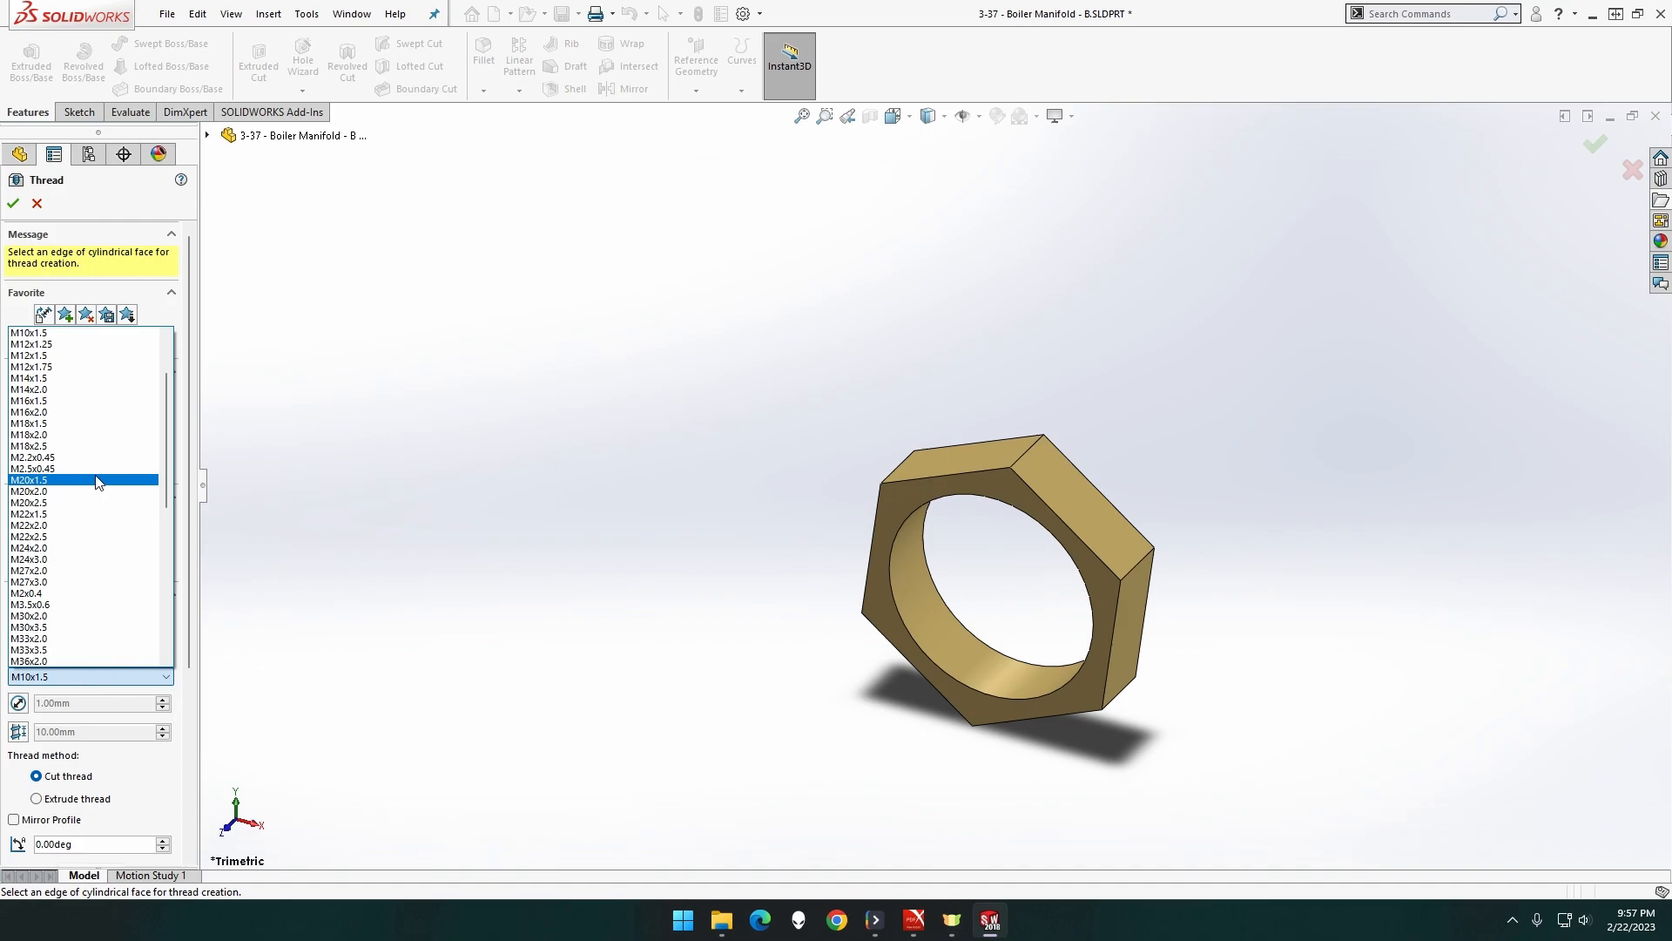
{"action": "left_click", "coordinate": [74, 400]}
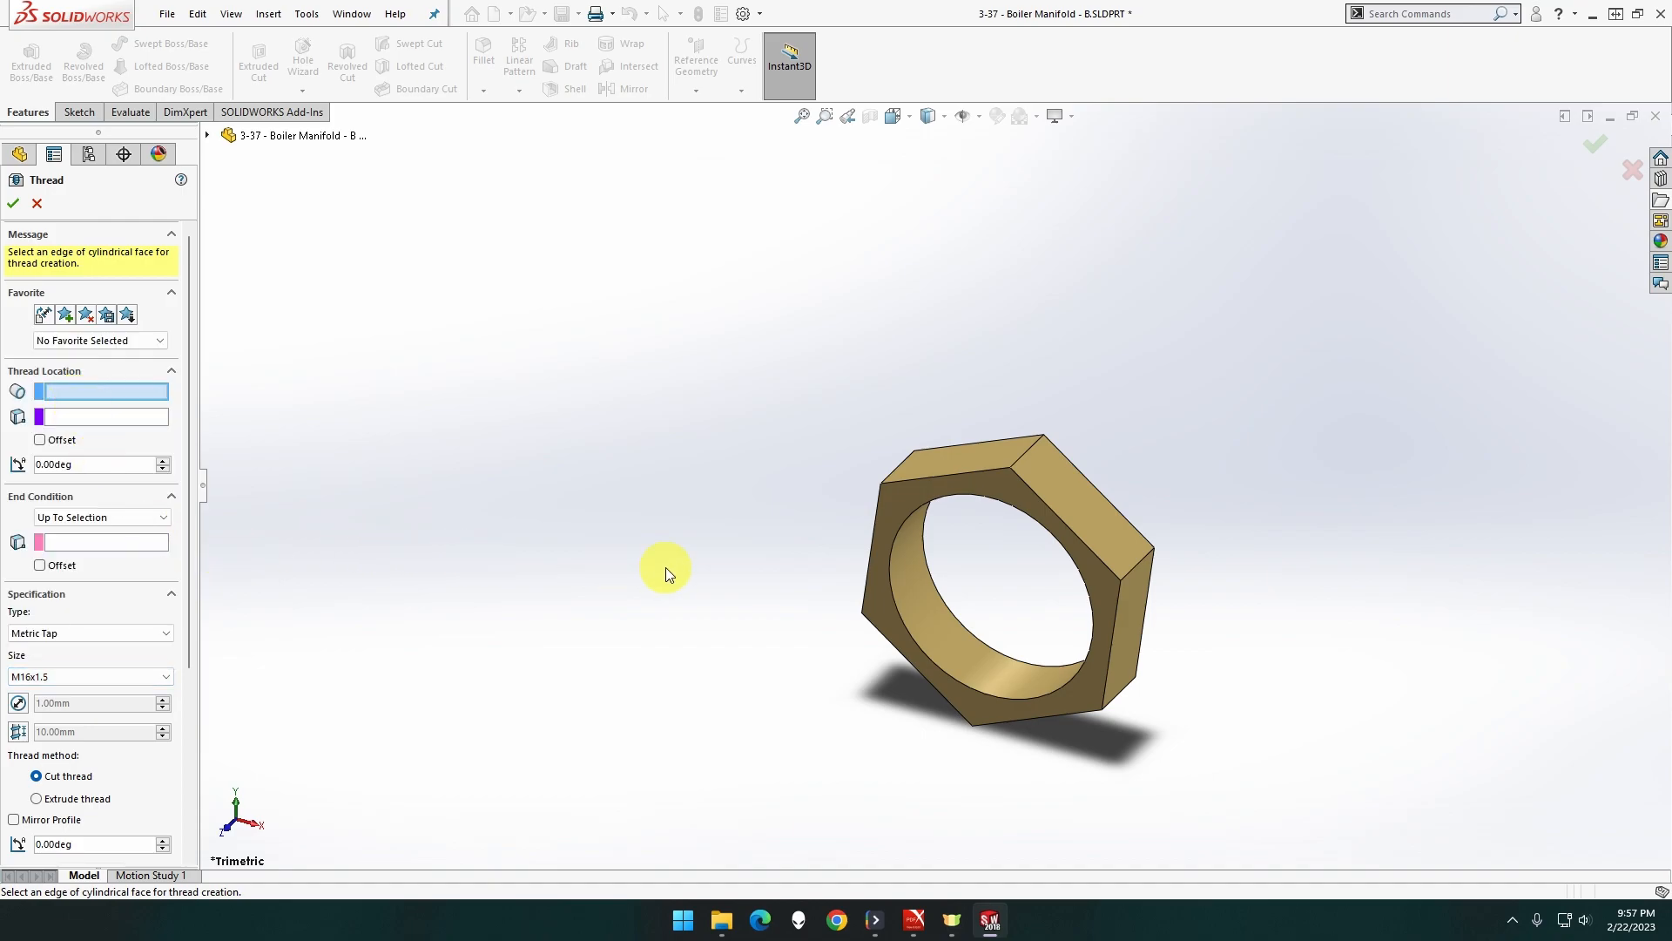
{"action": "left_click", "coordinate": [960, 624]}
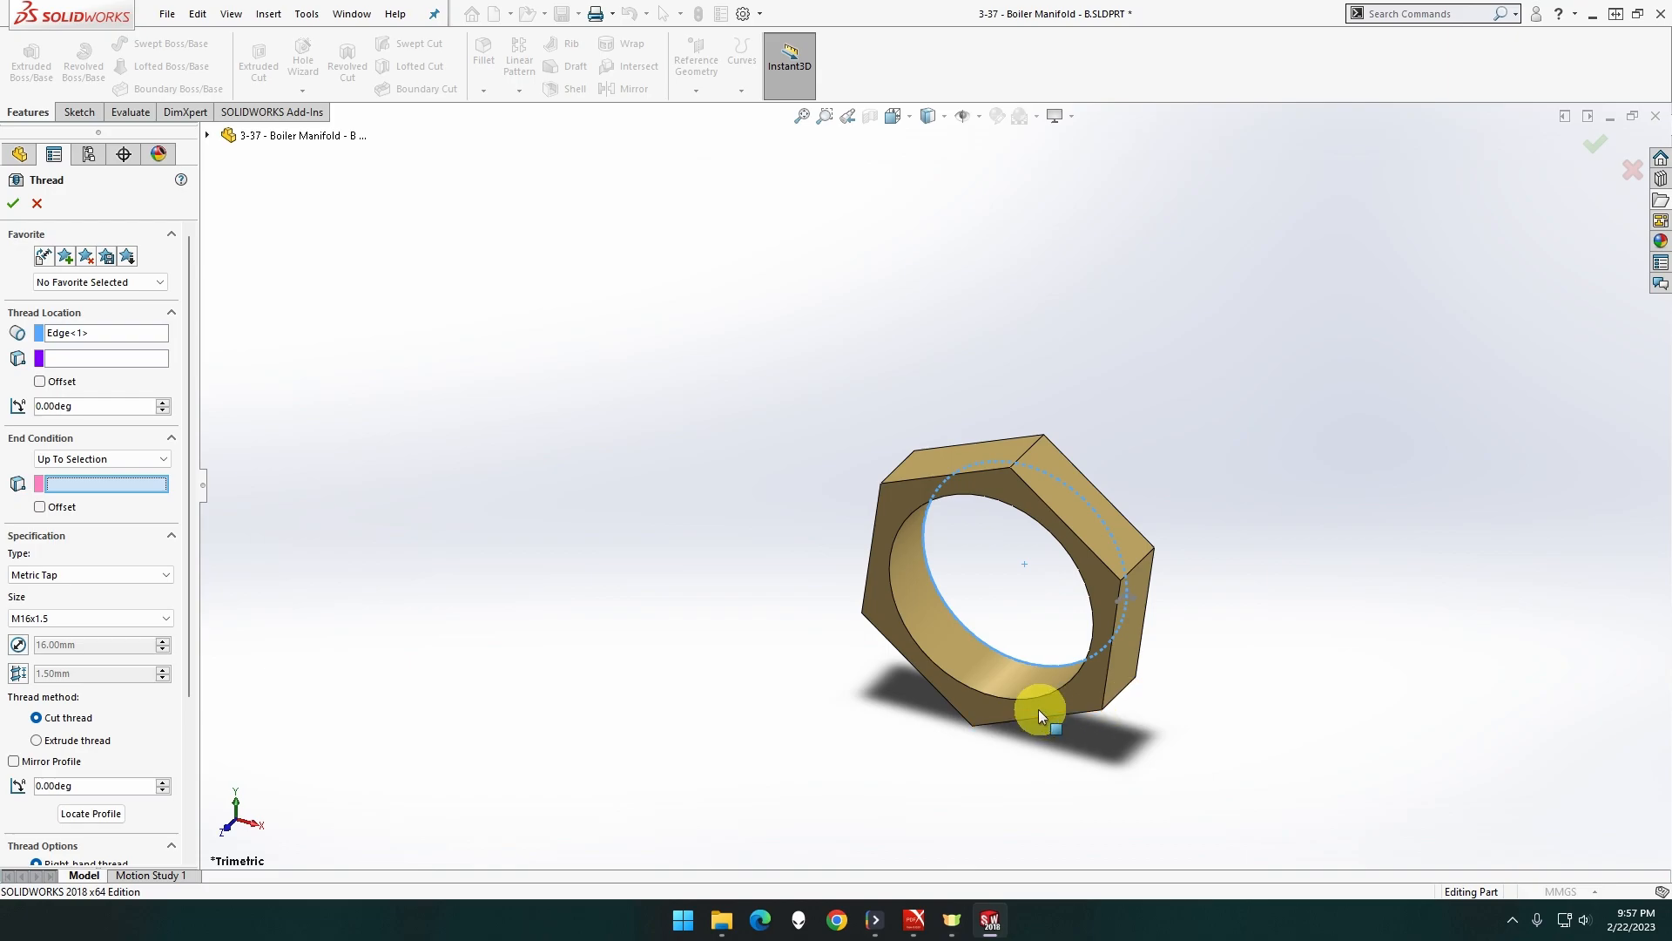
{"action": "left_click", "coordinate": [1036, 707]}
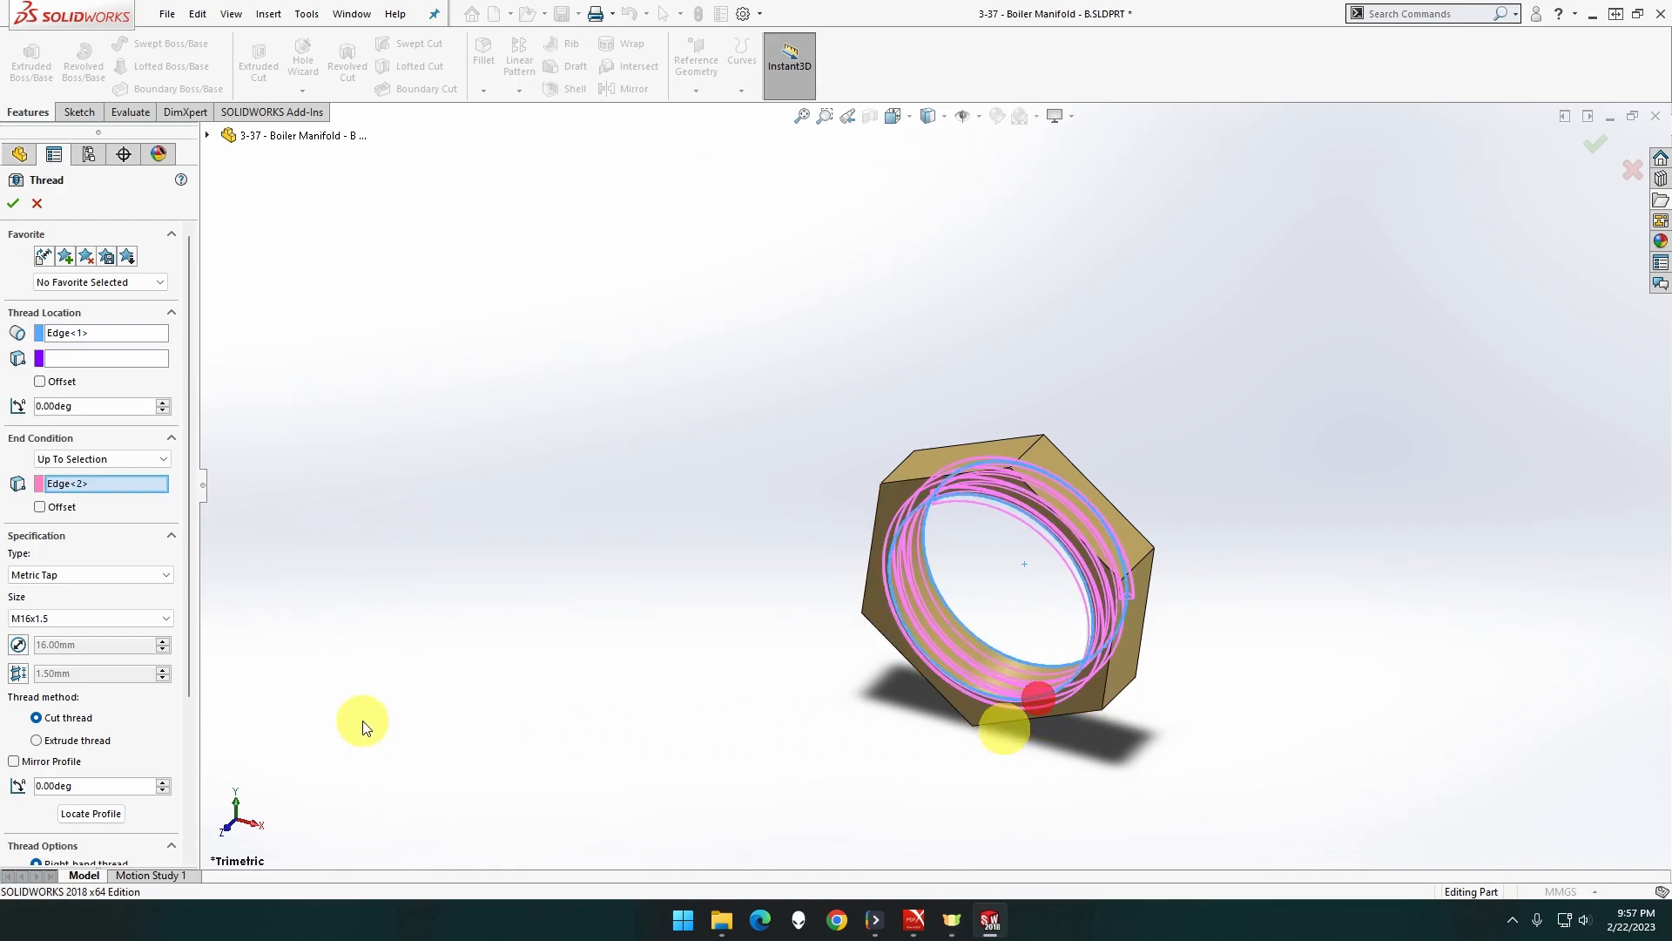
Set the thread to cut into the material and confirm it as Thread1
{"action": "left_click", "coordinate": [36, 741]}
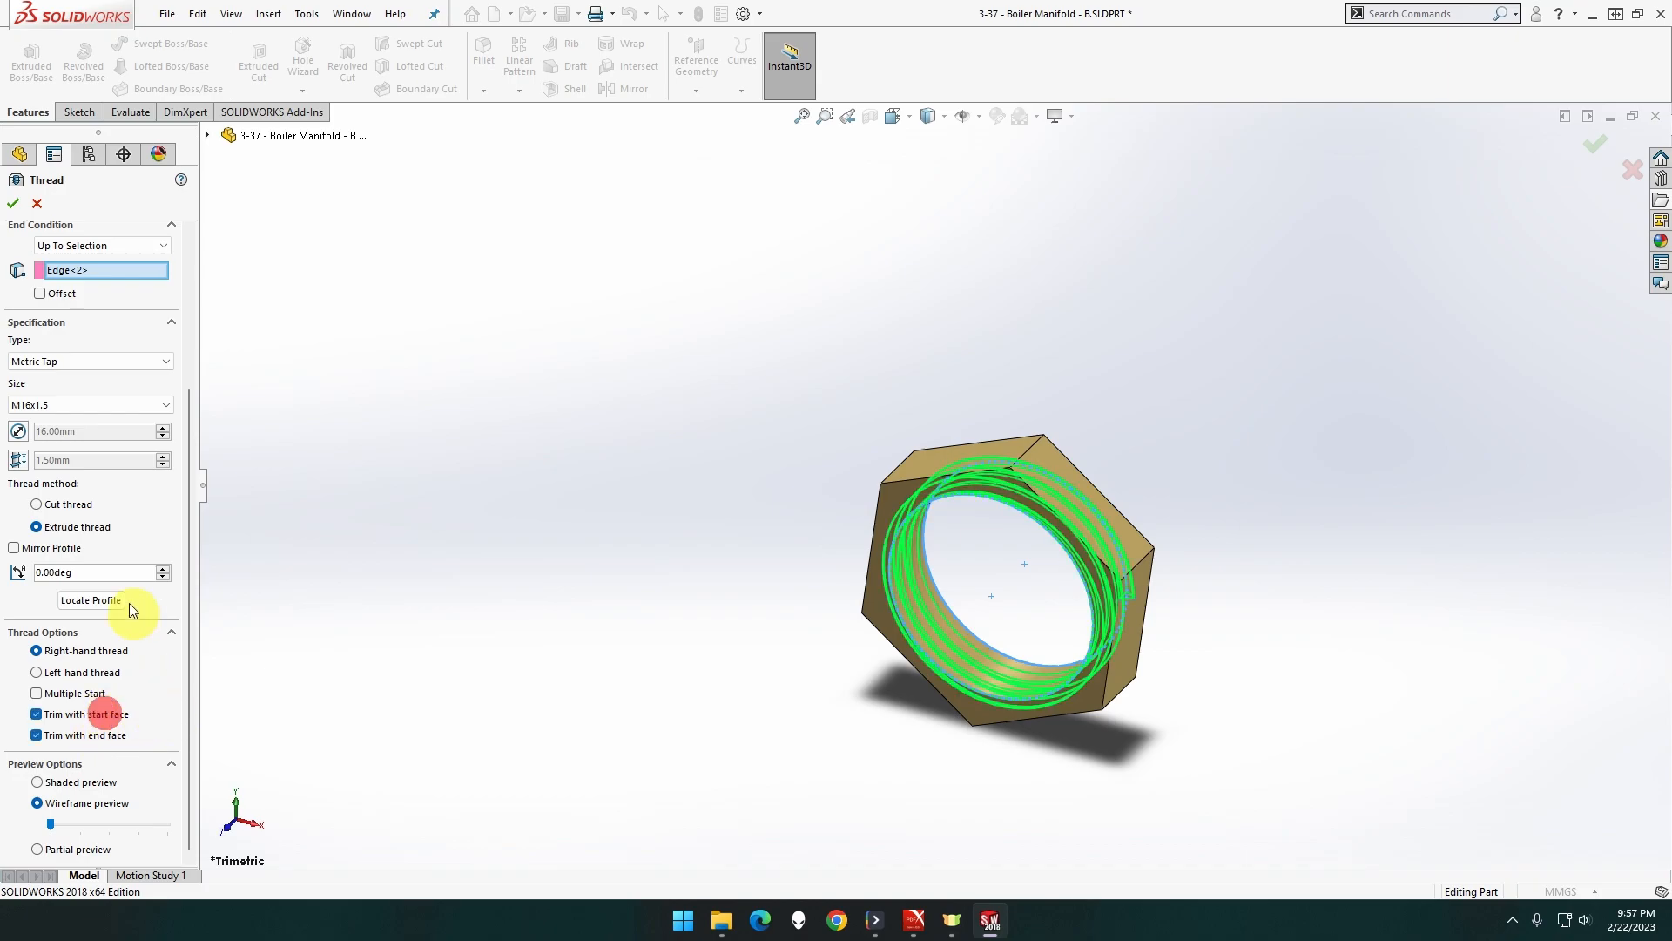
{"action": "left_click", "coordinate": [11, 204]}
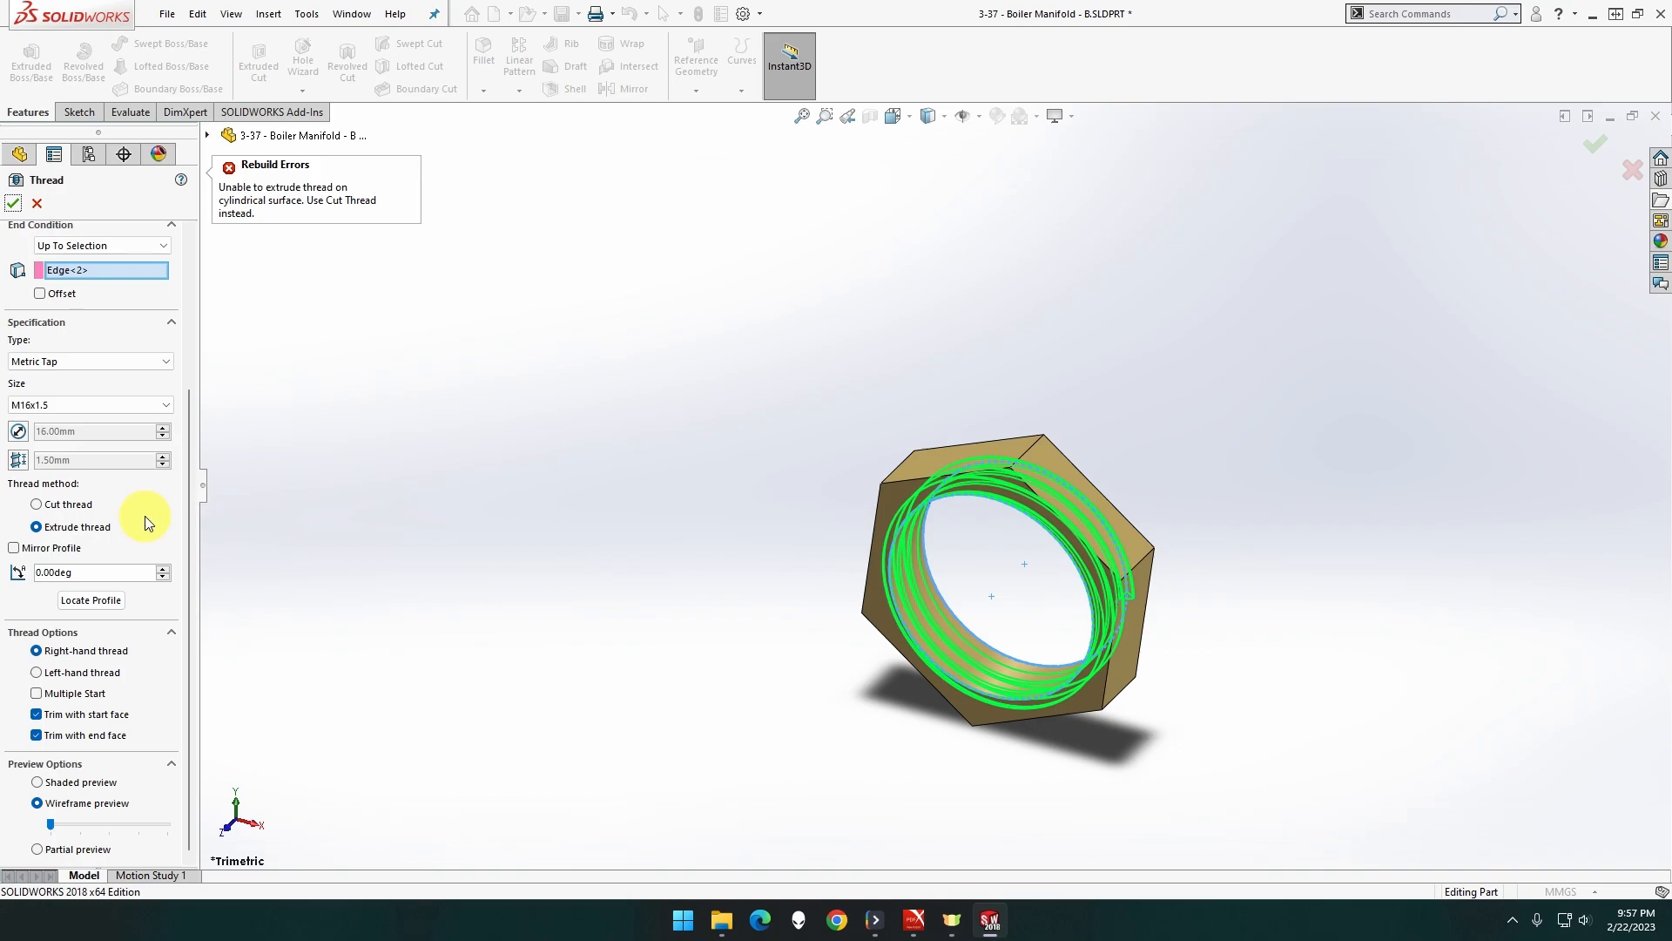
{"action": "left_click", "coordinate": [37, 503]}
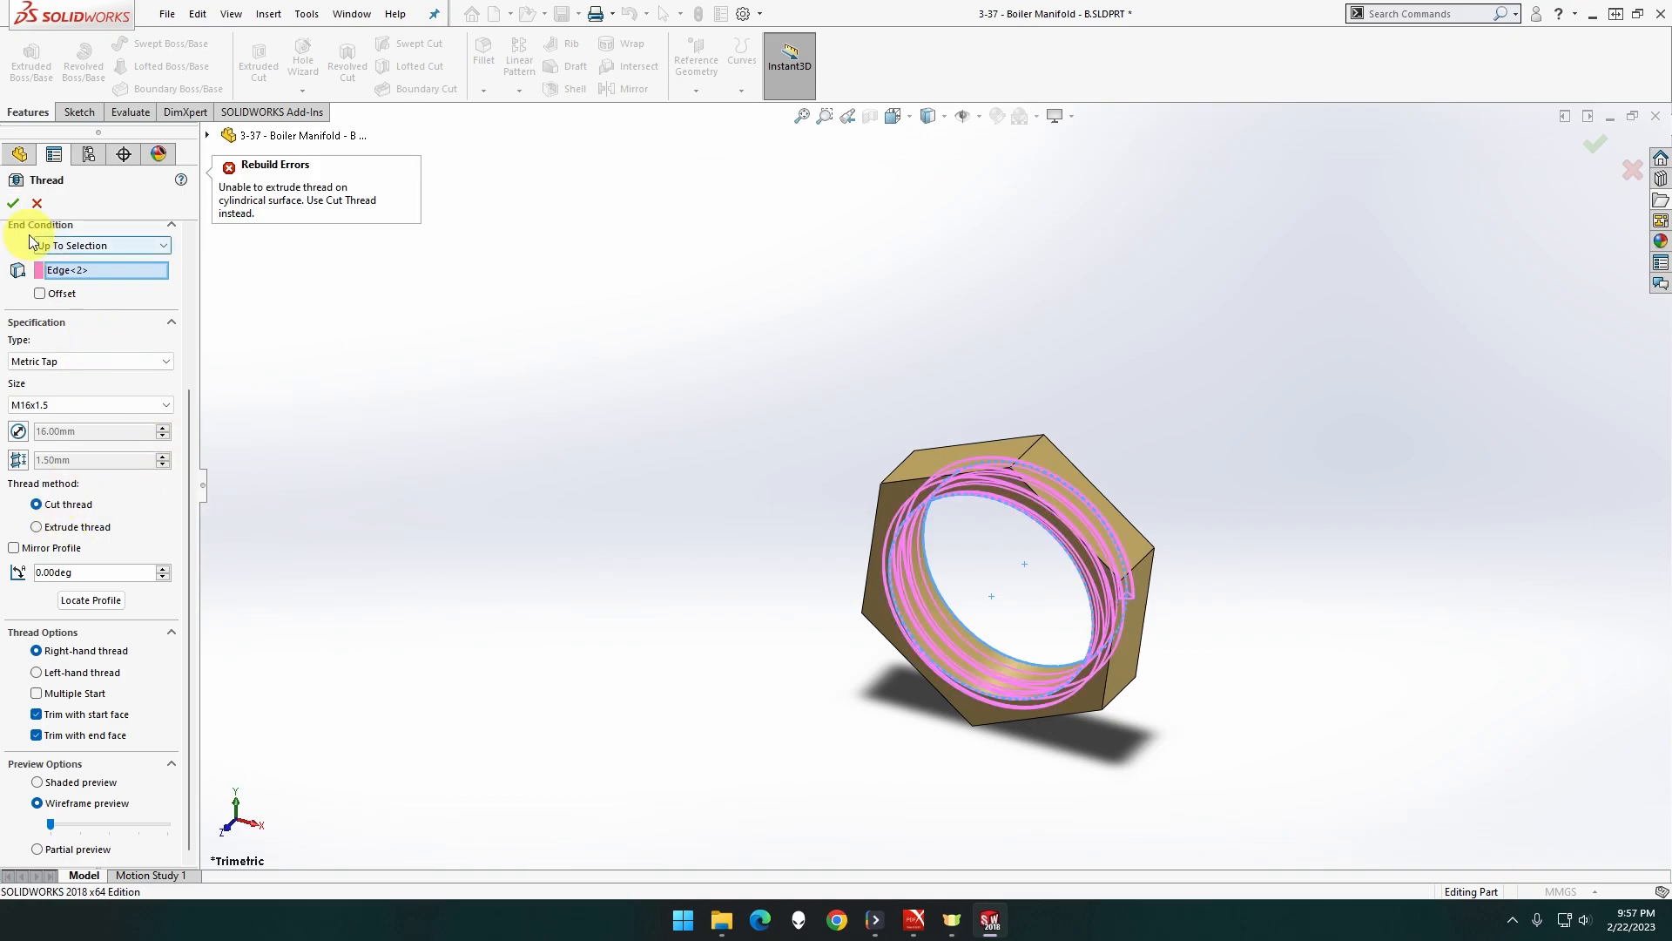
{"action": "left_click", "coordinate": [13, 204]}
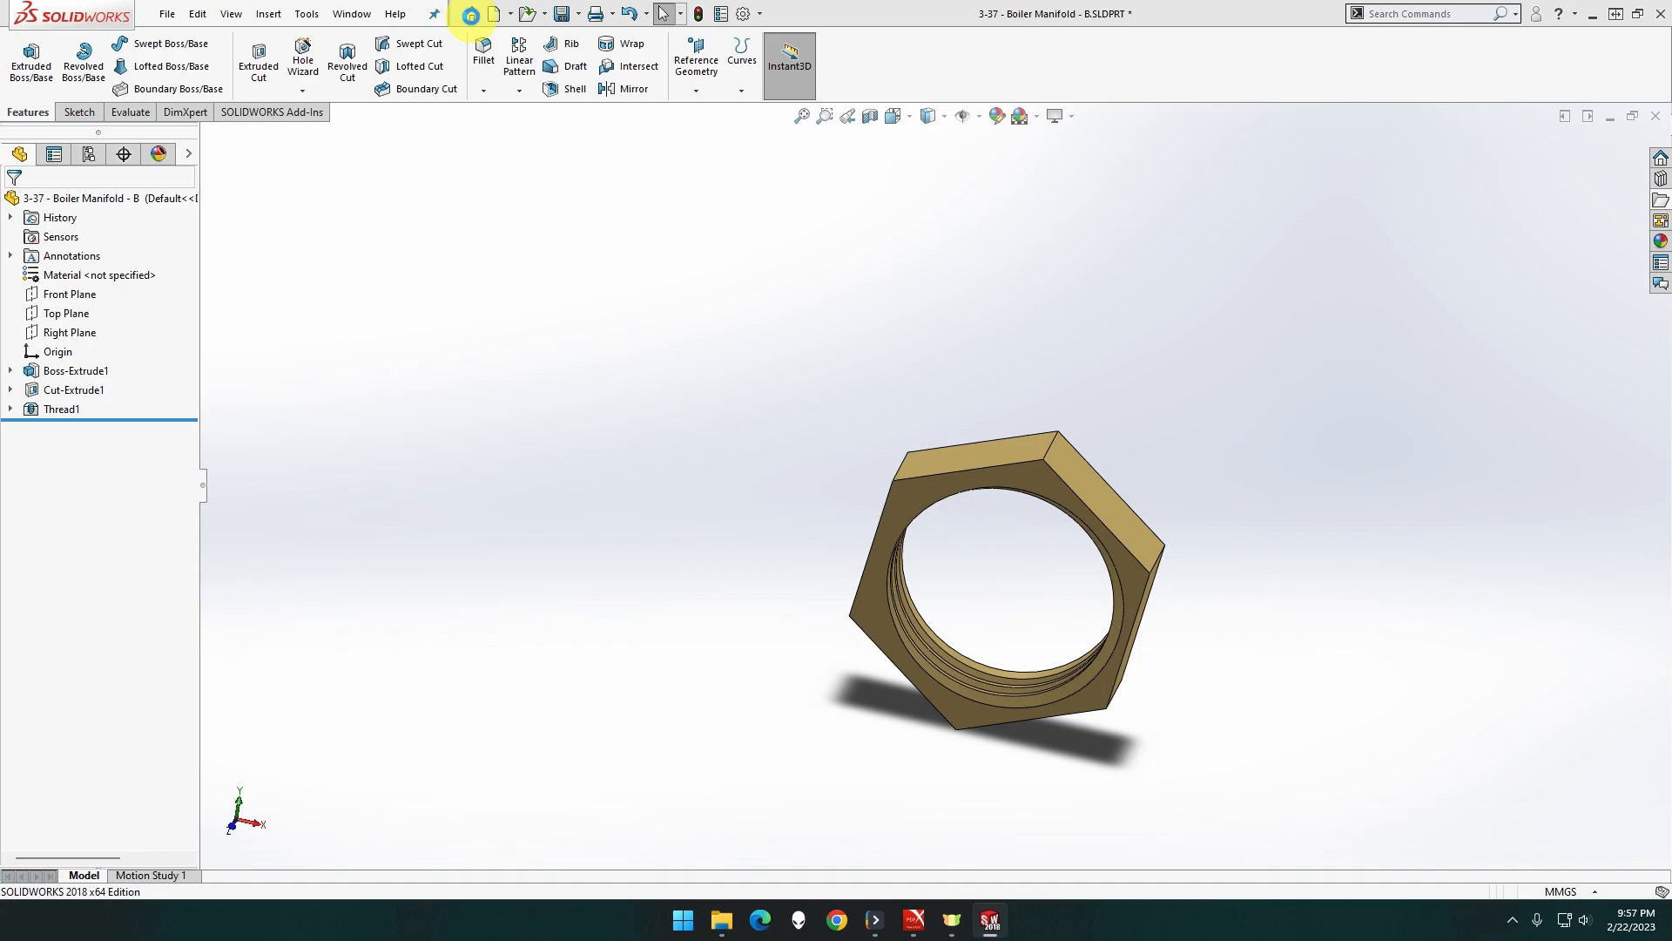
{"action": "mouse_move", "coordinate": [470, 14]}
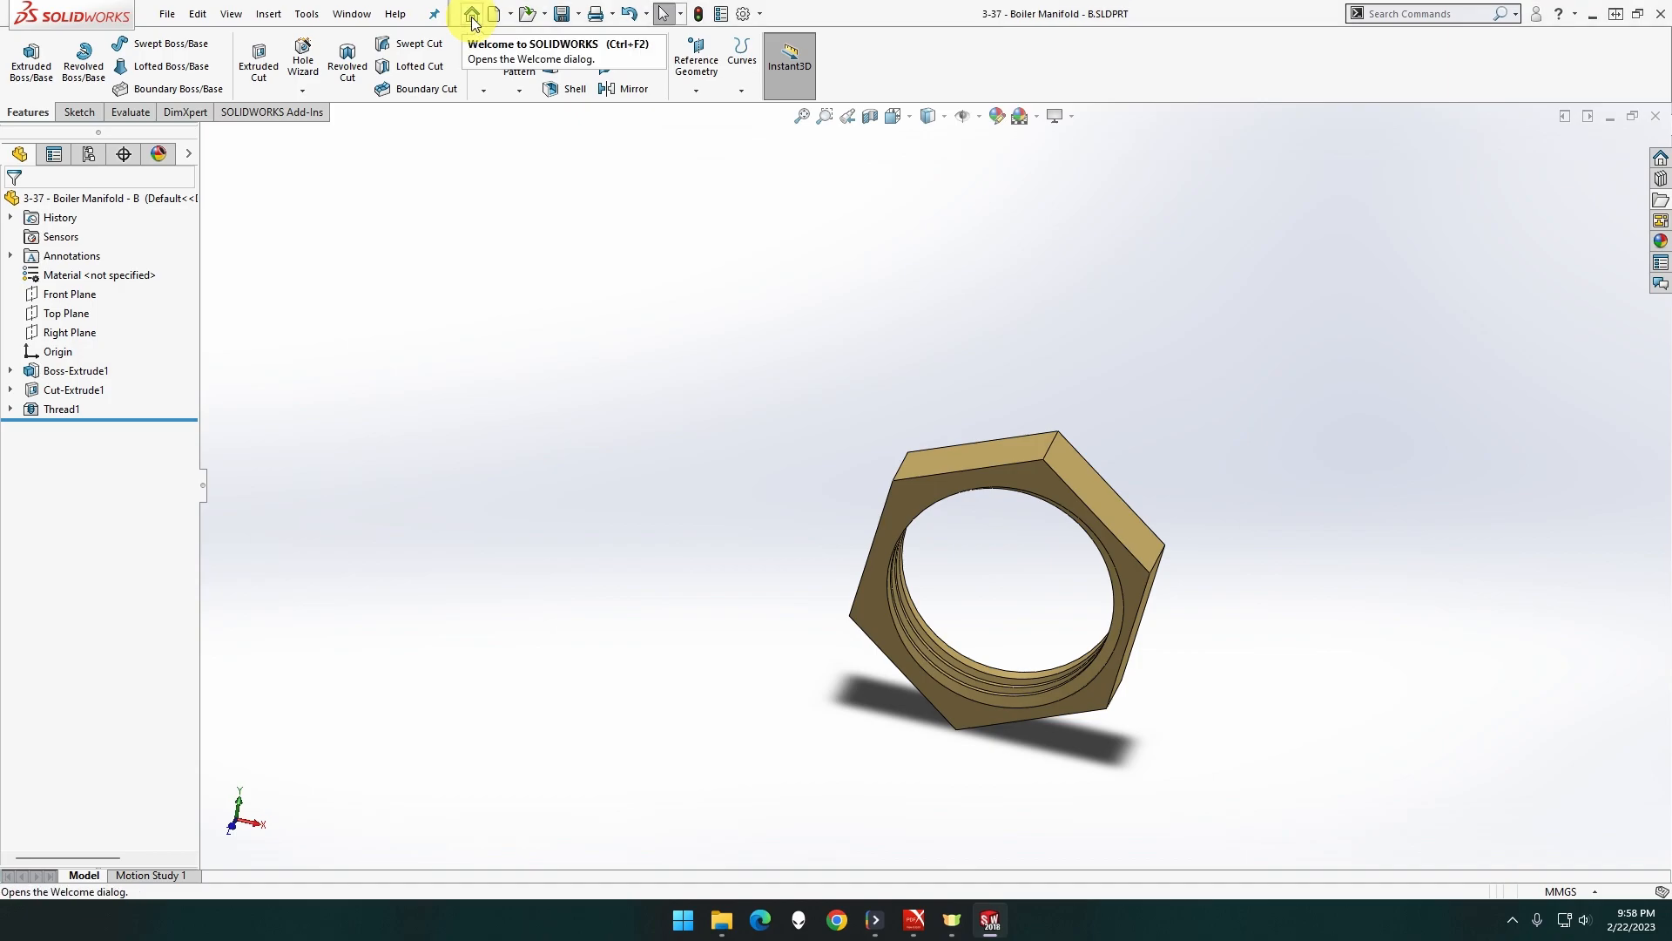
Start a new part from the MMGS part template
{"action": "left_click", "coordinate": [471, 14]}
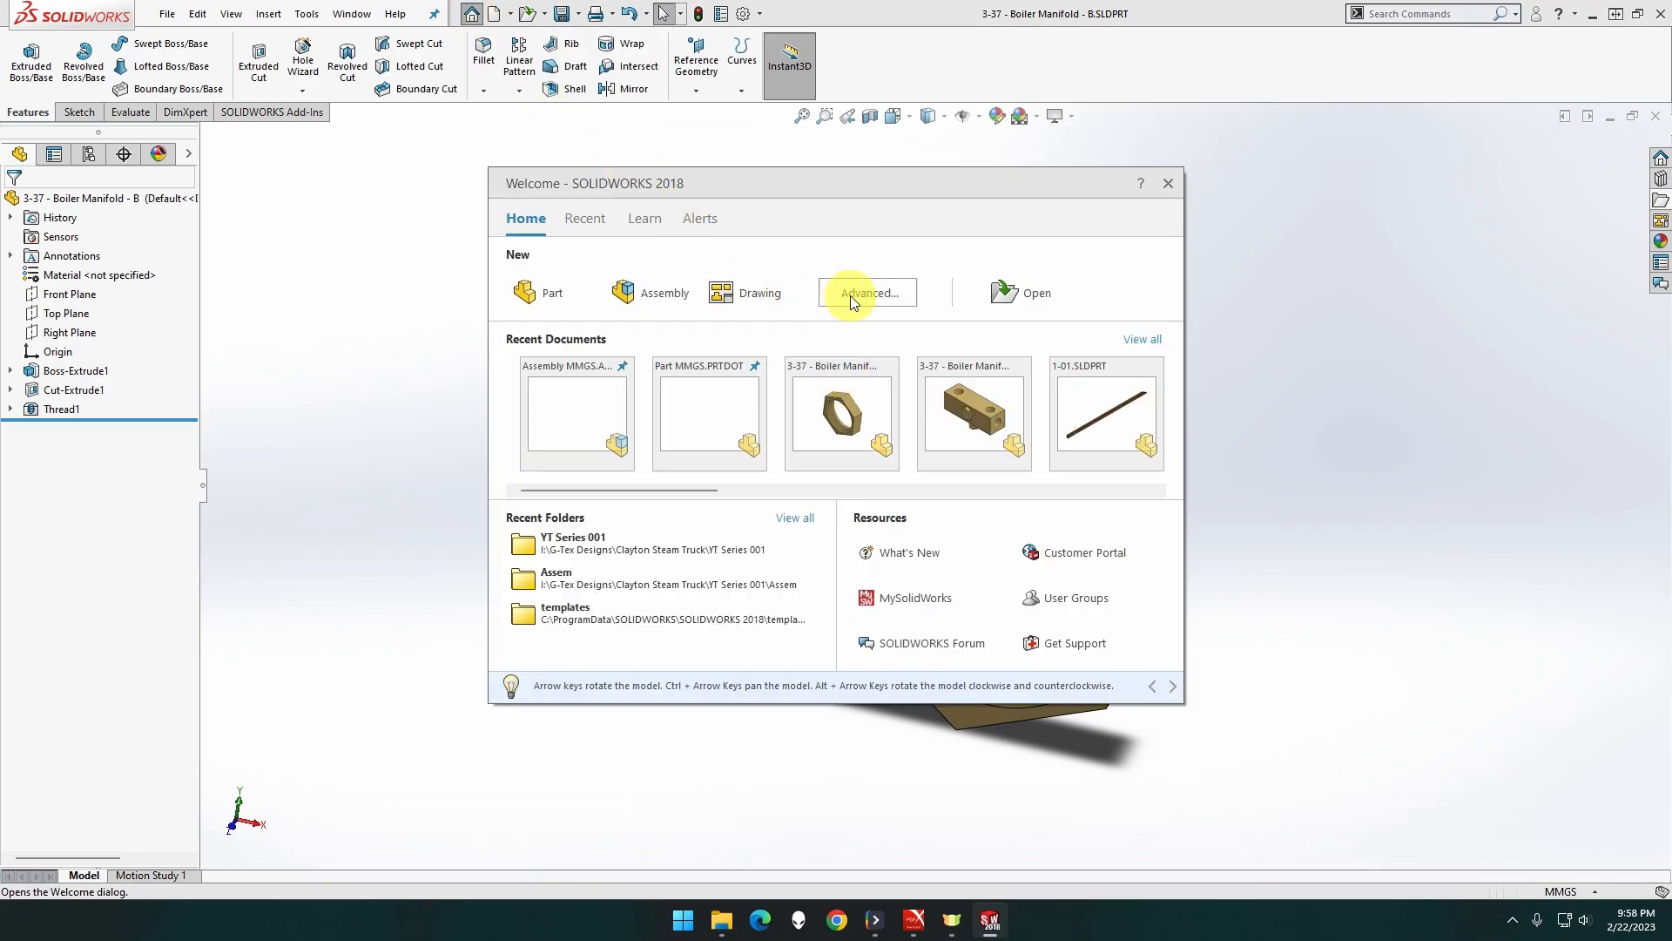
{"action": "left_click", "coordinate": [866, 293]}
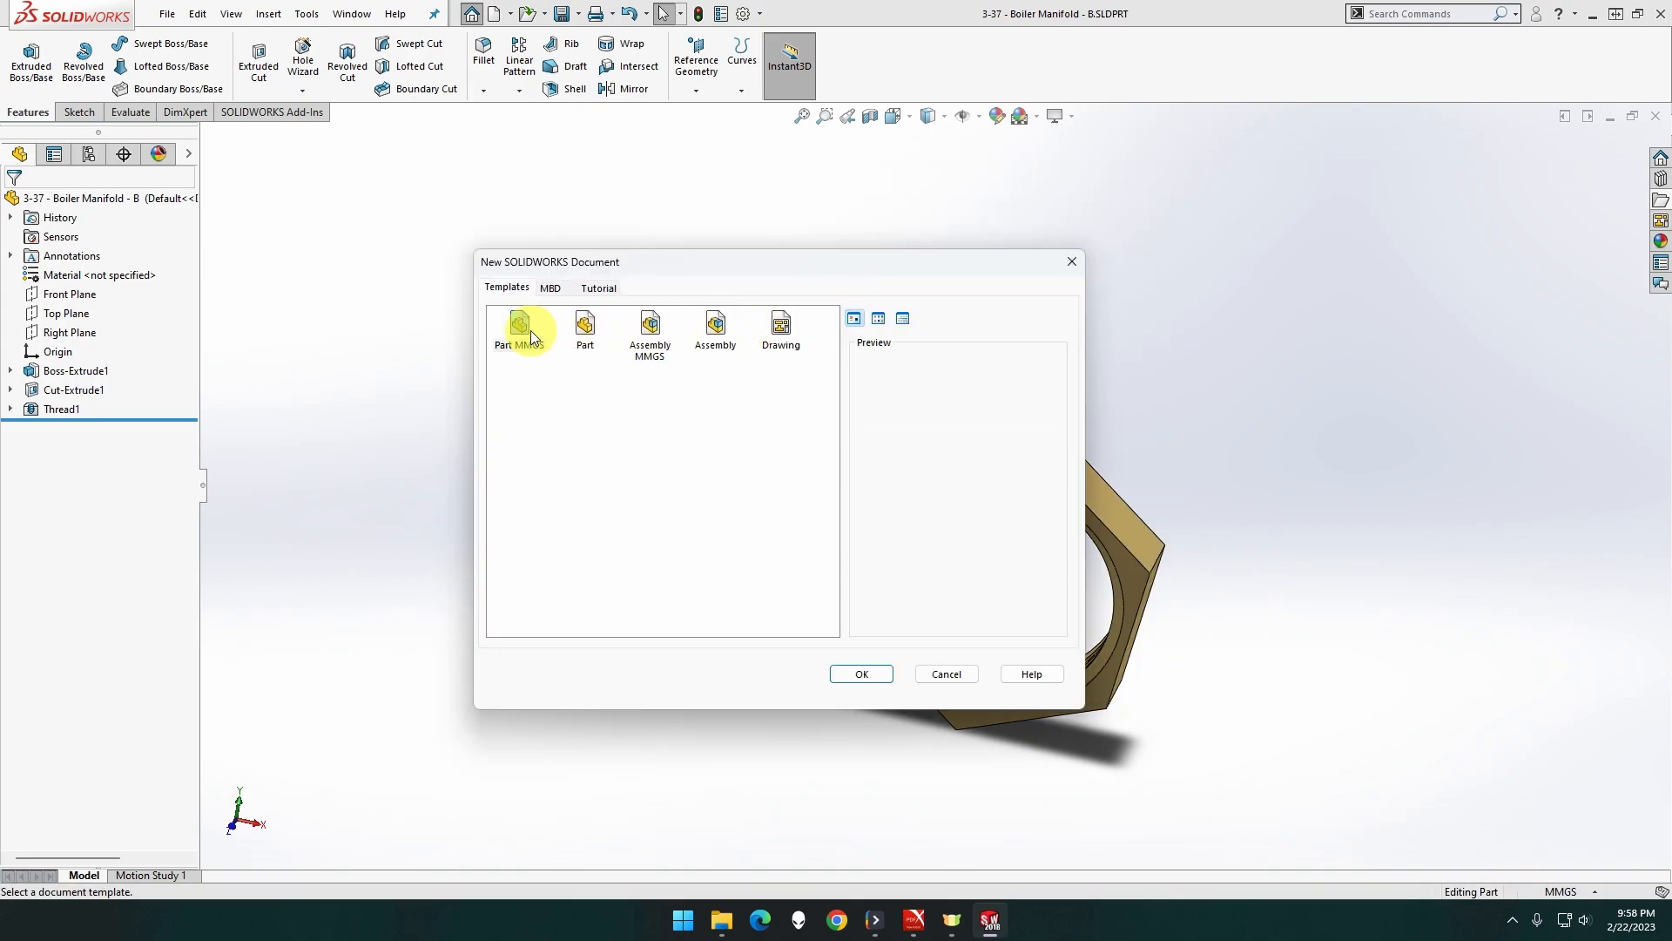
{"action": "left_click", "coordinate": [519, 331]}
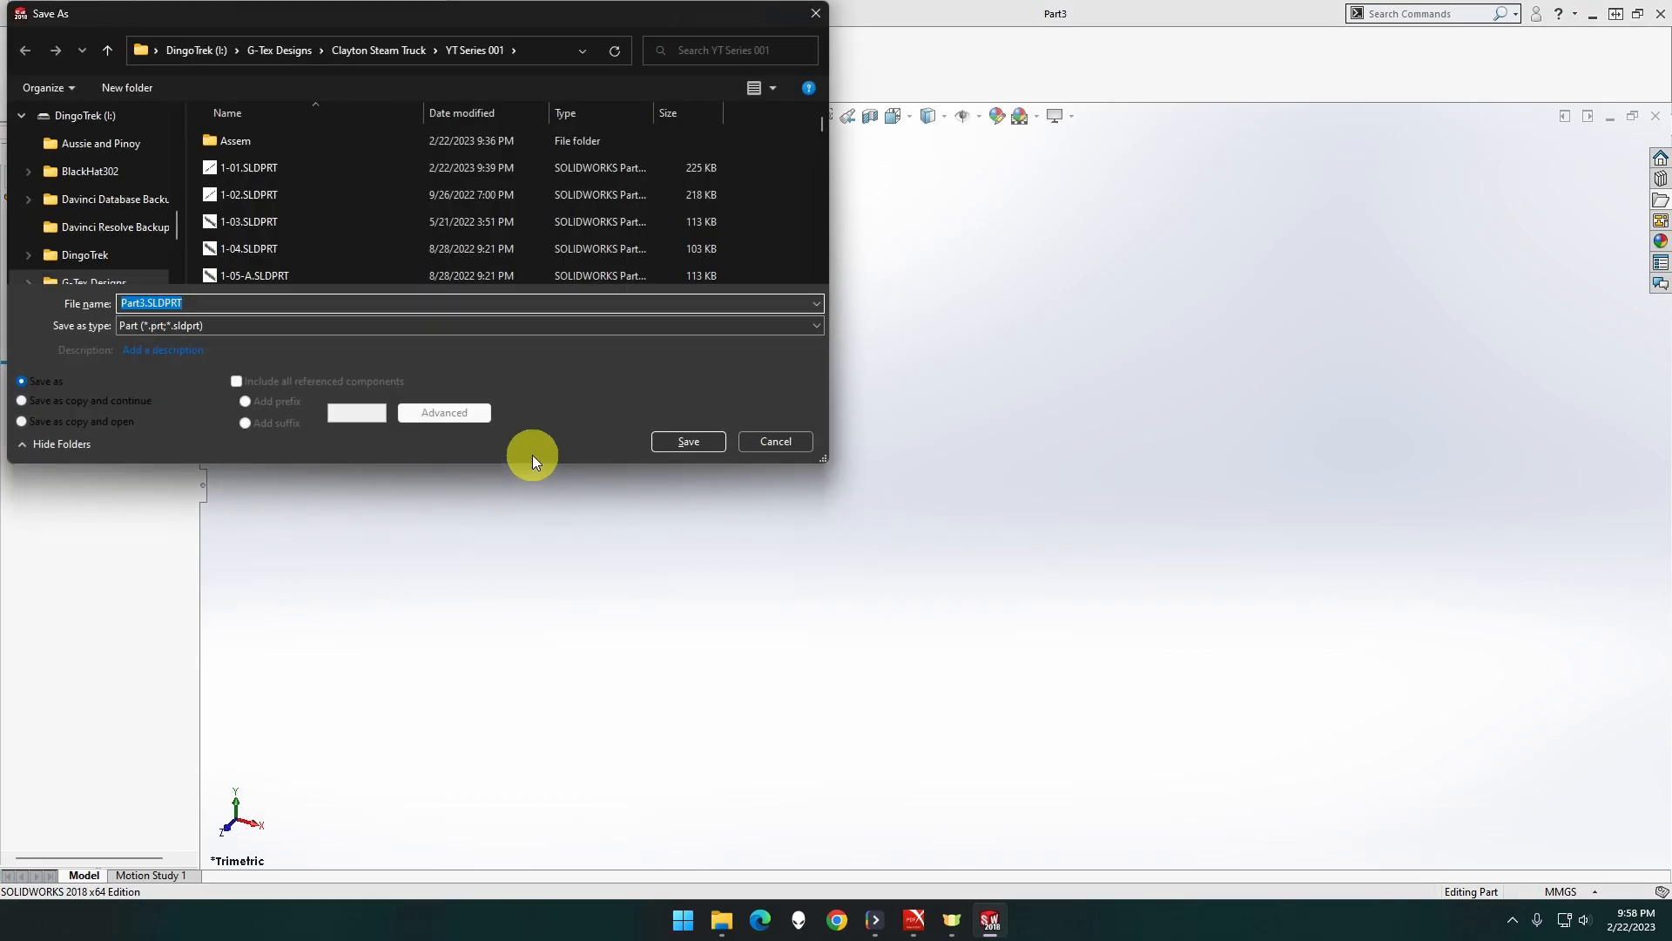
Save the new part as '3-37 - Boiler Manifold - C'
{"action": "type", "text": "3-37"}
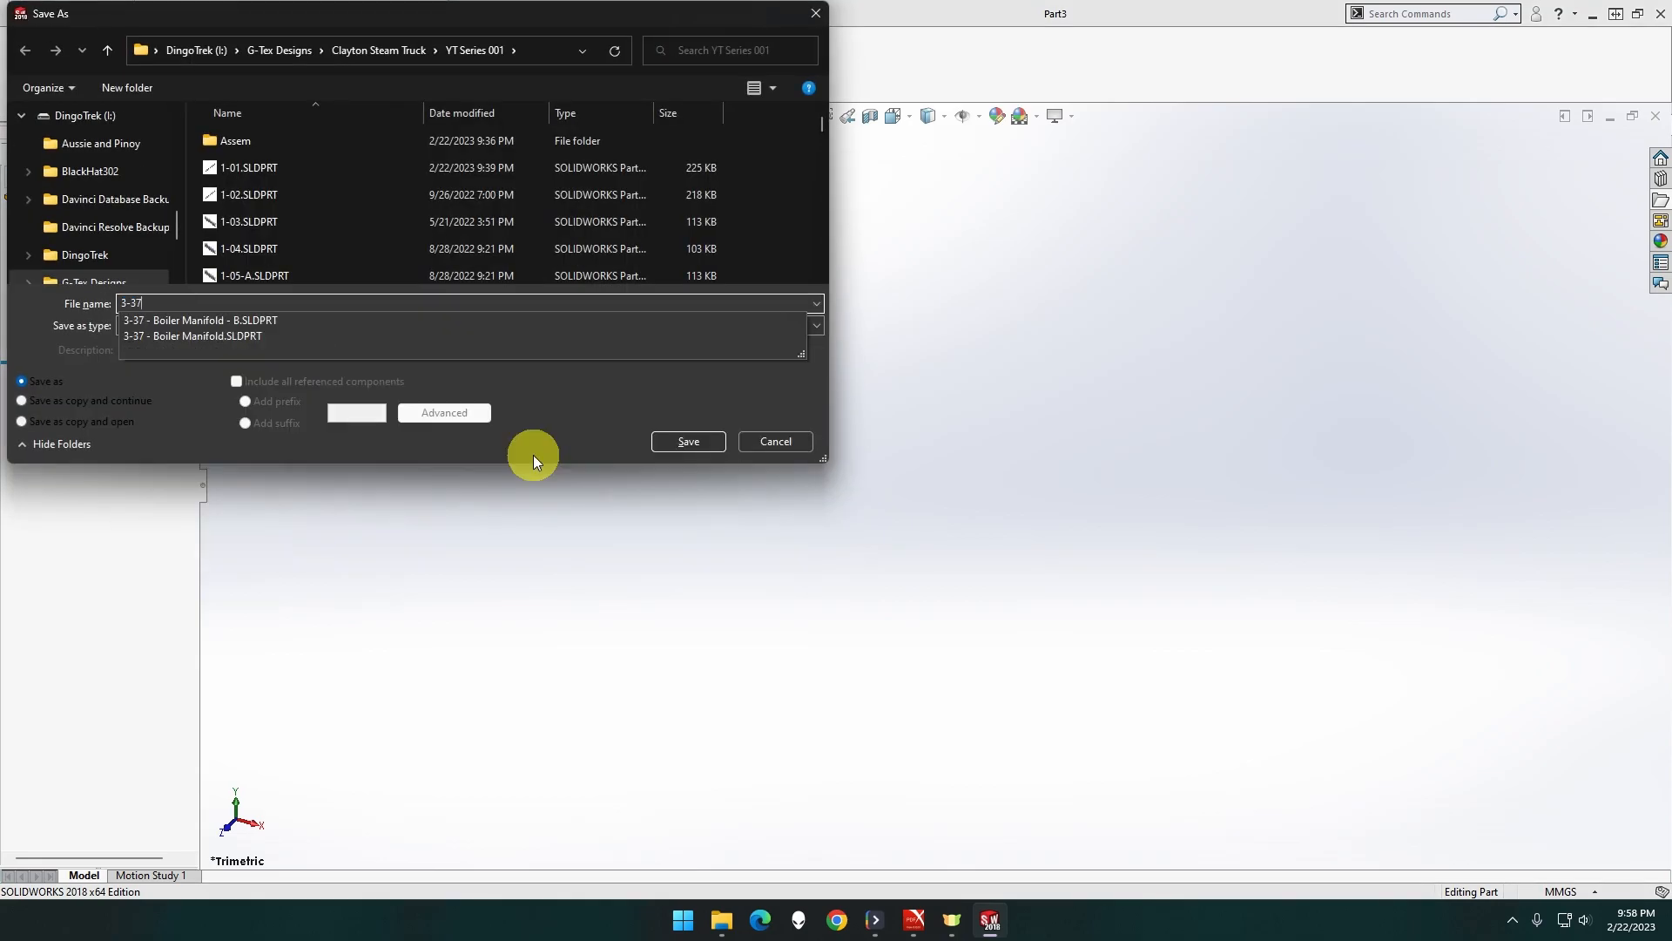
{"action": "left_click", "coordinate": [199, 320]}
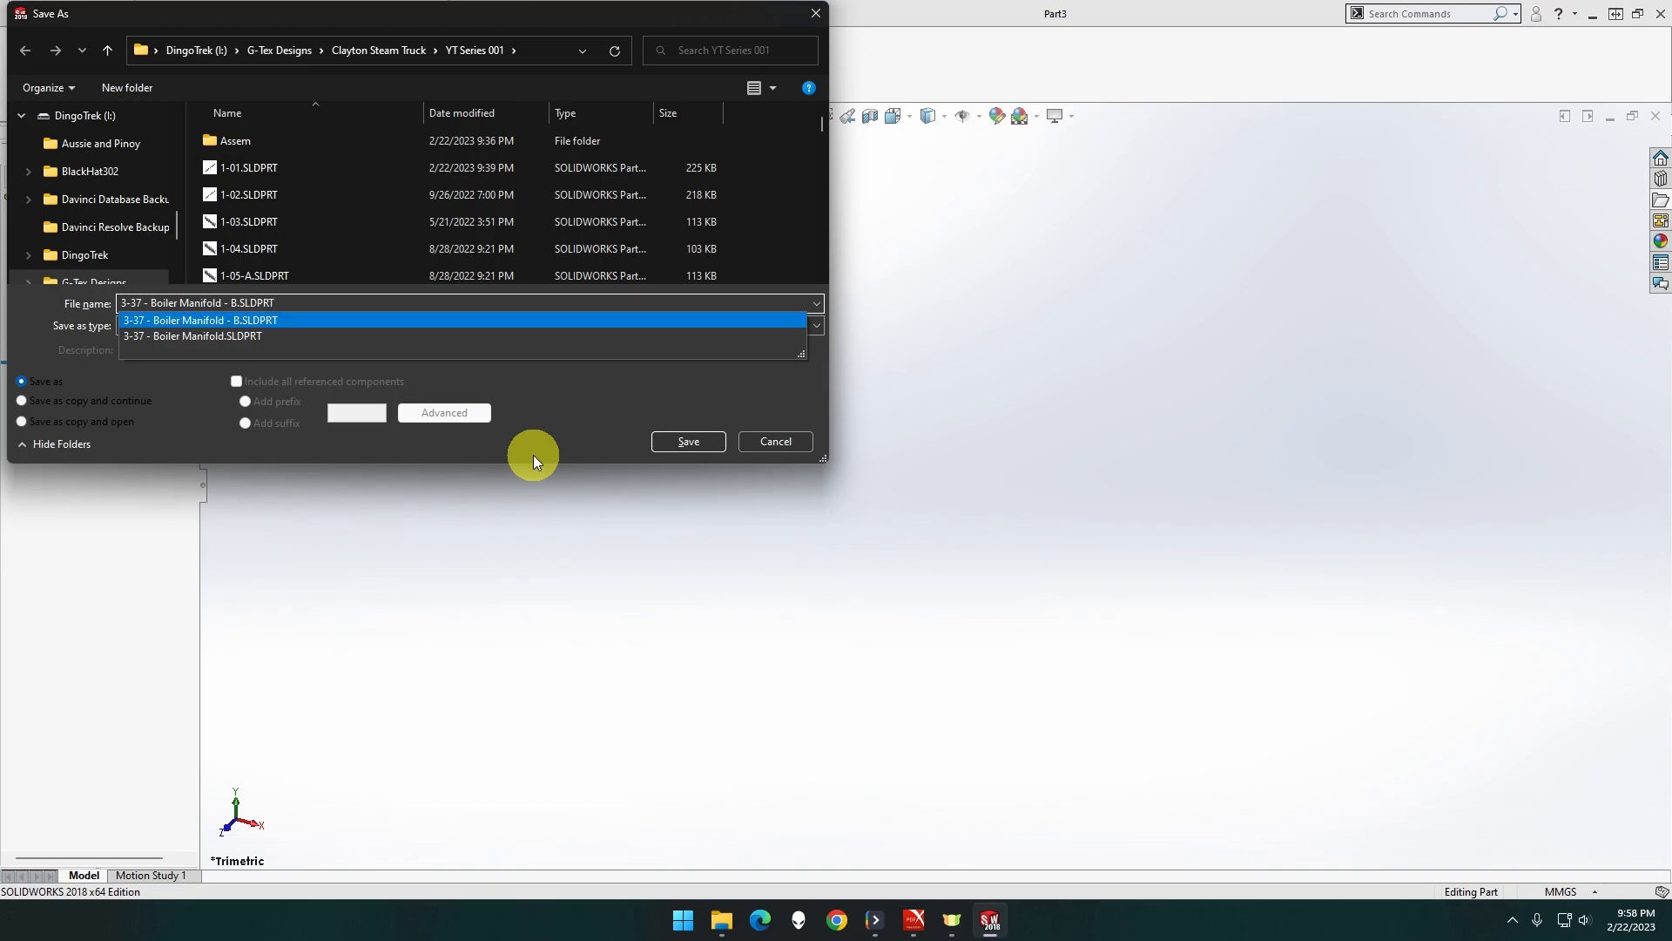
{"action": "left_click", "coordinate": [199, 303]}
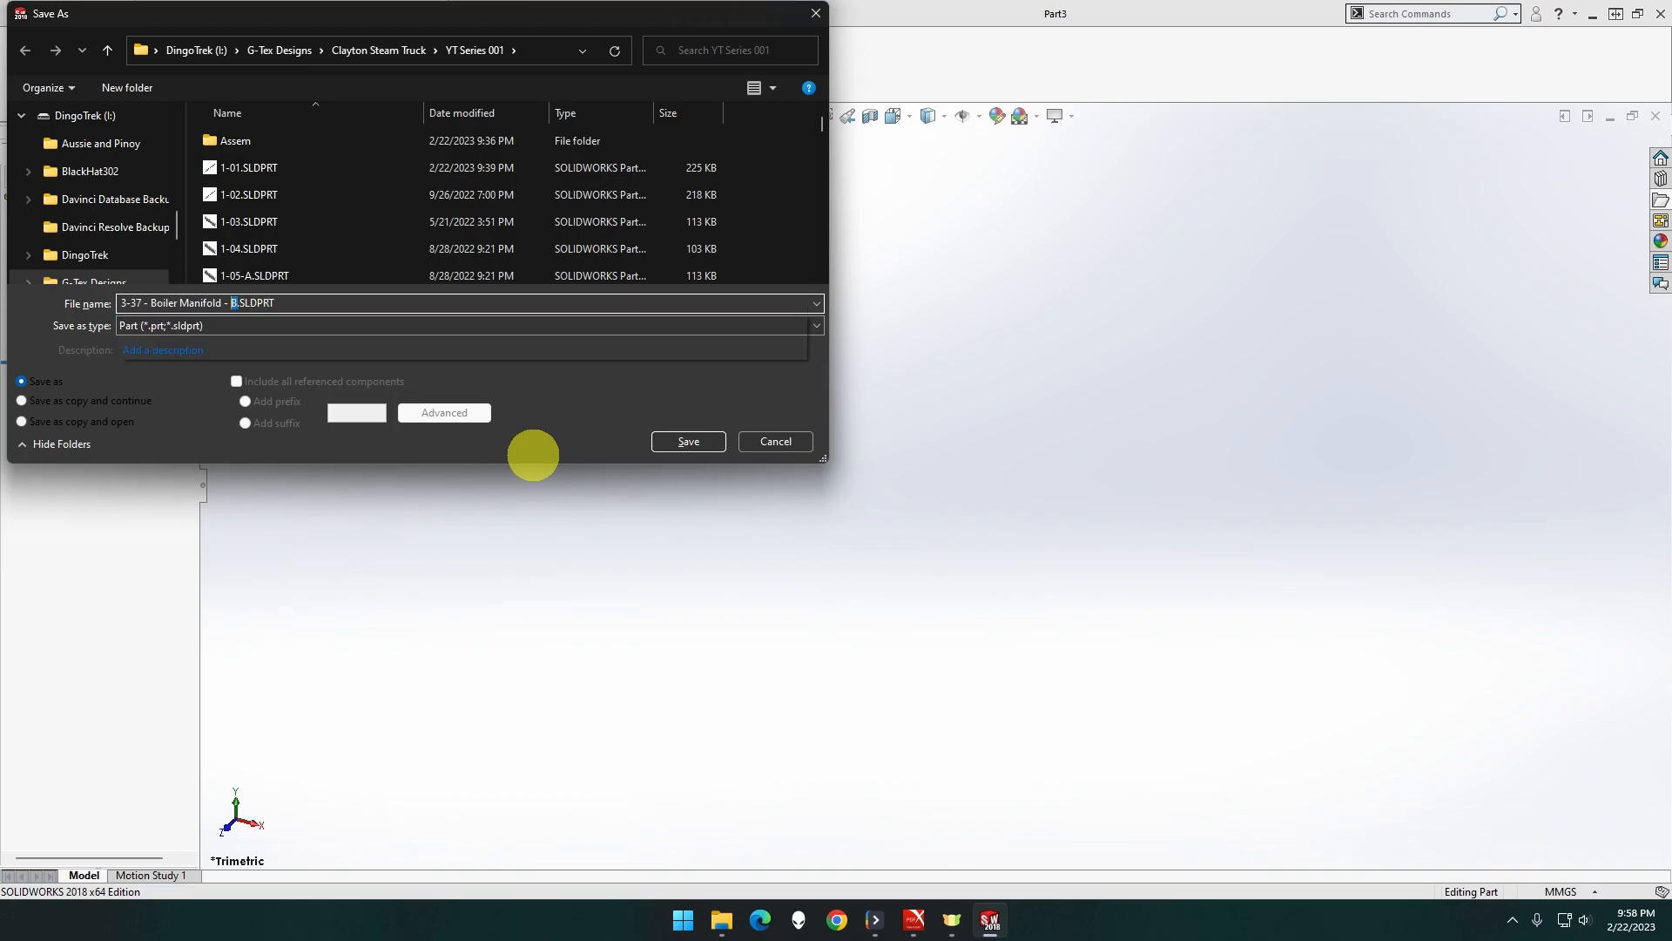
{"action": "left_click", "coordinate": [688, 440]}
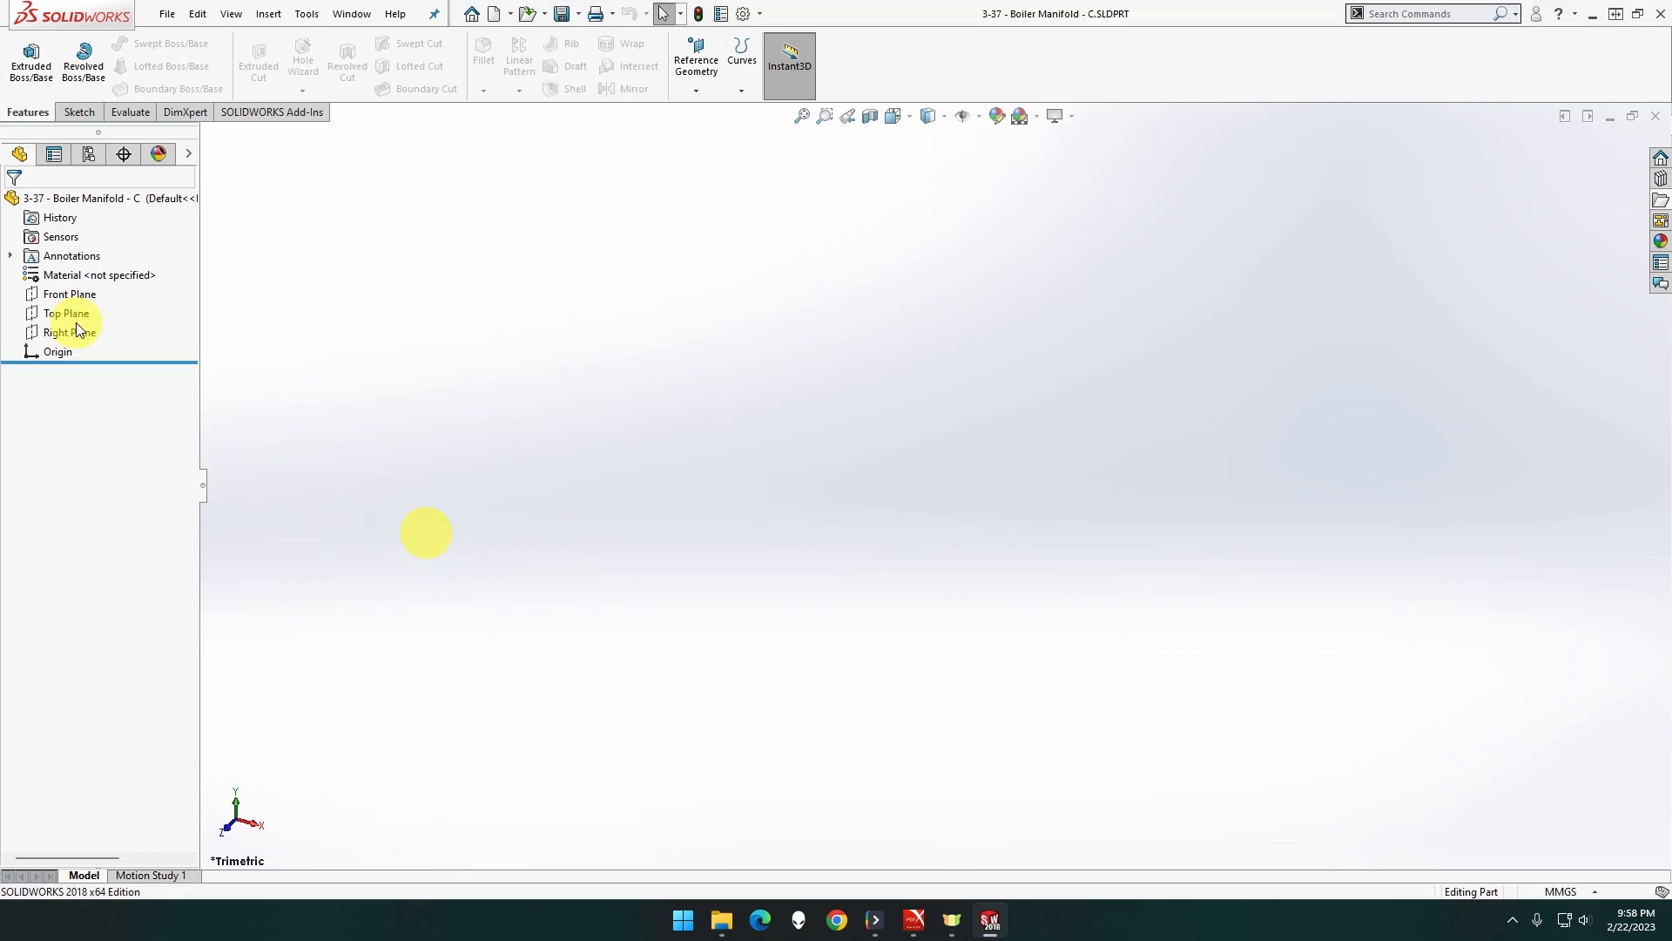
Sketch two concentric circles at the origin on the Right Plane, Ø16 and Ø11 mm
{"action": "left_click", "coordinate": [71, 332]}
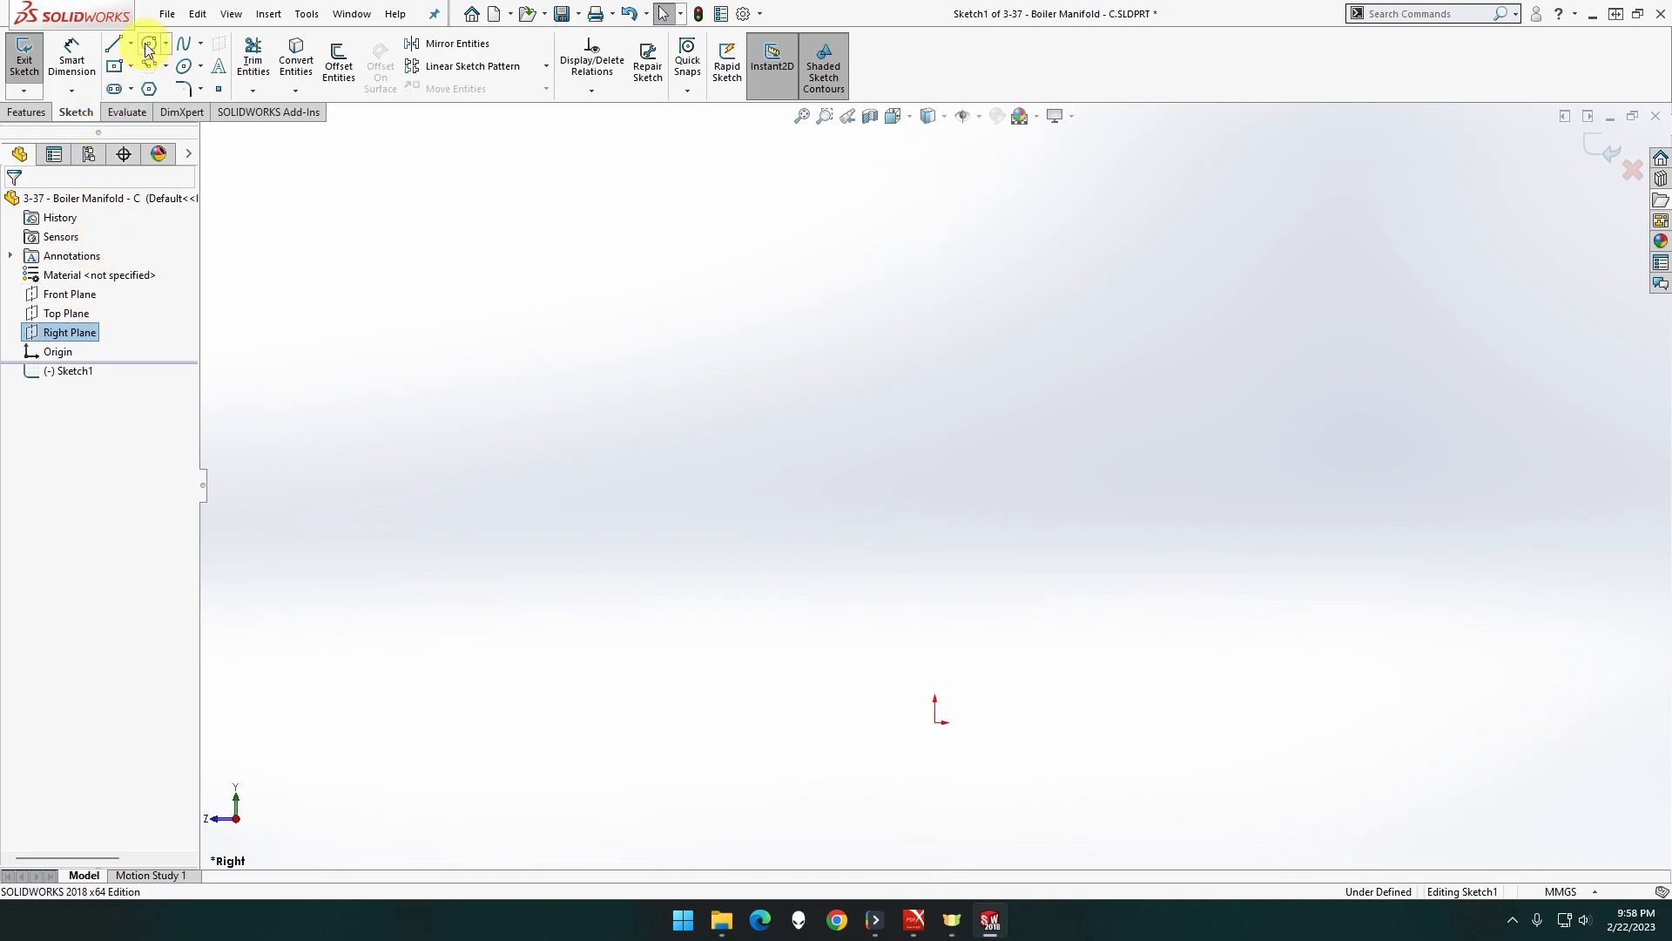
{"action": "left_click", "coordinate": [147, 42]}
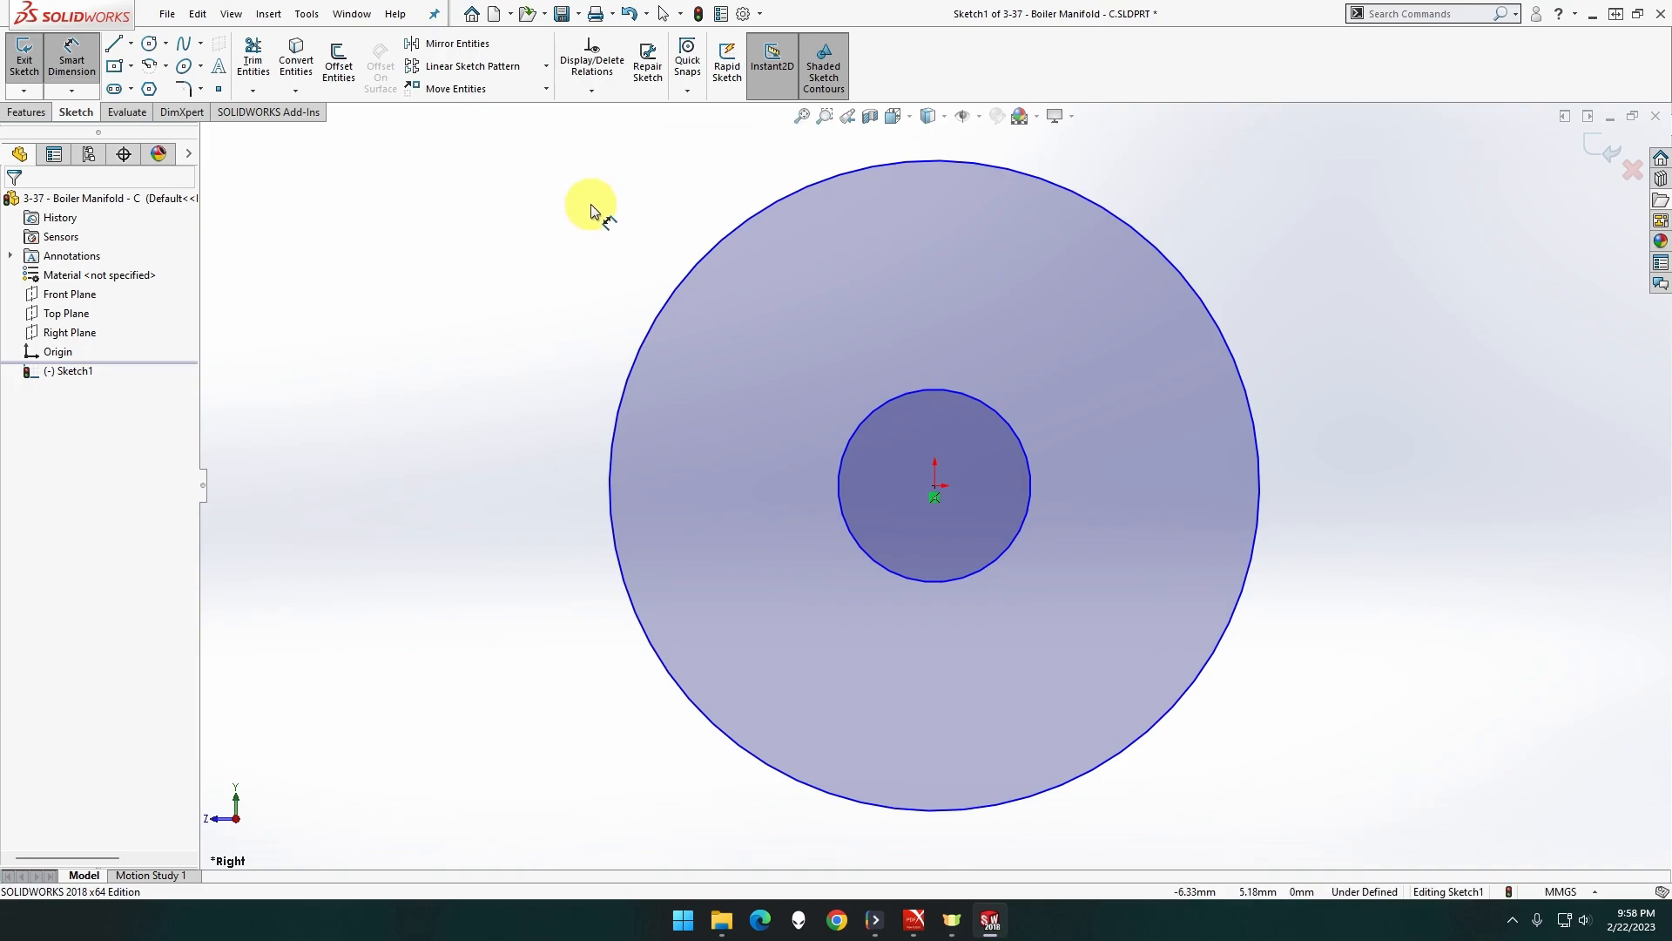
{"action": "left_click", "coordinate": [699, 265]}
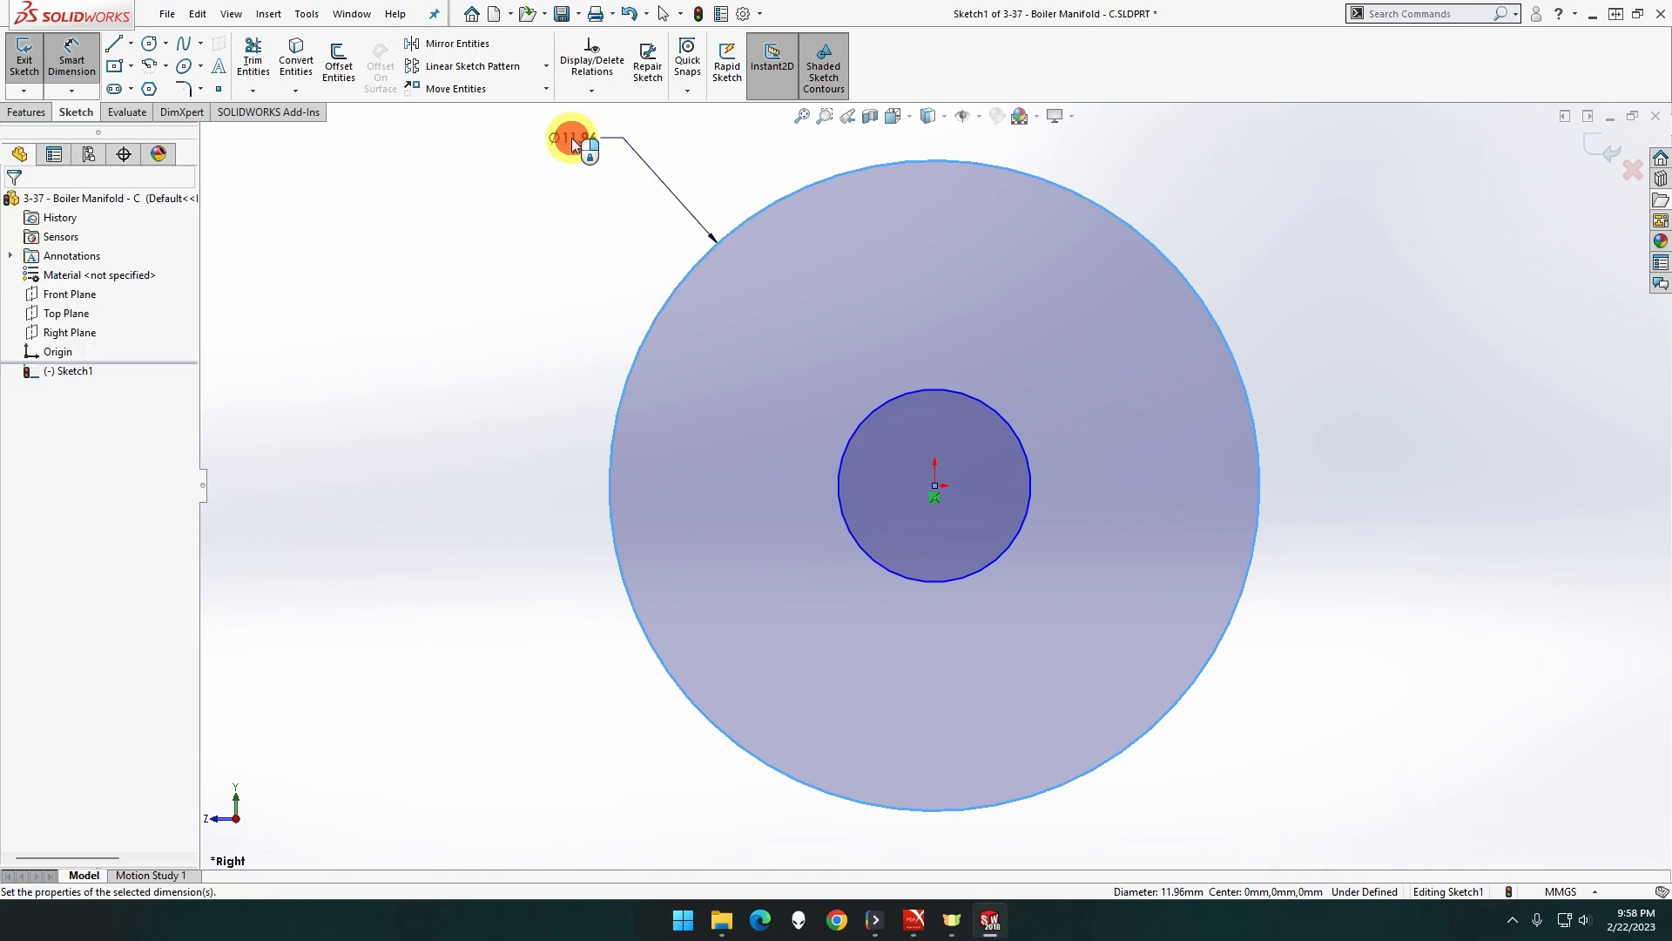
{"action": "left_click", "coordinate": [573, 138]}
{"action": "type", "text": "11"}
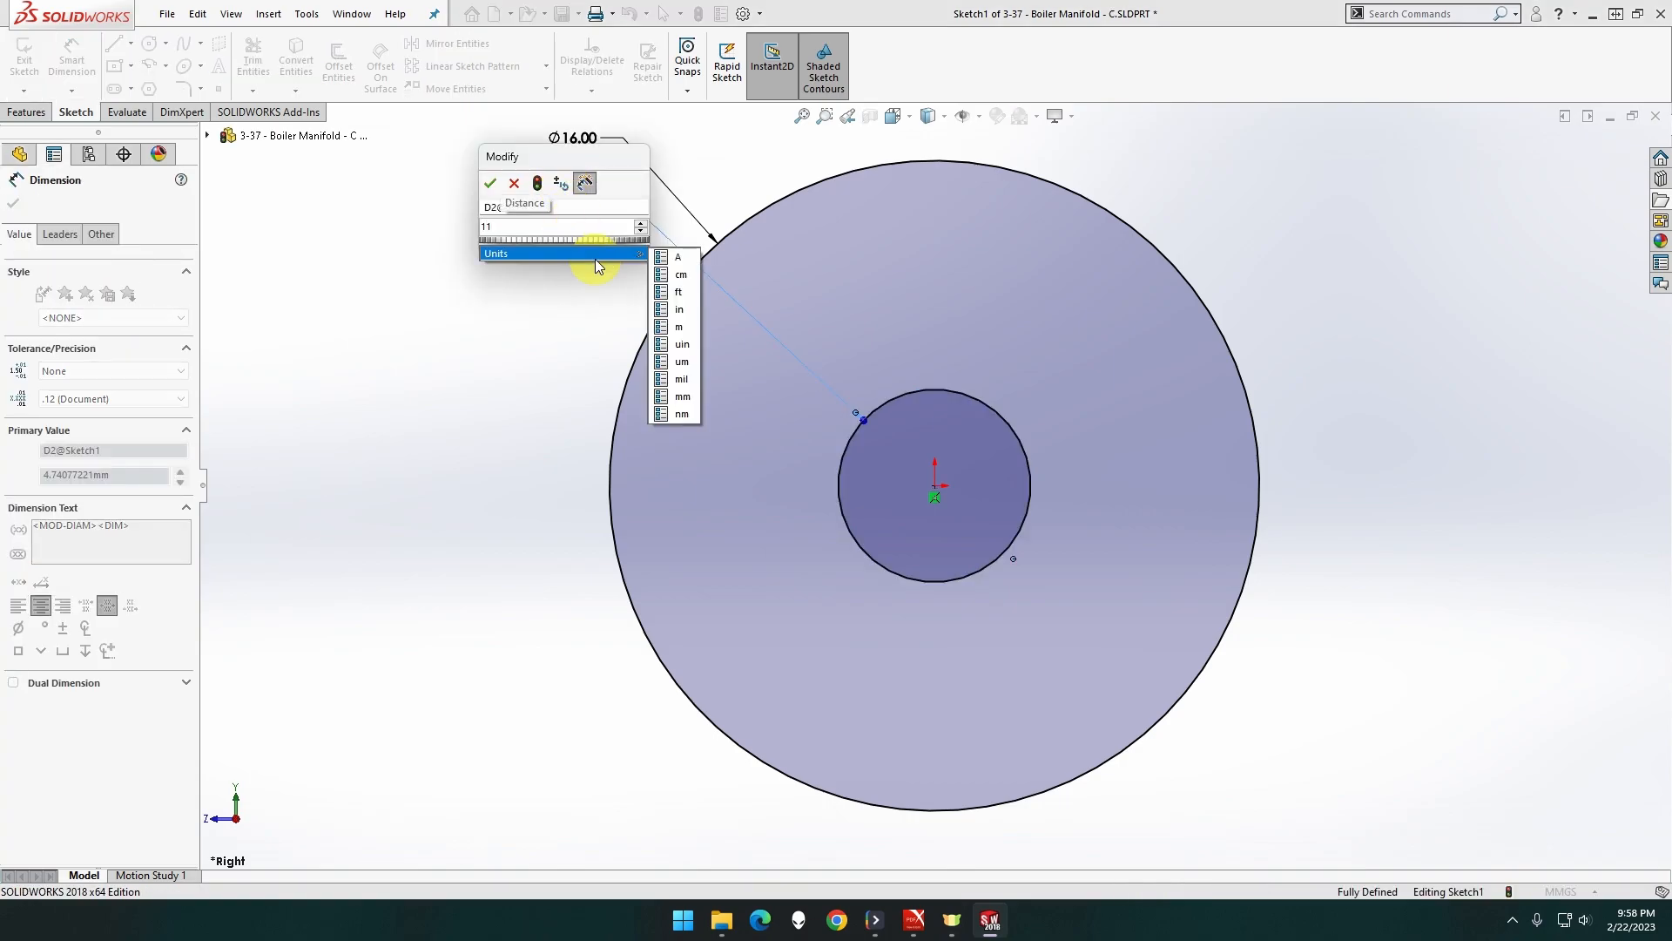
{"action": "left_click", "coordinate": [490, 184]}
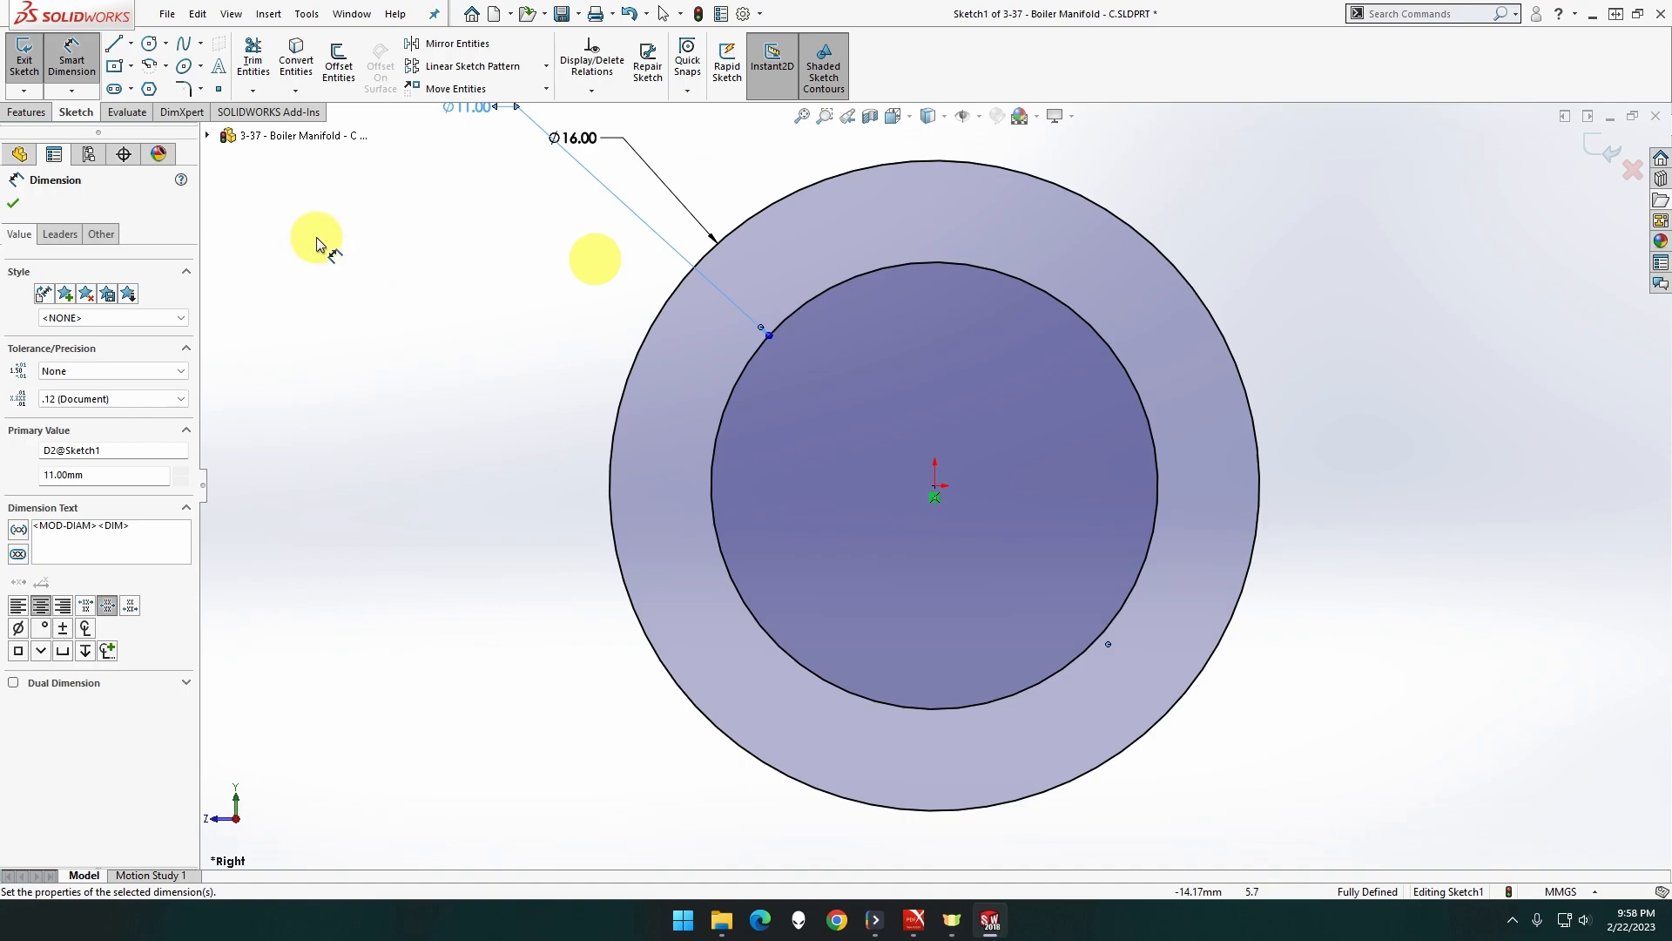
{"action": "left_click", "coordinate": [76, 112]}
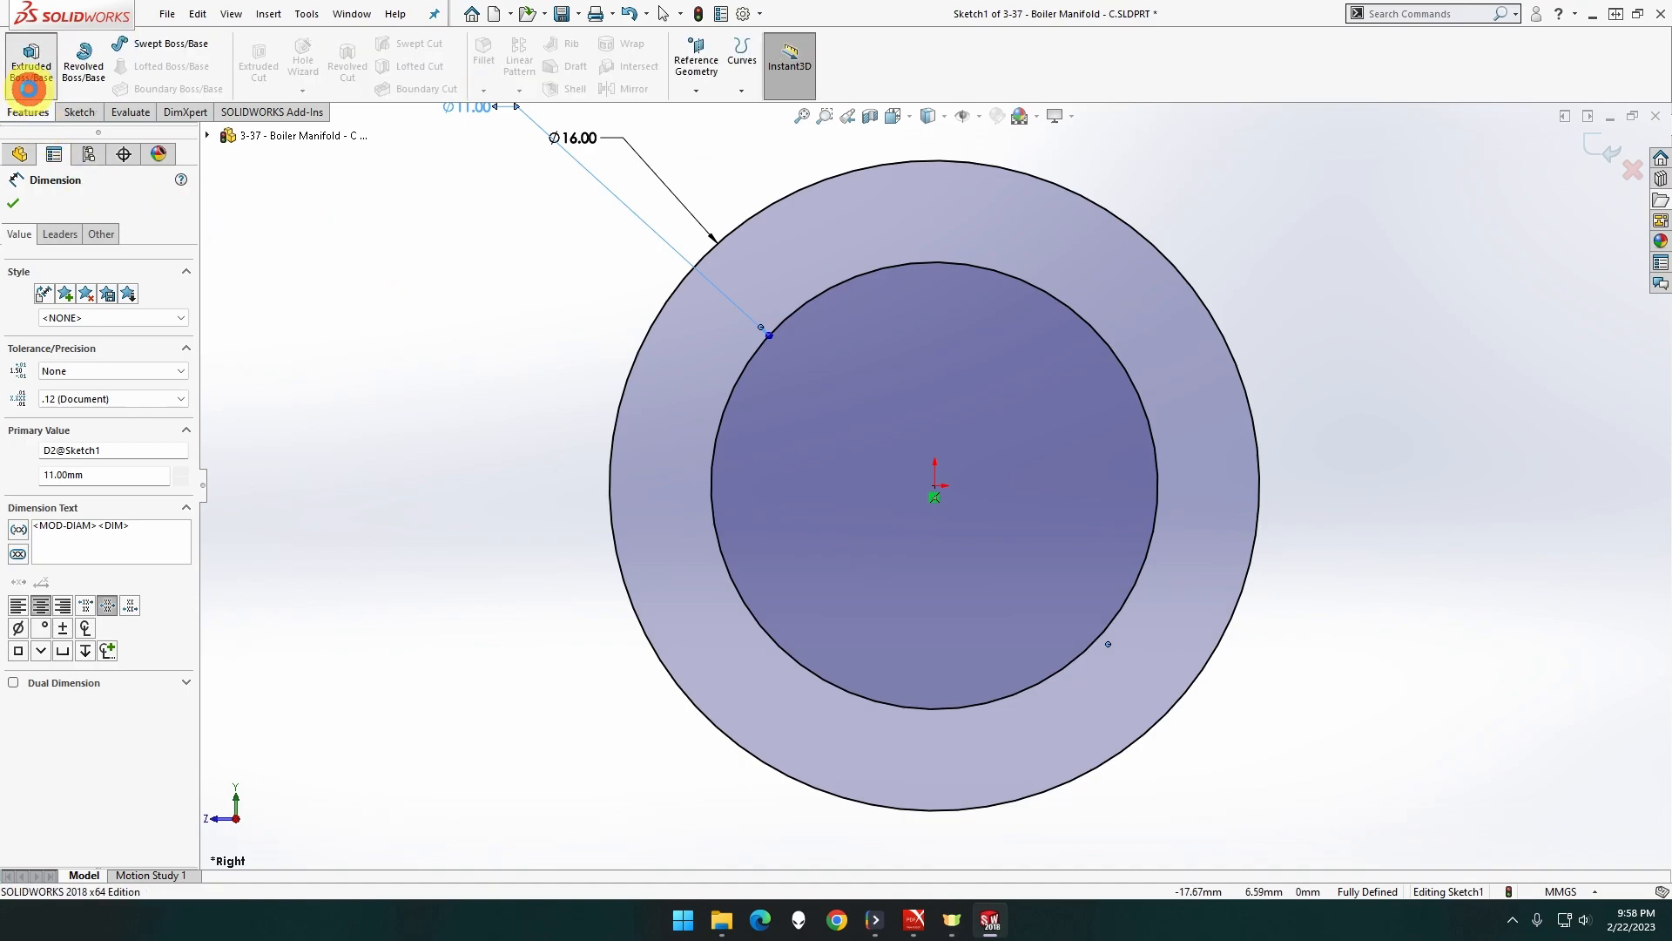
Extrude the ring sketch 59 mm with the Mid Plane end condition into a tube
{"action": "left_click", "coordinate": [30, 64]}
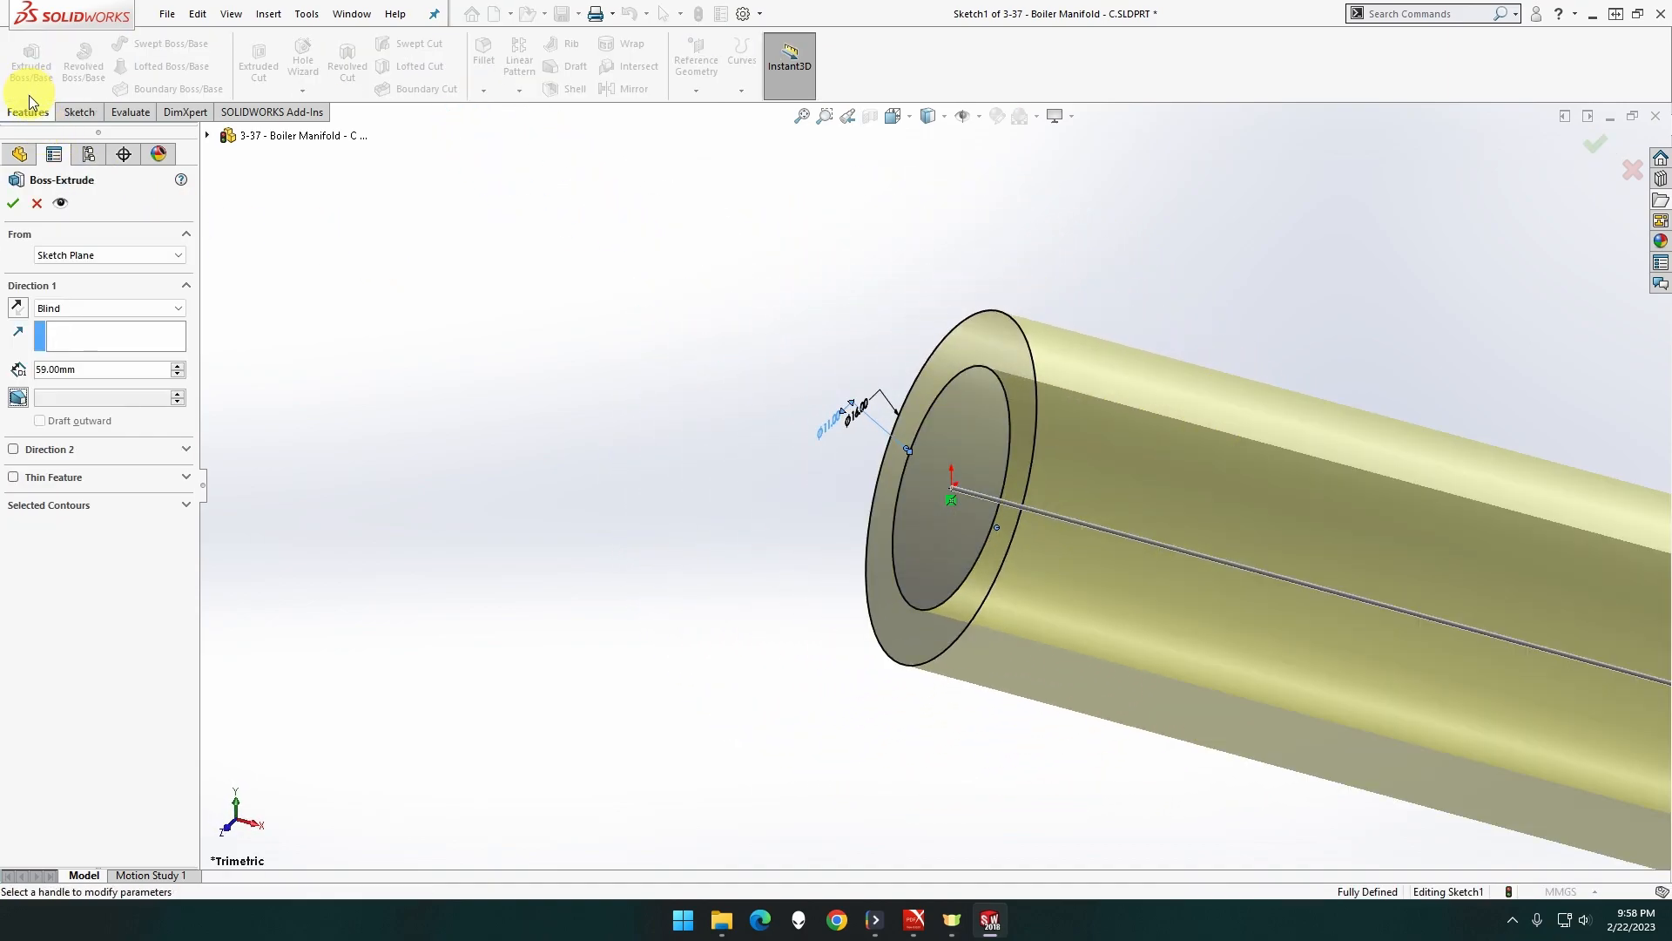
{"action": "left_click", "coordinate": [107, 308]}
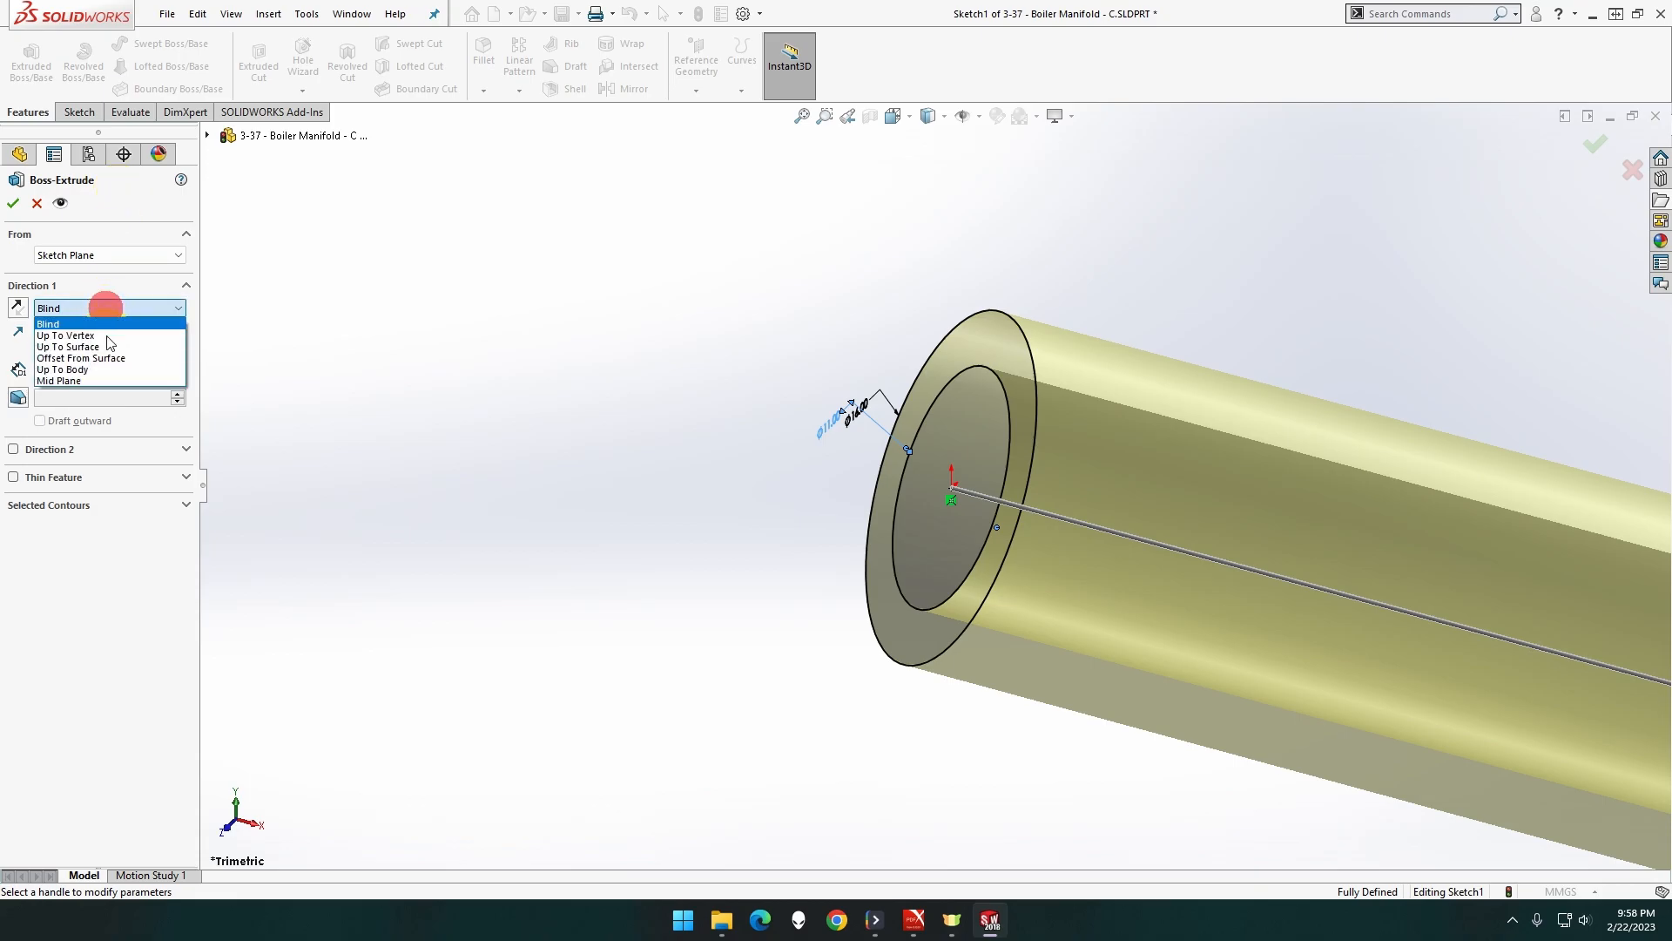
{"action": "left_click", "coordinate": [58, 381]}
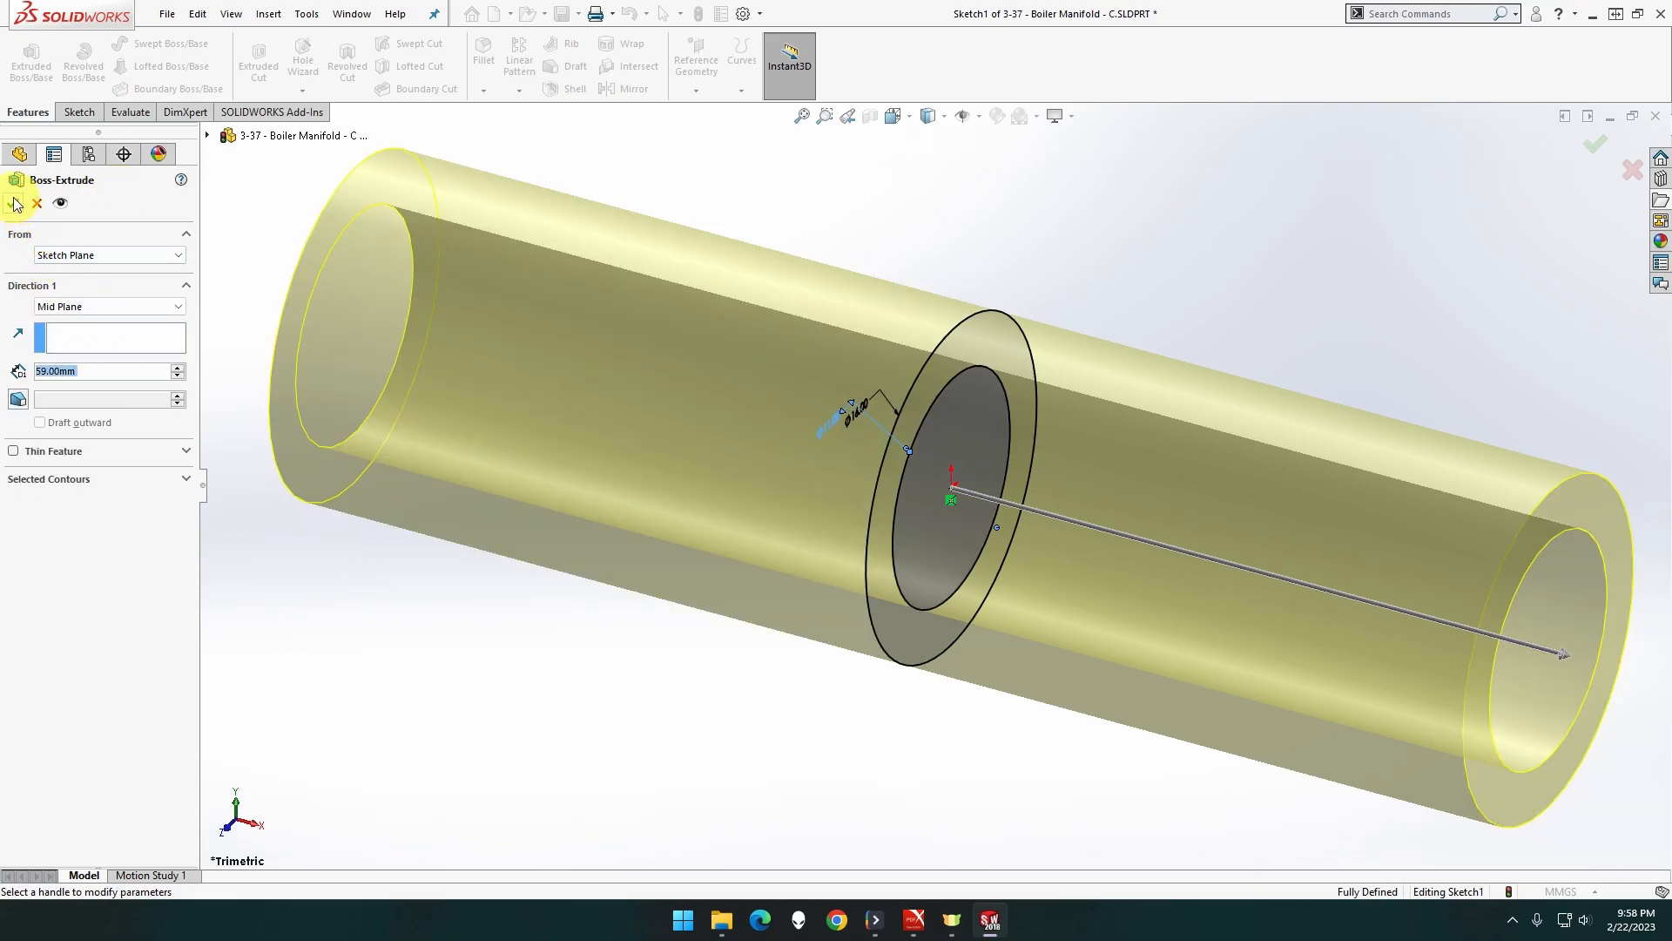
{"action": "left_click", "coordinate": [1595, 144]}
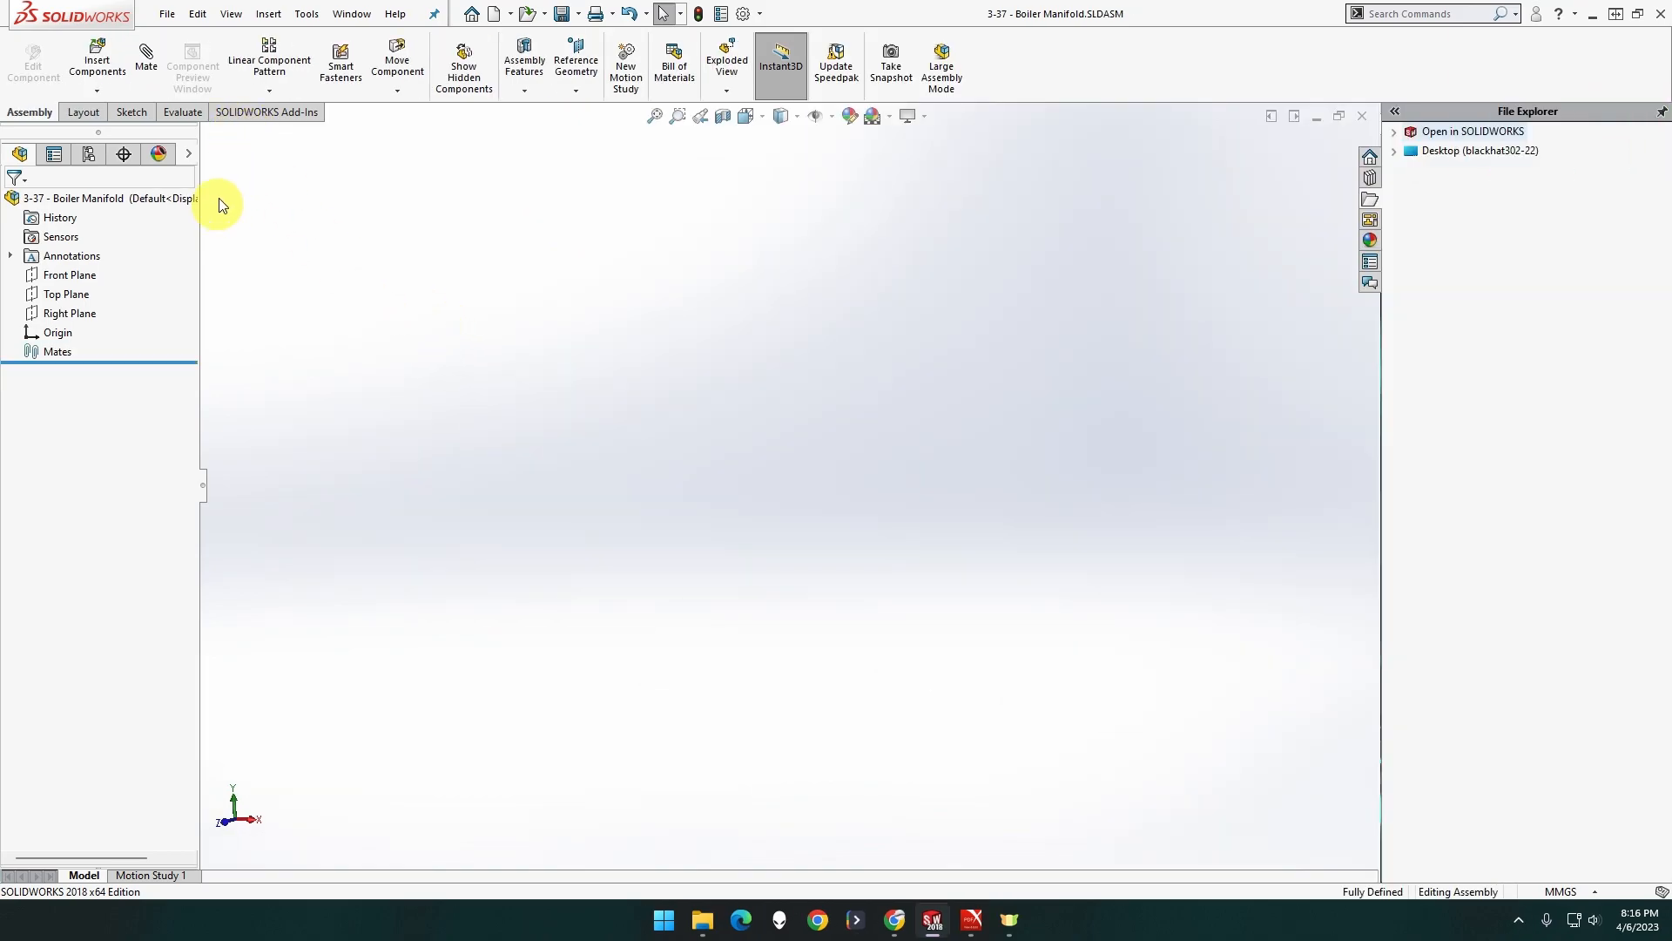
Insert the 3-37 - Boiler Manifold block as the assembly's first component
{"action": "left_click", "coordinate": [96, 59]}
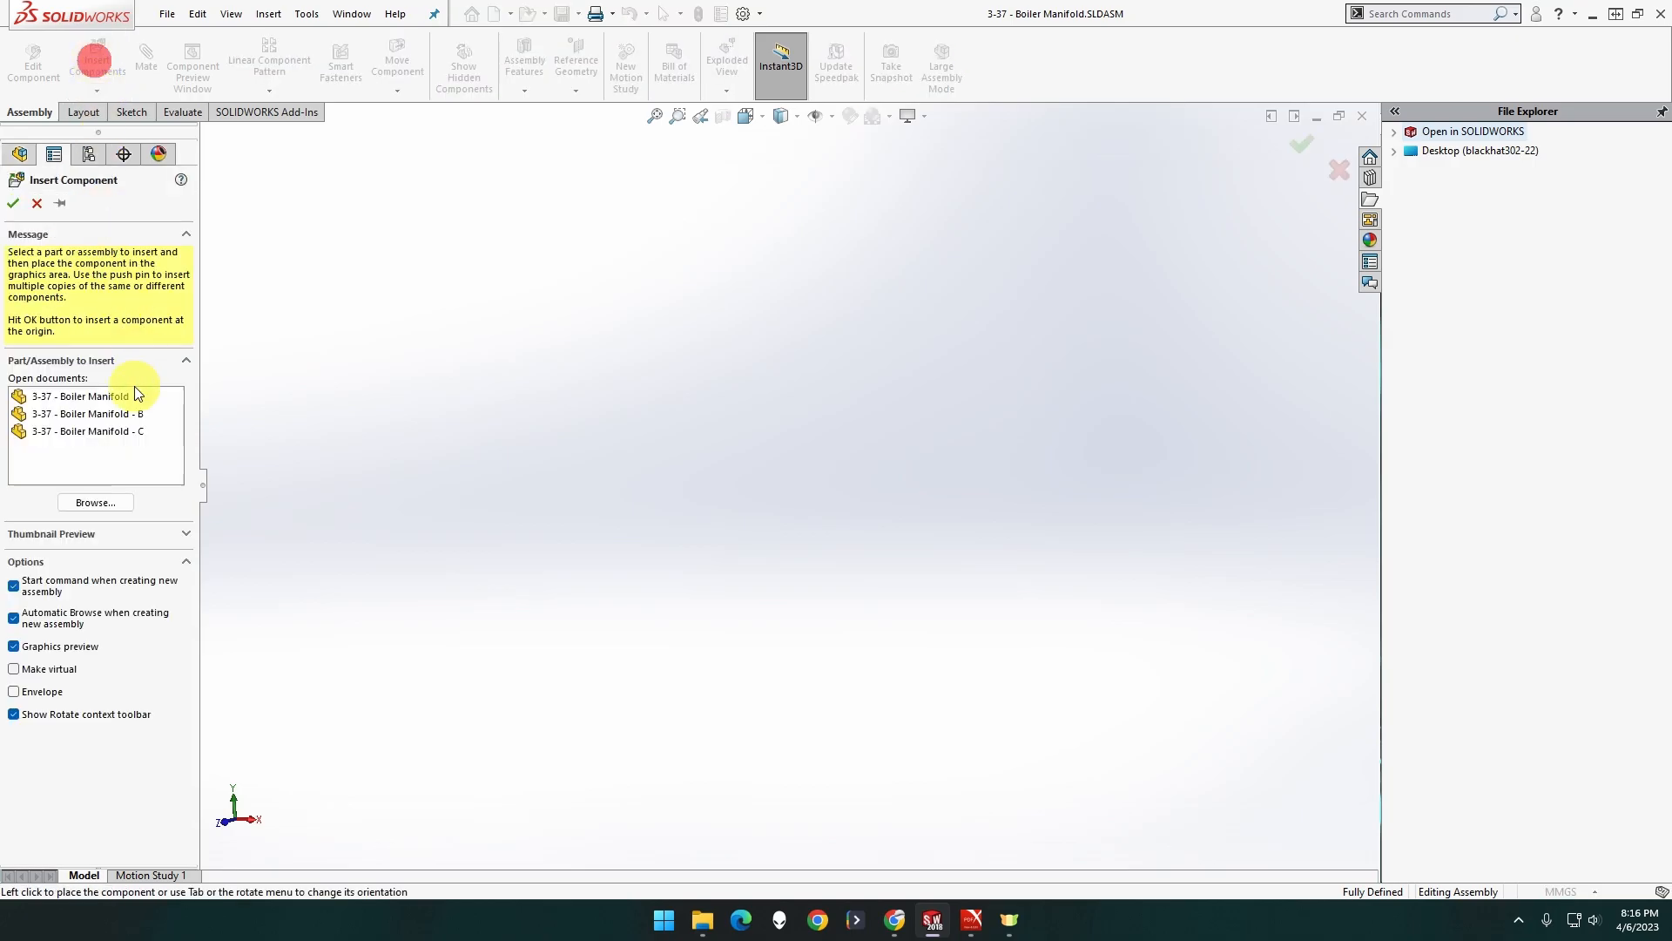
{"action": "mouse_move", "coordinate": [334, 87]}
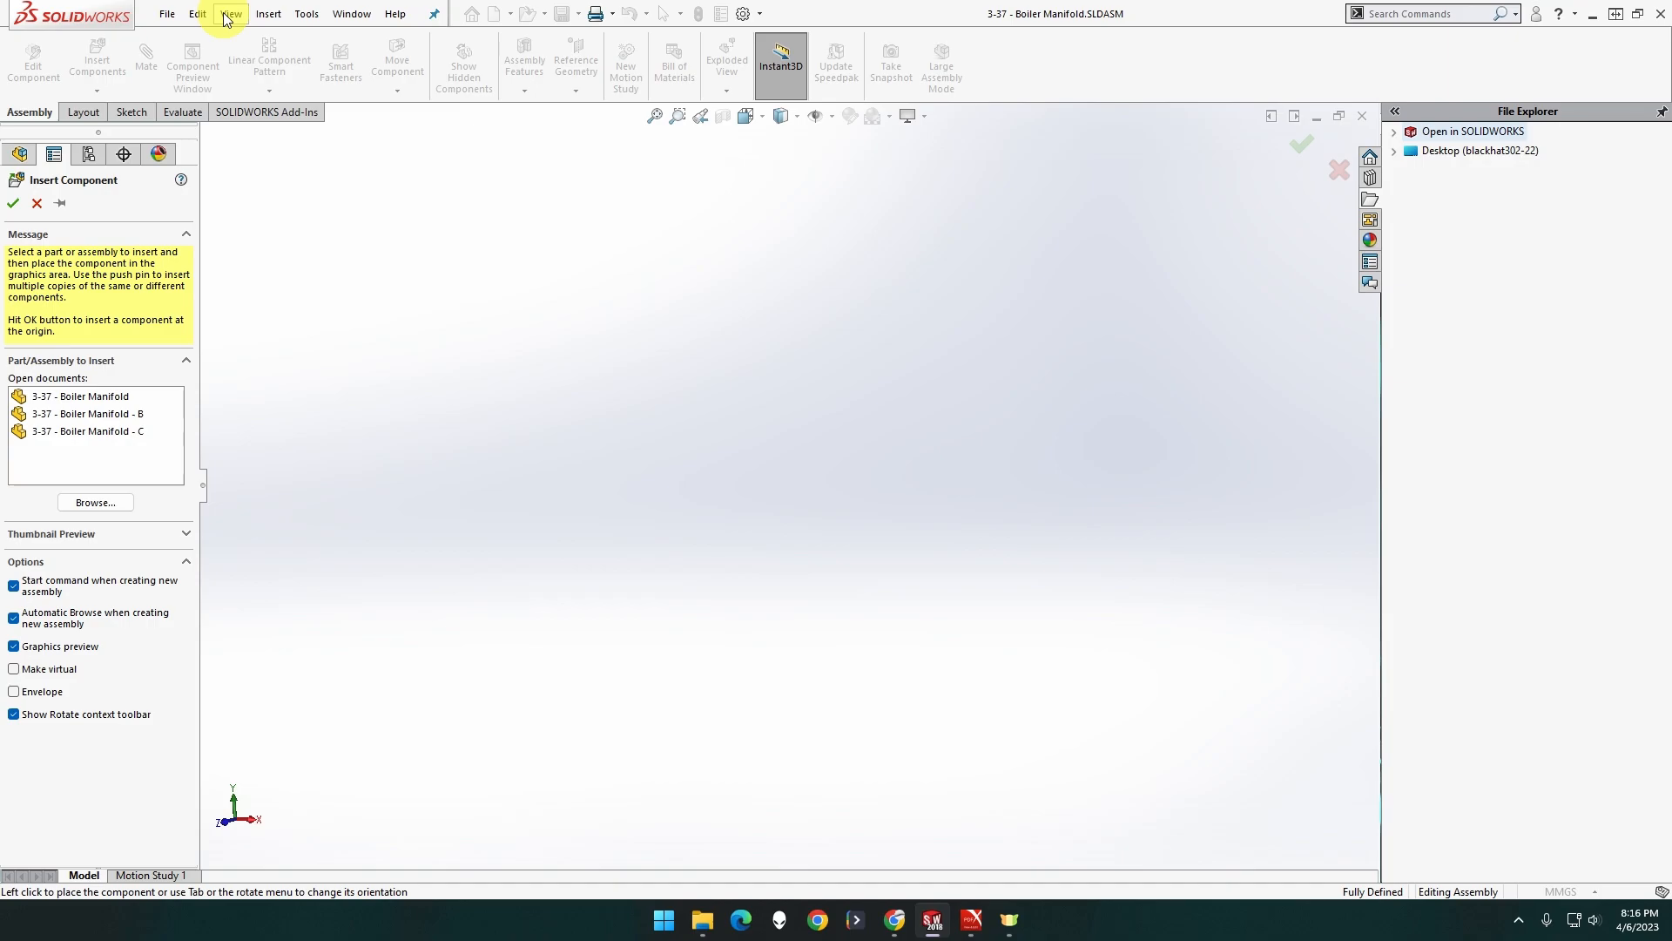
{"action": "left_click", "coordinate": [230, 13]}
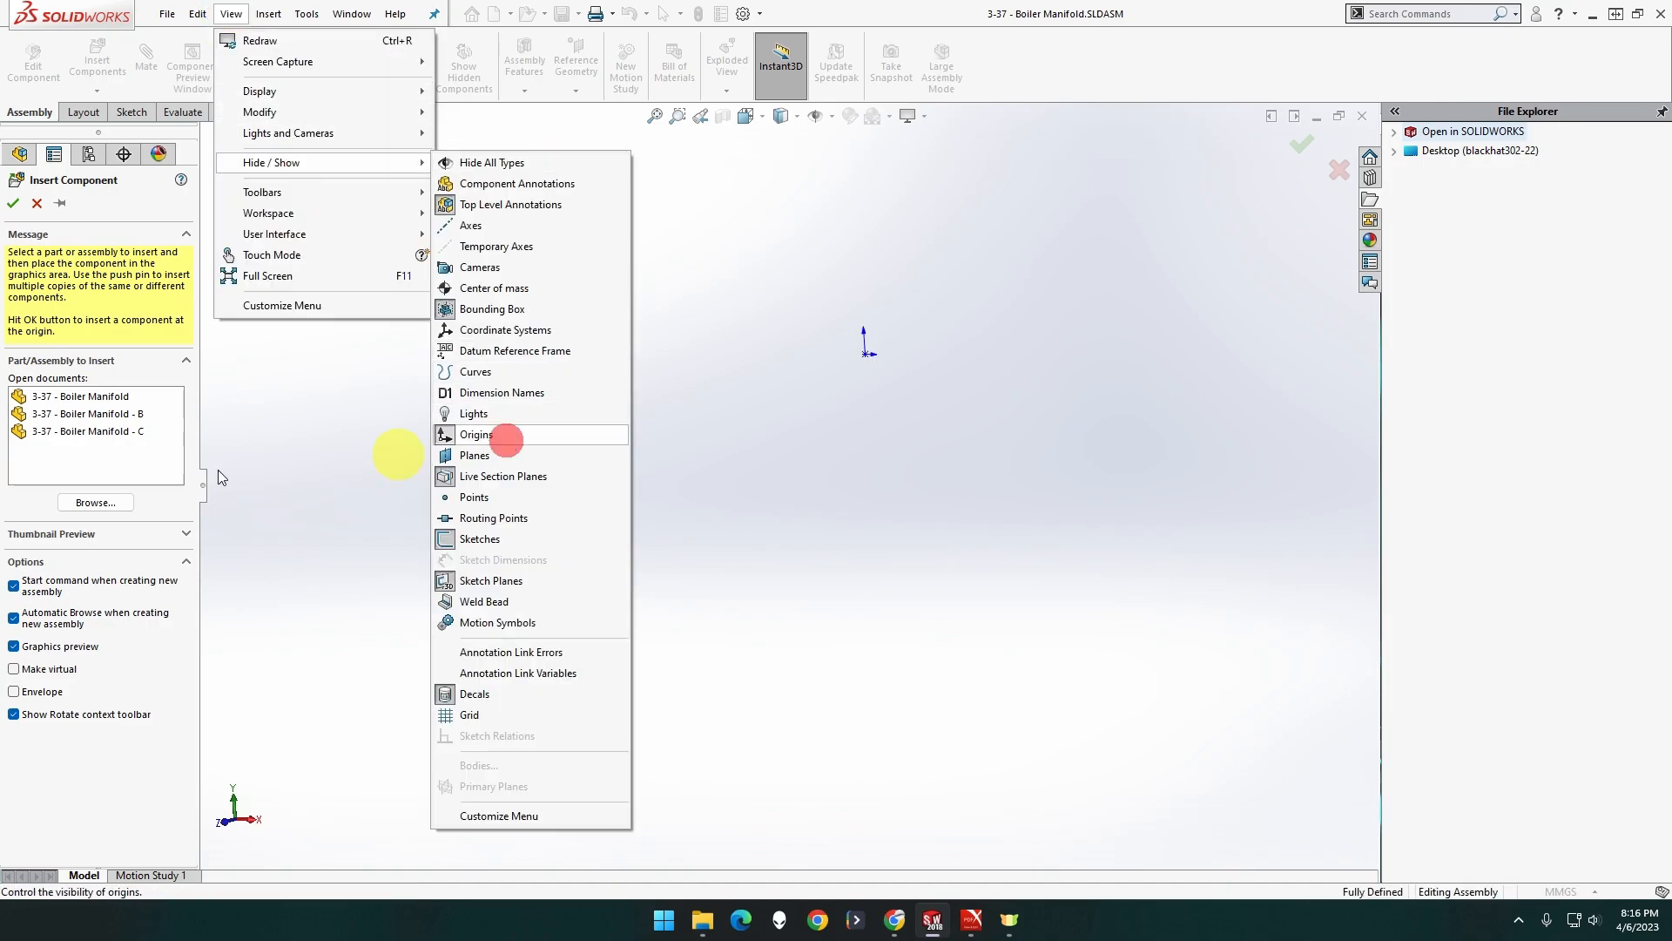
{"action": "left_click", "coordinate": [476, 434]}
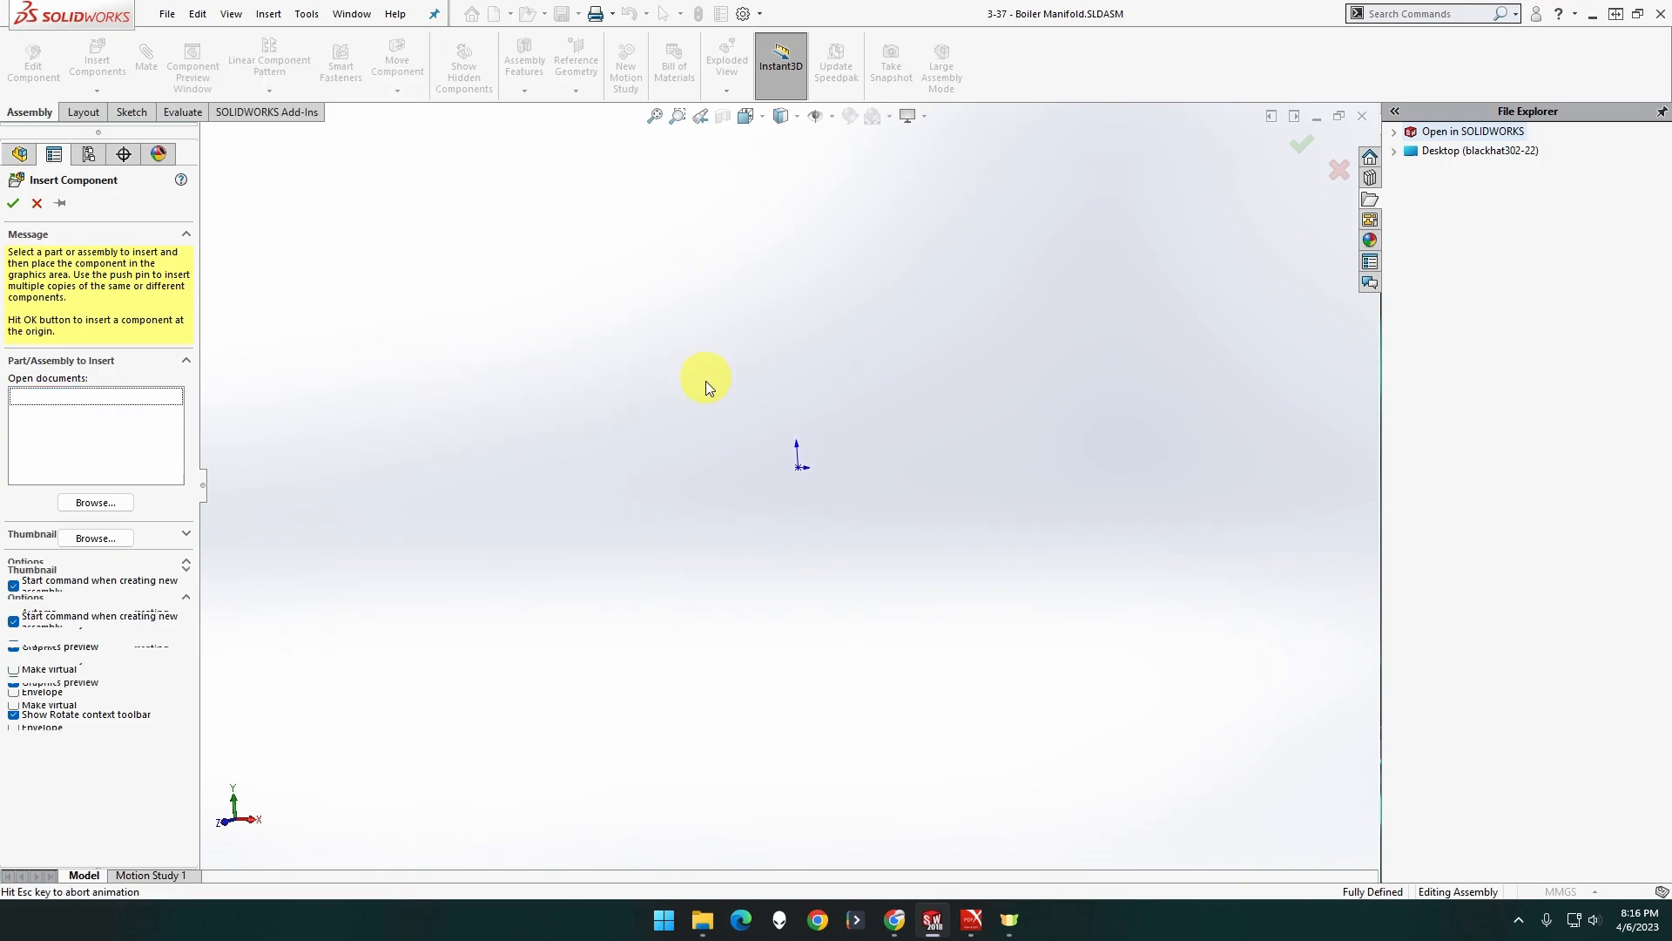
{"action": "left_click", "coordinate": [81, 396]}
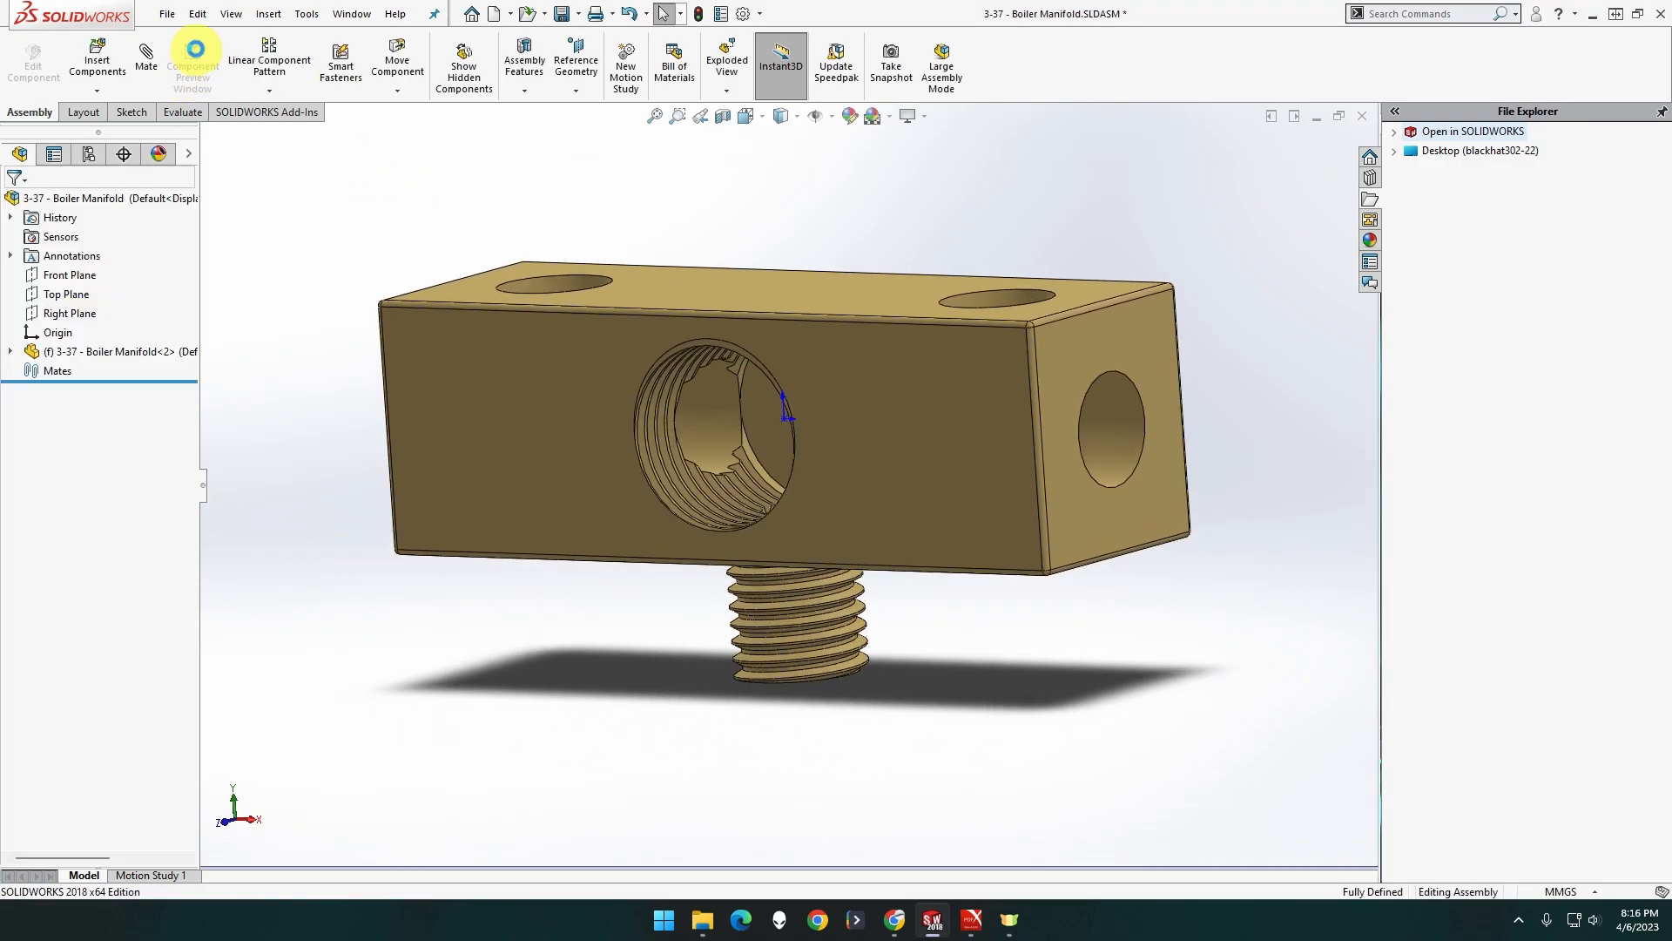
Hide the origin markers via View > Hide/Show > Origins
{"action": "left_click", "coordinate": [230, 14]}
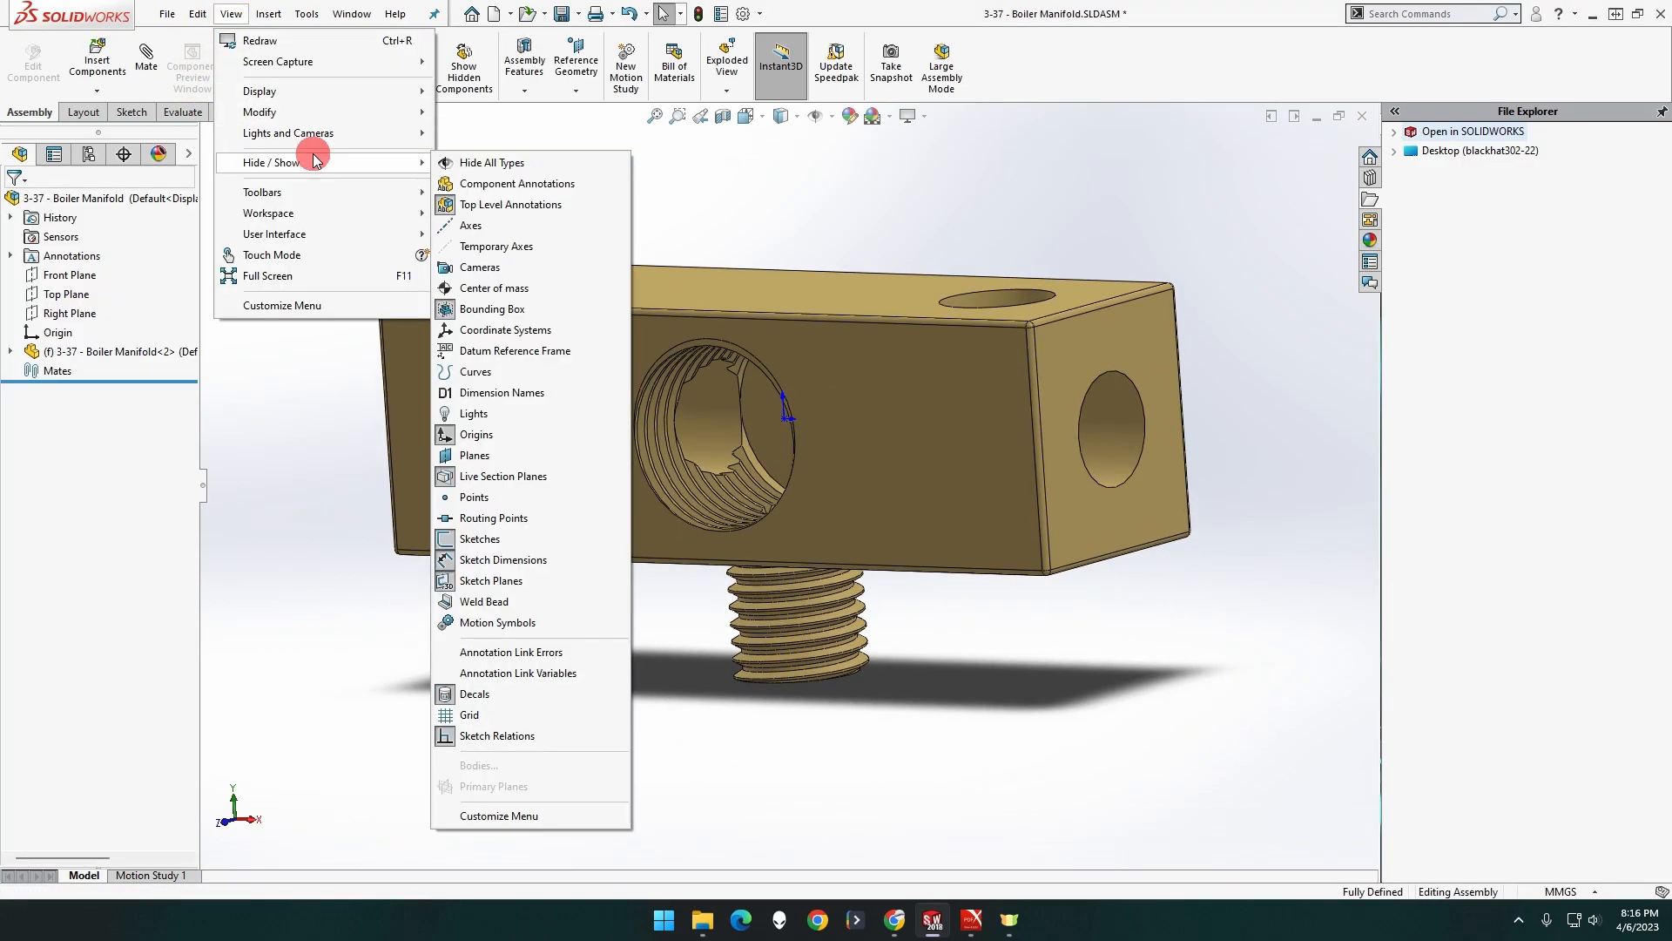
{"action": "mouse_move", "coordinate": [504, 476]}
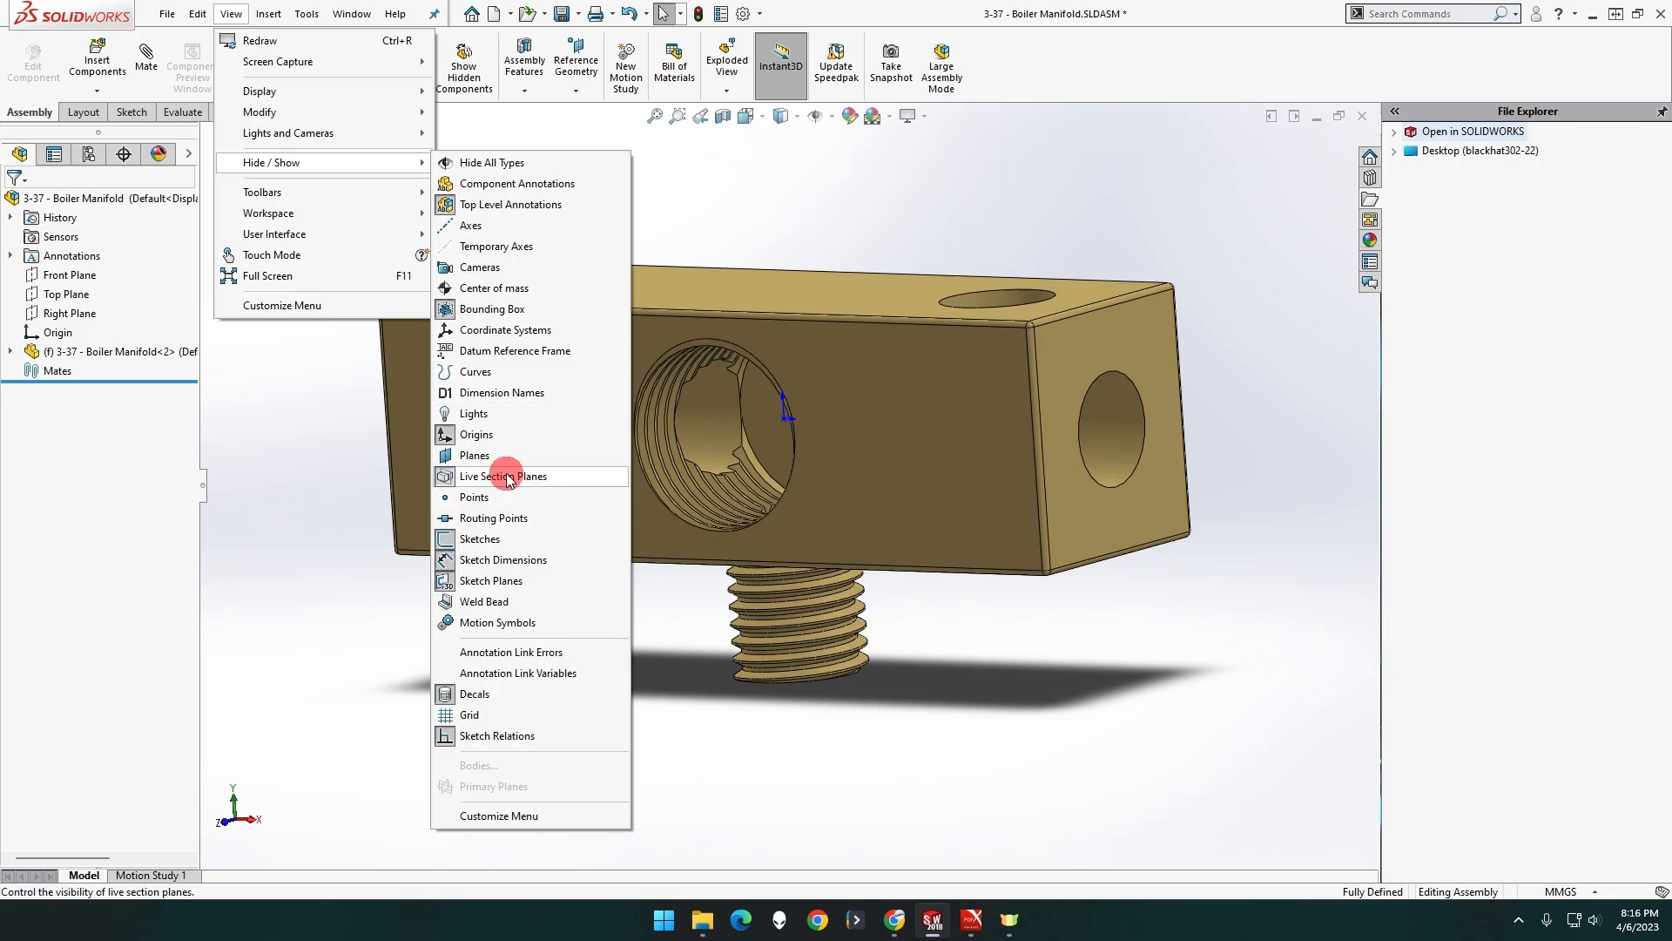
{"action": "mouse_move", "coordinate": [478, 434]}
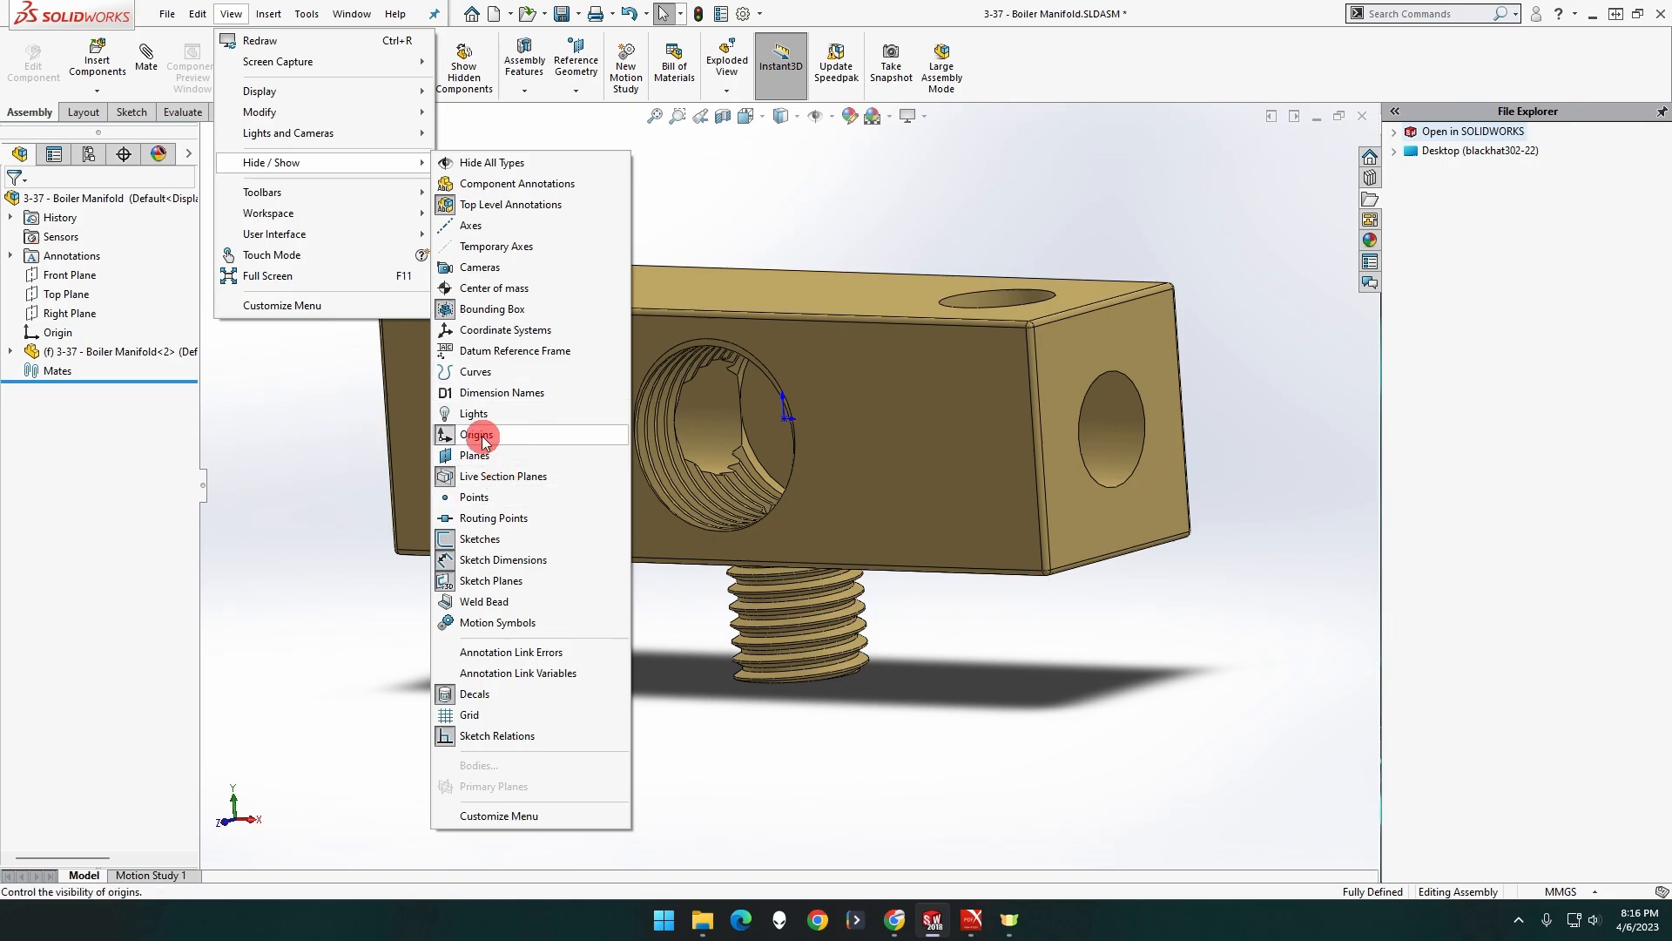
{"action": "left_click", "coordinate": [479, 435]}
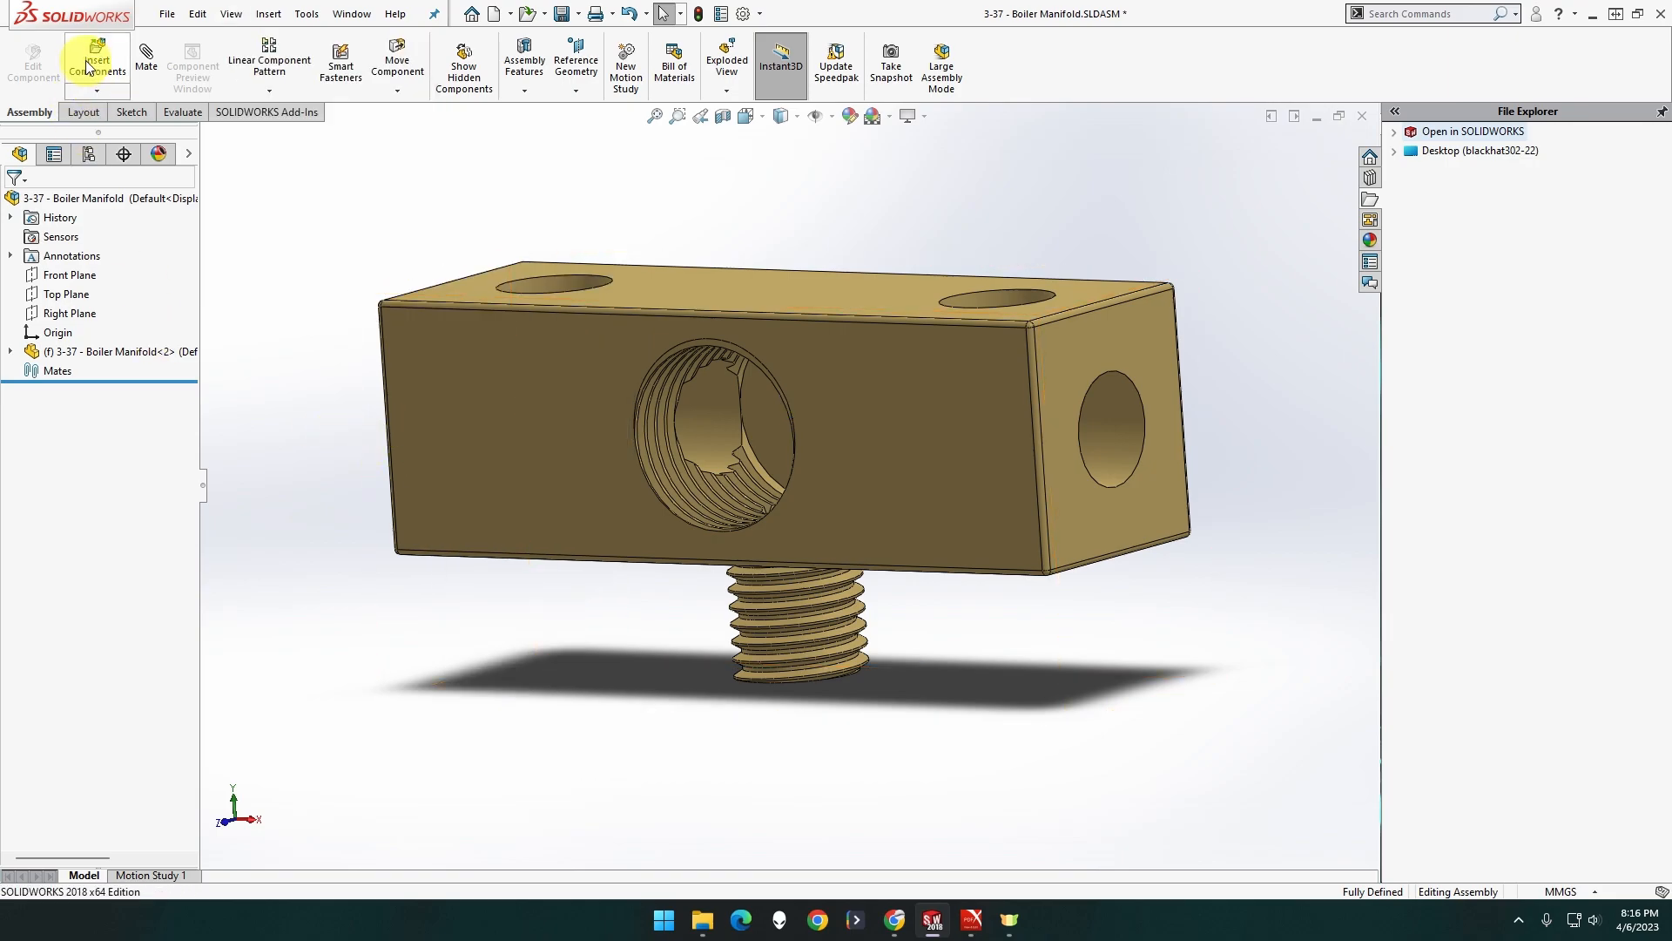
Insert the hex nut (B) and threaded tube (C) as floating components in the assembly
{"action": "left_click", "coordinate": [96, 62]}
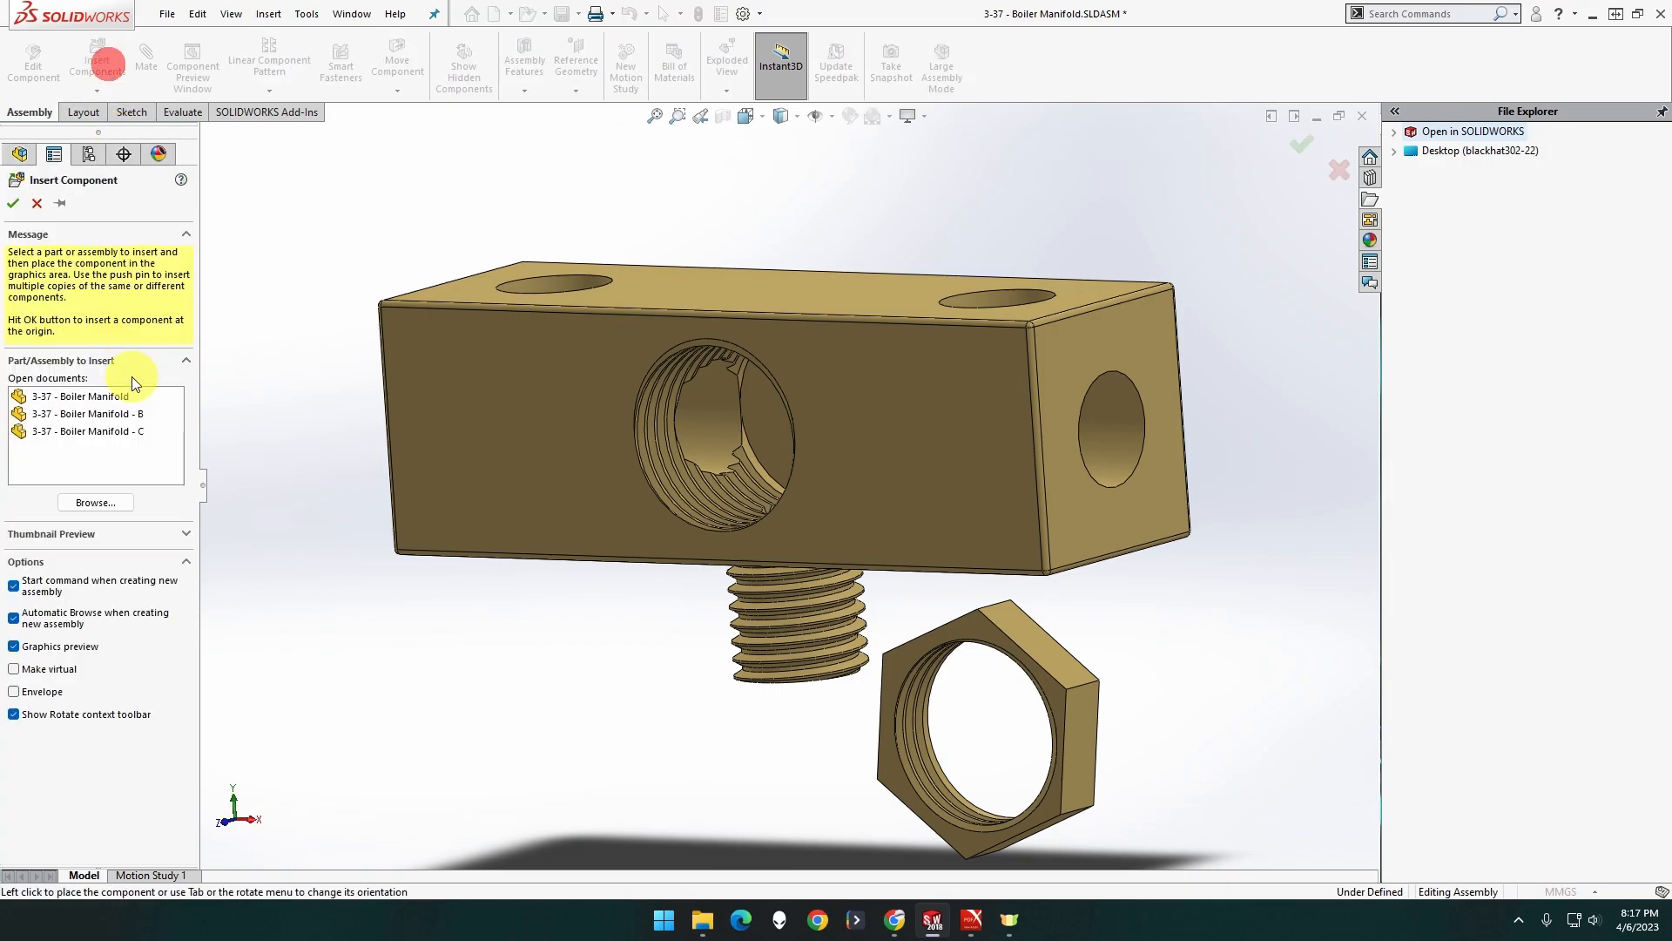
{"action": "left_click", "coordinate": [84, 432]}
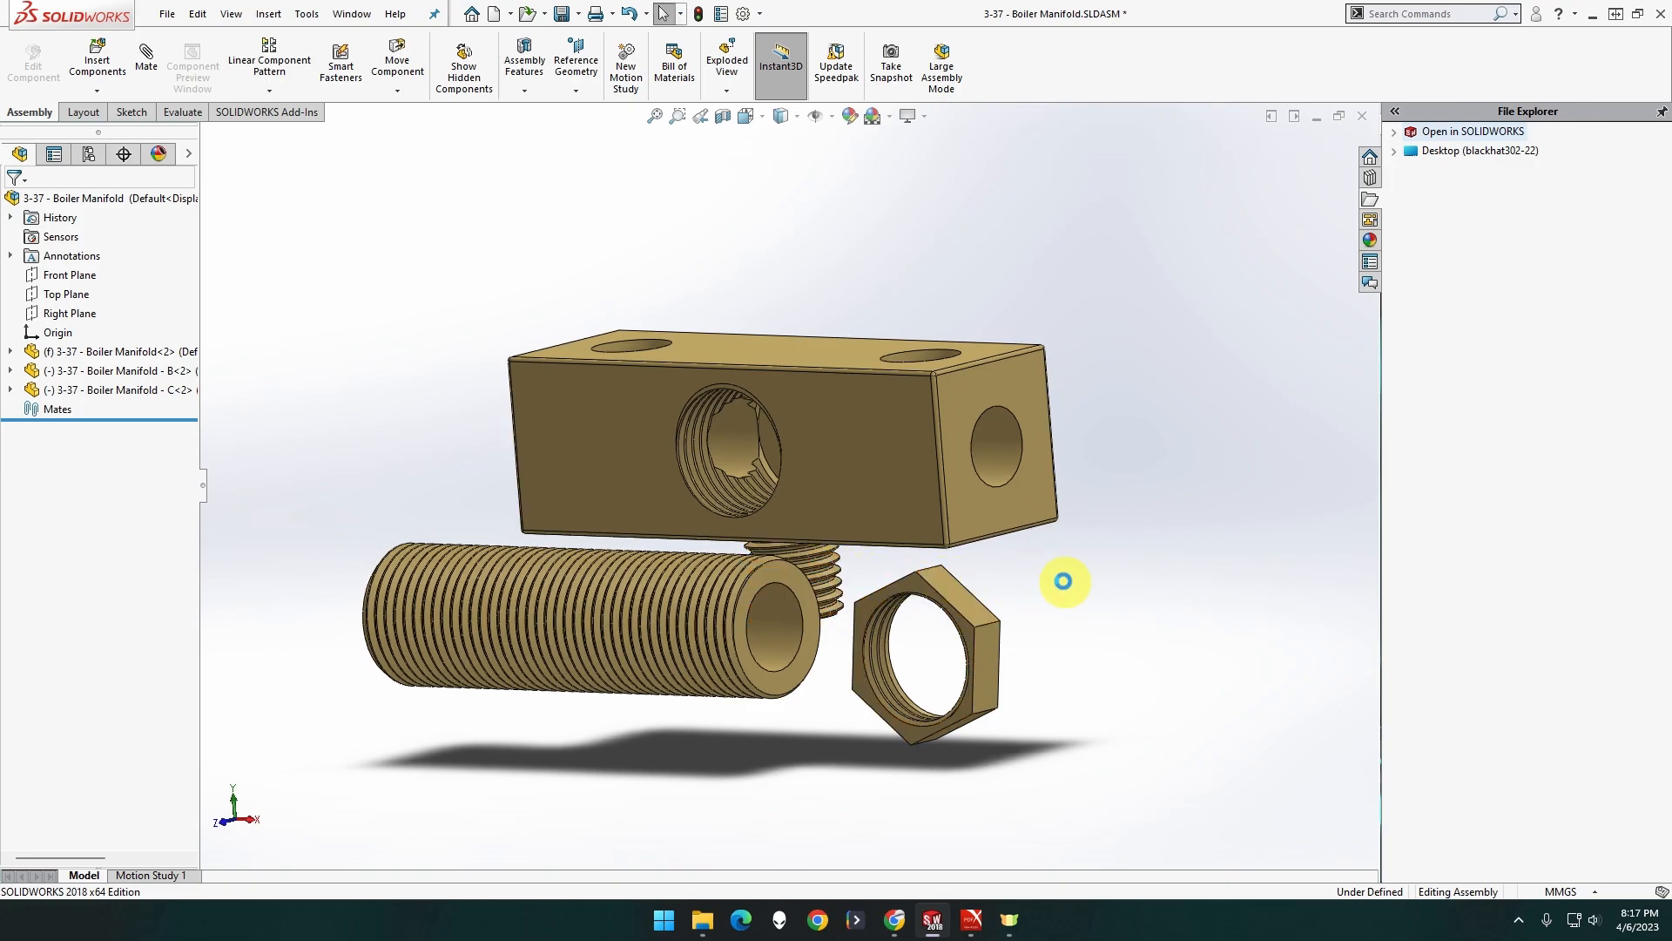
{"action": "left_click_drag", "start_coordinate": [1065, 581], "coordinate": [947, 595]}
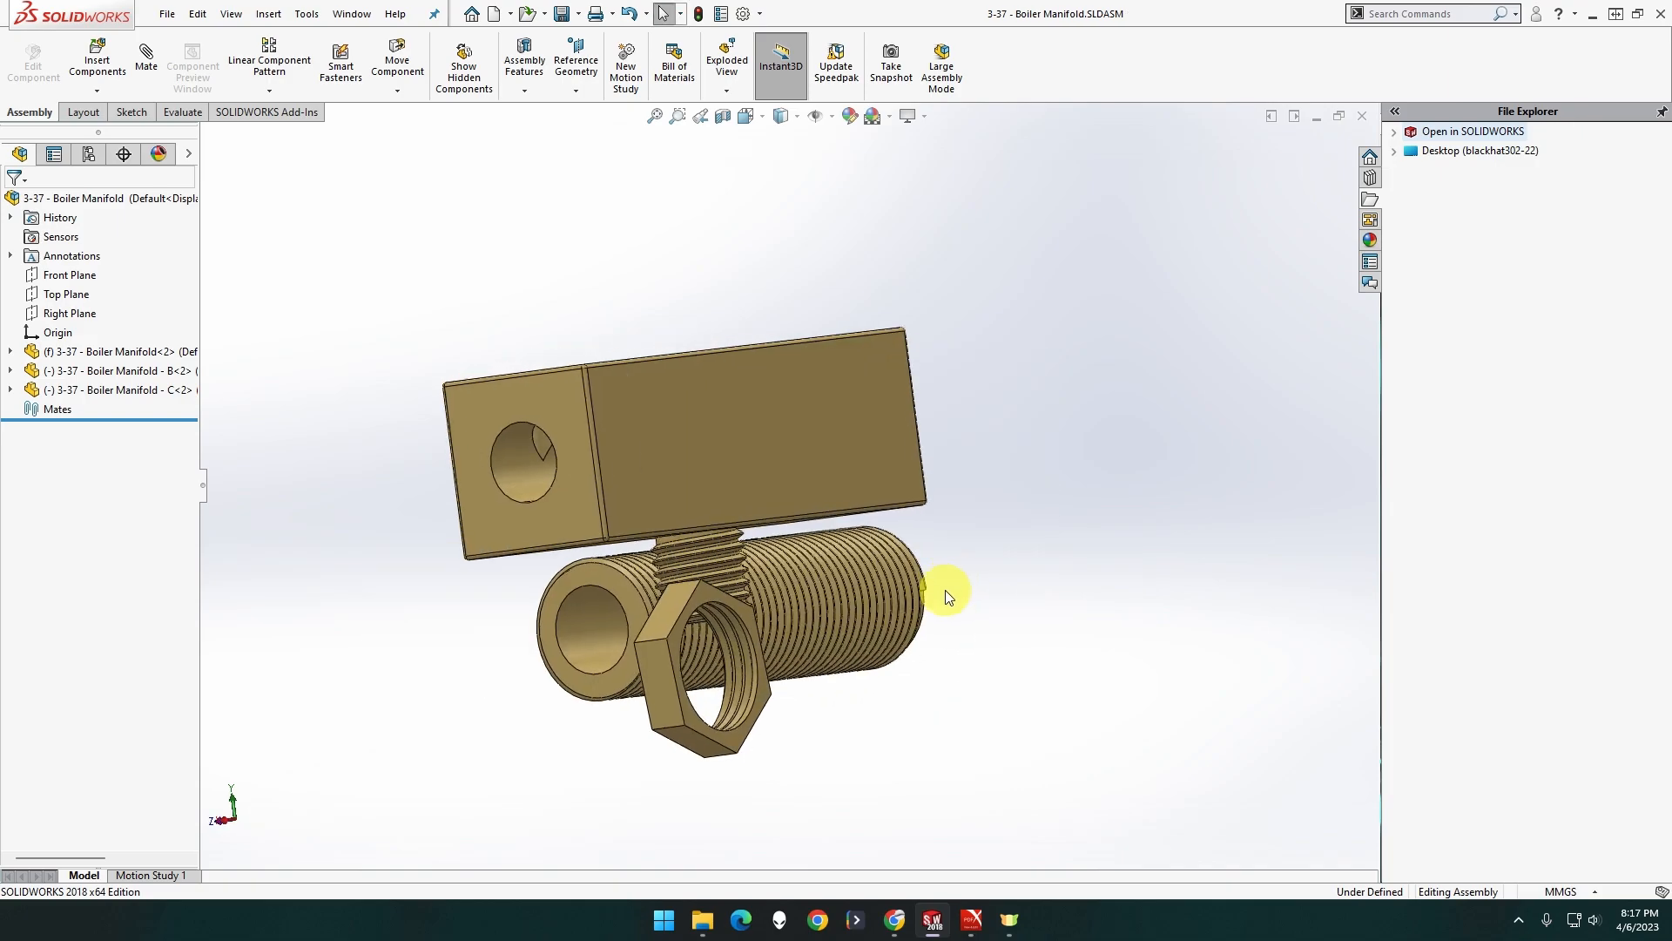
Add a coincident mate using the hex nut's face (Coincident4)
{"action": "left_click", "coordinate": [145, 61]}
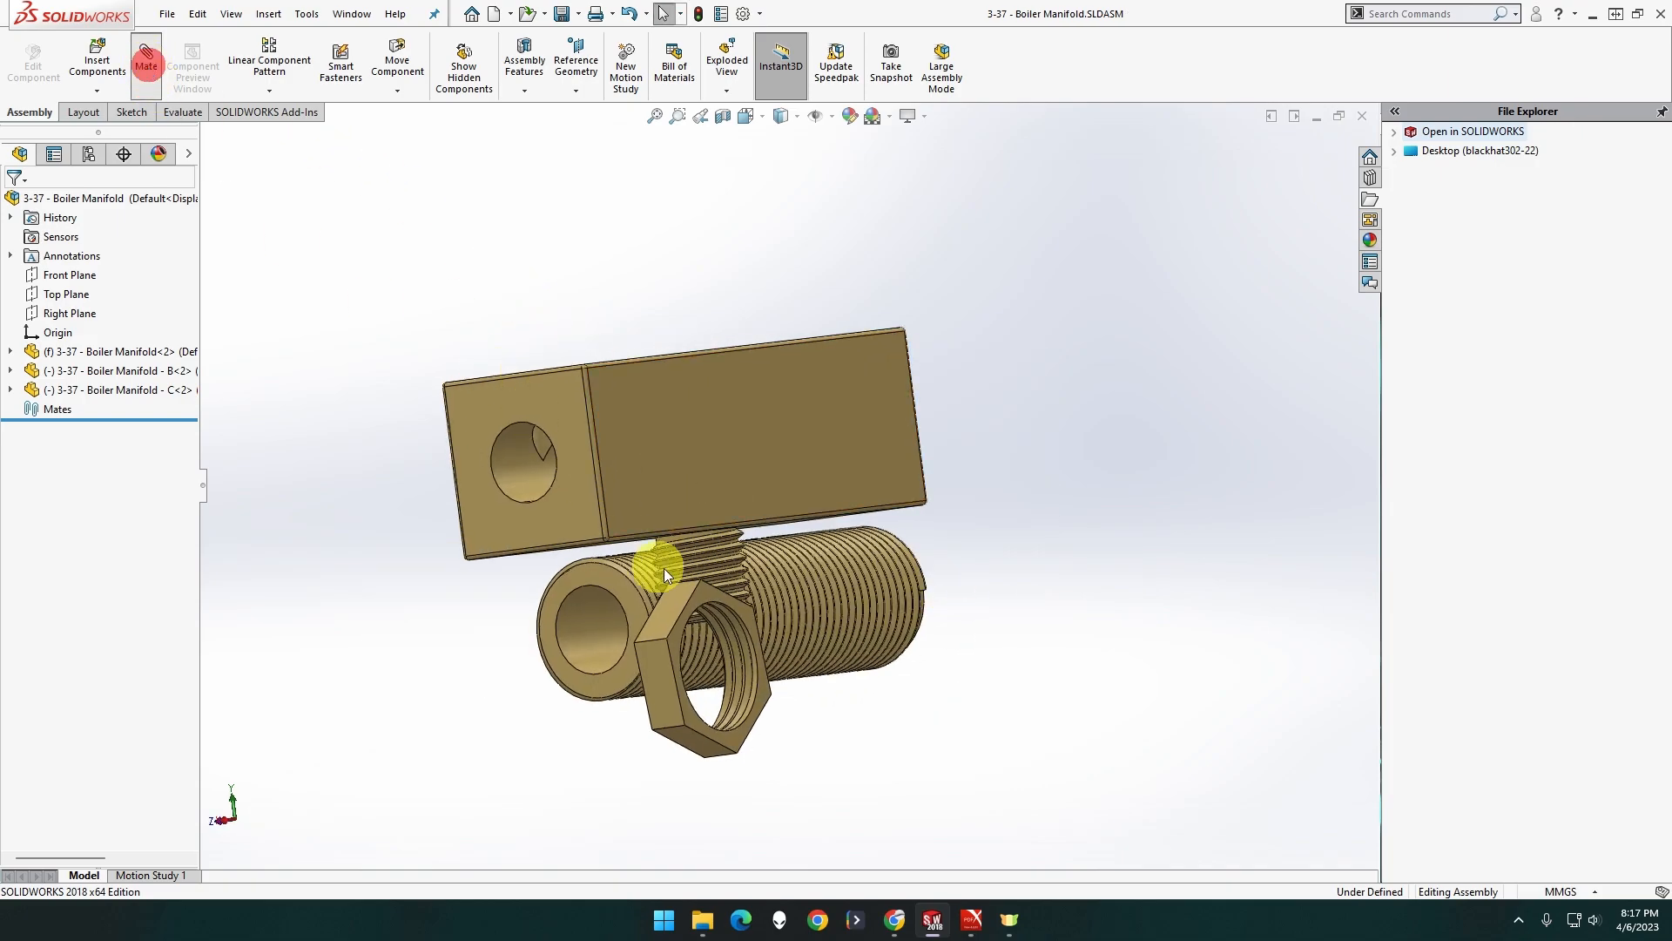
{"action": "left_click", "coordinate": [145, 62]}
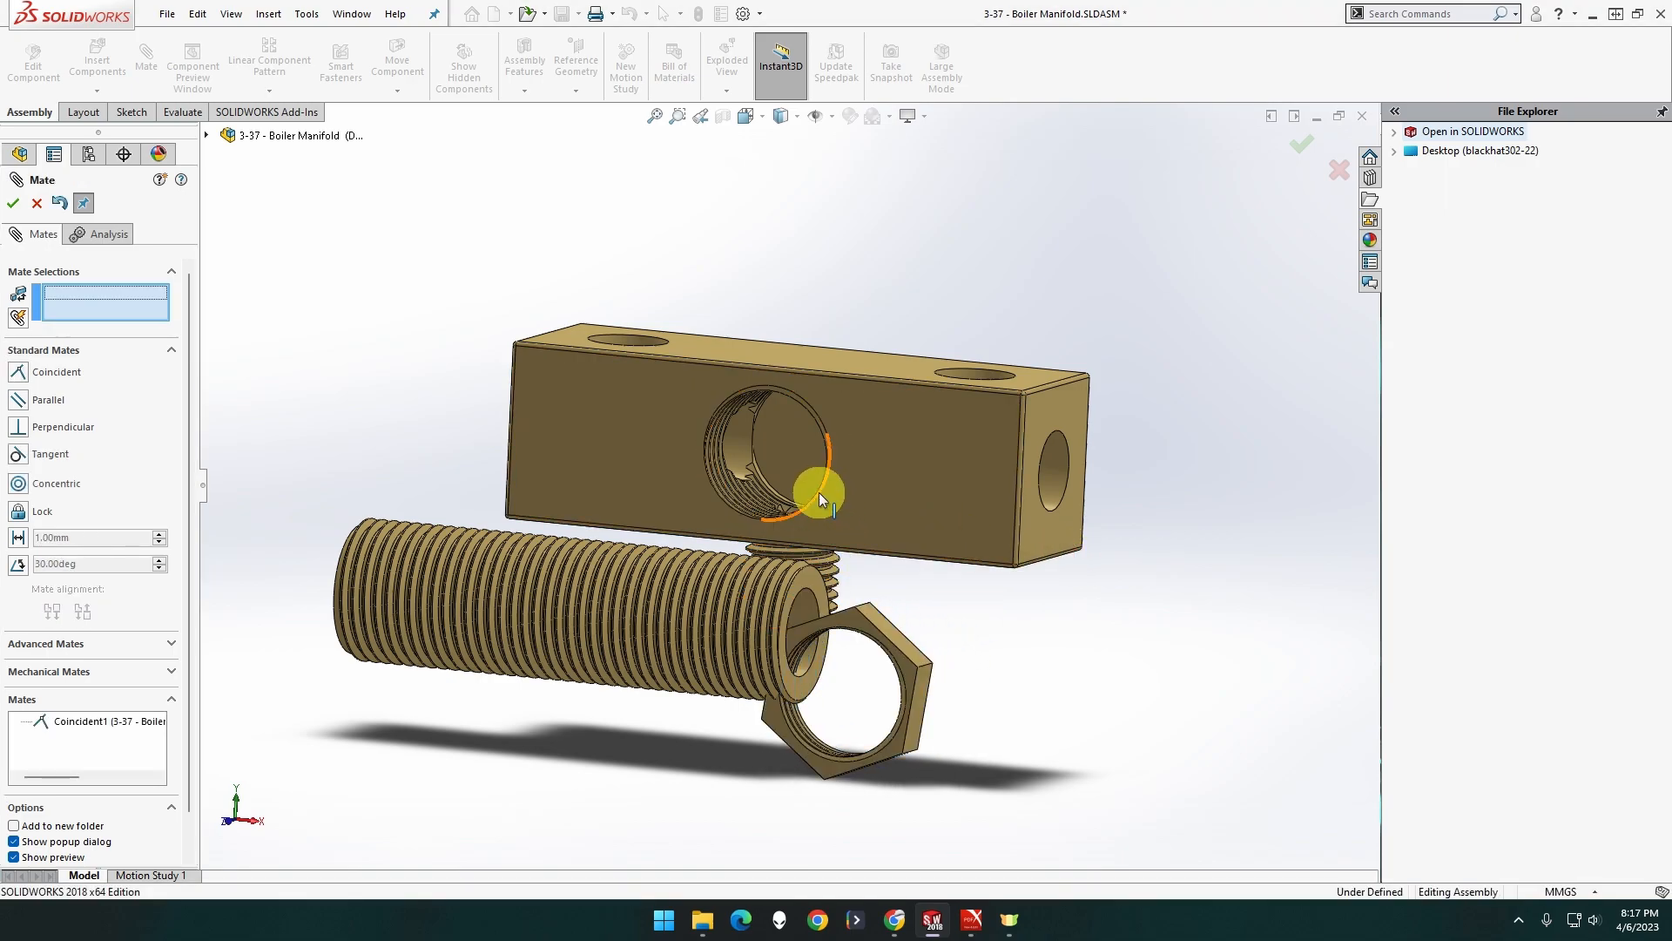
{"action": "mouse_move", "coordinate": [747, 521]}
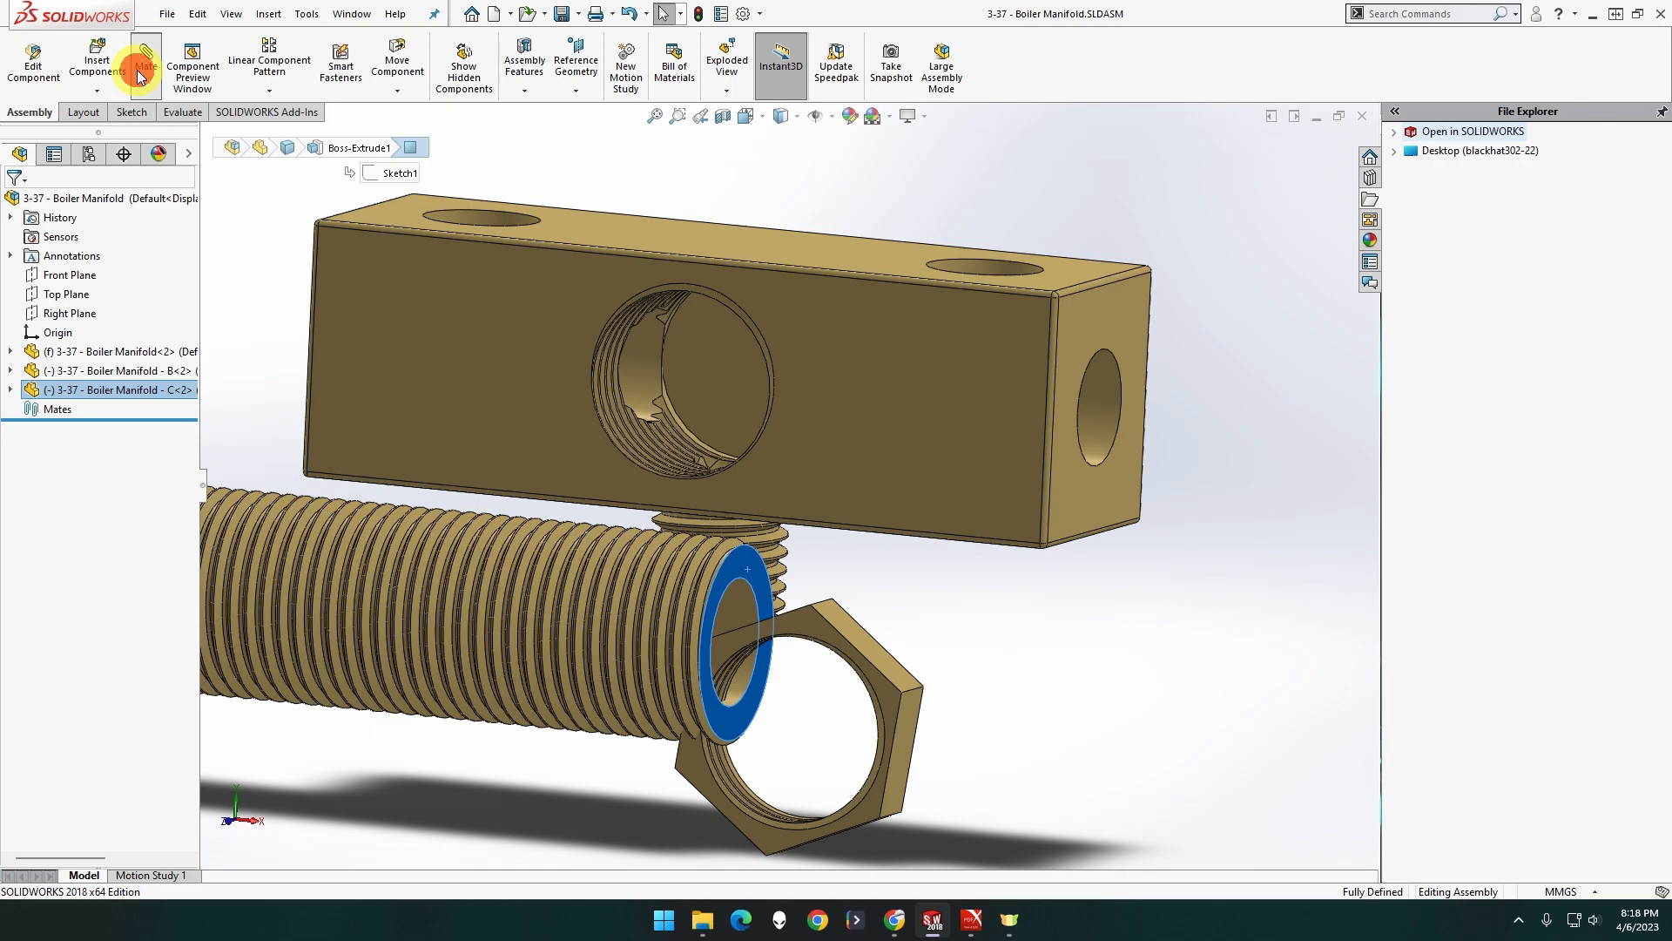
{"action": "left_click", "coordinate": [145, 61]}
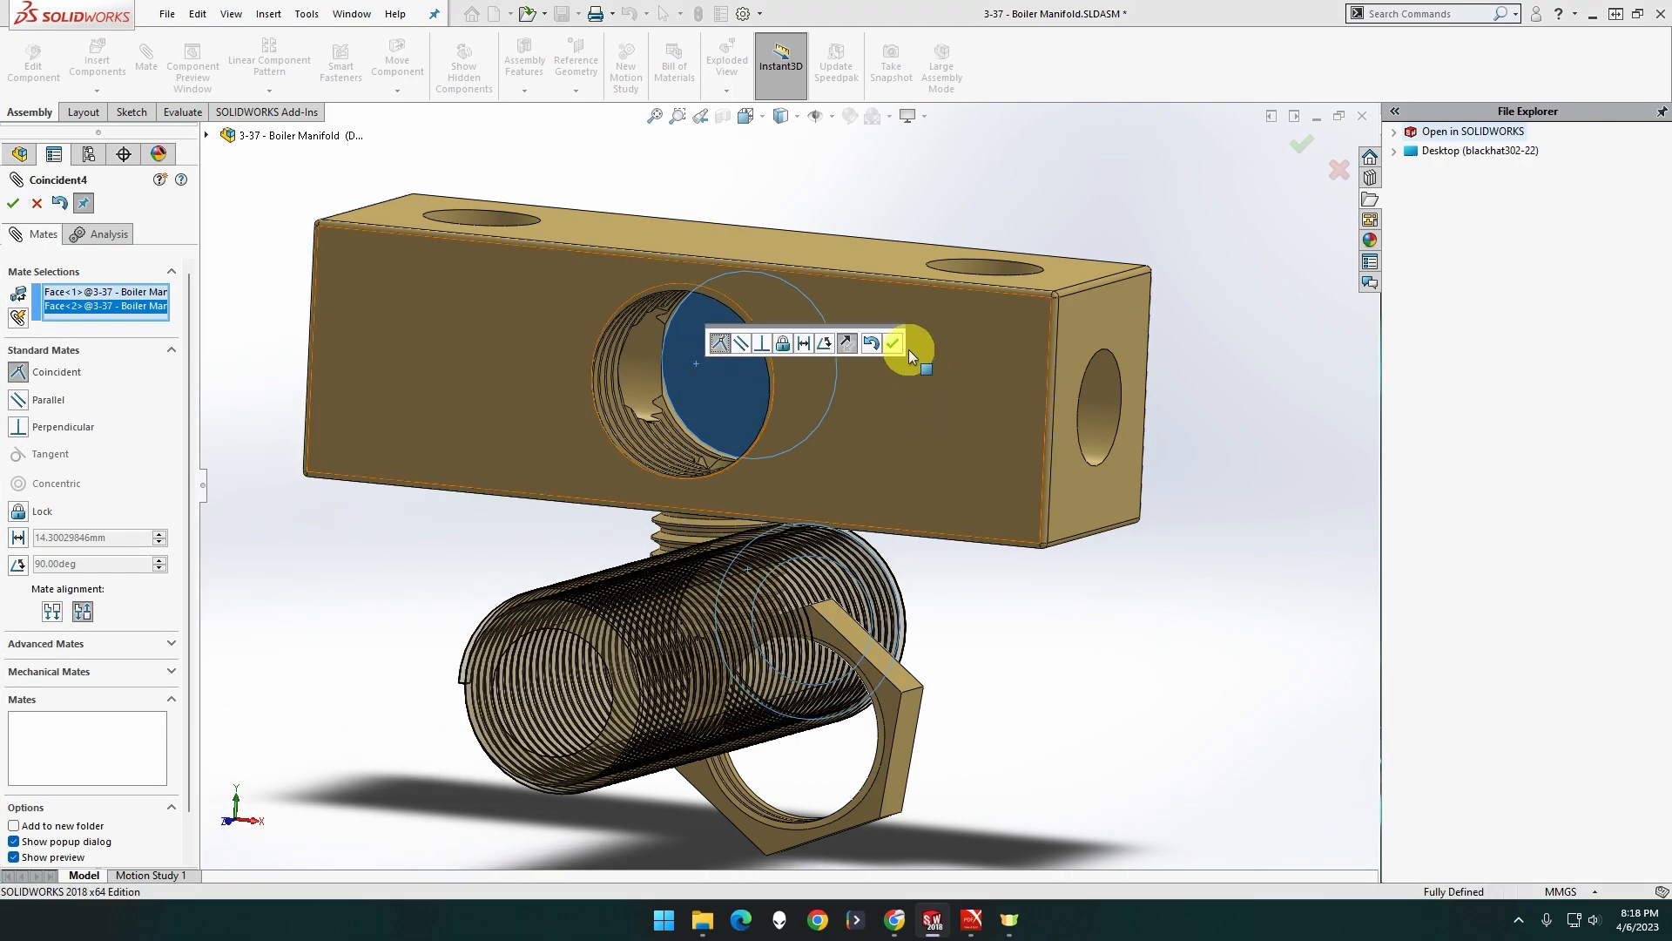
{"action": "left_click", "coordinate": [893, 342]}
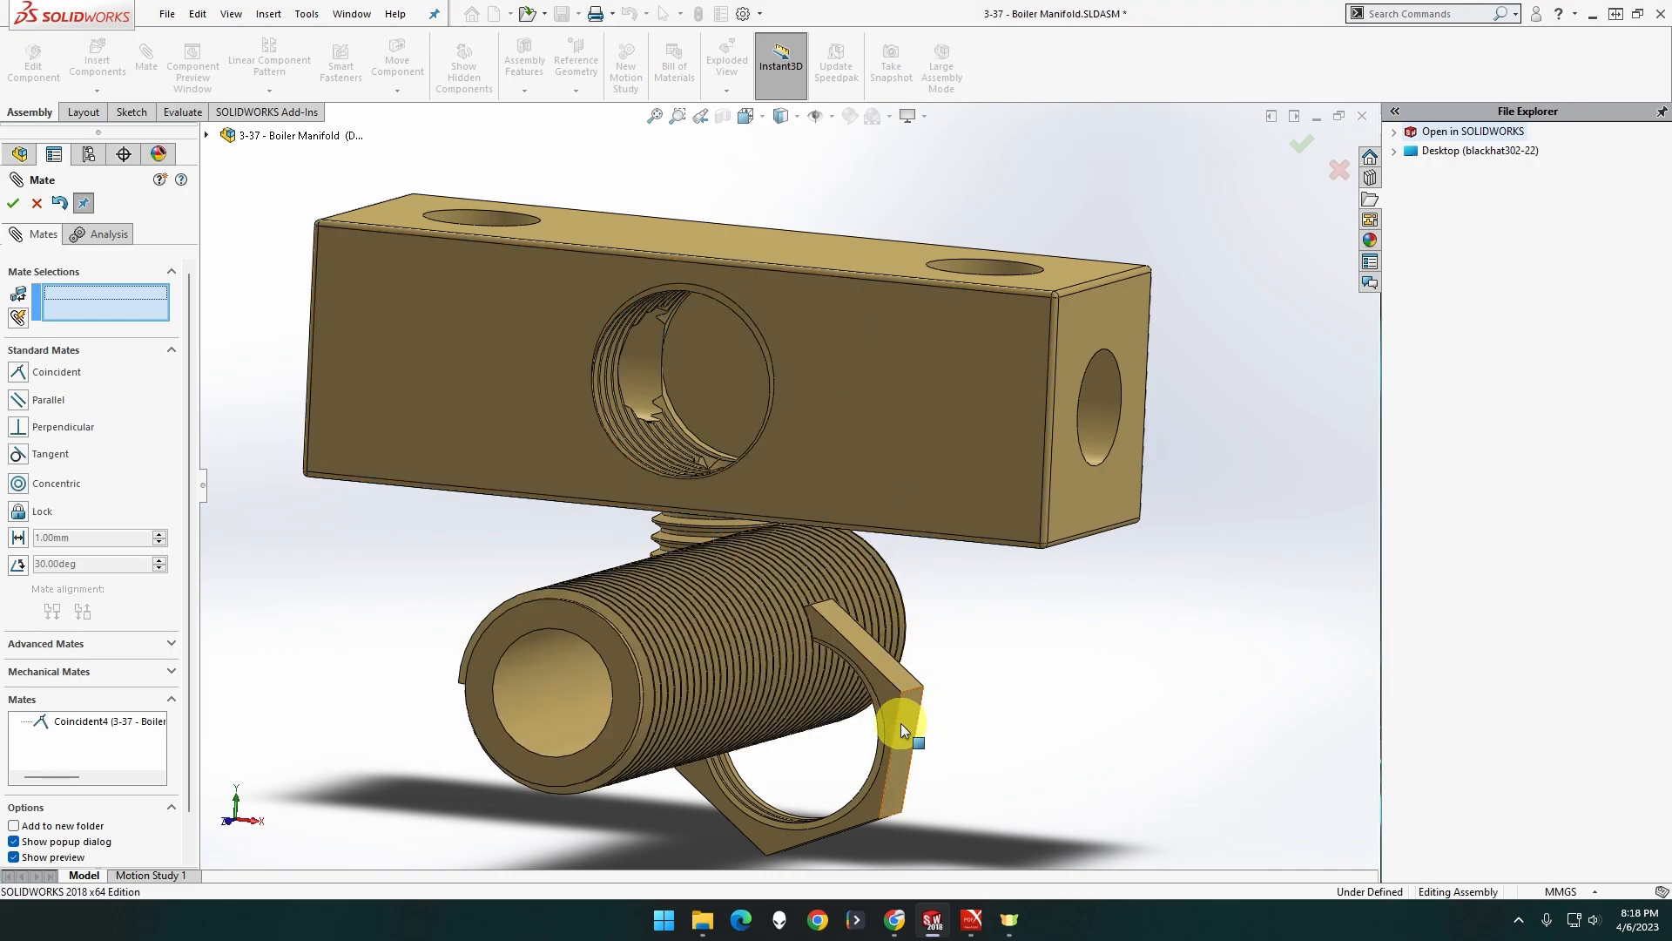
{"action": "mouse_move", "coordinate": [887, 734]}
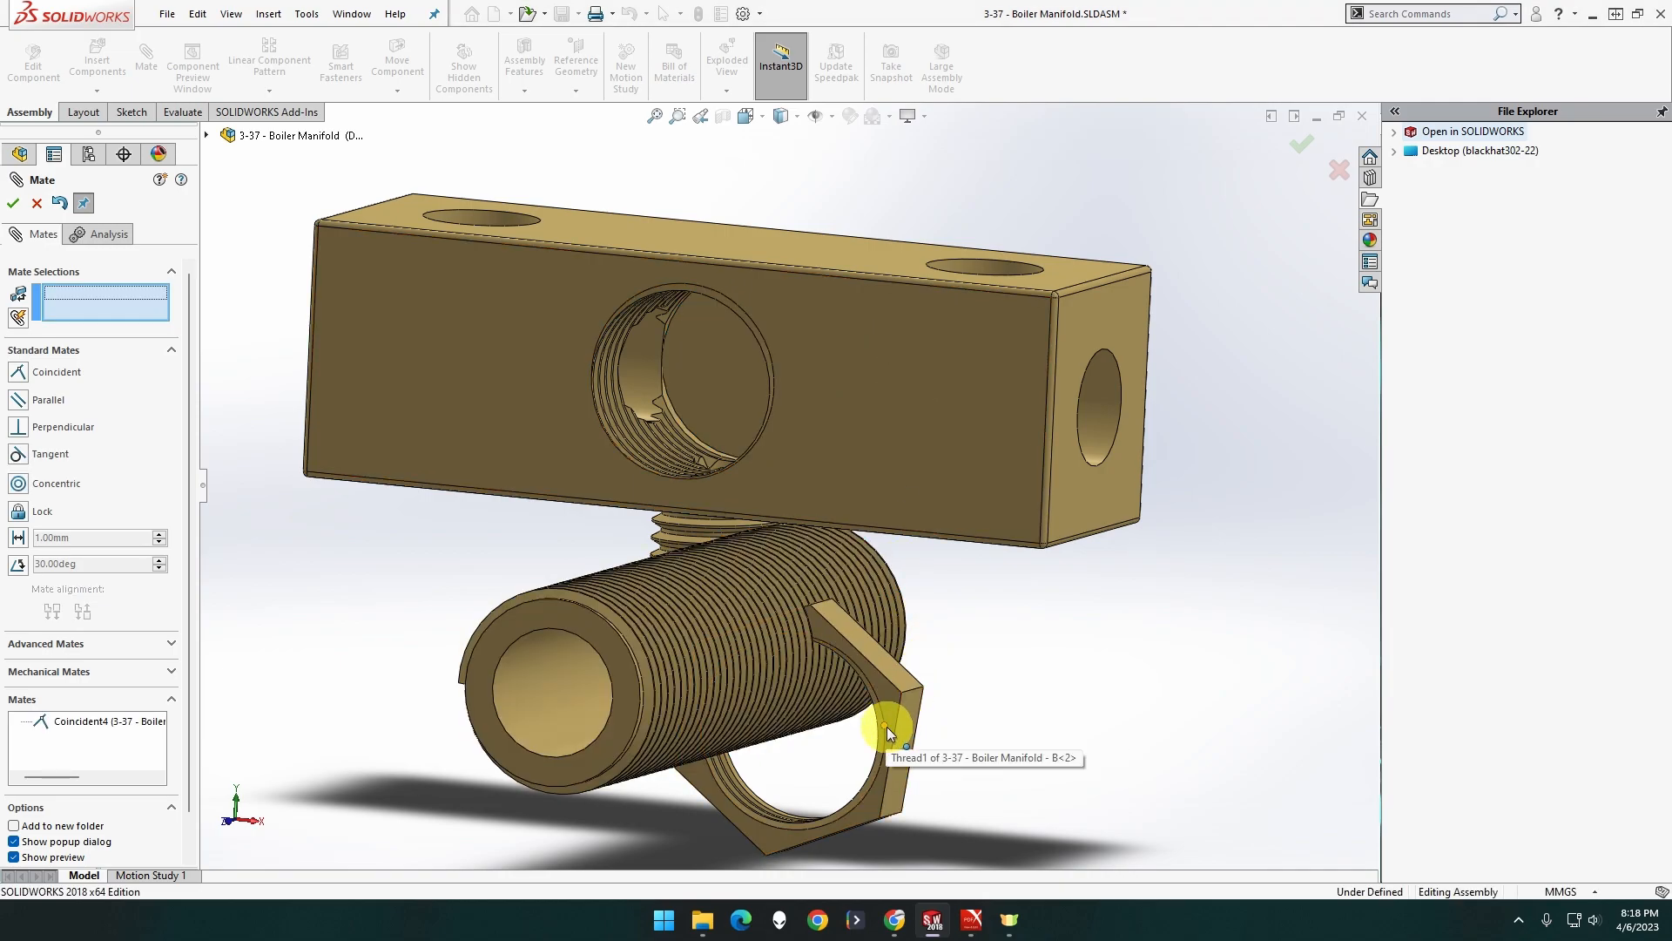
Make the nut's inner edge concentric with the tube's end edge (Concentric1)
{"action": "left_click_drag", "start_coordinate": [885, 736], "coordinate": [571, 837]}
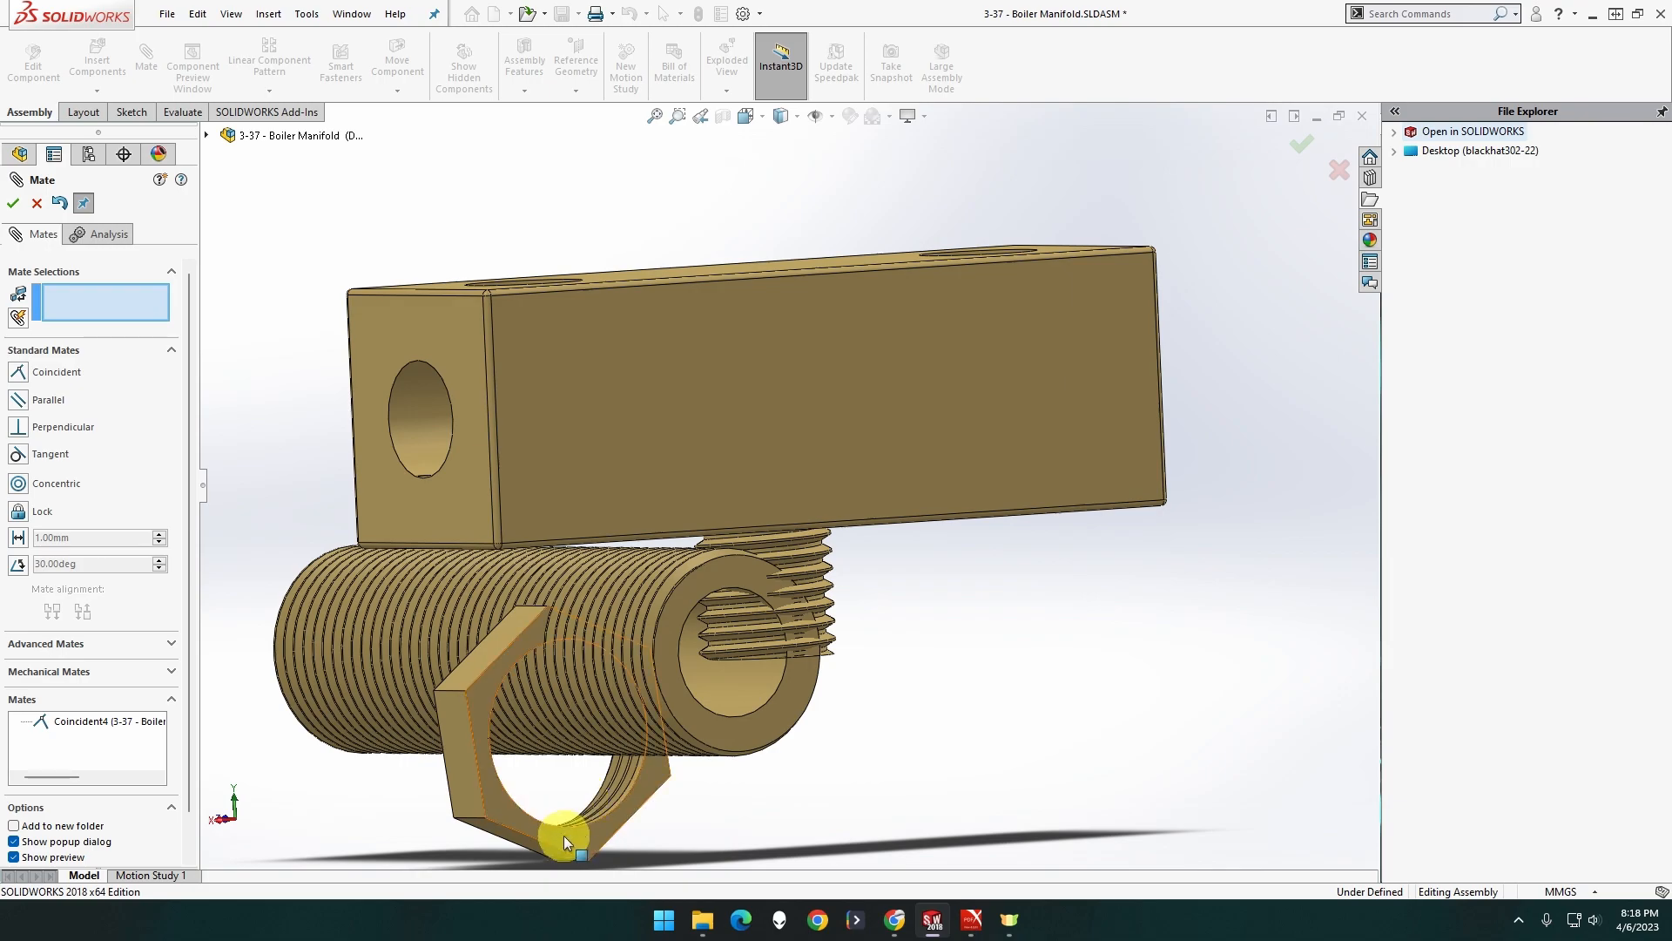
{"action": "left_click", "coordinate": [562, 786]}
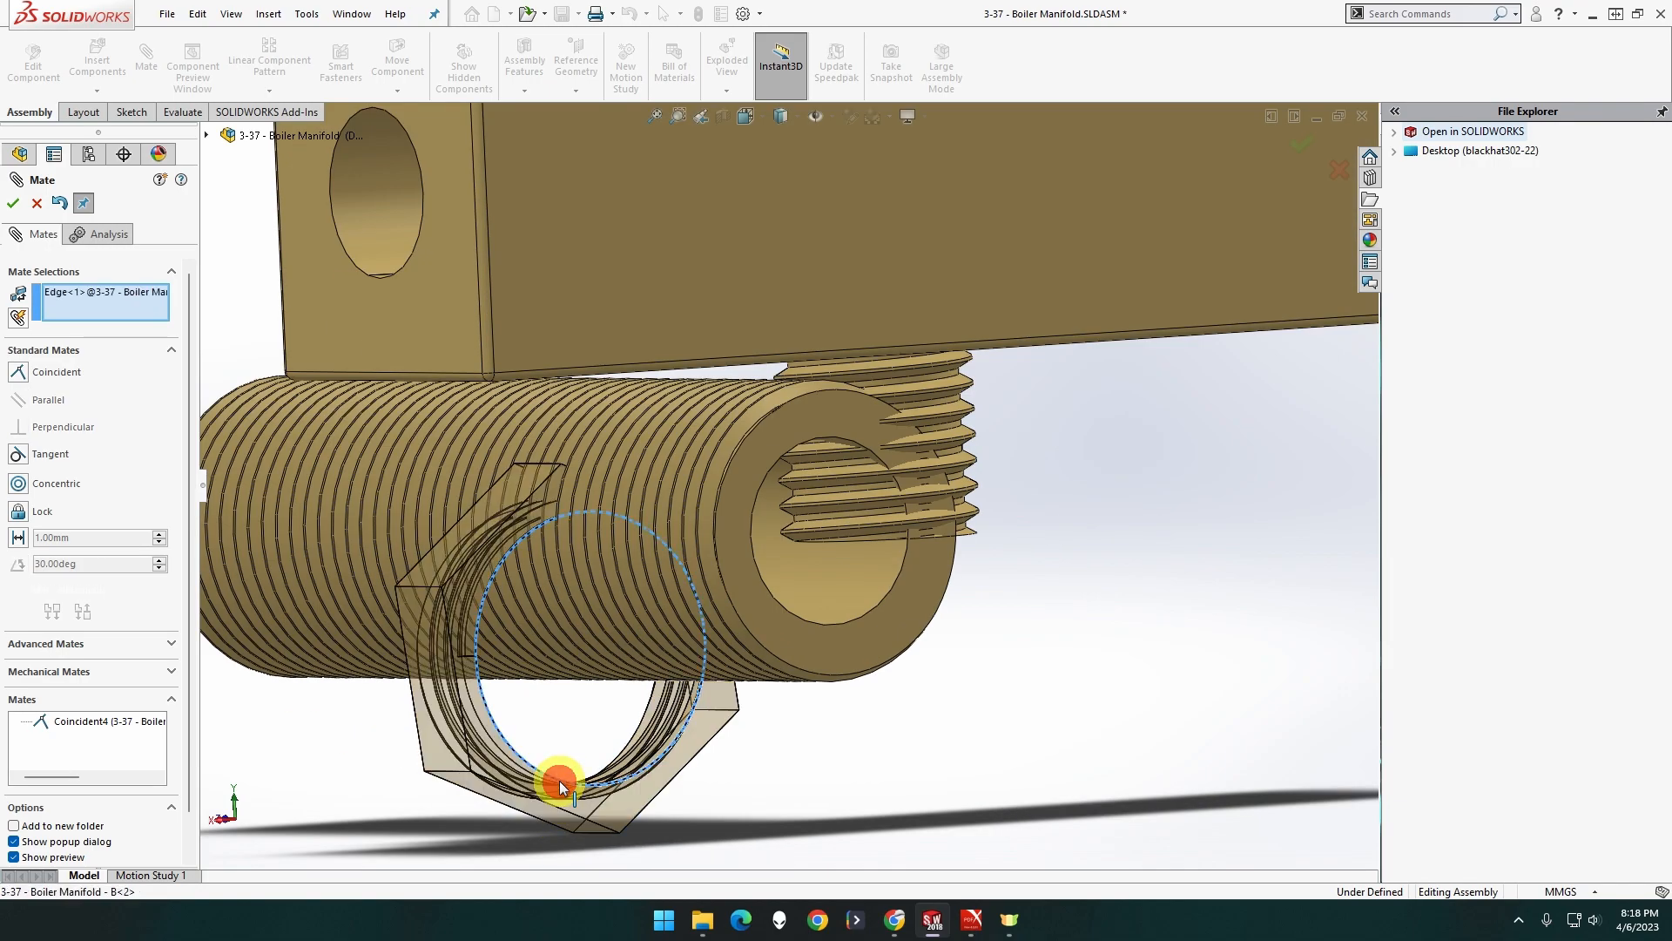
{"action": "mouse_move", "coordinate": [798, 622]}
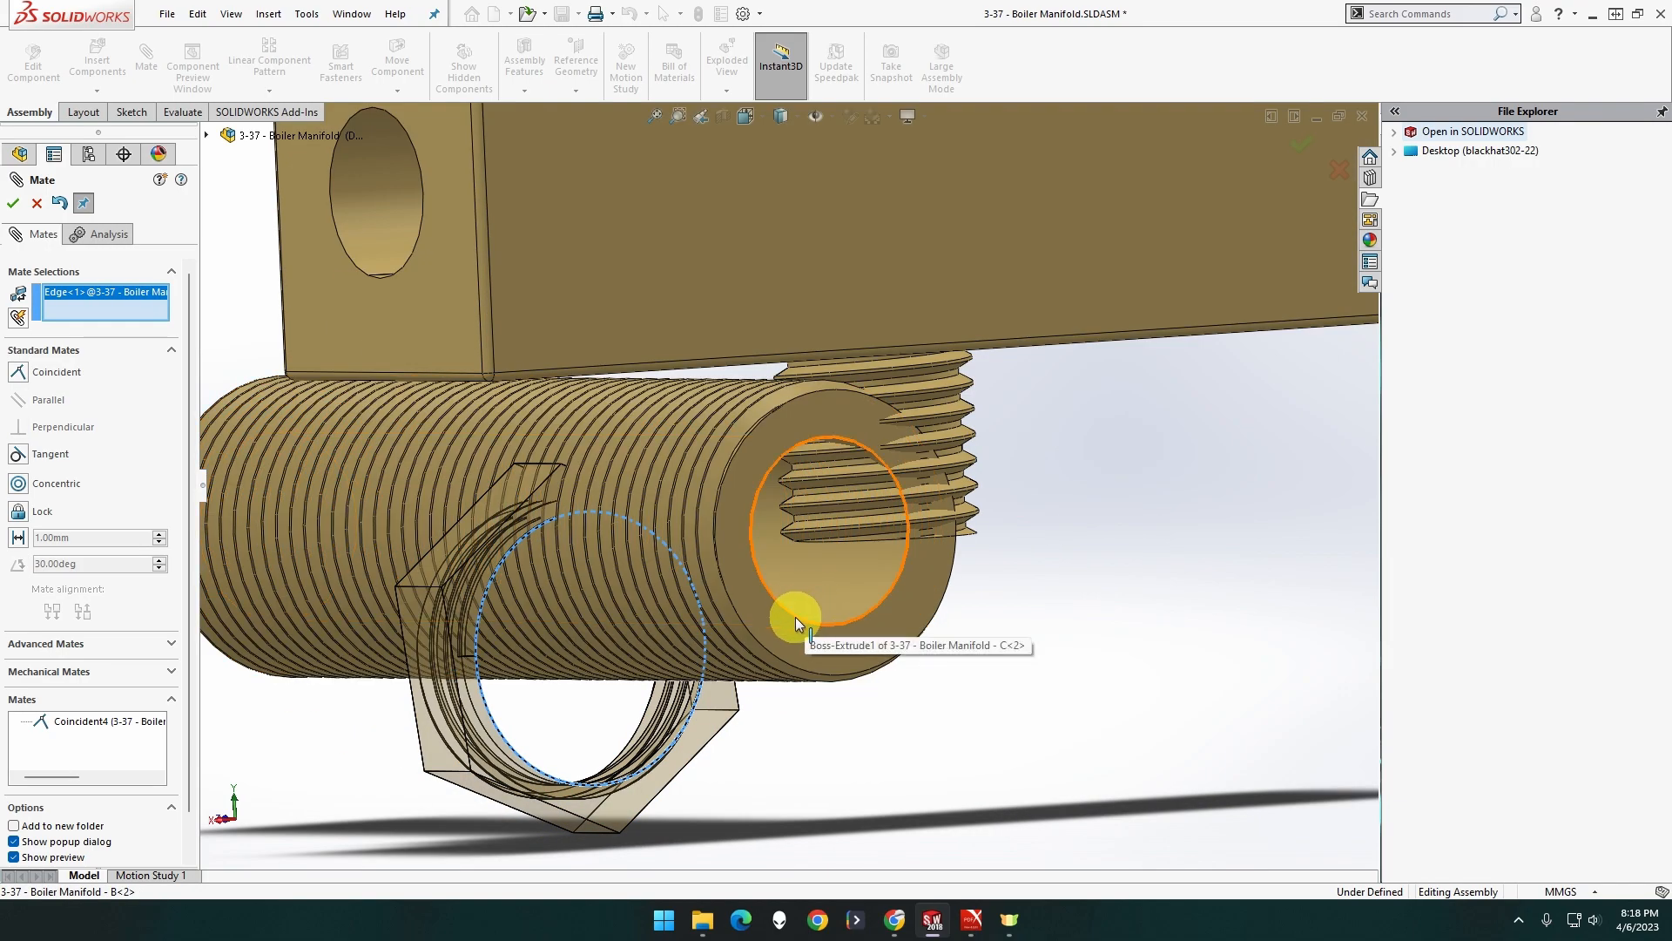
{"action": "left_click", "coordinate": [794, 618]}
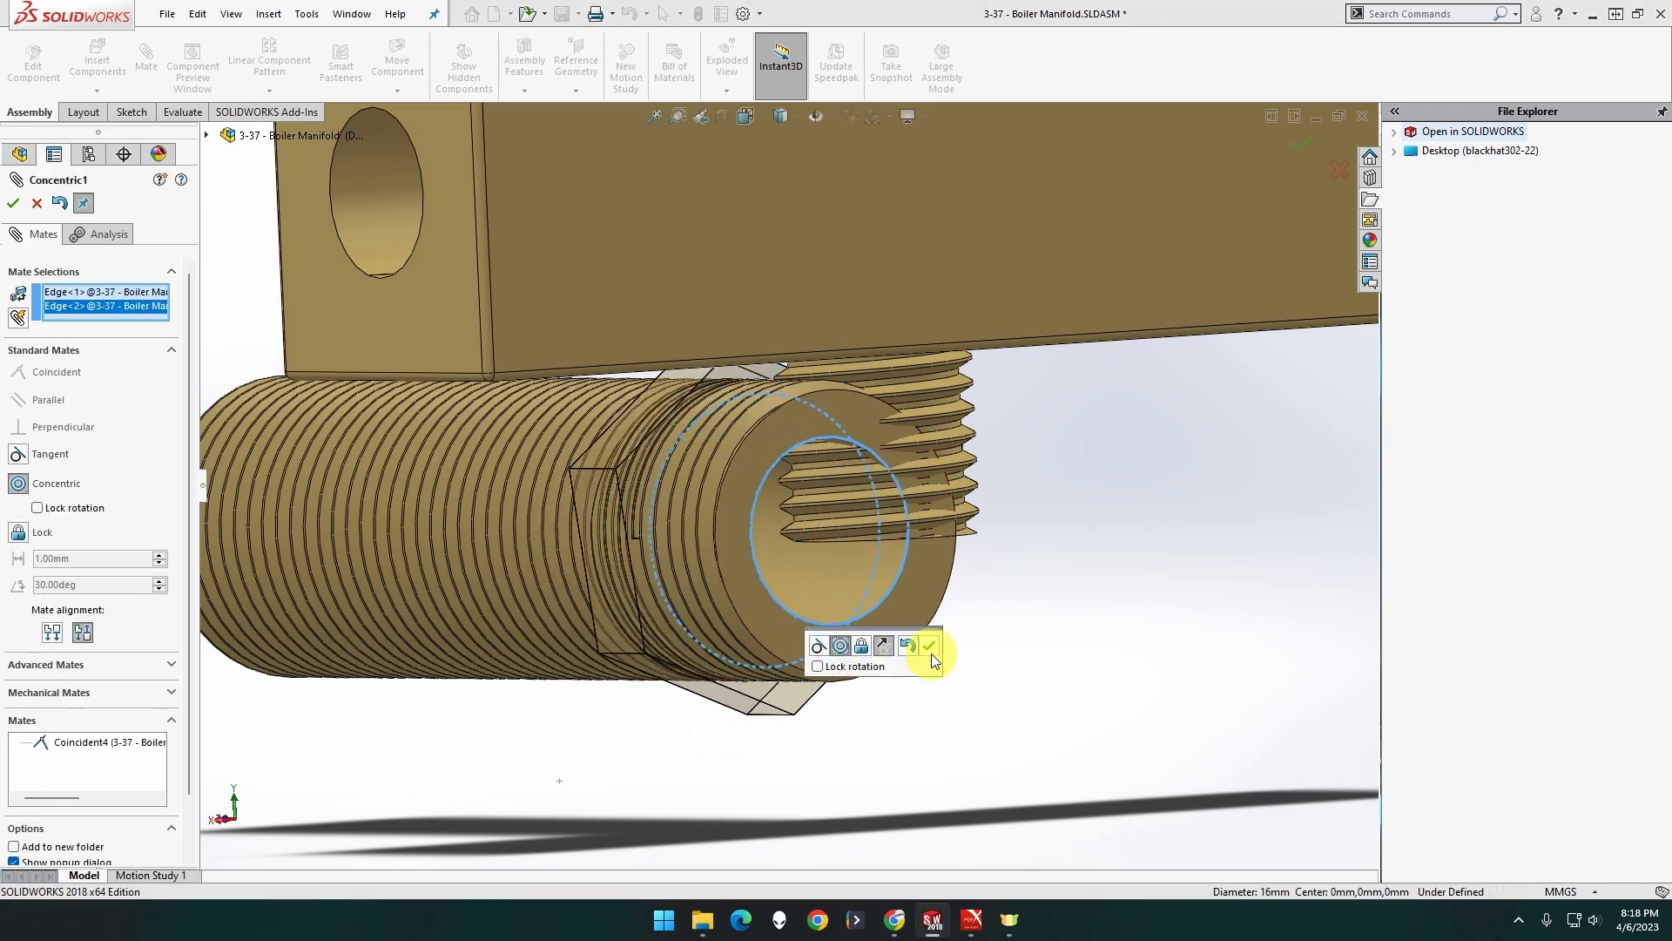
{"action": "left_click", "coordinate": [929, 646]}
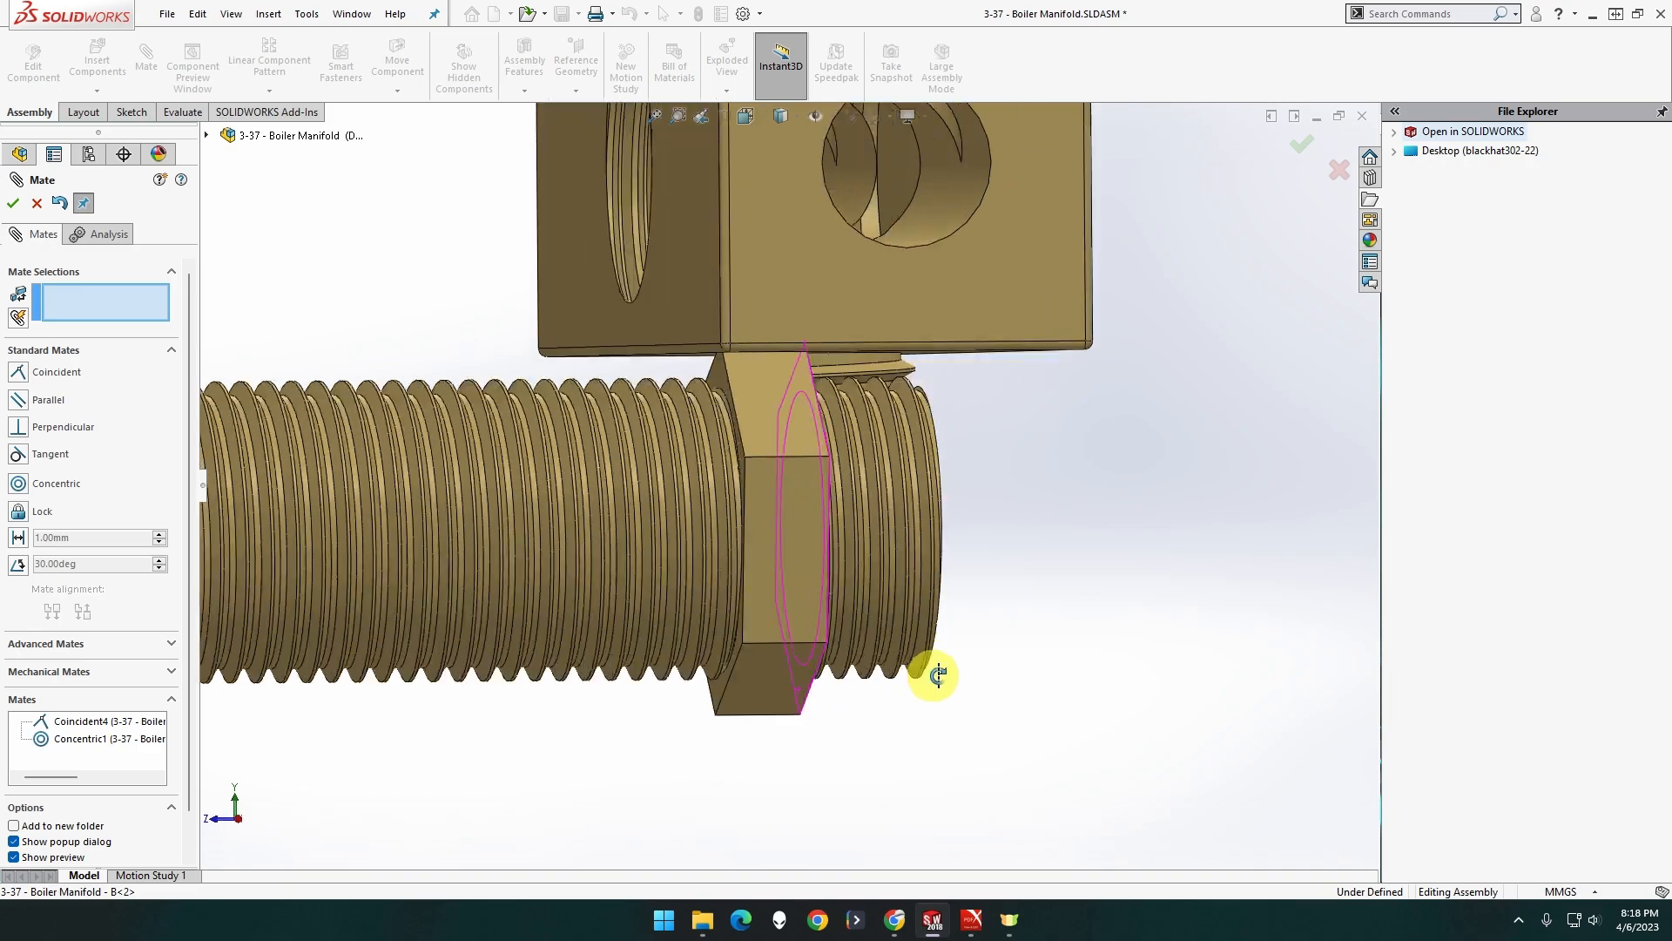
{"action": "left_click_drag", "start_coordinate": [933, 674], "coordinate": [854, 638]}
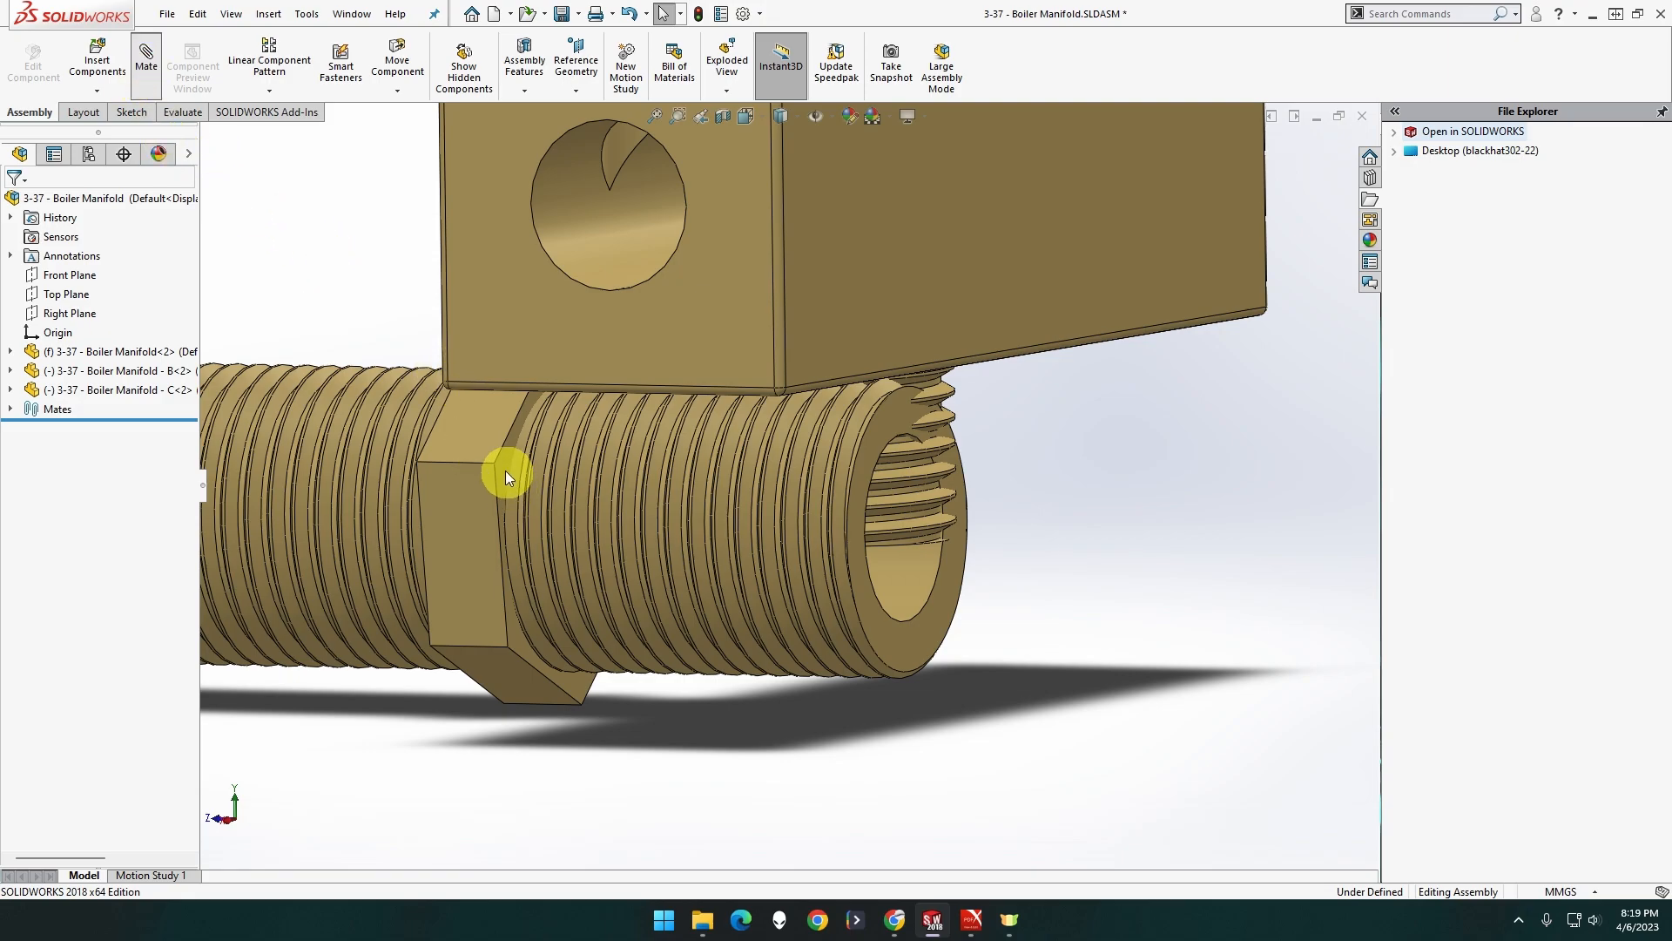
Mate the nut face coincident to the manifold block's face (Coincident5)
{"action": "left_click", "coordinate": [146, 62]}
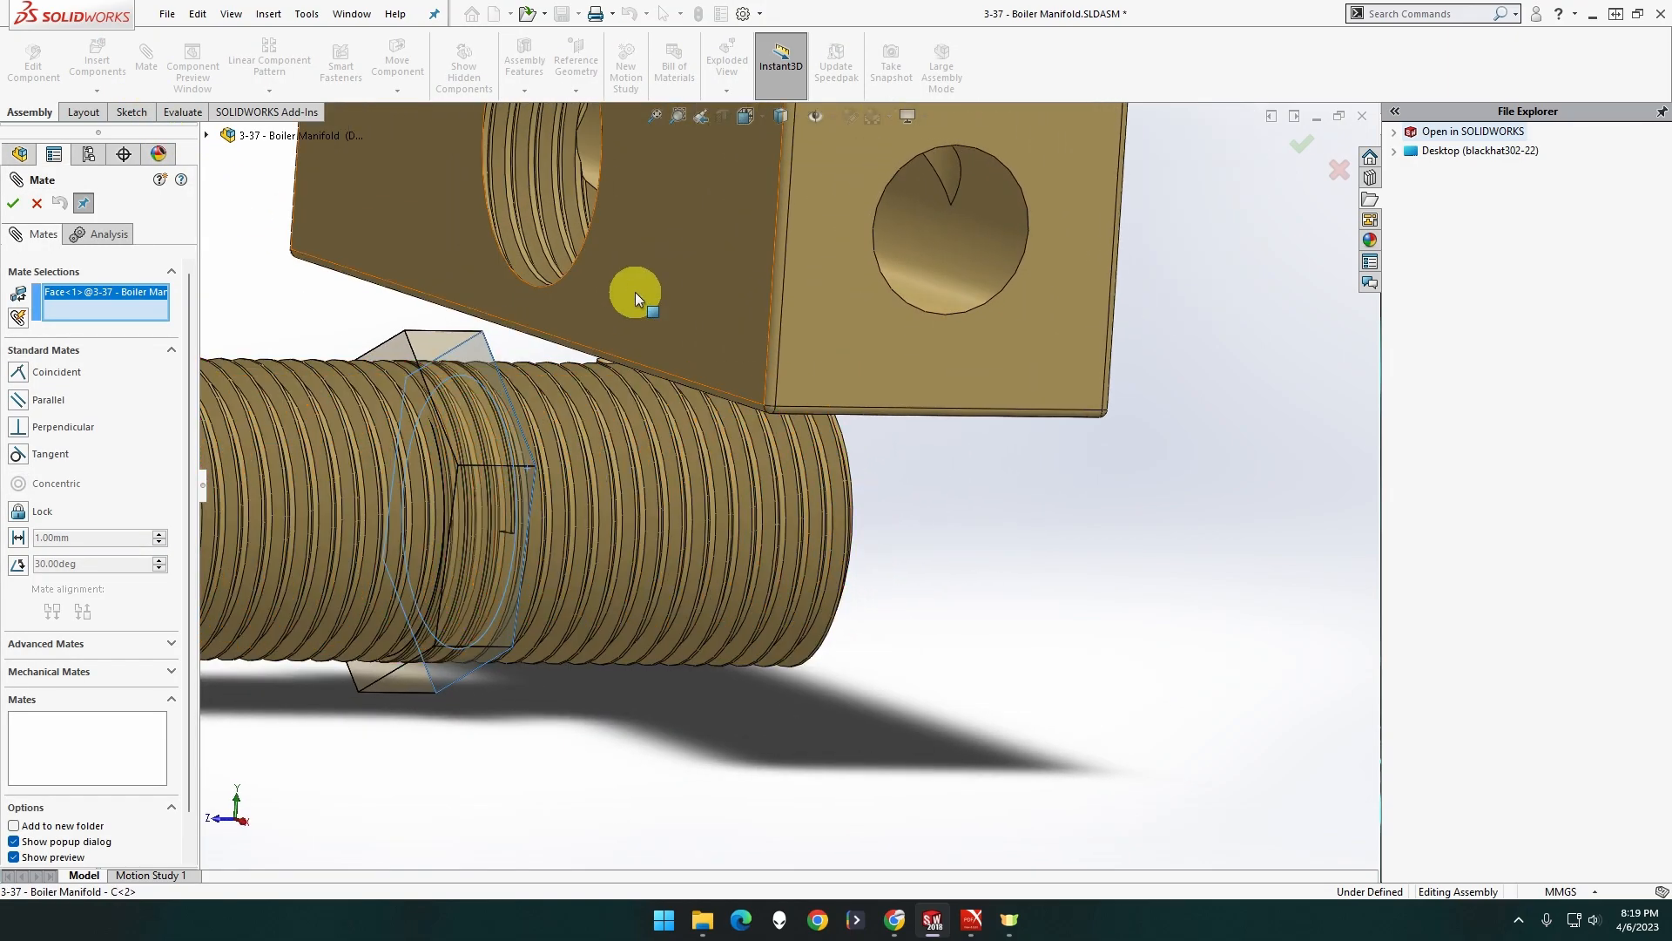
{"action": "left_click", "coordinate": [635, 294]}
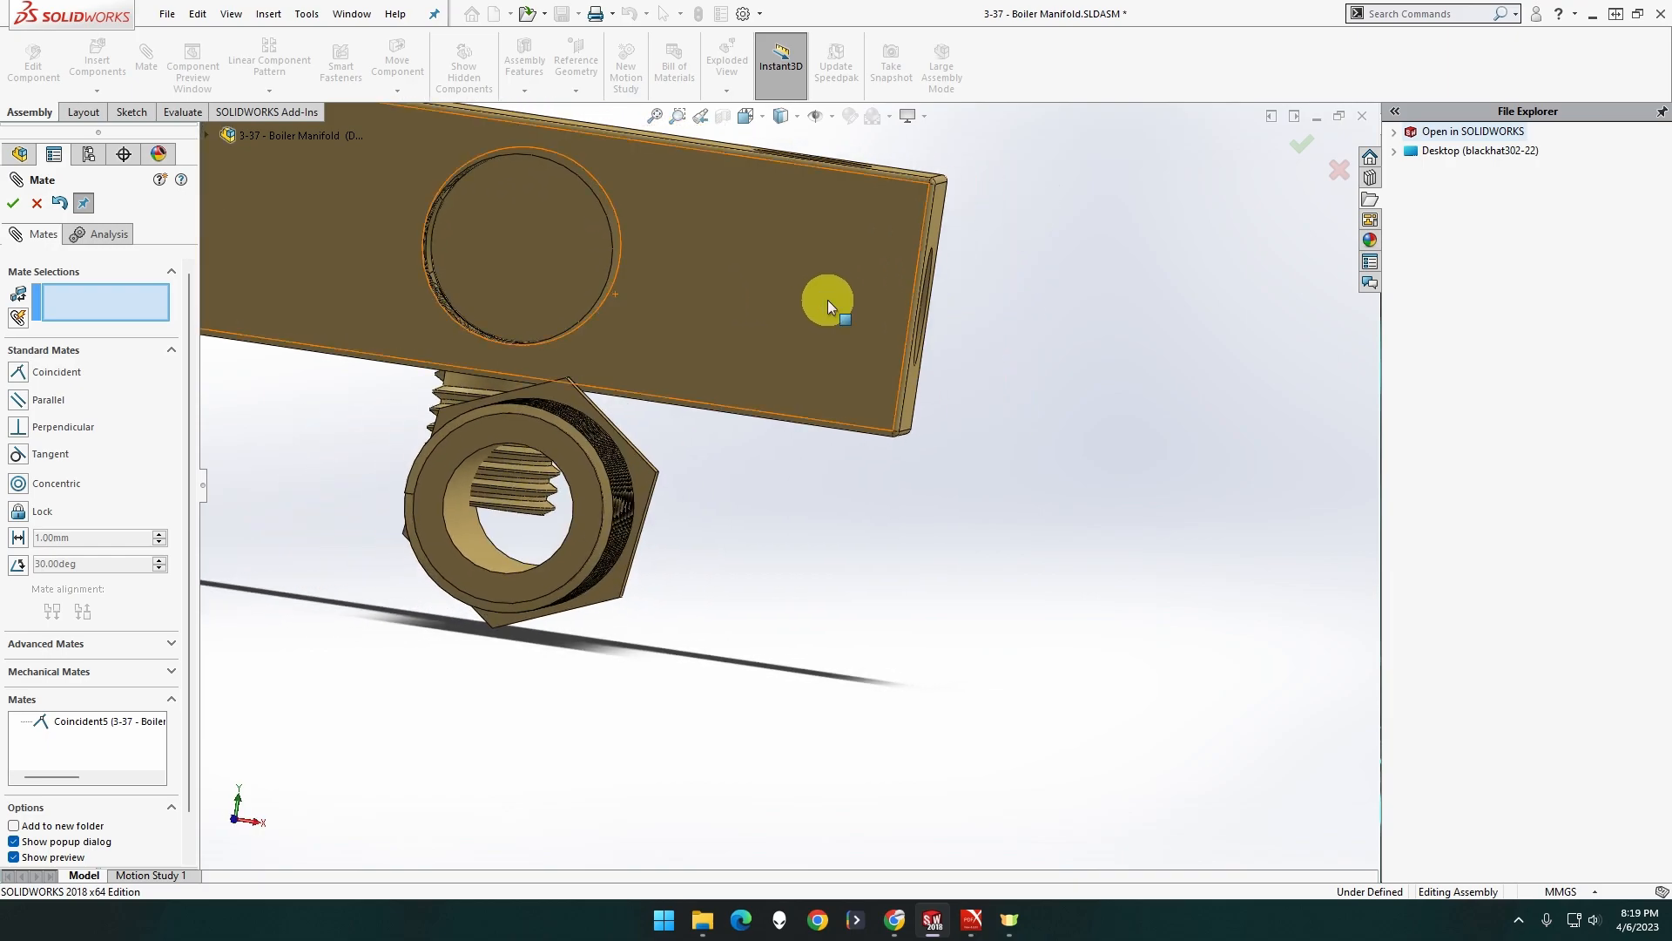
{"action": "mouse_move", "coordinate": [752, 348]}
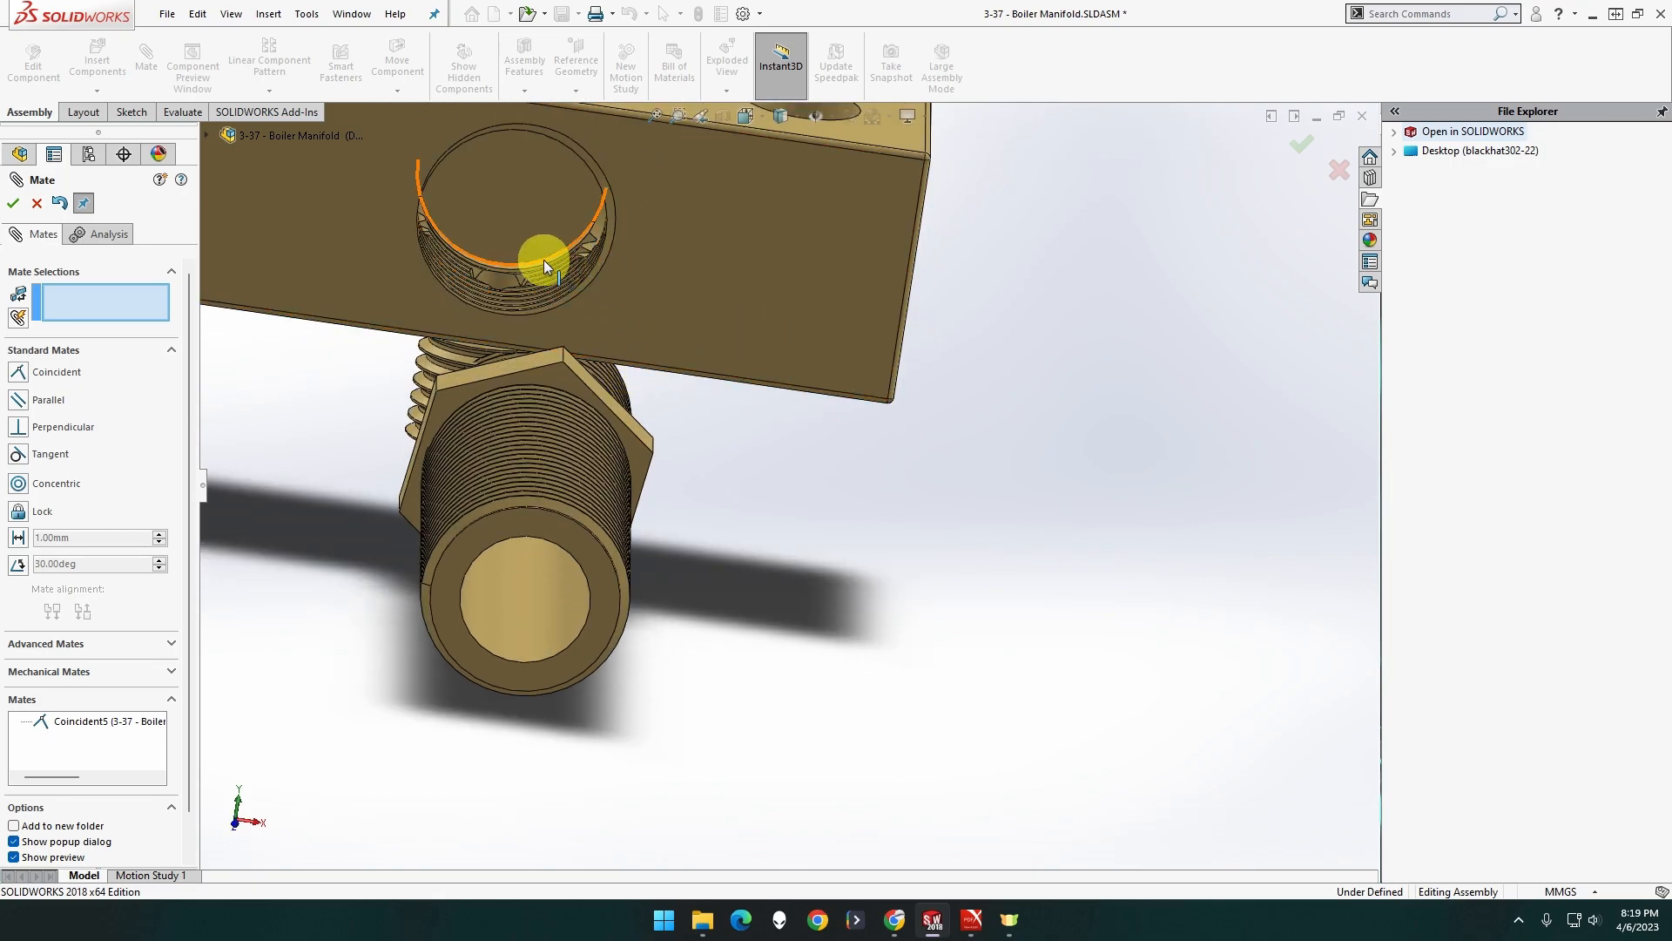
{"action": "mouse_move", "coordinate": [546, 265]}
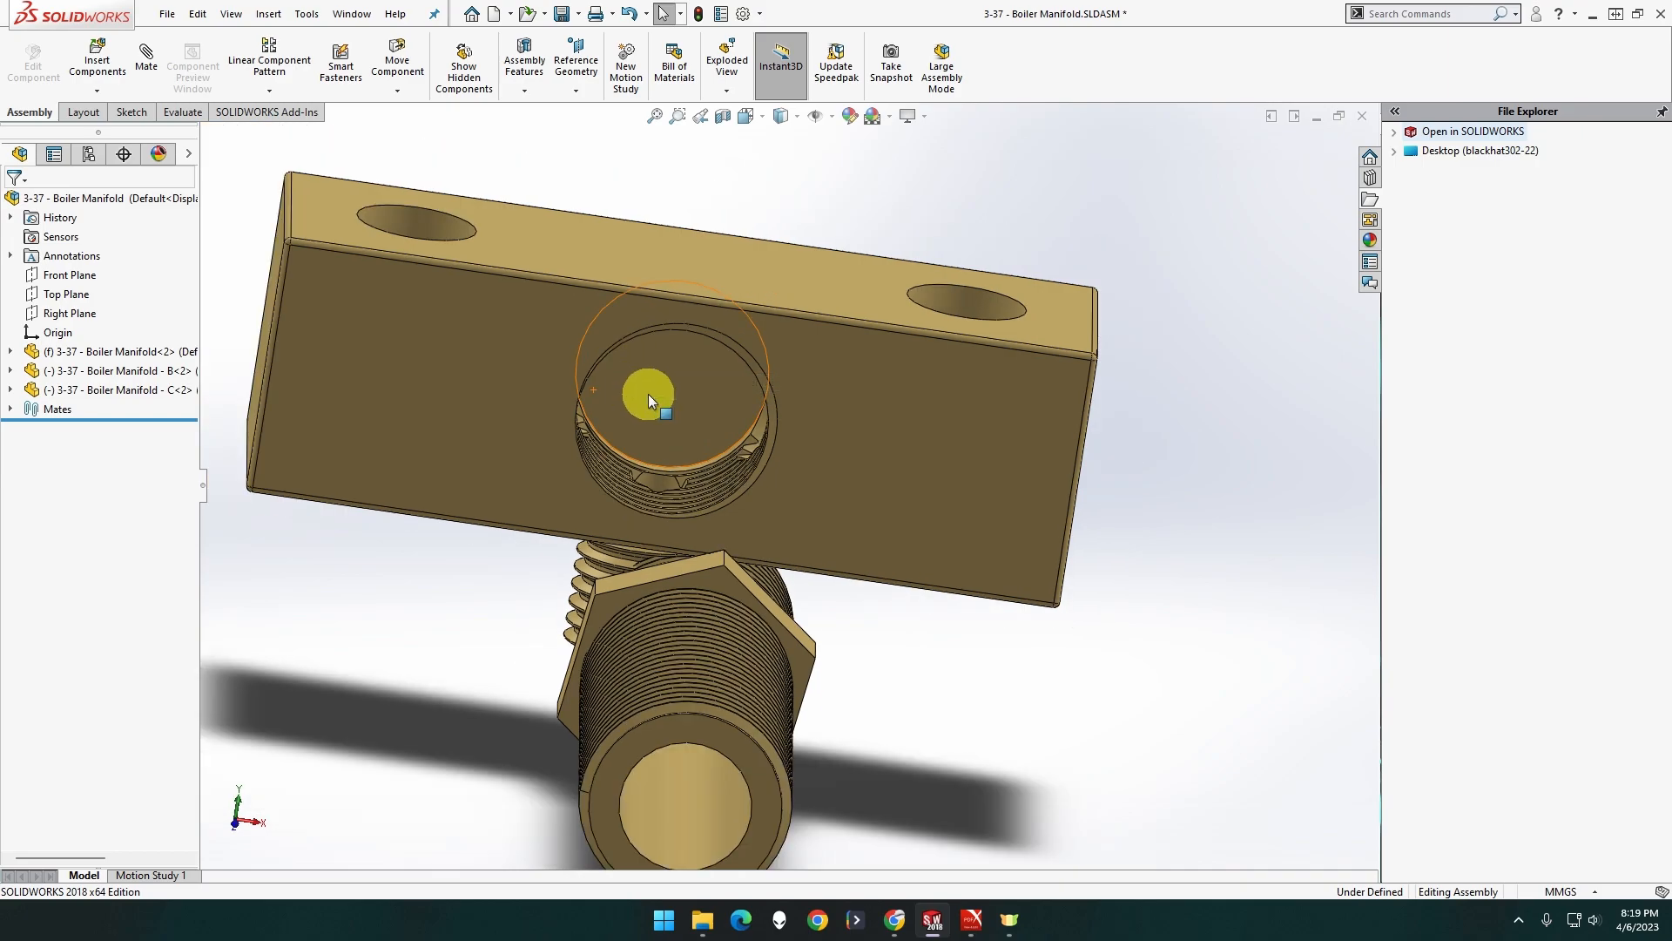
Open the manifold block part and start a sketch on the side hole's bottom face
{"action": "right_click", "coordinate": [647, 401]}
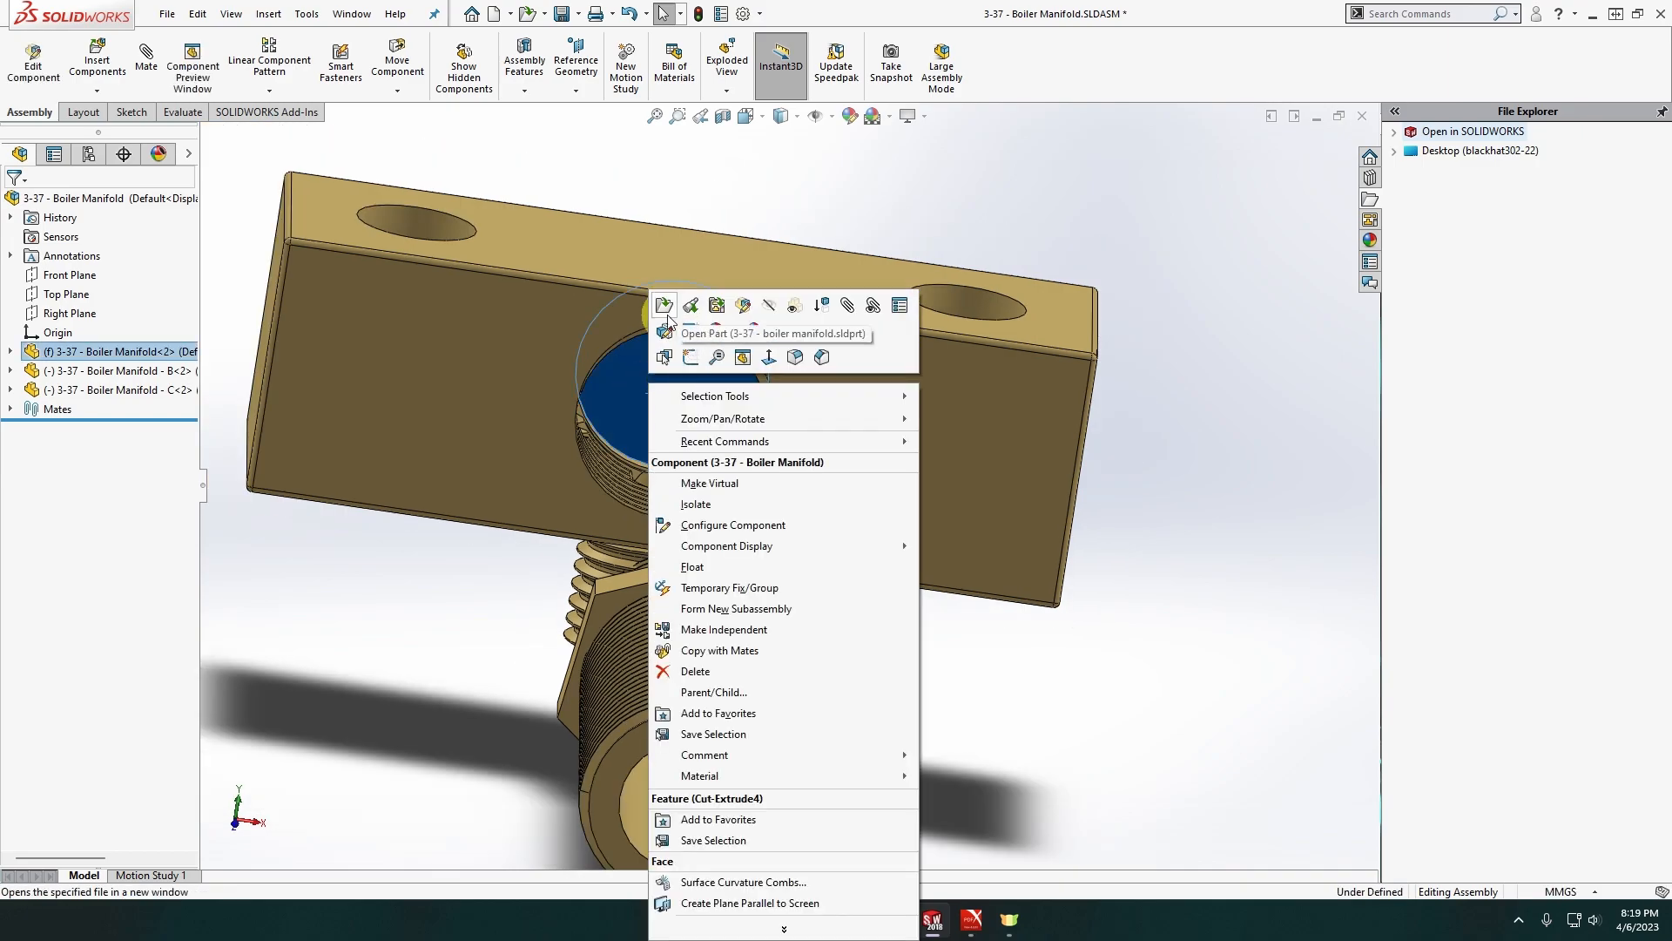
{"action": "left_click", "coordinate": [665, 306]}
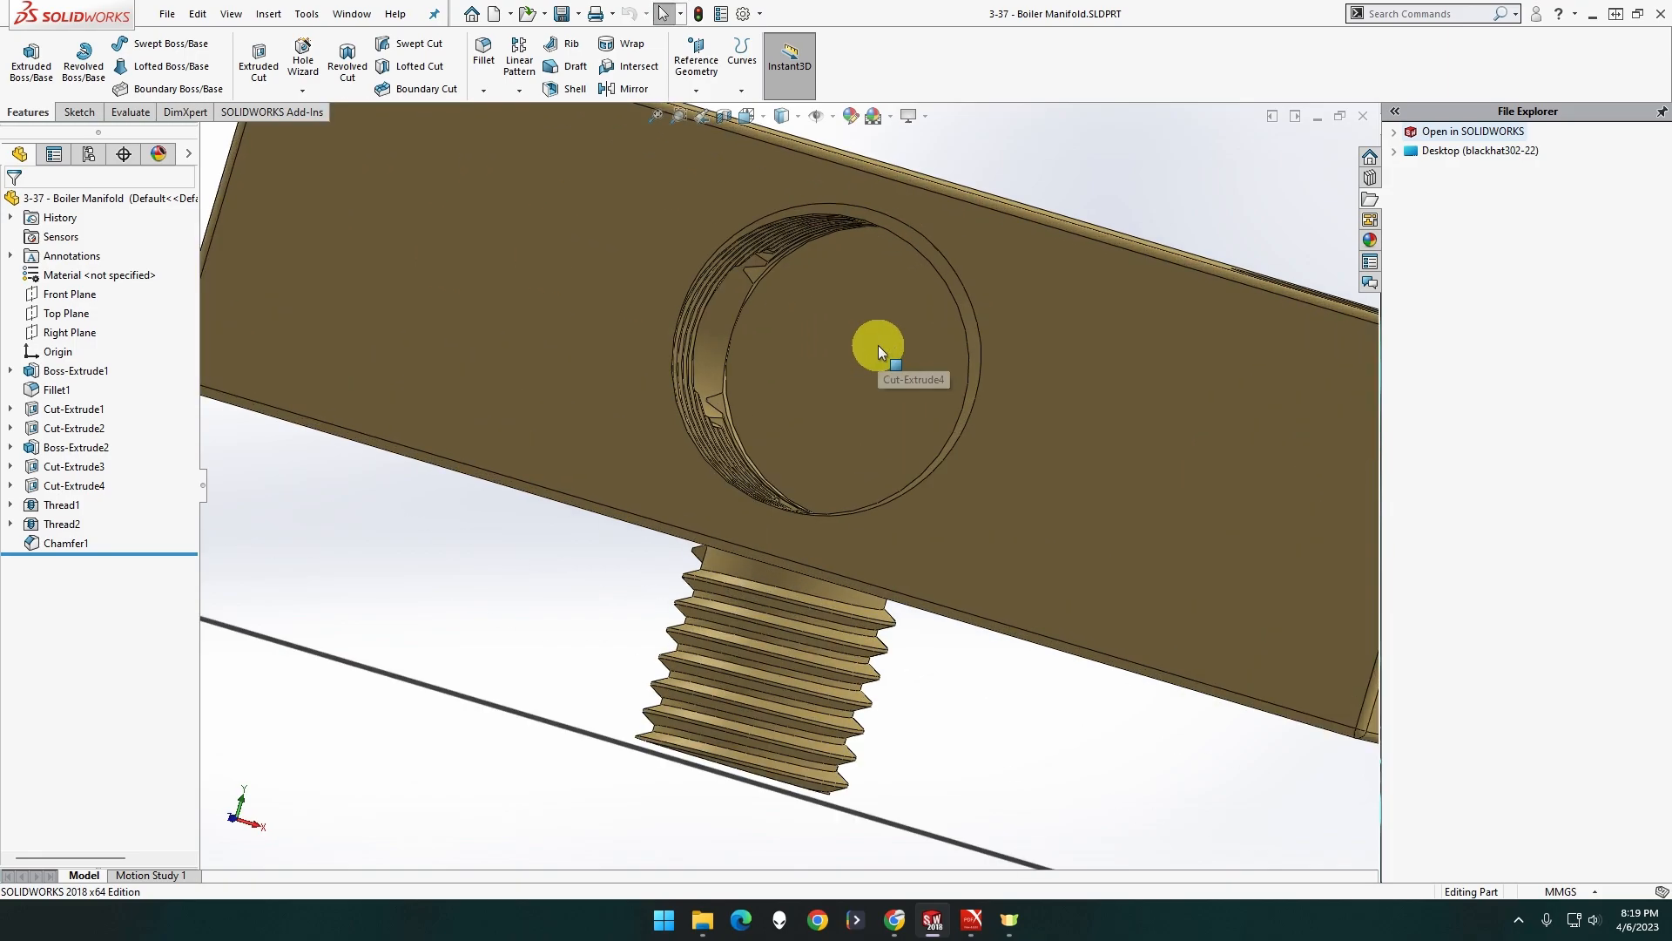
{"action": "left_click", "coordinate": [878, 347]}
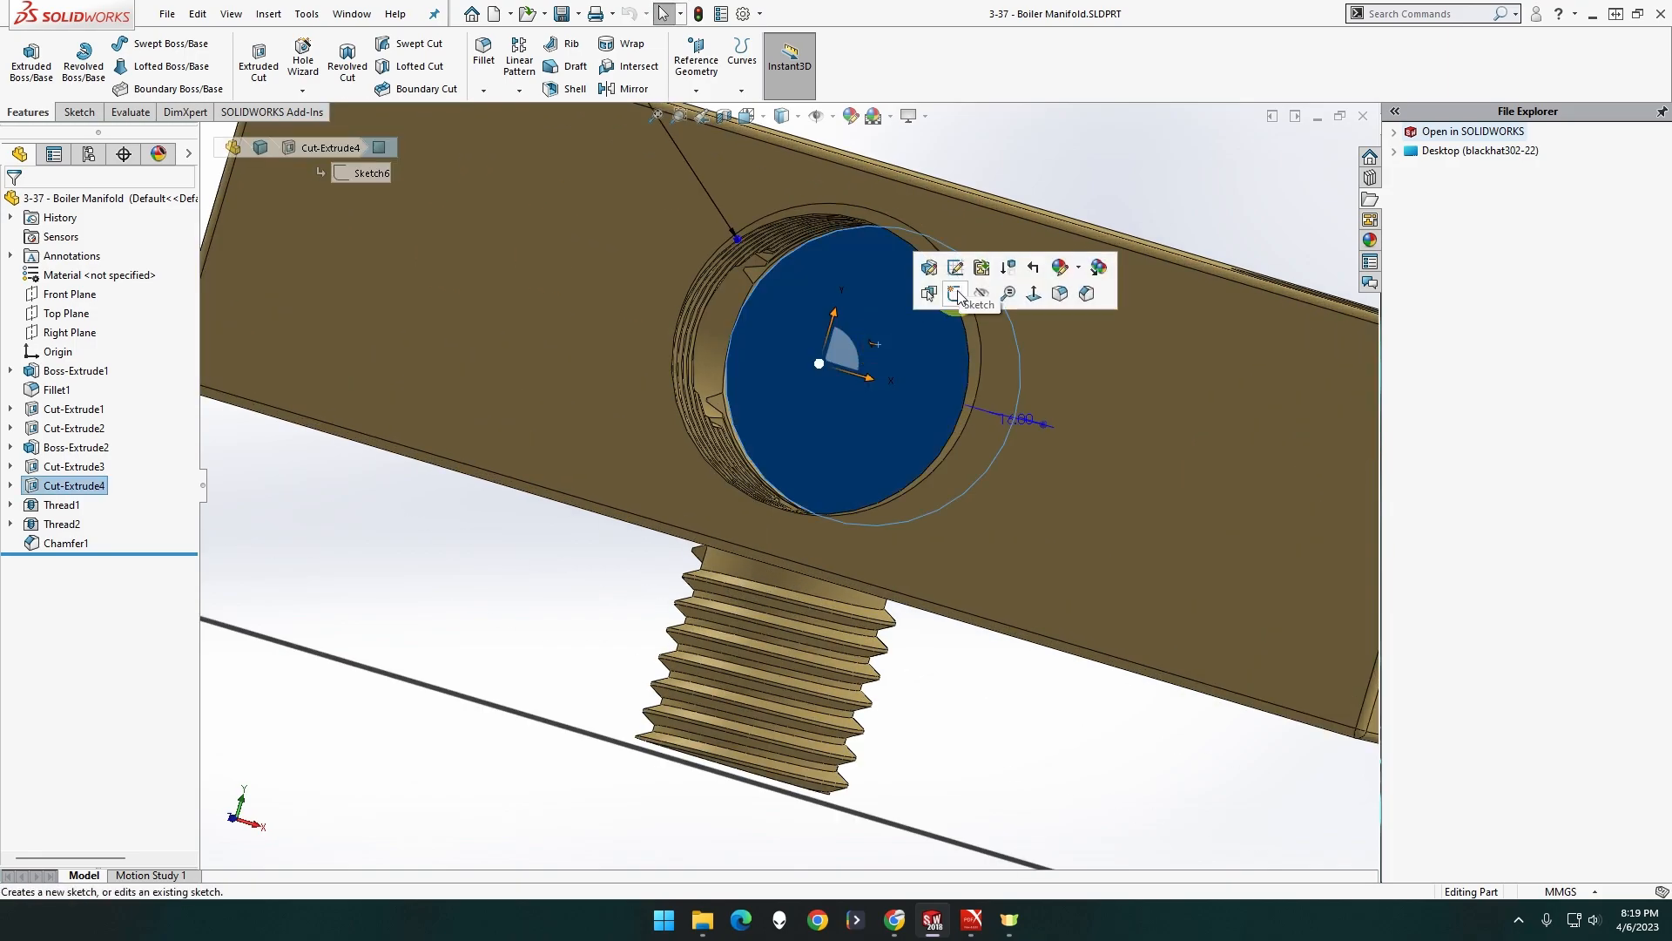
{"action": "left_click", "coordinate": [956, 293]}
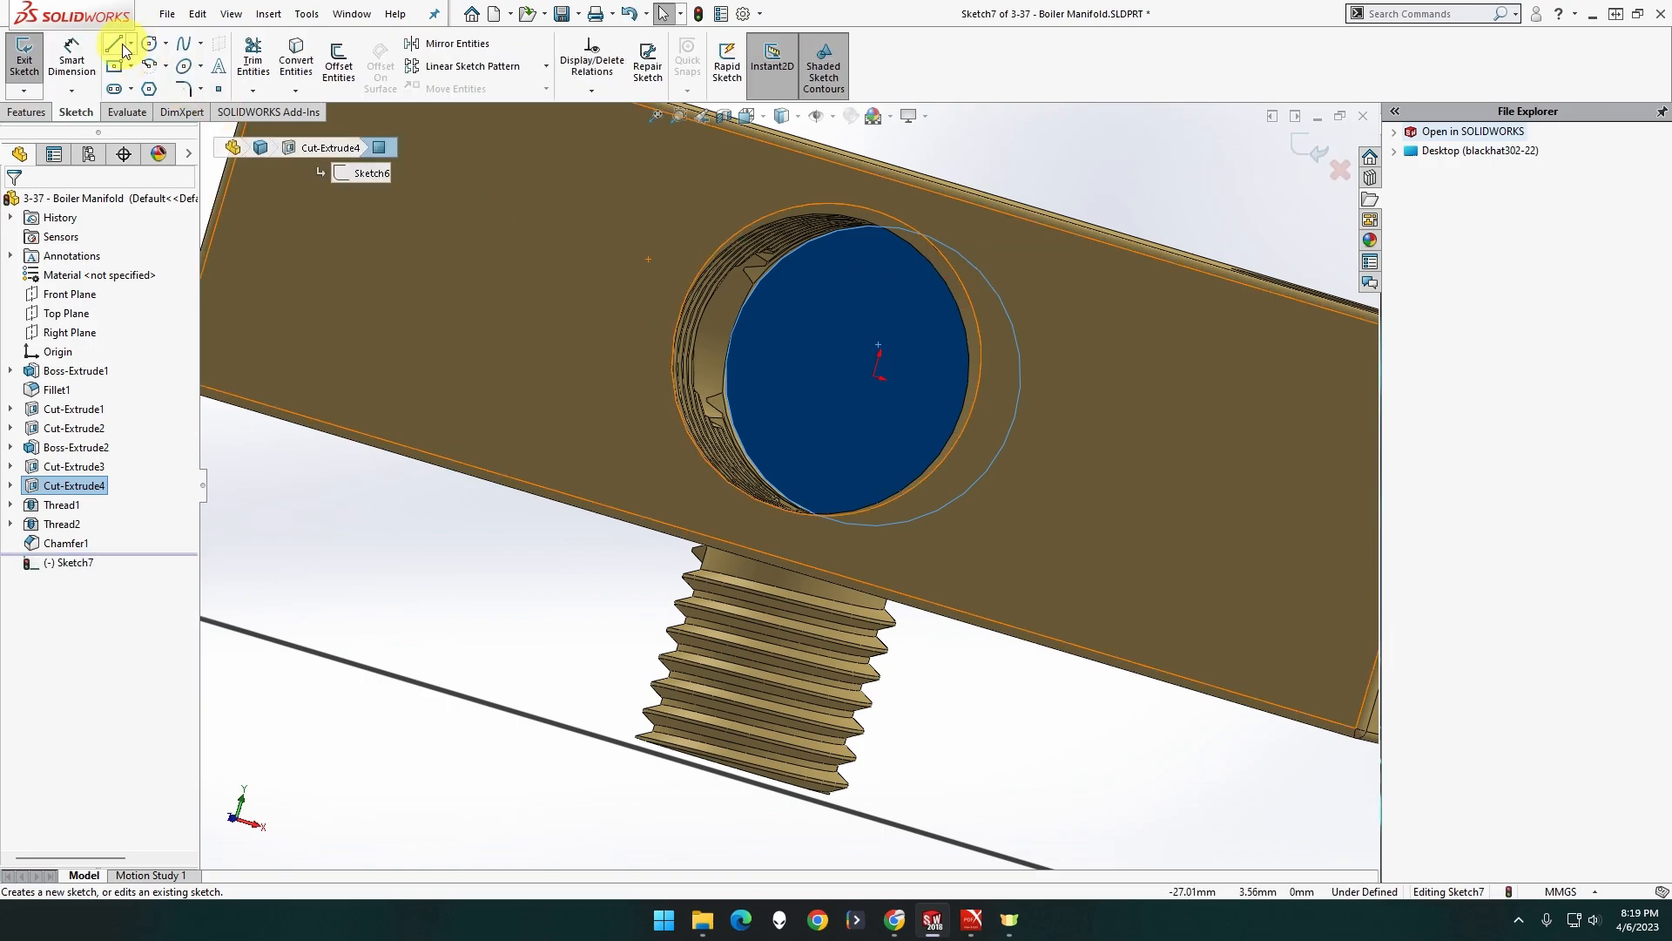
Sketch a circle centred in the hole as Sketch7 and return to the assembly
{"action": "left_click", "coordinate": [146, 42]}
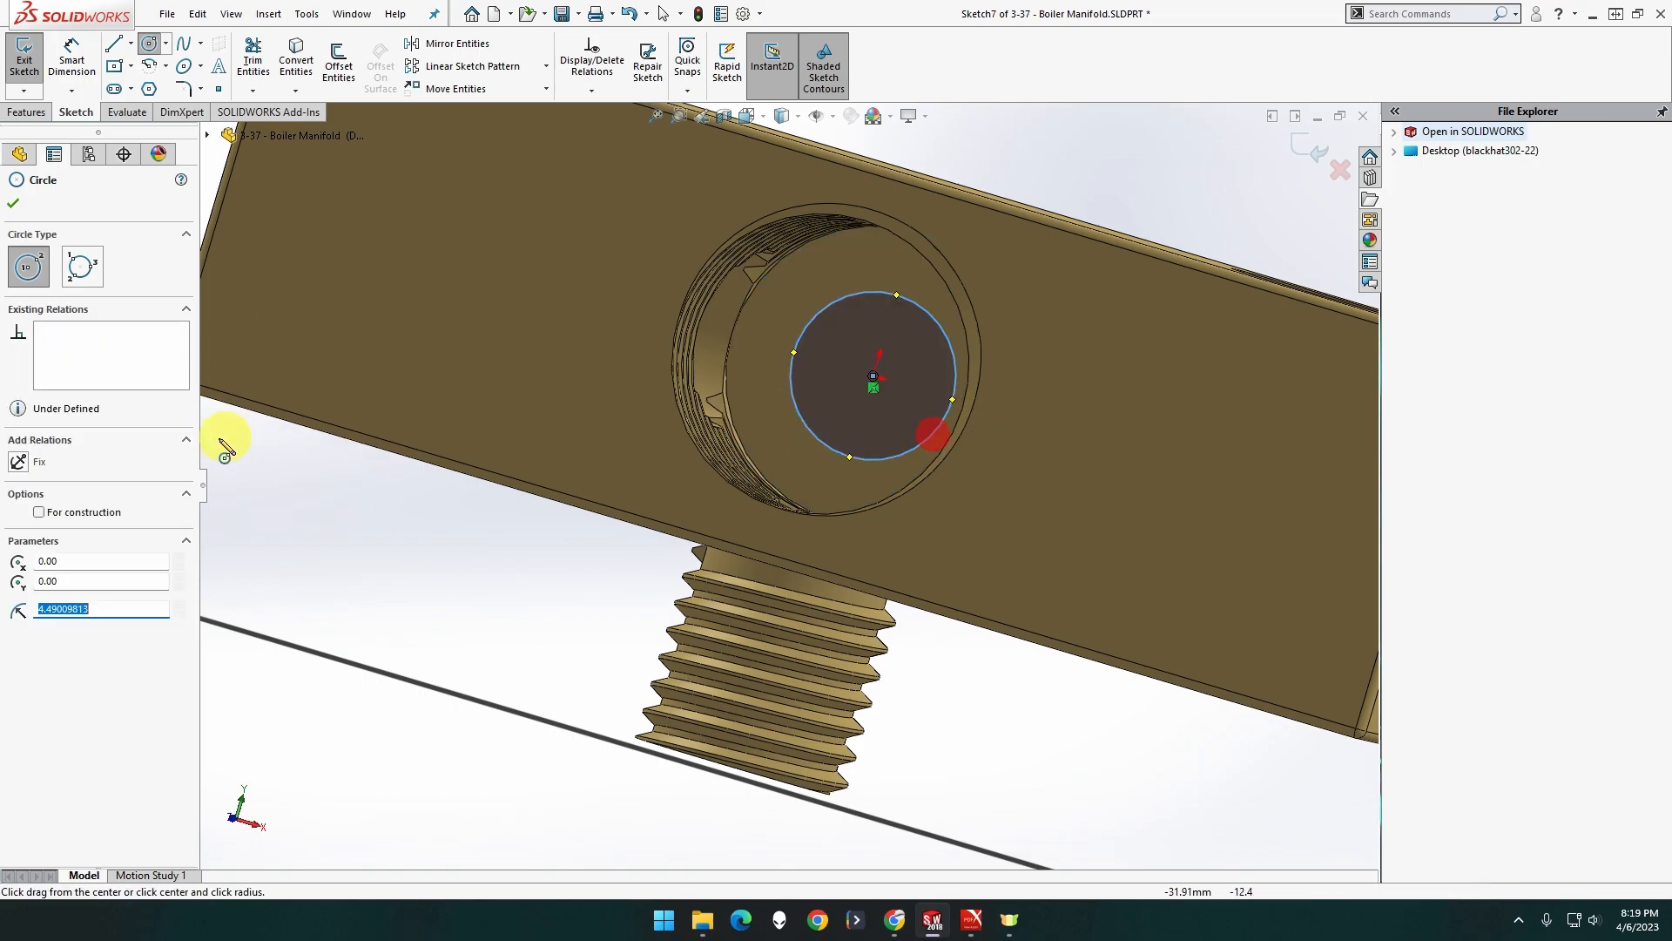
{"action": "left_click", "coordinate": [39, 513]}
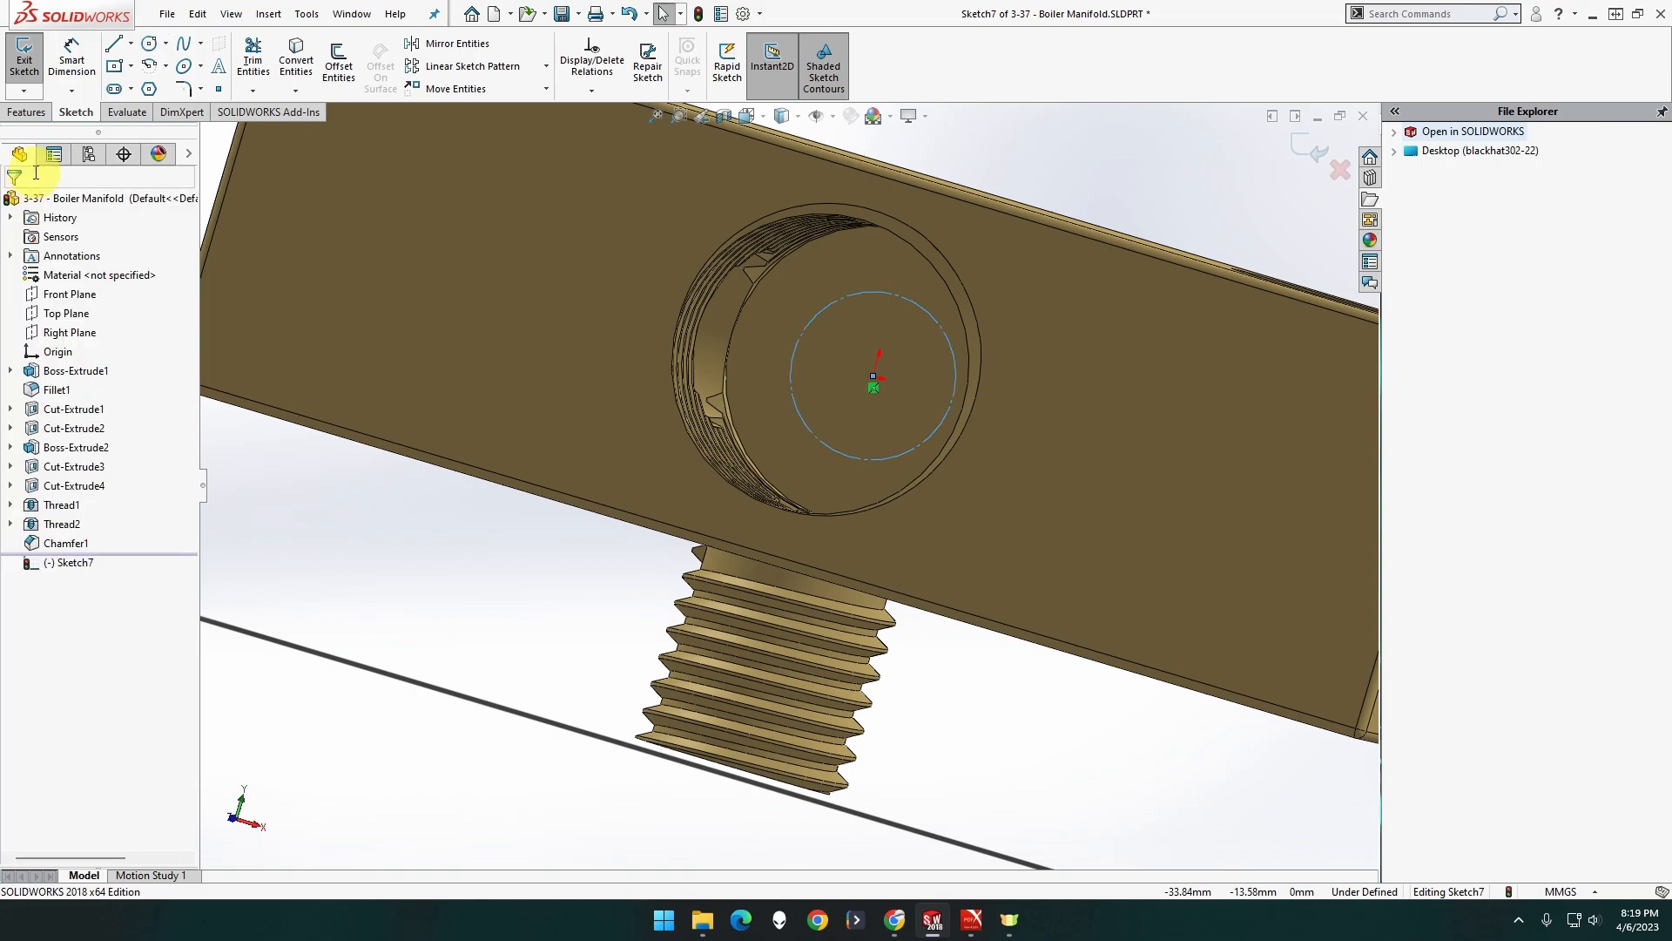
{"action": "left_click", "coordinate": [23, 56]}
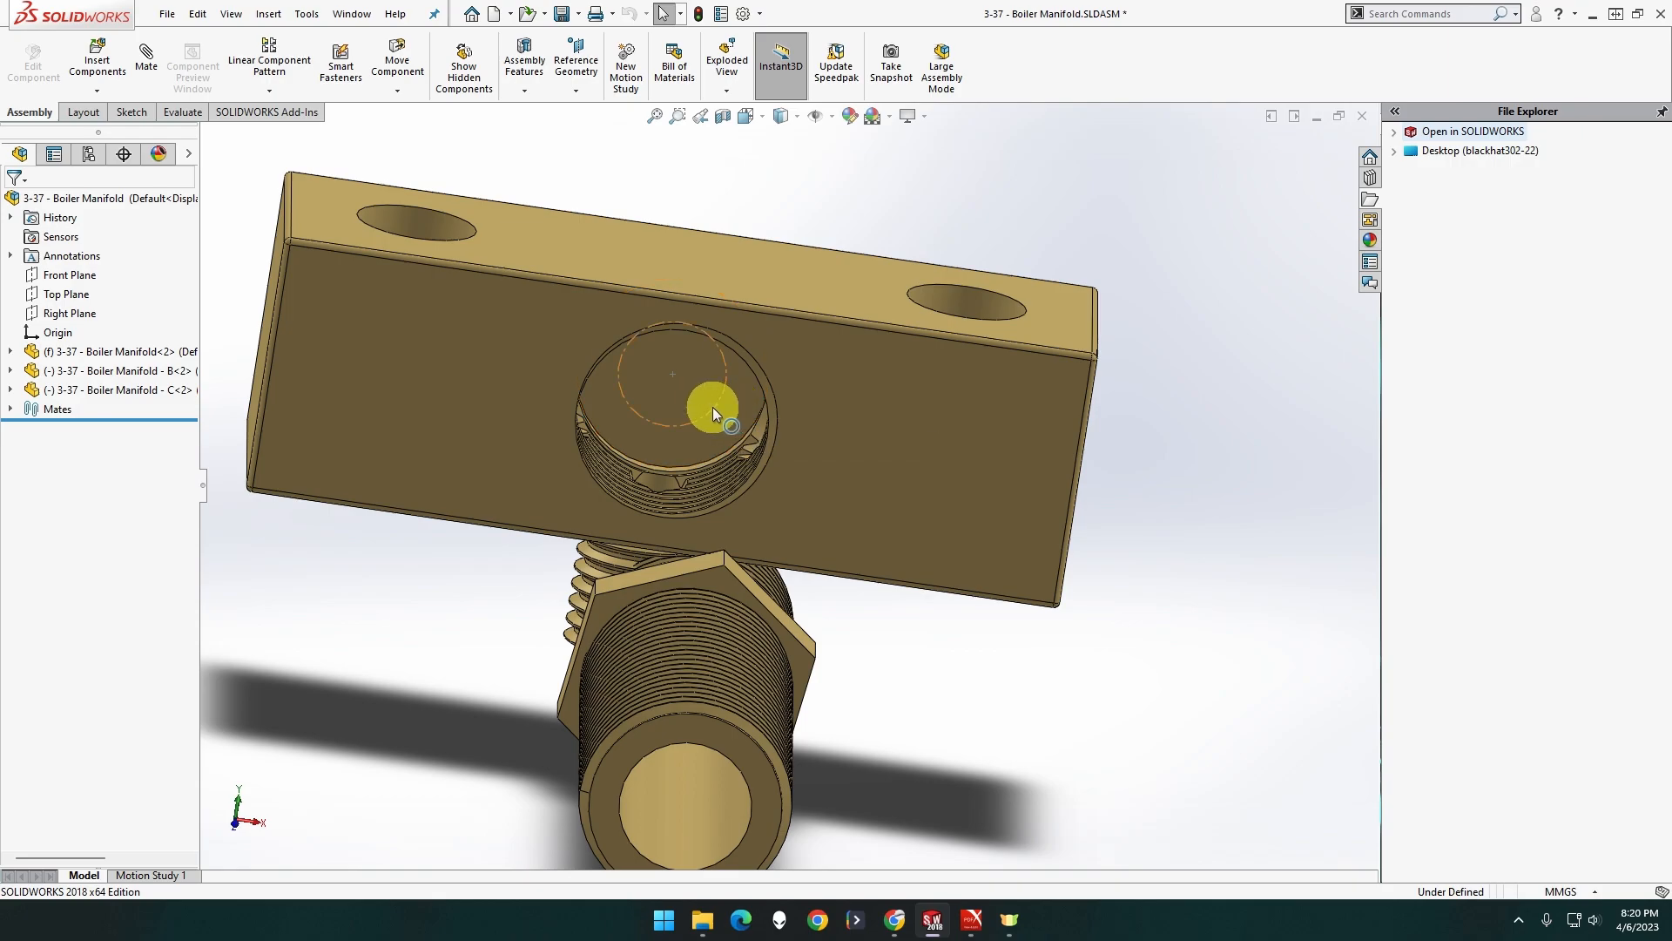
Make the tube's end edge concentric with Sketch7's circle in the side hole
{"action": "left_click", "coordinate": [728, 424]}
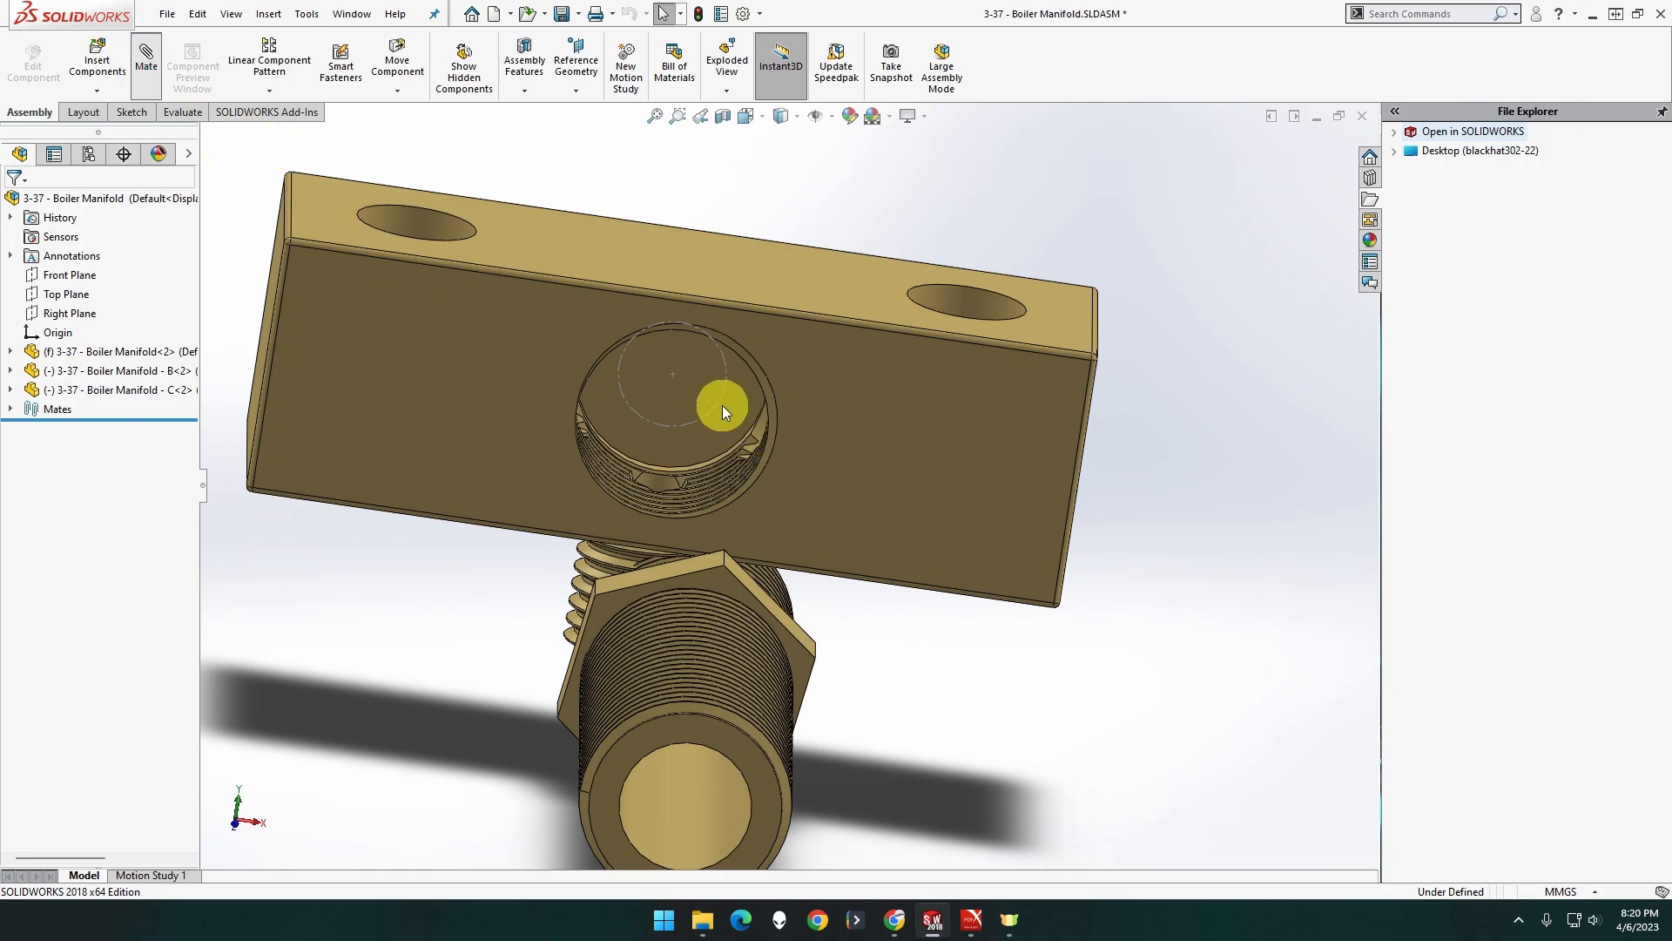
{"action": "left_click", "coordinate": [144, 64]}
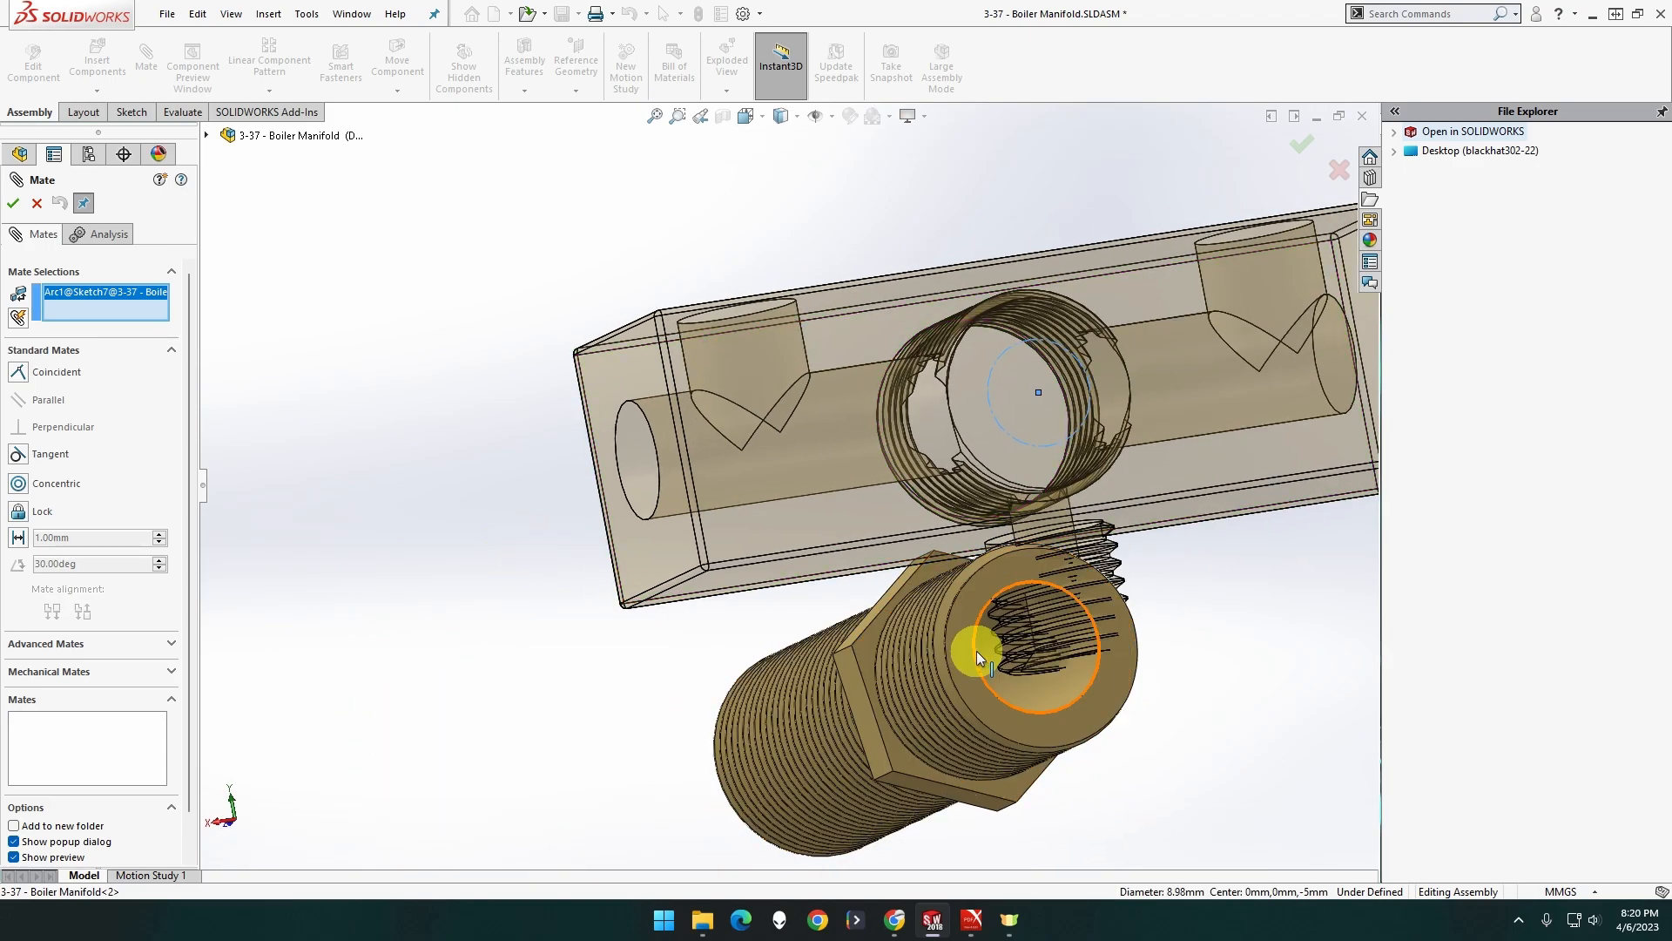
{"action": "left_click", "coordinate": [1035, 640]}
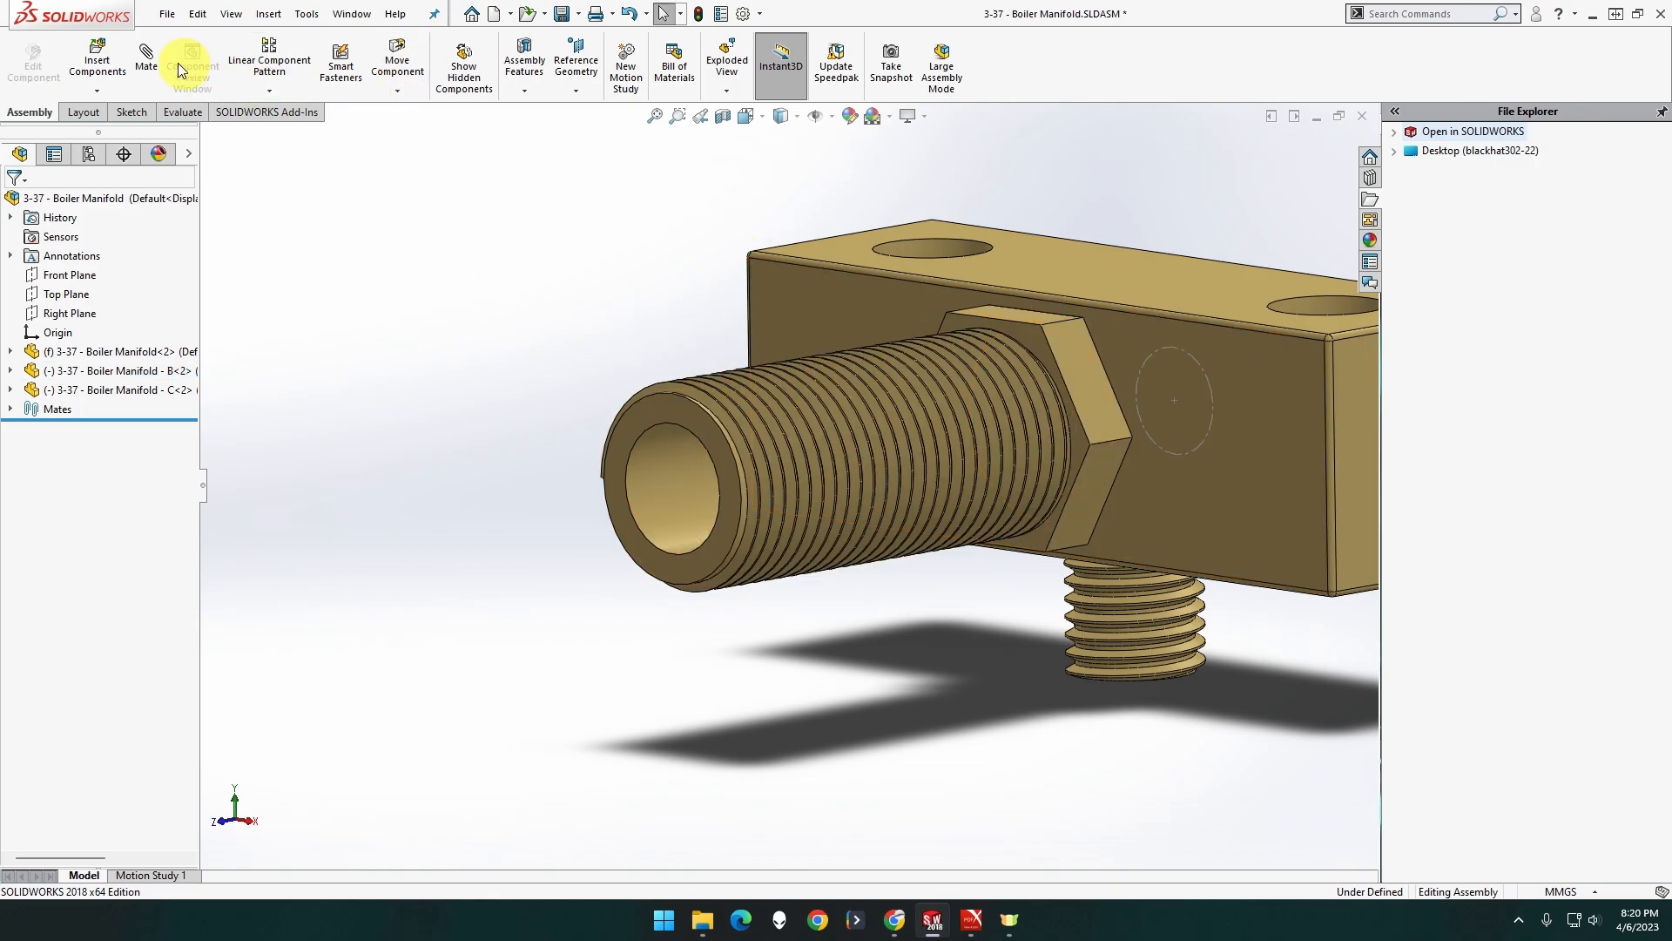
{"action": "mouse_move", "coordinate": [514, 309]}
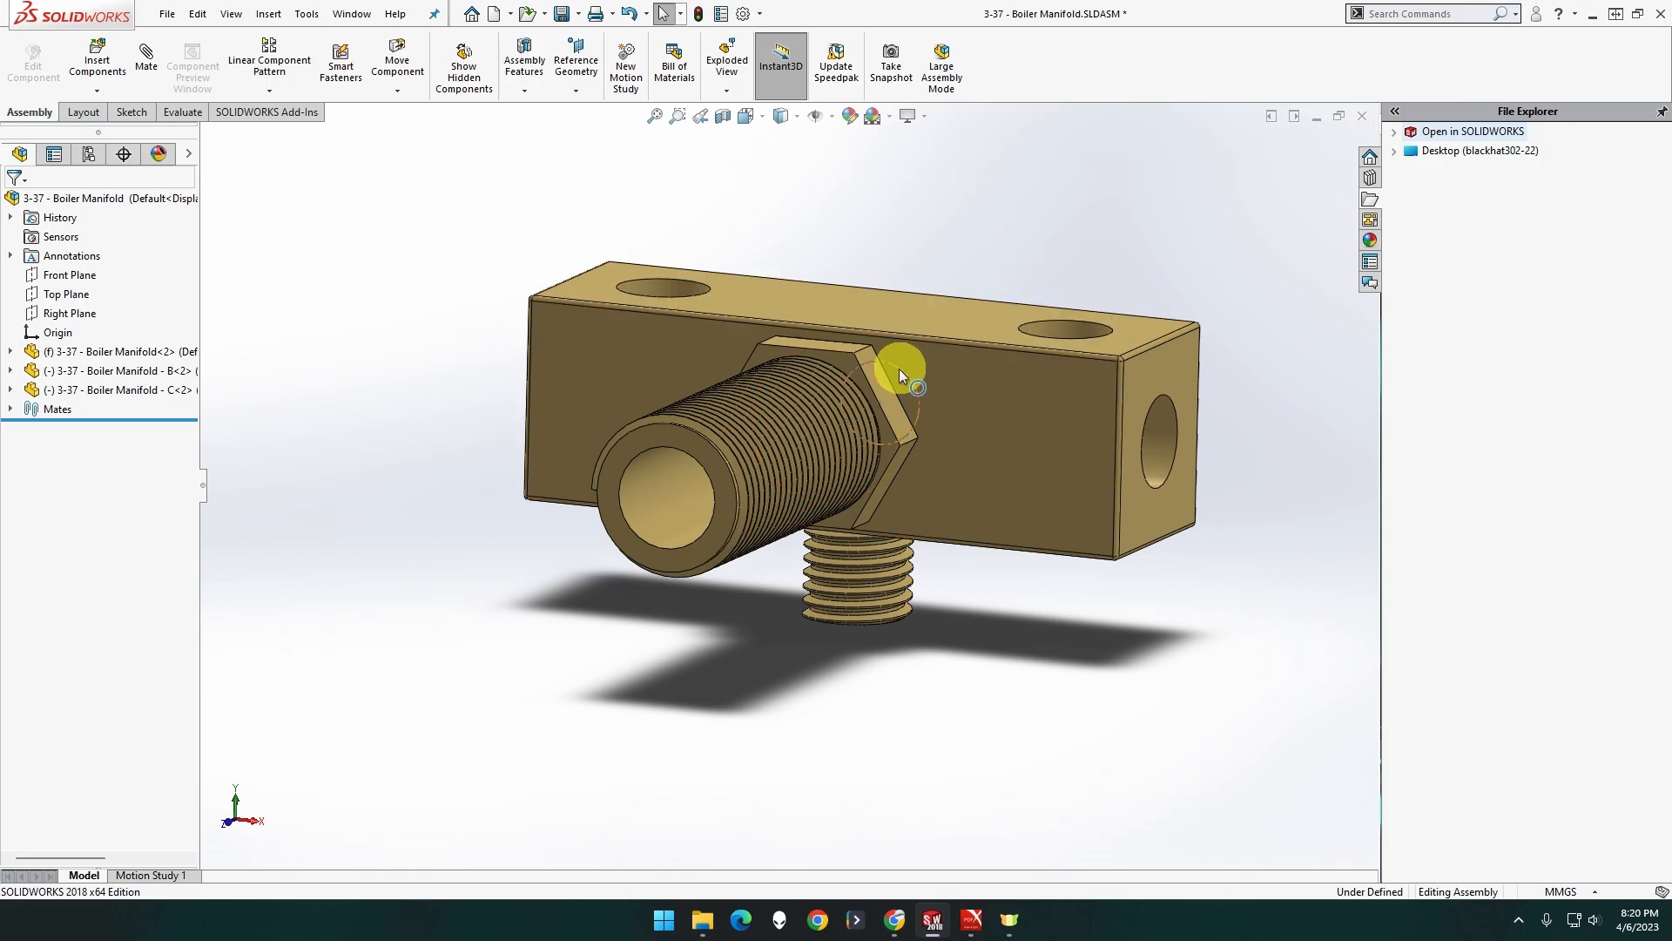
{"action": "right_click", "coordinate": [901, 374]}
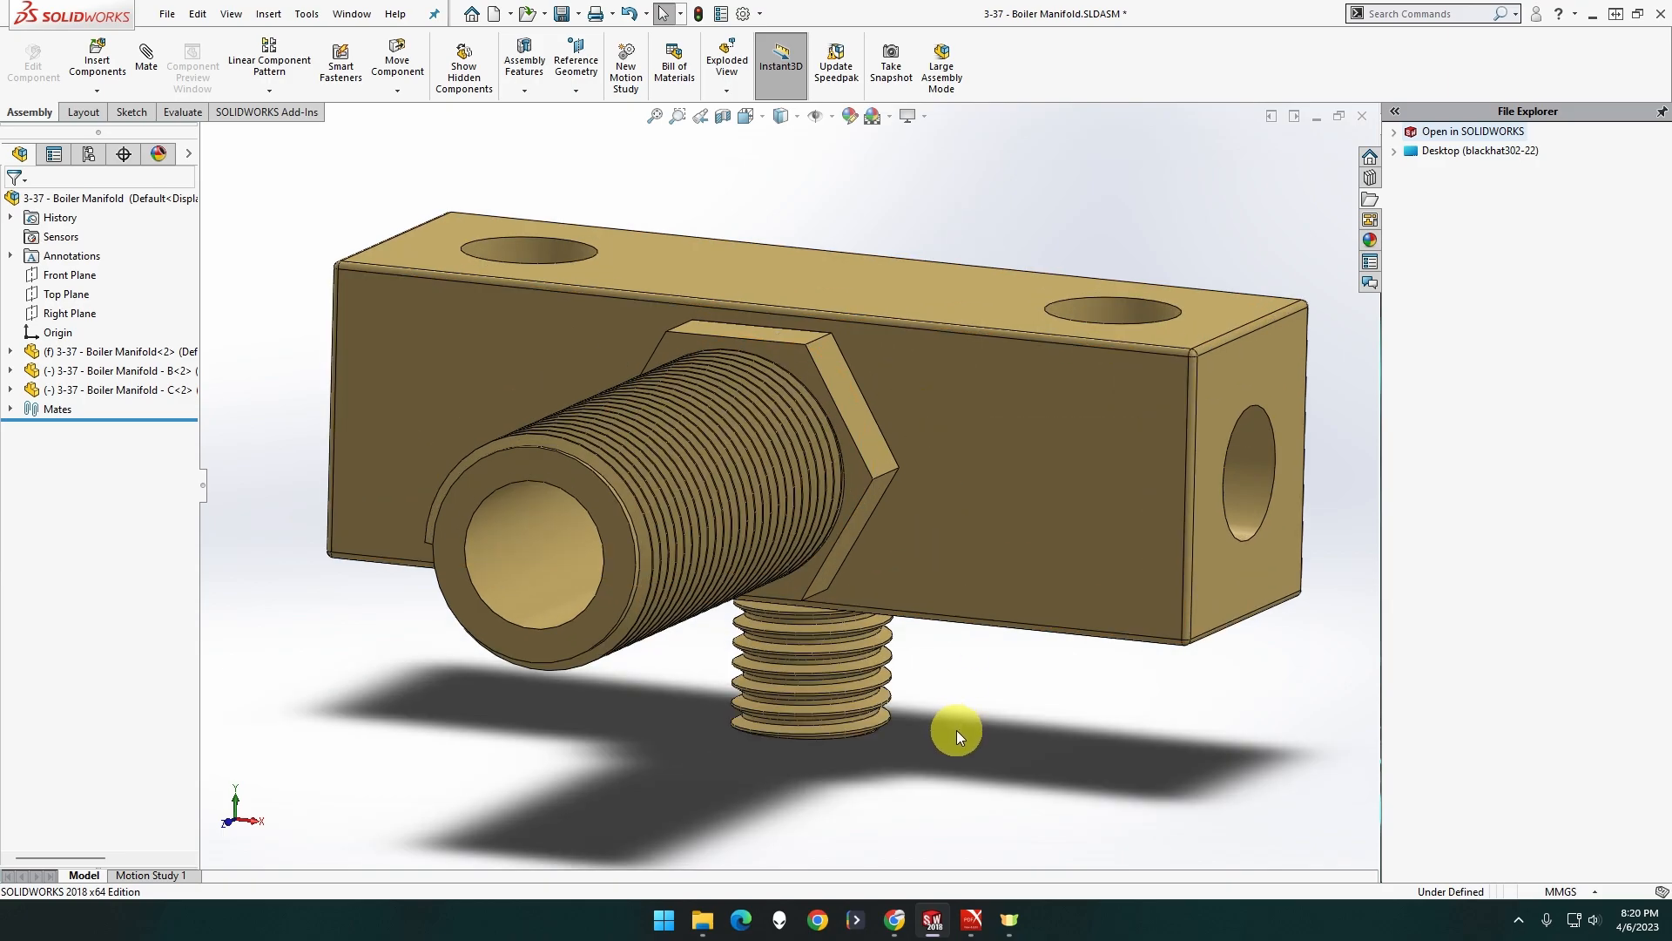
{"action": "mouse_move", "coordinate": [874, 413]}
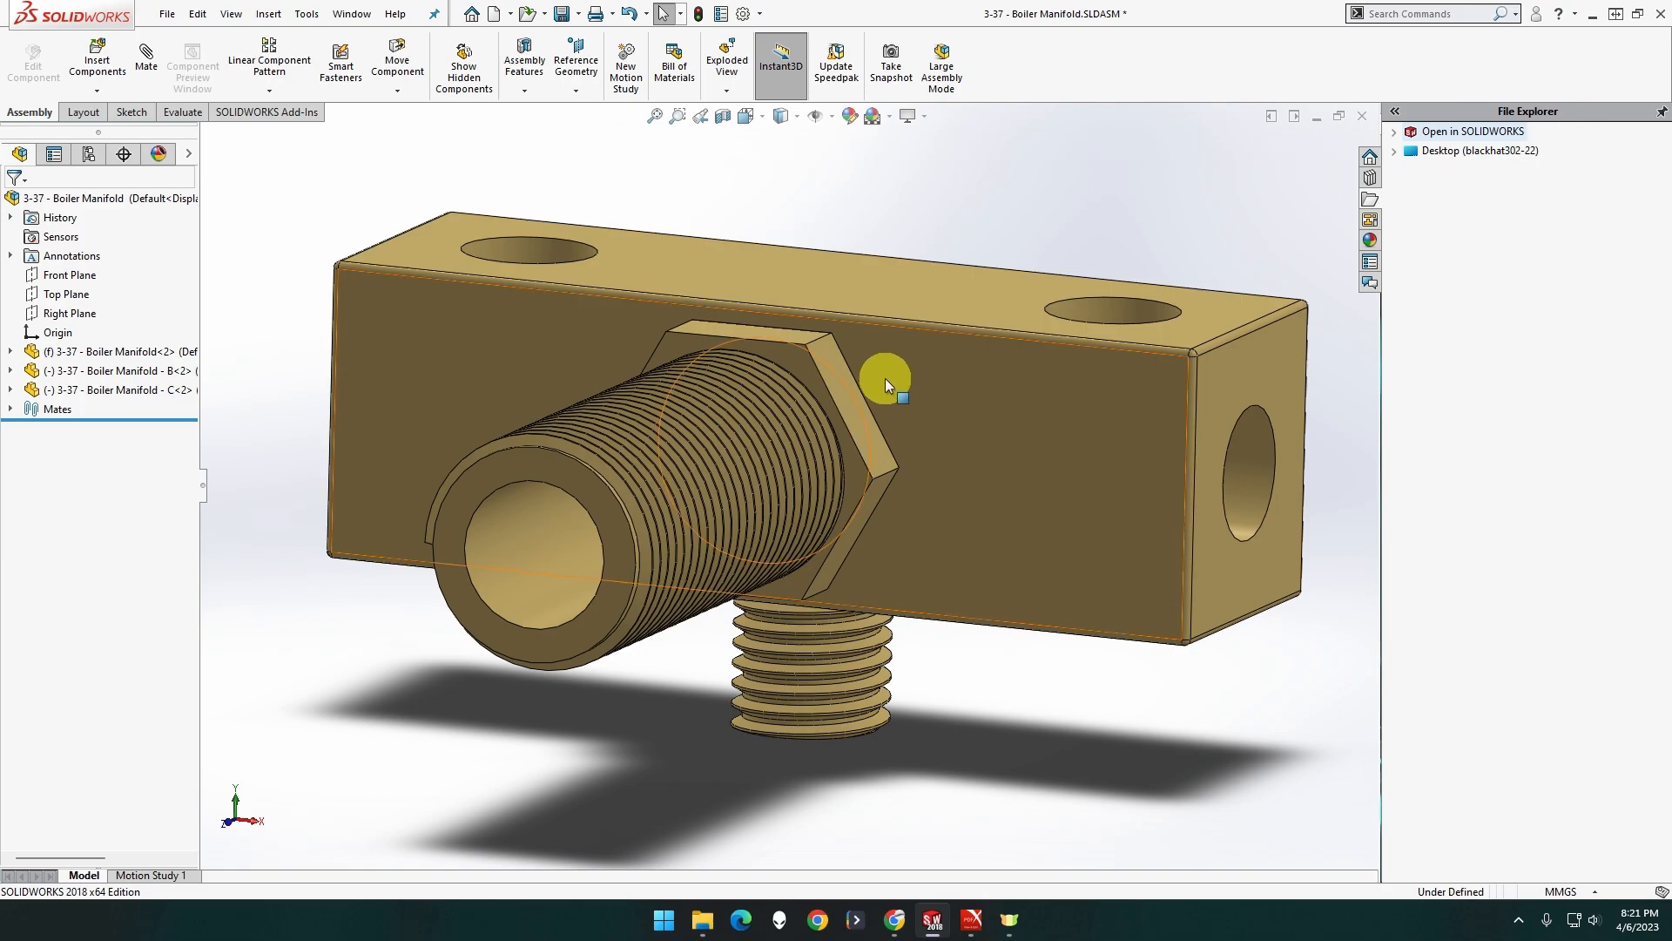
{"action": "mouse_move", "coordinate": [885, 384]}
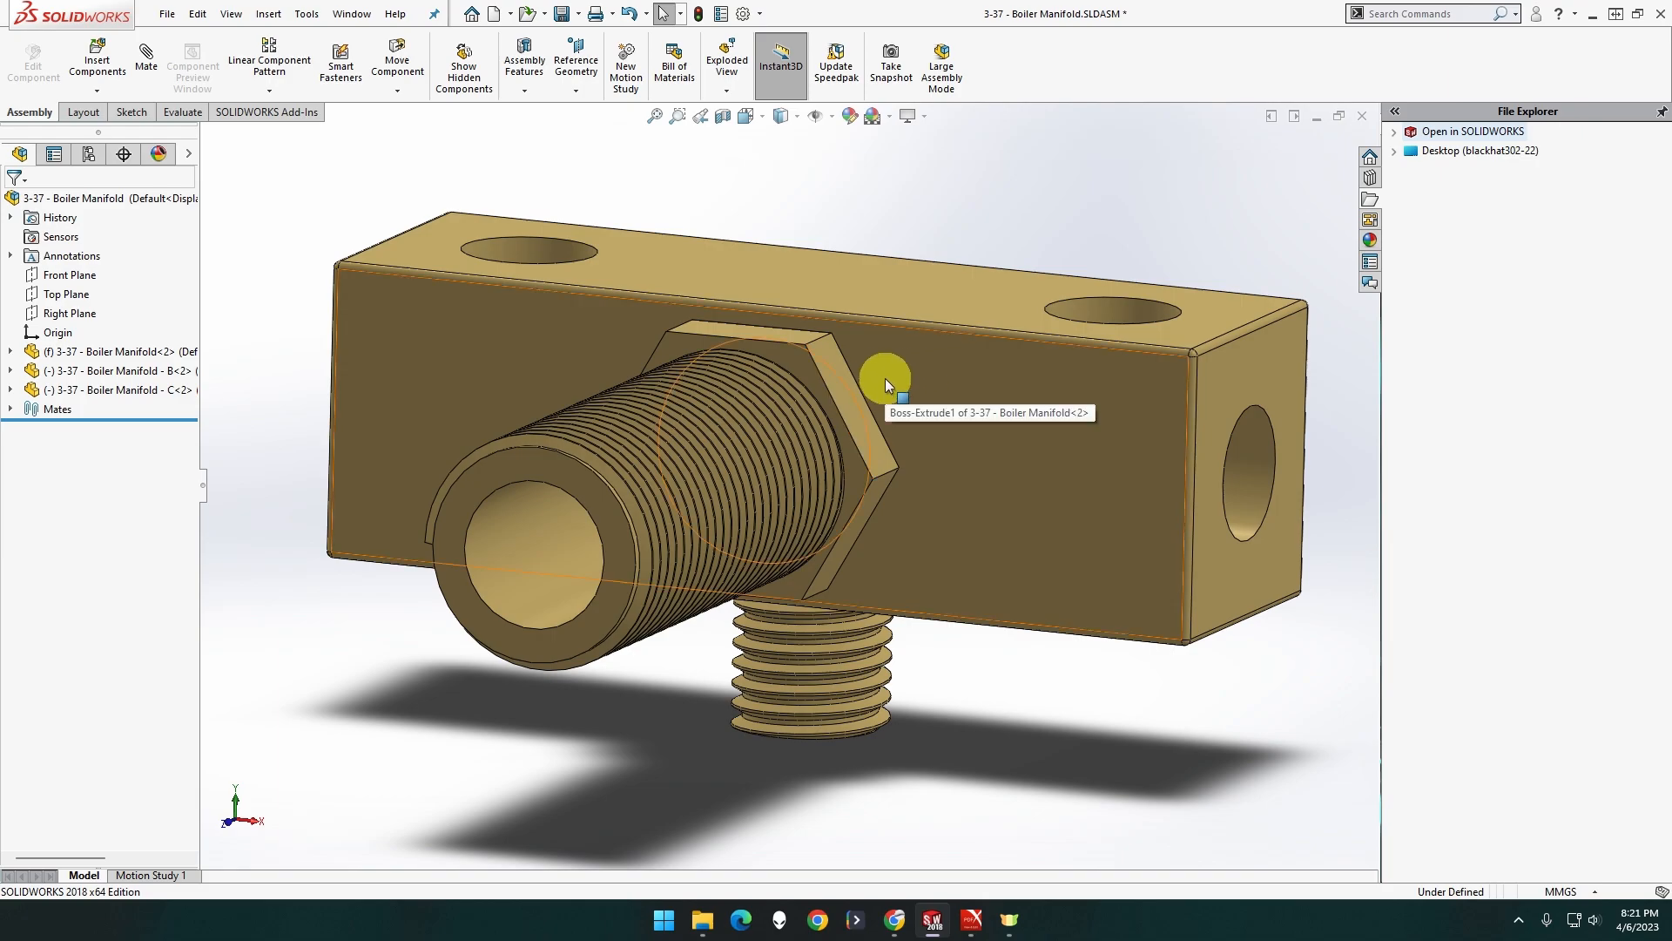
{"action": "mouse_move", "coordinate": [920, 400]}
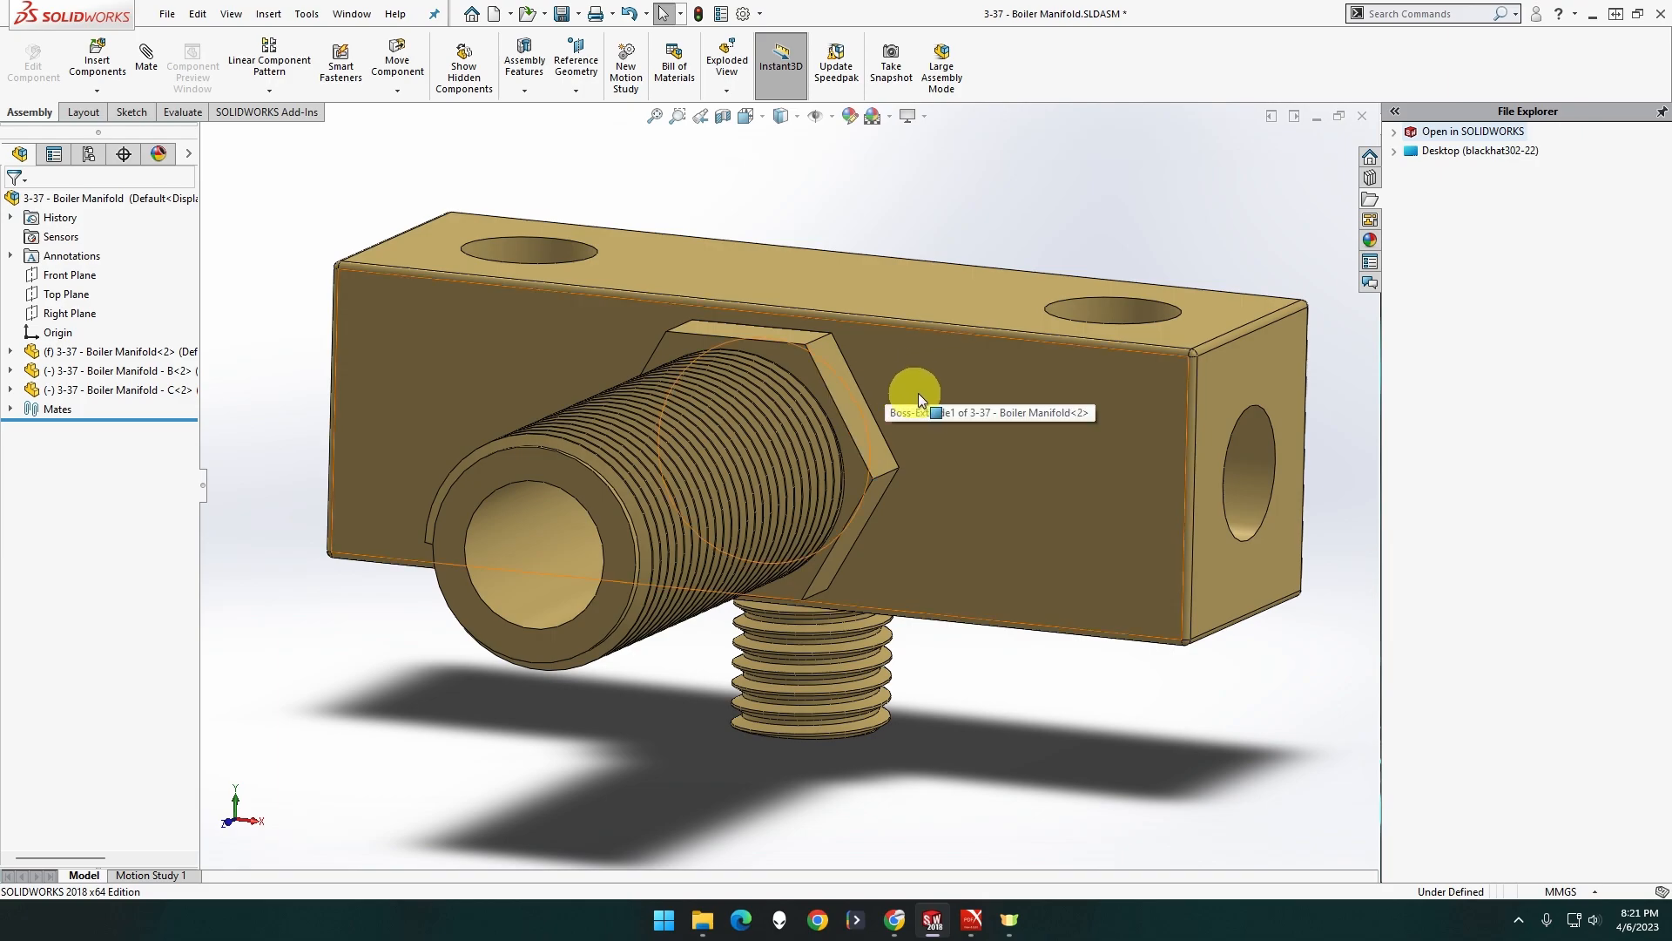